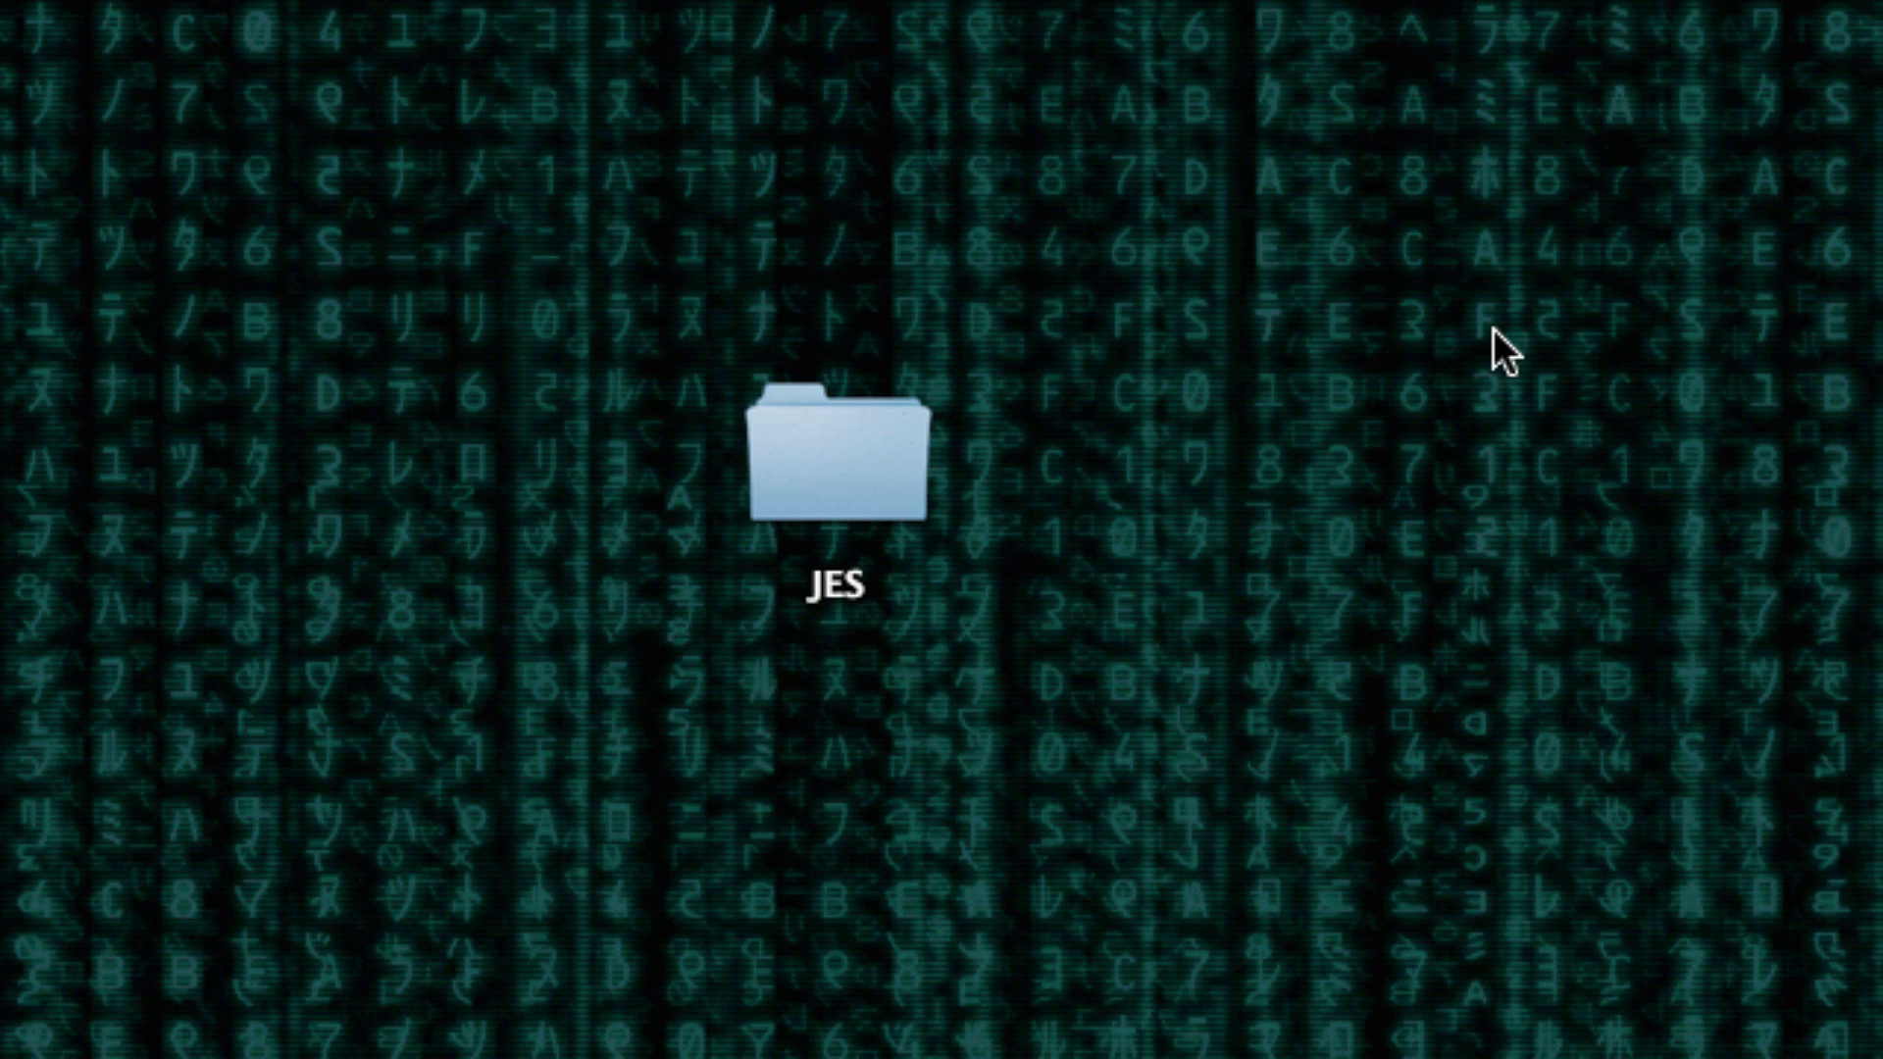
pyautogui.moveTo(1236, 361)
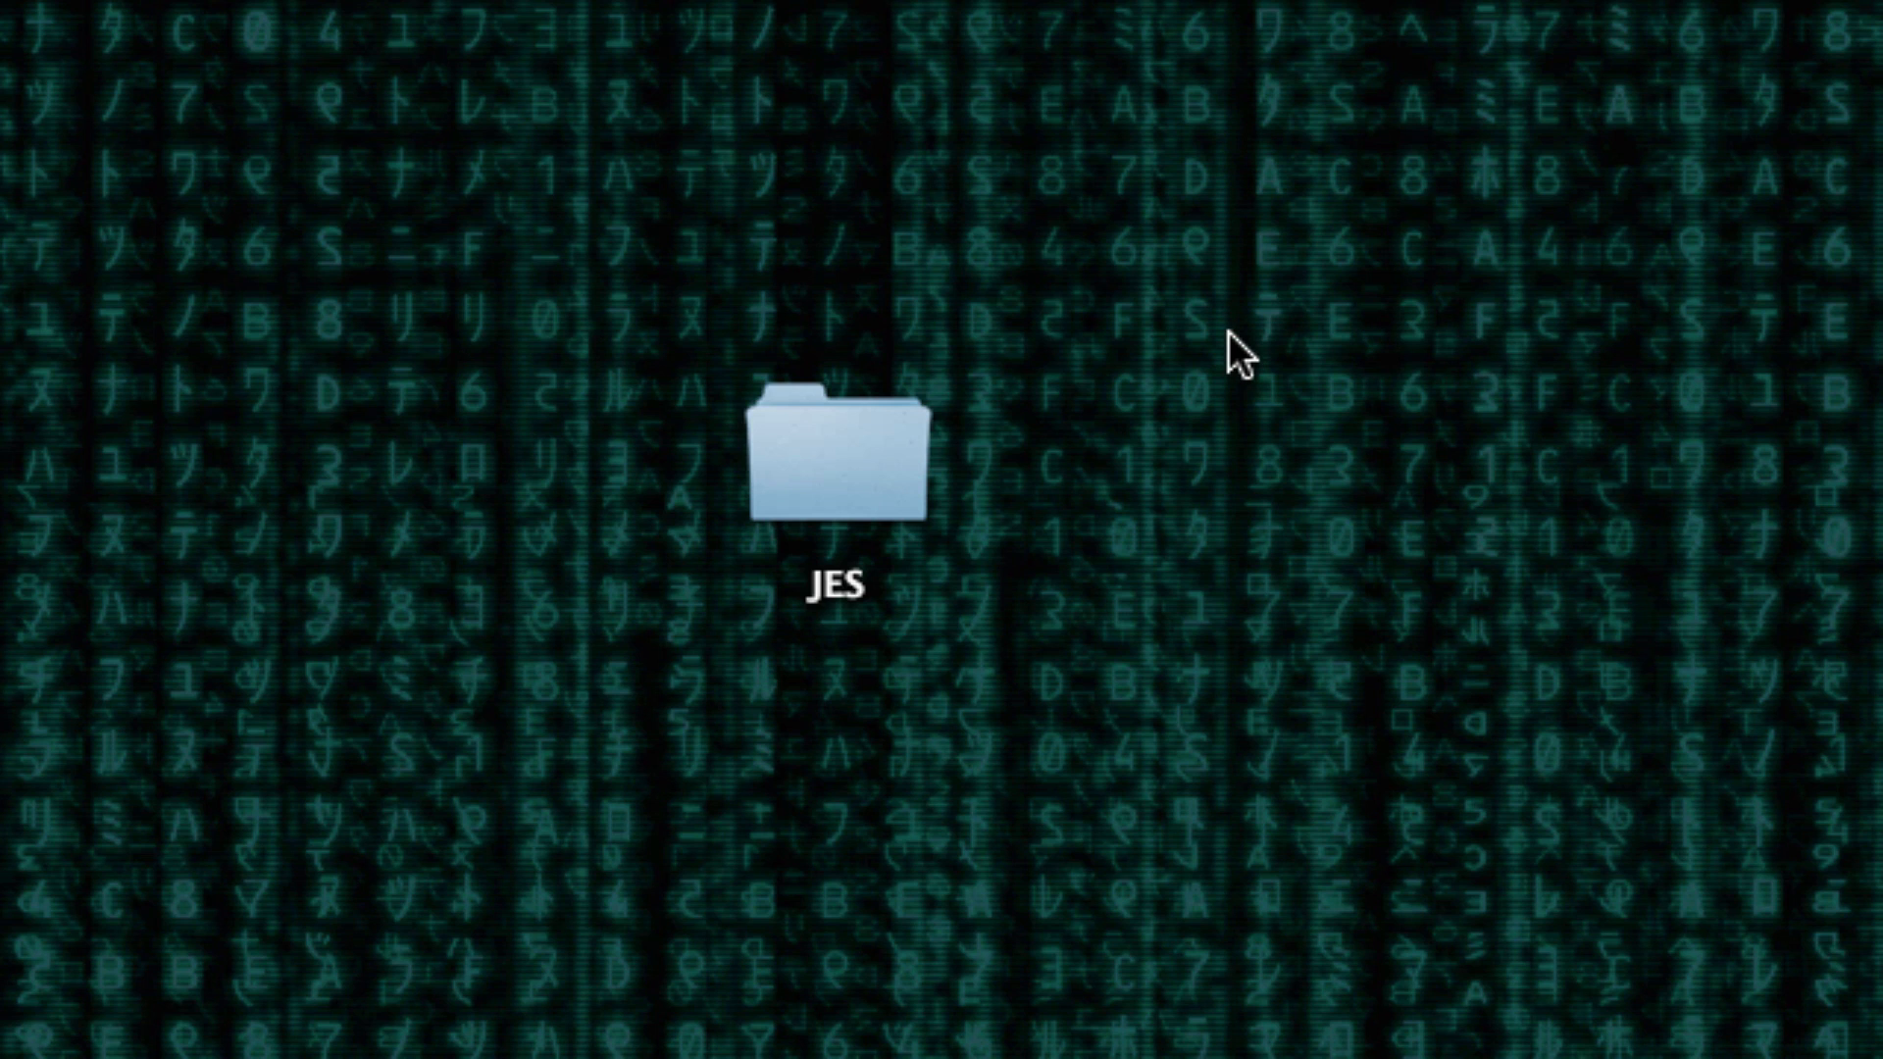
pyautogui.moveTo(1165, 716)
pyautogui.write('s')
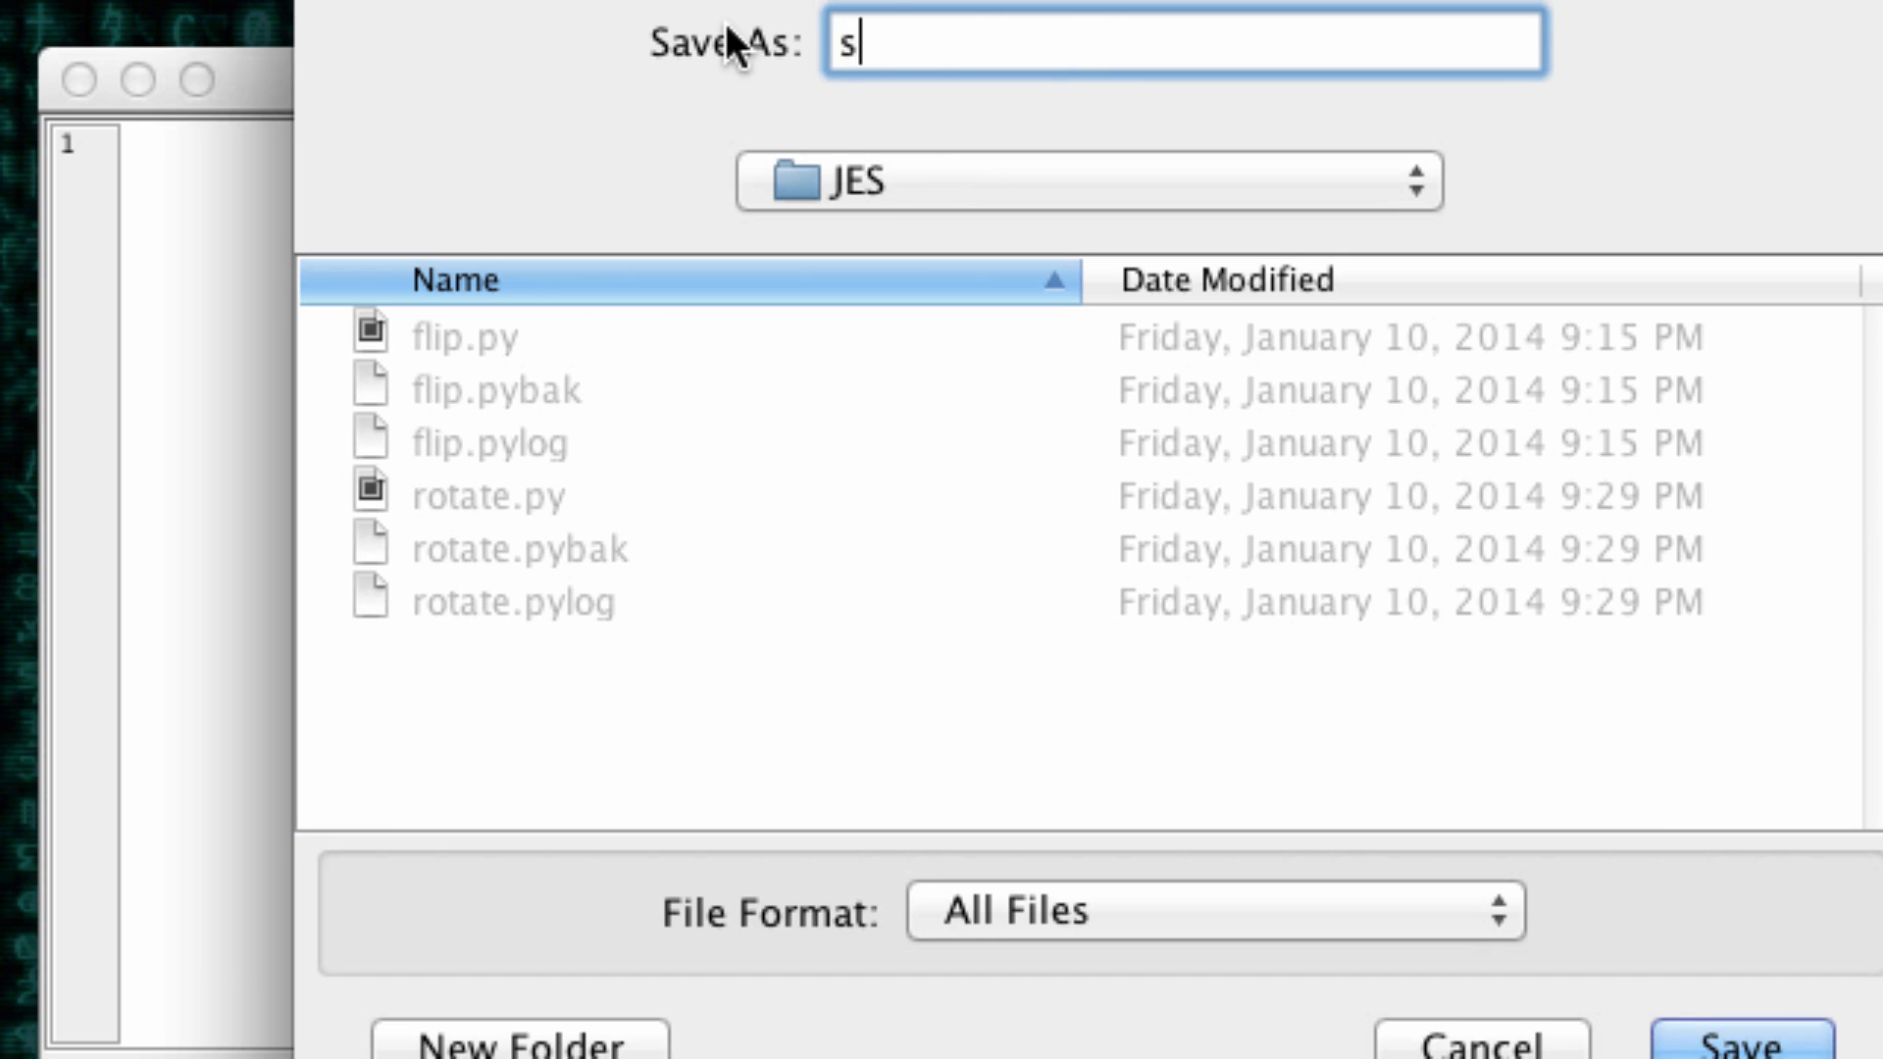
# Step: Save the new program as stretch.py in the JES folder
pyautogui.write('tretch.py')
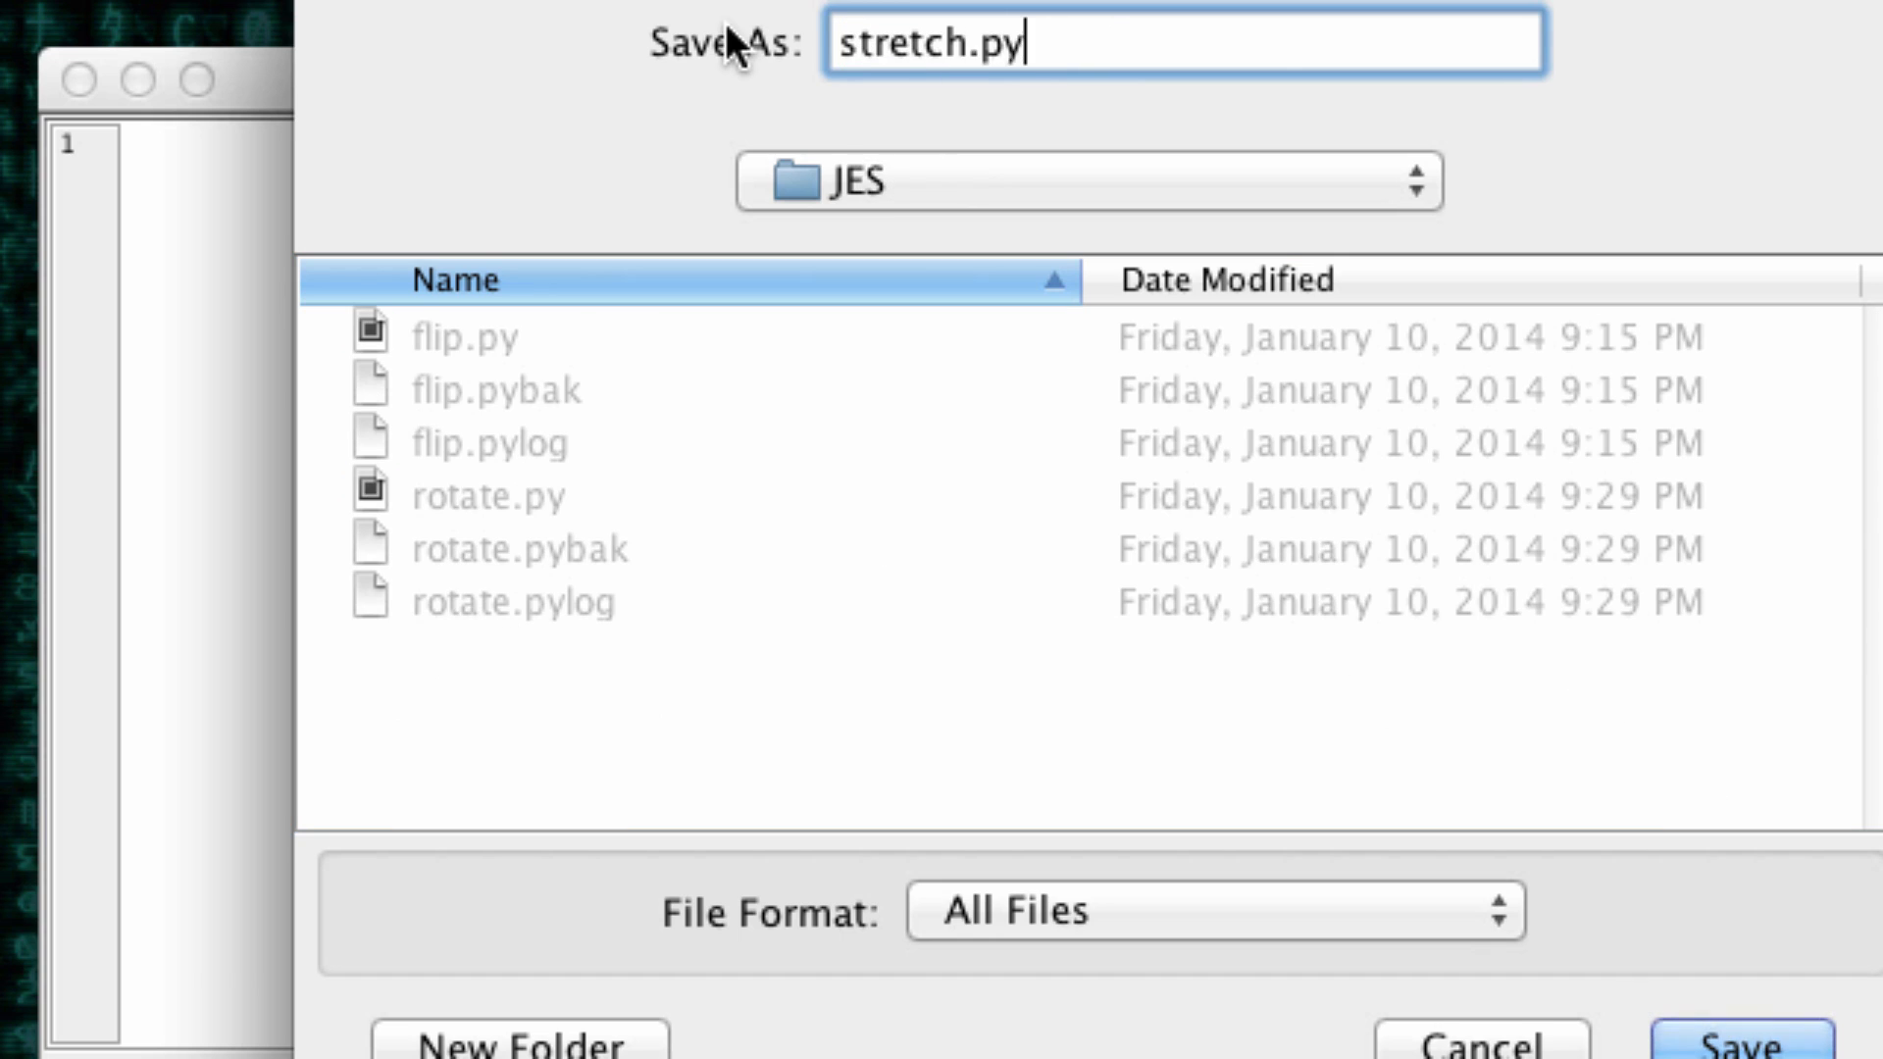
pyautogui.click(1741, 1042)
pyautogui.write('def')
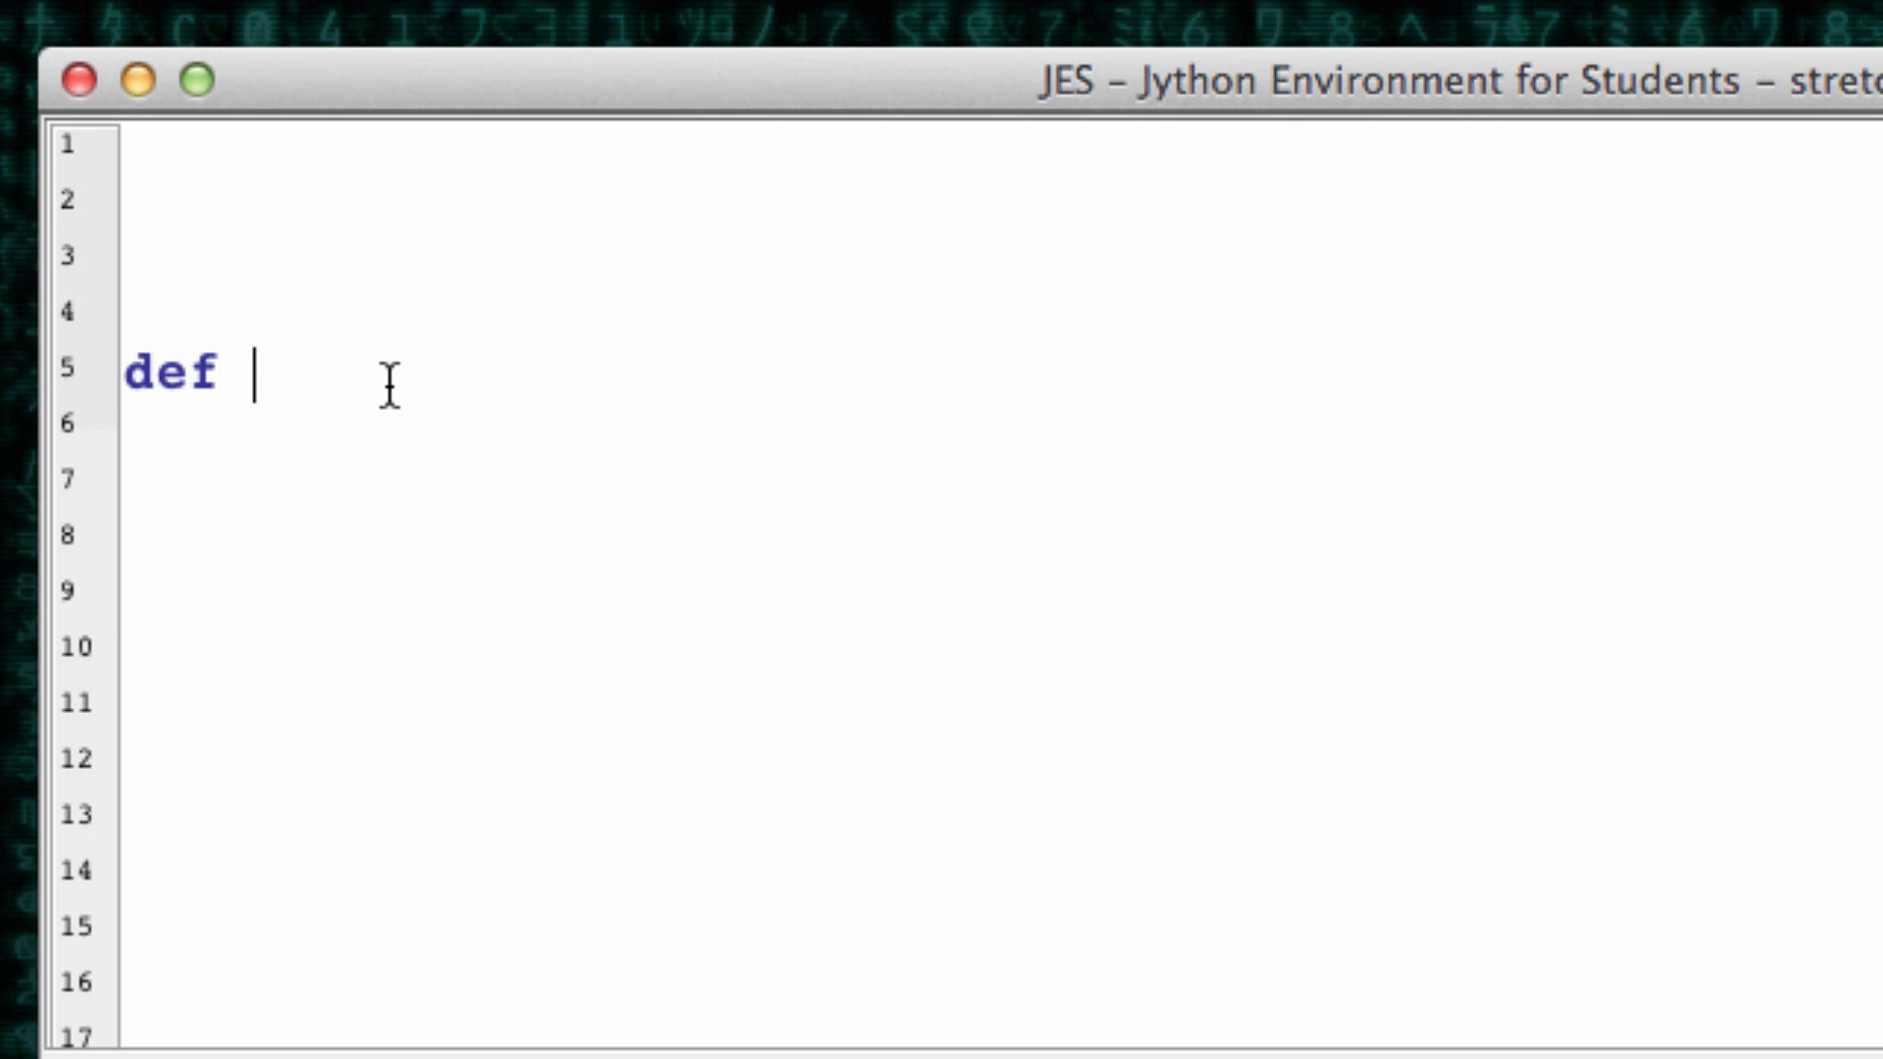
# Step: Write the header def stretch(pic, withStretch = 1, heightStretch = 1): with a pass body
pyautogui.write('stre')
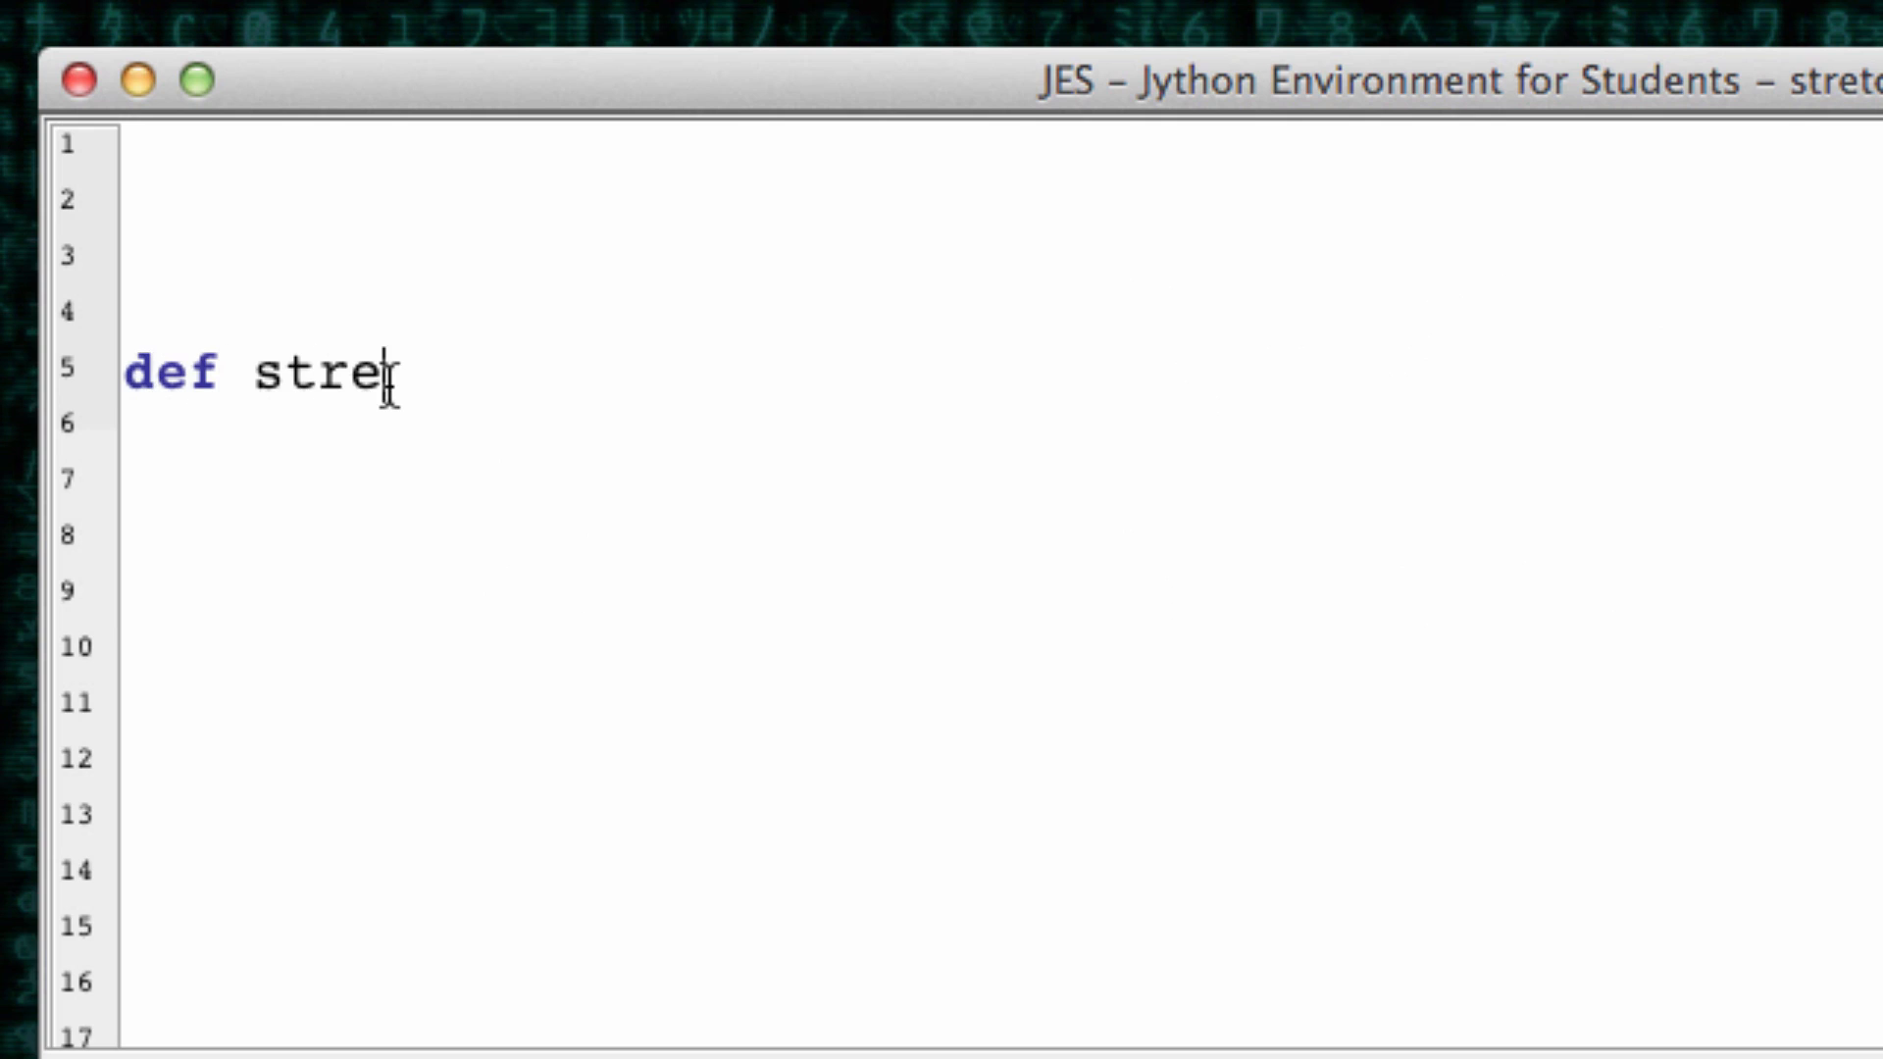
pyautogui.write('tch(')
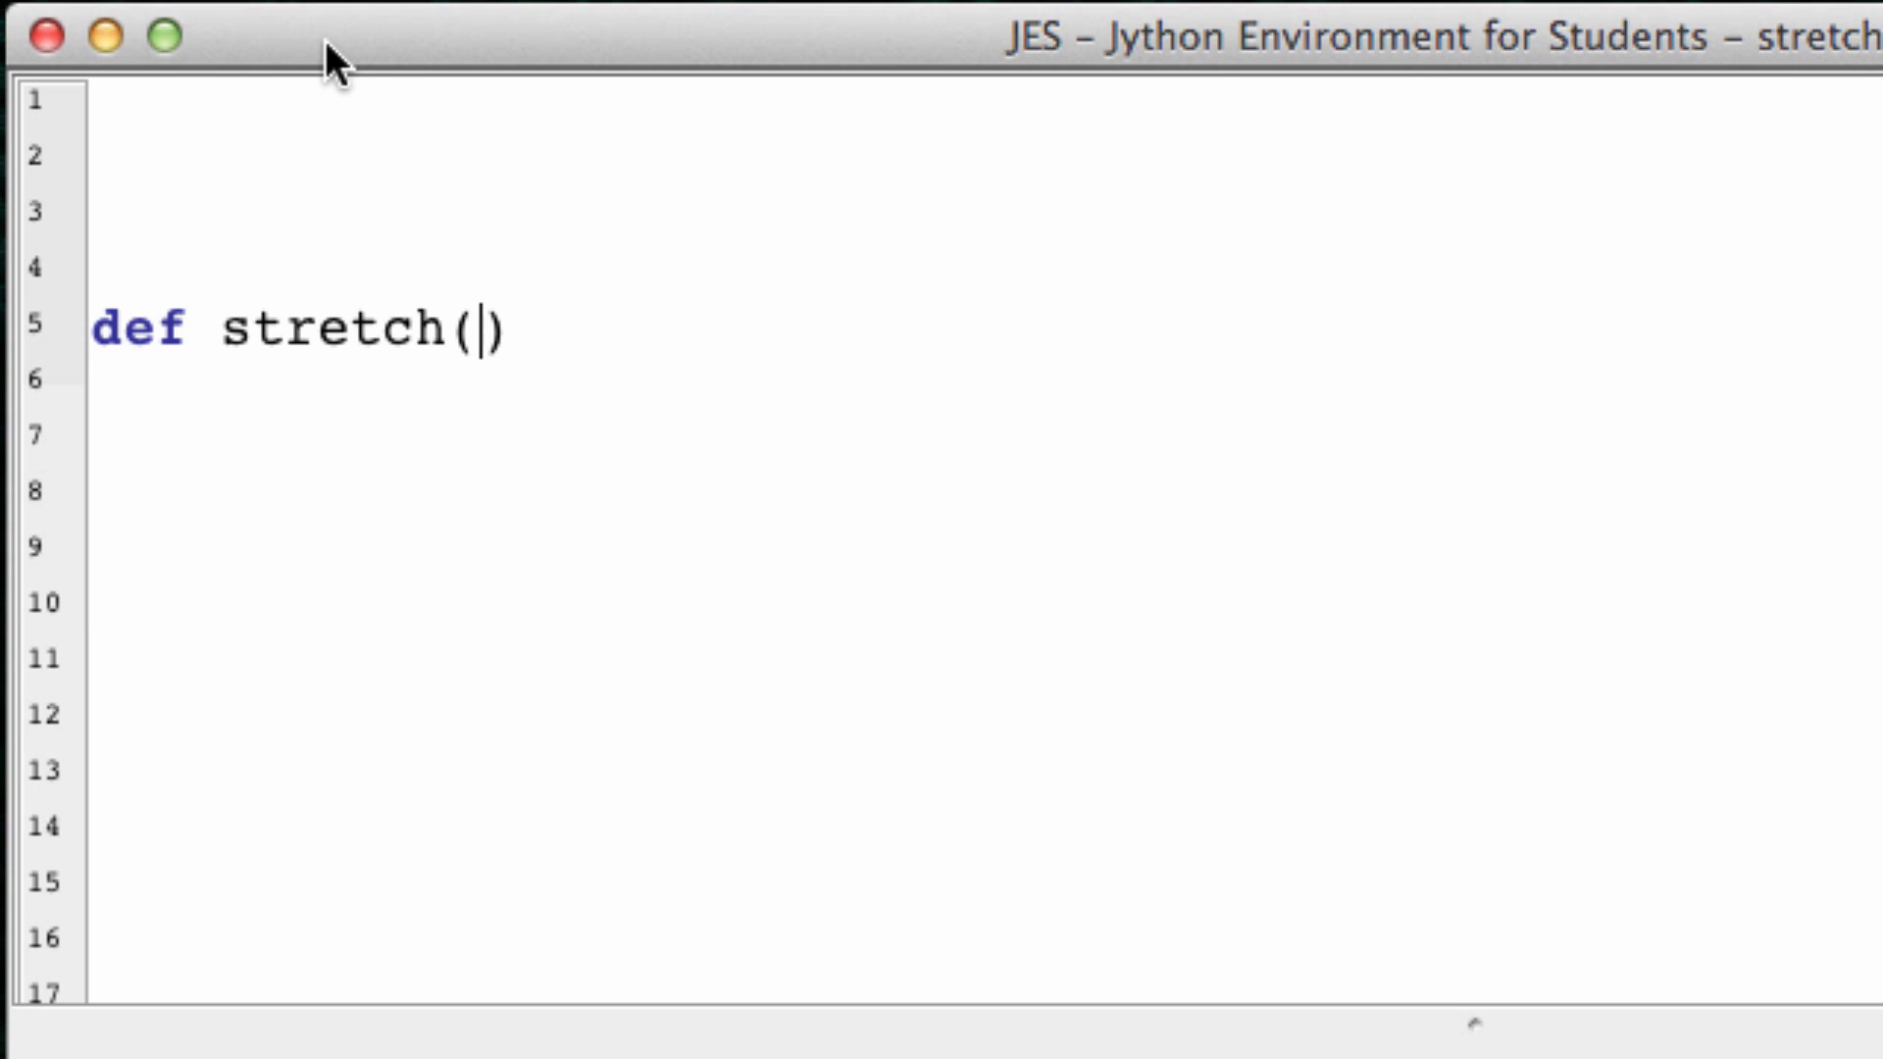
pyautogui.write('pic')
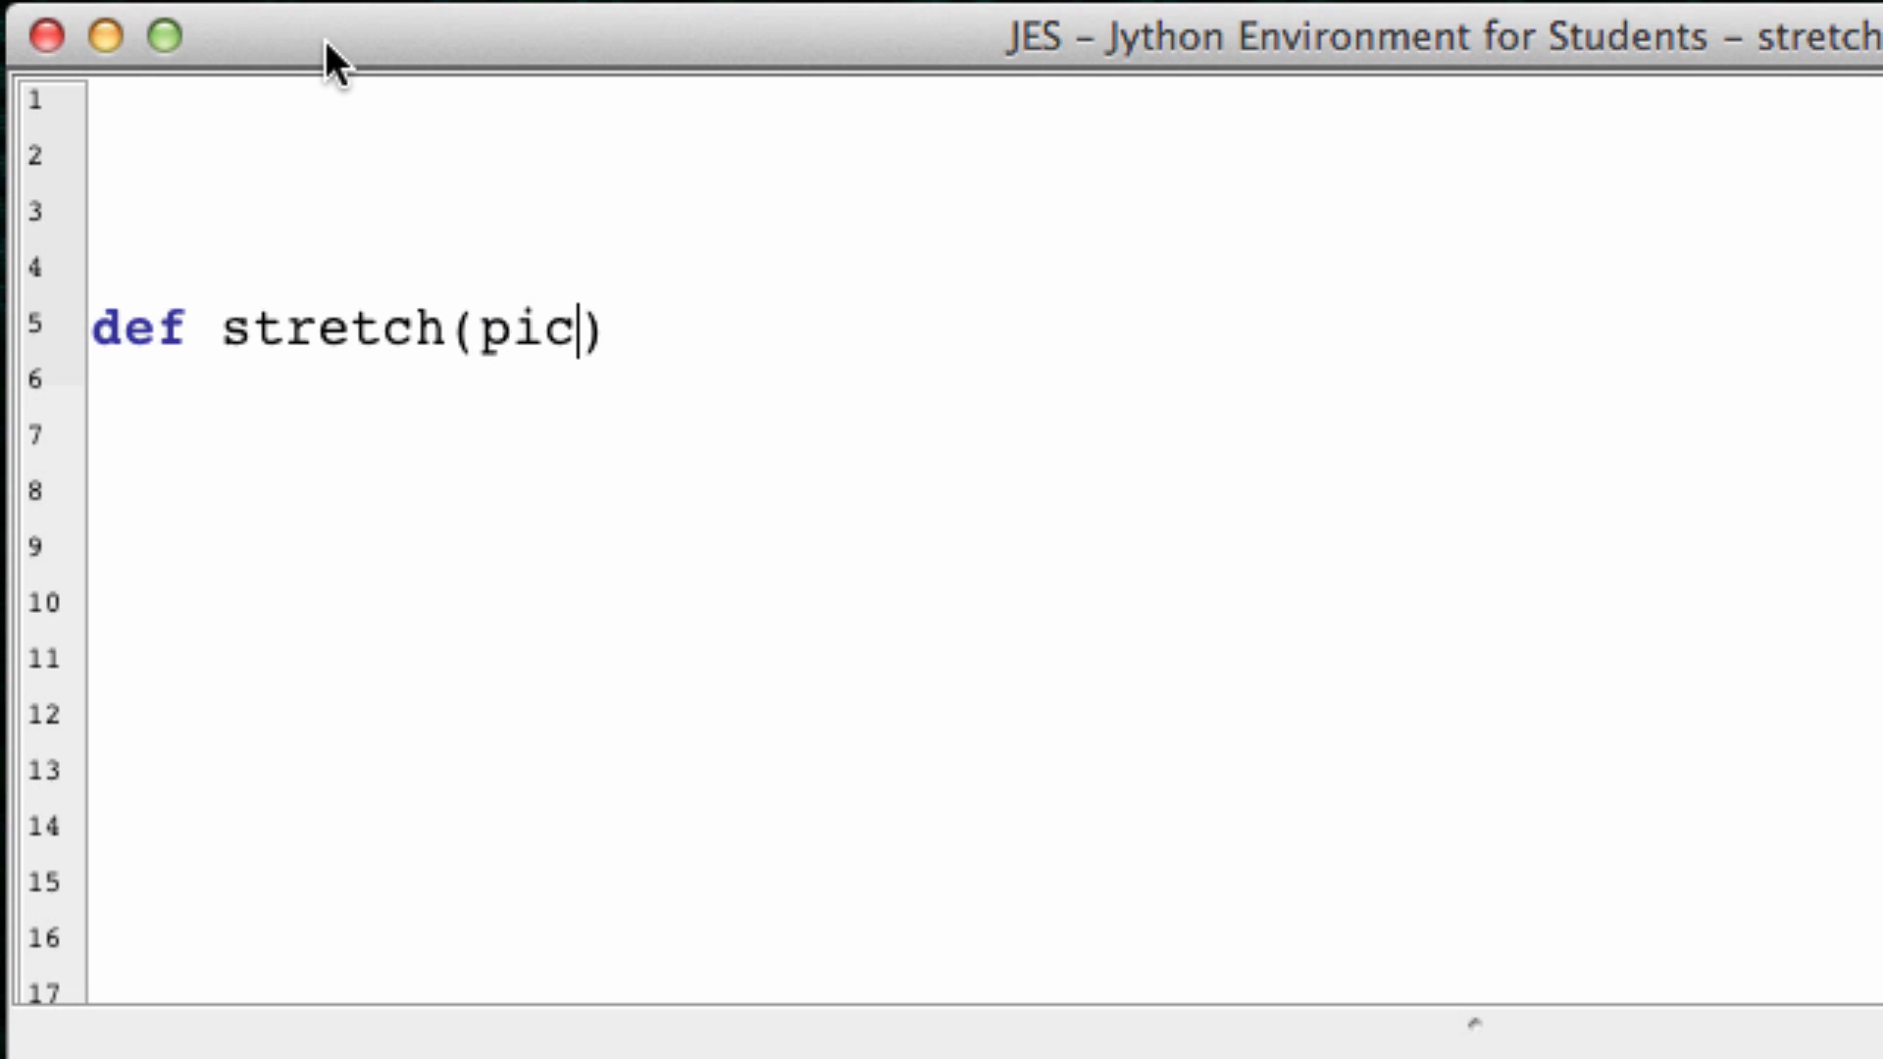
pyautogui.write(',')
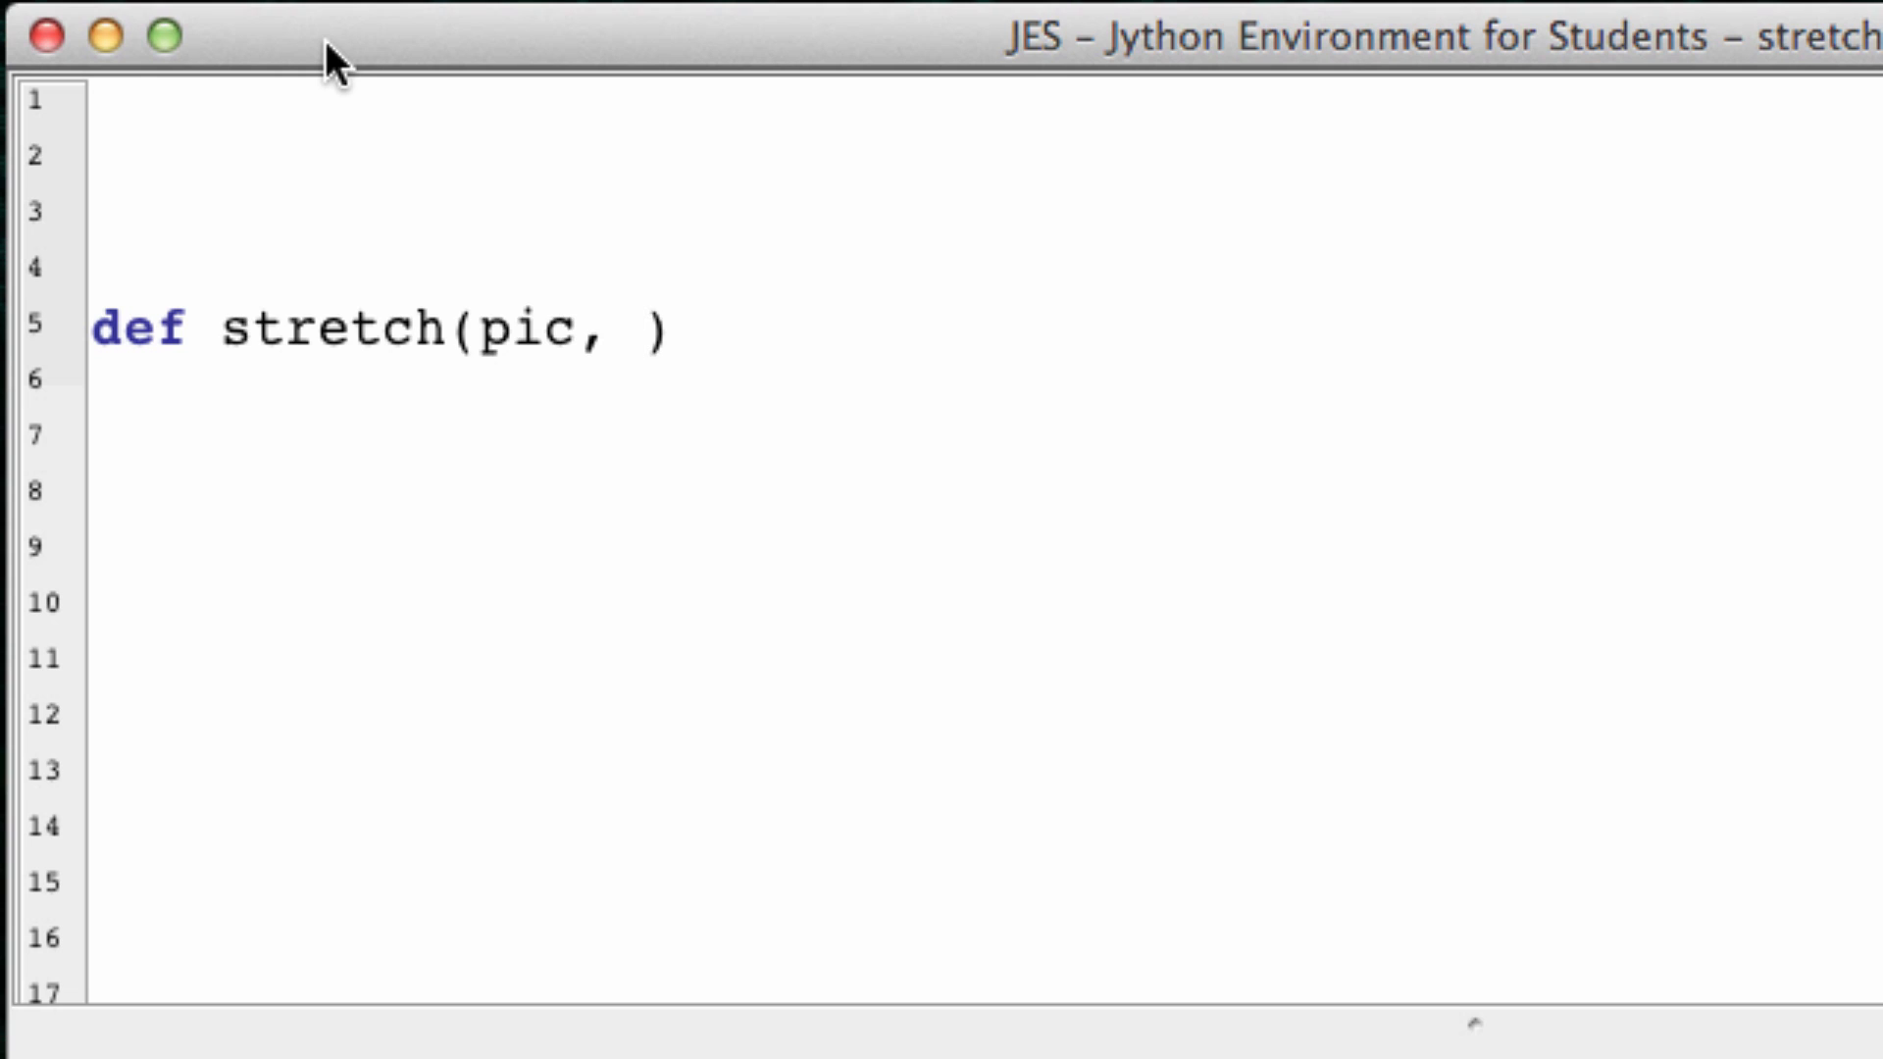
pyautogui.write('wit')
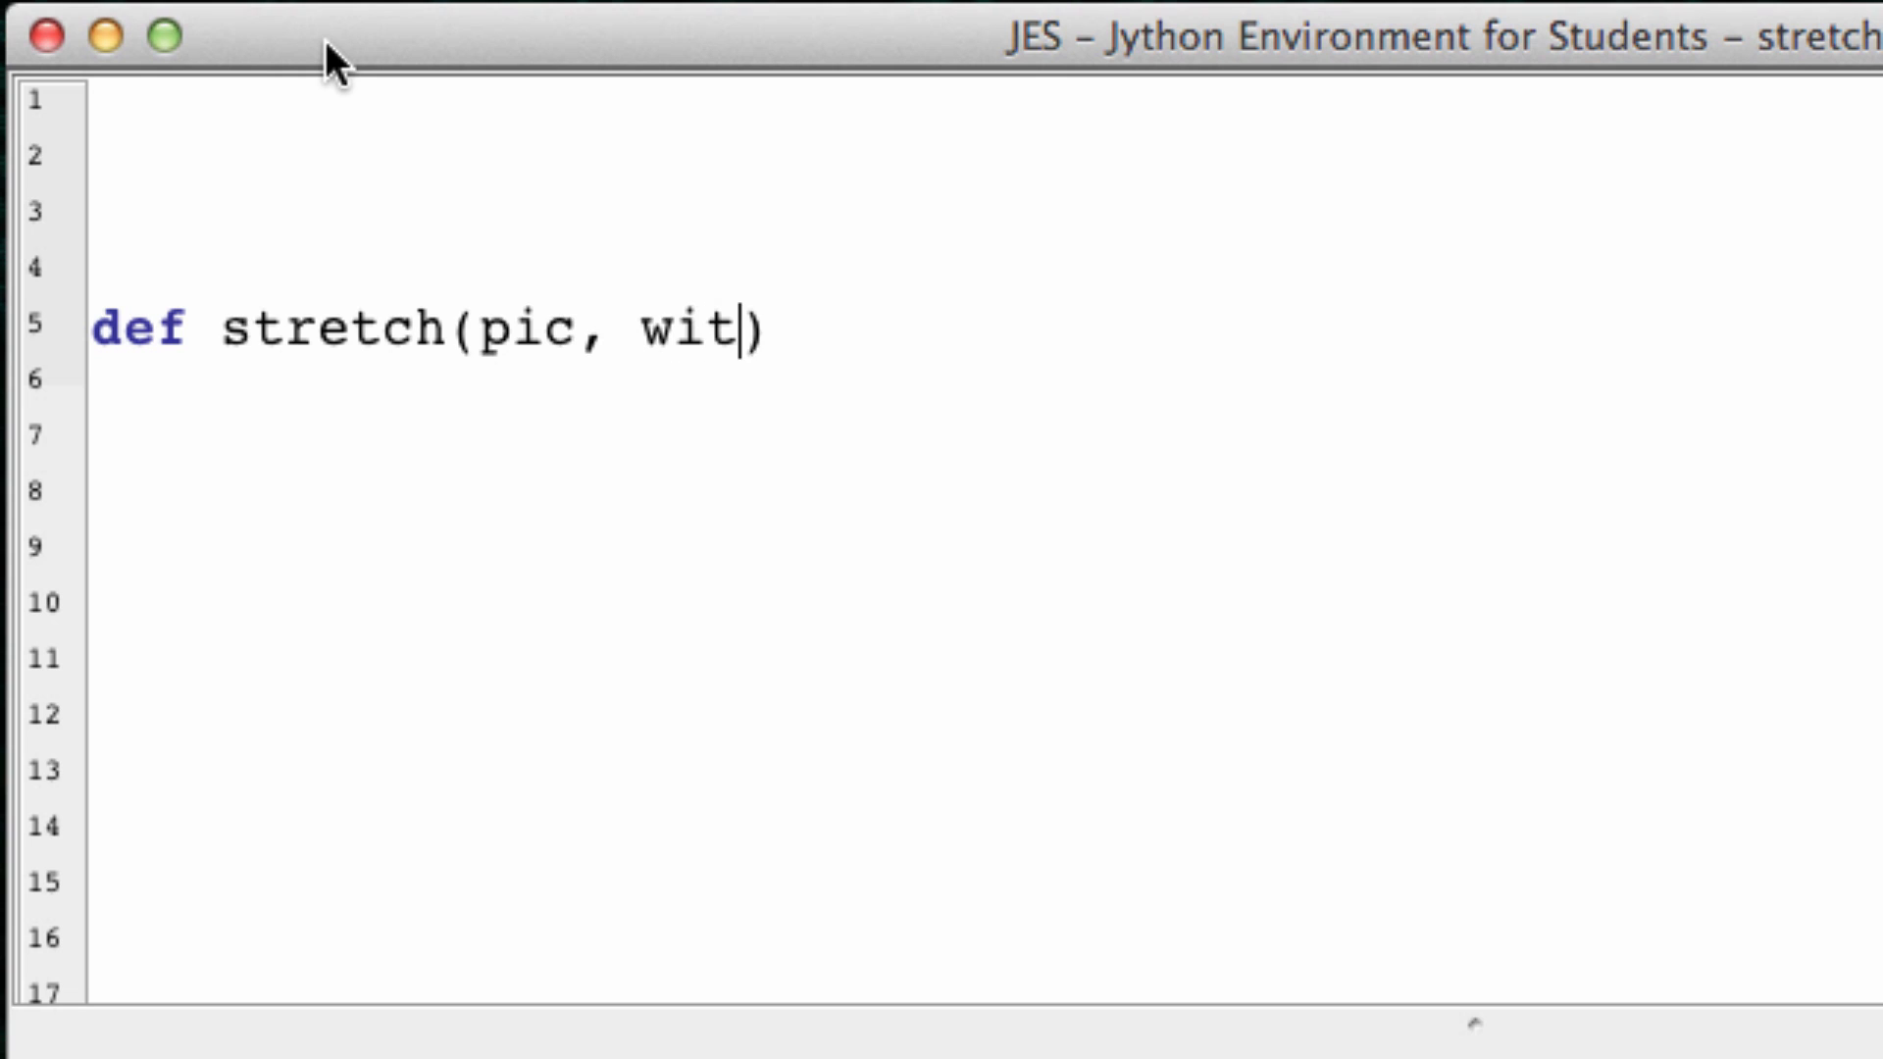
pyautogui.write('hStretch')
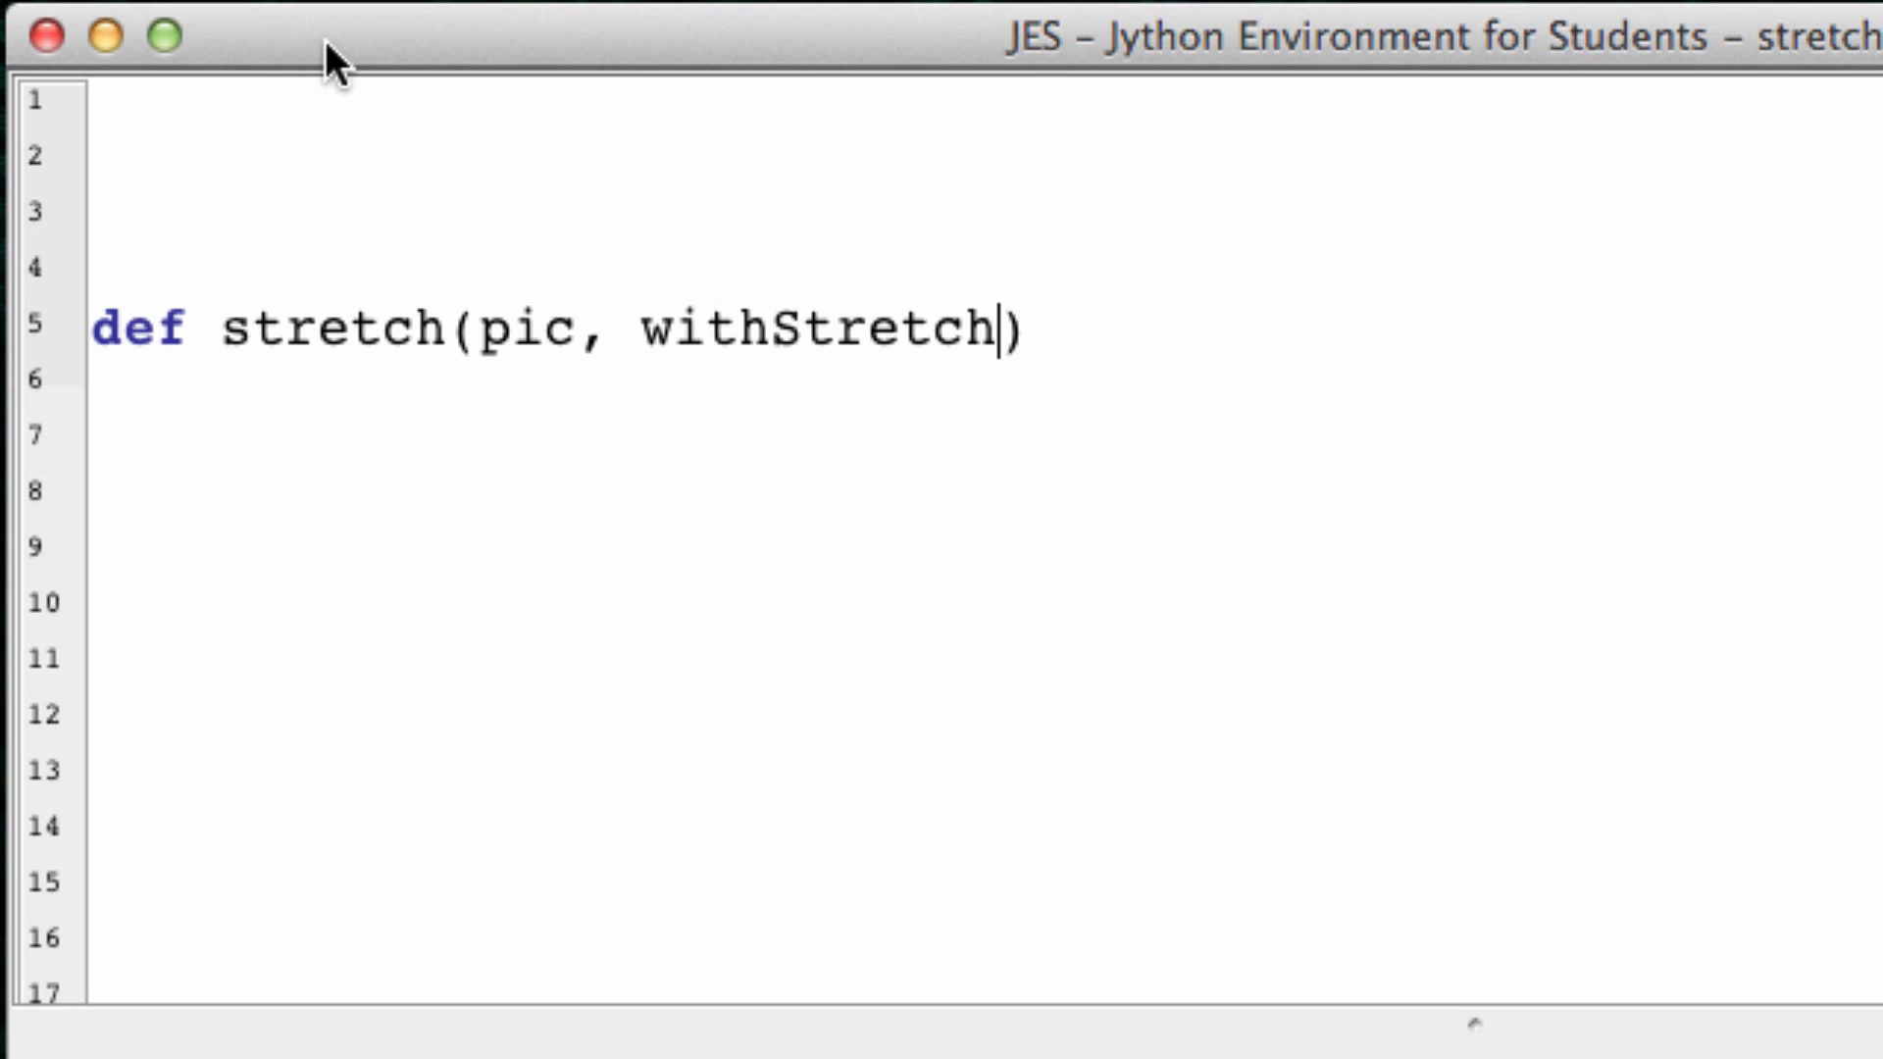
pyautogui.write('= 1')
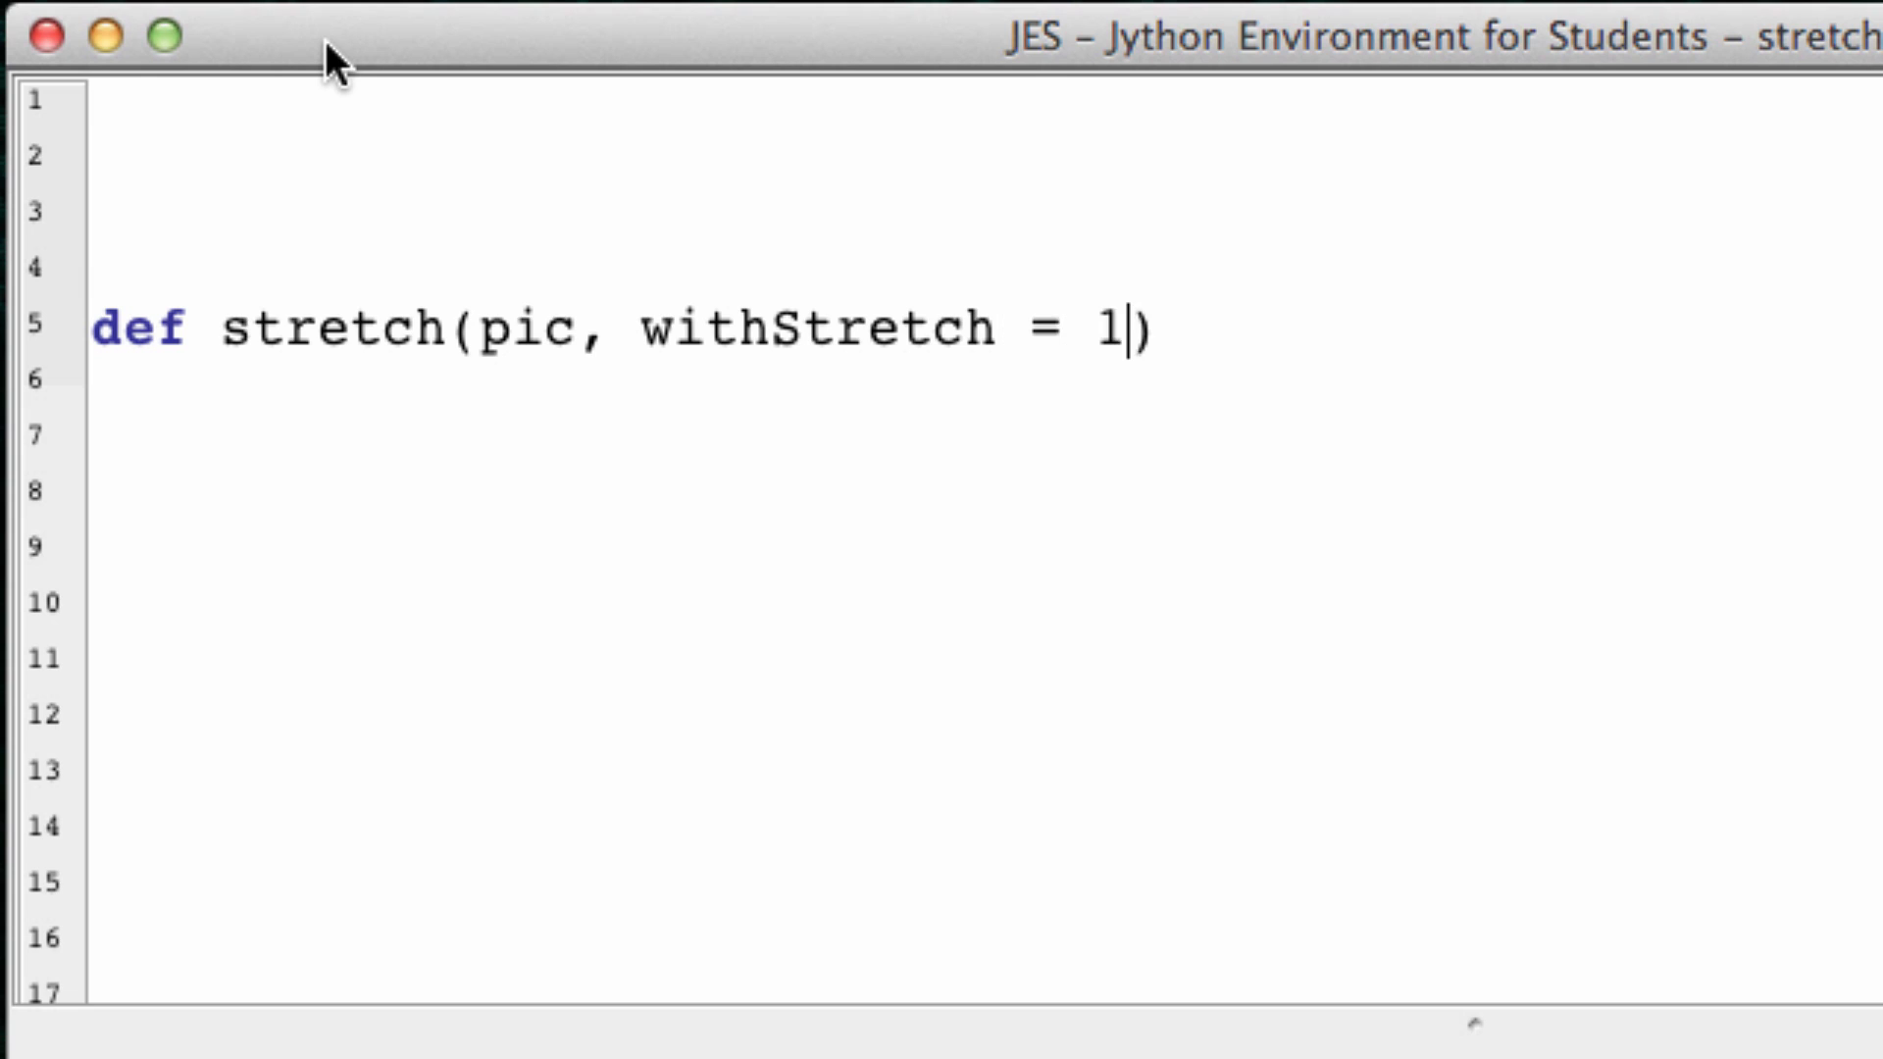
pyautogui.write(', h')
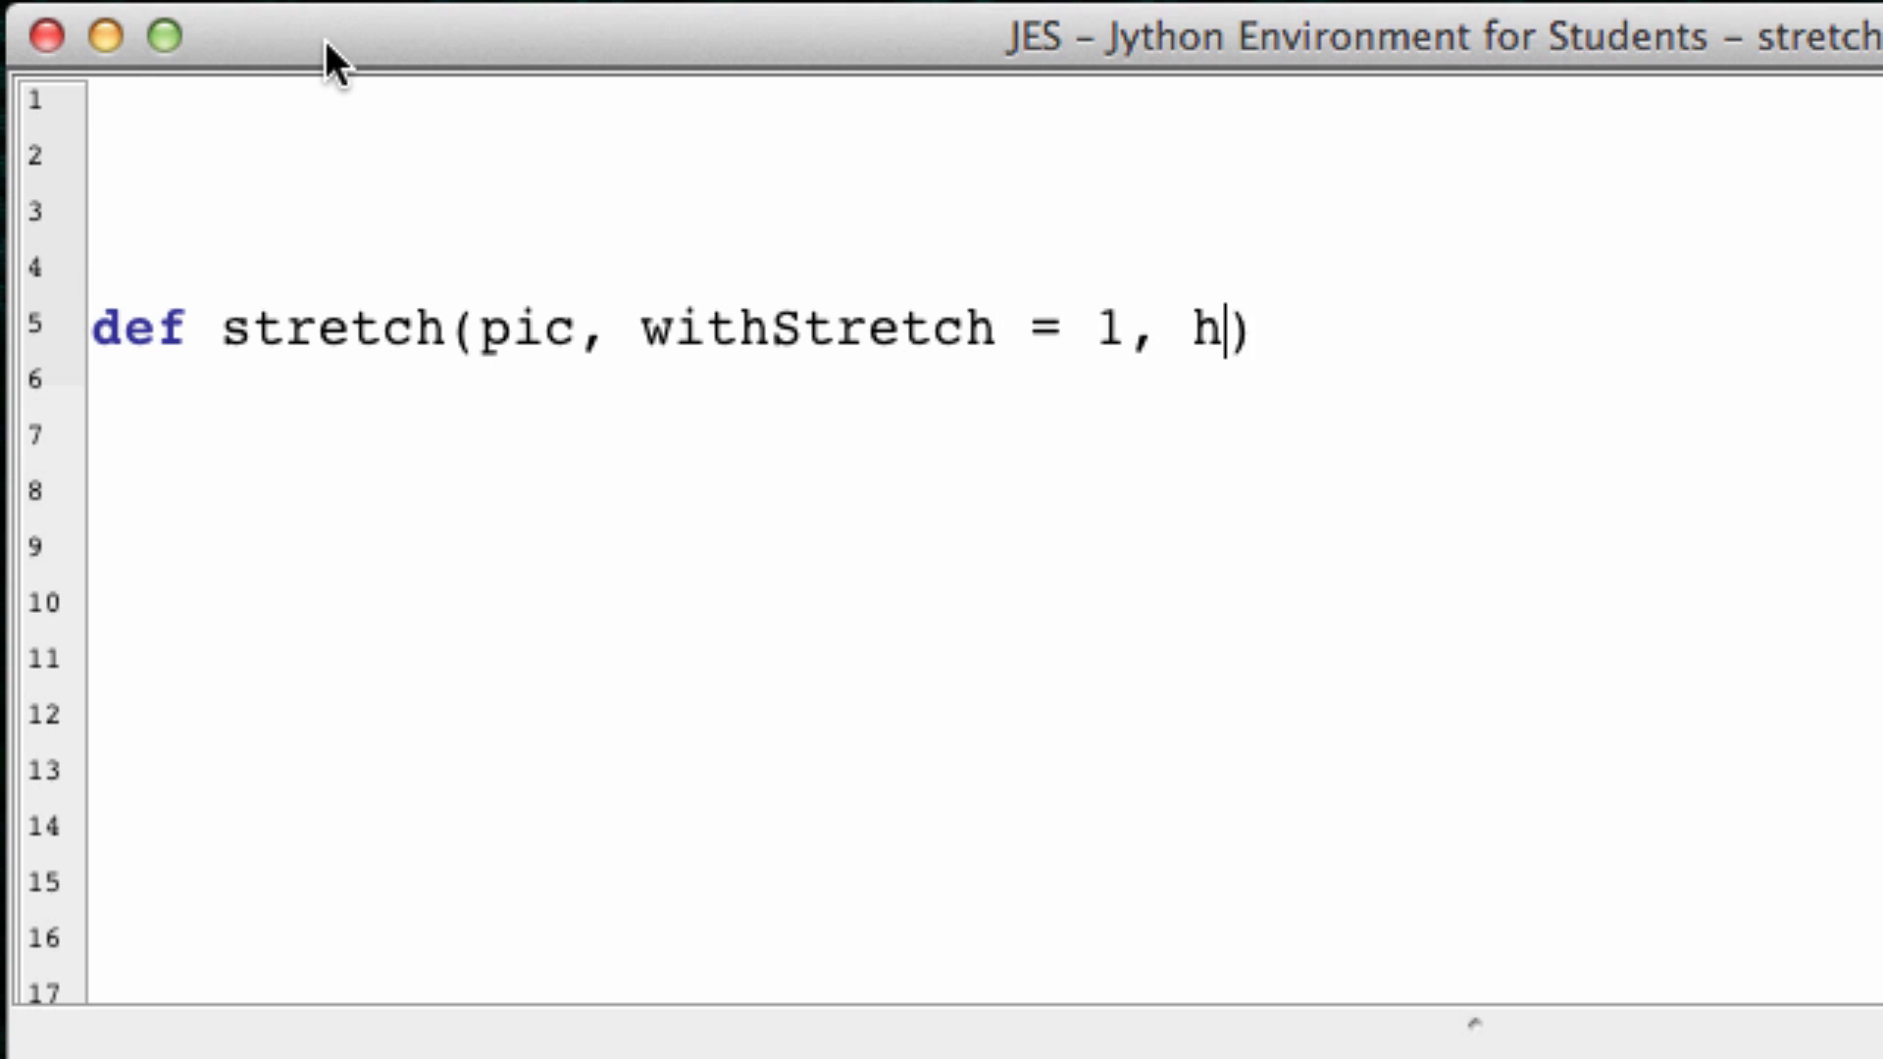
pyautogui.write('eightStret')
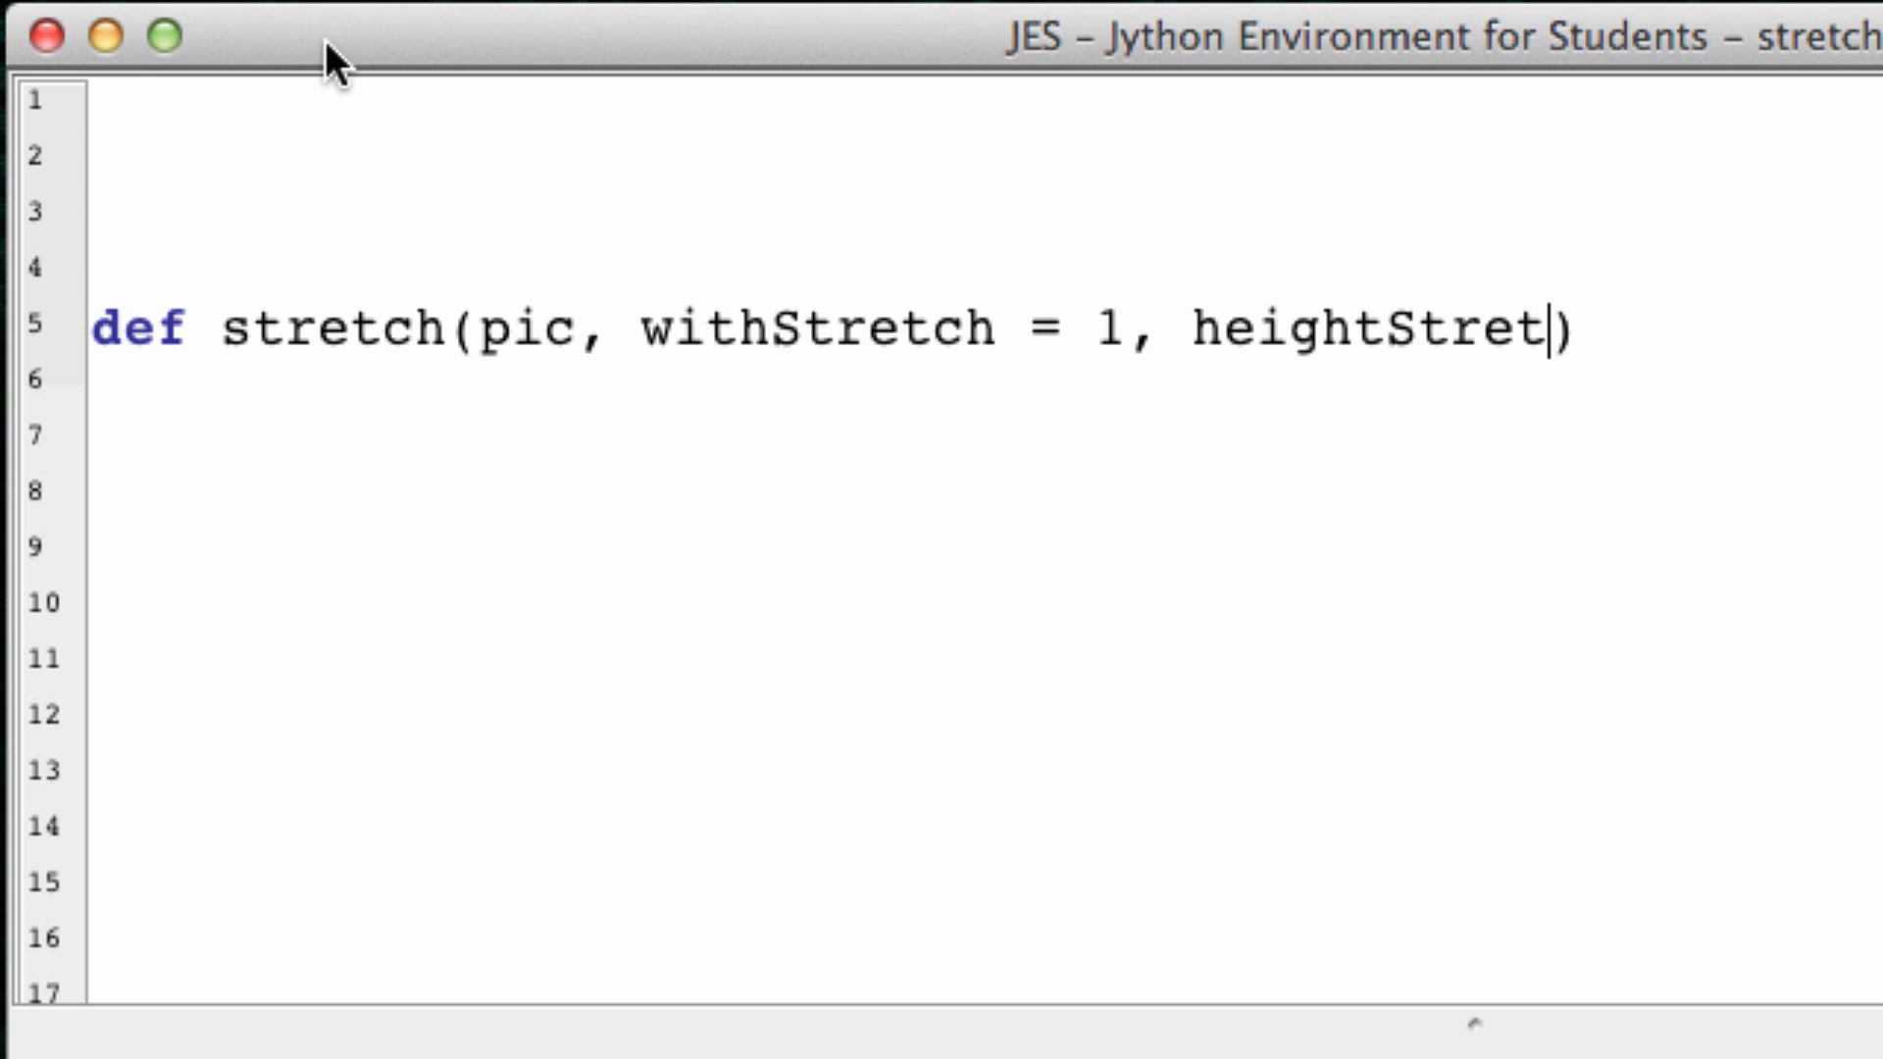
pyautogui.write('ch = 1')
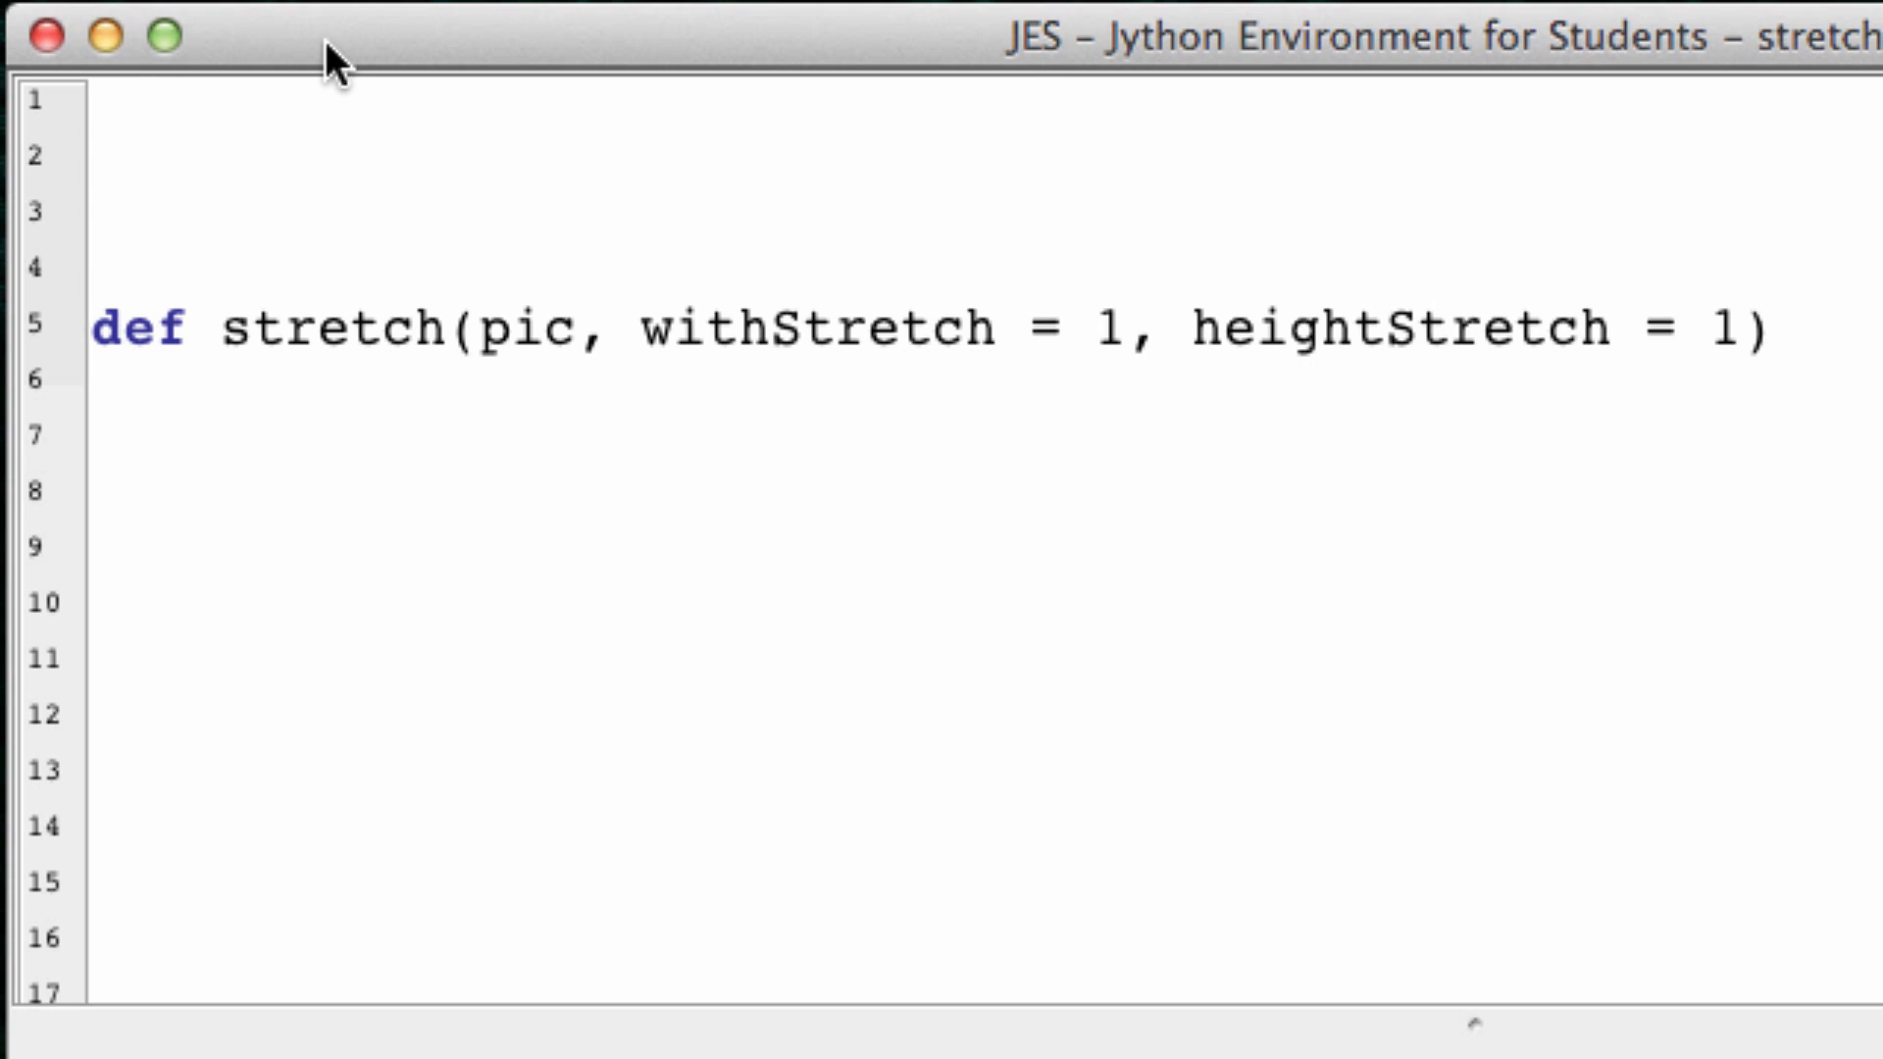
pyautogui.write(':')
pyautogui.write('pass')
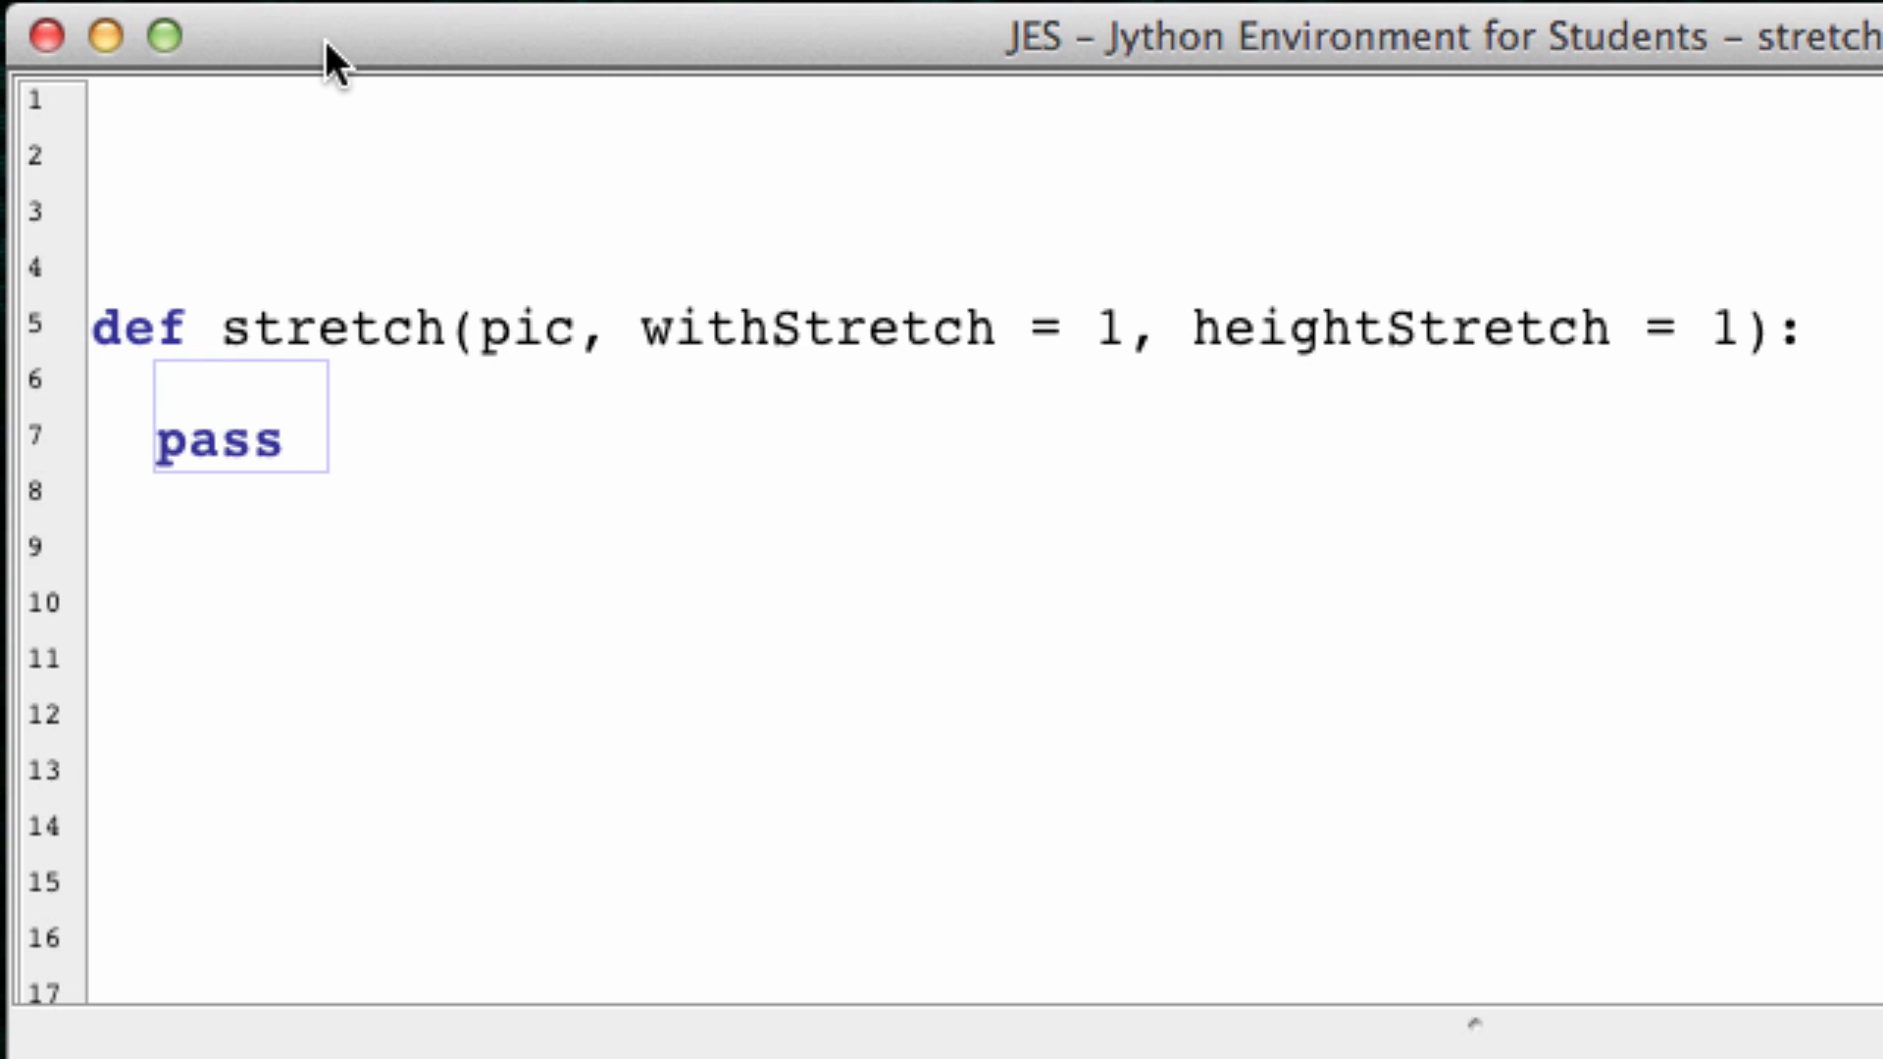
# Step: Replace pass with widthStretch = abs(int(widthStretch)) as the first body line
pyautogui.press('Backspace')
pyautogui.write('d')
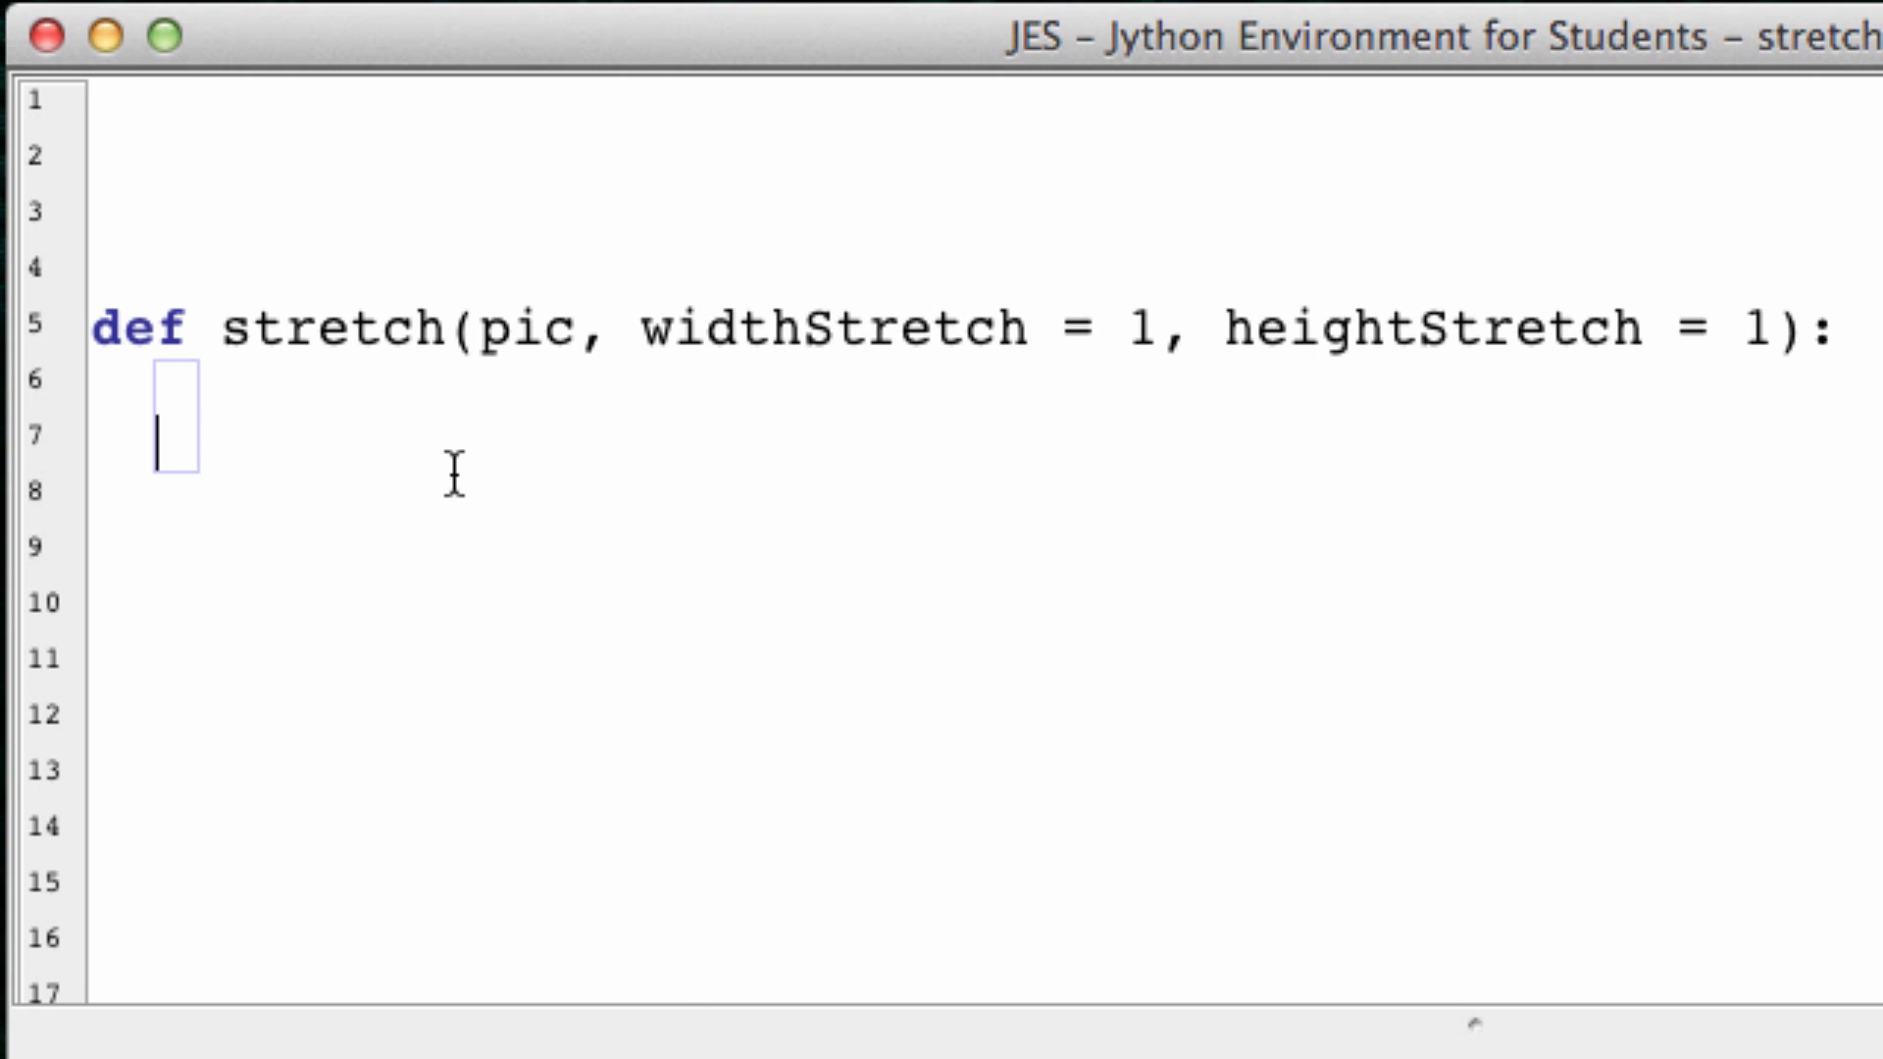
pyautogui.write('widthS')
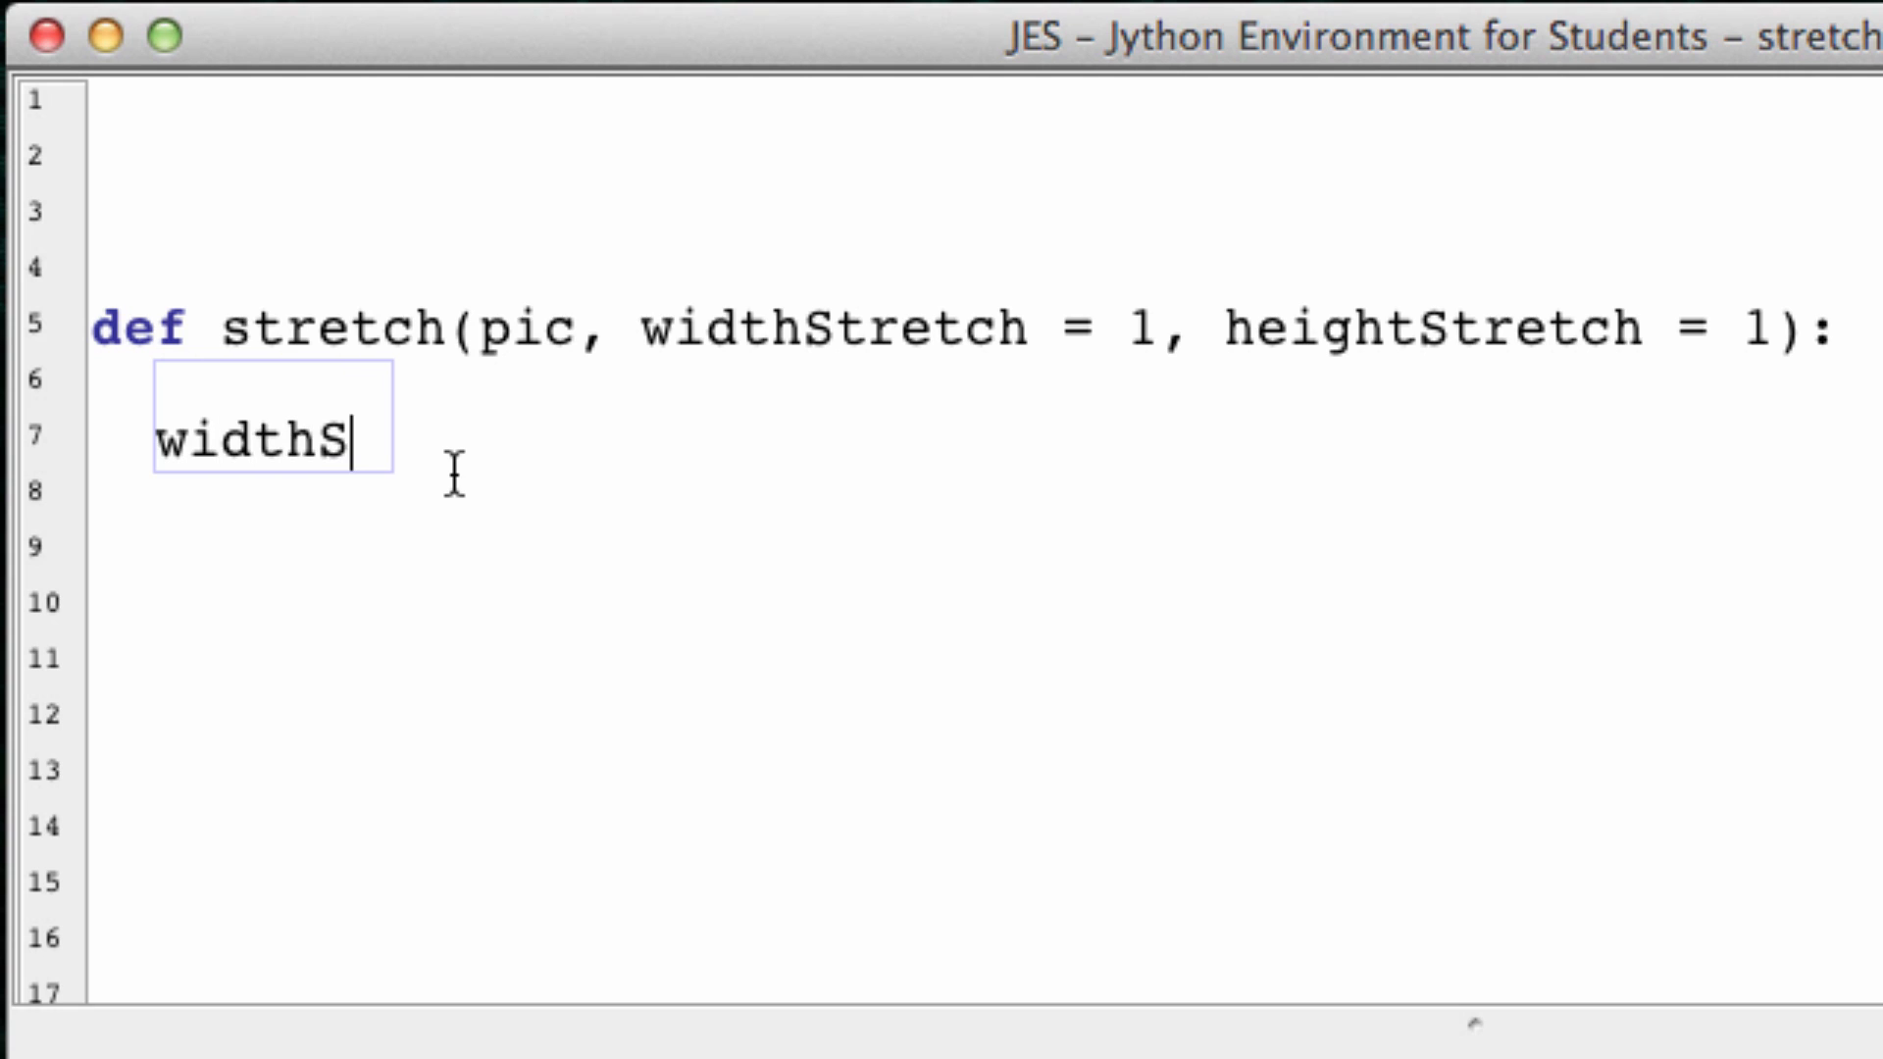
pyautogui.write('tretch =')
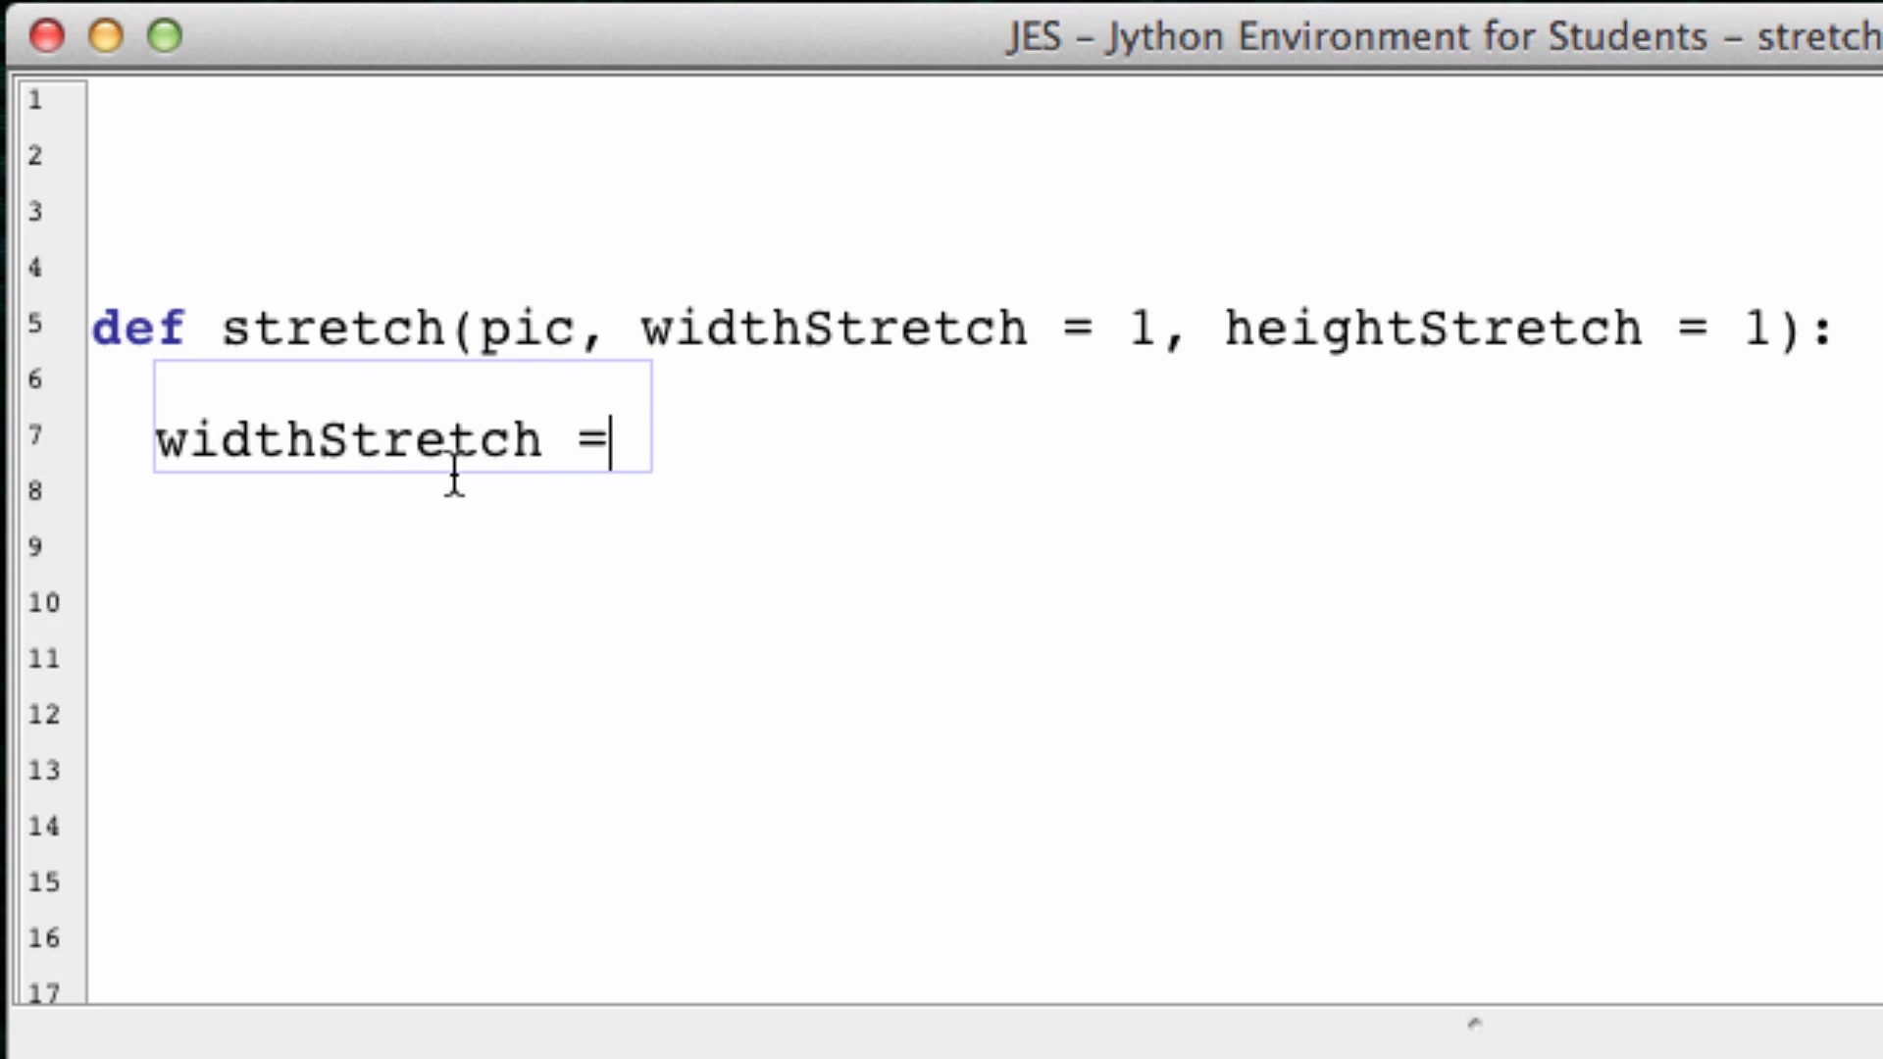
pyautogui.write('abs()')
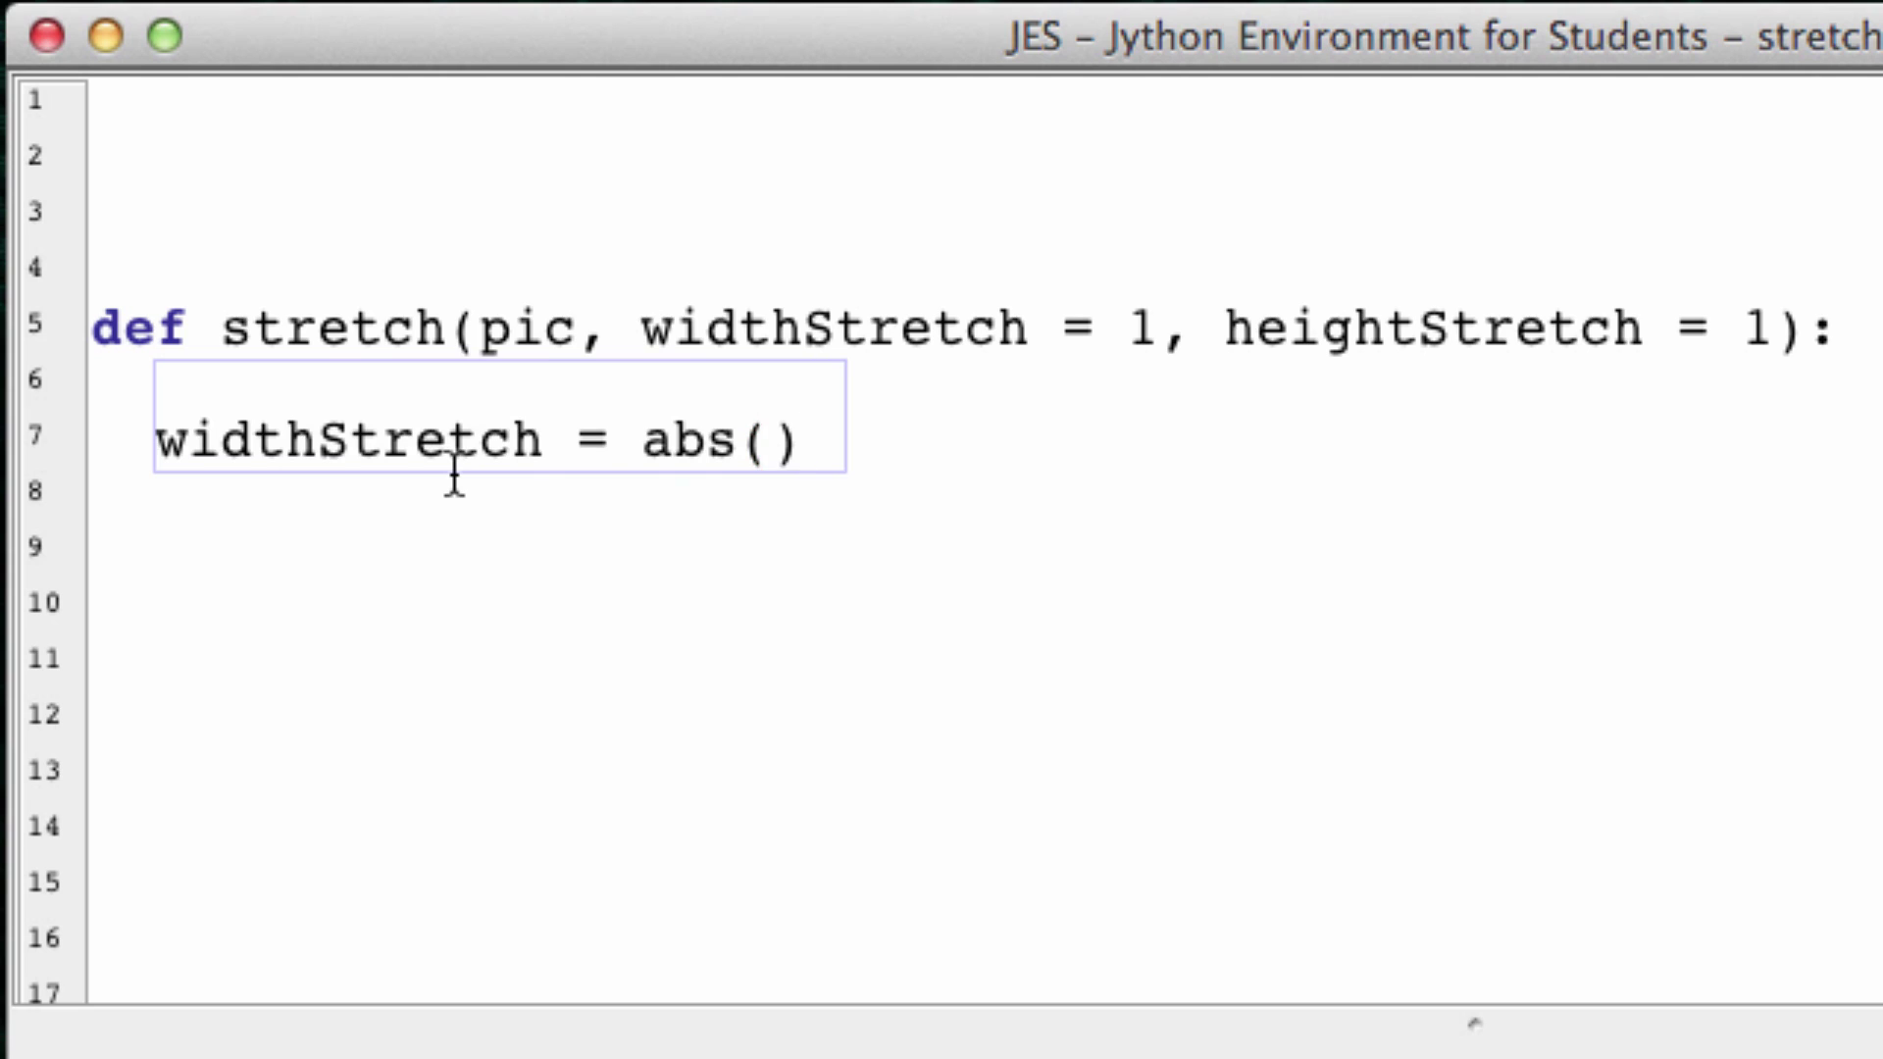
pyautogui.write('int()')
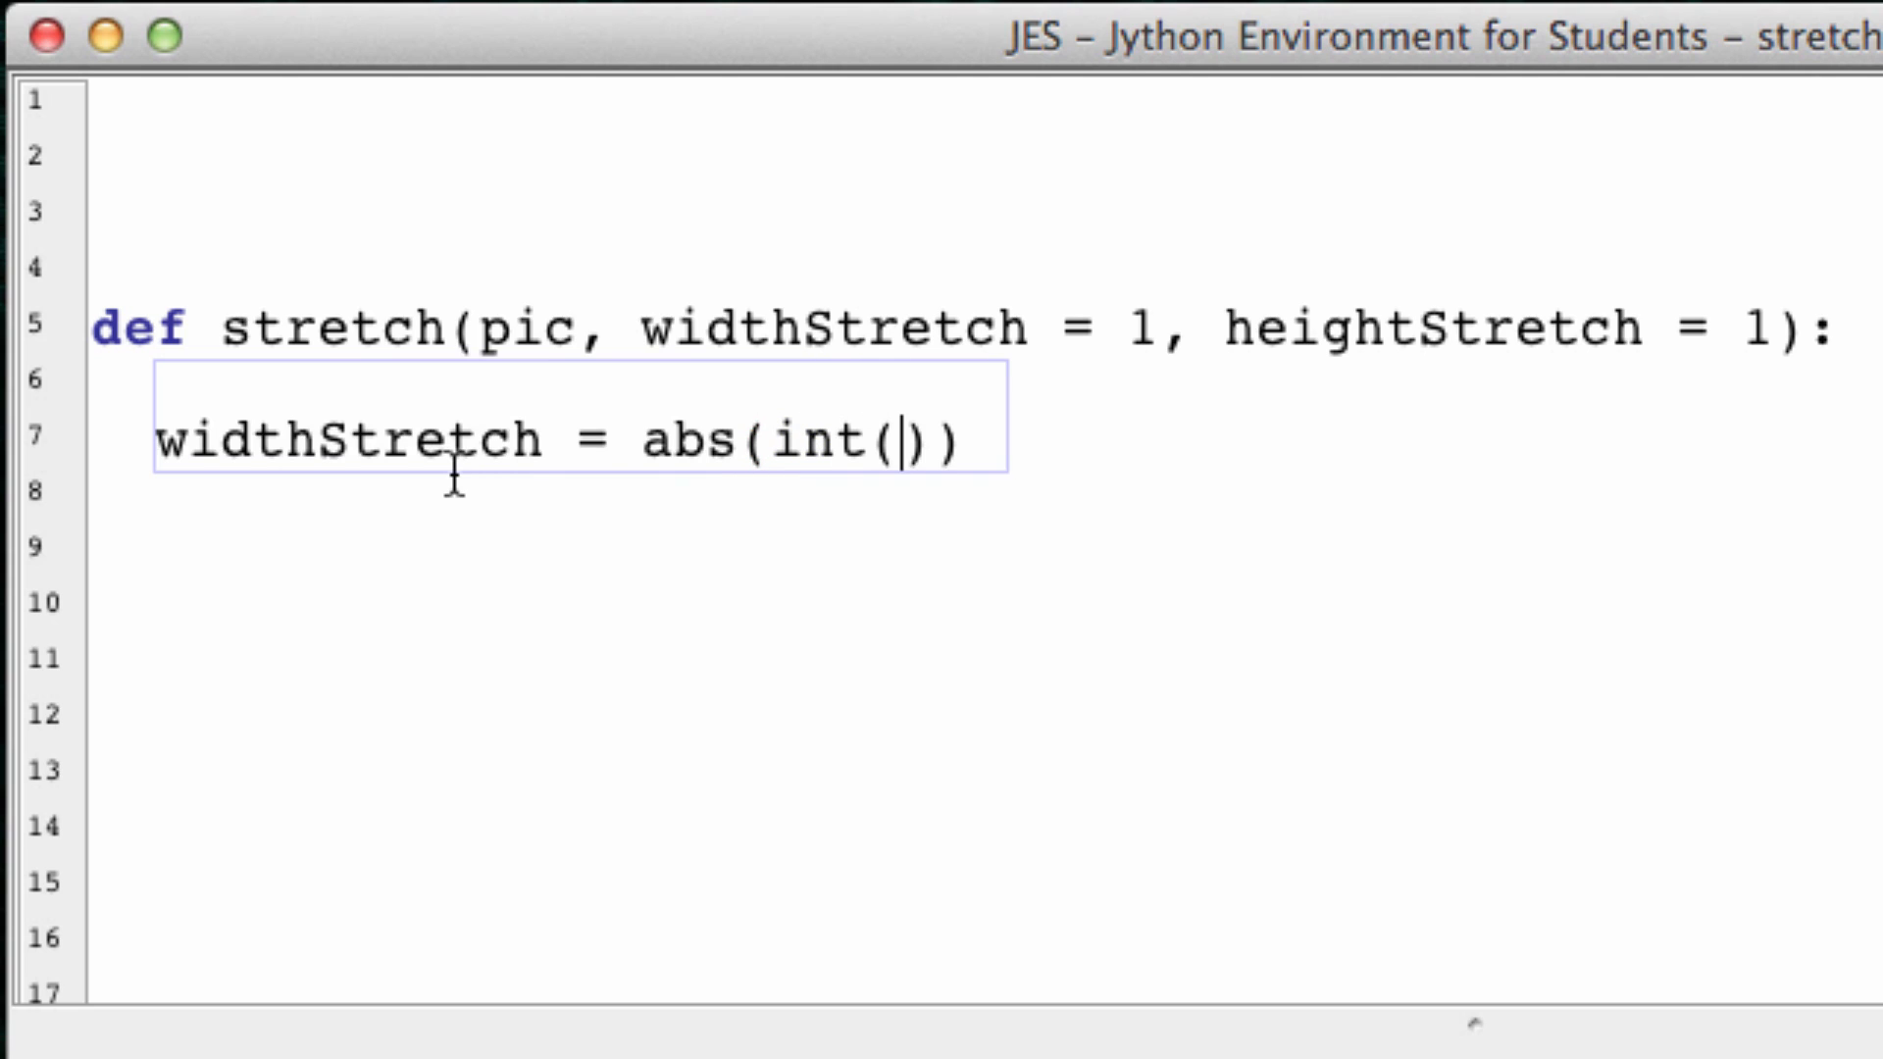
pyautogui.write('widthStr')
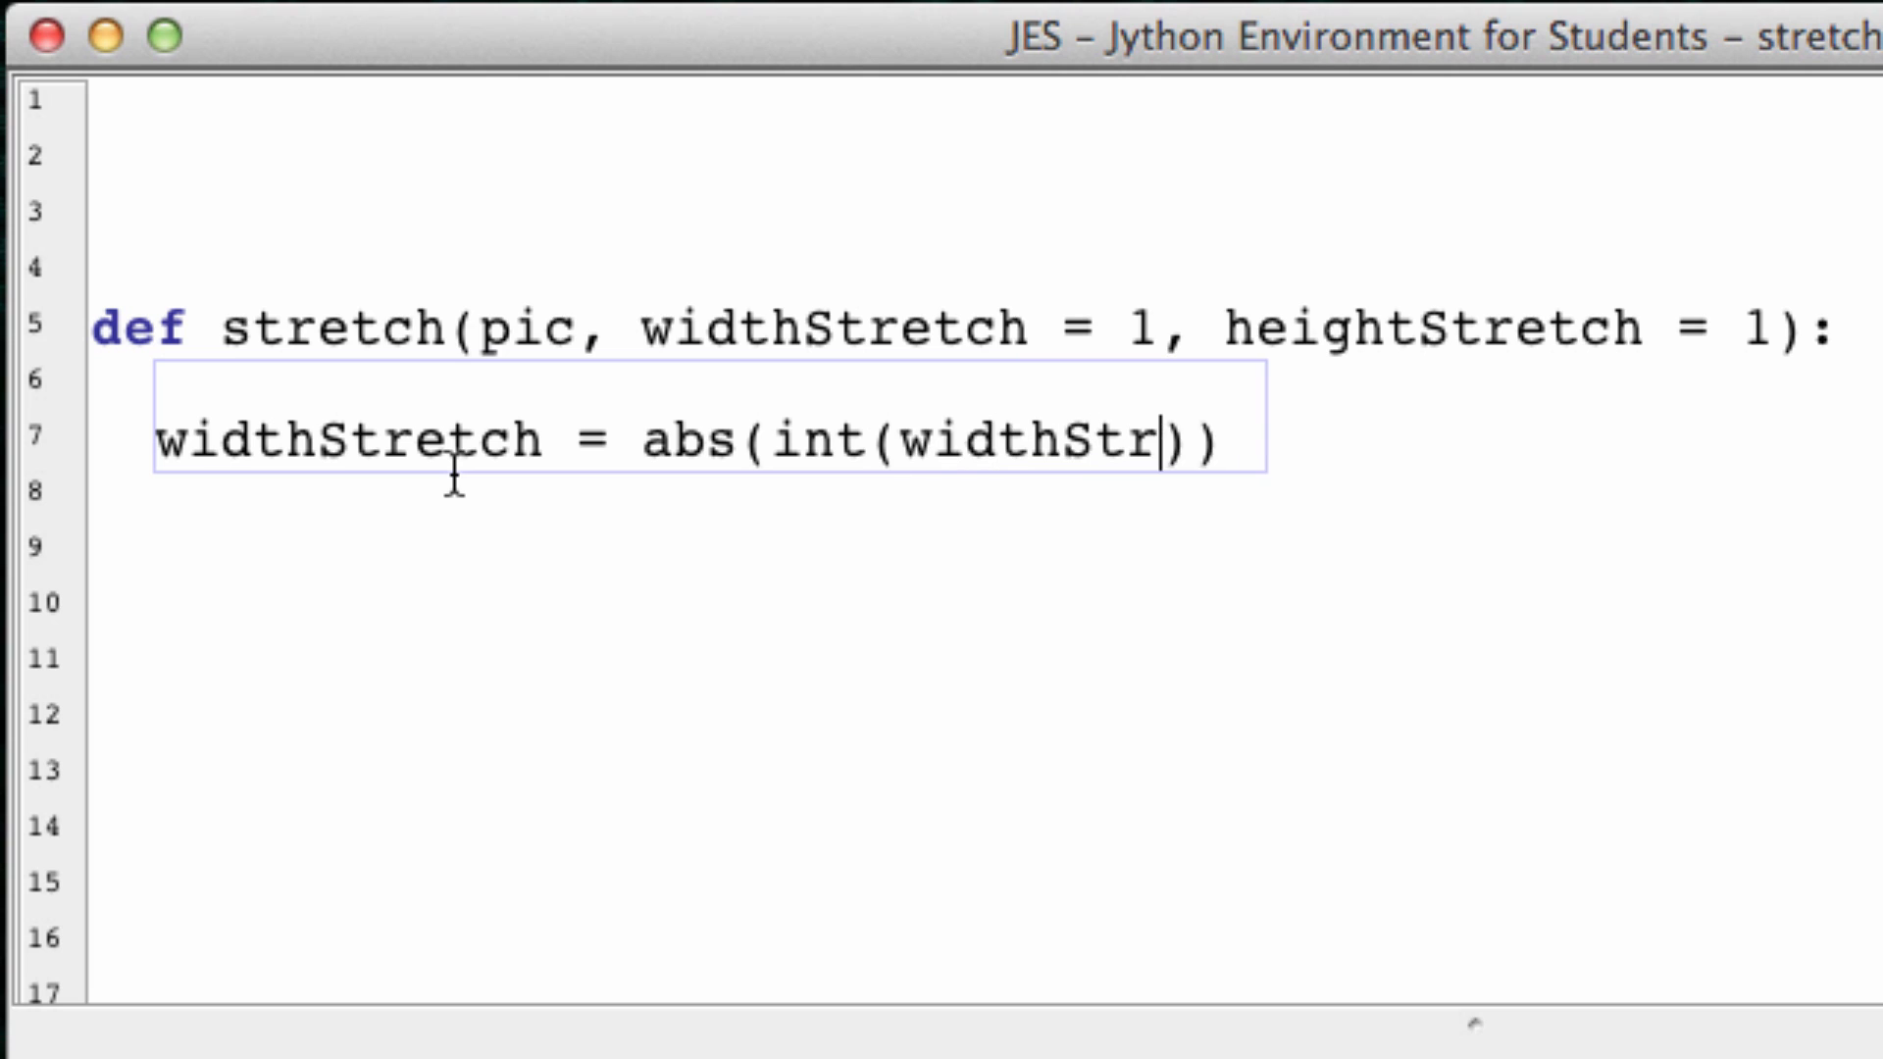
pyautogui.write('etch')
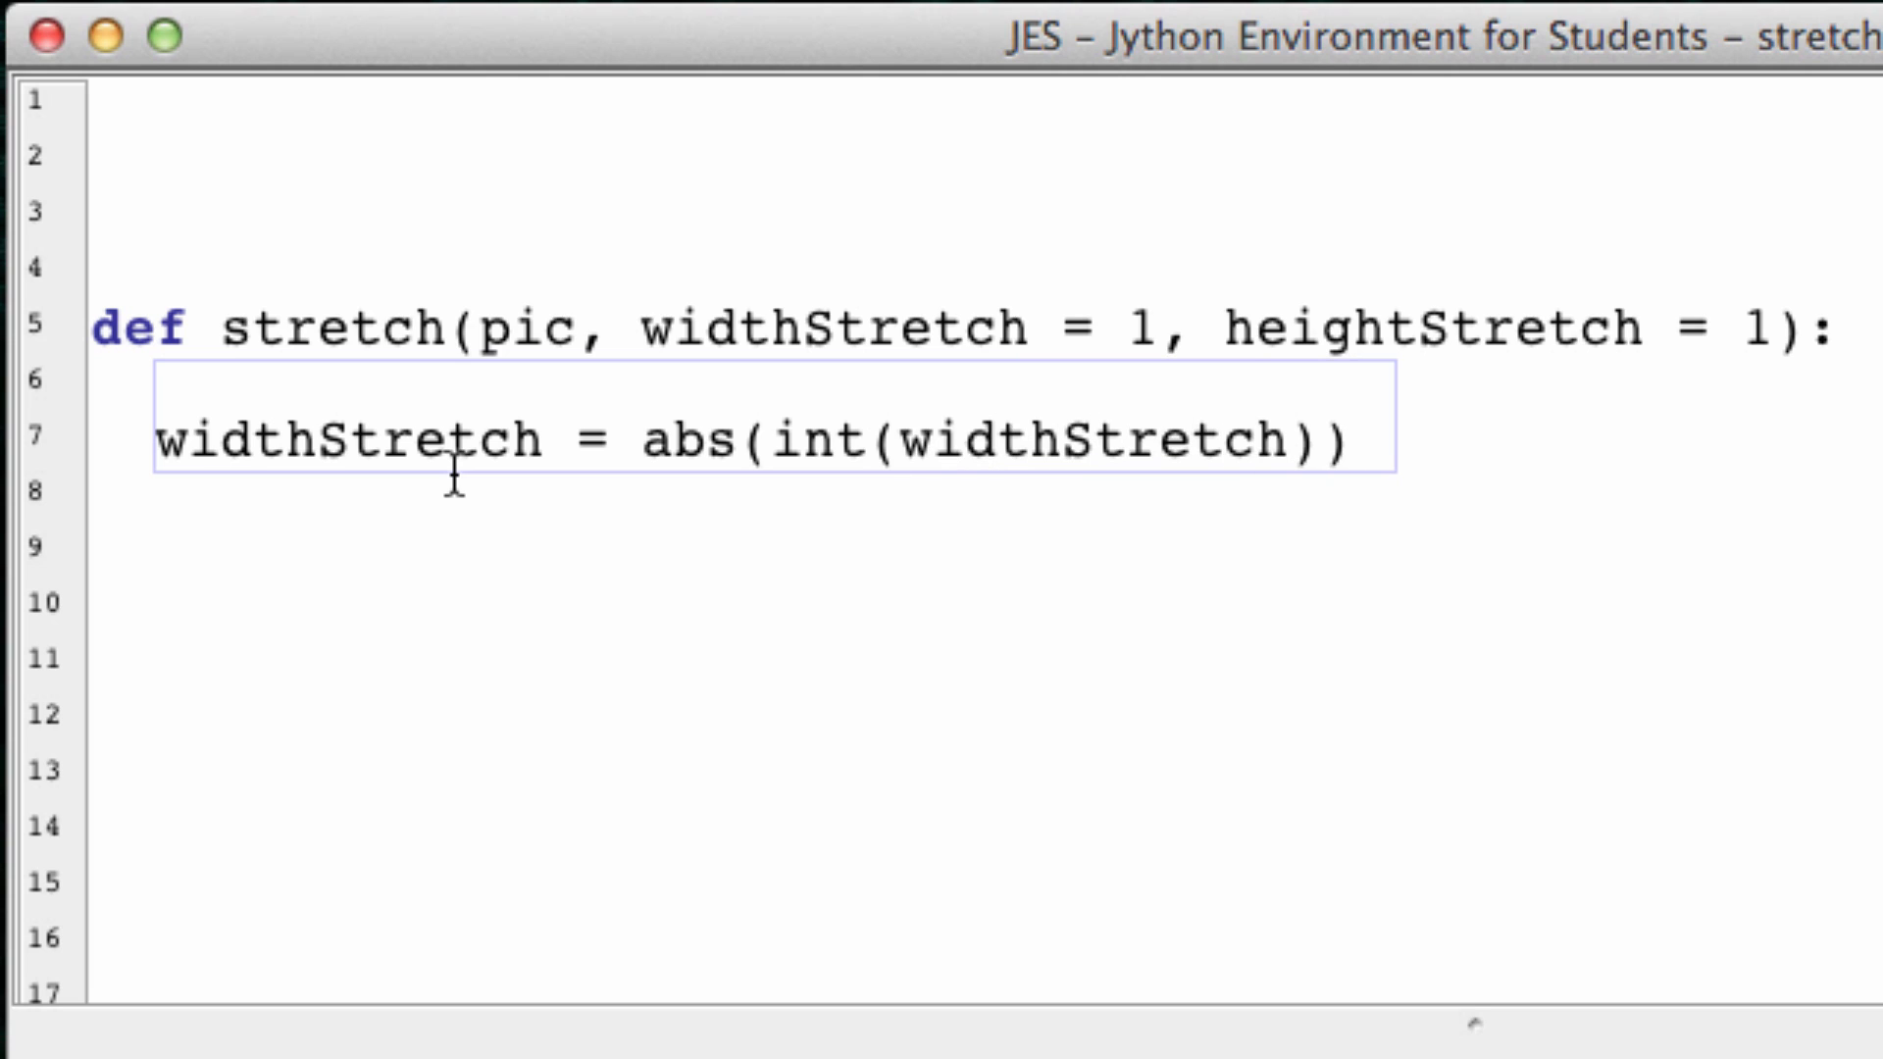
# Step: Try an example comment (-1, then 1.3) after the line before removing it
pyautogui.write('#')
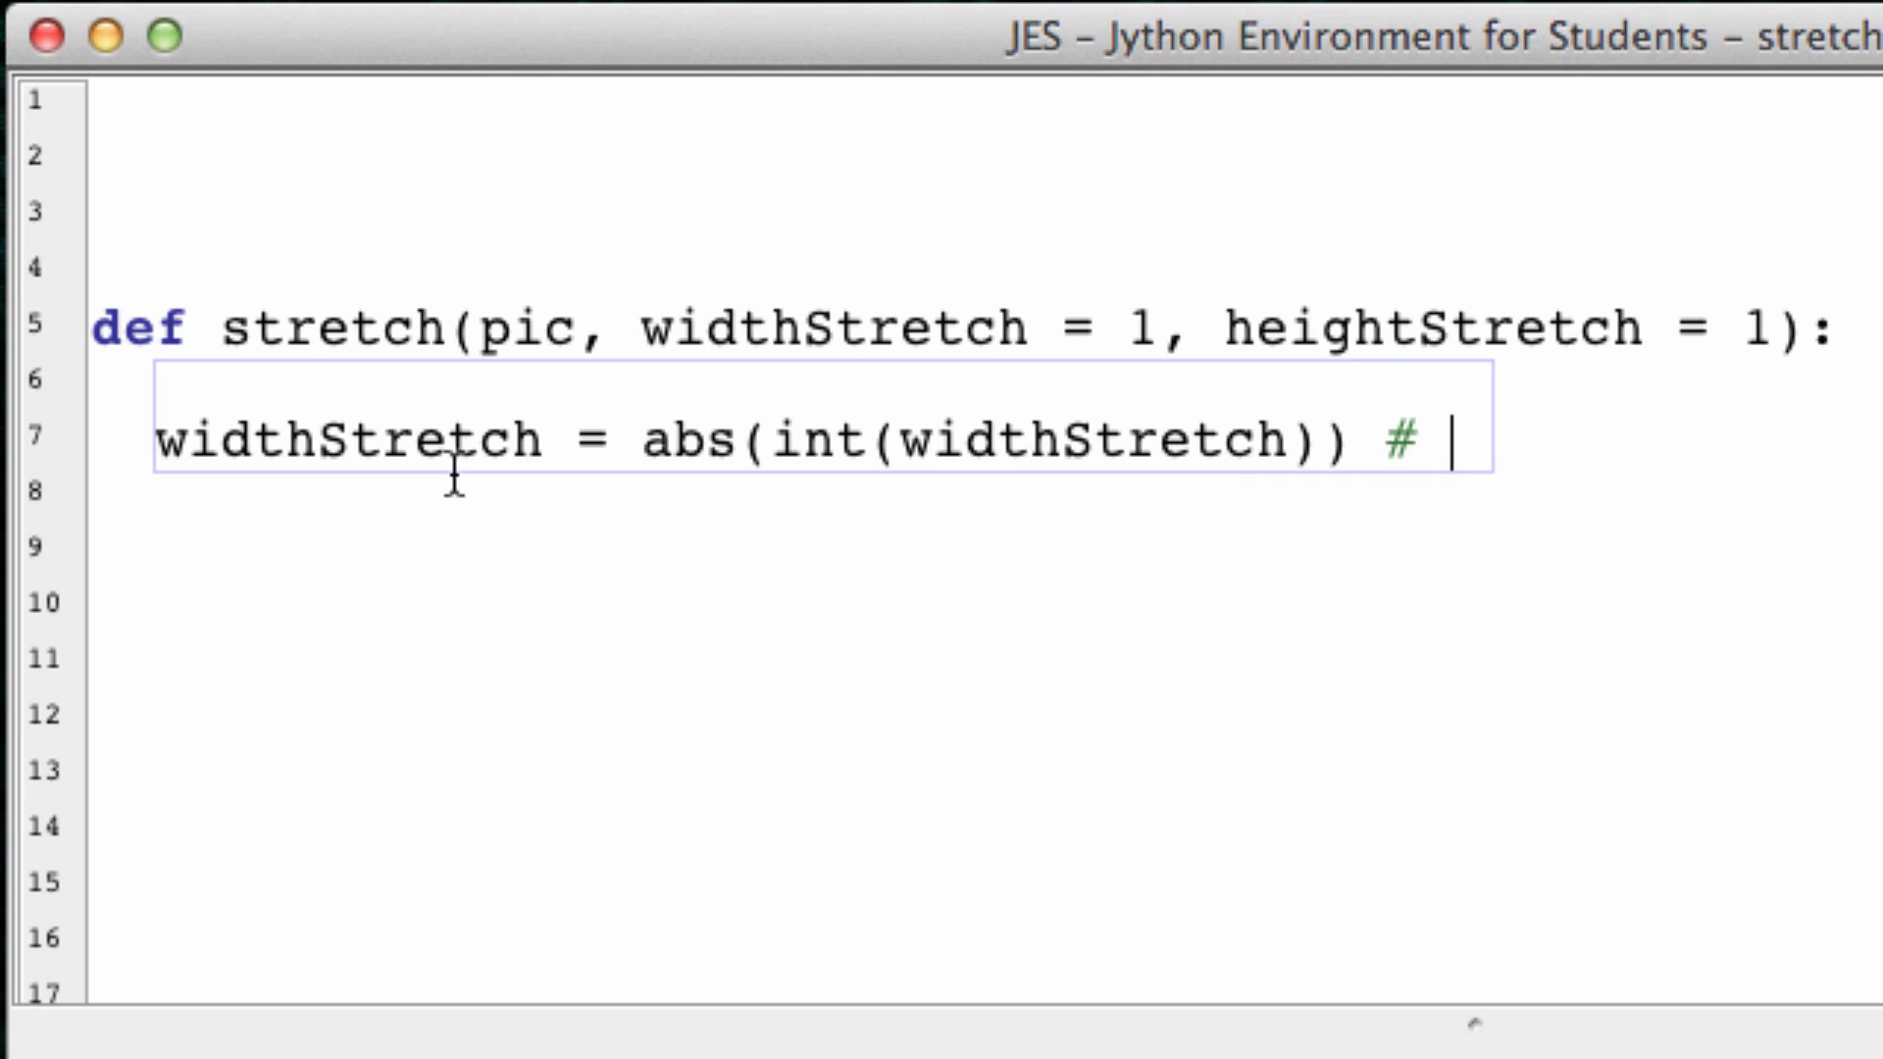
pyautogui.write('-1 = 1')
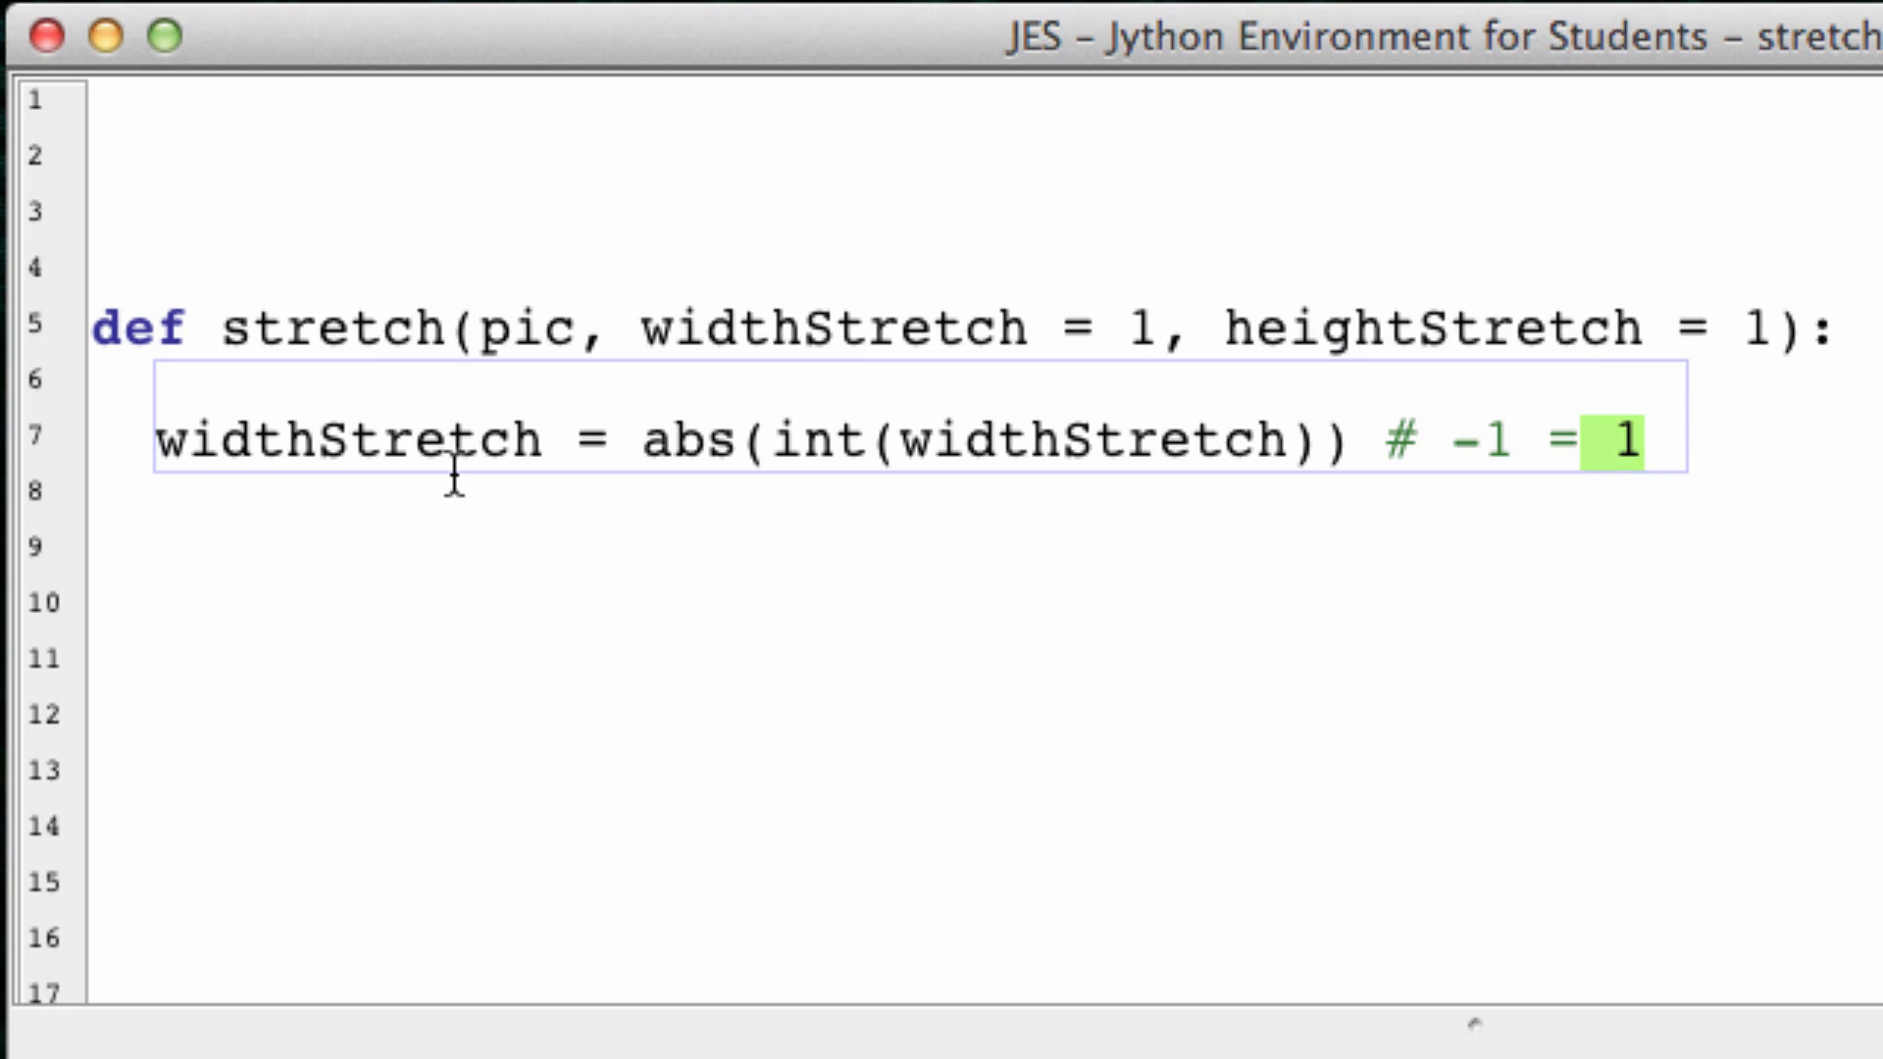
pyautogui.press('BackSpace')
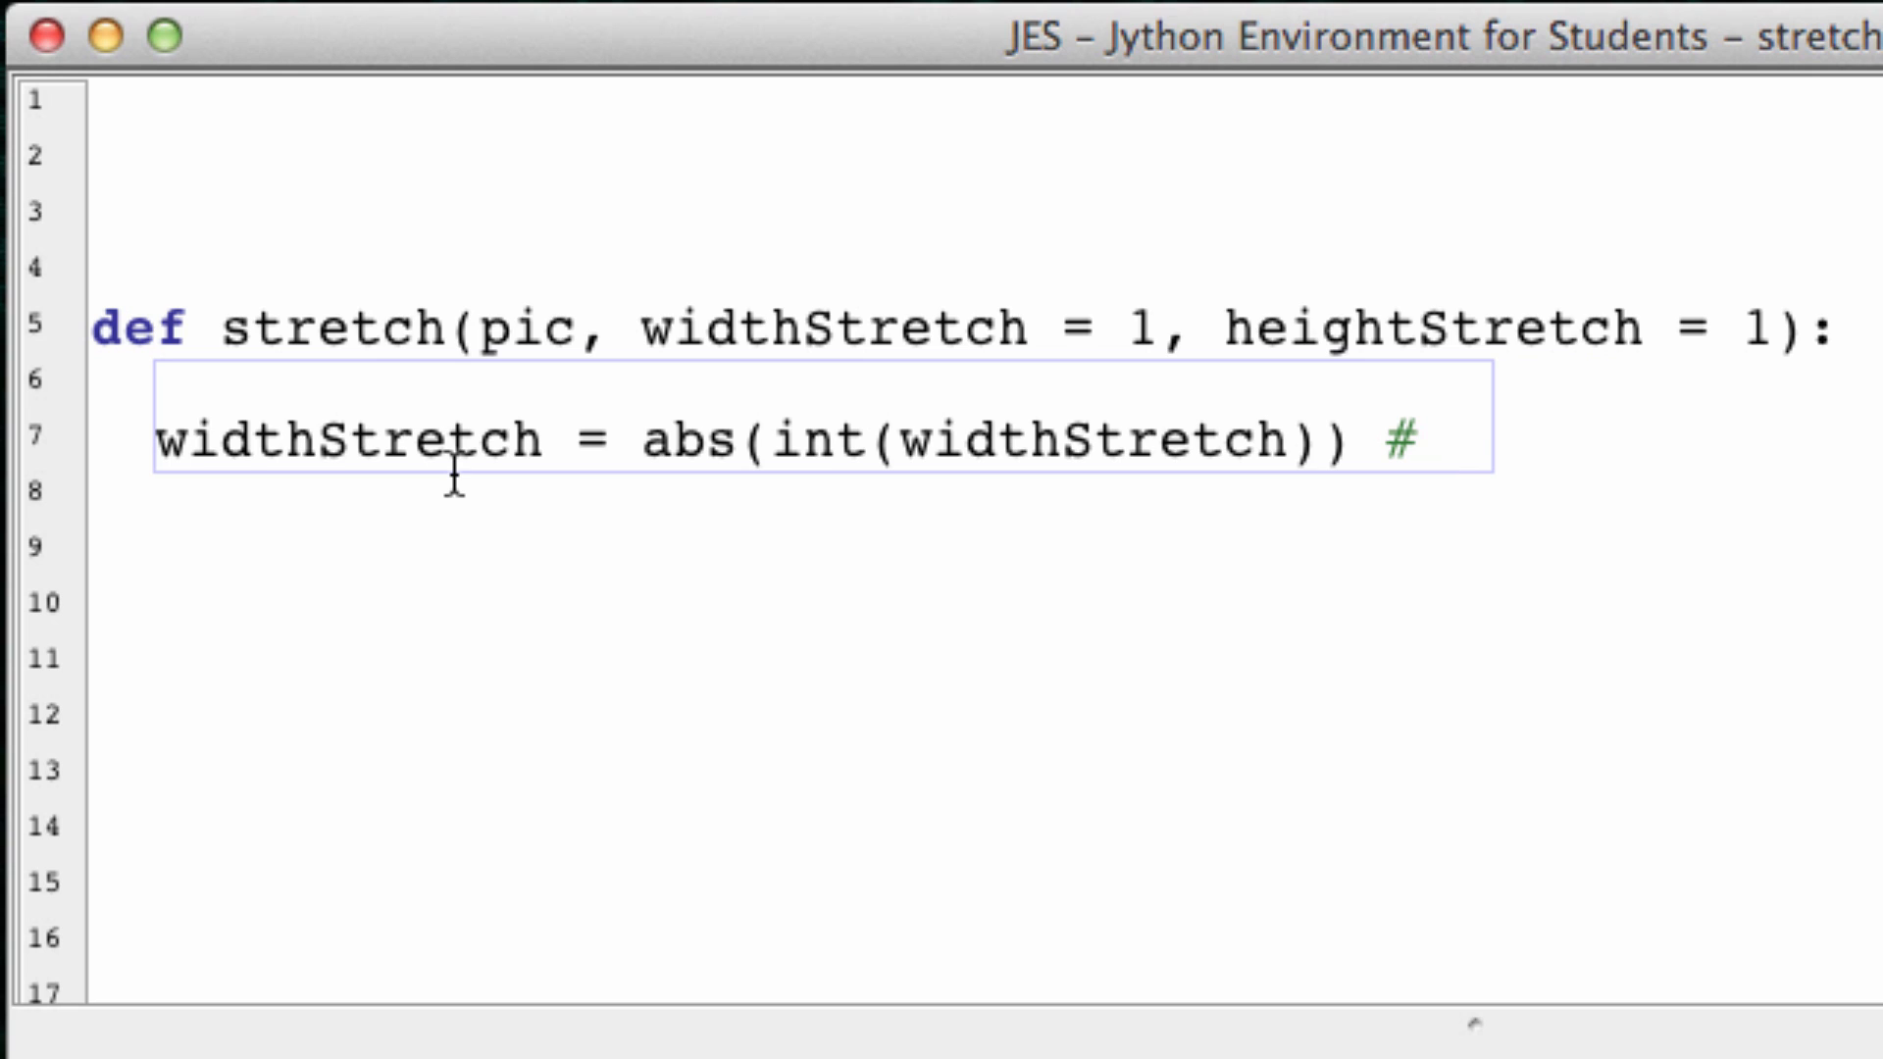
pyautogui.write('1.3')
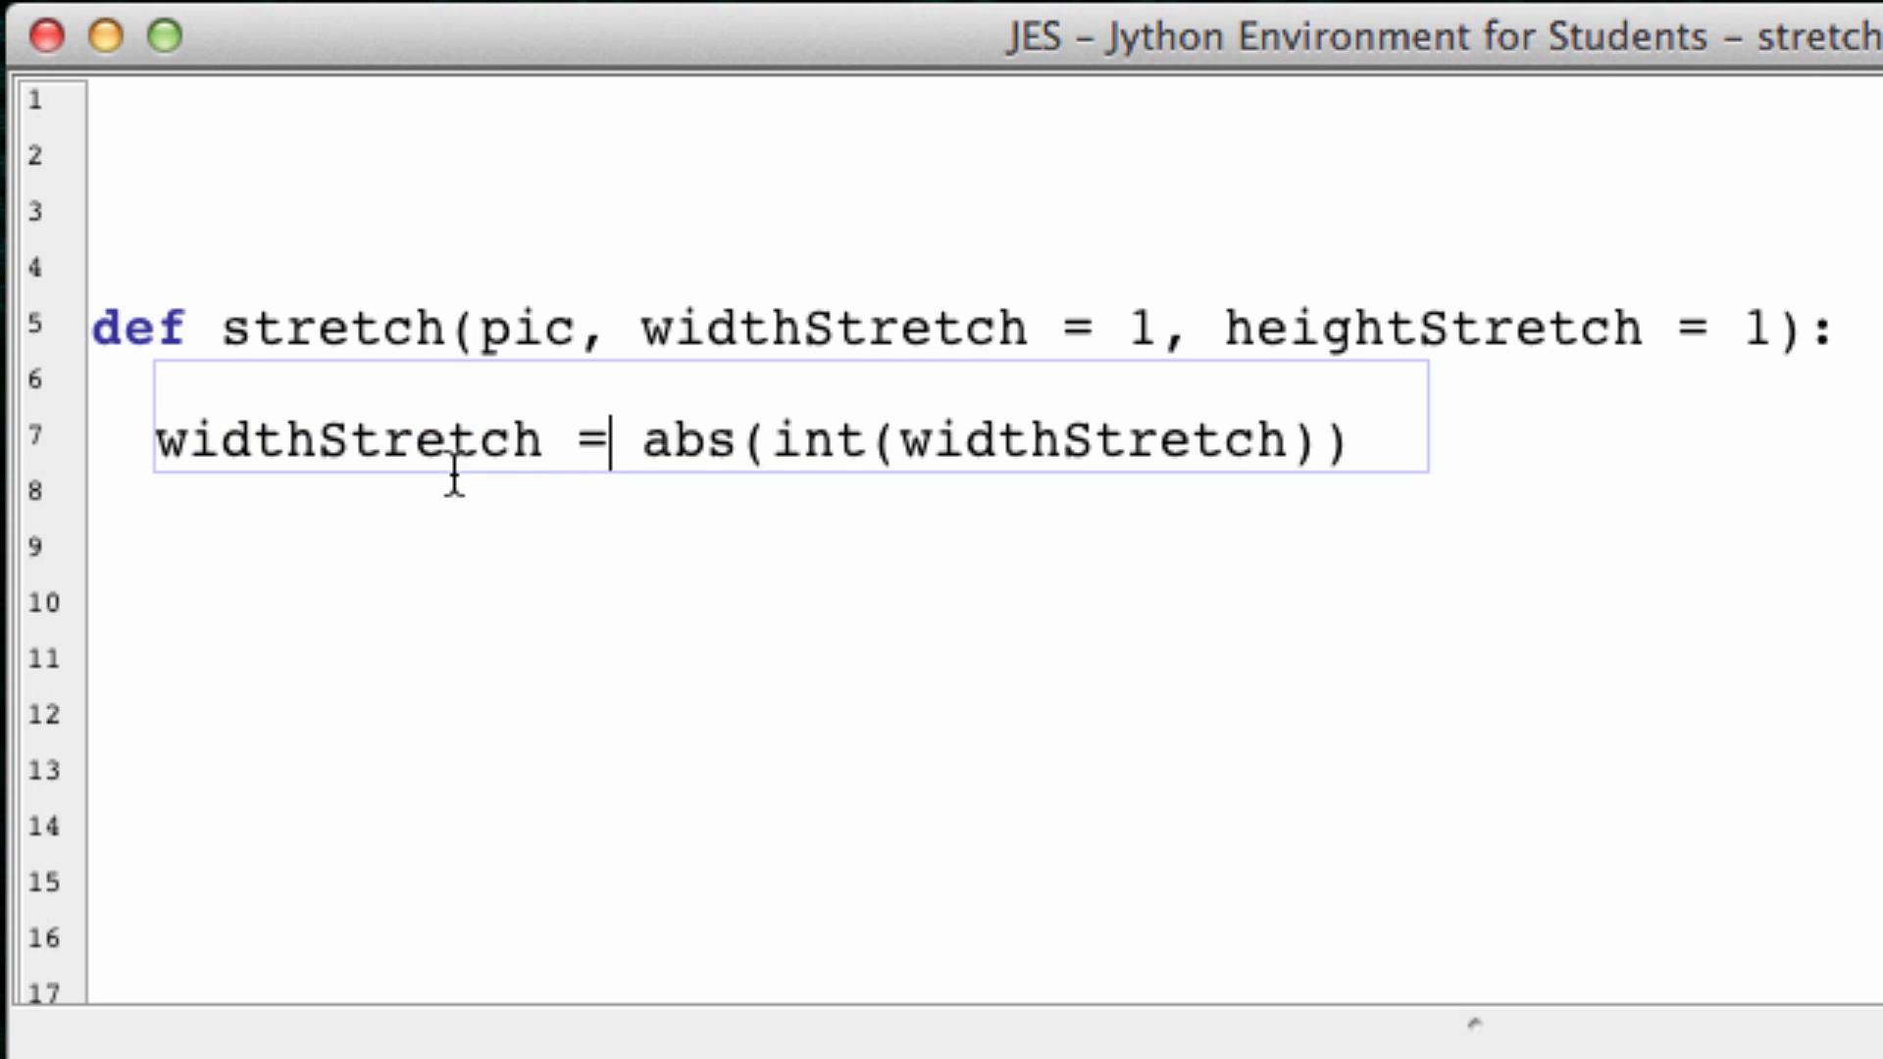
pyautogui.moveTo(1392, 459)
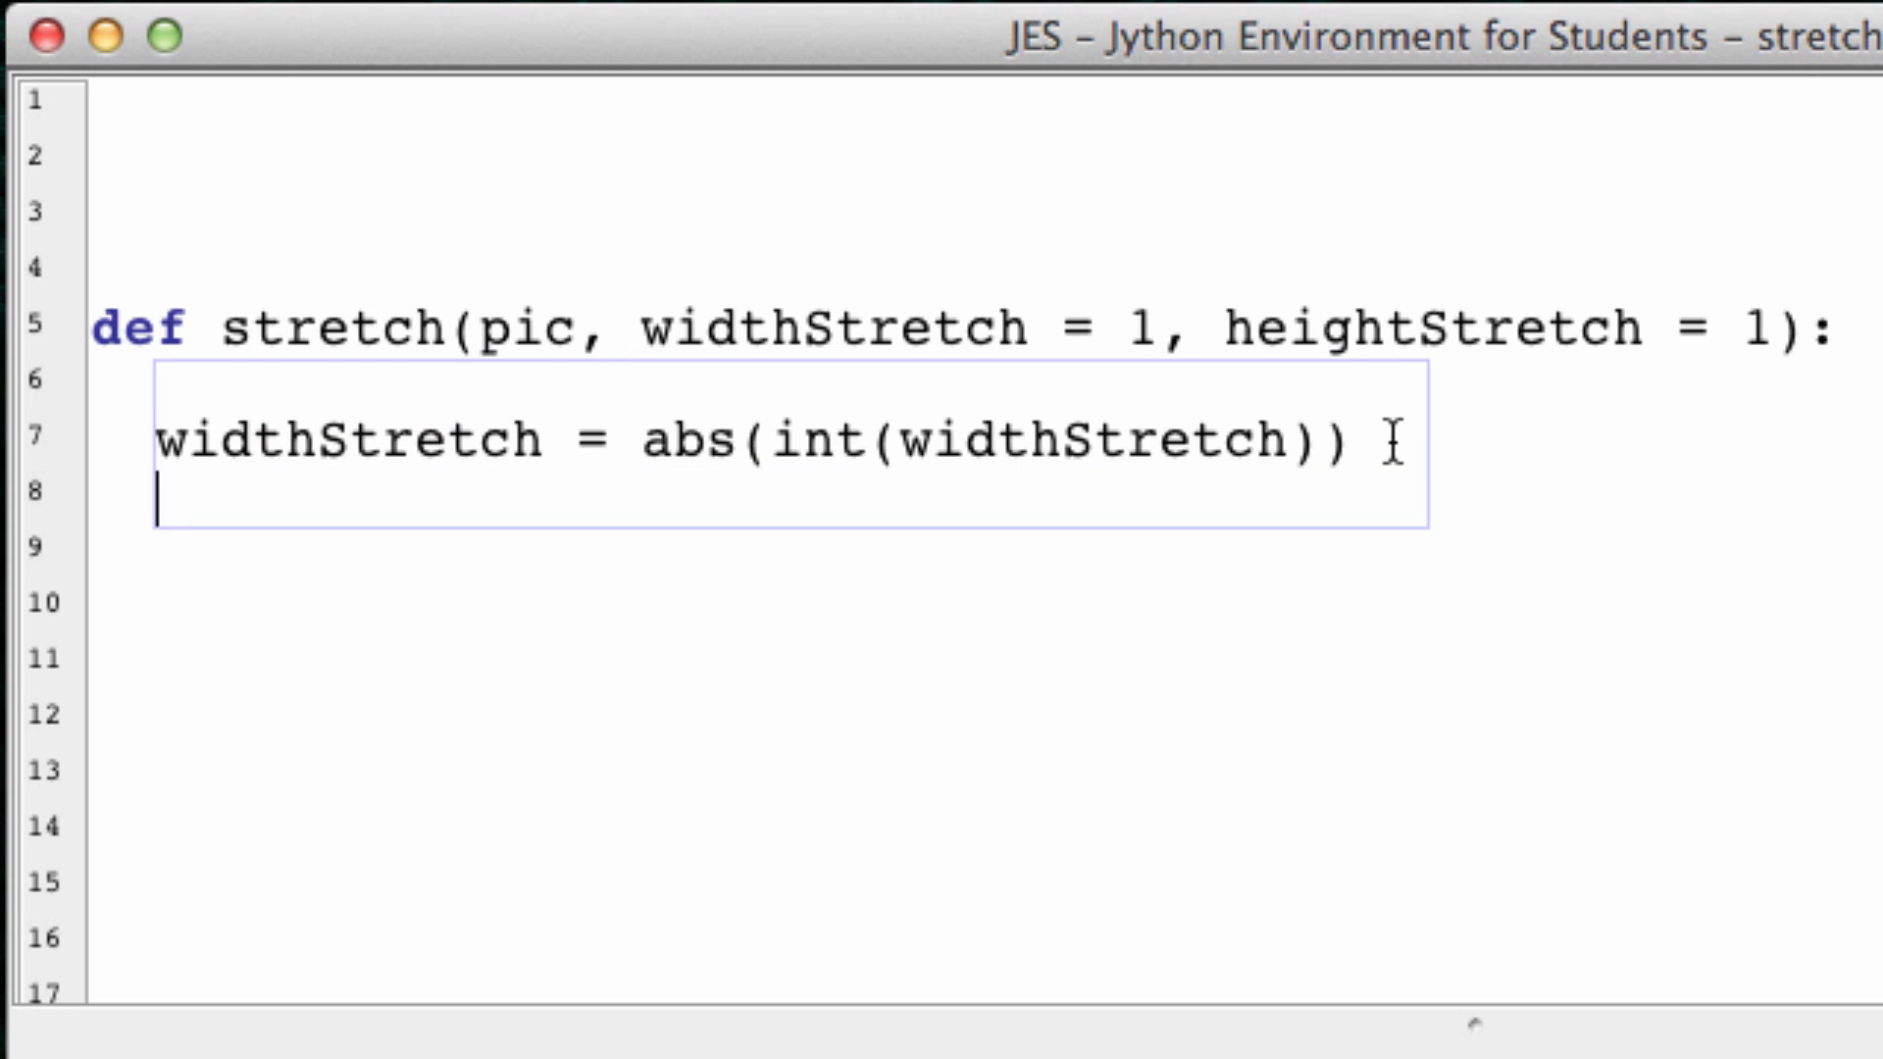
# Step: Add heightStretch = abs(int(heightStretch)) as the second body line
pyautogui.write('height')
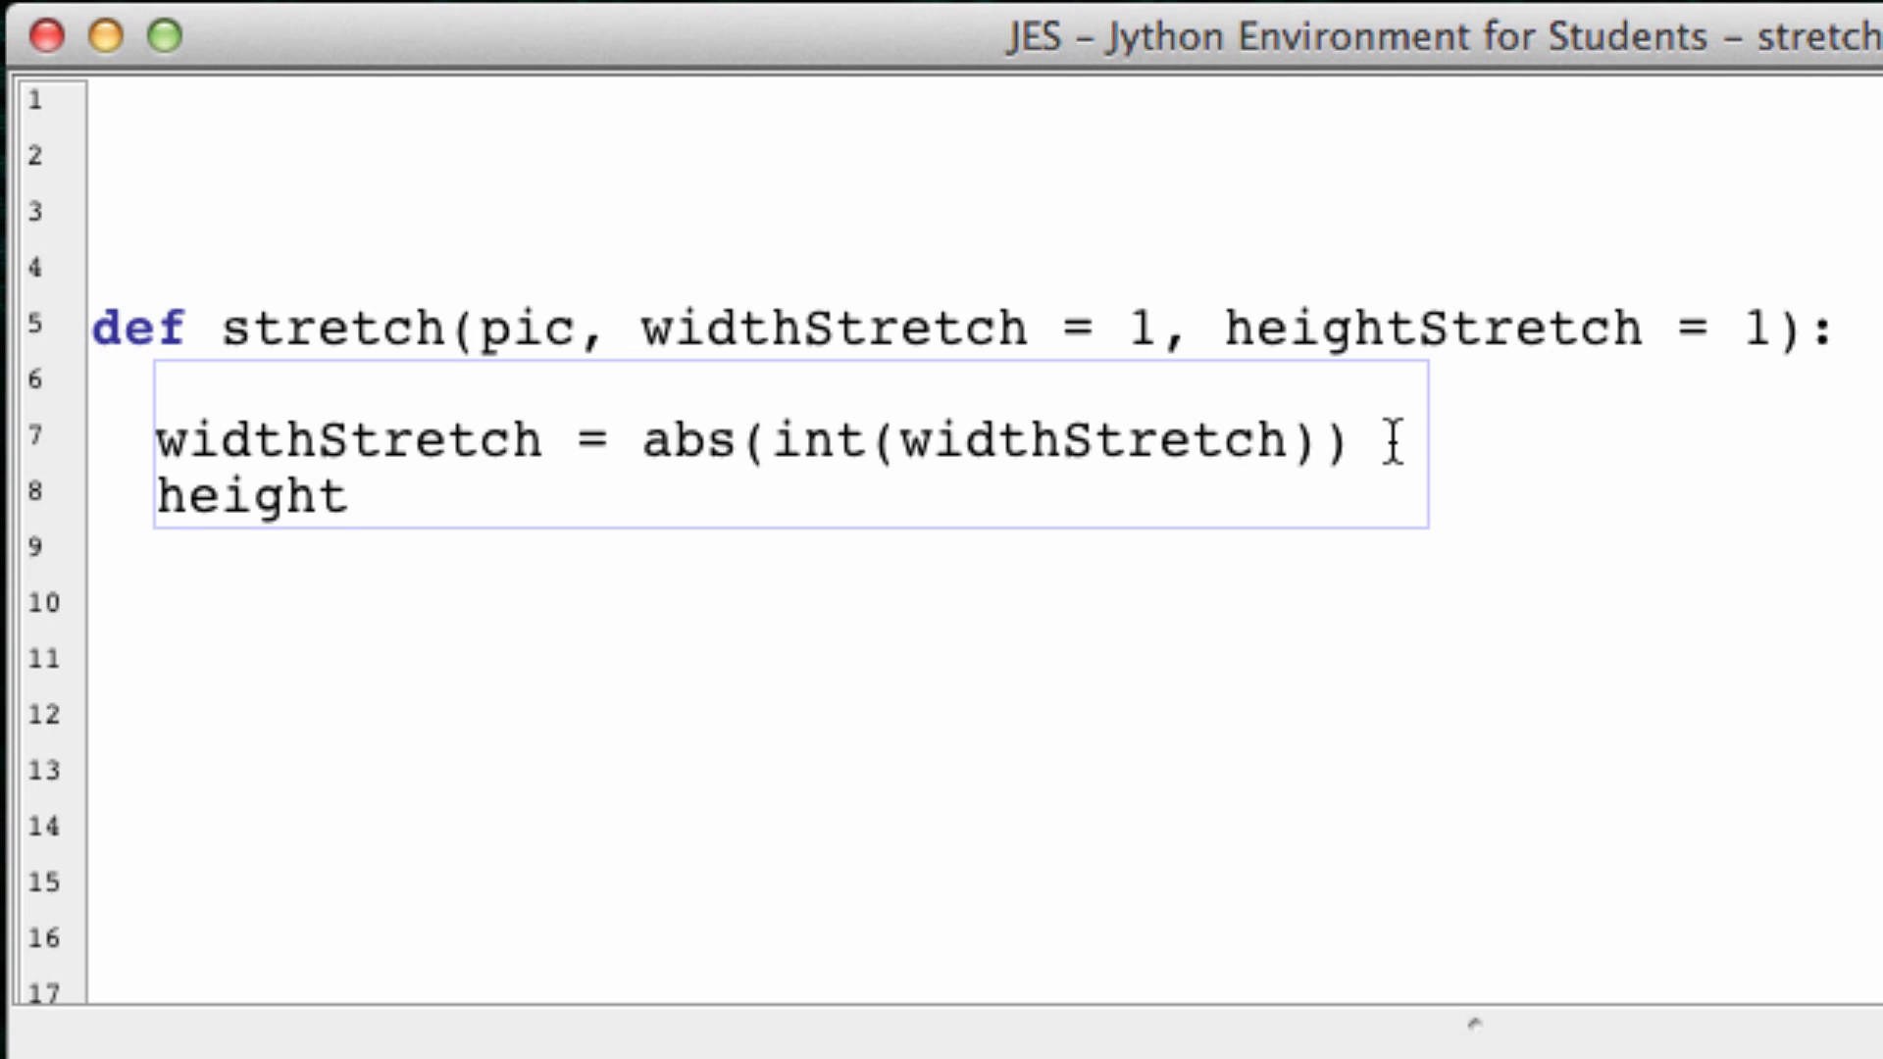
pyautogui.write('Stretch')
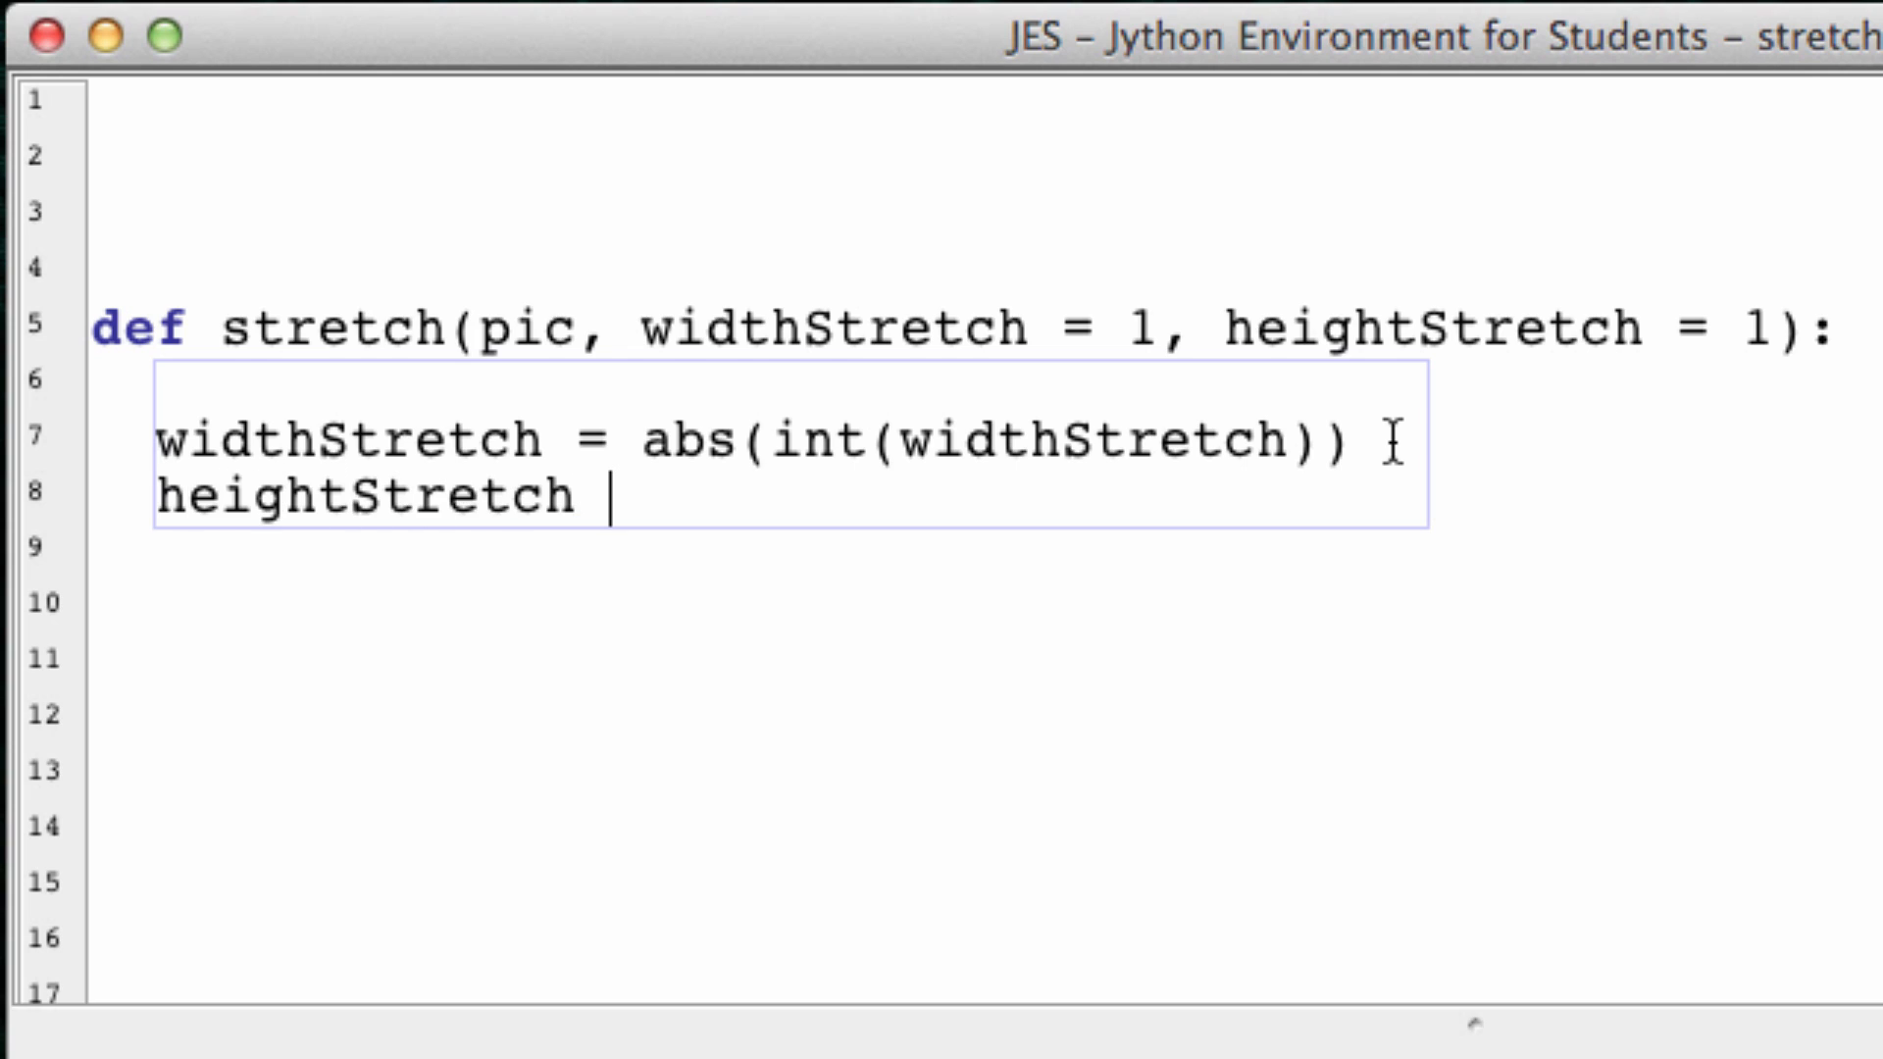
pyautogui.write('-')
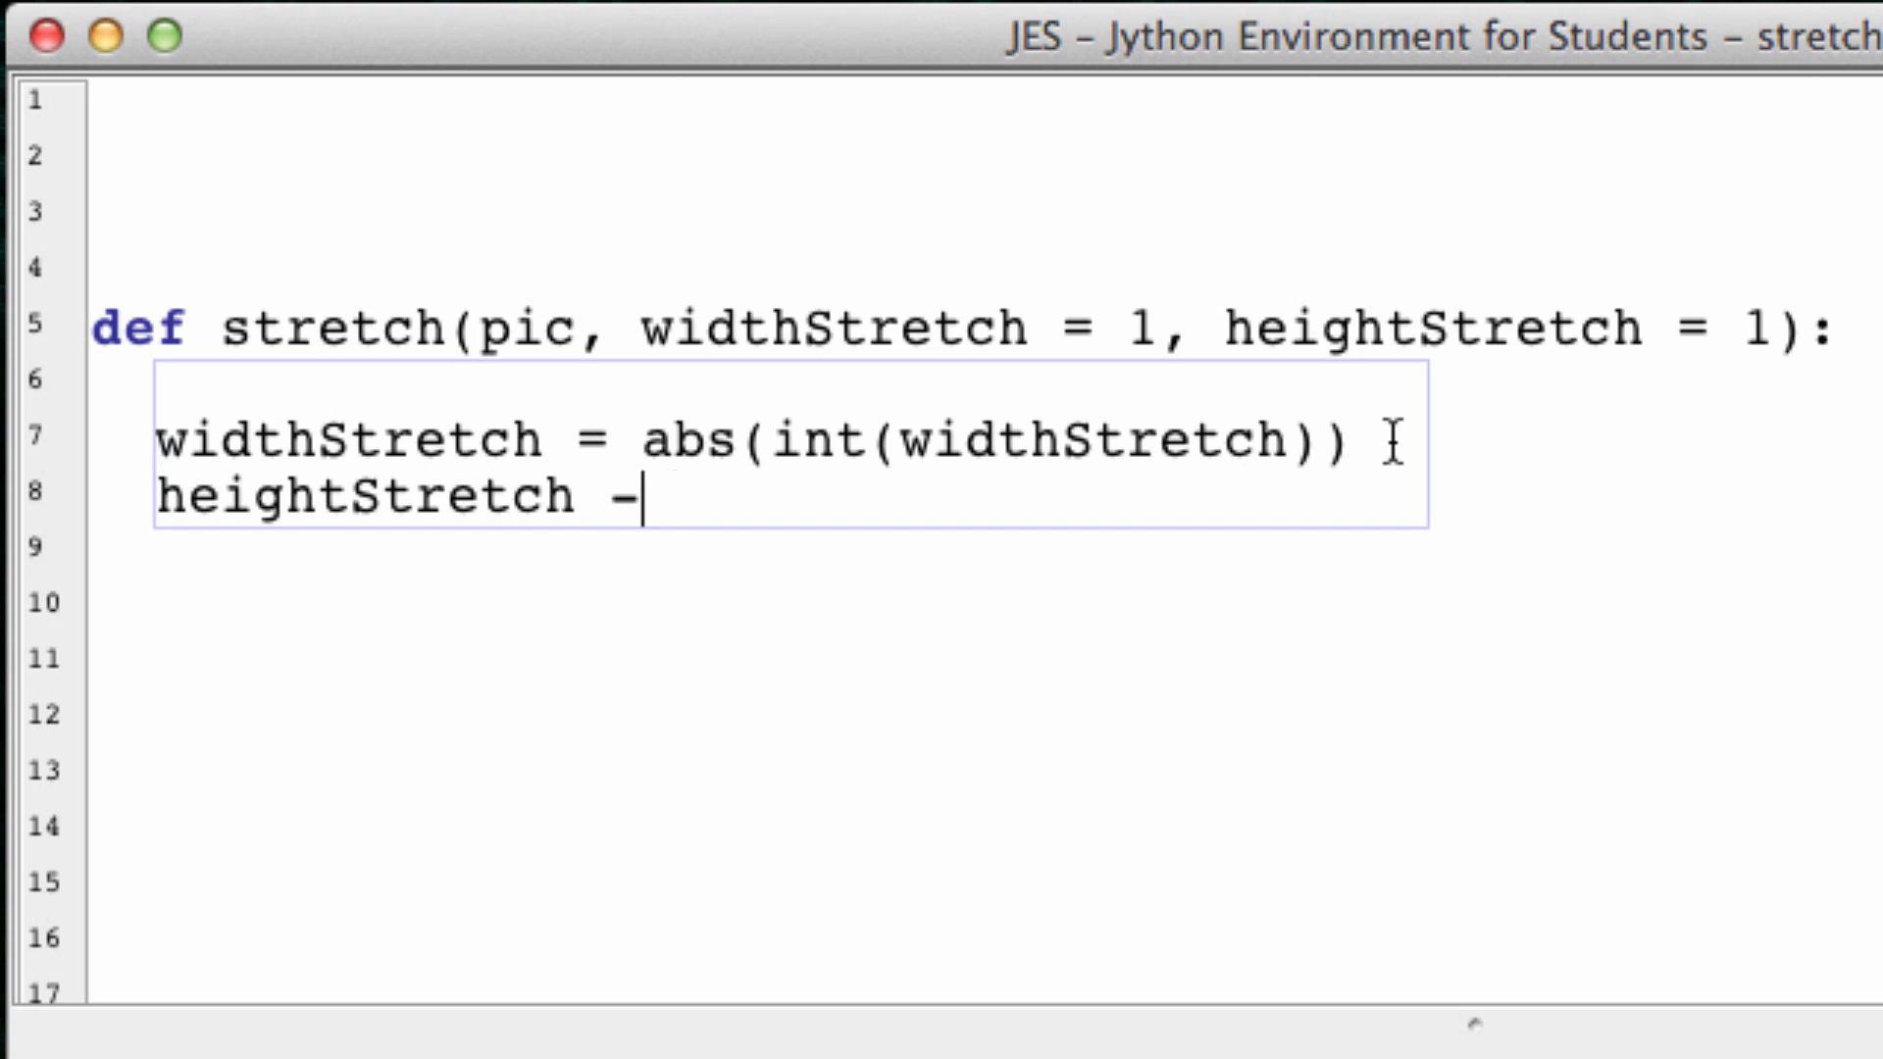
pyautogui.press('Backspace')
pyautogui.write('=')
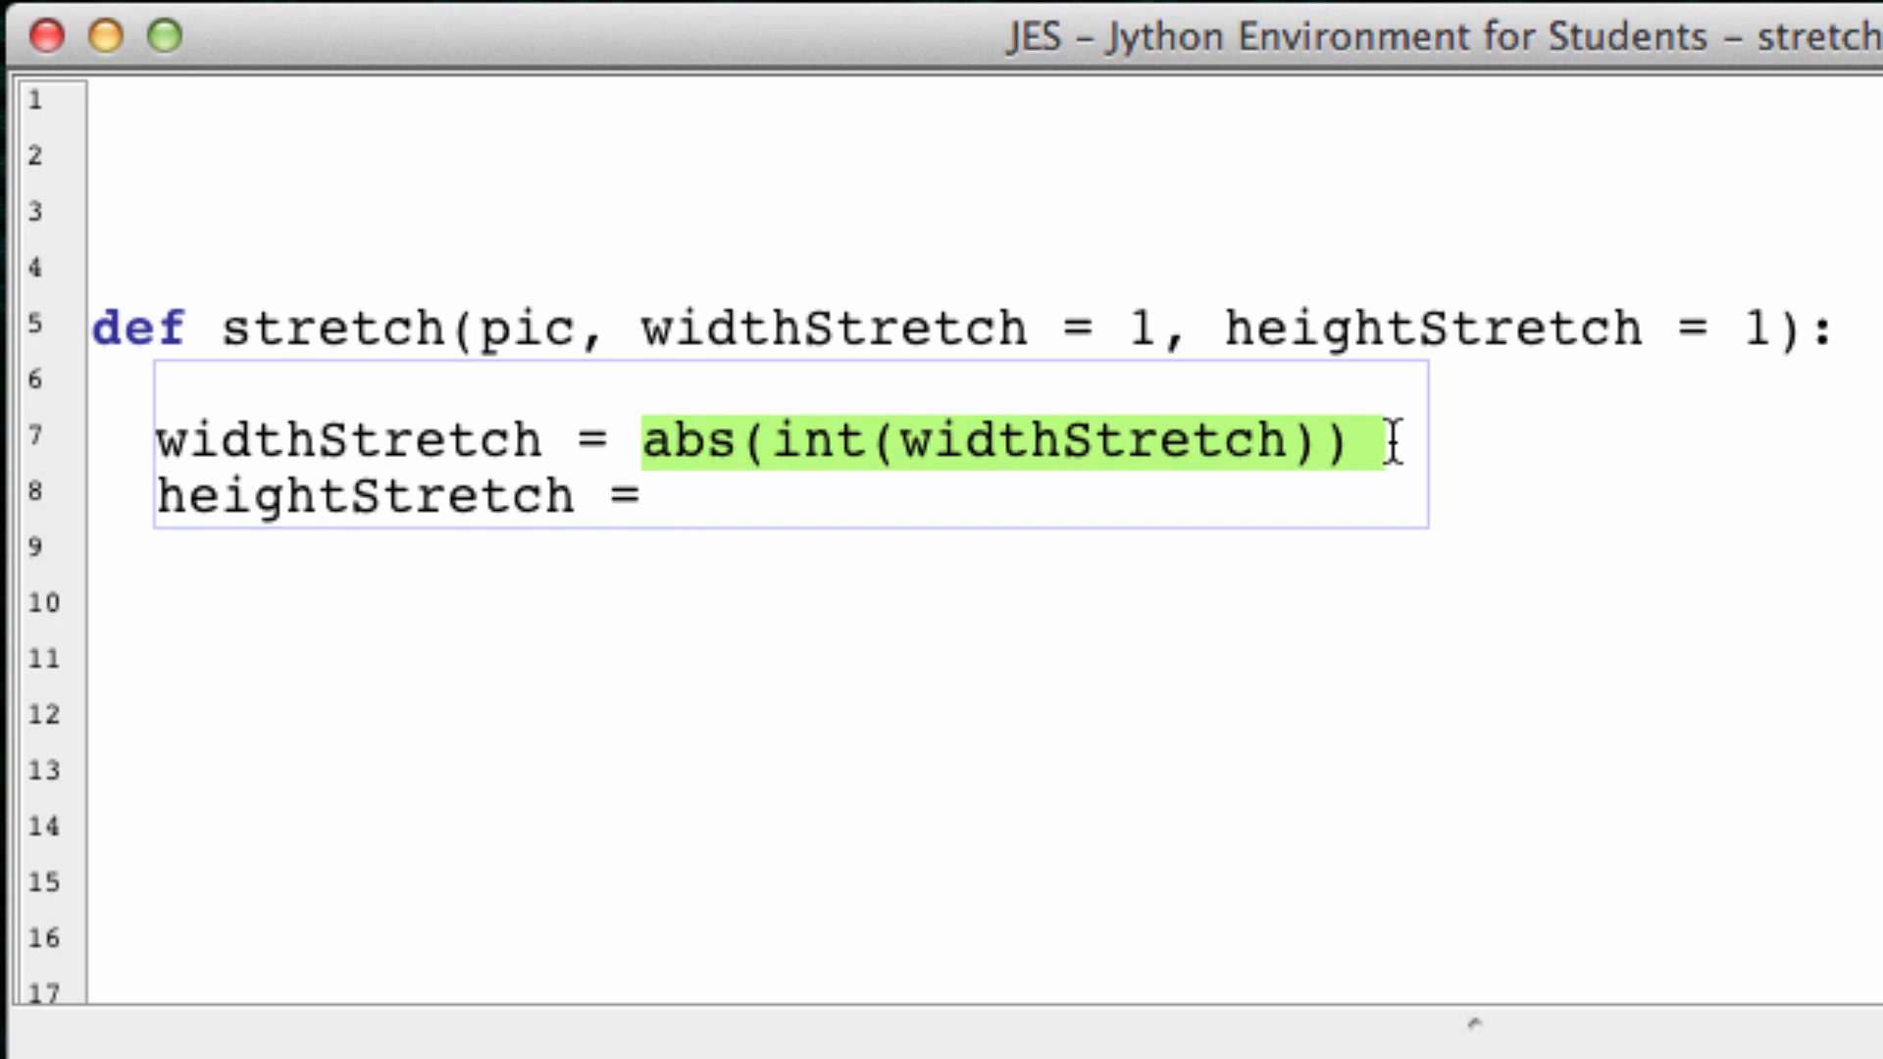
pyautogui.write('abs(int(widthStretch))')
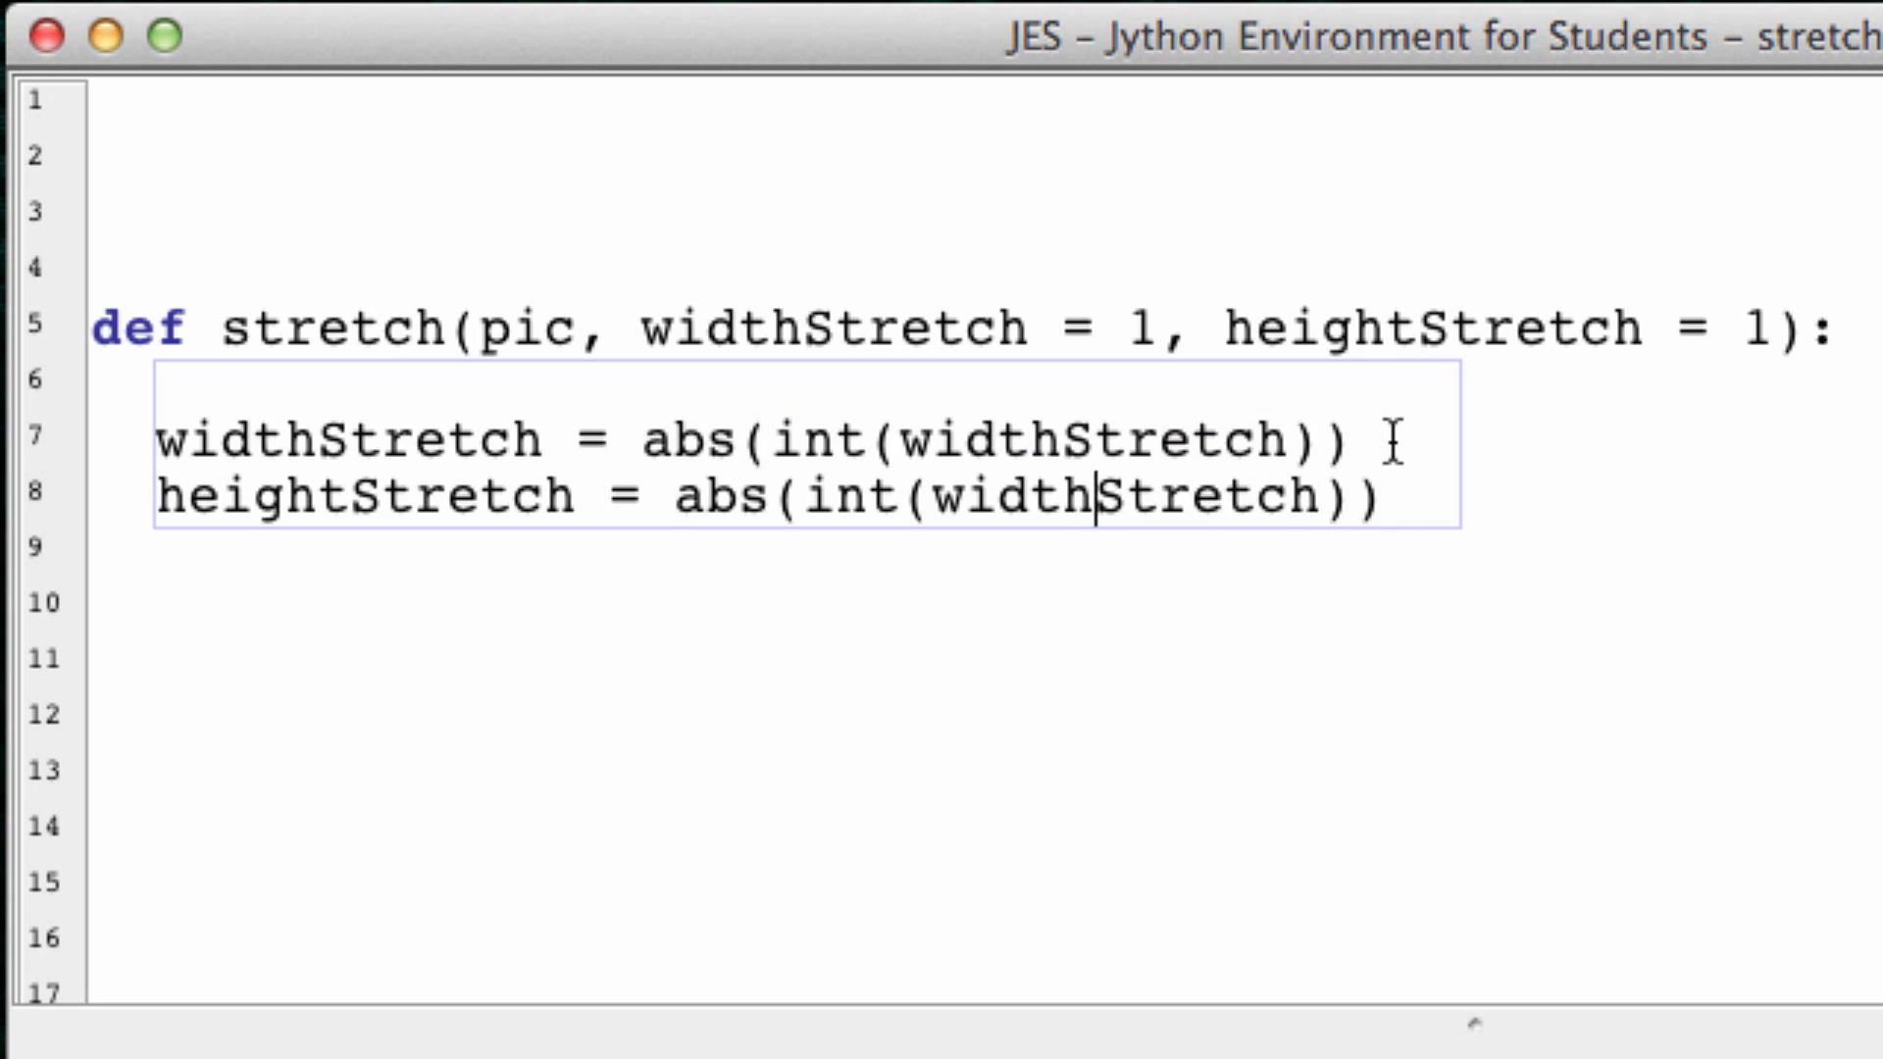
pyautogui.write('heigh')
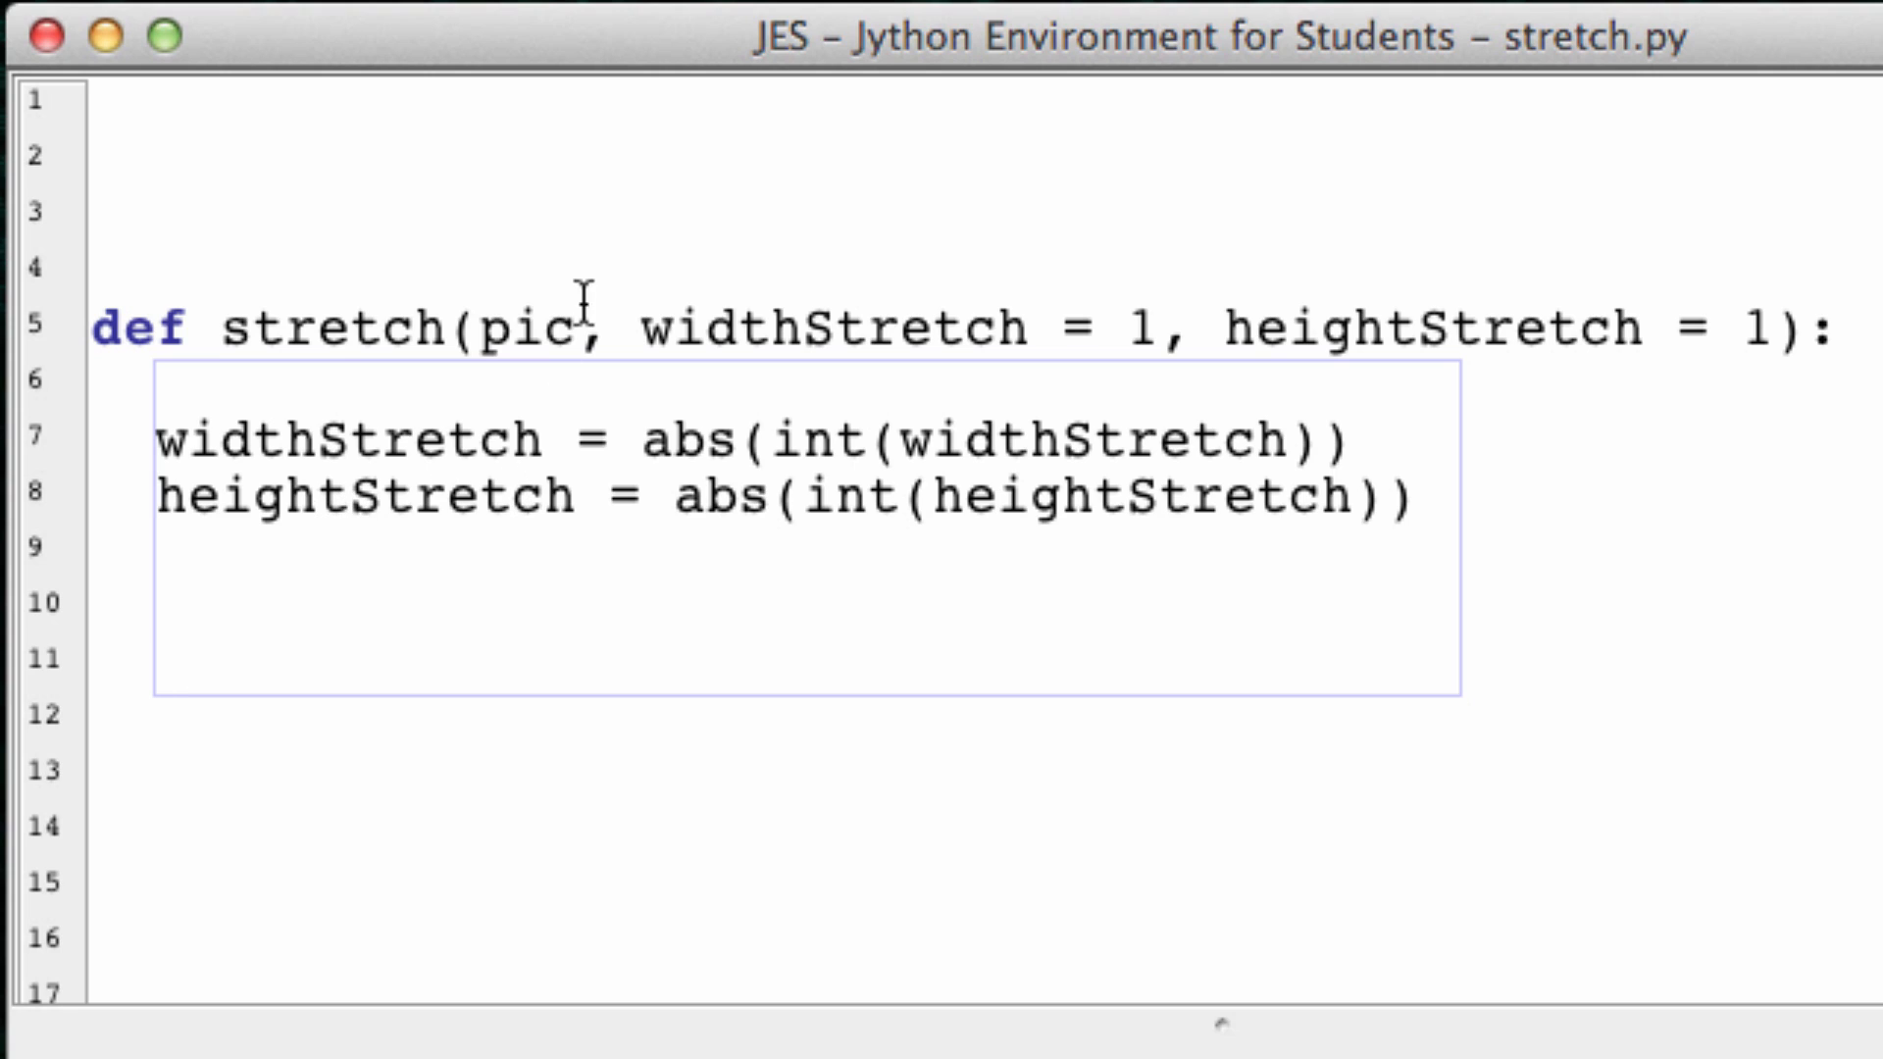
pyautogui.moveTo(506, 353)
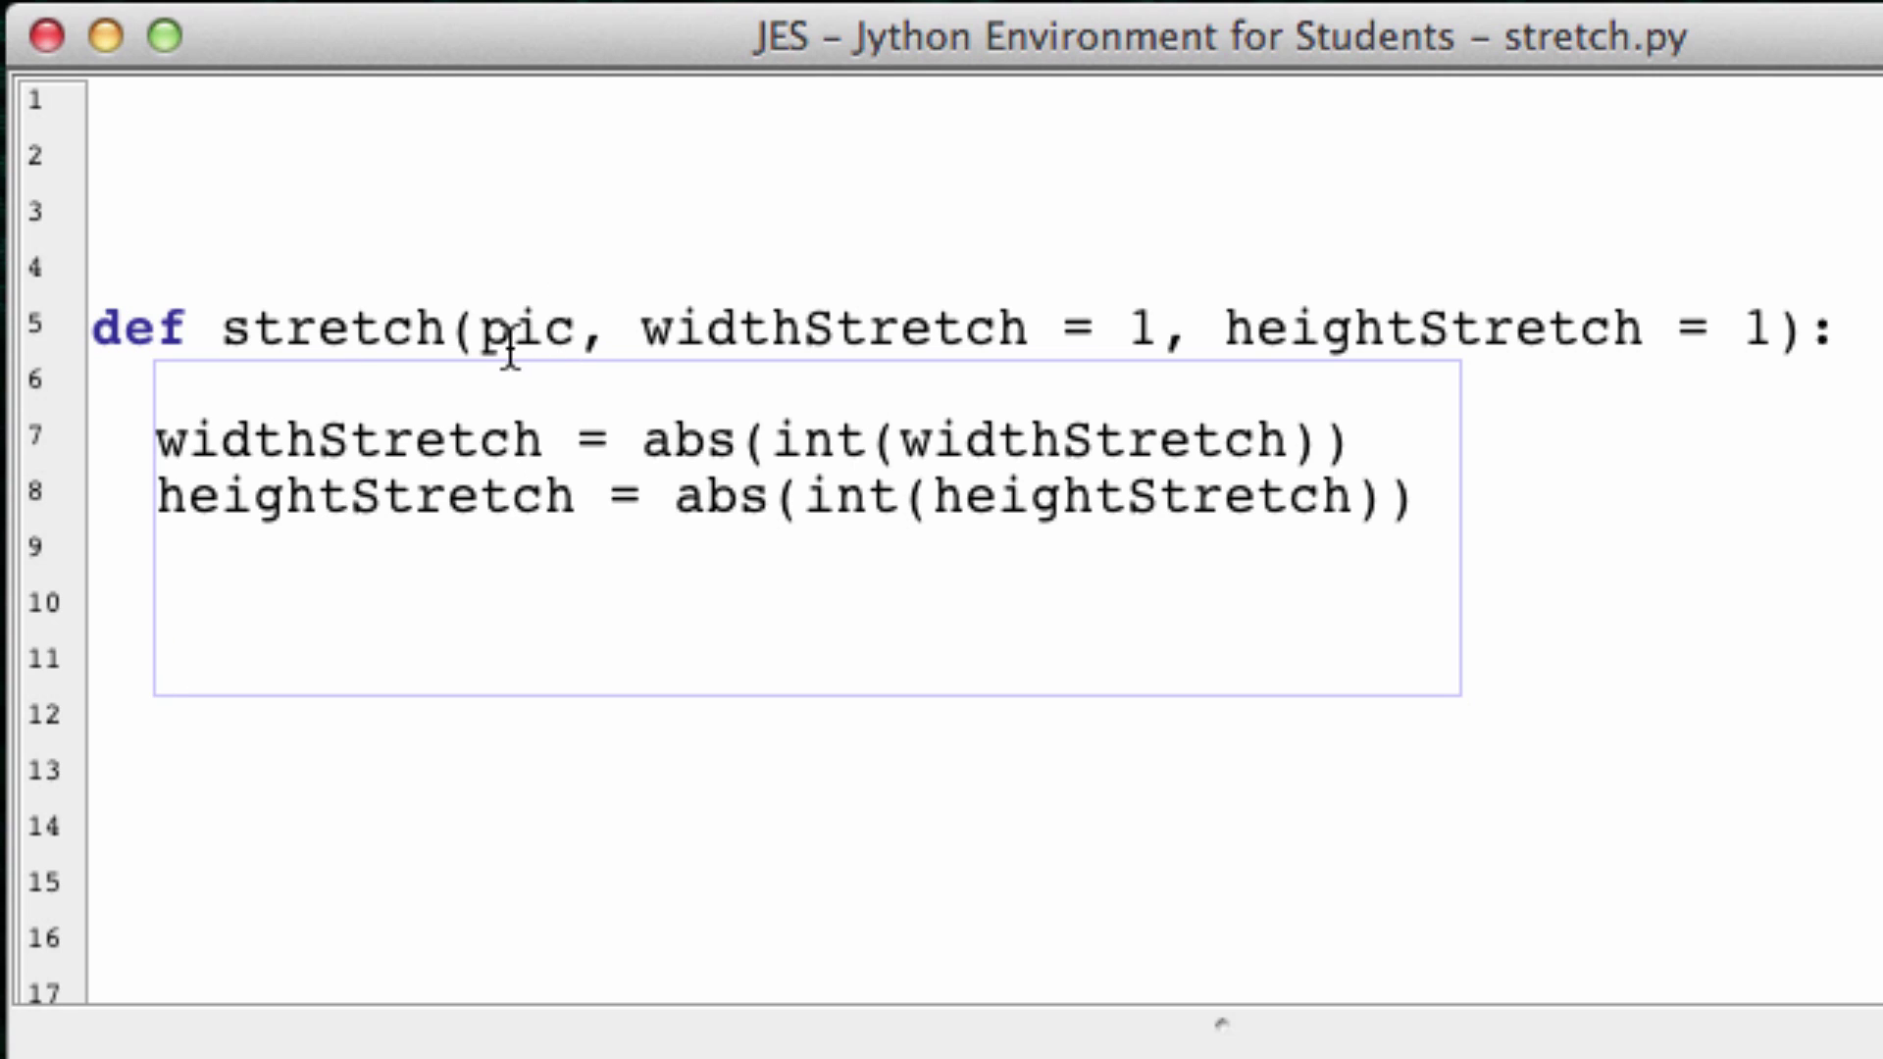
# Step: Add w, h = getWidth(pic), getHeight(pic) below the conversions
pyautogui.click(518, 332)
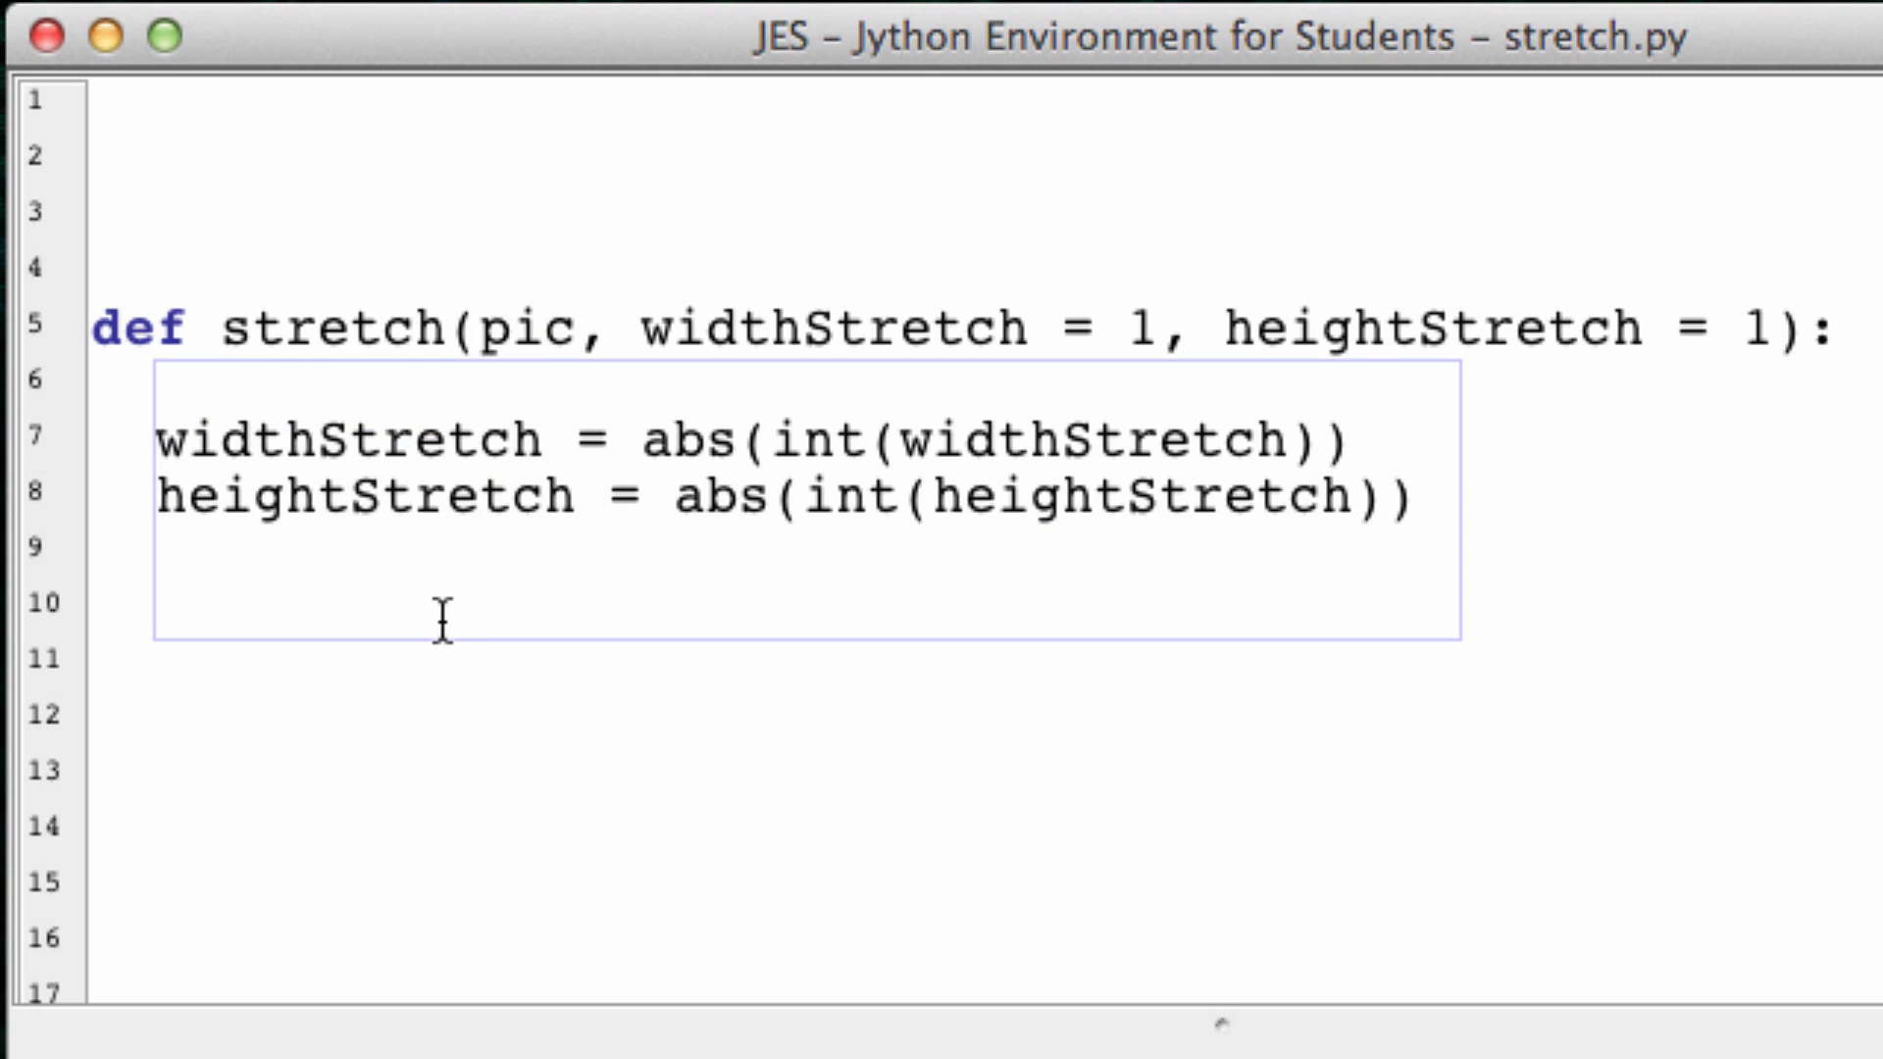
pyautogui.write('w')
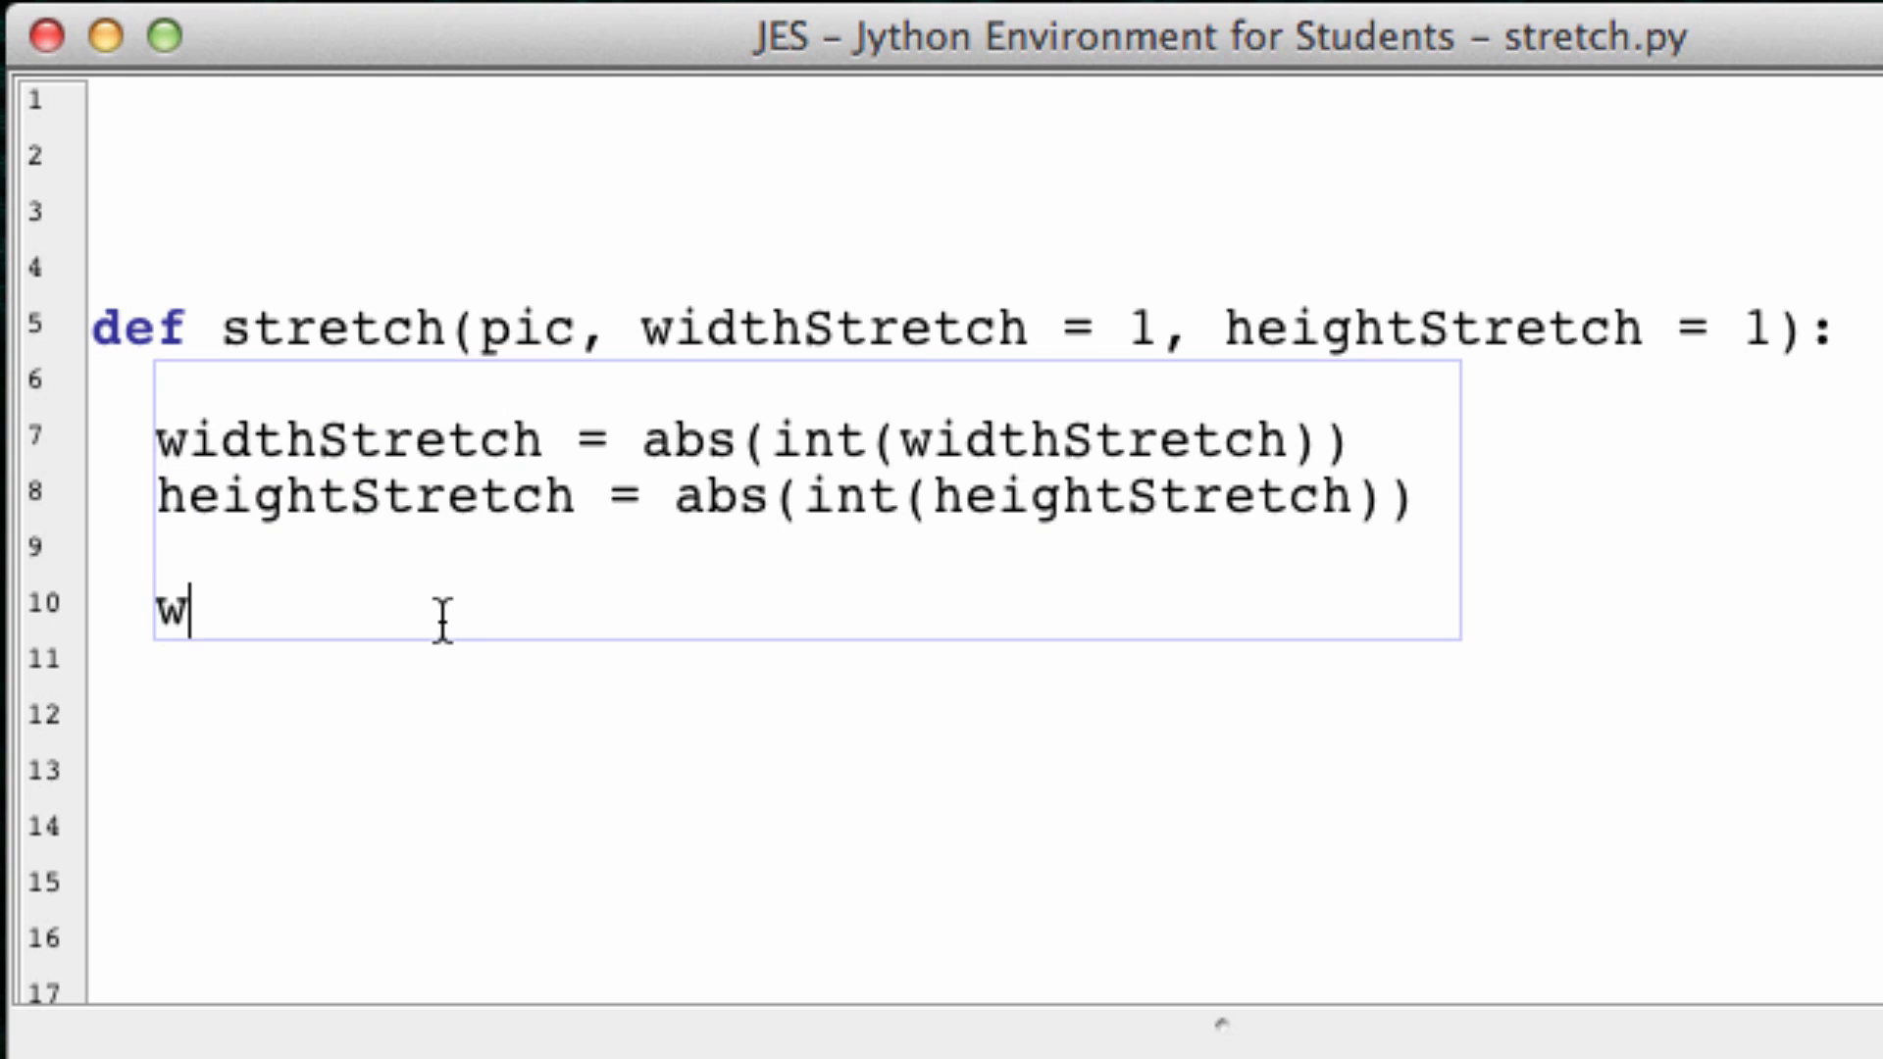
pyautogui.write(', h =')
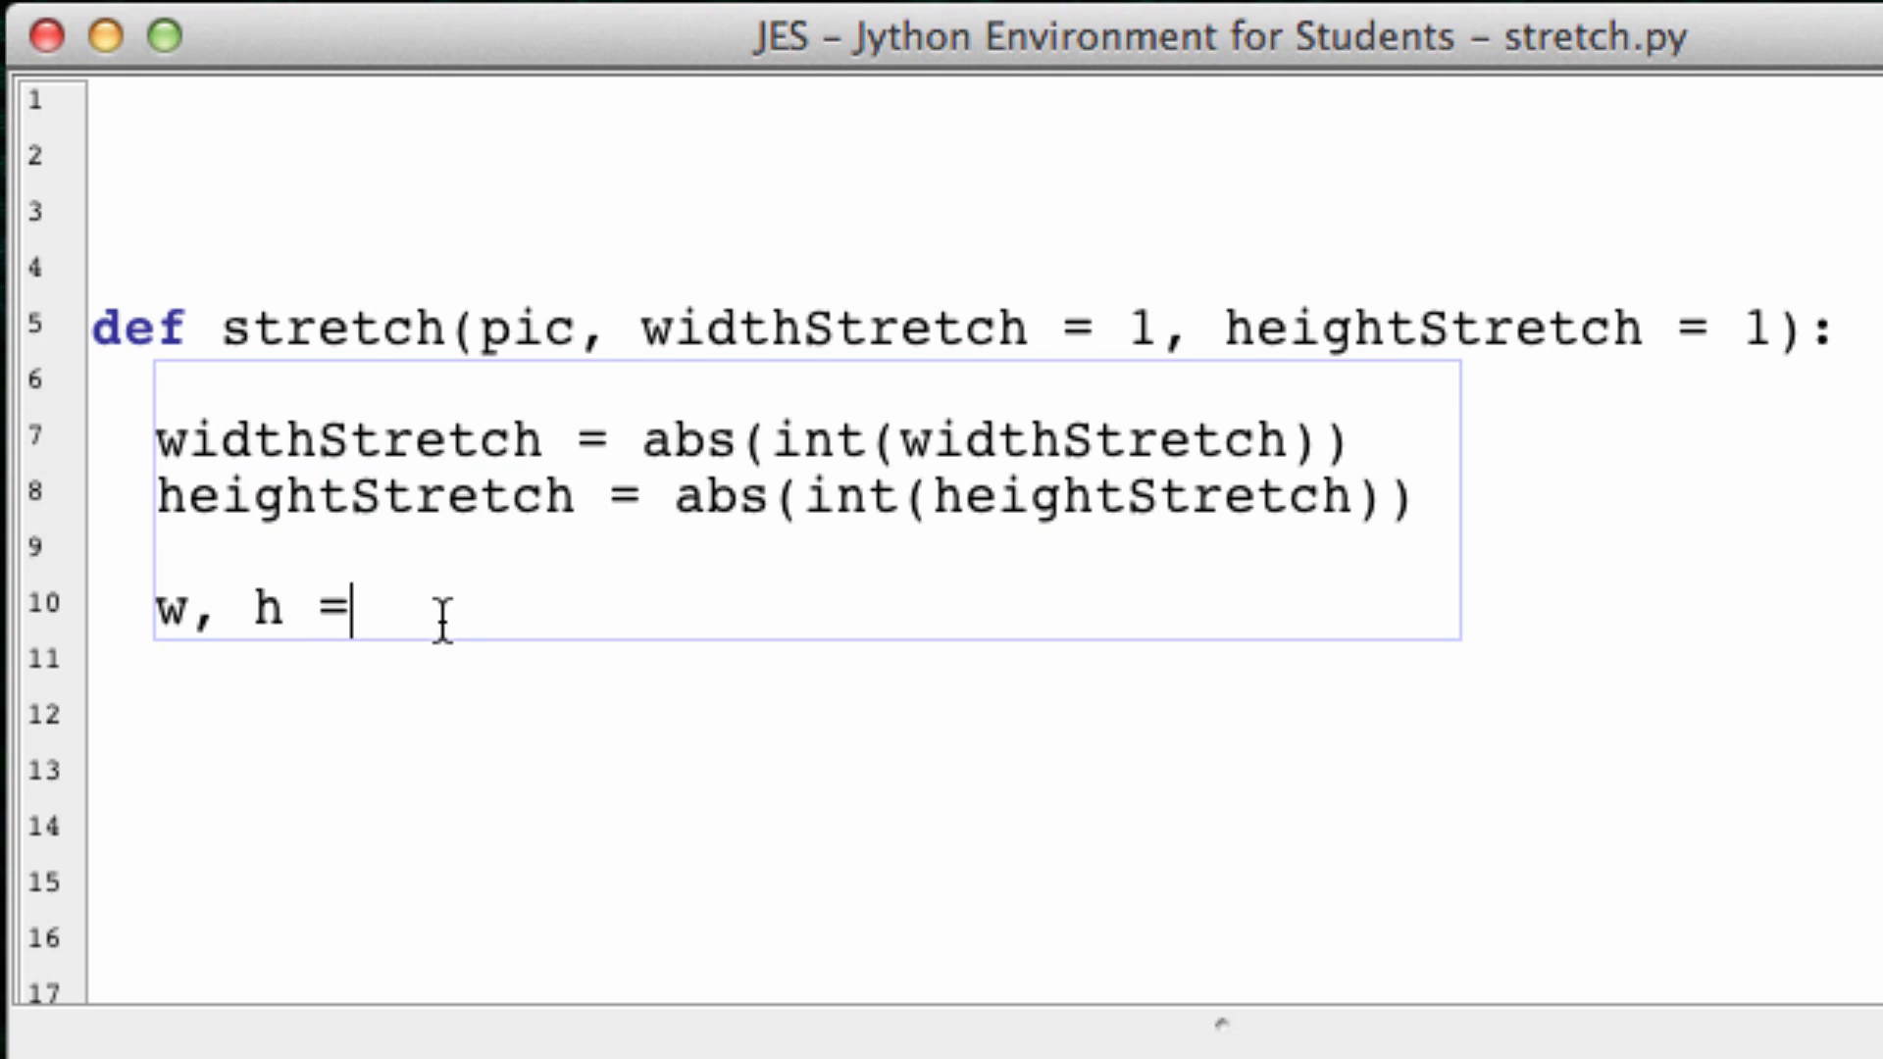
pyautogui.write('getWid')
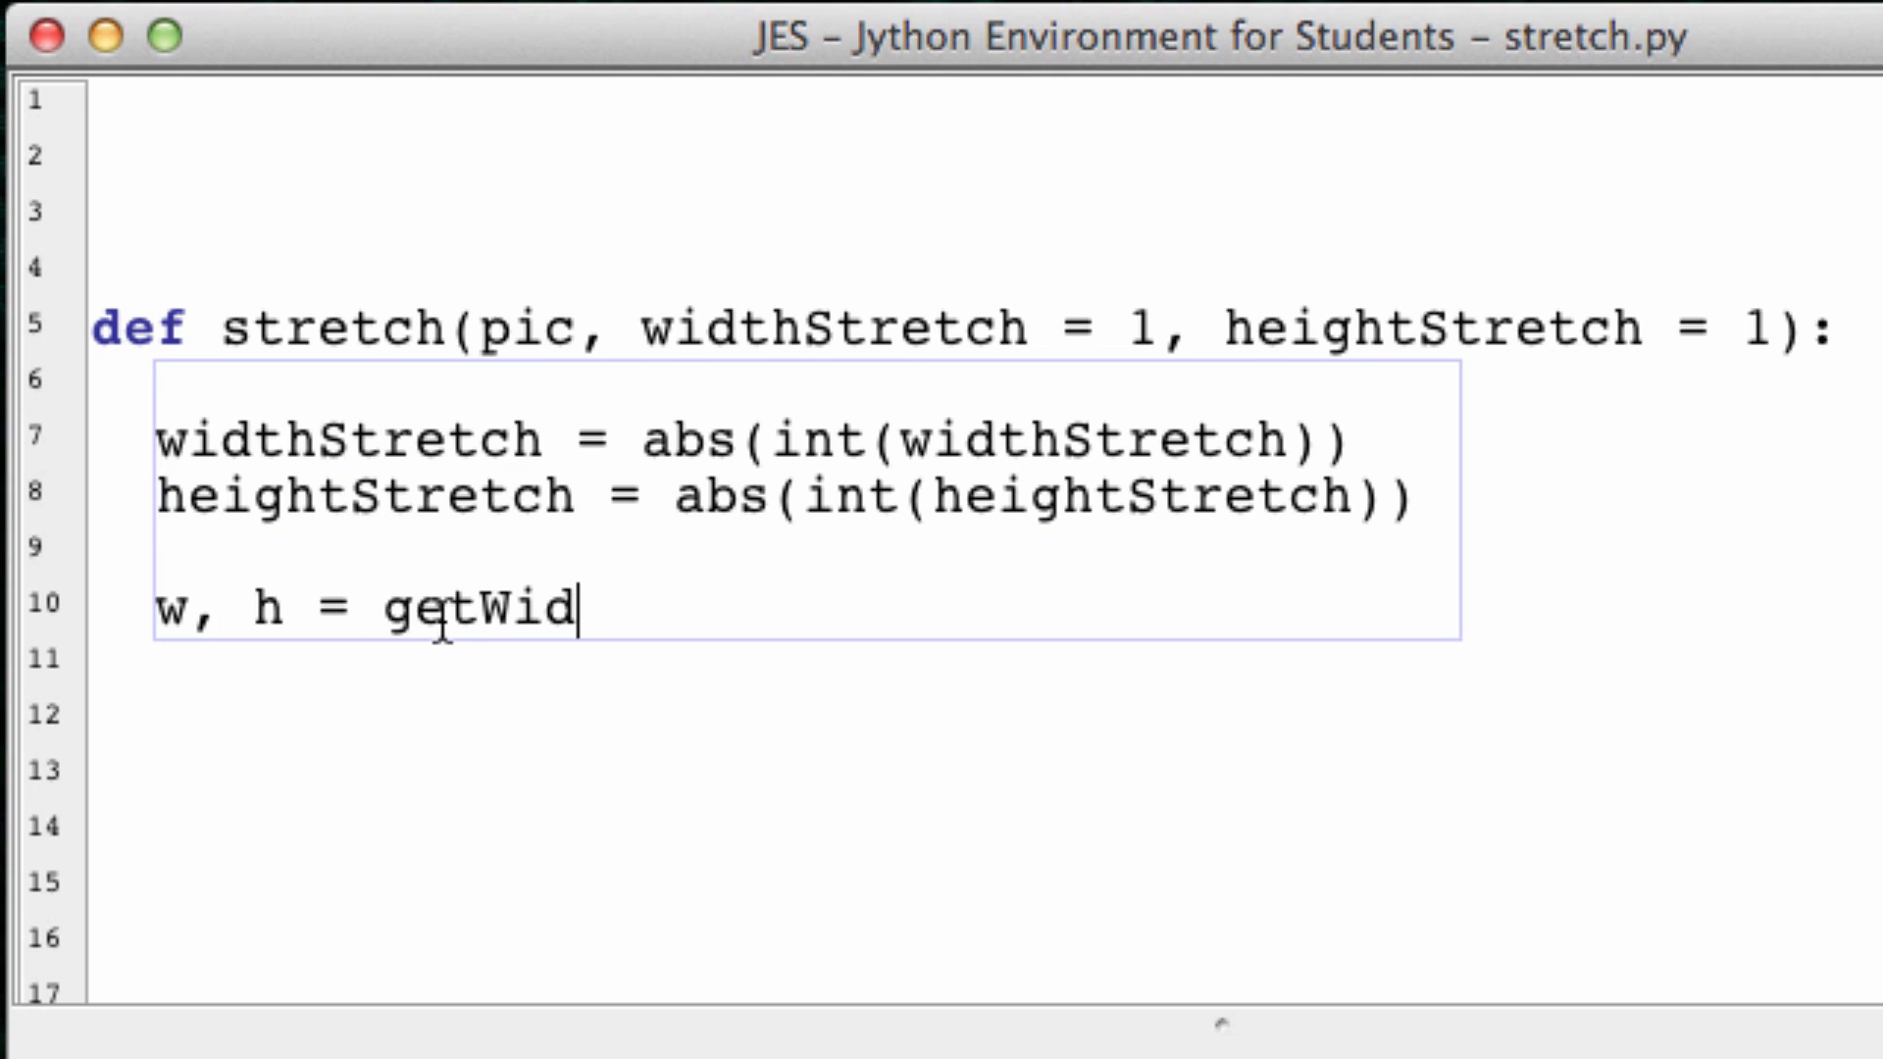
pyautogui.write('th(pi')
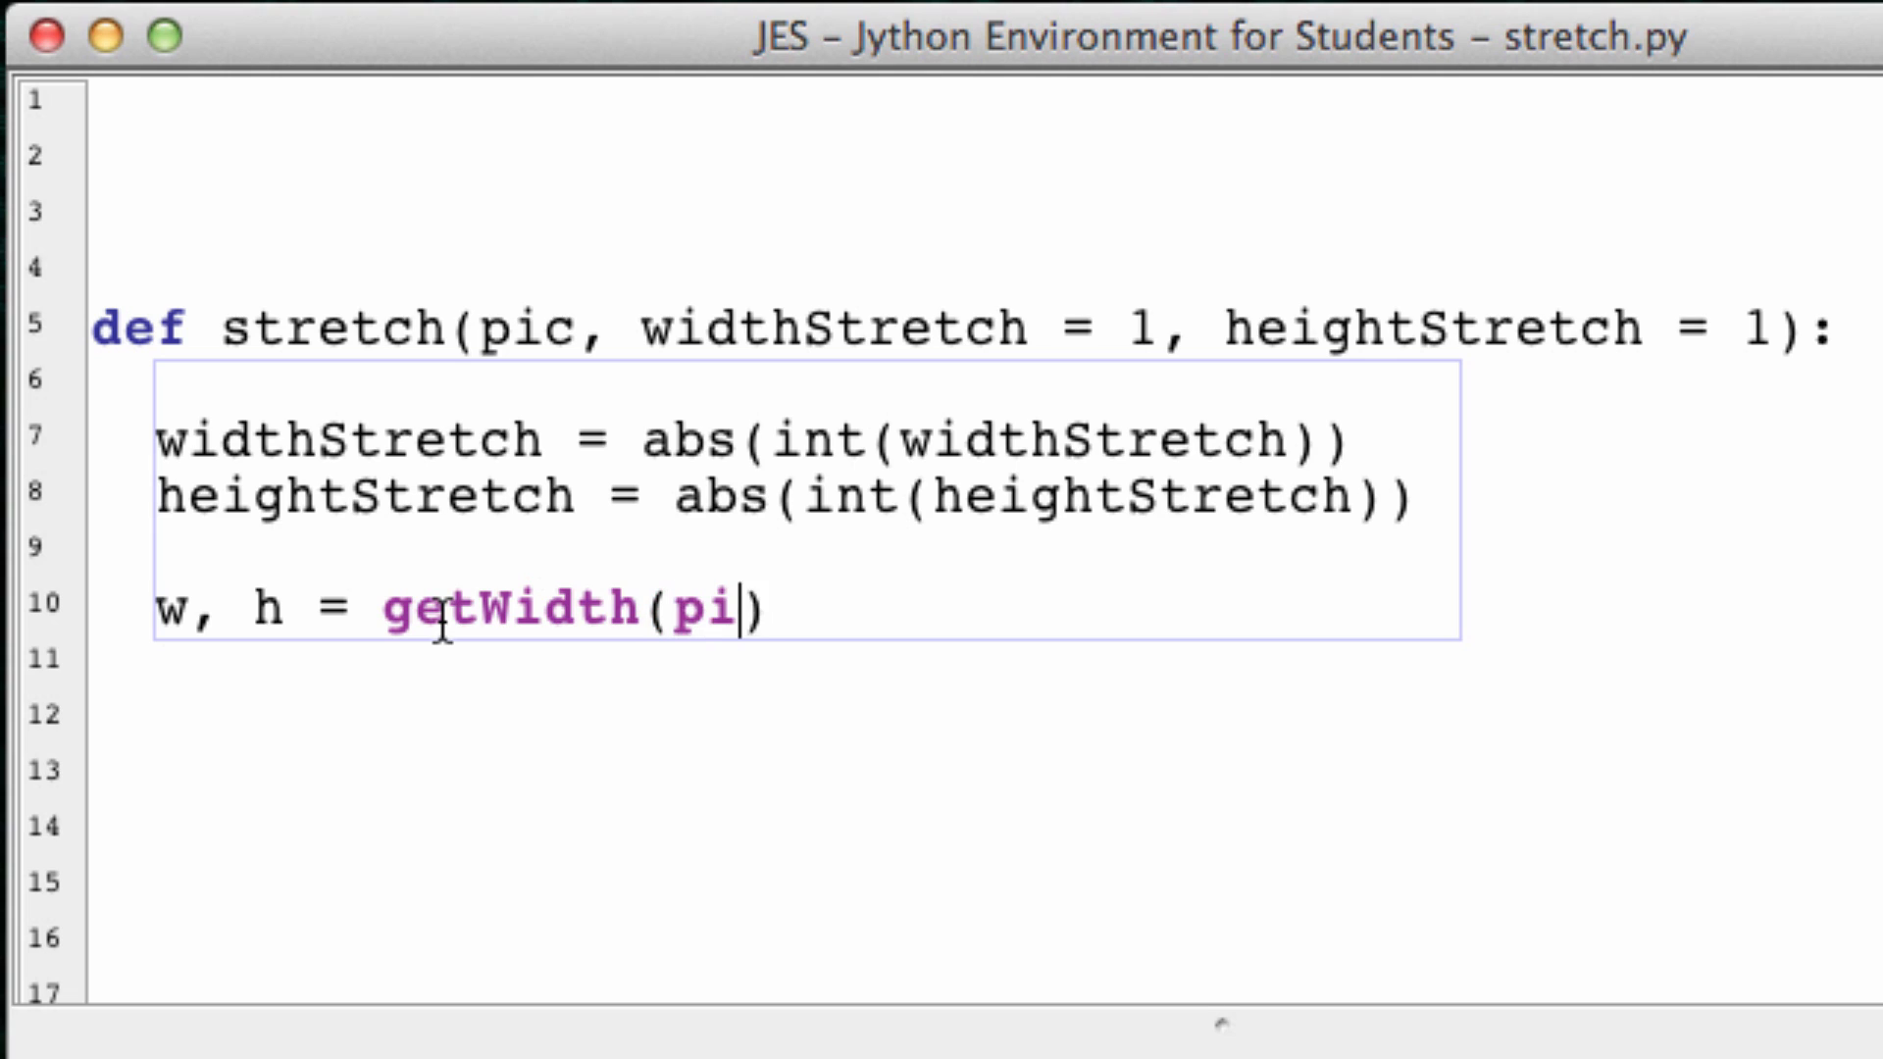
pyautogui.write('c),')
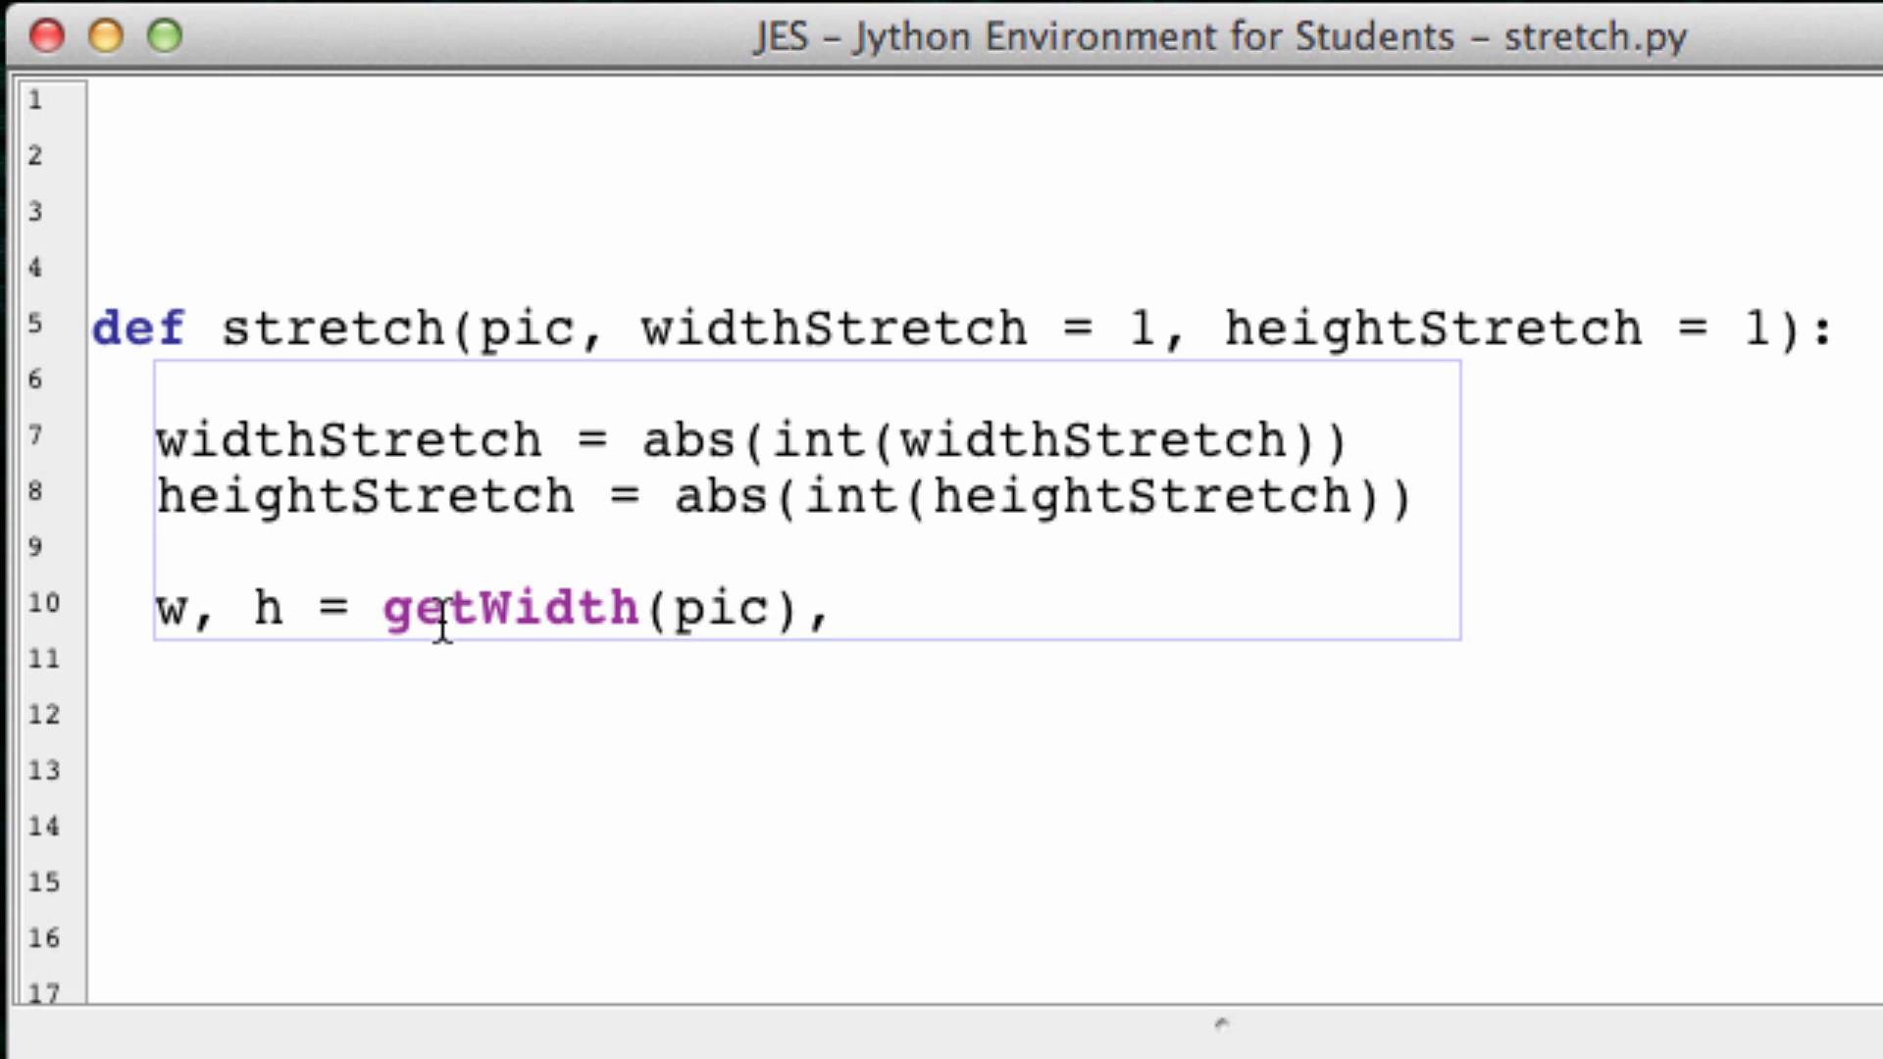
pyautogui.write('getHe')
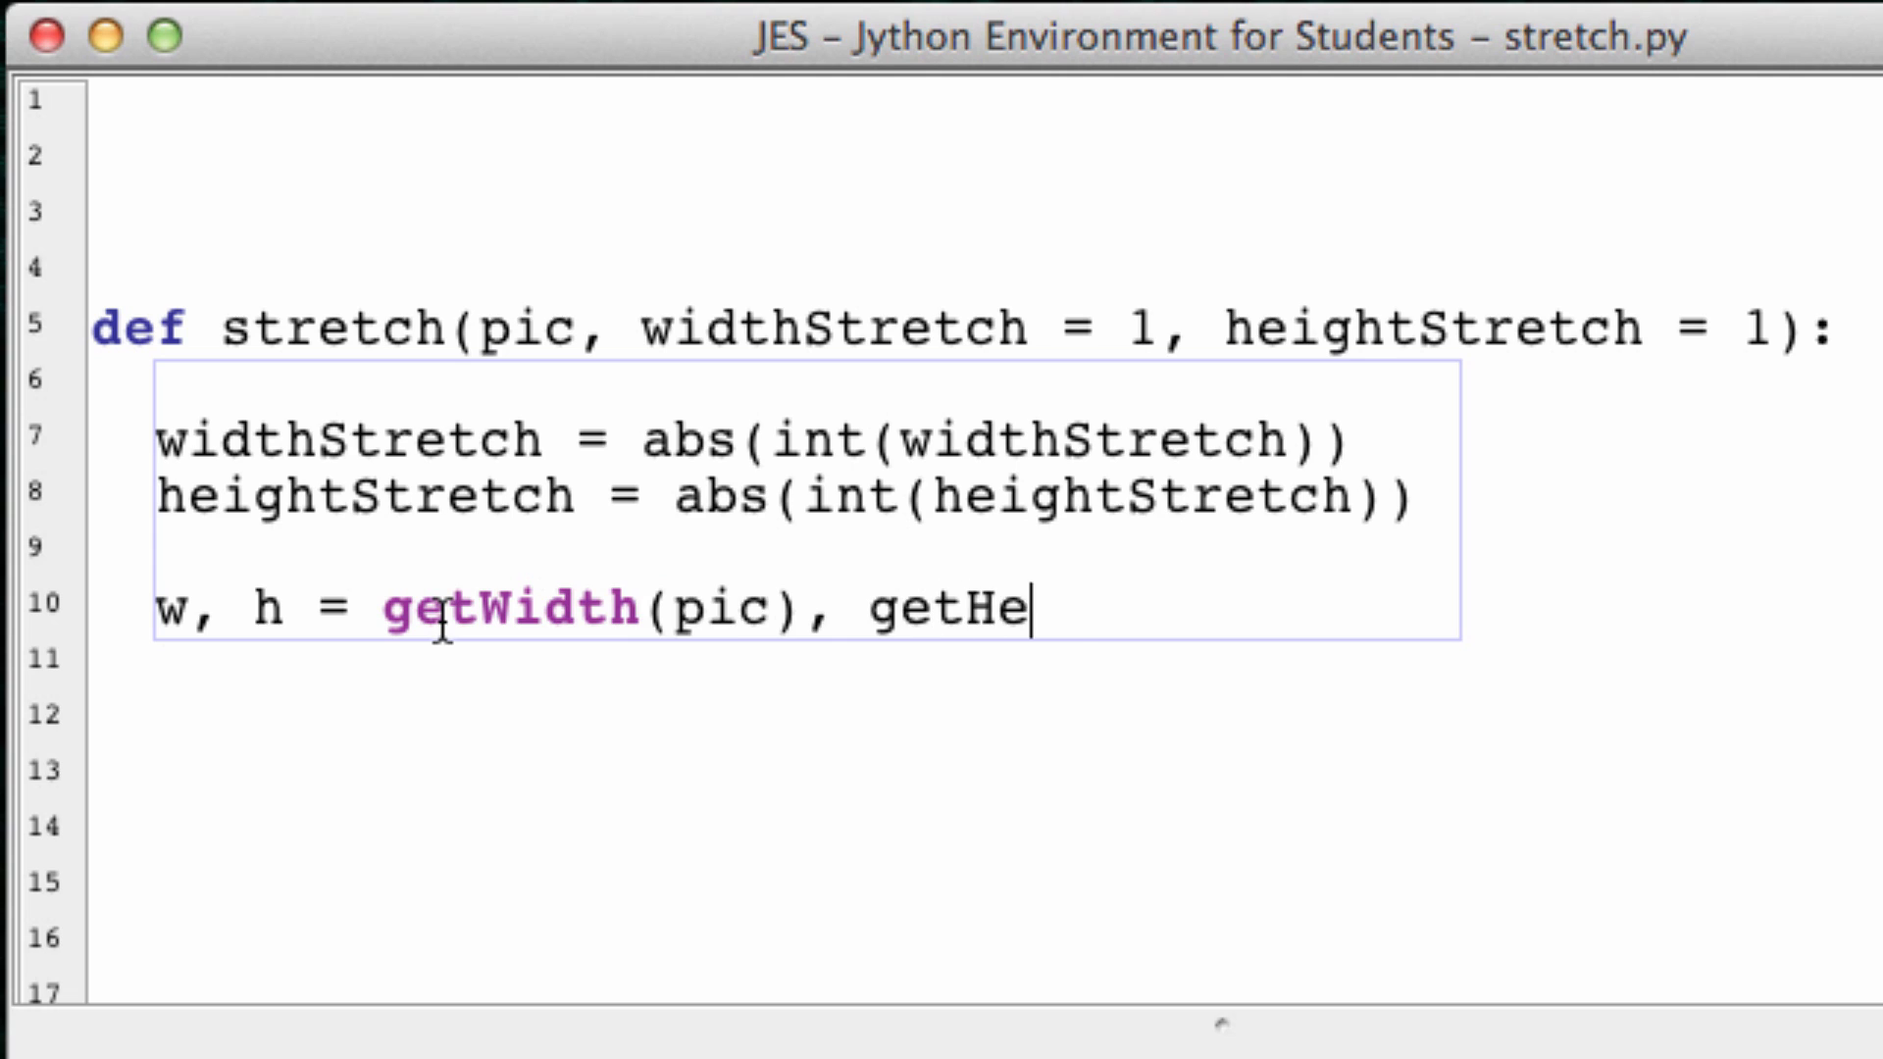
pyautogui.write('ight()')
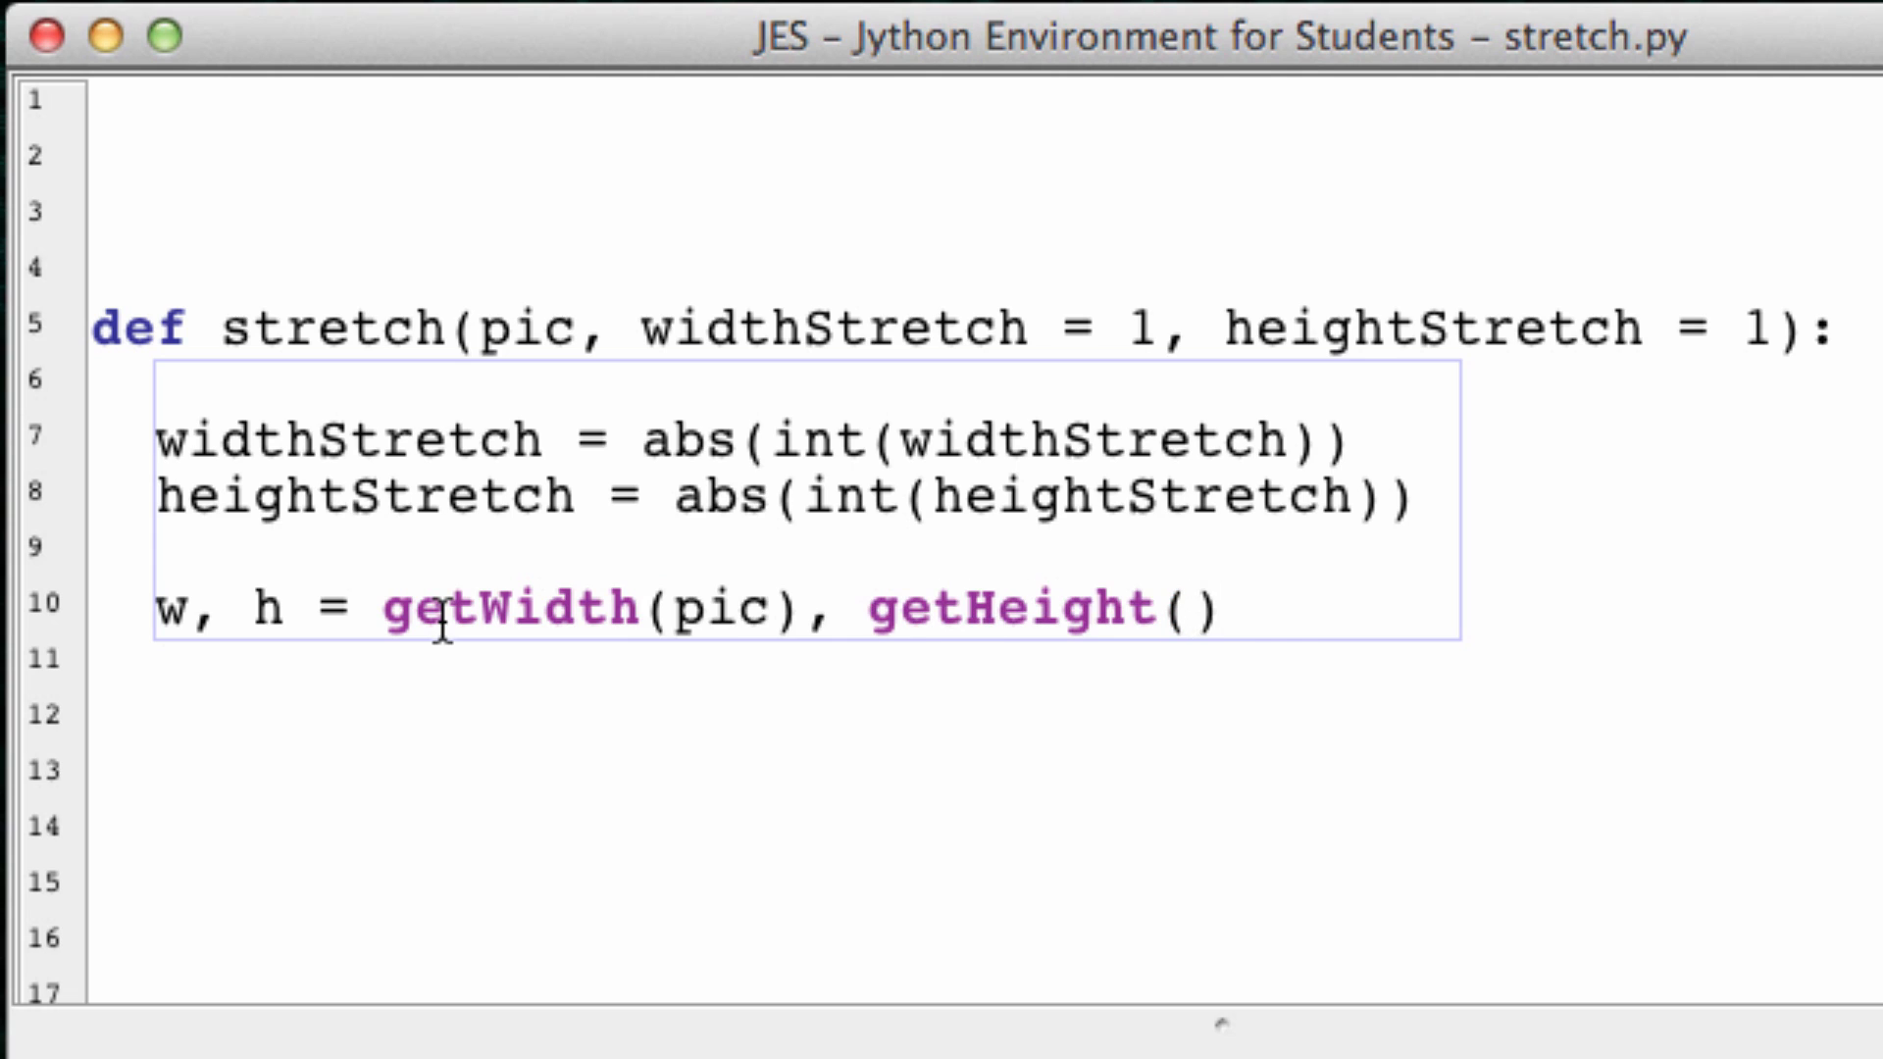
pyautogui.write('pic')
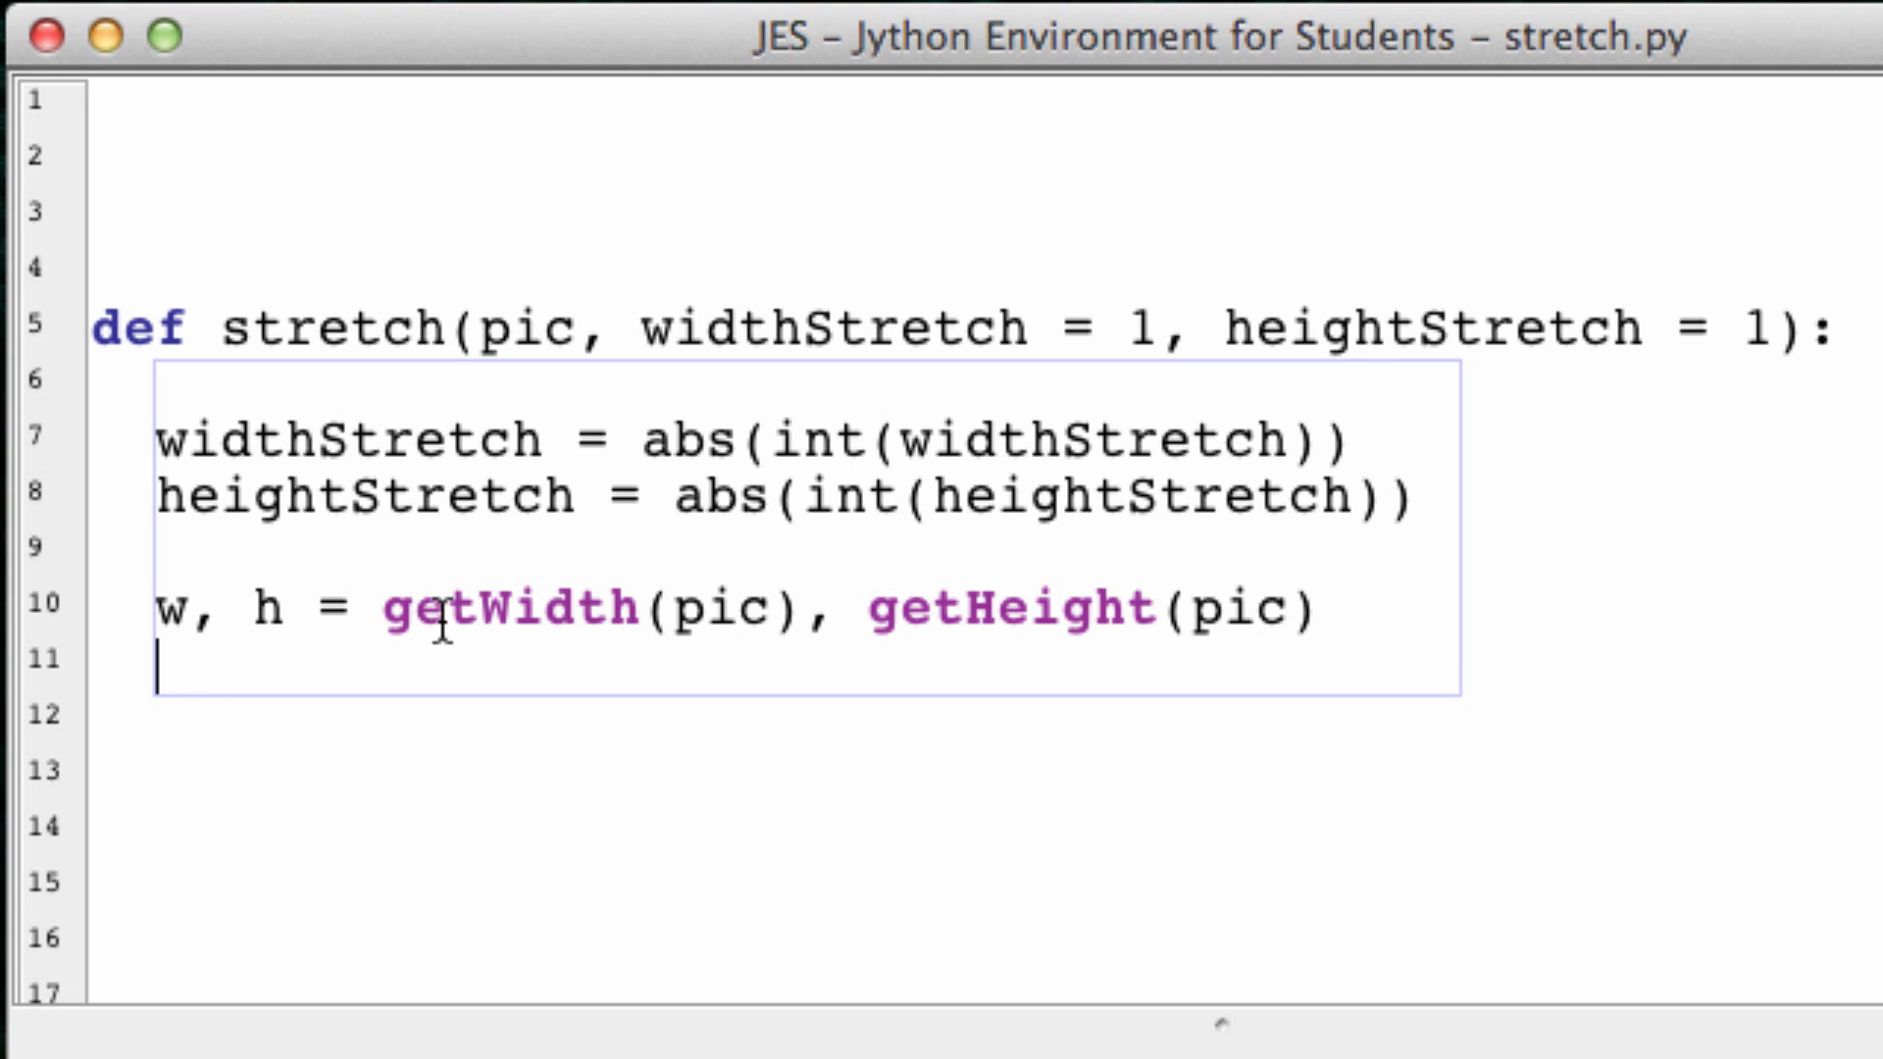
# Step: Create stretchedImage = makeEmptyPicture(w*widthStretch, h*heightStretch)
pyautogui.write('stretch')
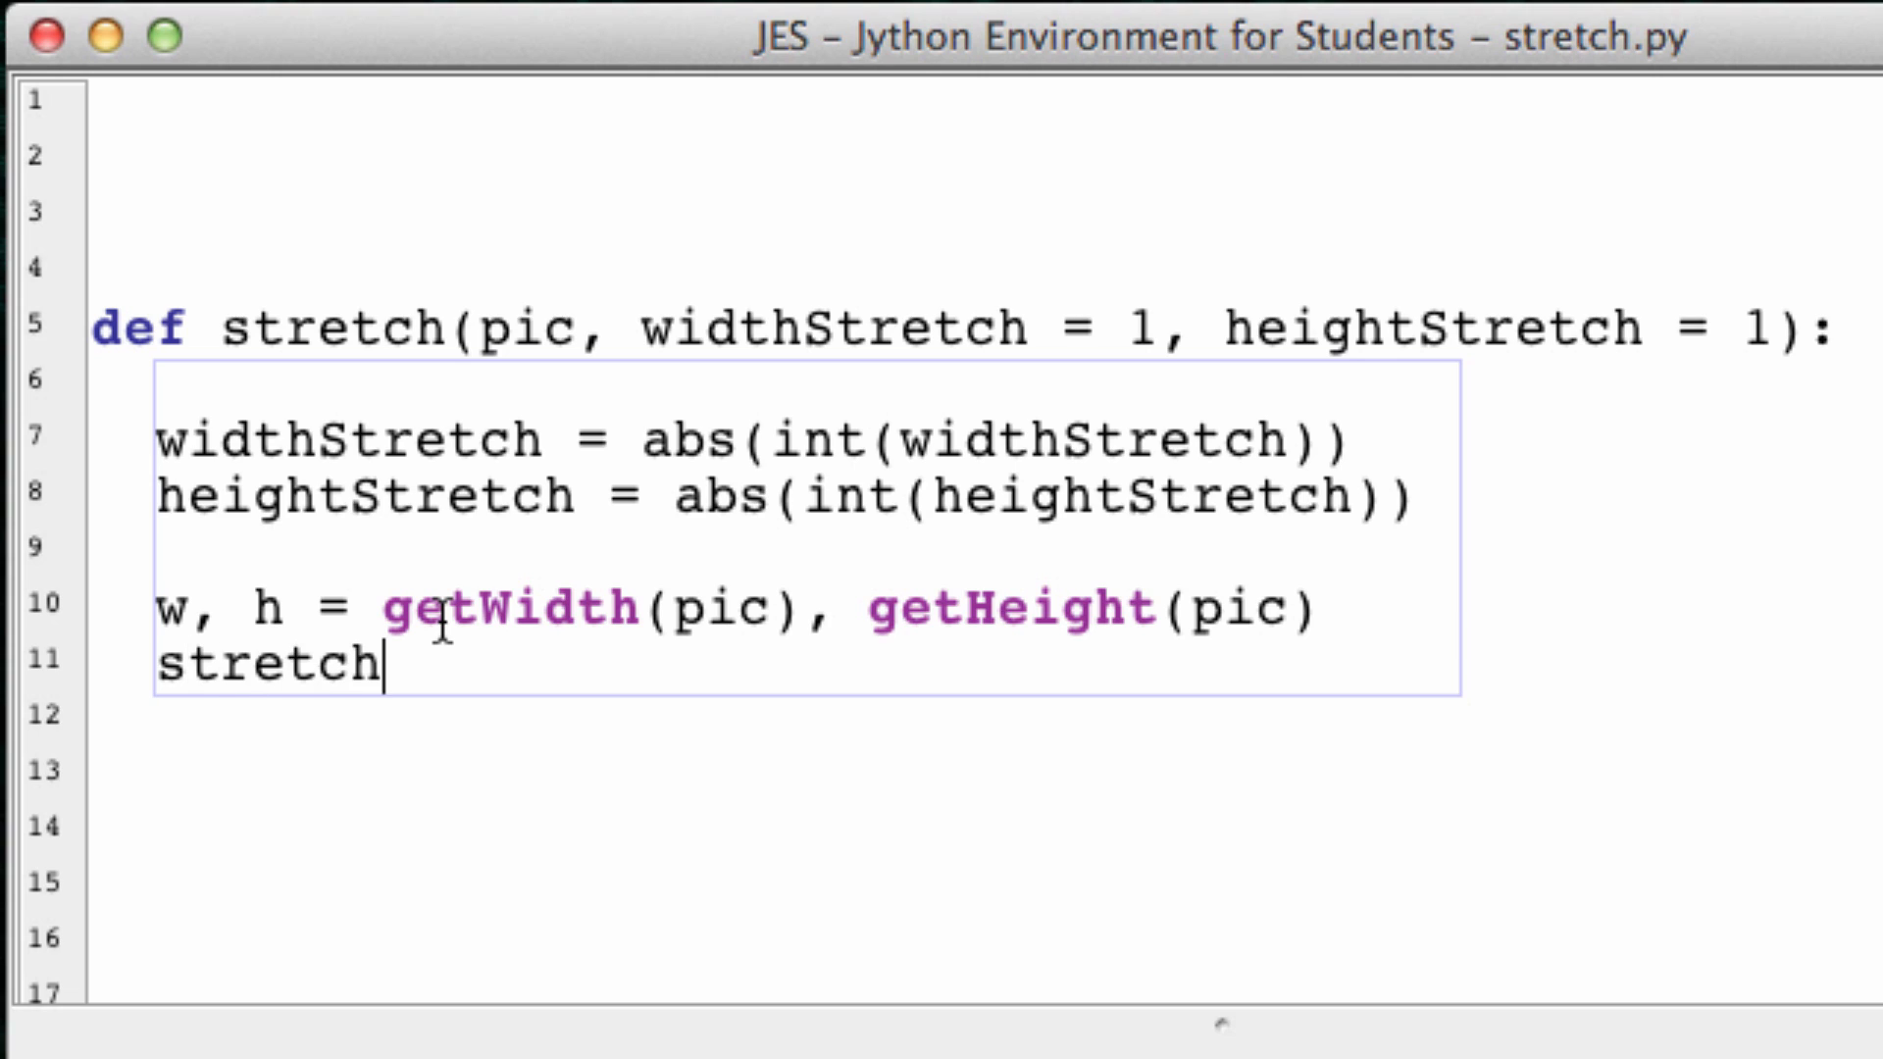
pyautogui.write('edImage = makeE')
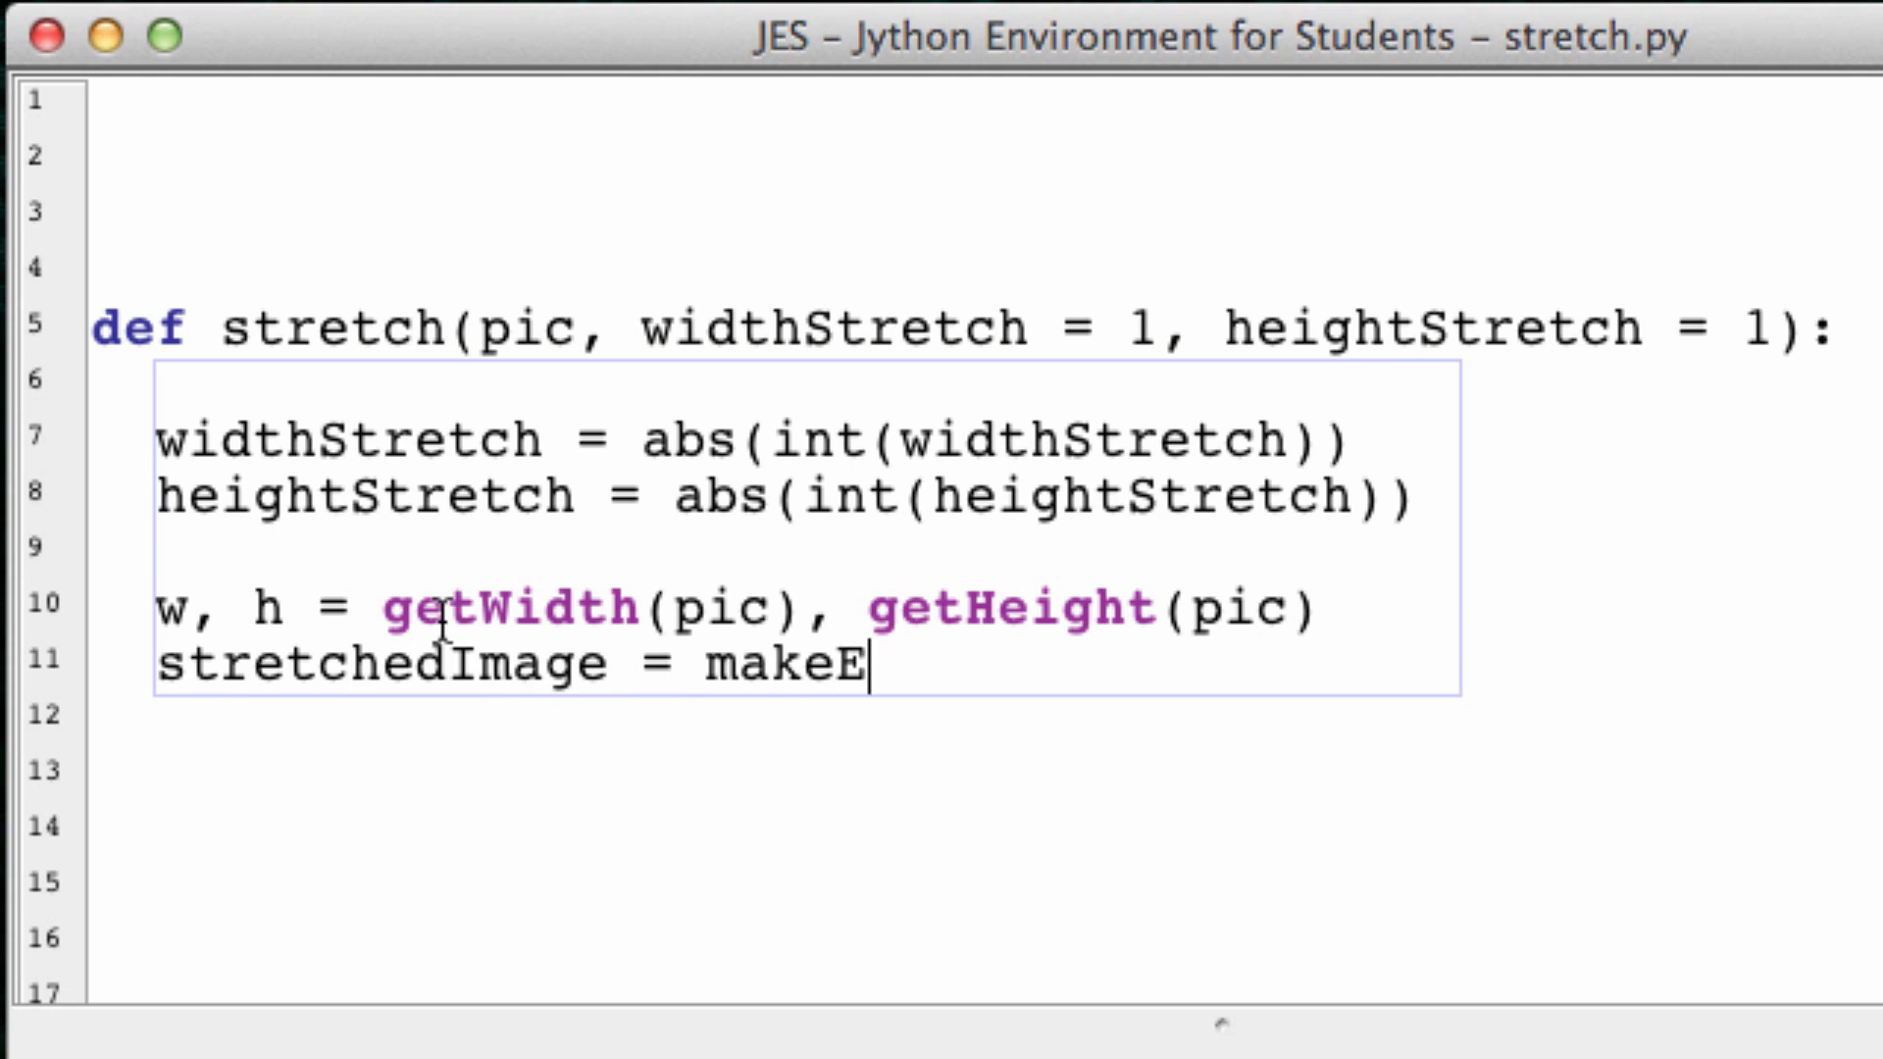
pyautogui.write('mpty')
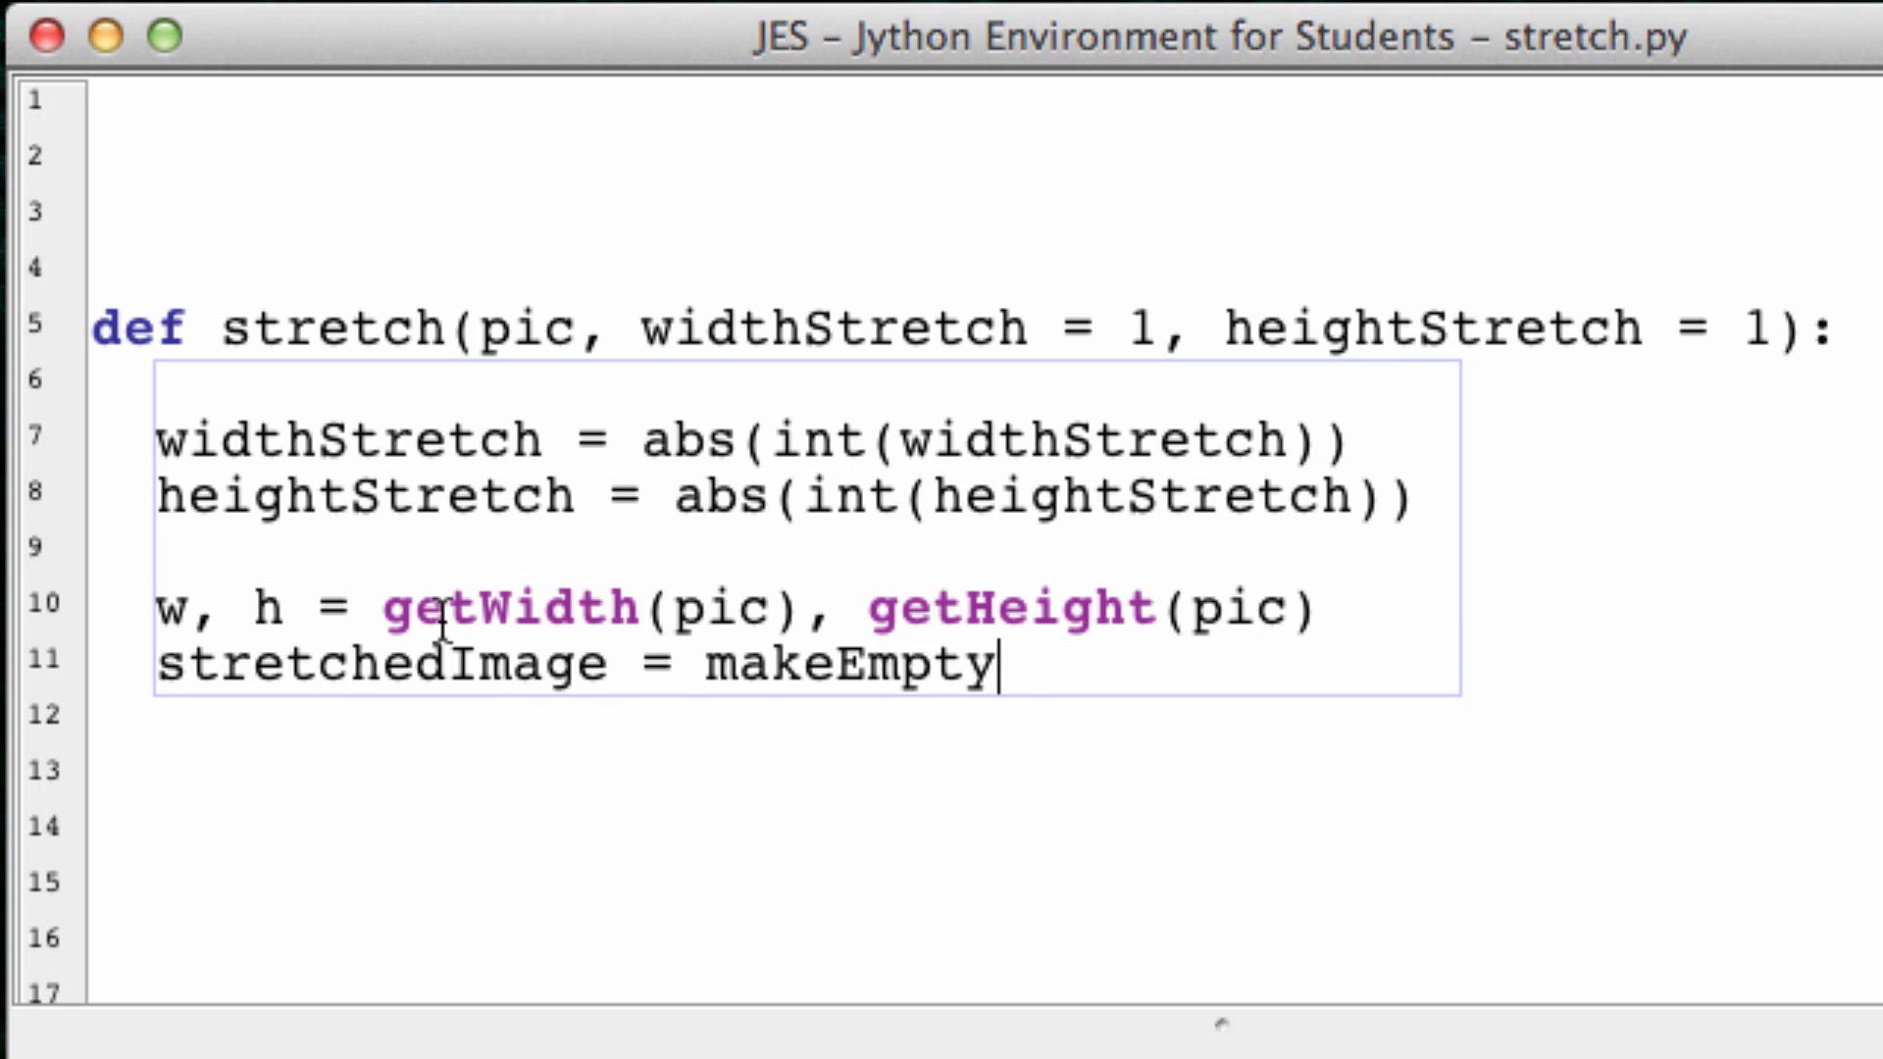
pyautogui.write('Picture()')
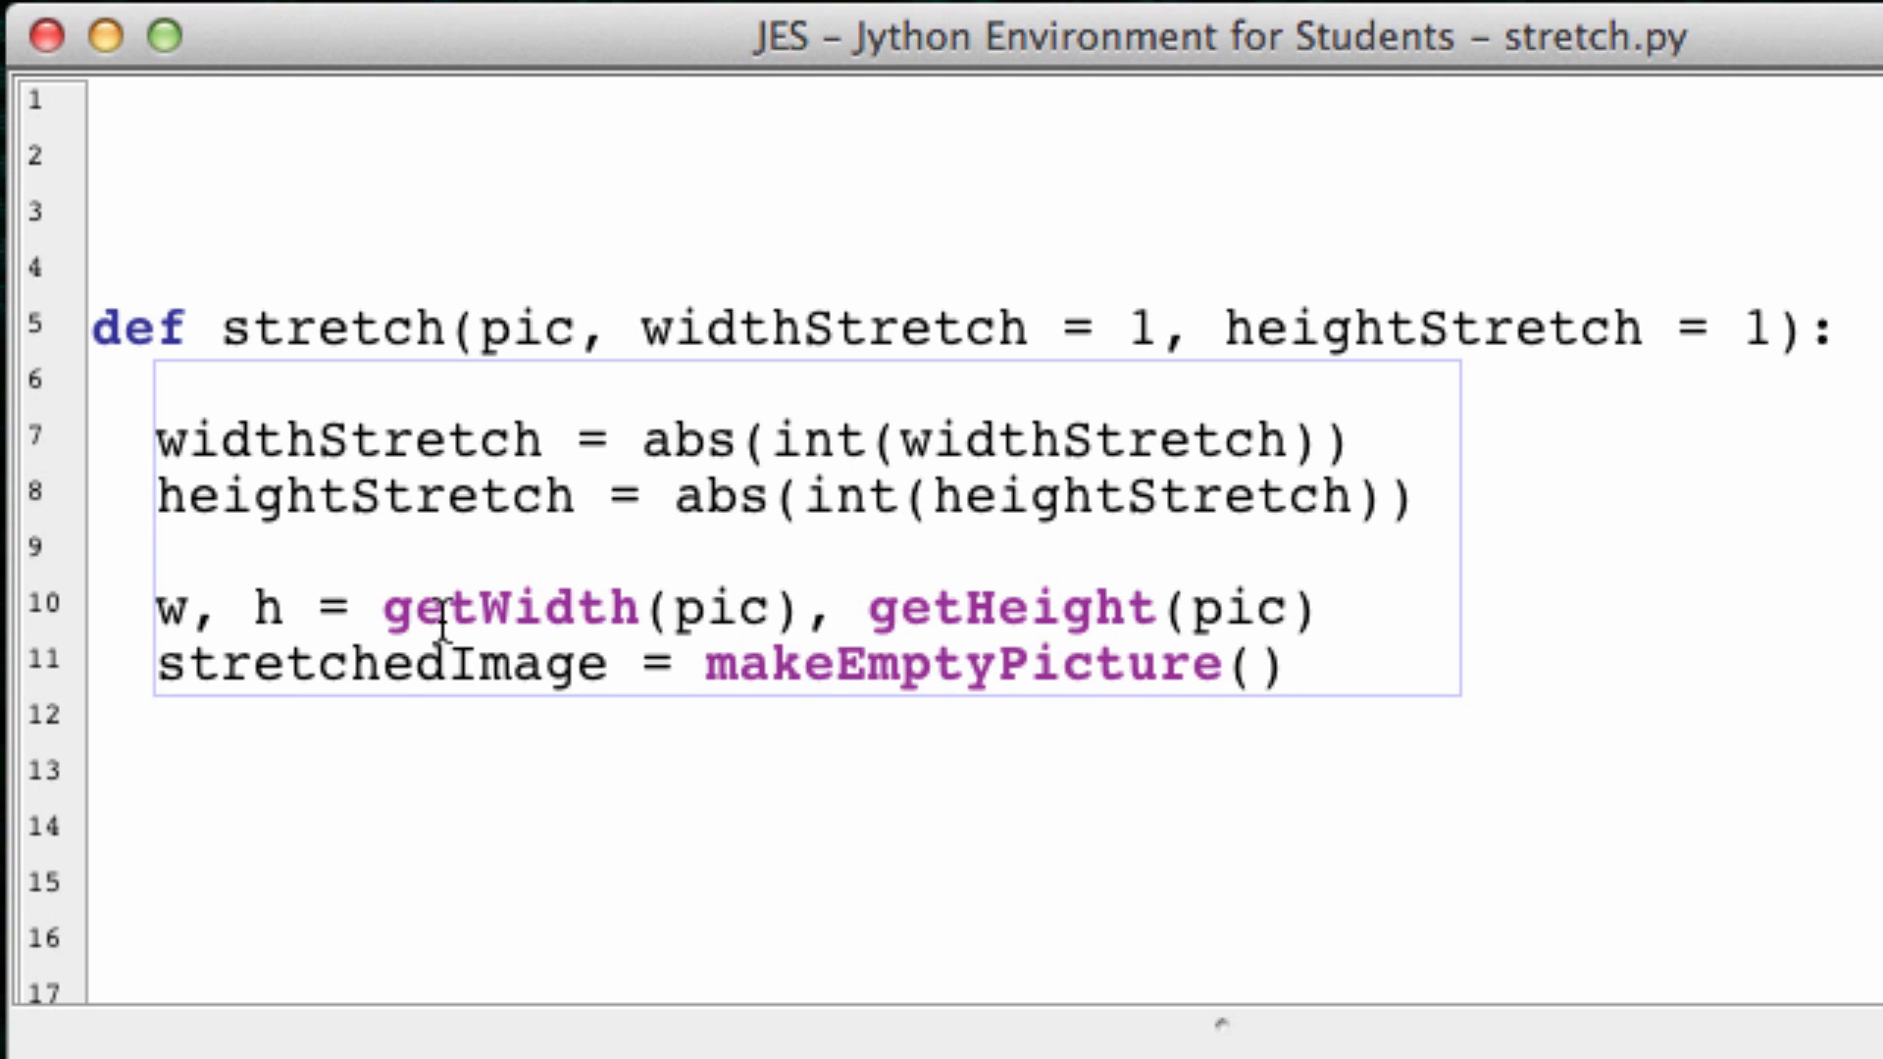
pyautogui.write('w*')
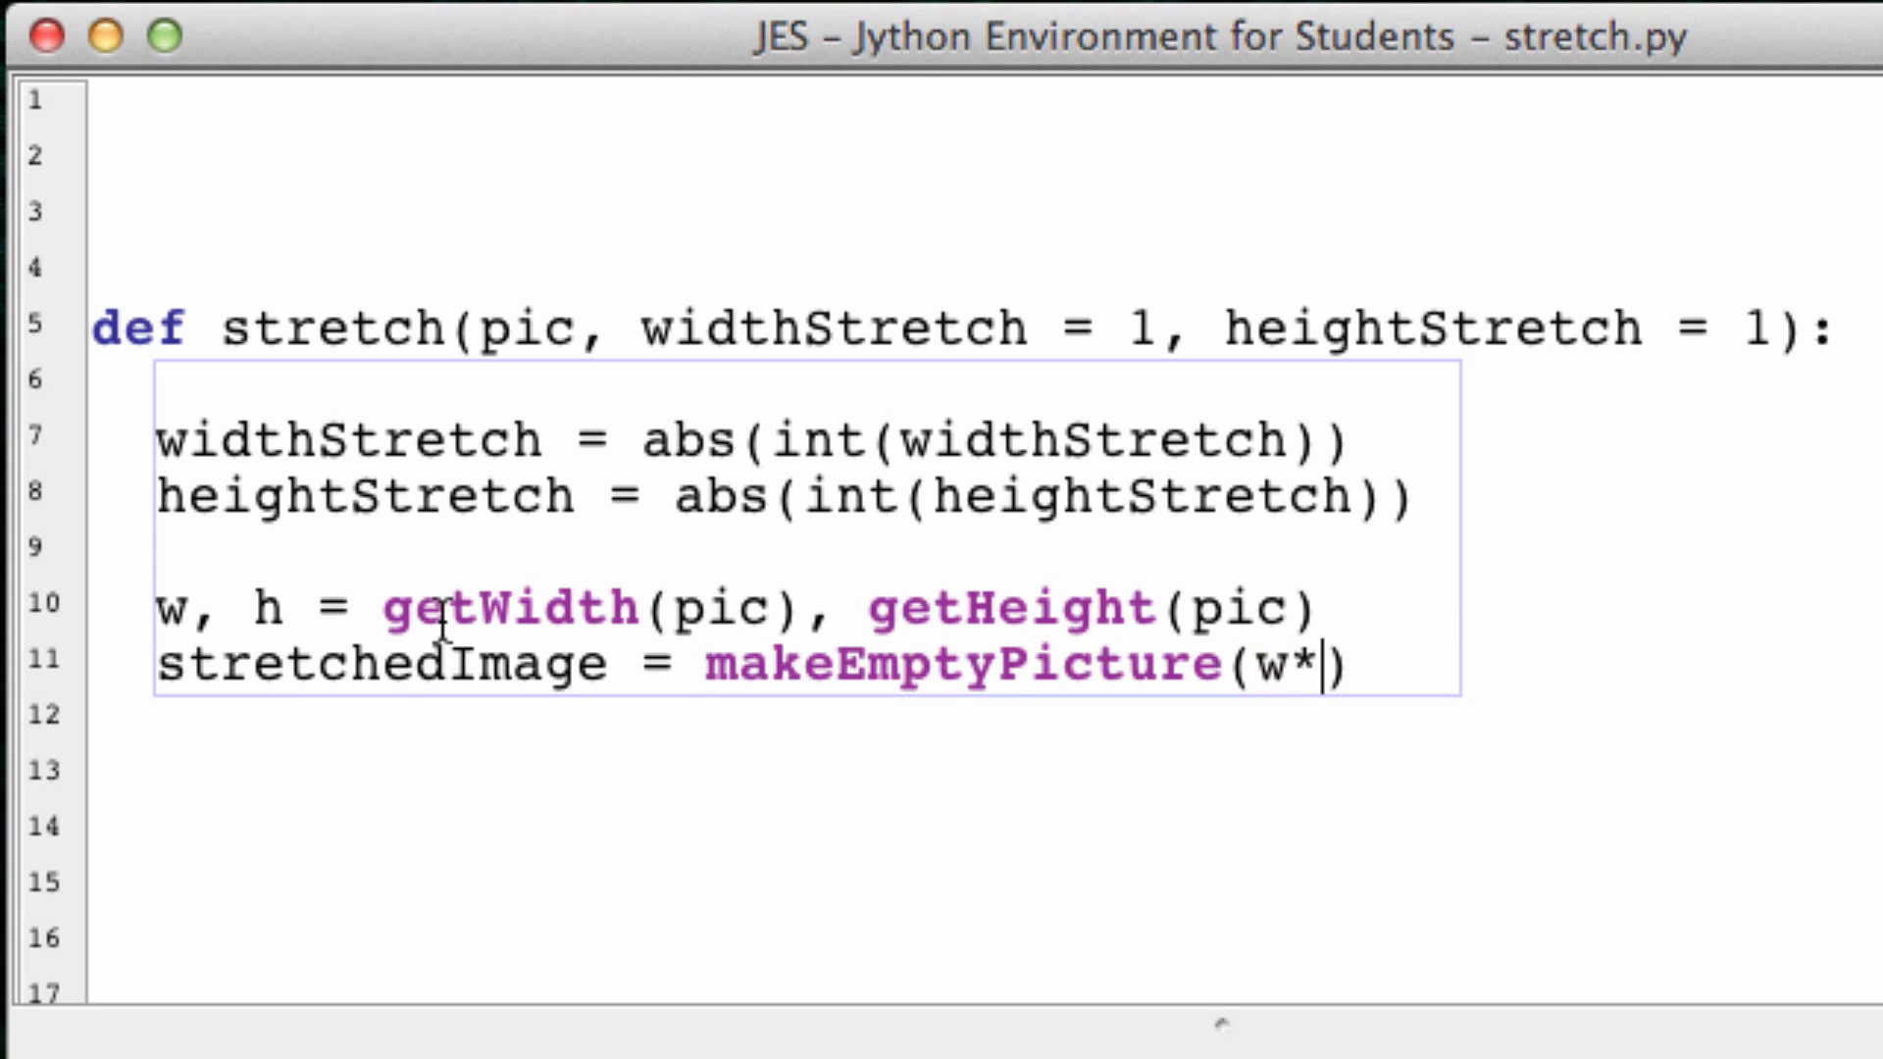
pyautogui.write('widthStr')
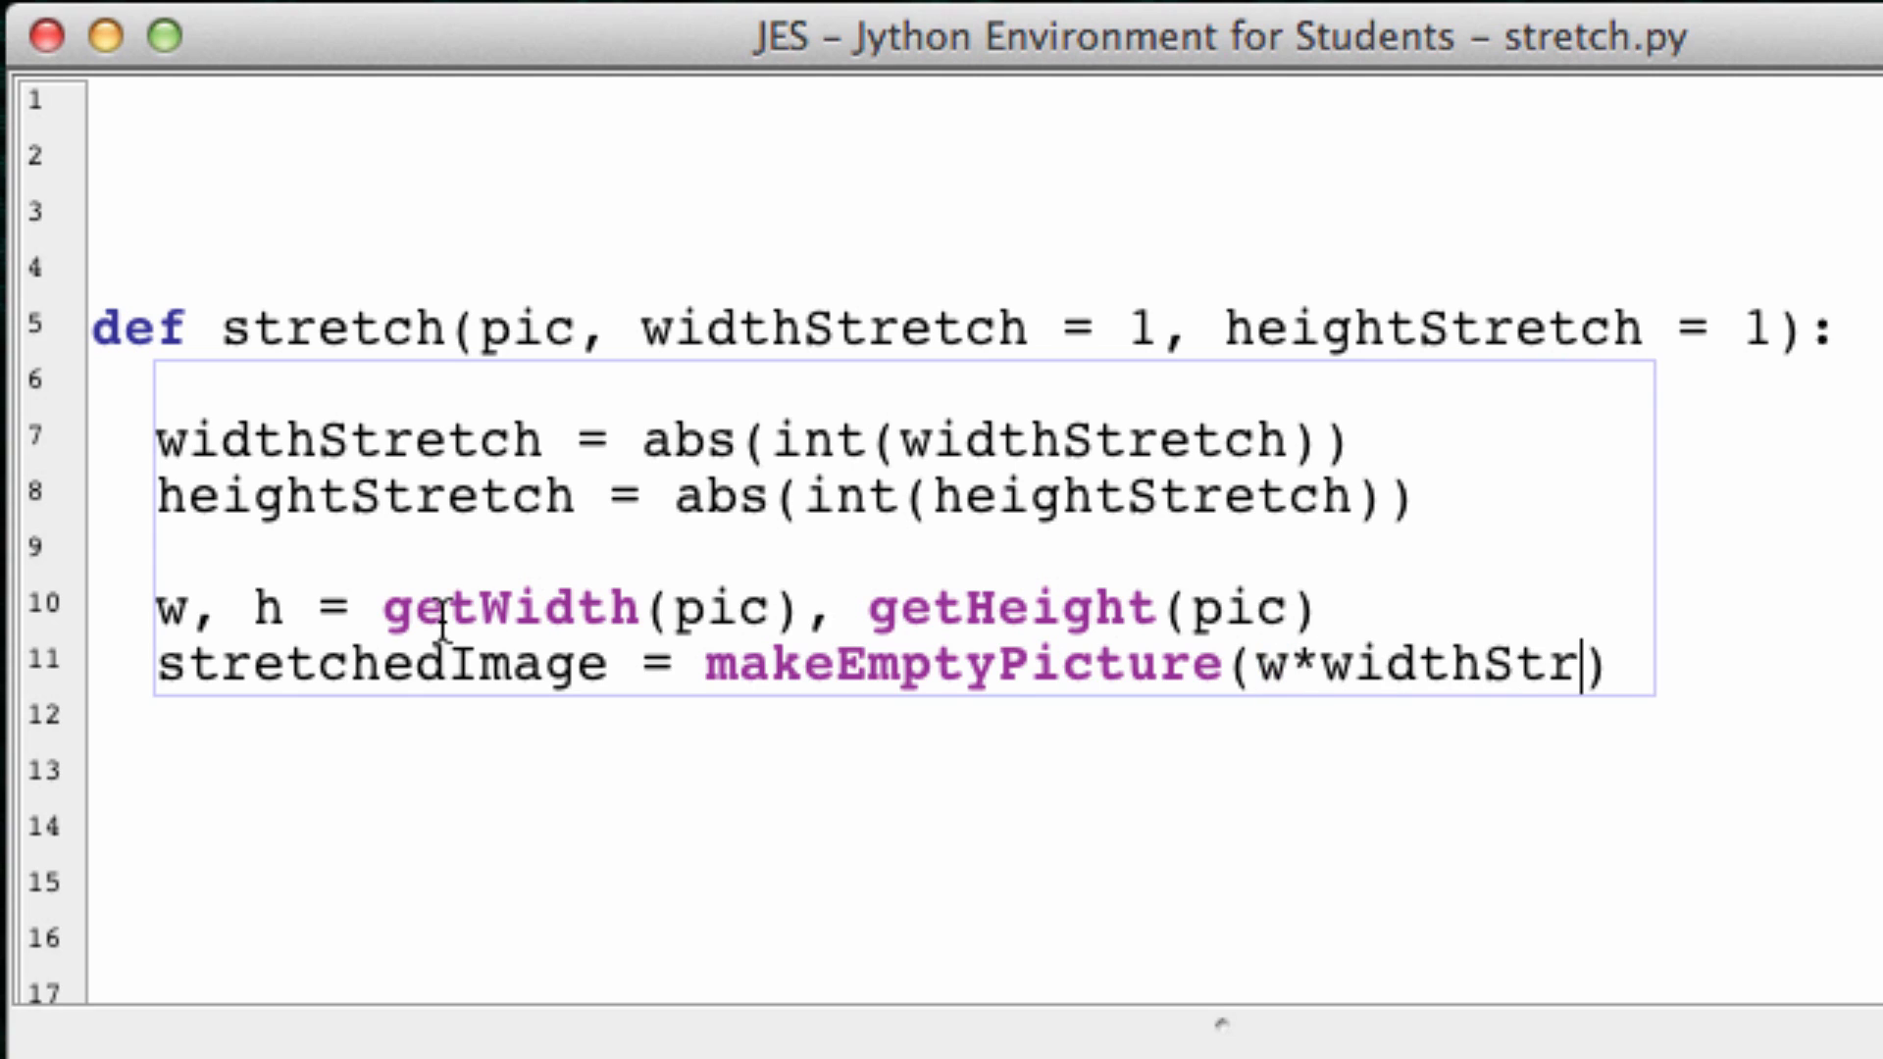
pyautogui.write('etch')
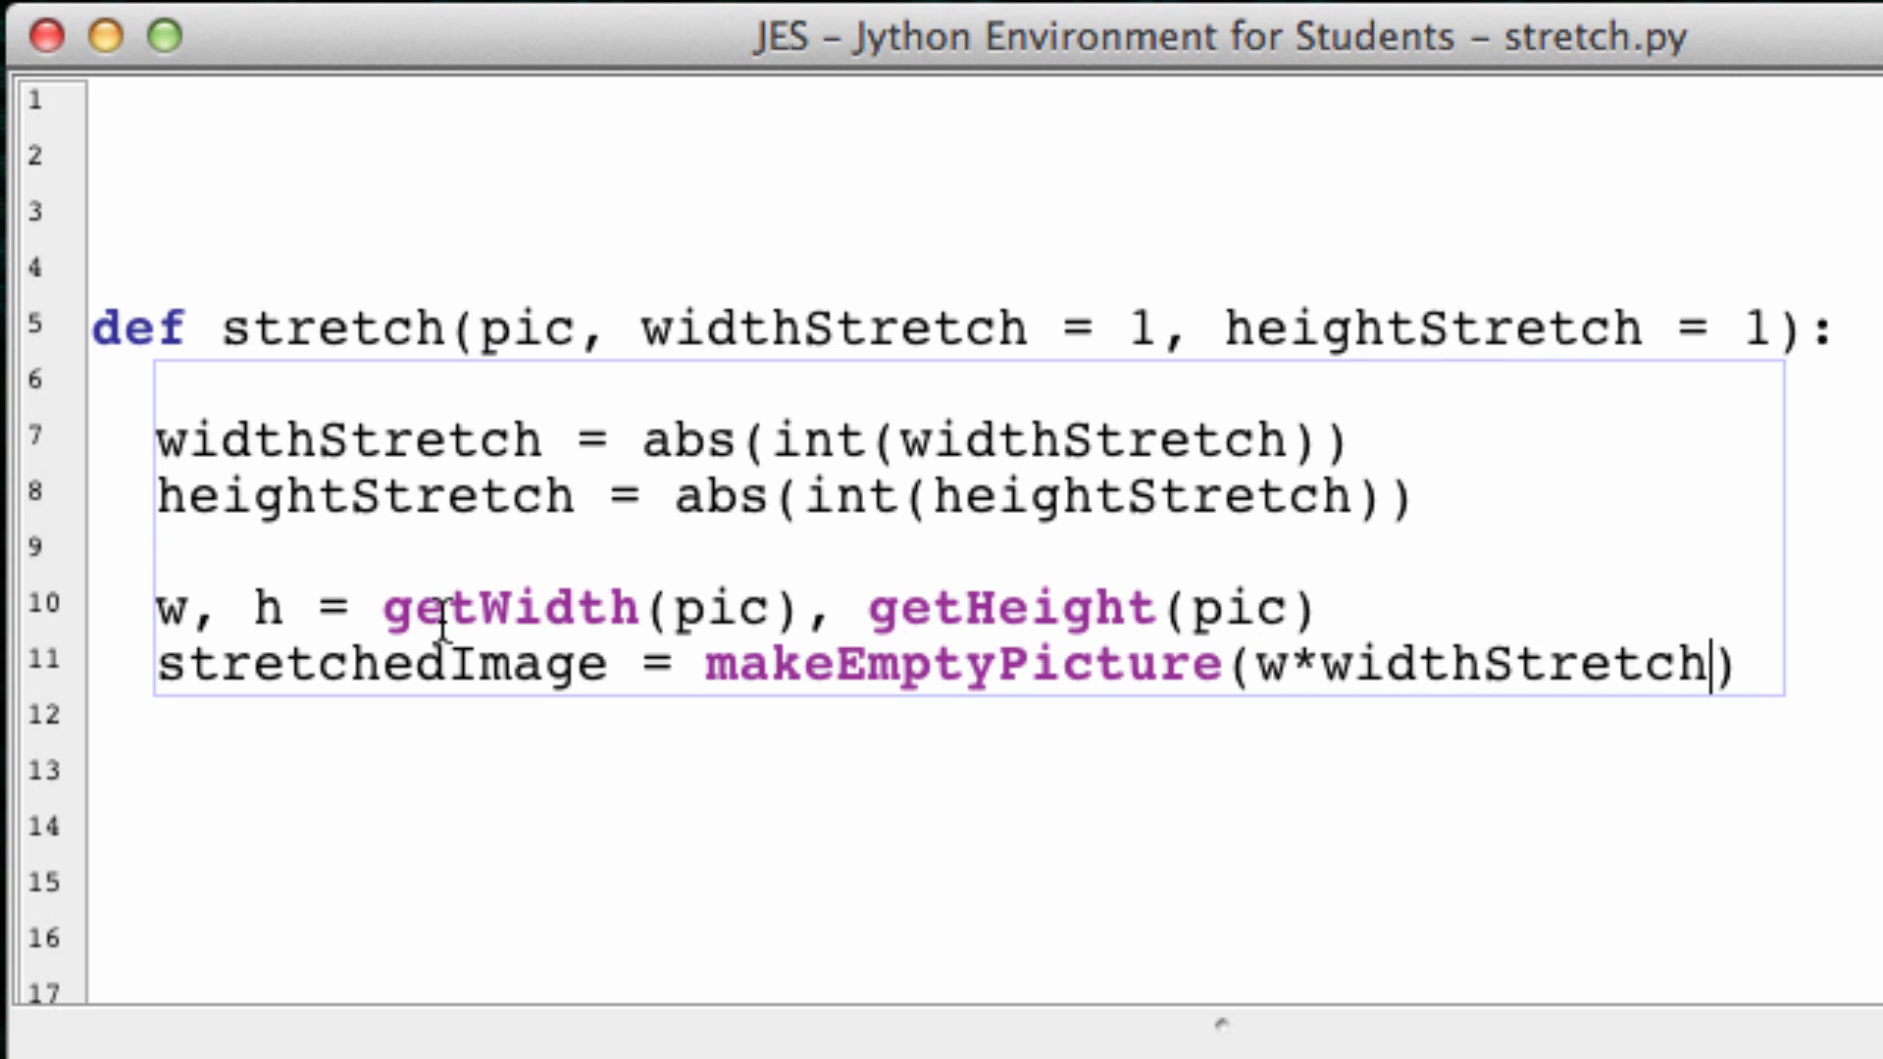
pyautogui.write('", "')
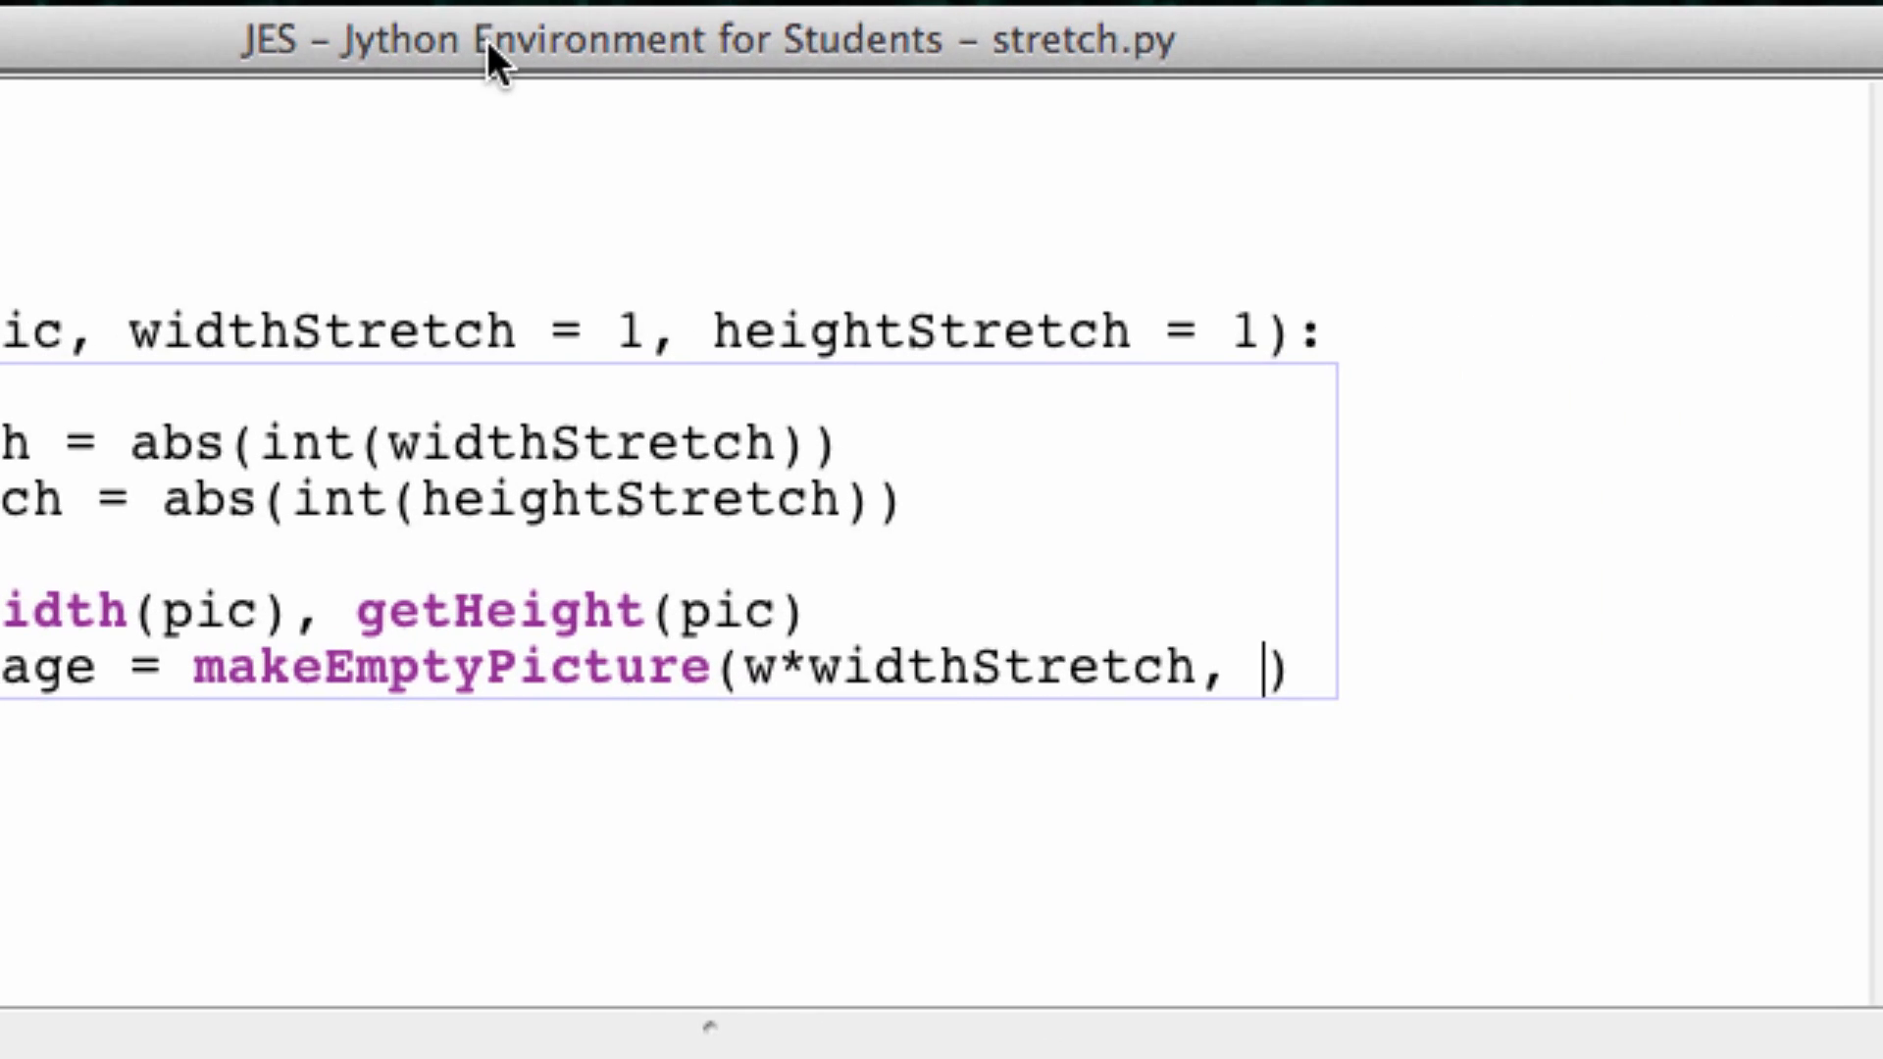
pyautogui.write('h *')
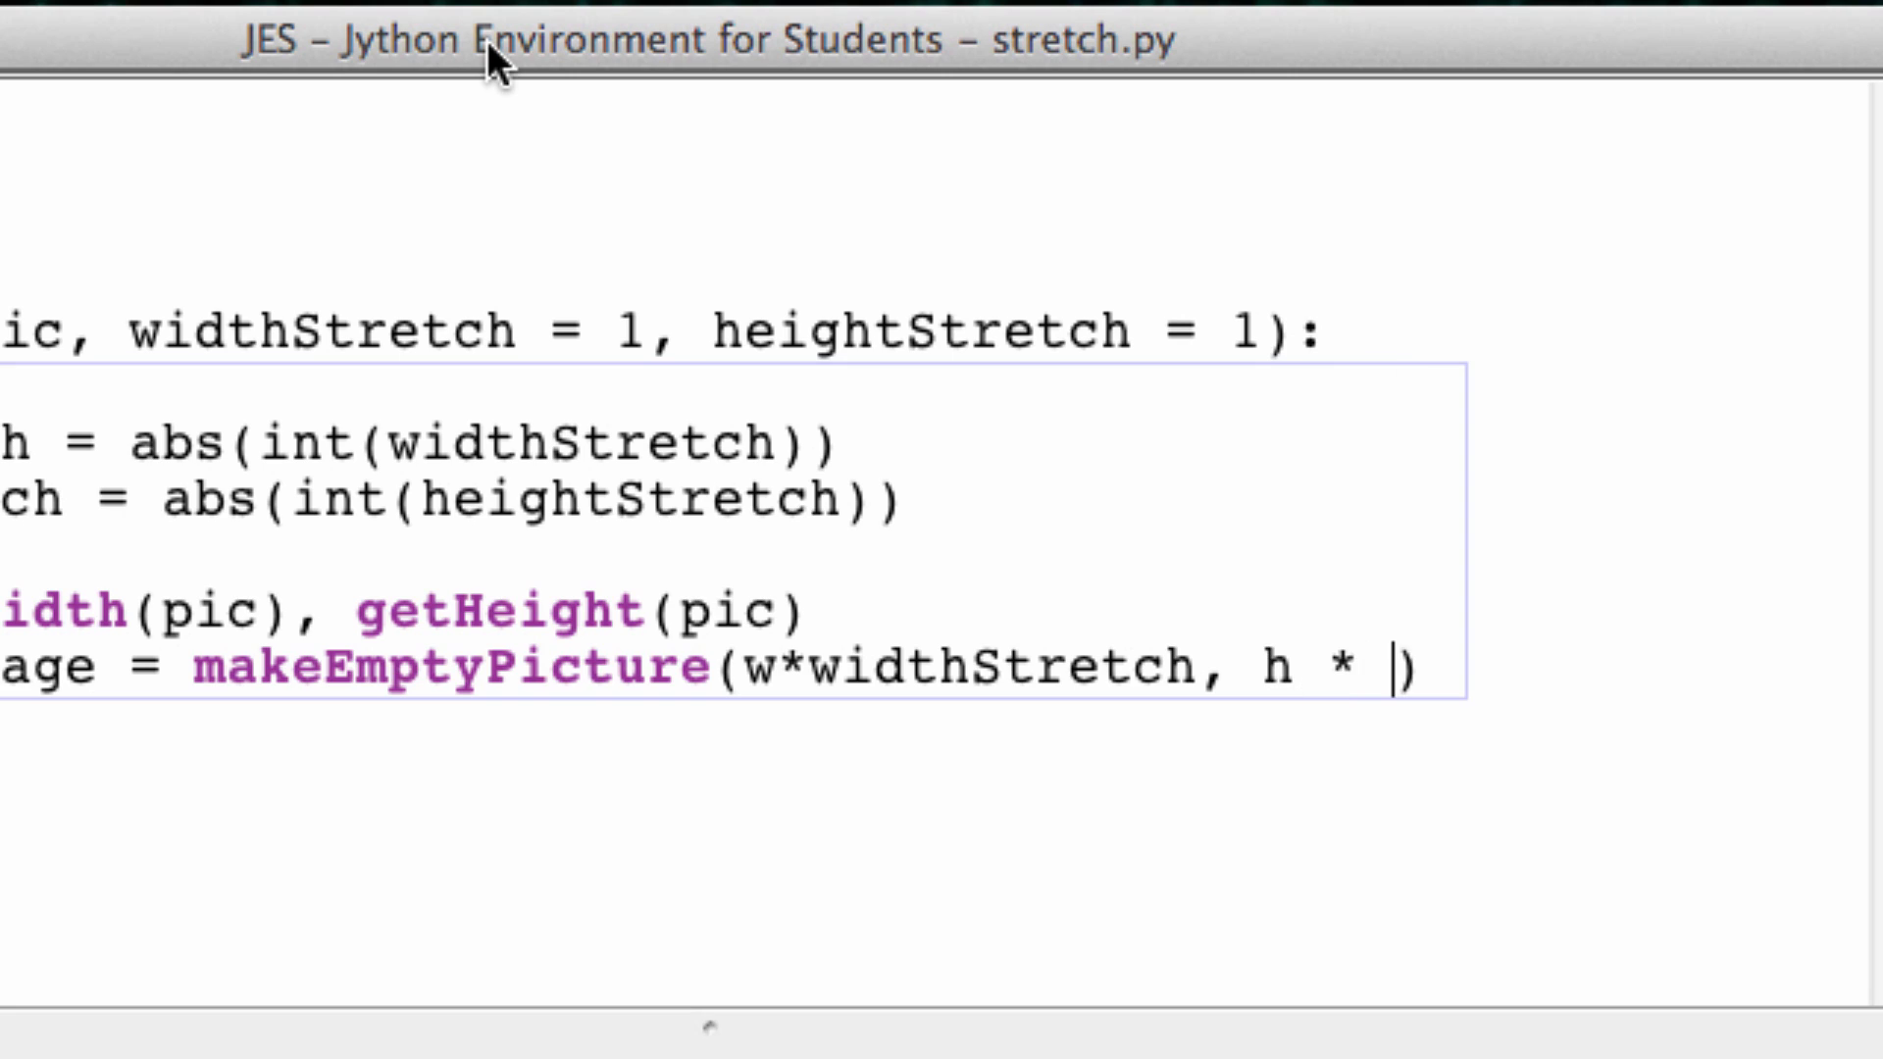
pyautogui.write('h')
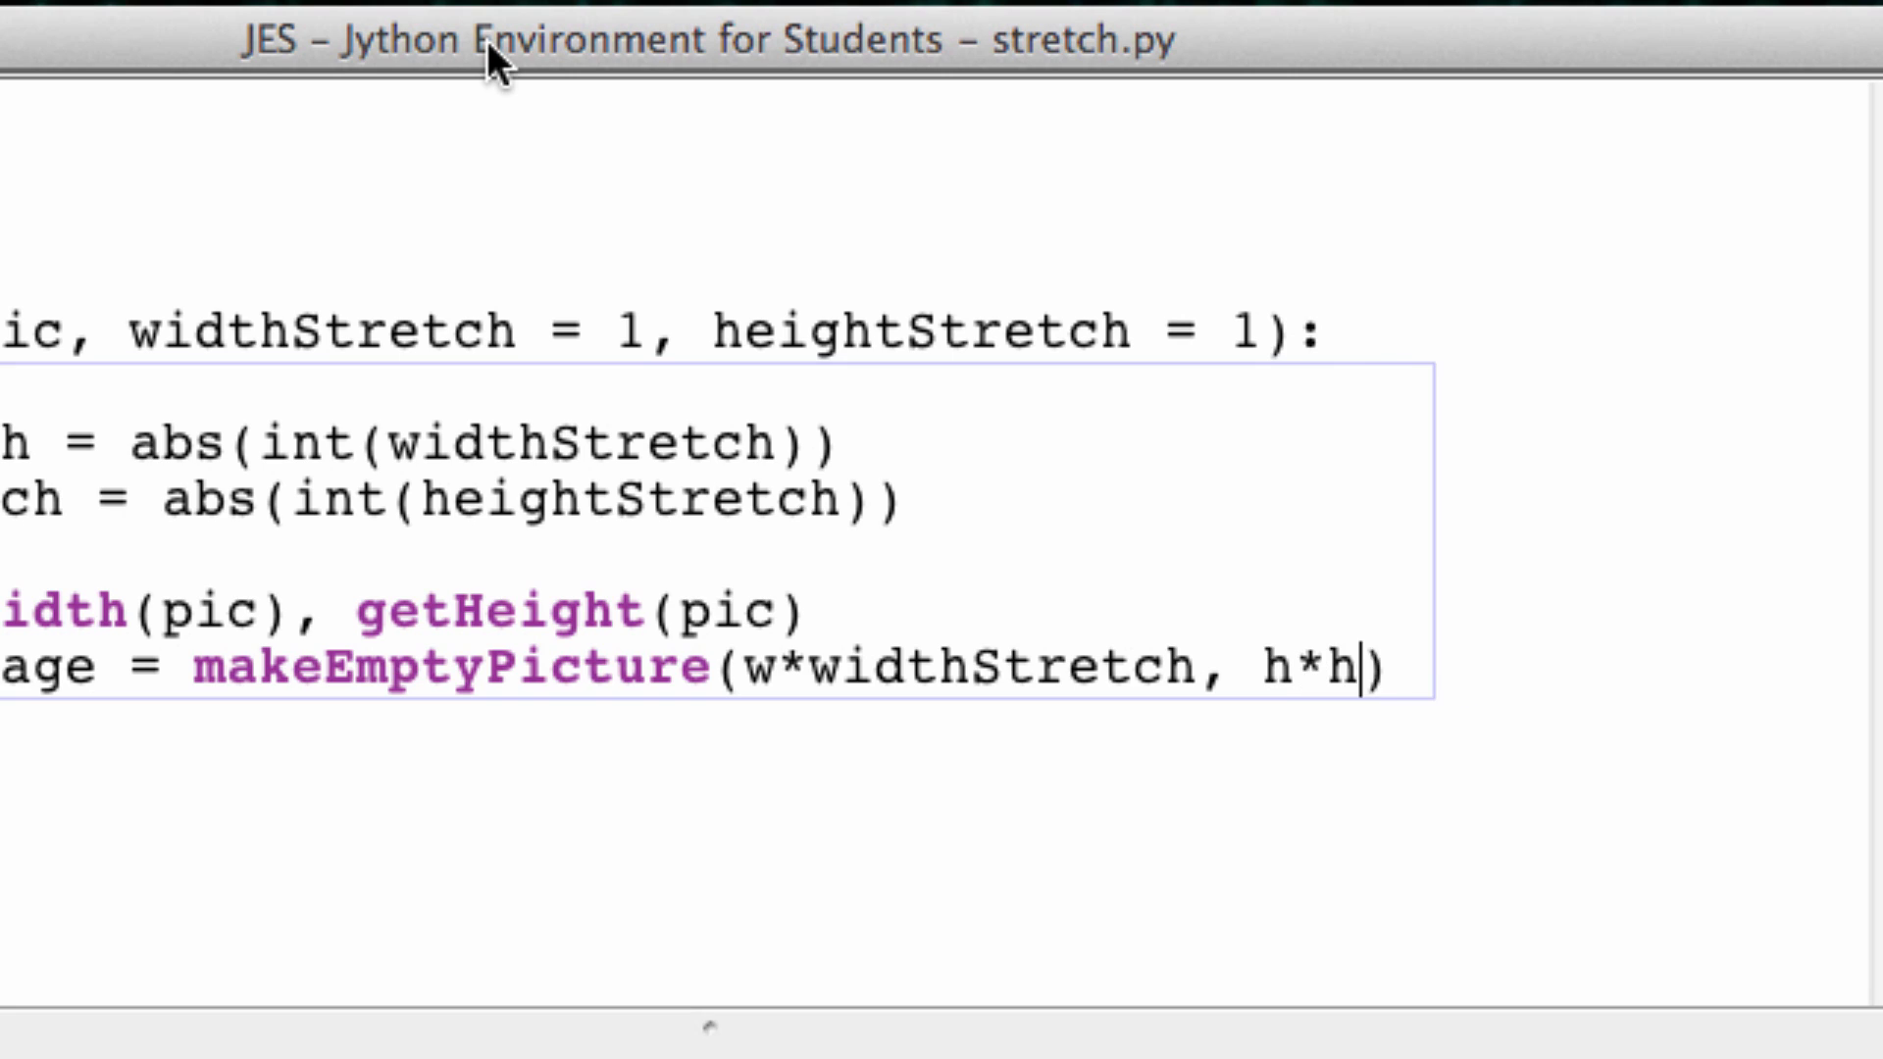
pyautogui.write('eightStretch')
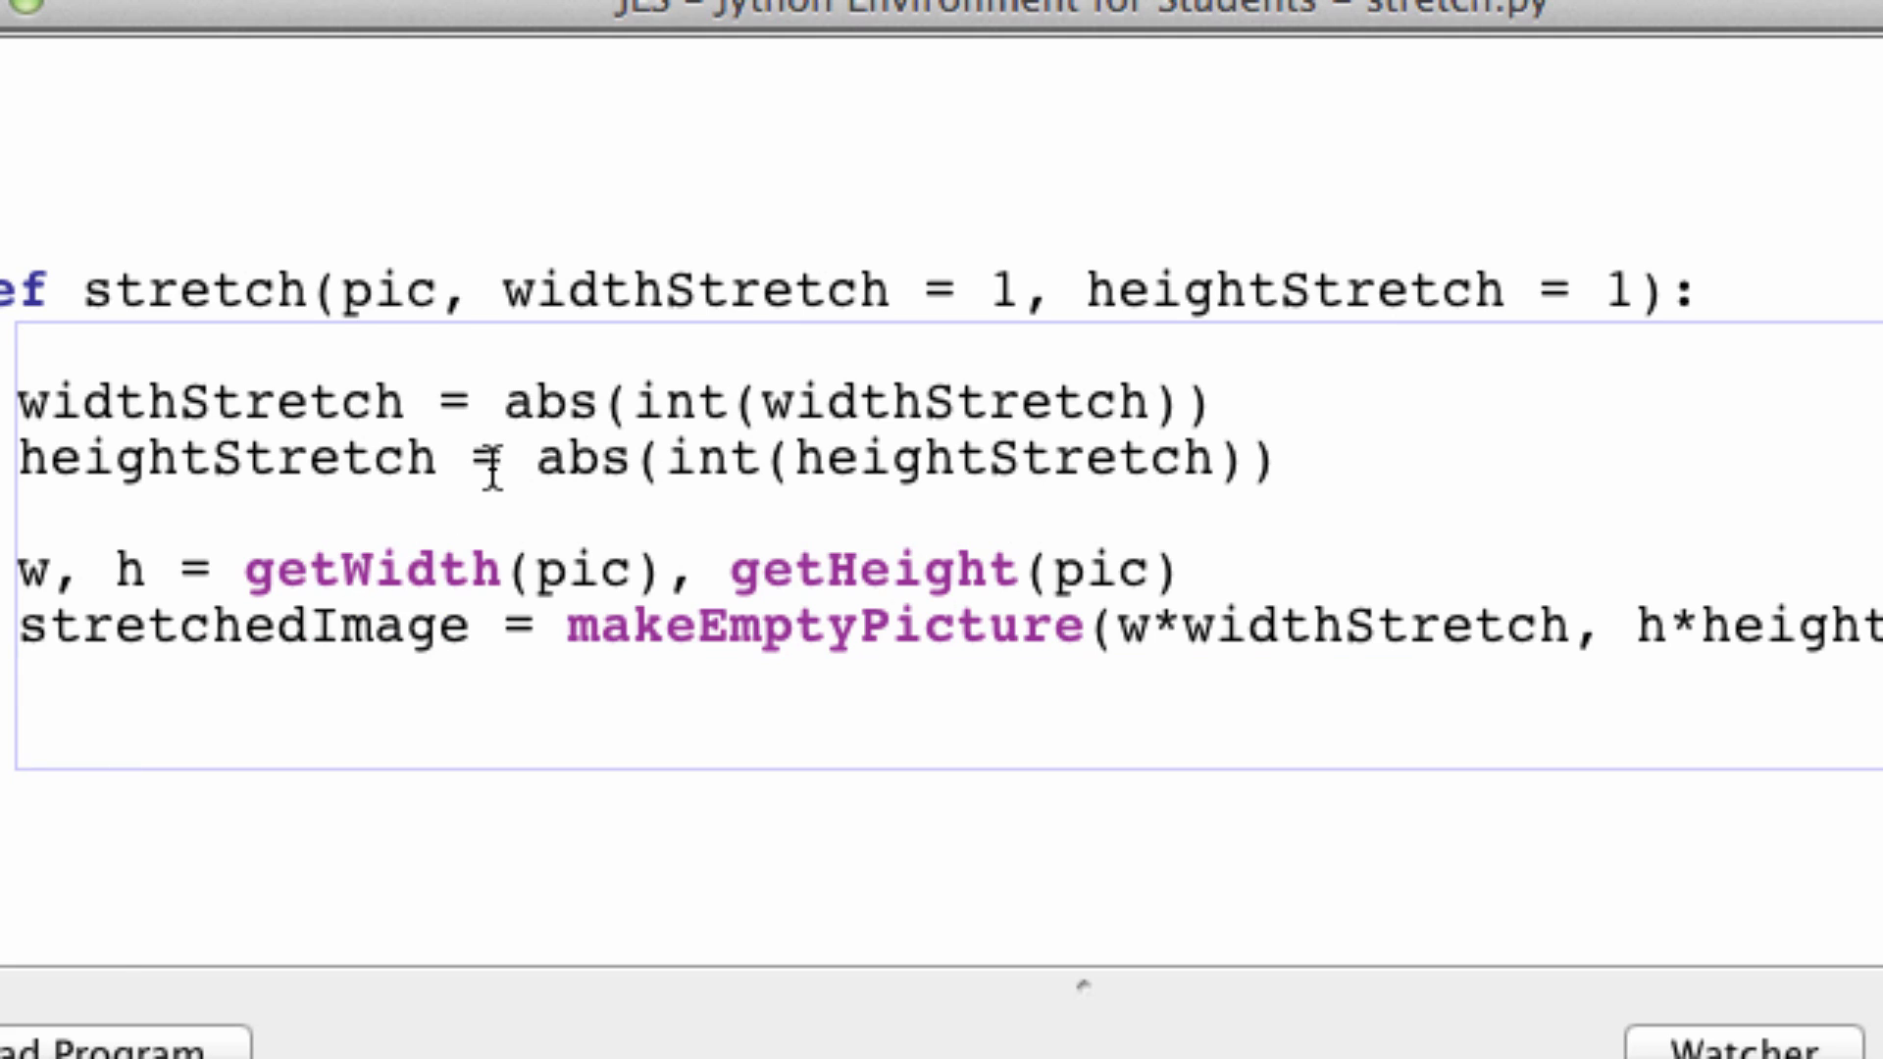
# Step: Write the outer loop for y in xrange(0, h*heightStretch, heightStretch):
pyautogui.doubleClick(380, 293)
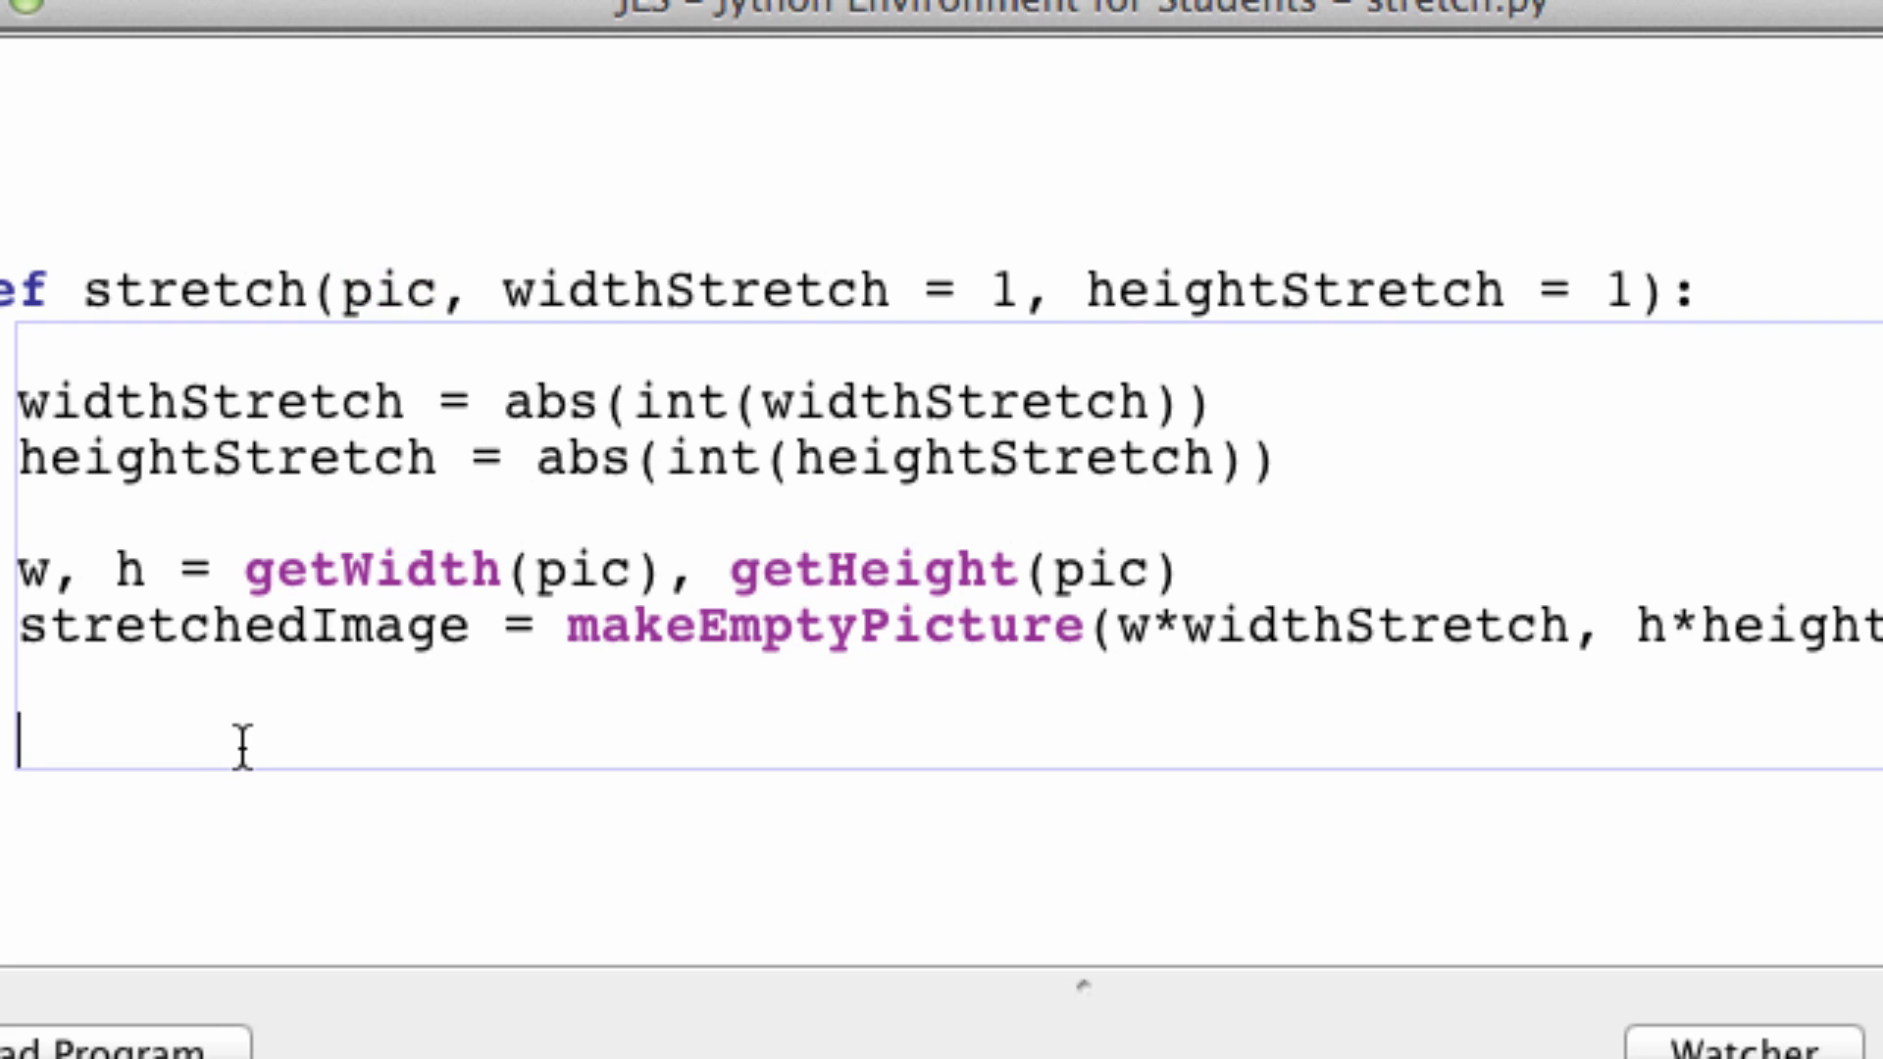
pyautogui.write('for')
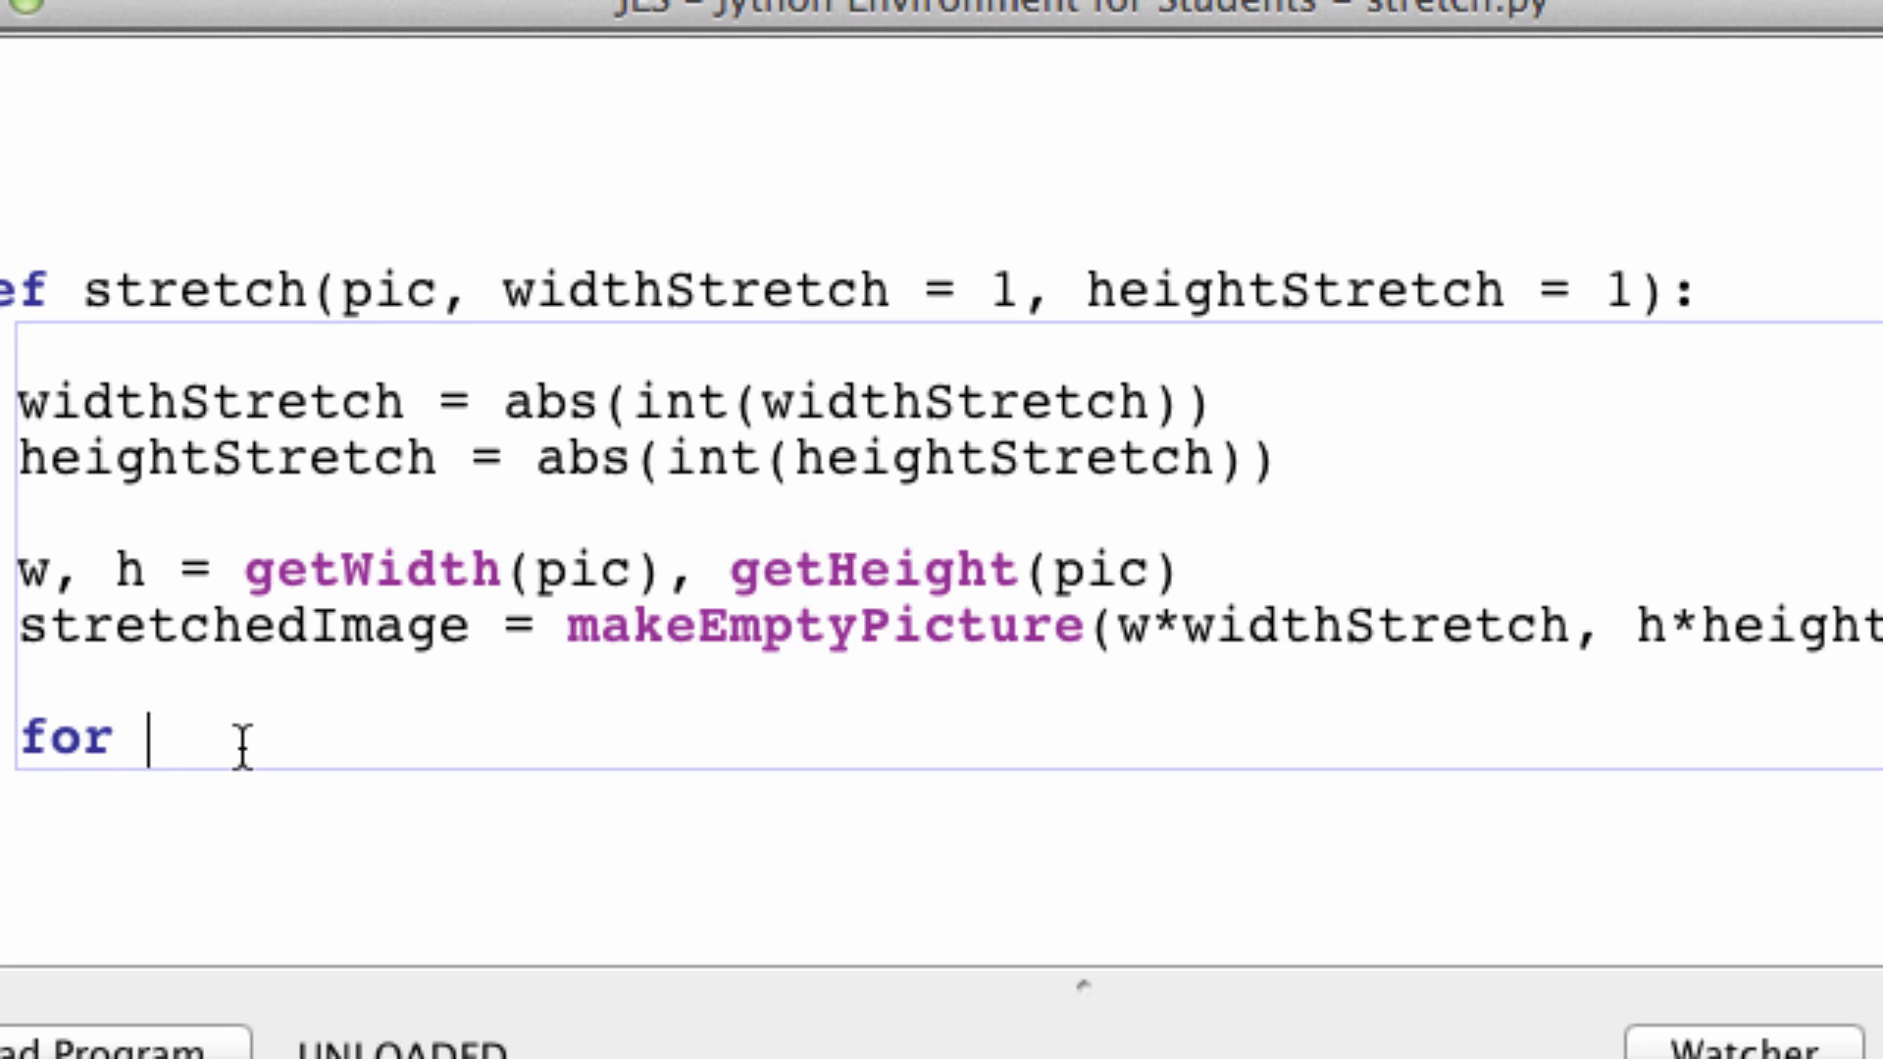
pyautogui.write('y in xrang')
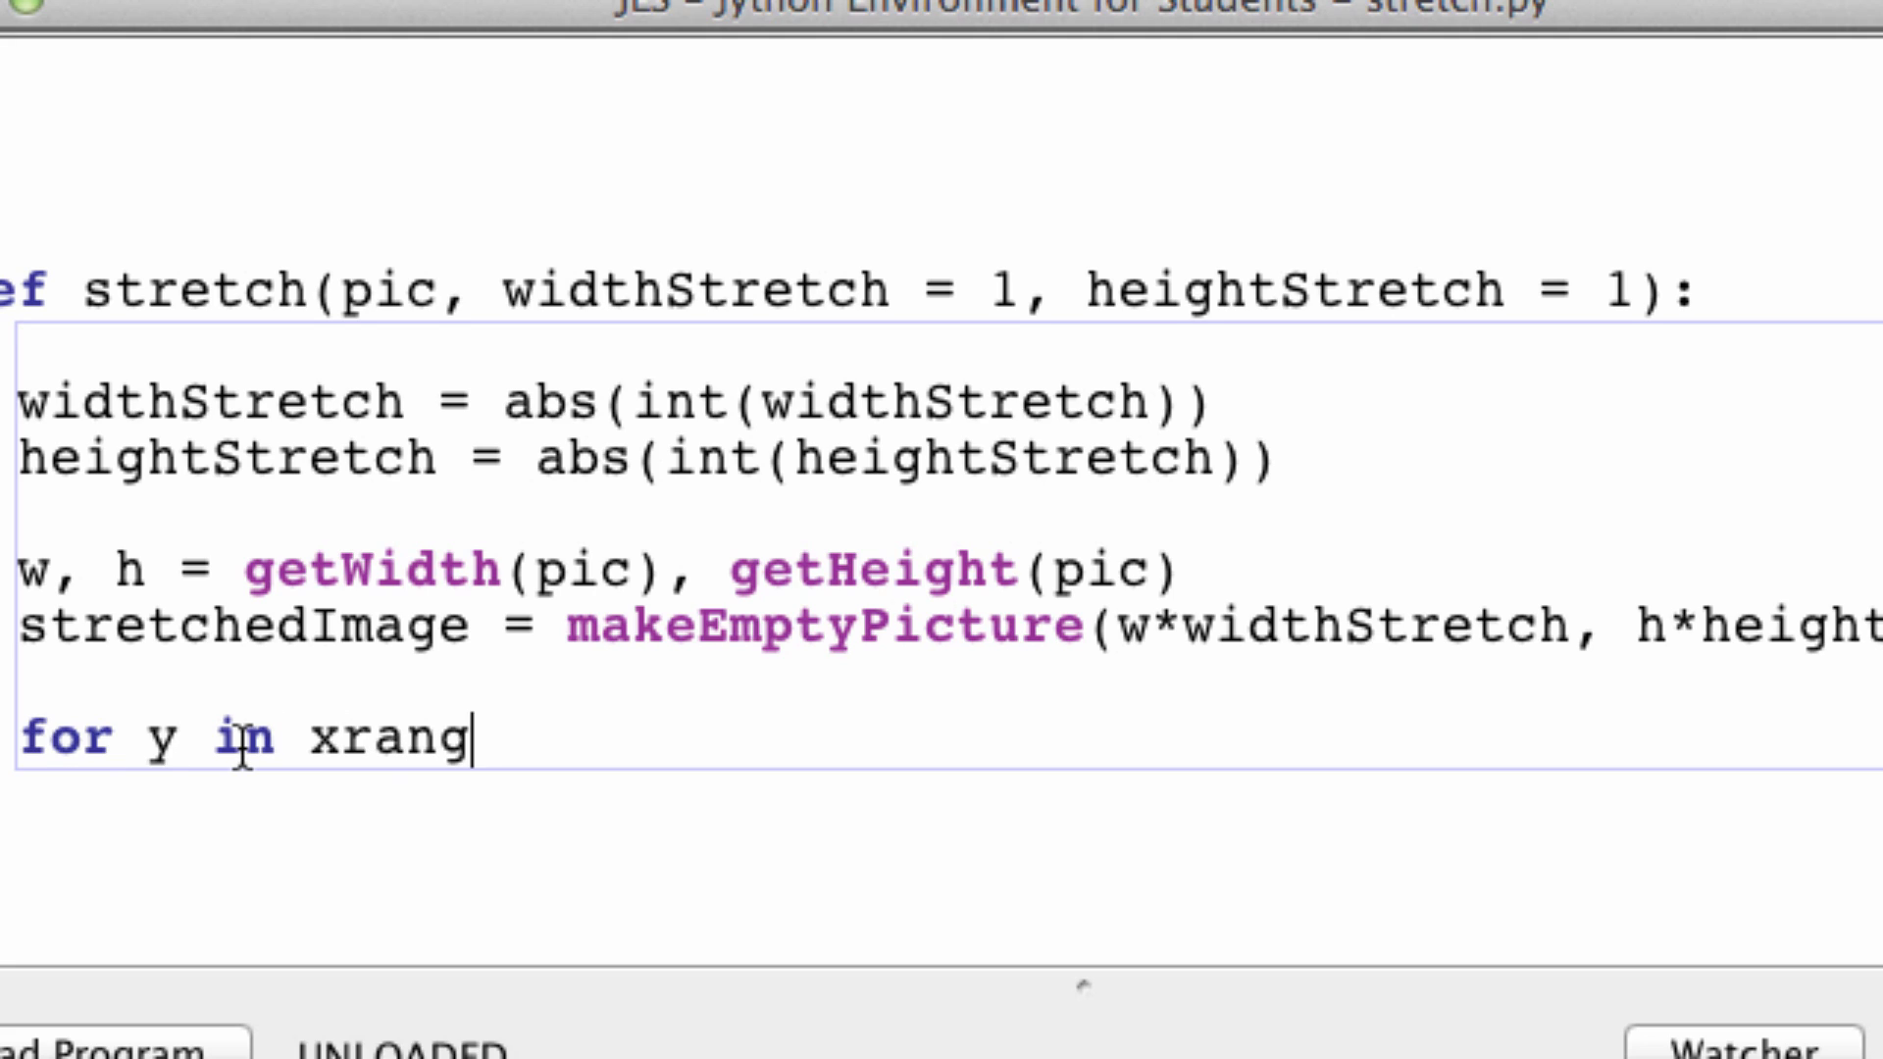
pyautogui.write('e()')
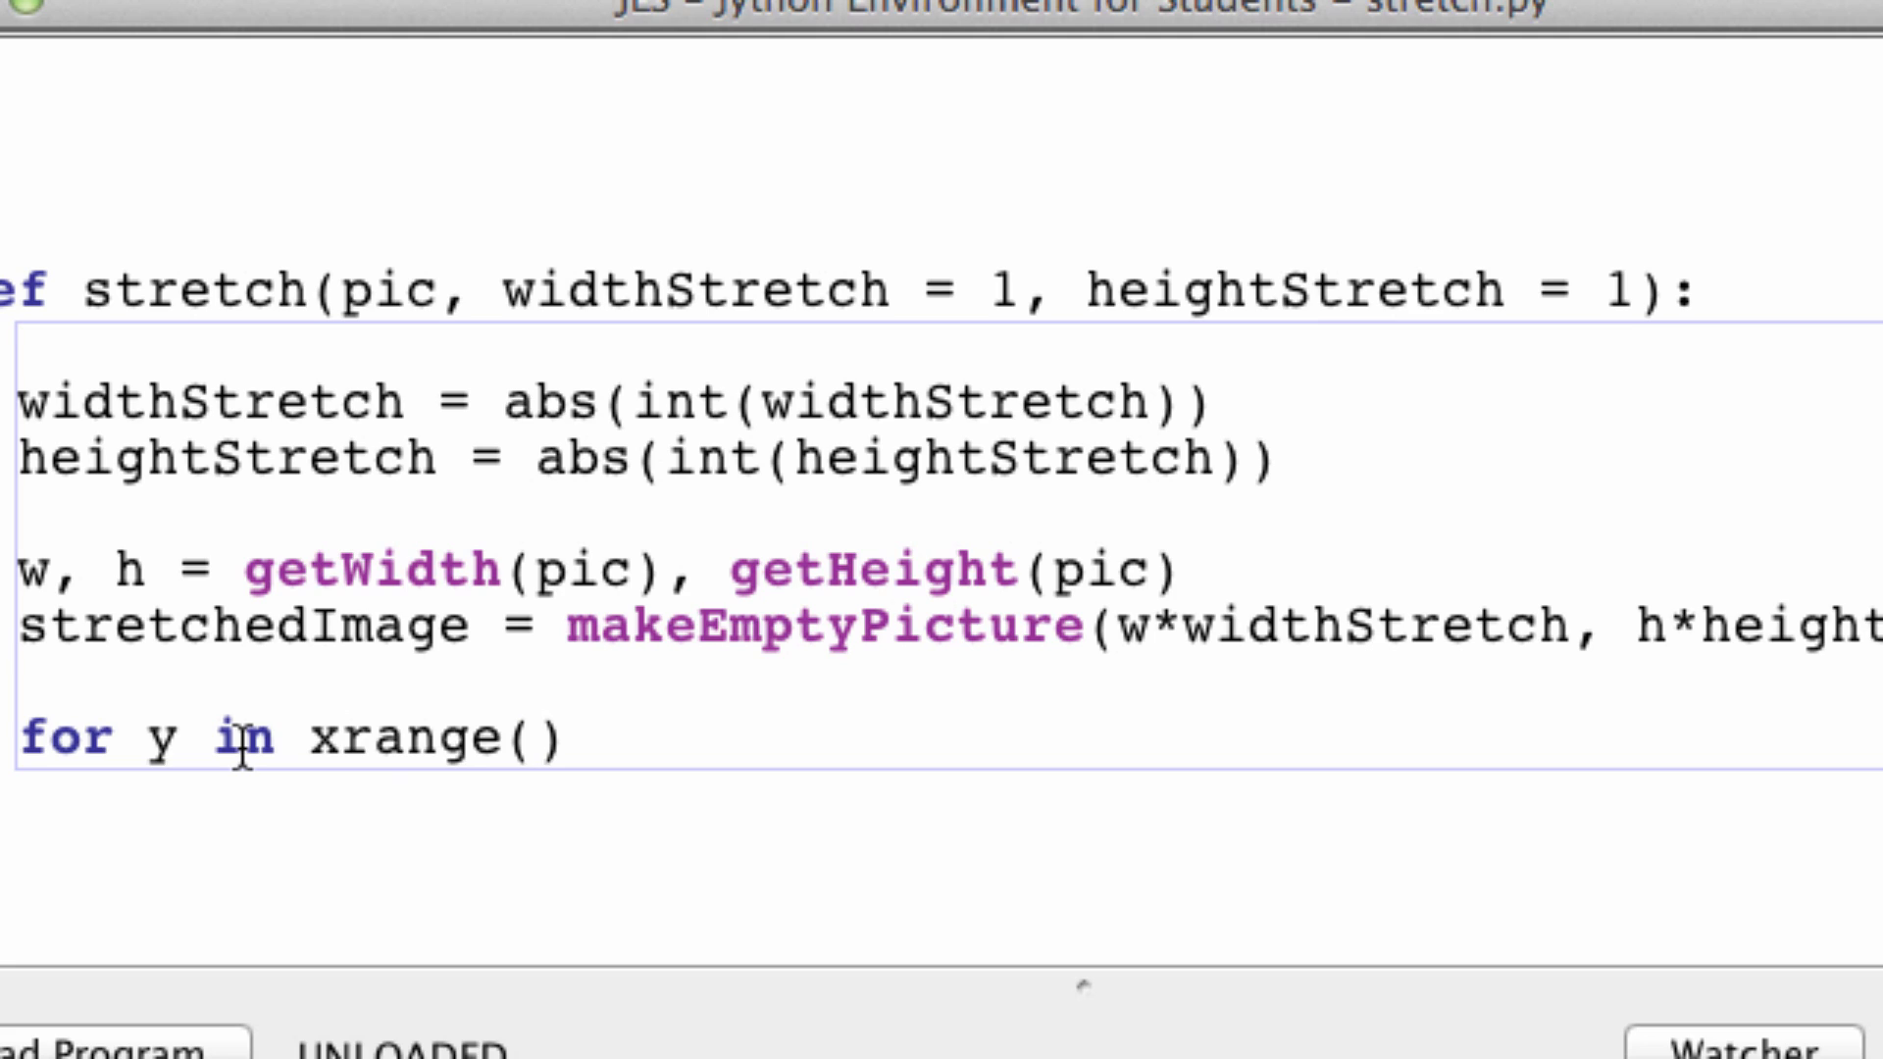
pyautogui.write('0,')
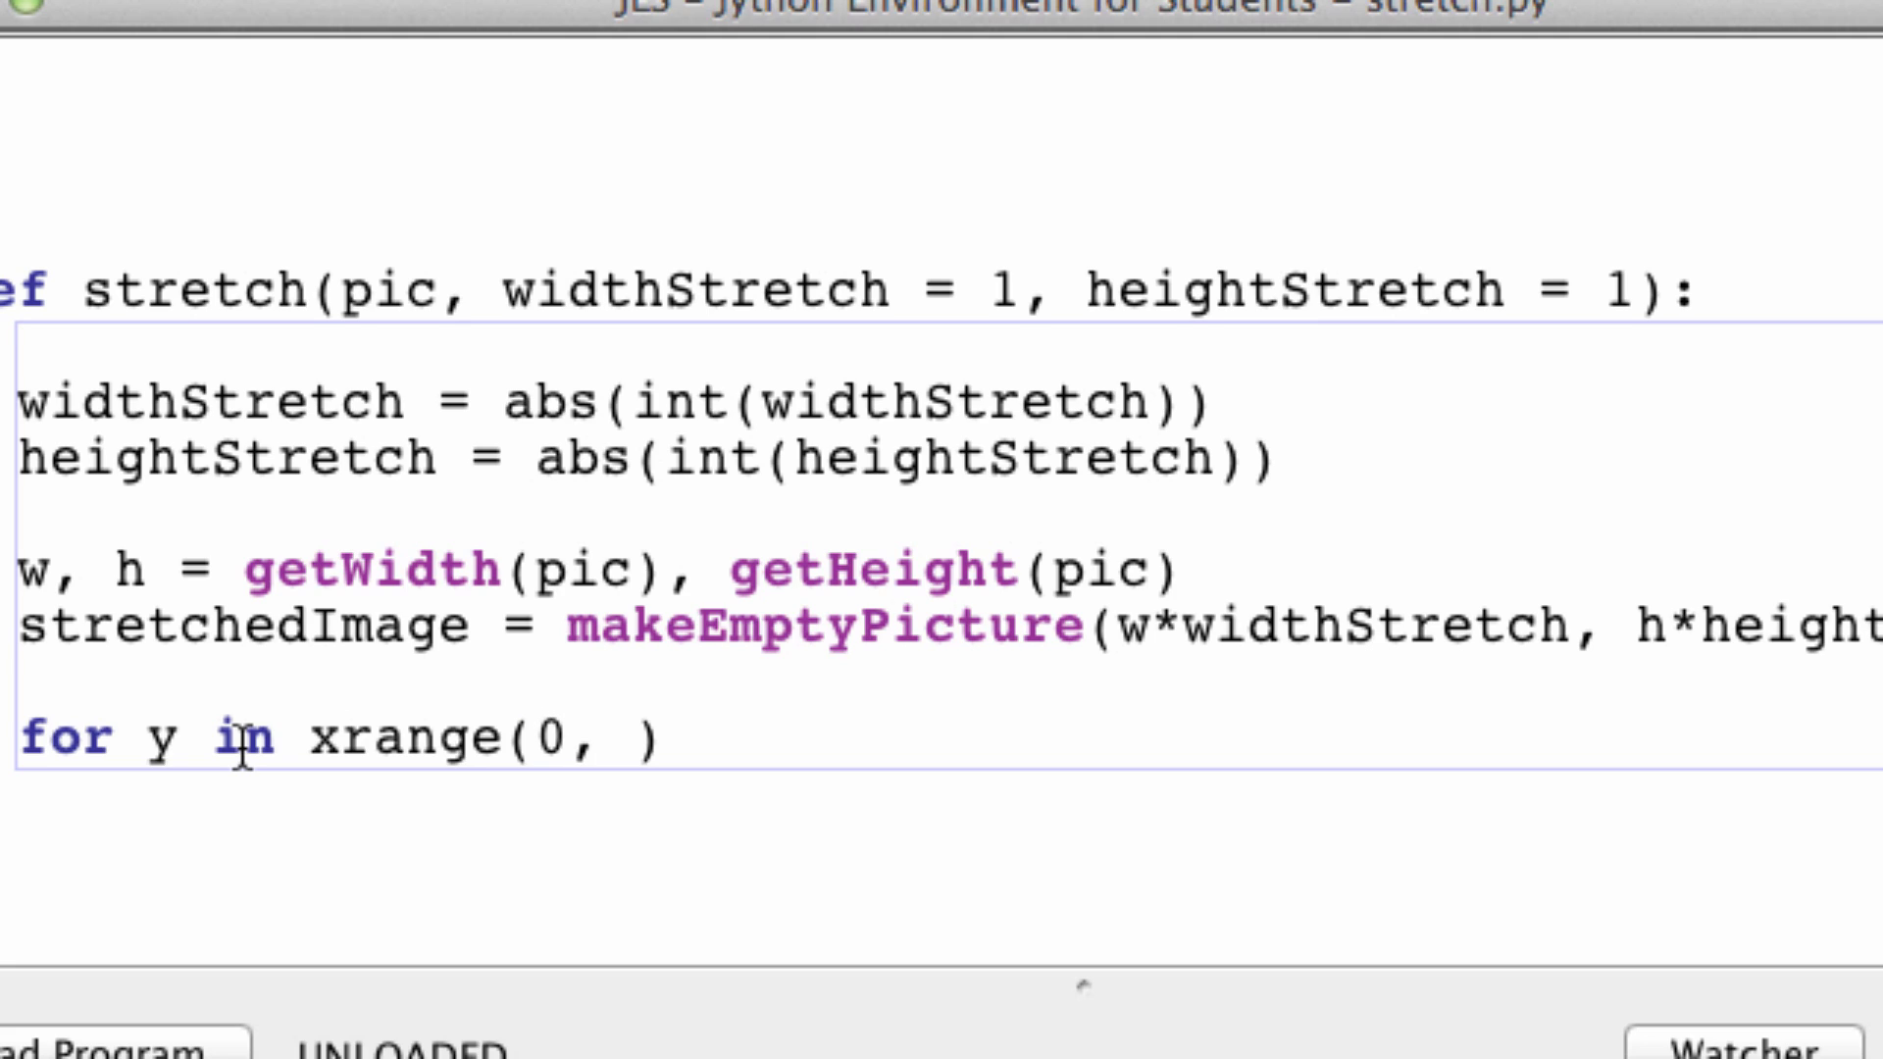
pyautogui.write('h*')
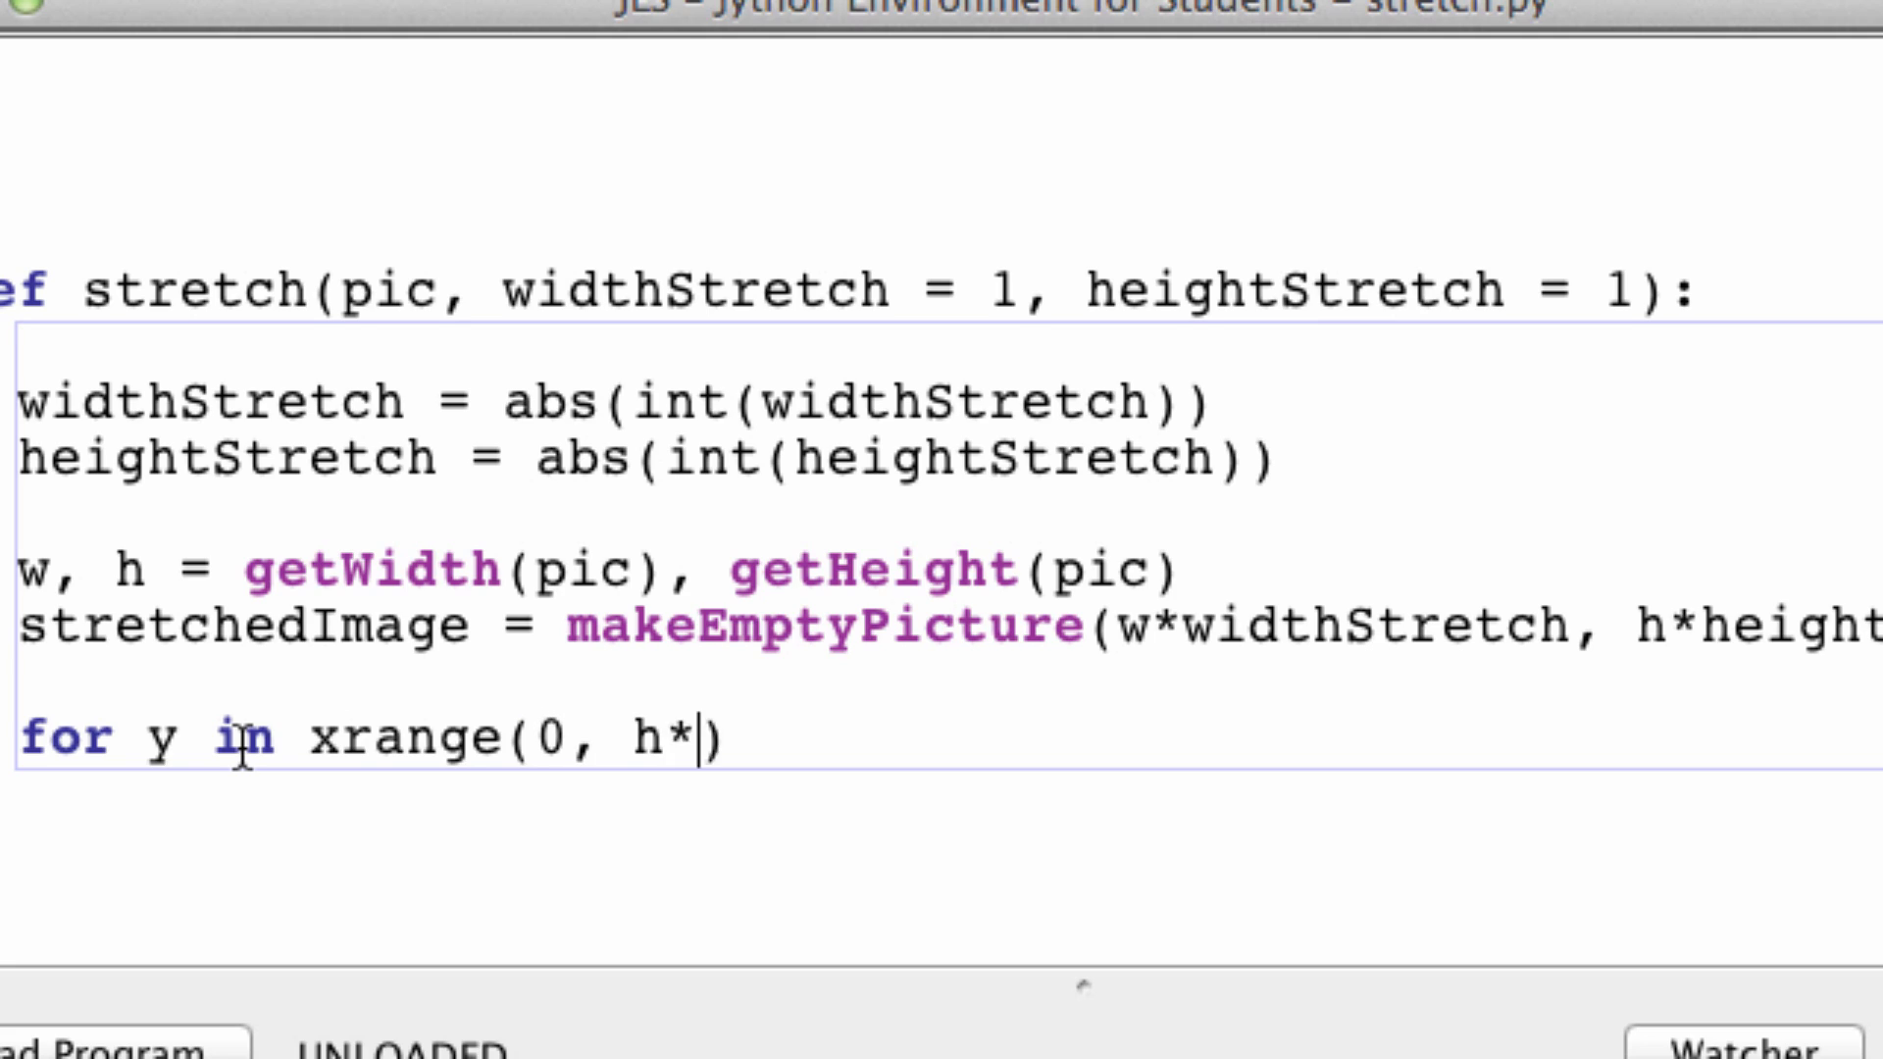
pyautogui.write('height')
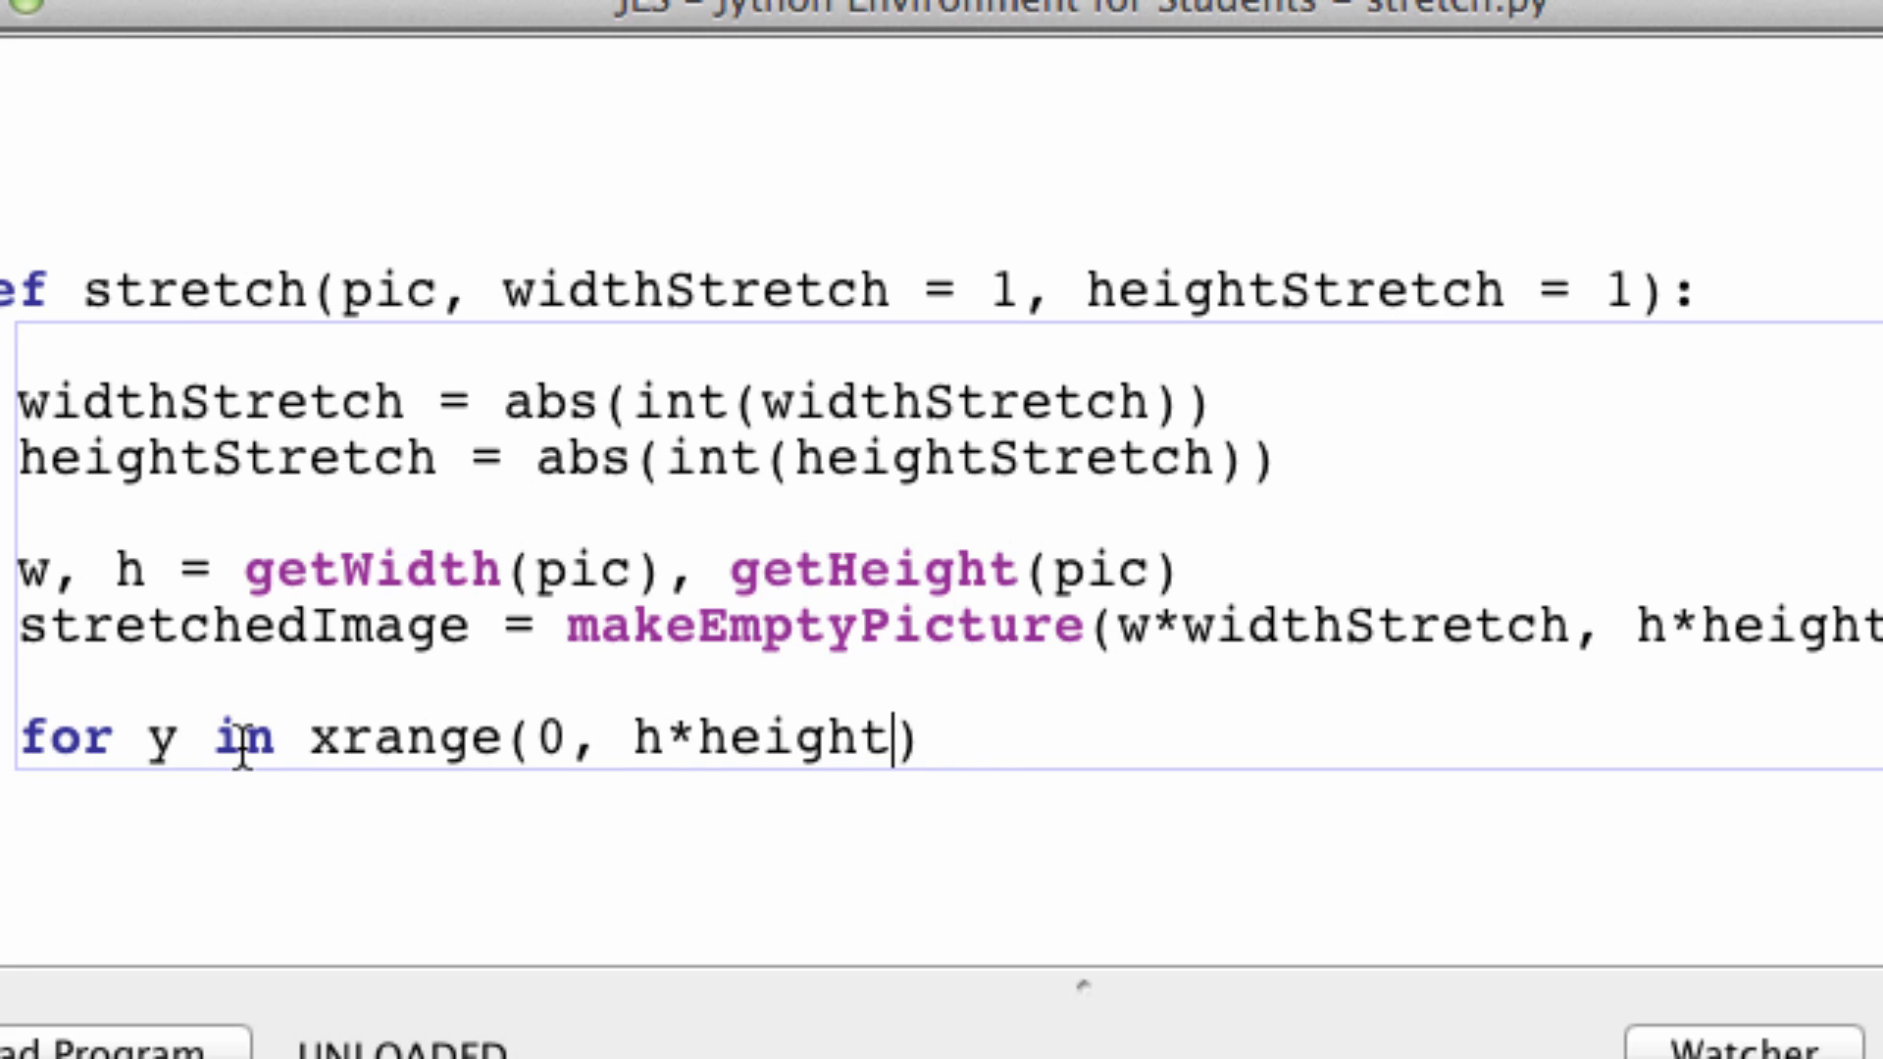
pyautogui.write('Stretch')
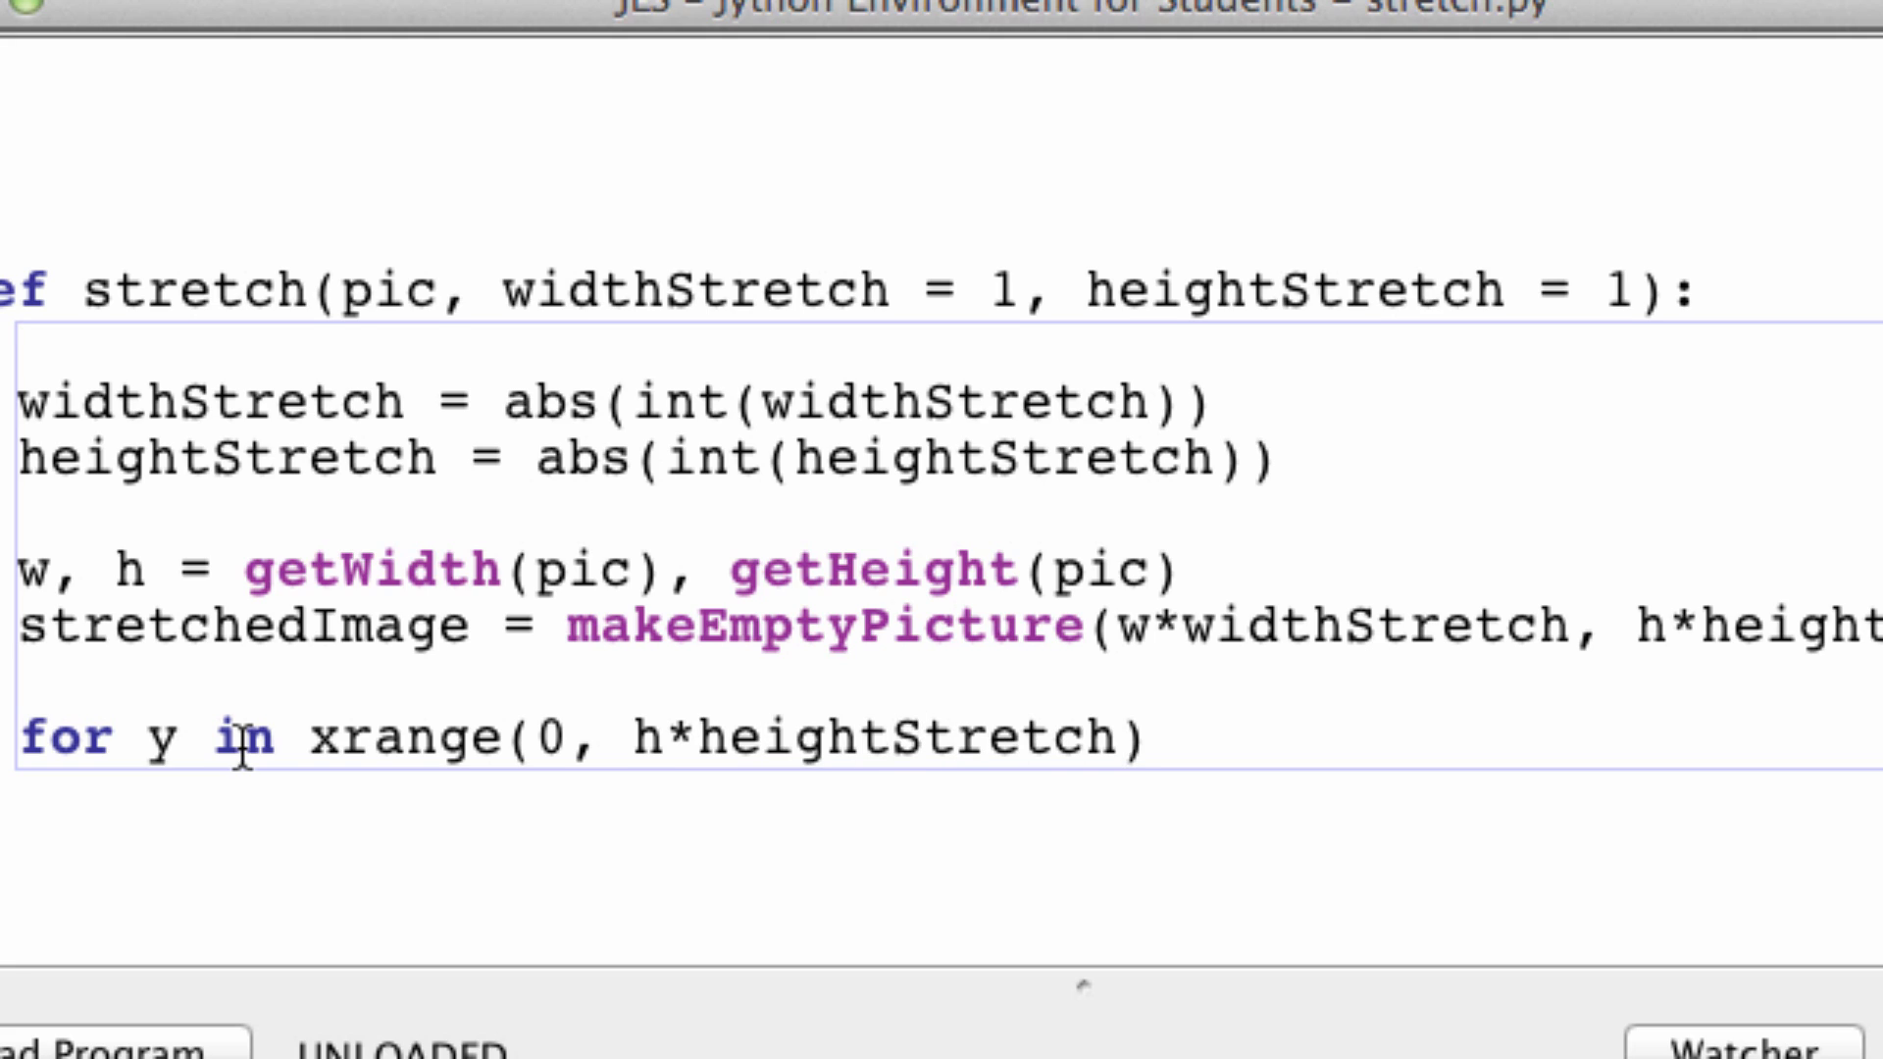
pyautogui.write(', h')
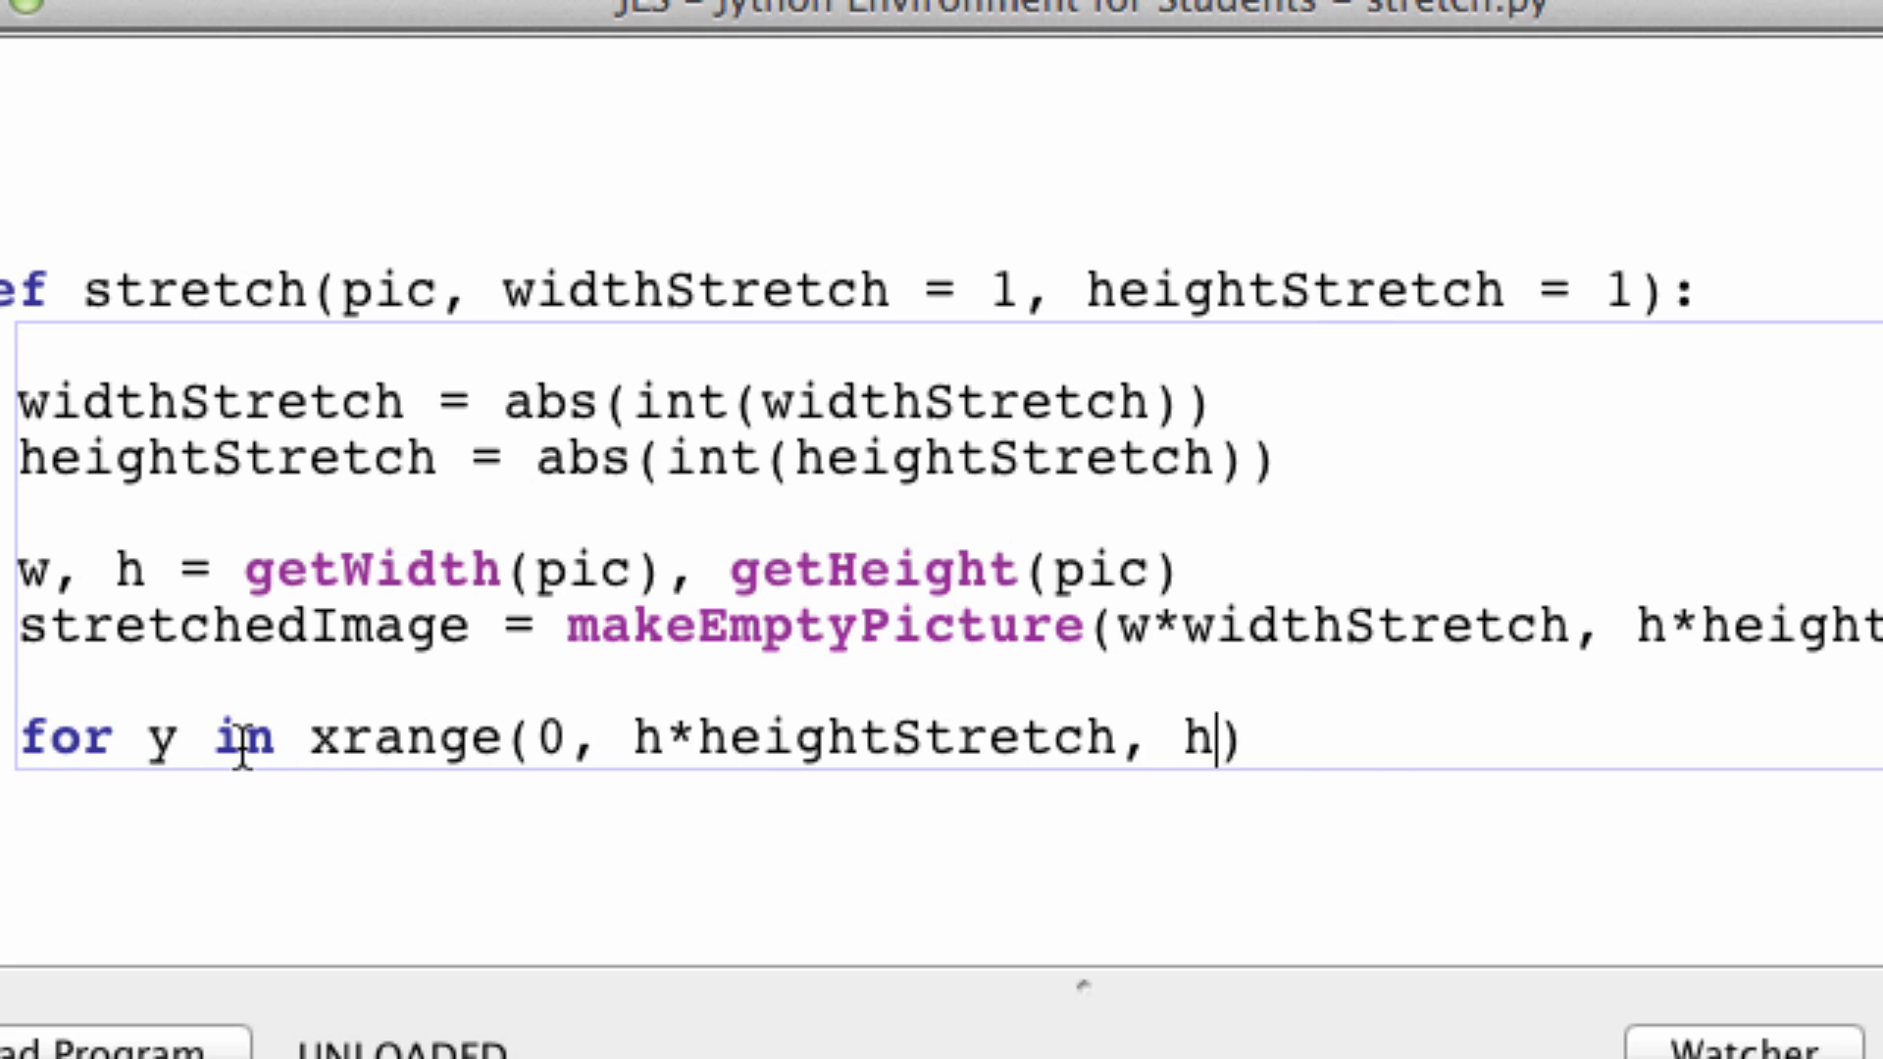
pyautogui.write('eightStret')
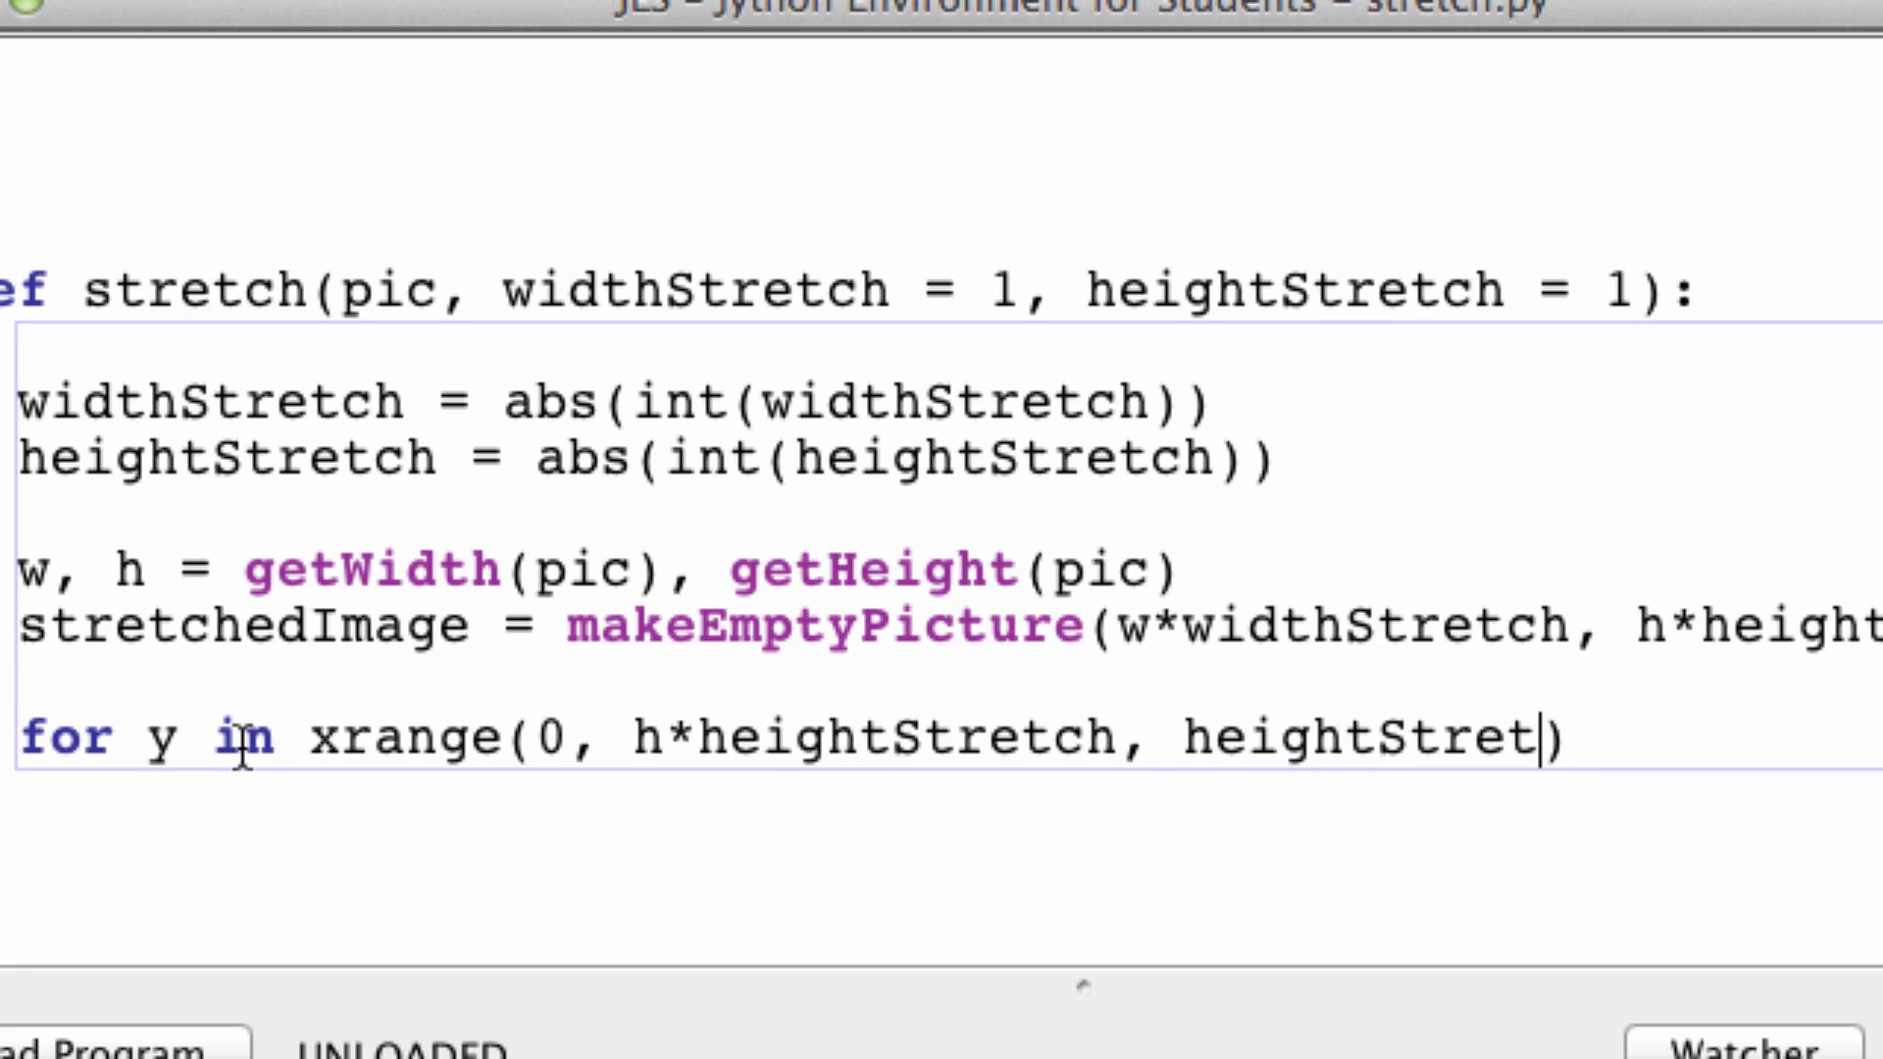
pyautogui.write('ch')
pyautogui.write('pass')
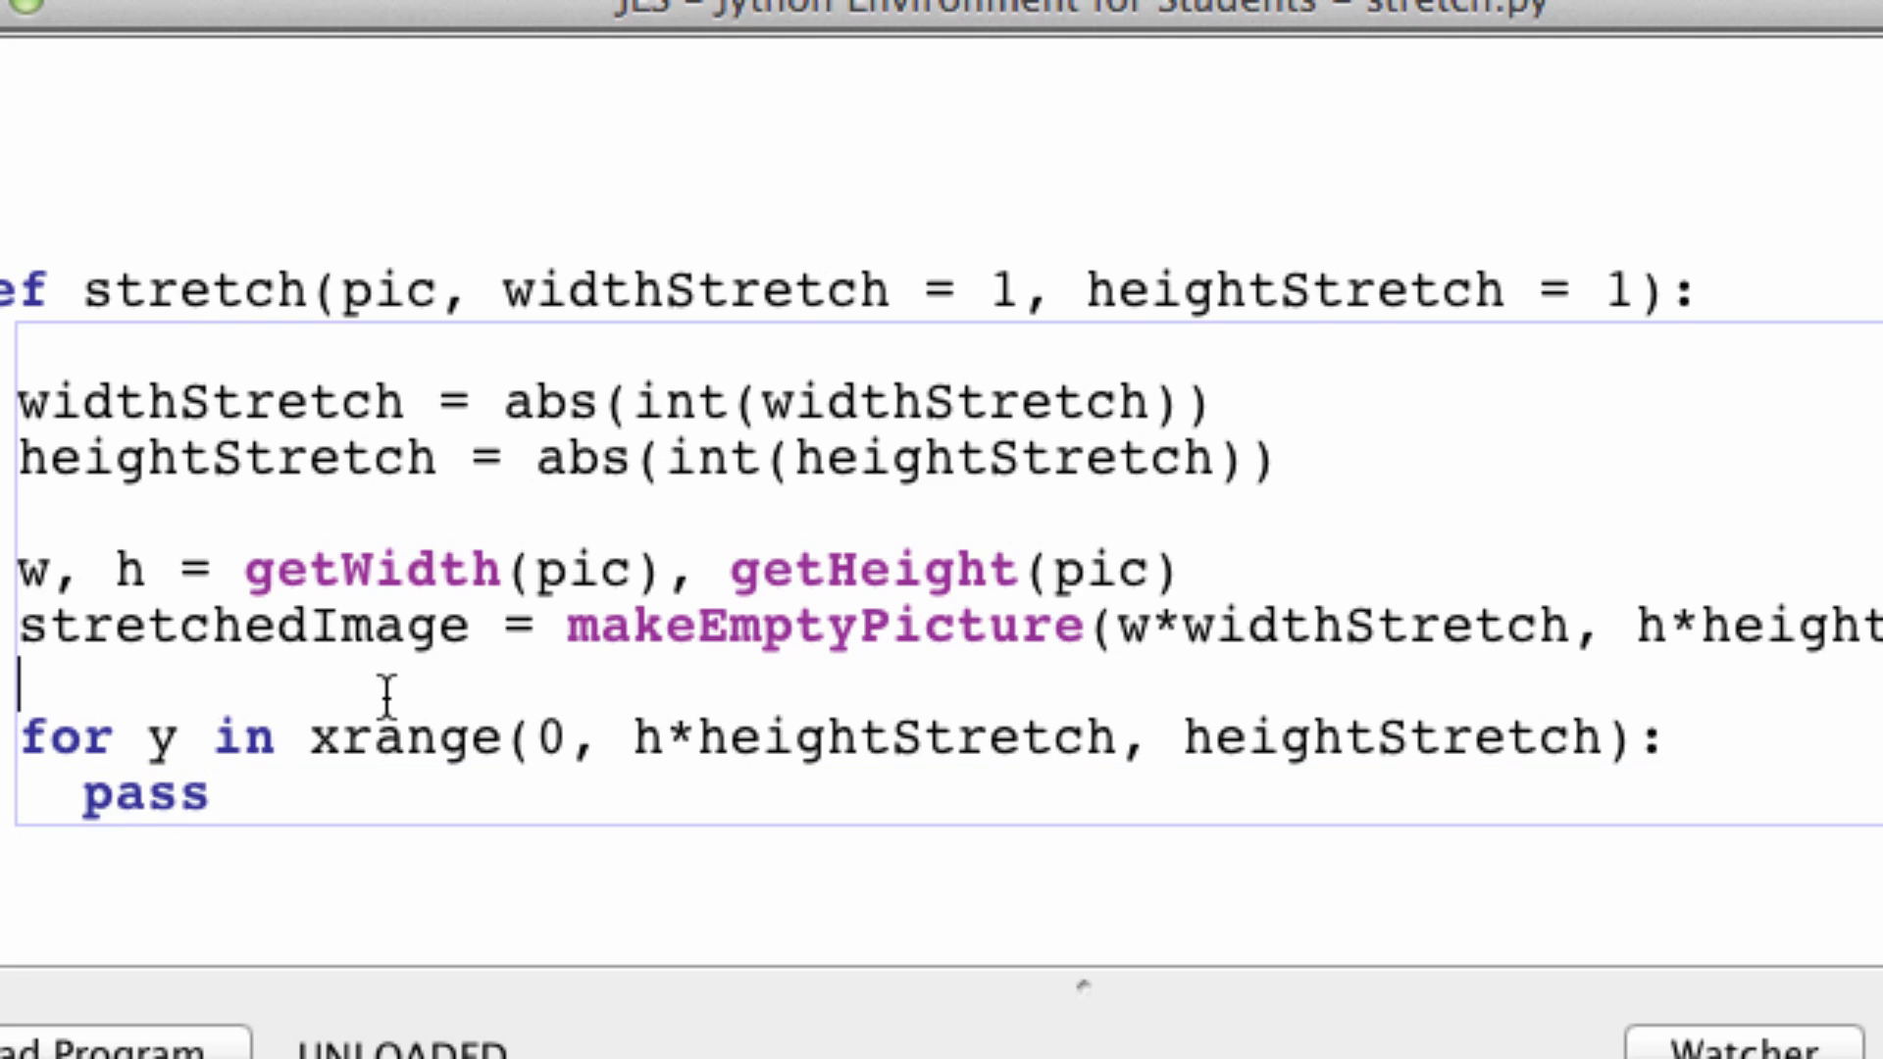
pyautogui.moveTo(250, 749)
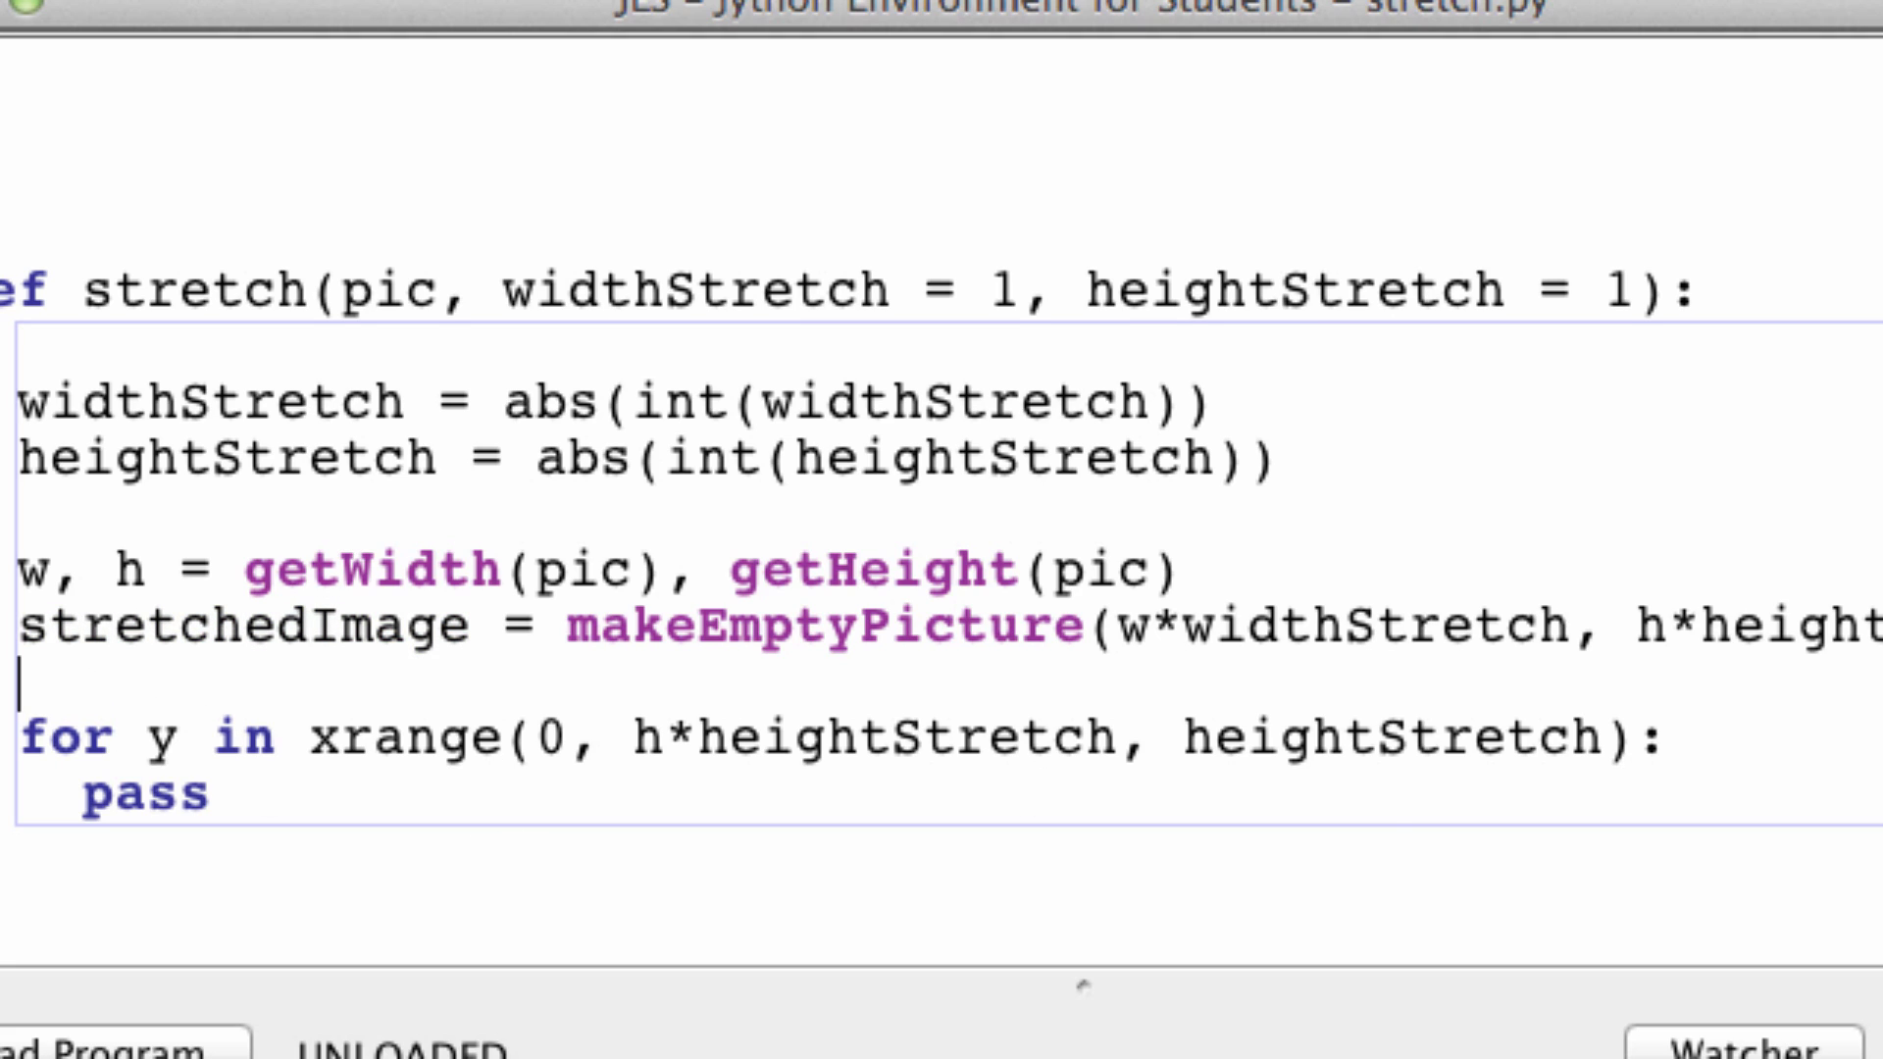
# Step: Check the heightStretch step and select the pass placeholder to replace it
pyautogui.doubleClick(1393, 742)
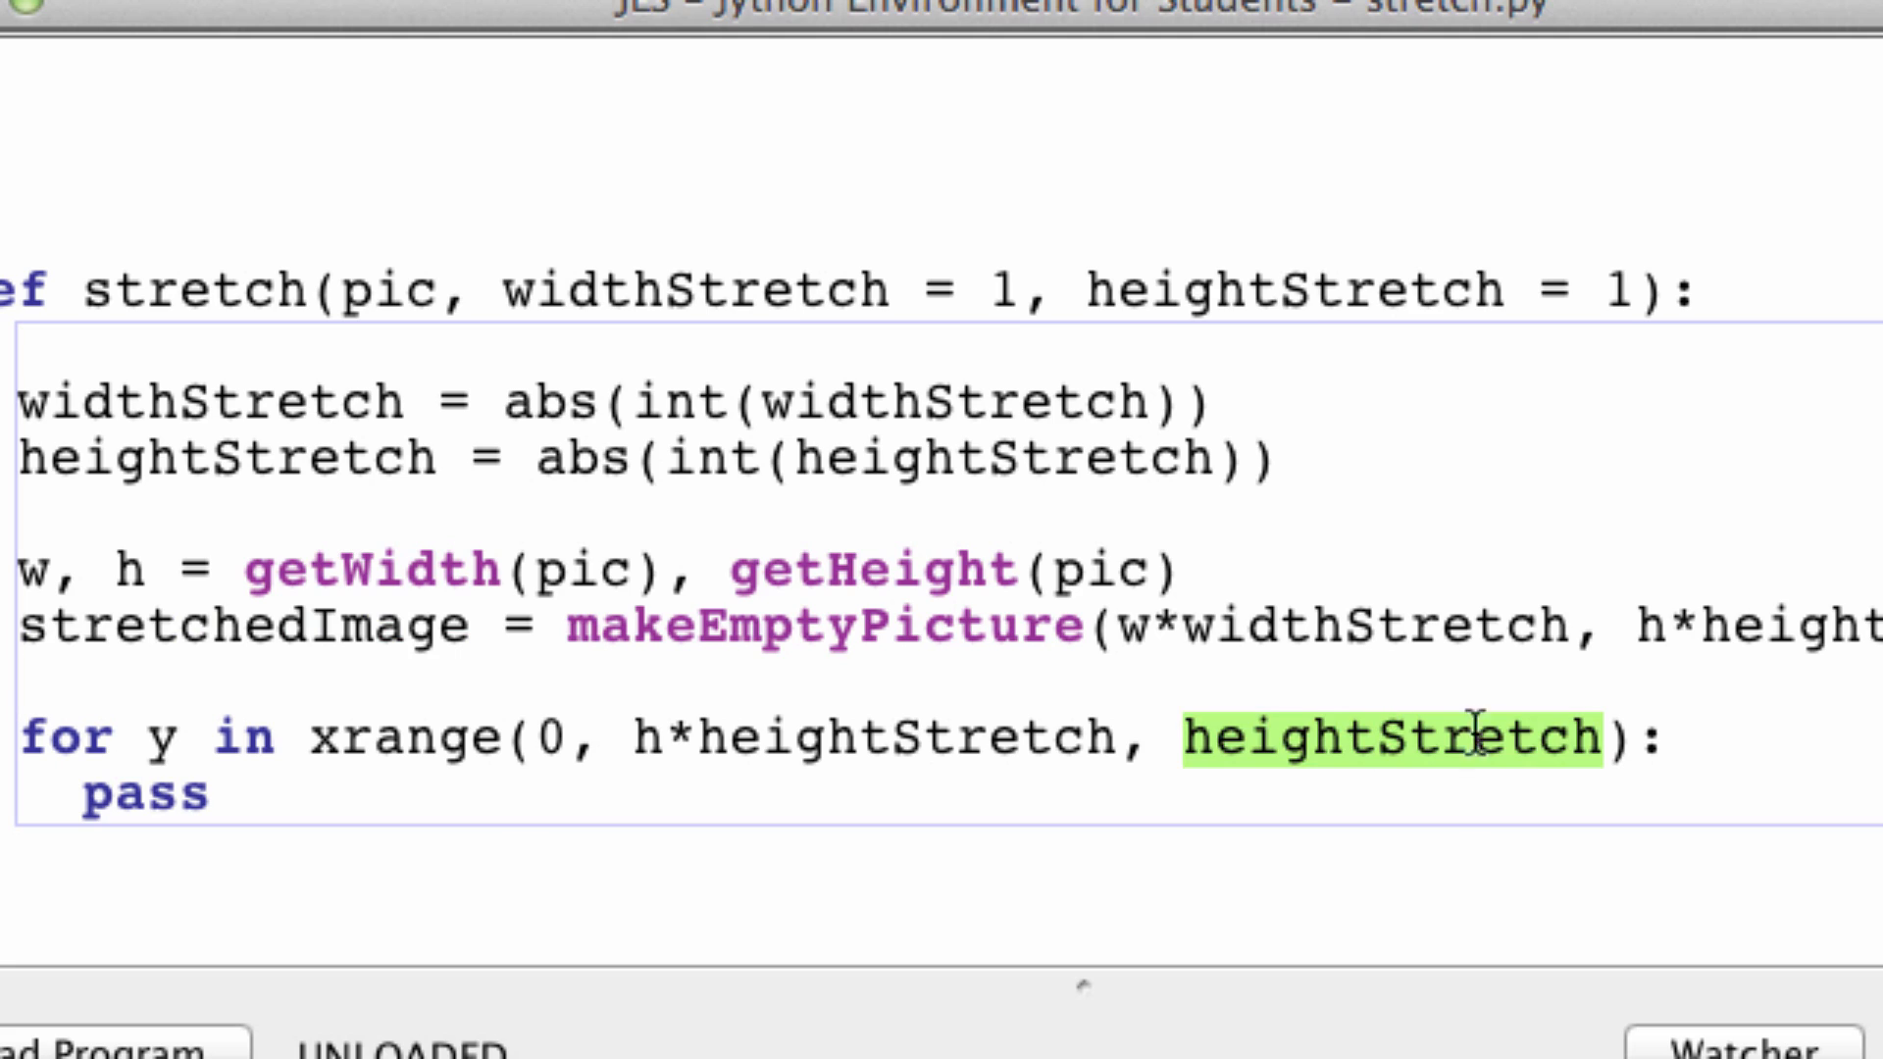
pyautogui.moveTo(1612, 749)
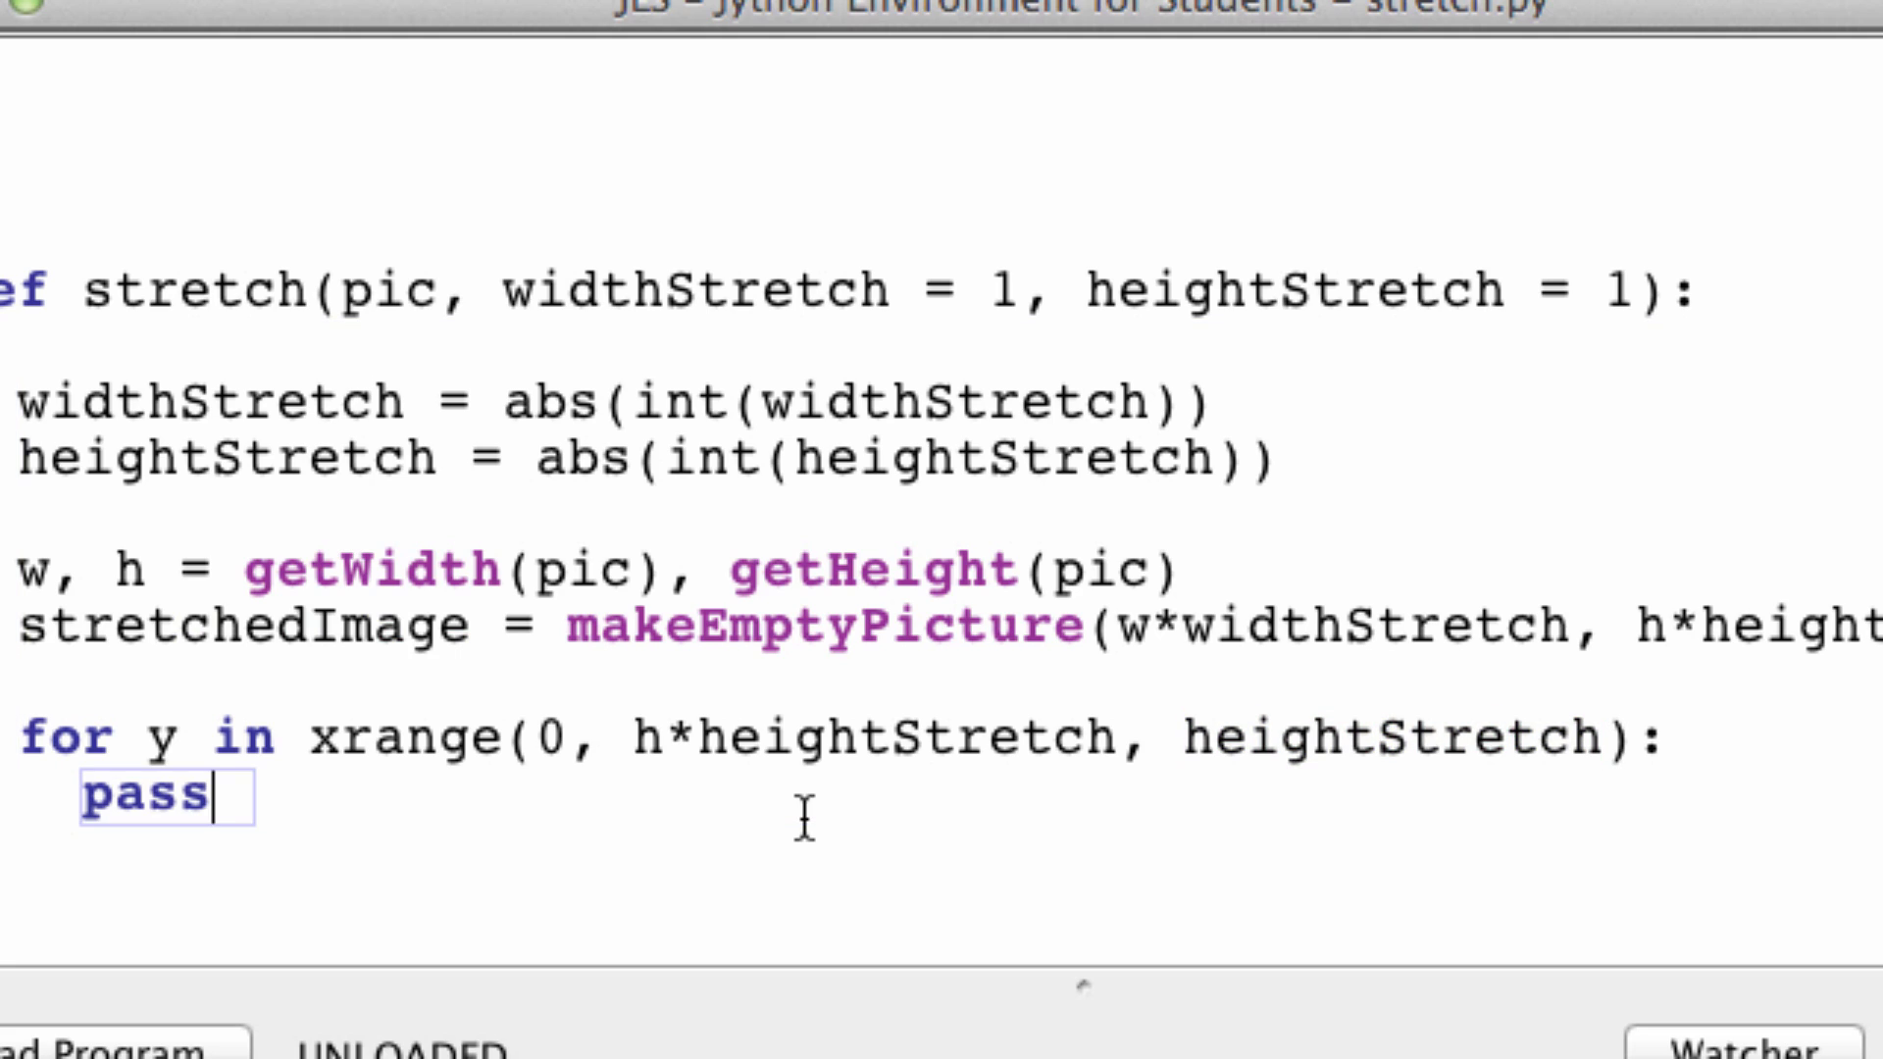
pyautogui.doubleClick(141, 800)
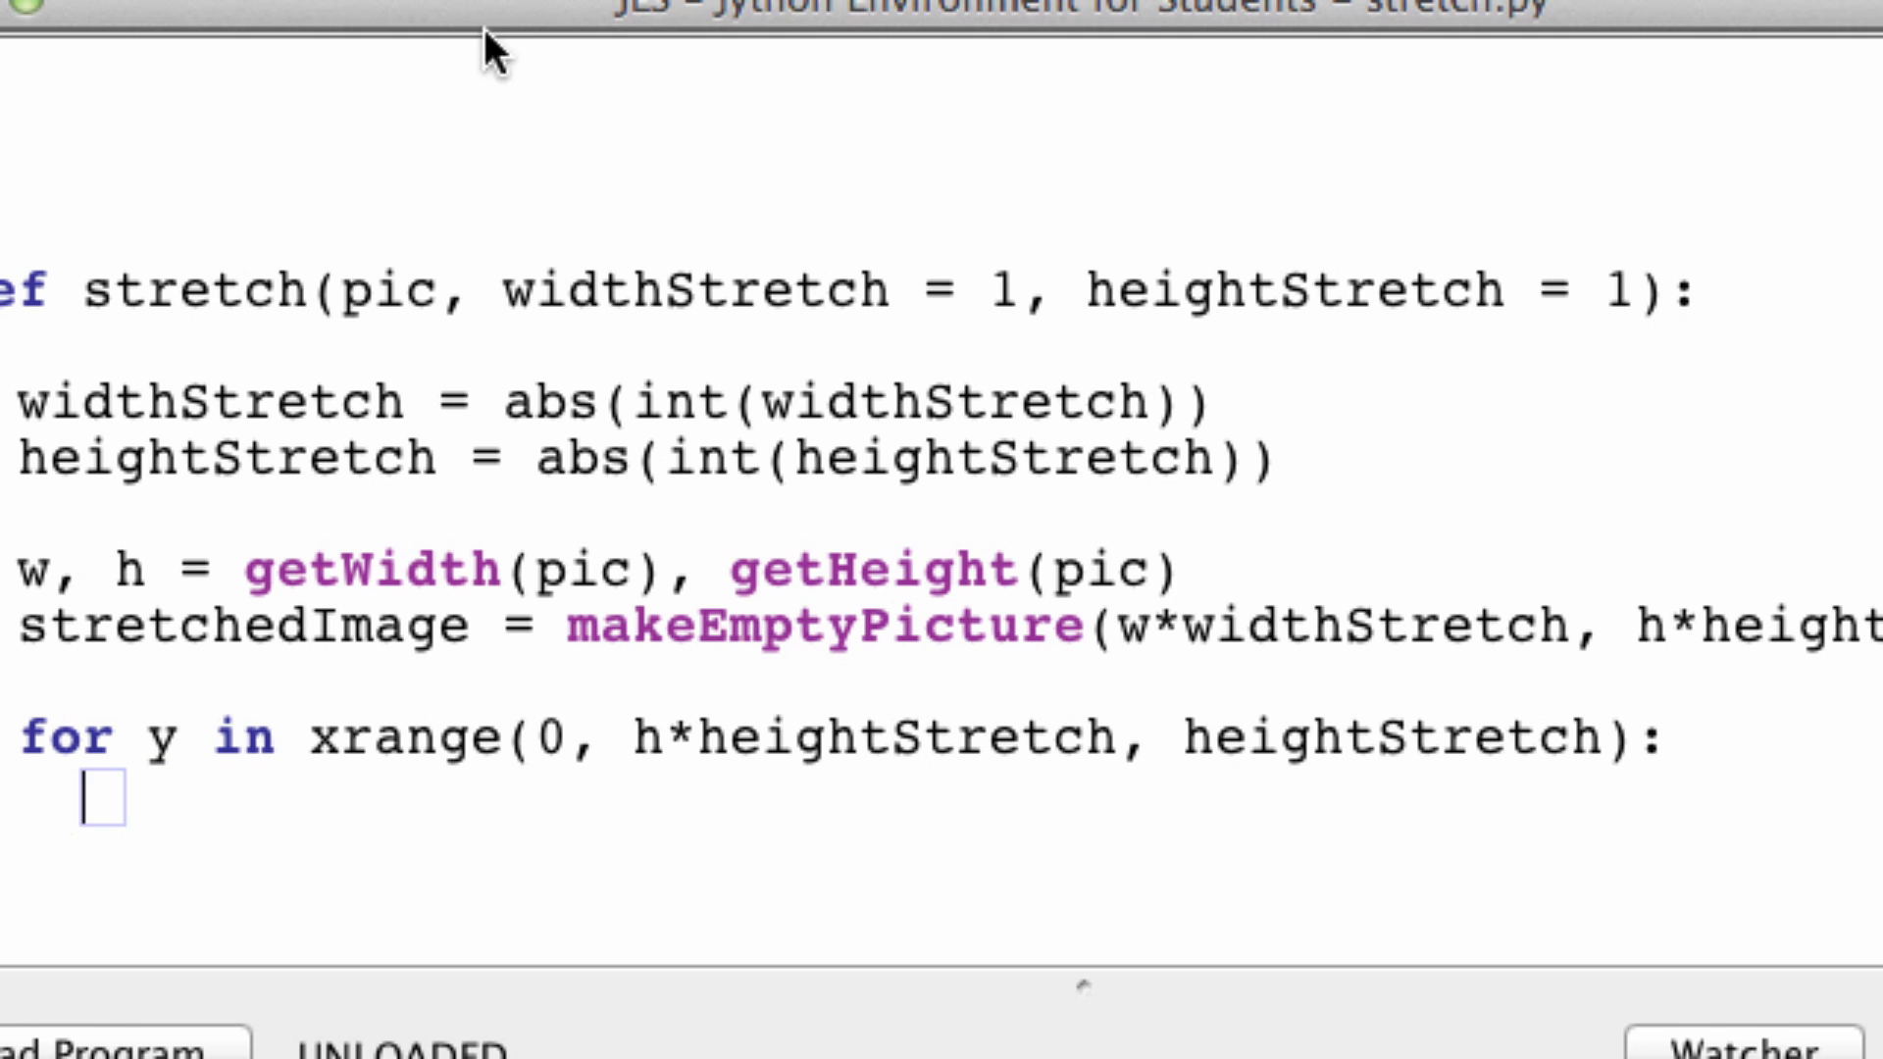
# Step: Nest for x in xrange(0, w*widthStretch, widthStretch): inside the y loop
pyautogui.click(78, 1044)
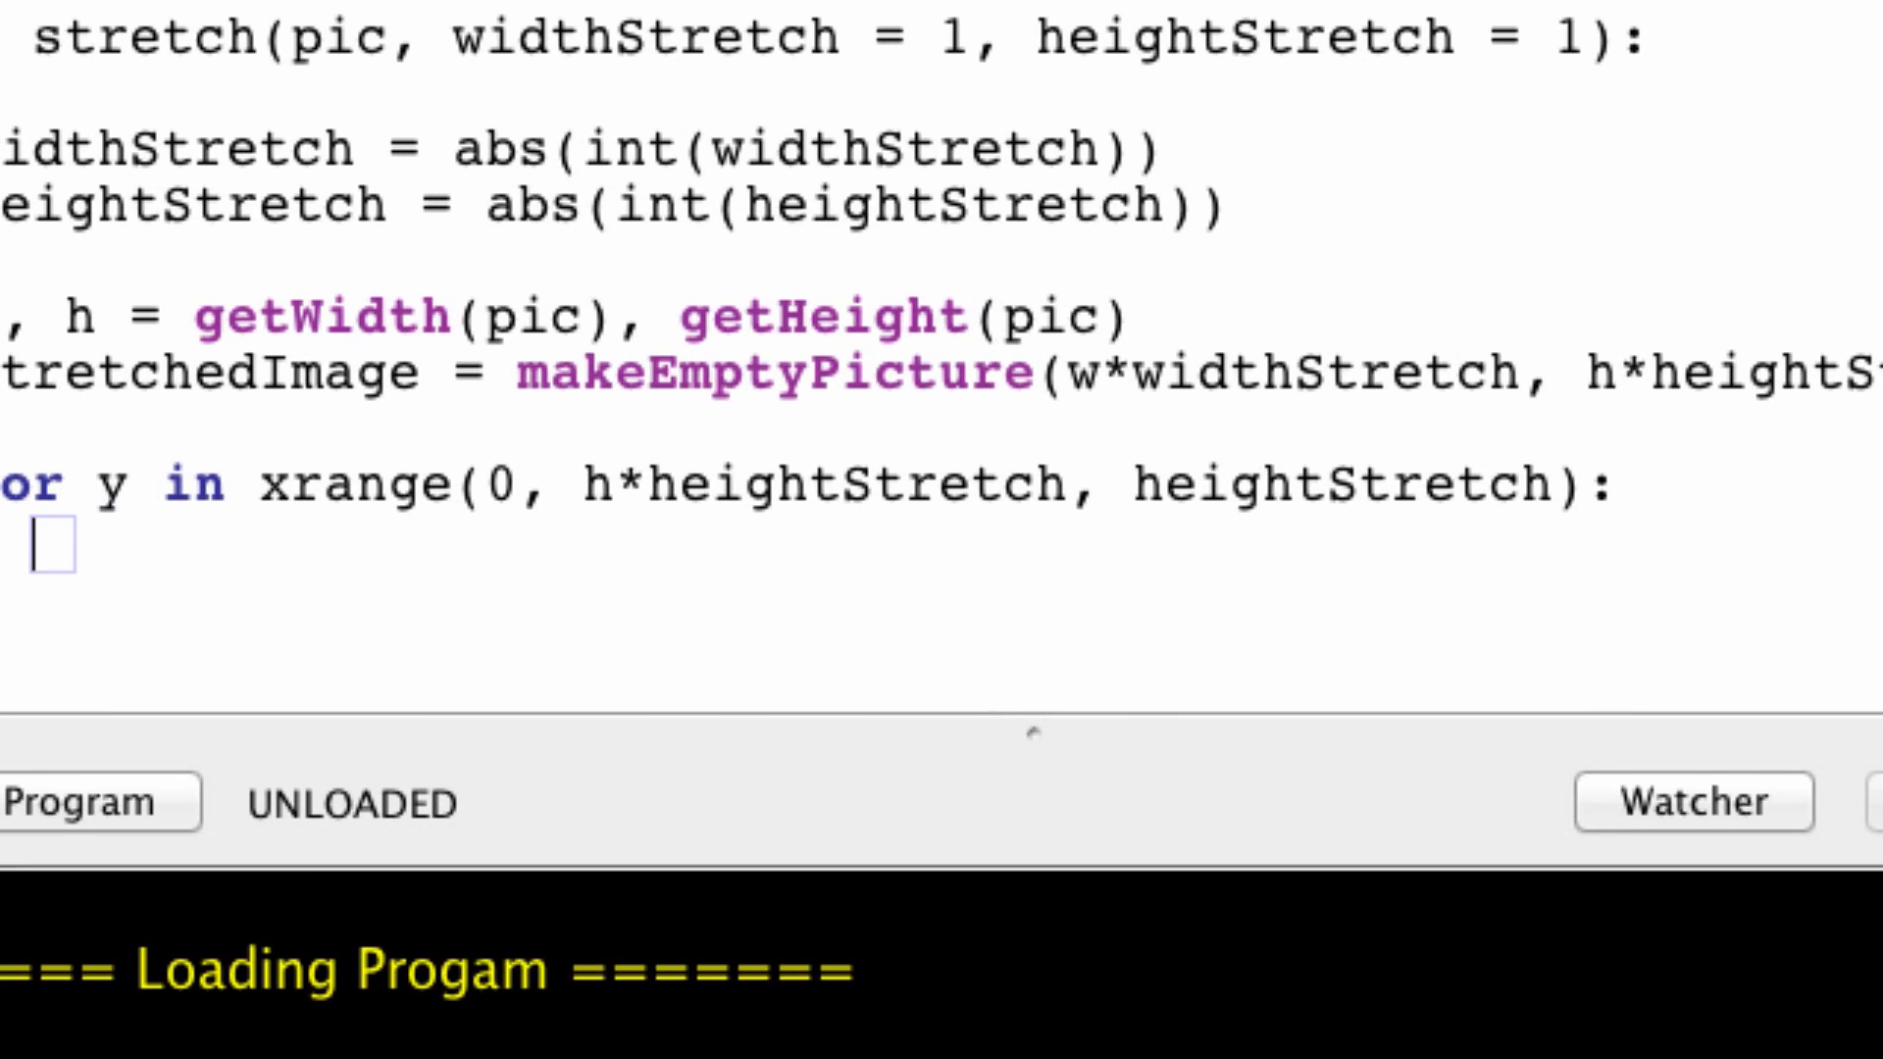
pyautogui.write('for')
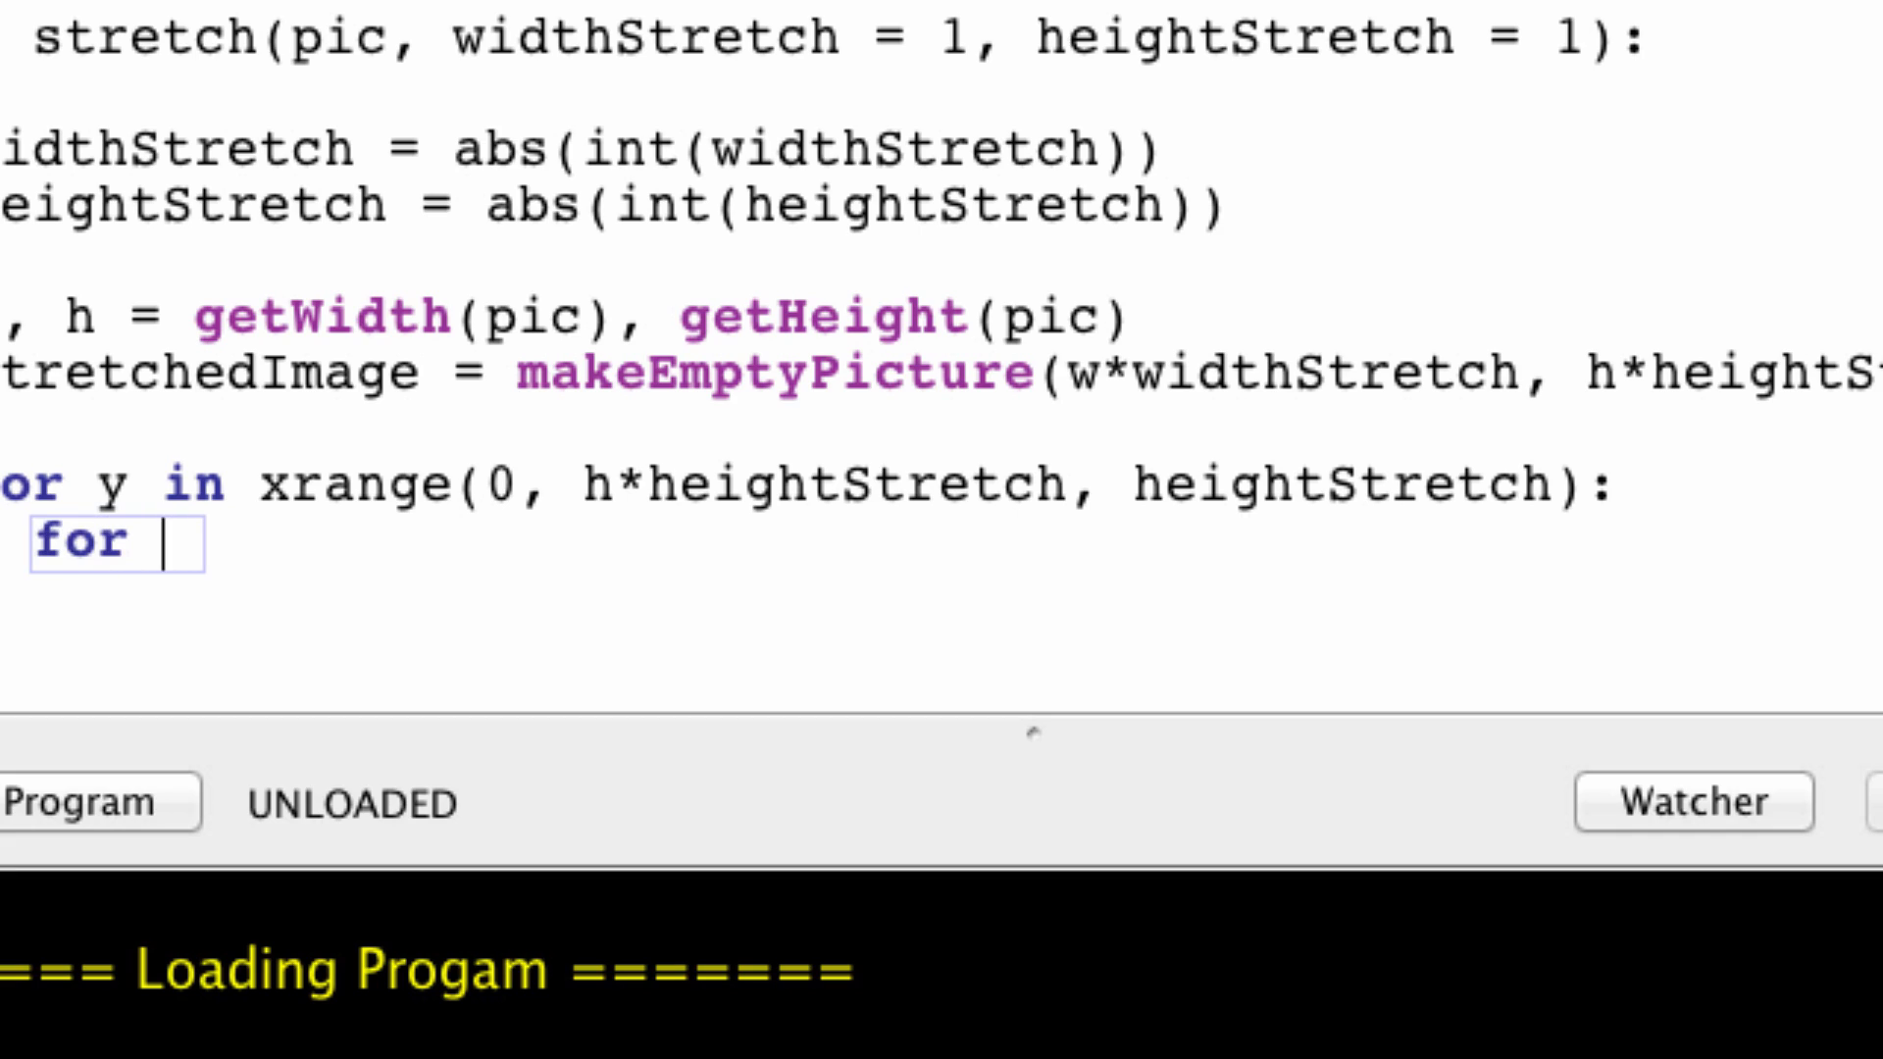
pyautogui.write('x in')
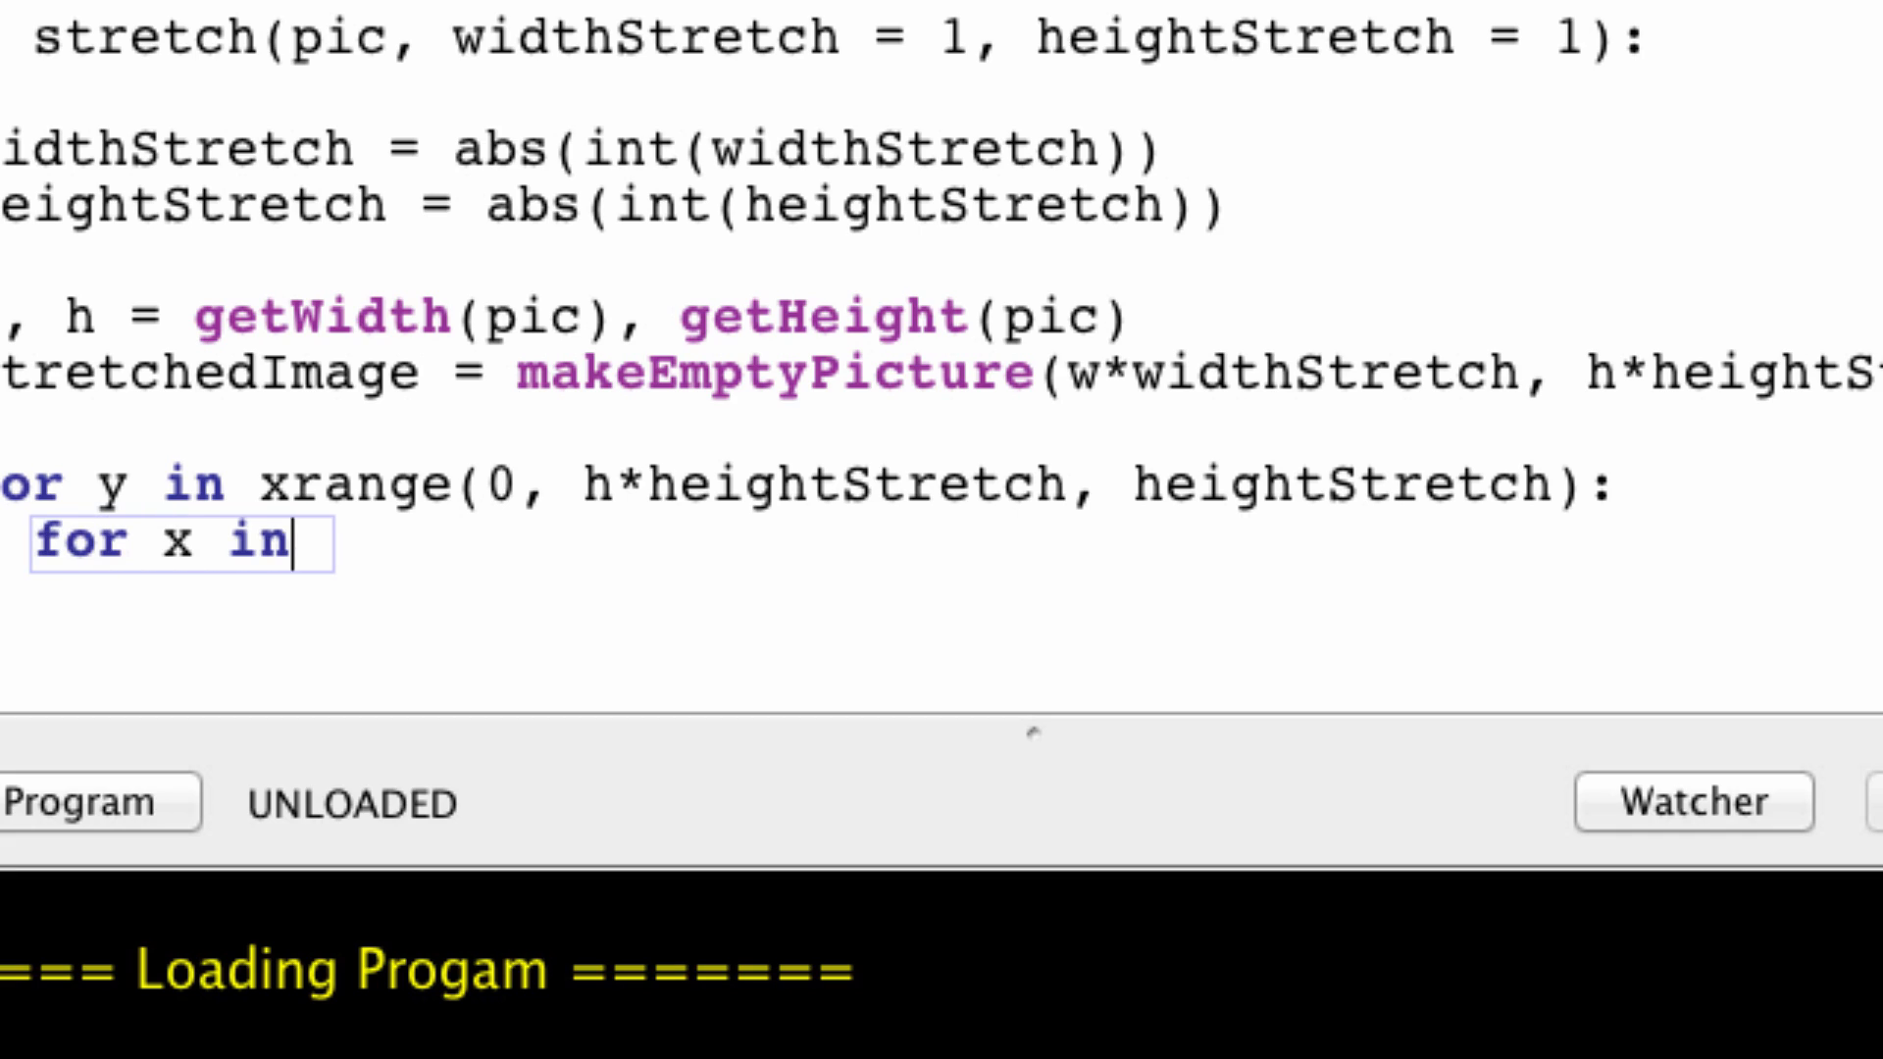
pyautogui.write('xrange()')
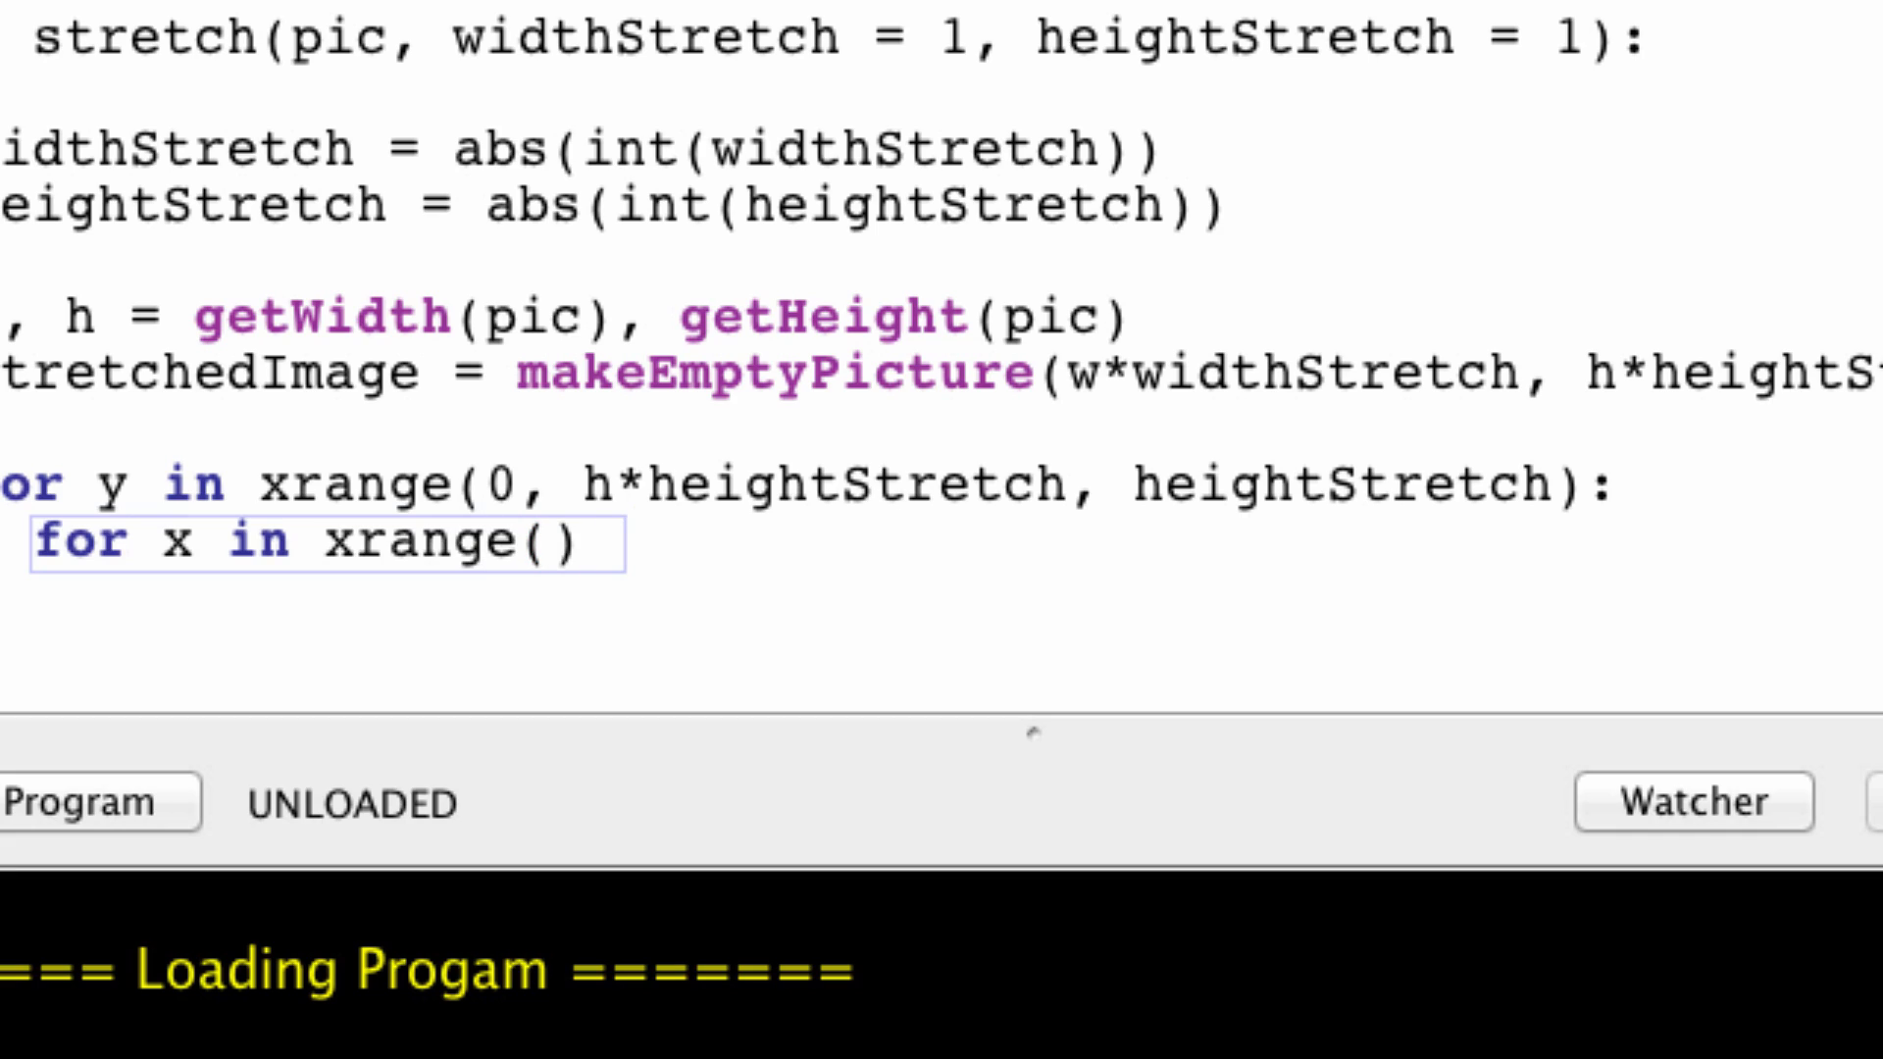
pyautogui.write('0,')
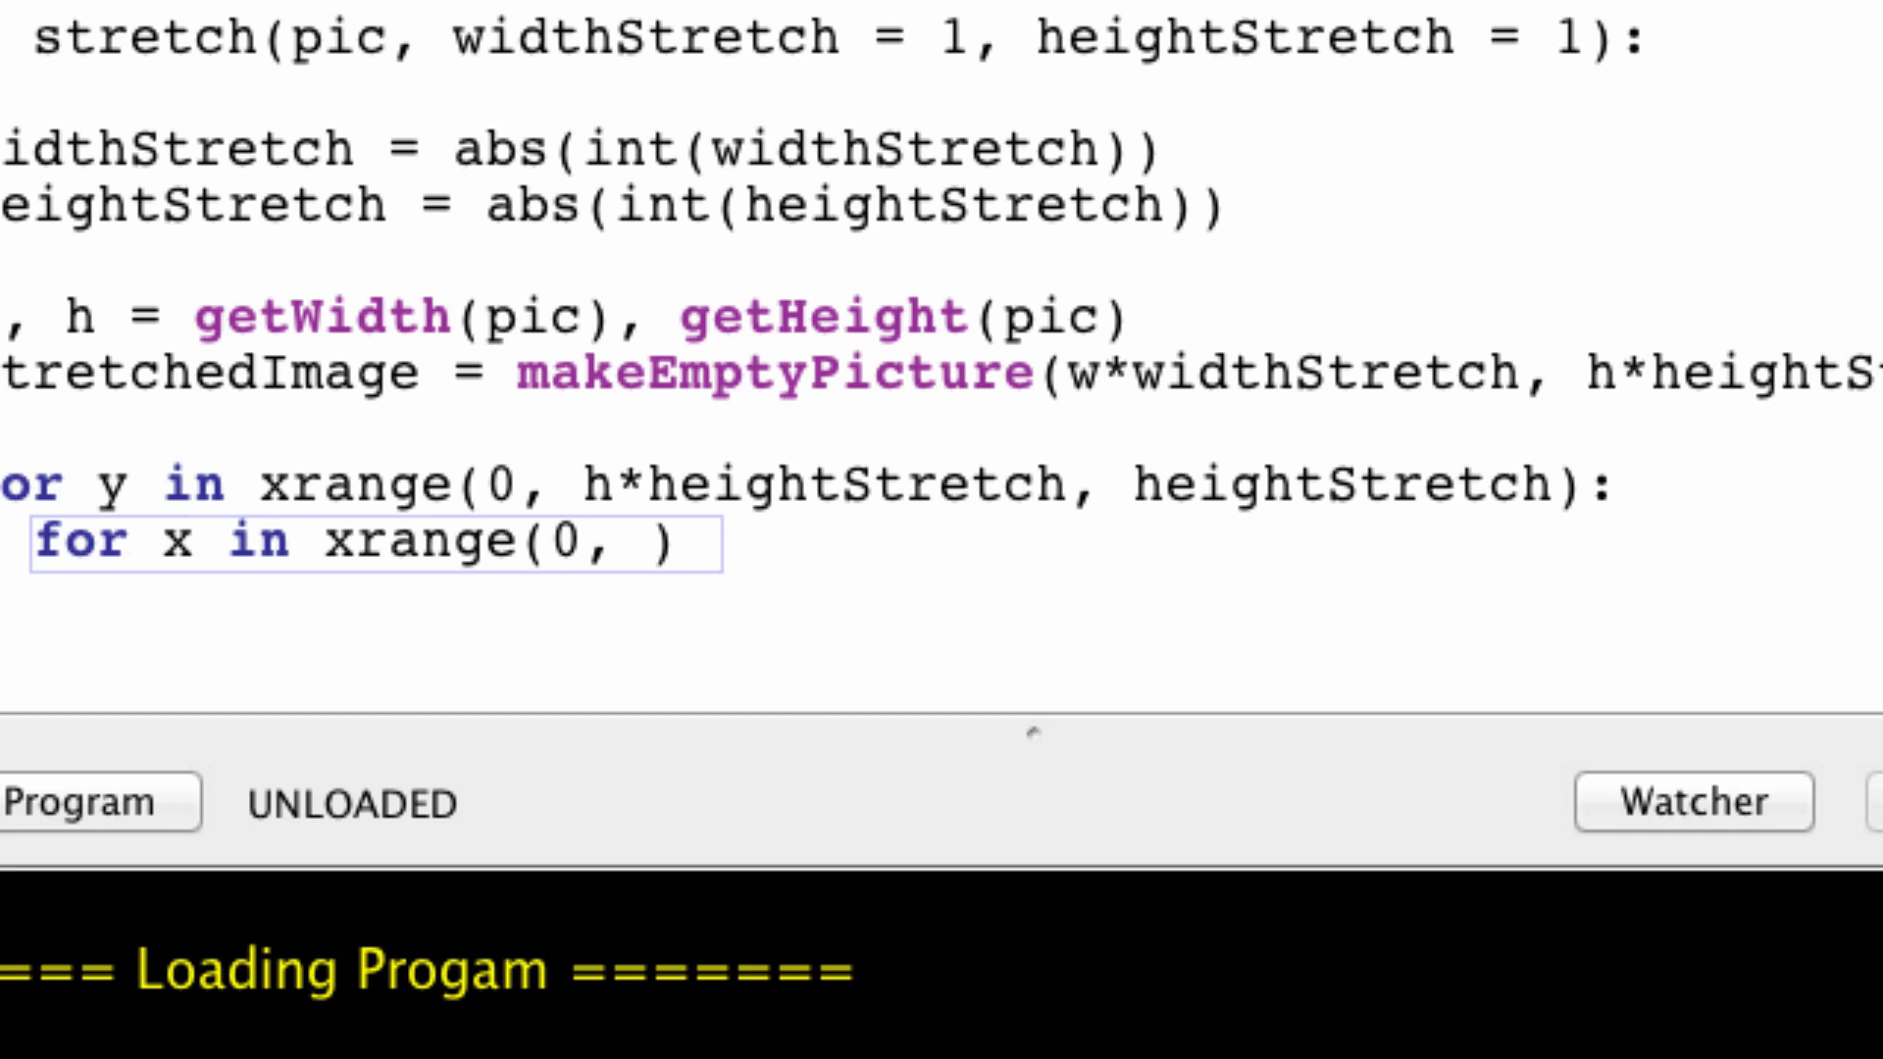
pyautogui.write('w*widthStretch, s')
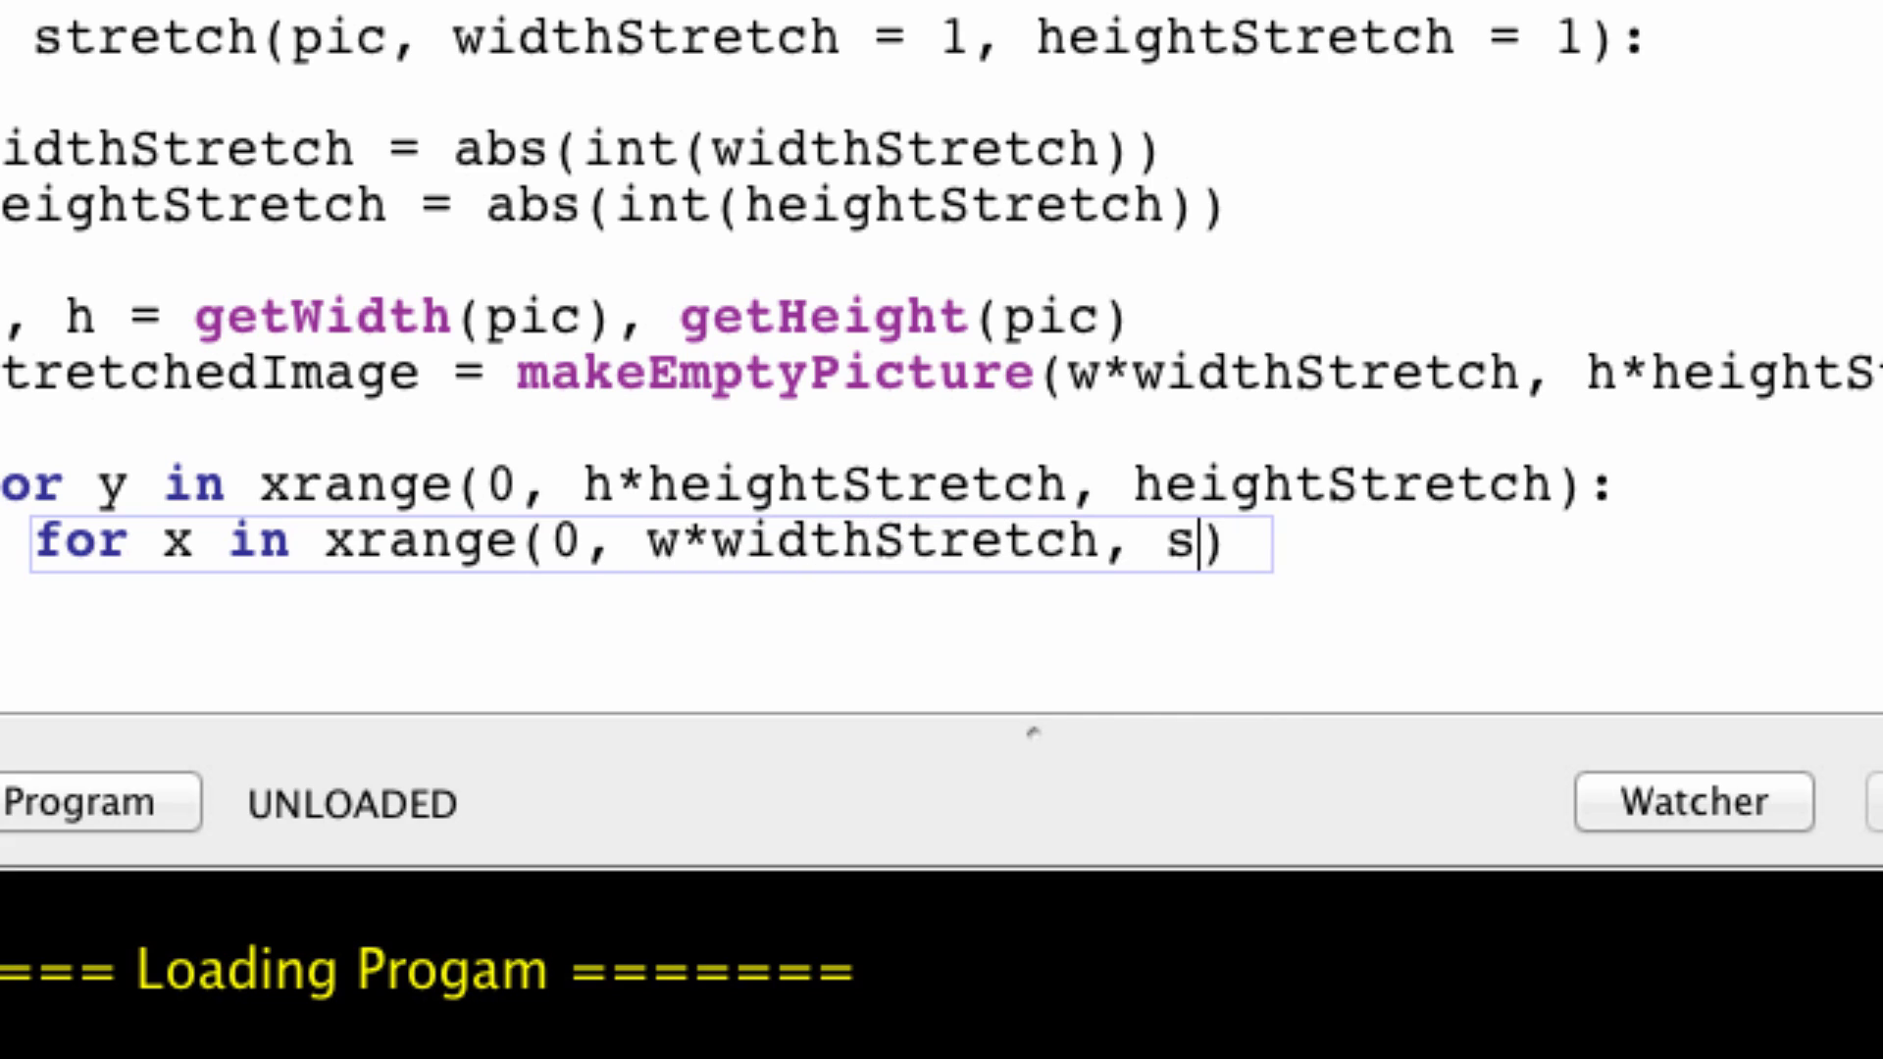
pyautogui.write('widthStretch')
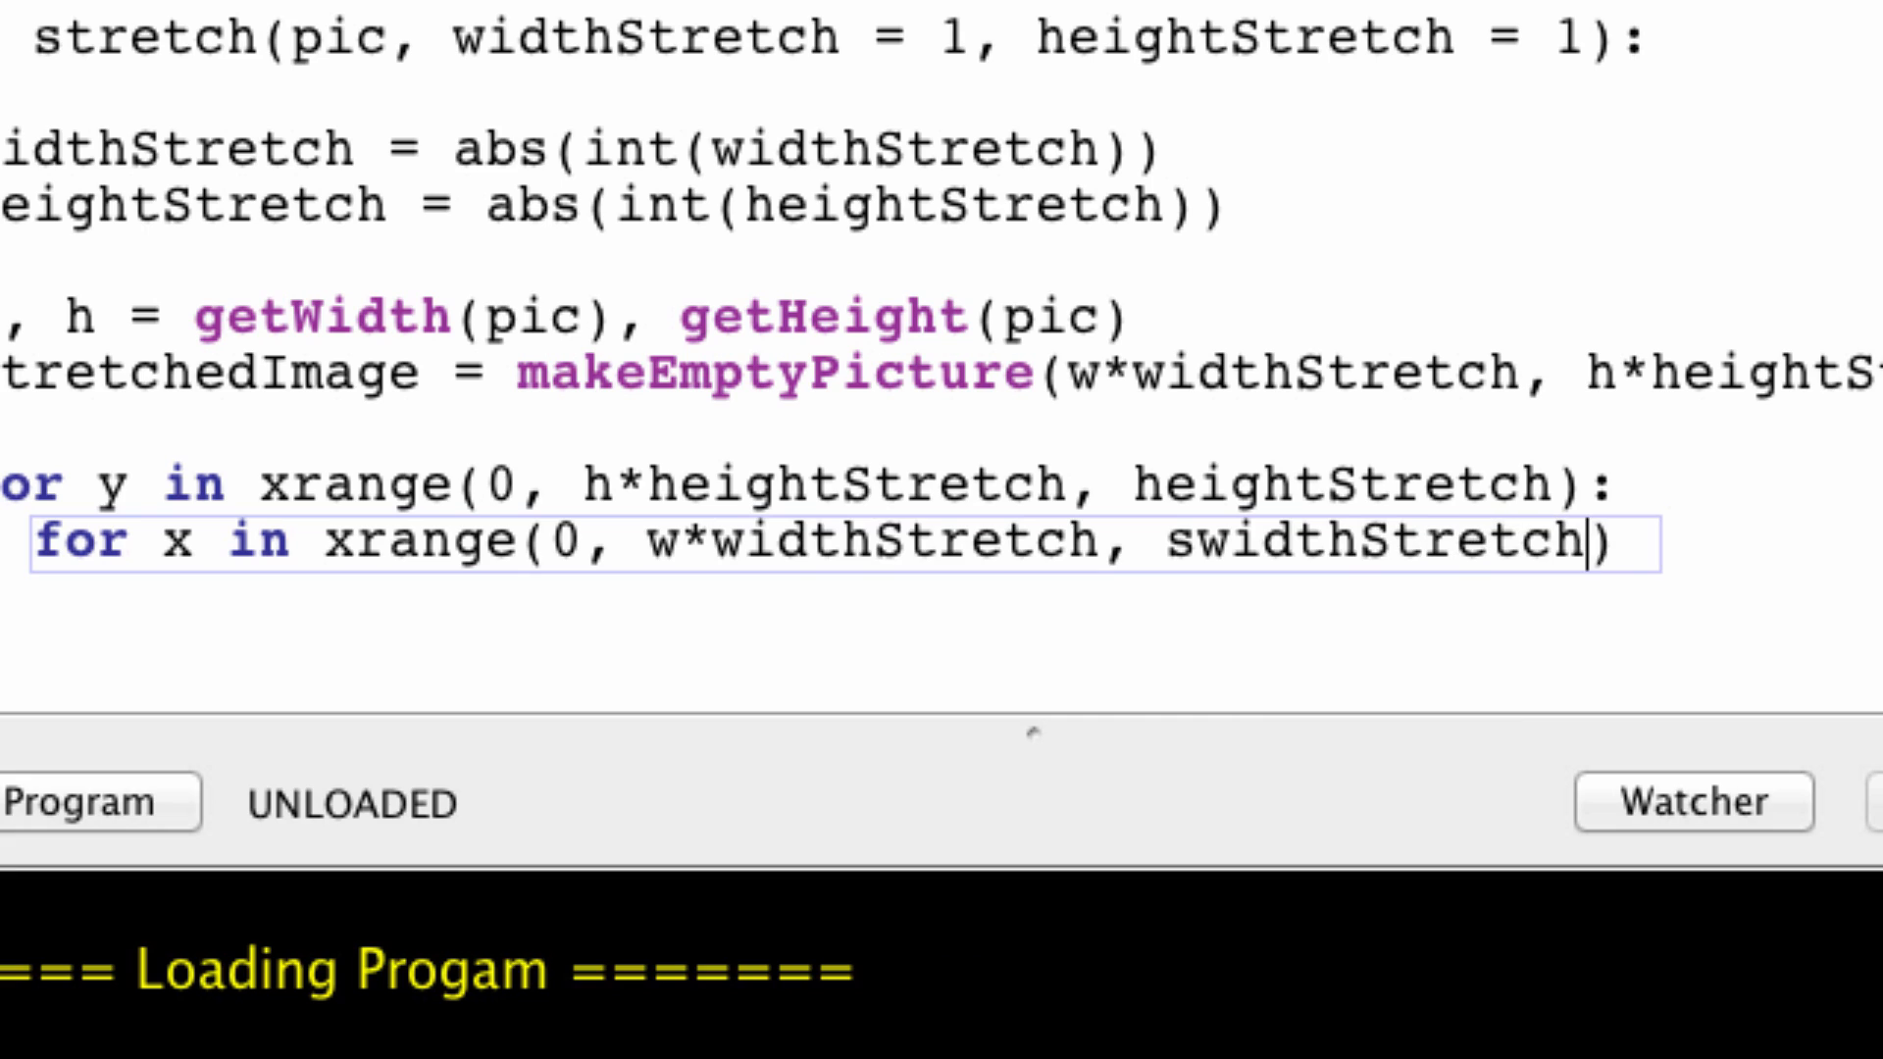
pyautogui.moveTo(1186, 604)
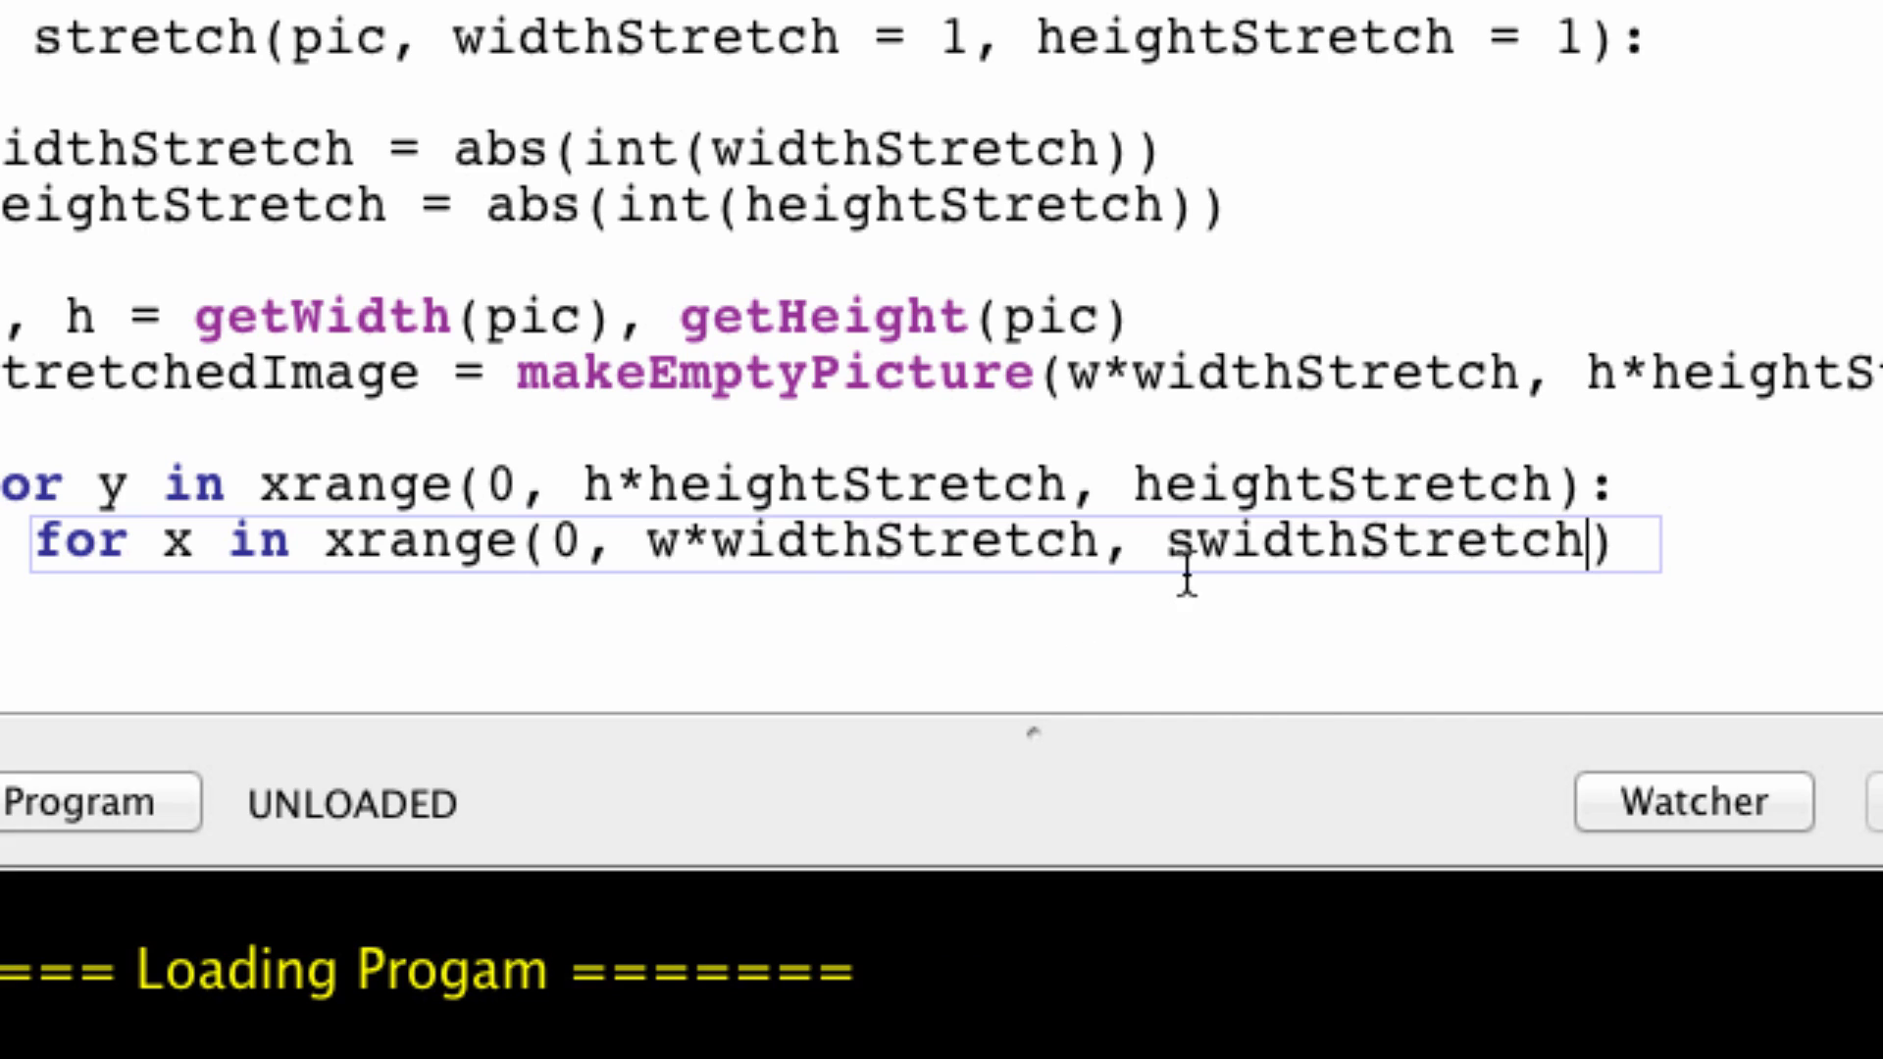
pyautogui.press('Backspace')
pyautogui.write('pass')
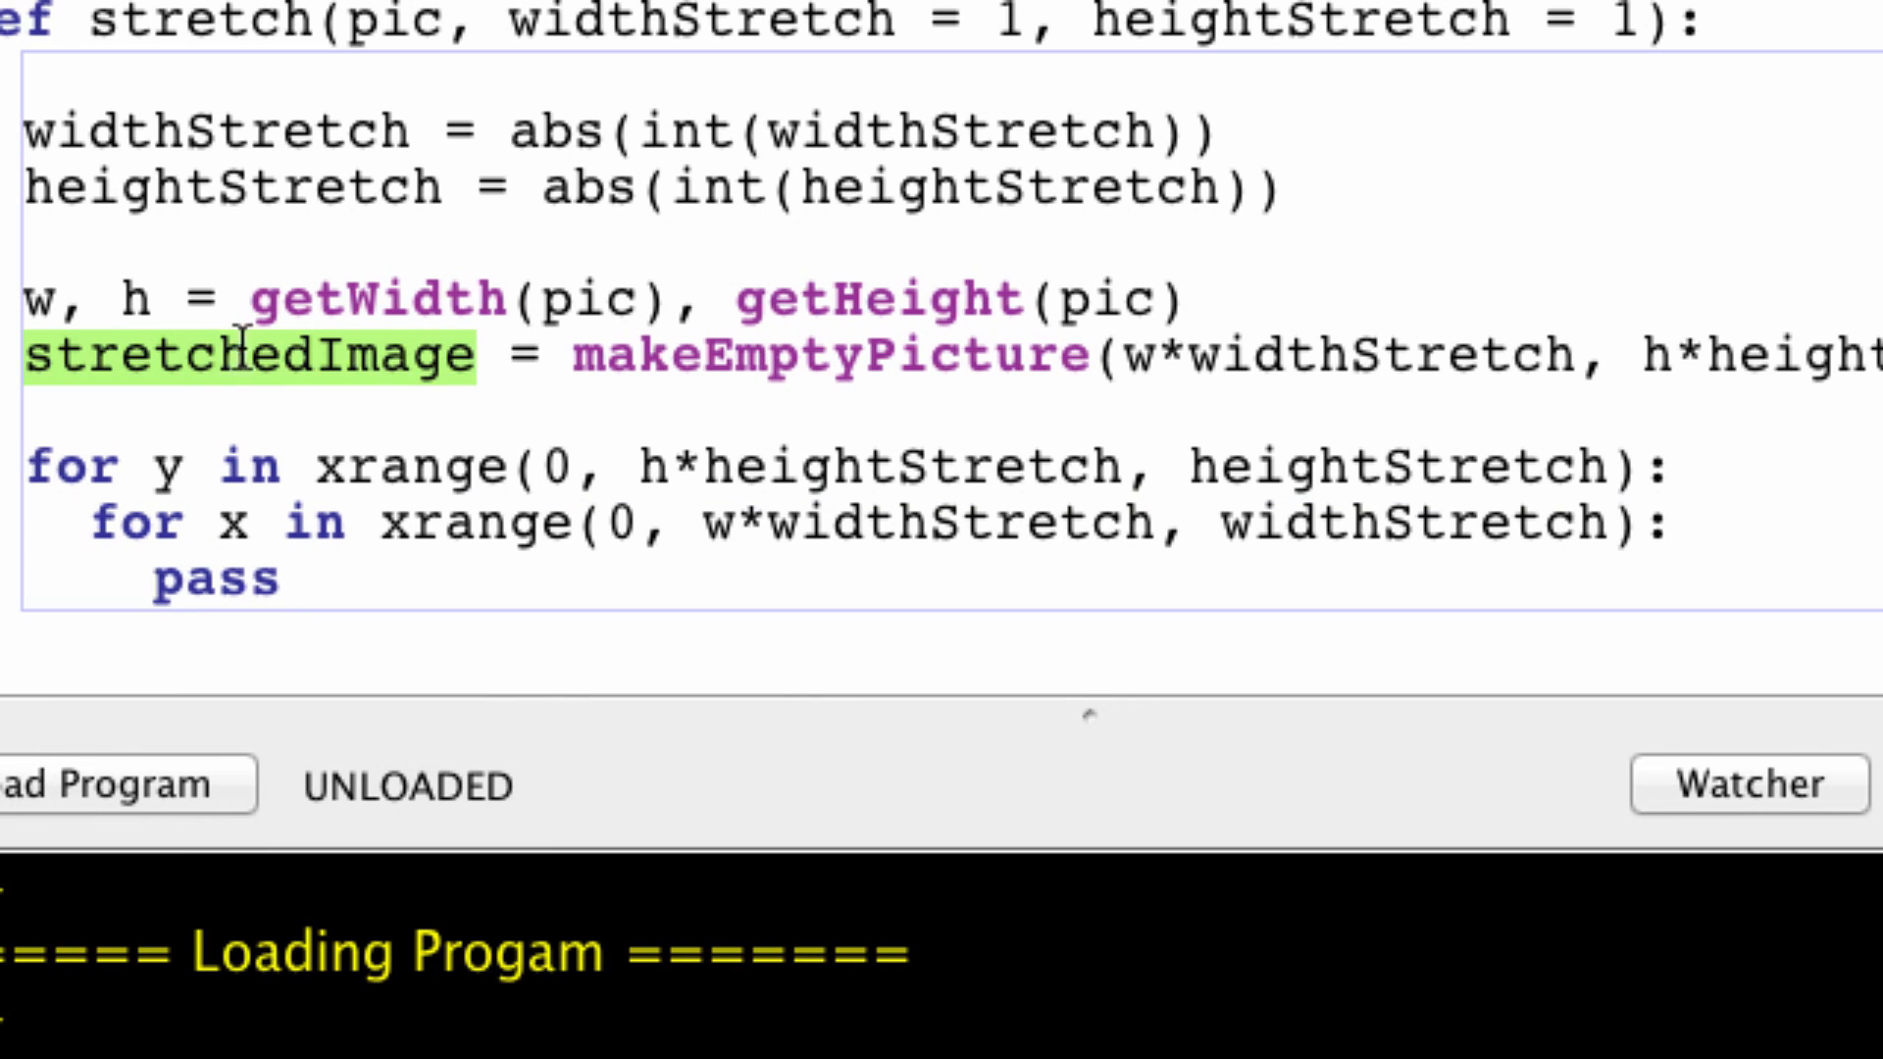
pyautogui.moveTo(1414, 564)
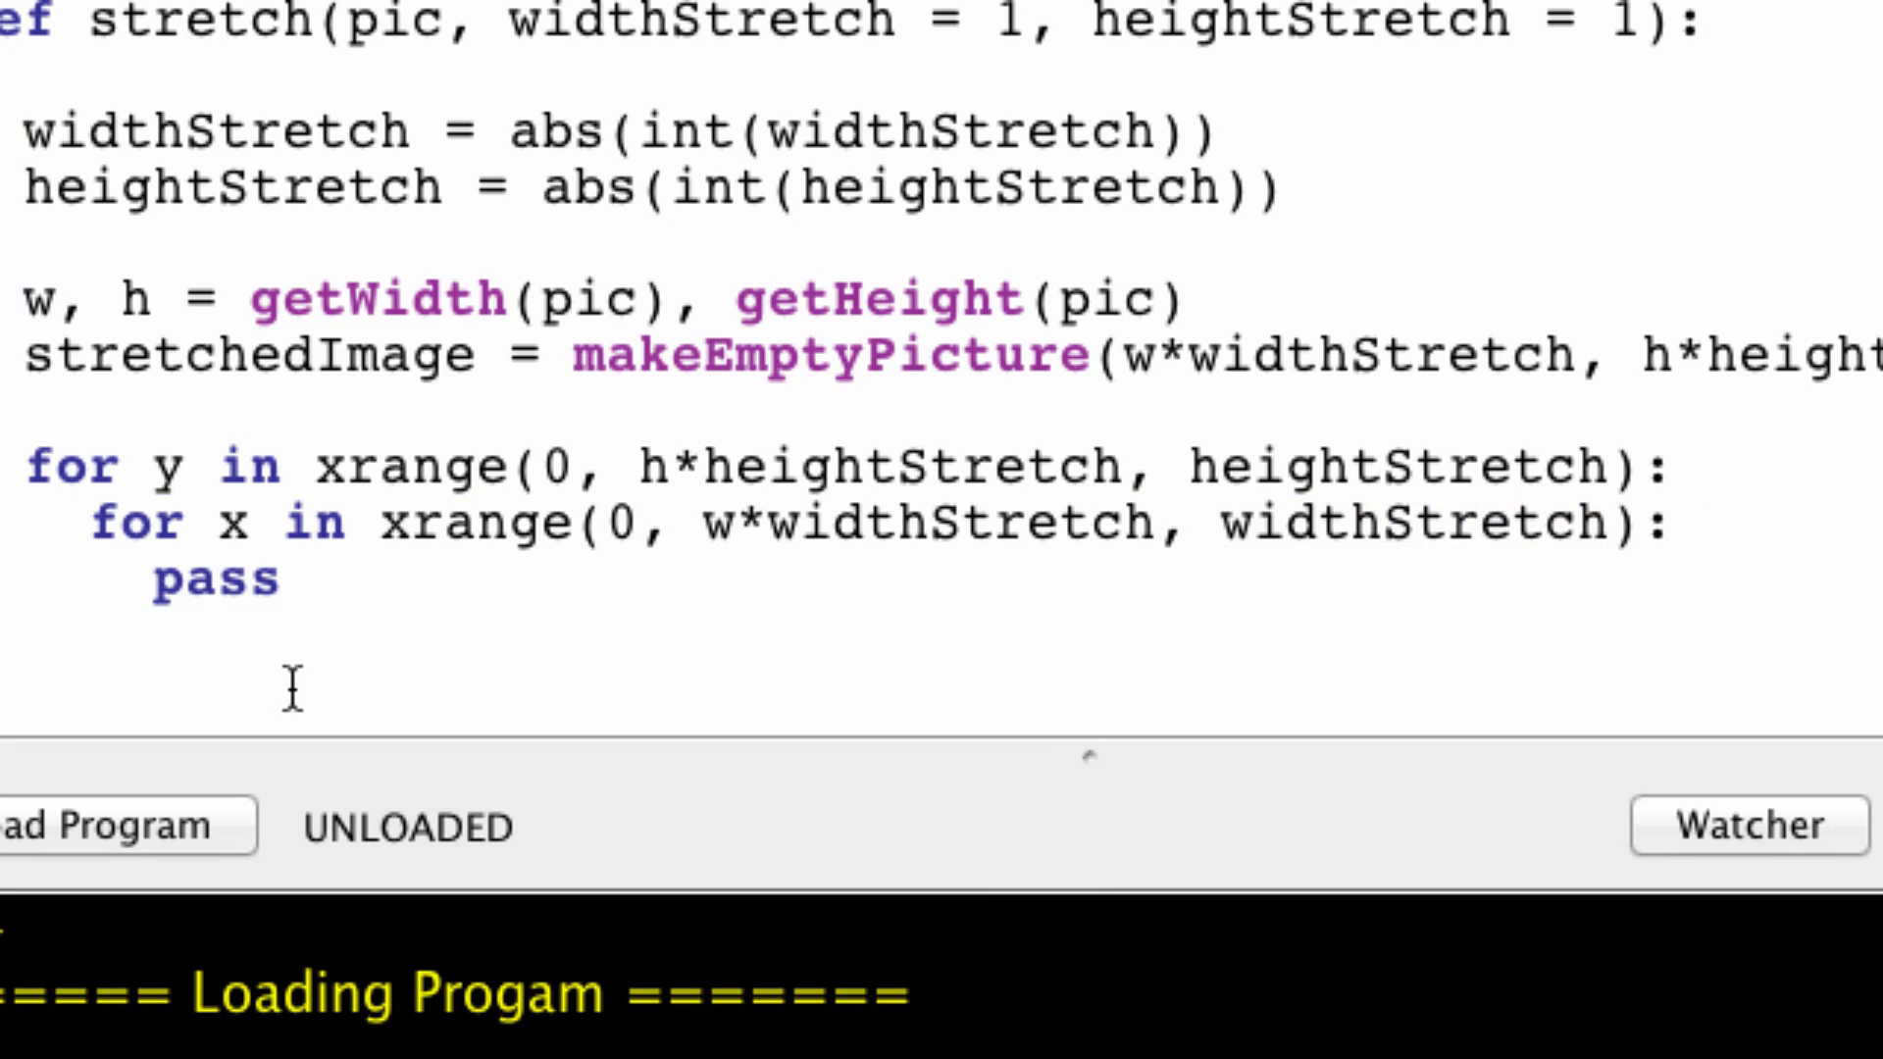
# Step: Make the inner loop body setColor(getPixel(newPic, x, y))
pyautogui.scroll(-3)
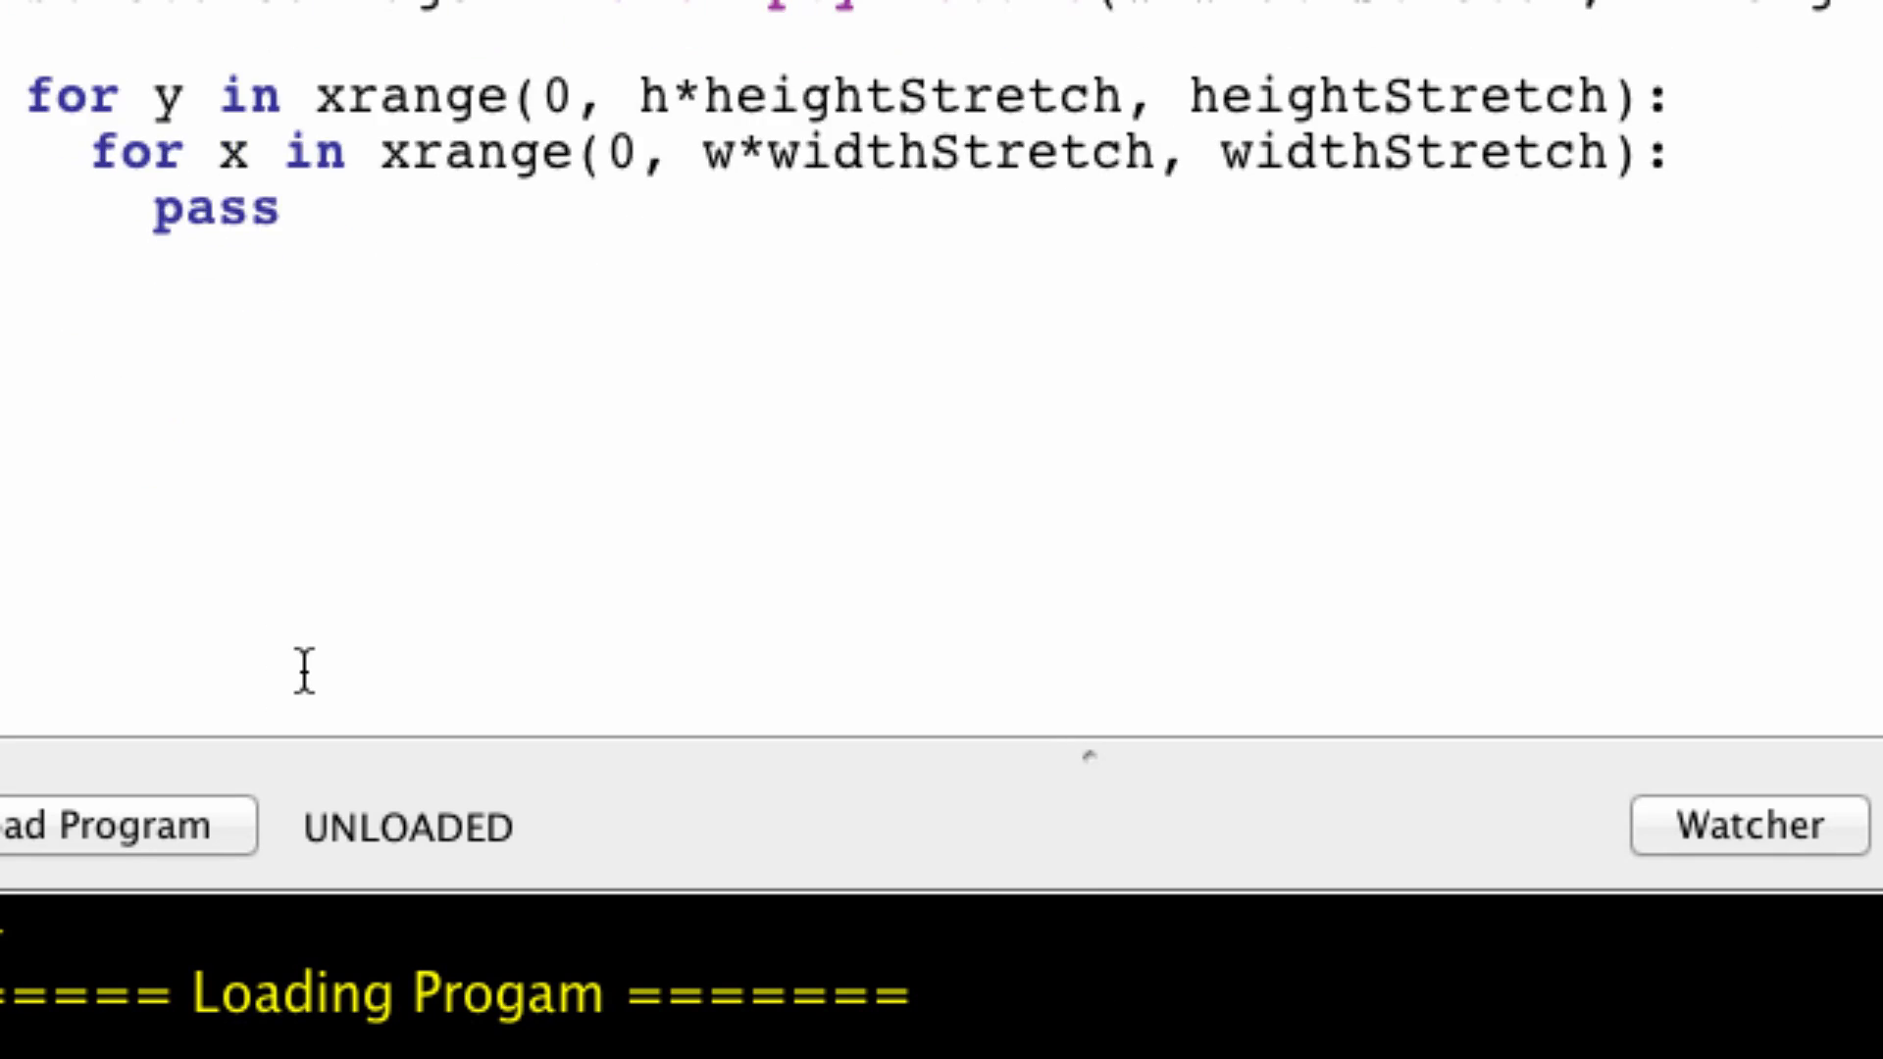
pyautogui.doubleClick(216, 211)
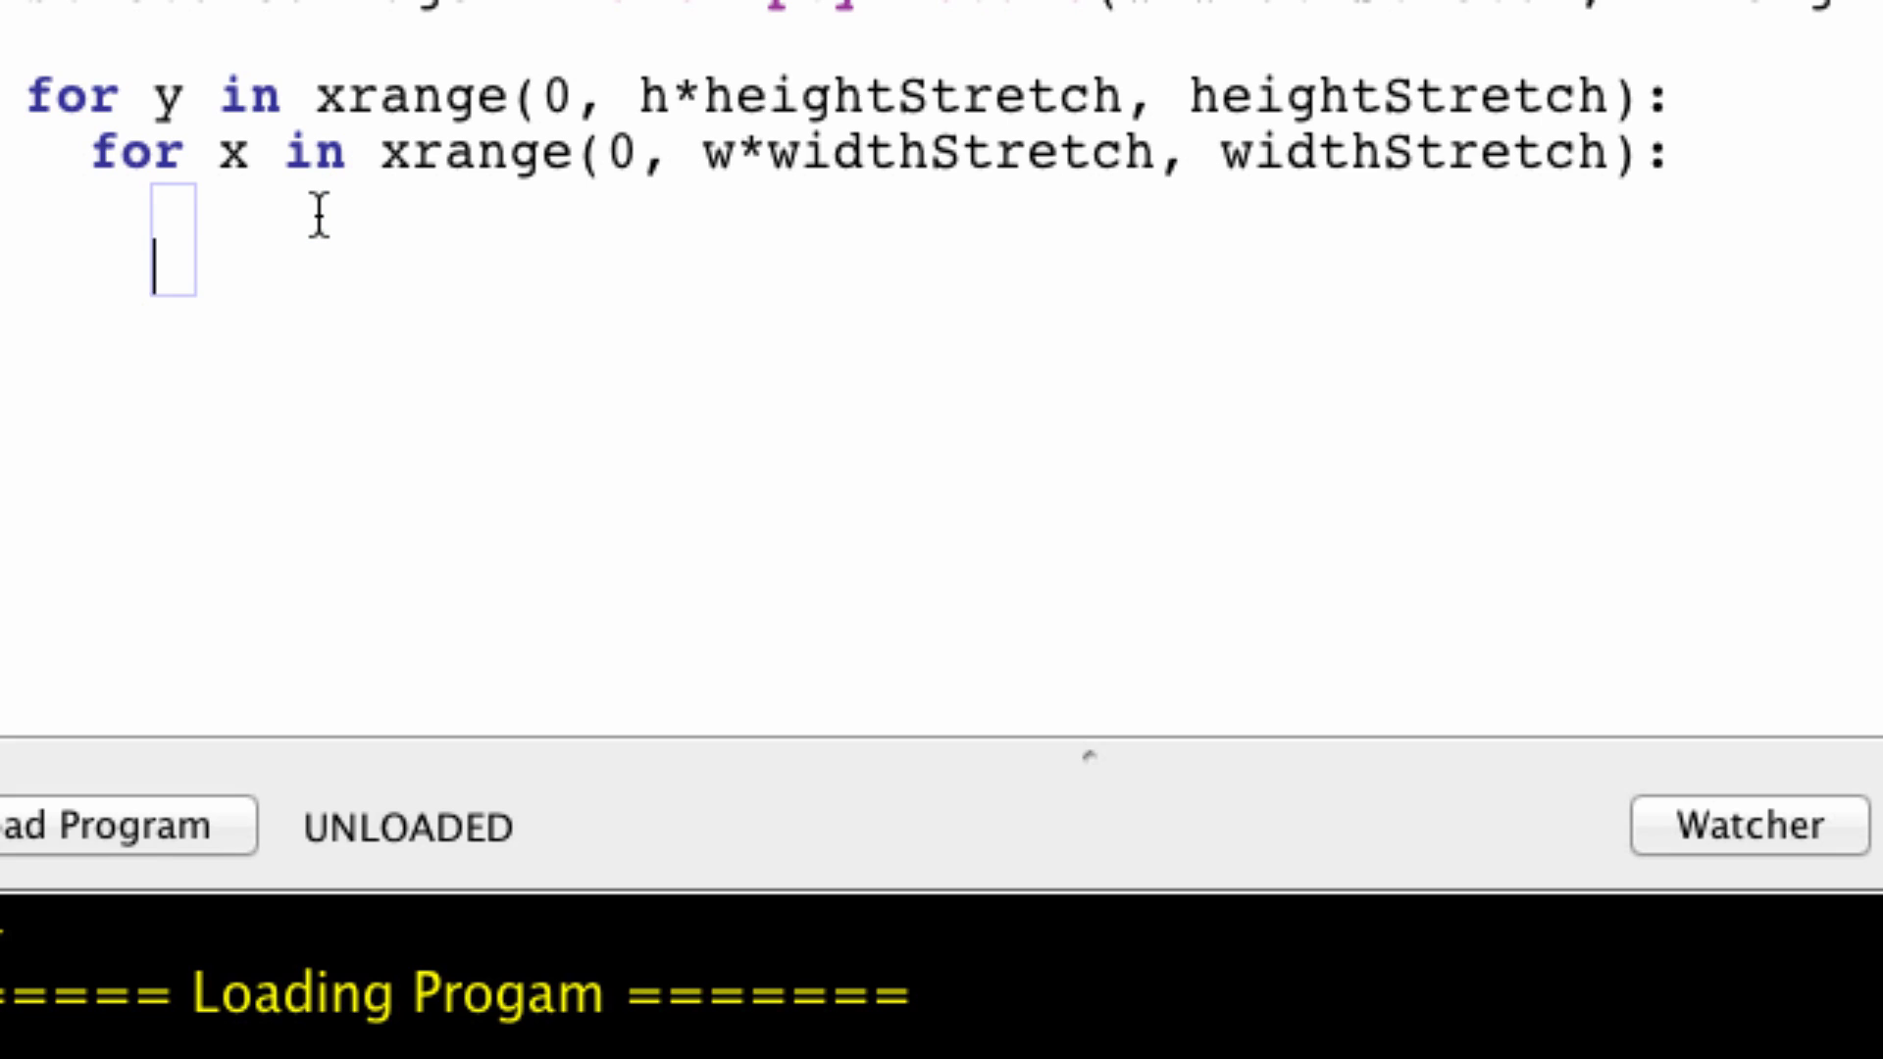
pyautogui.write('s')
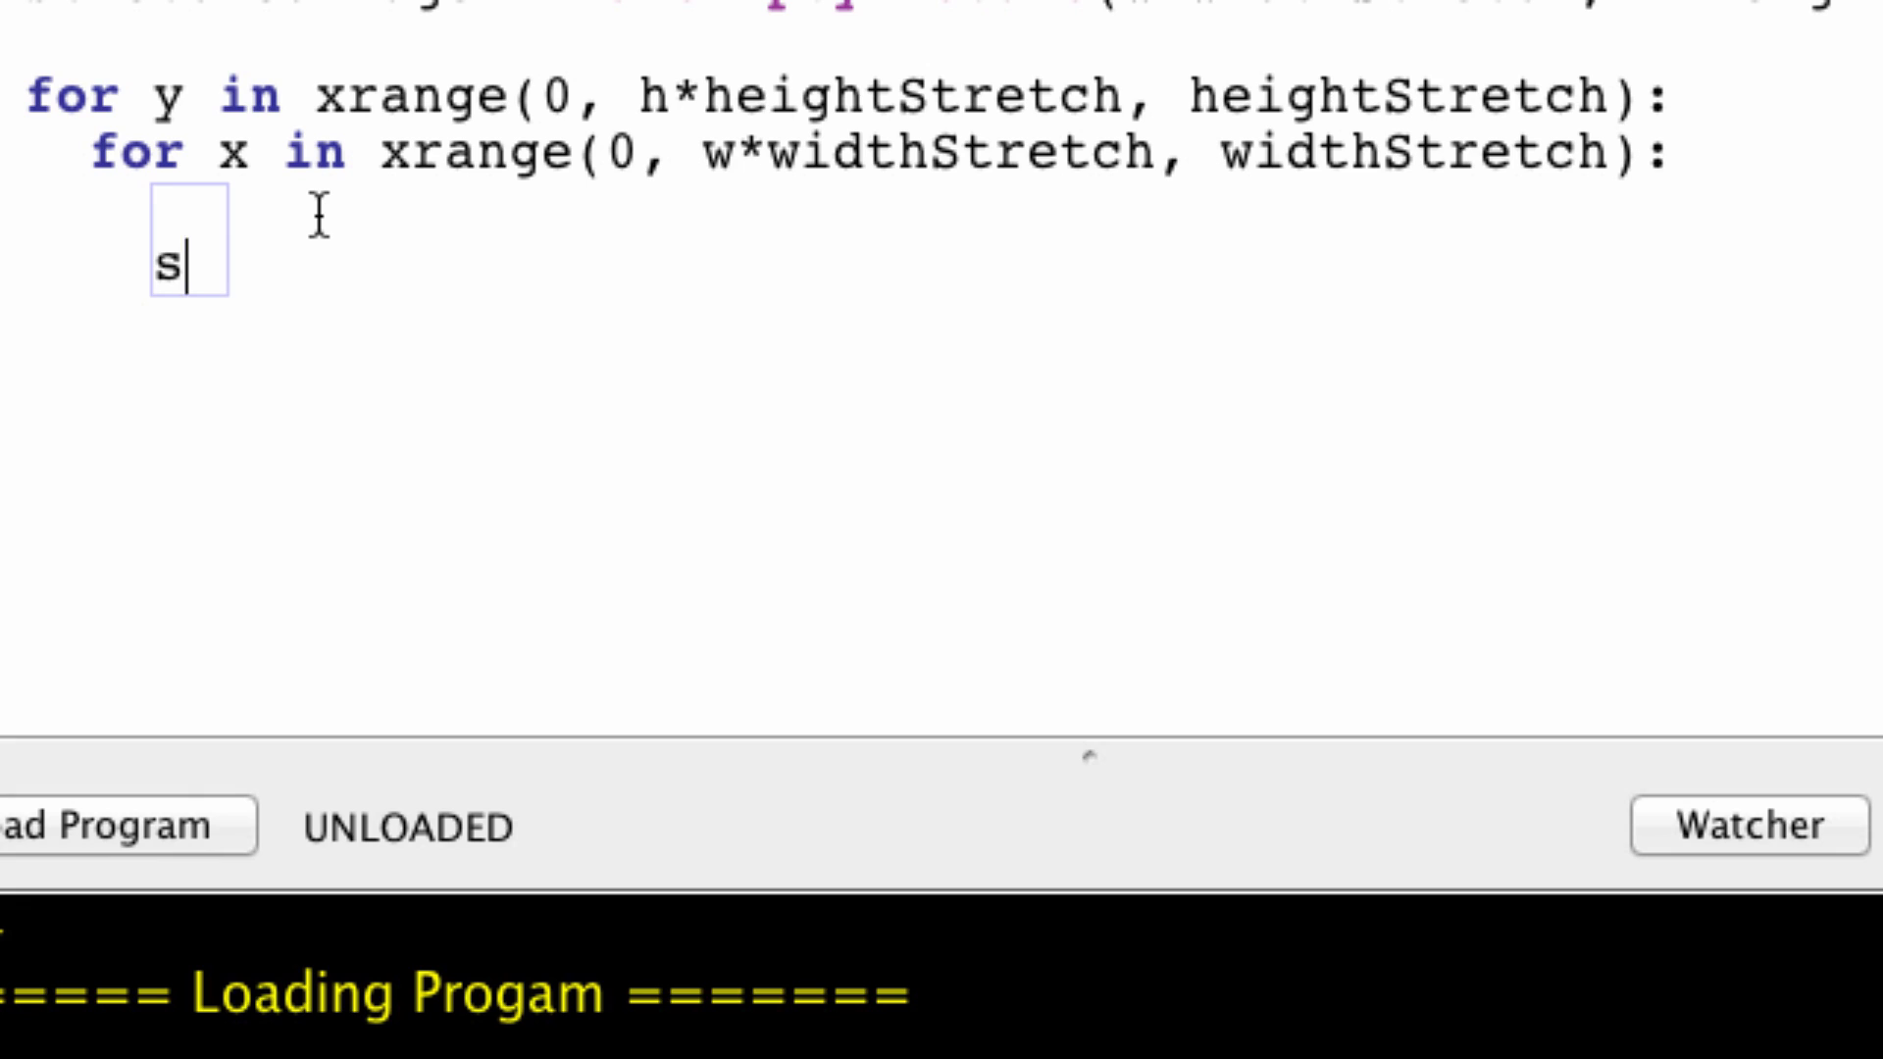
pyautogui.write('etColor')
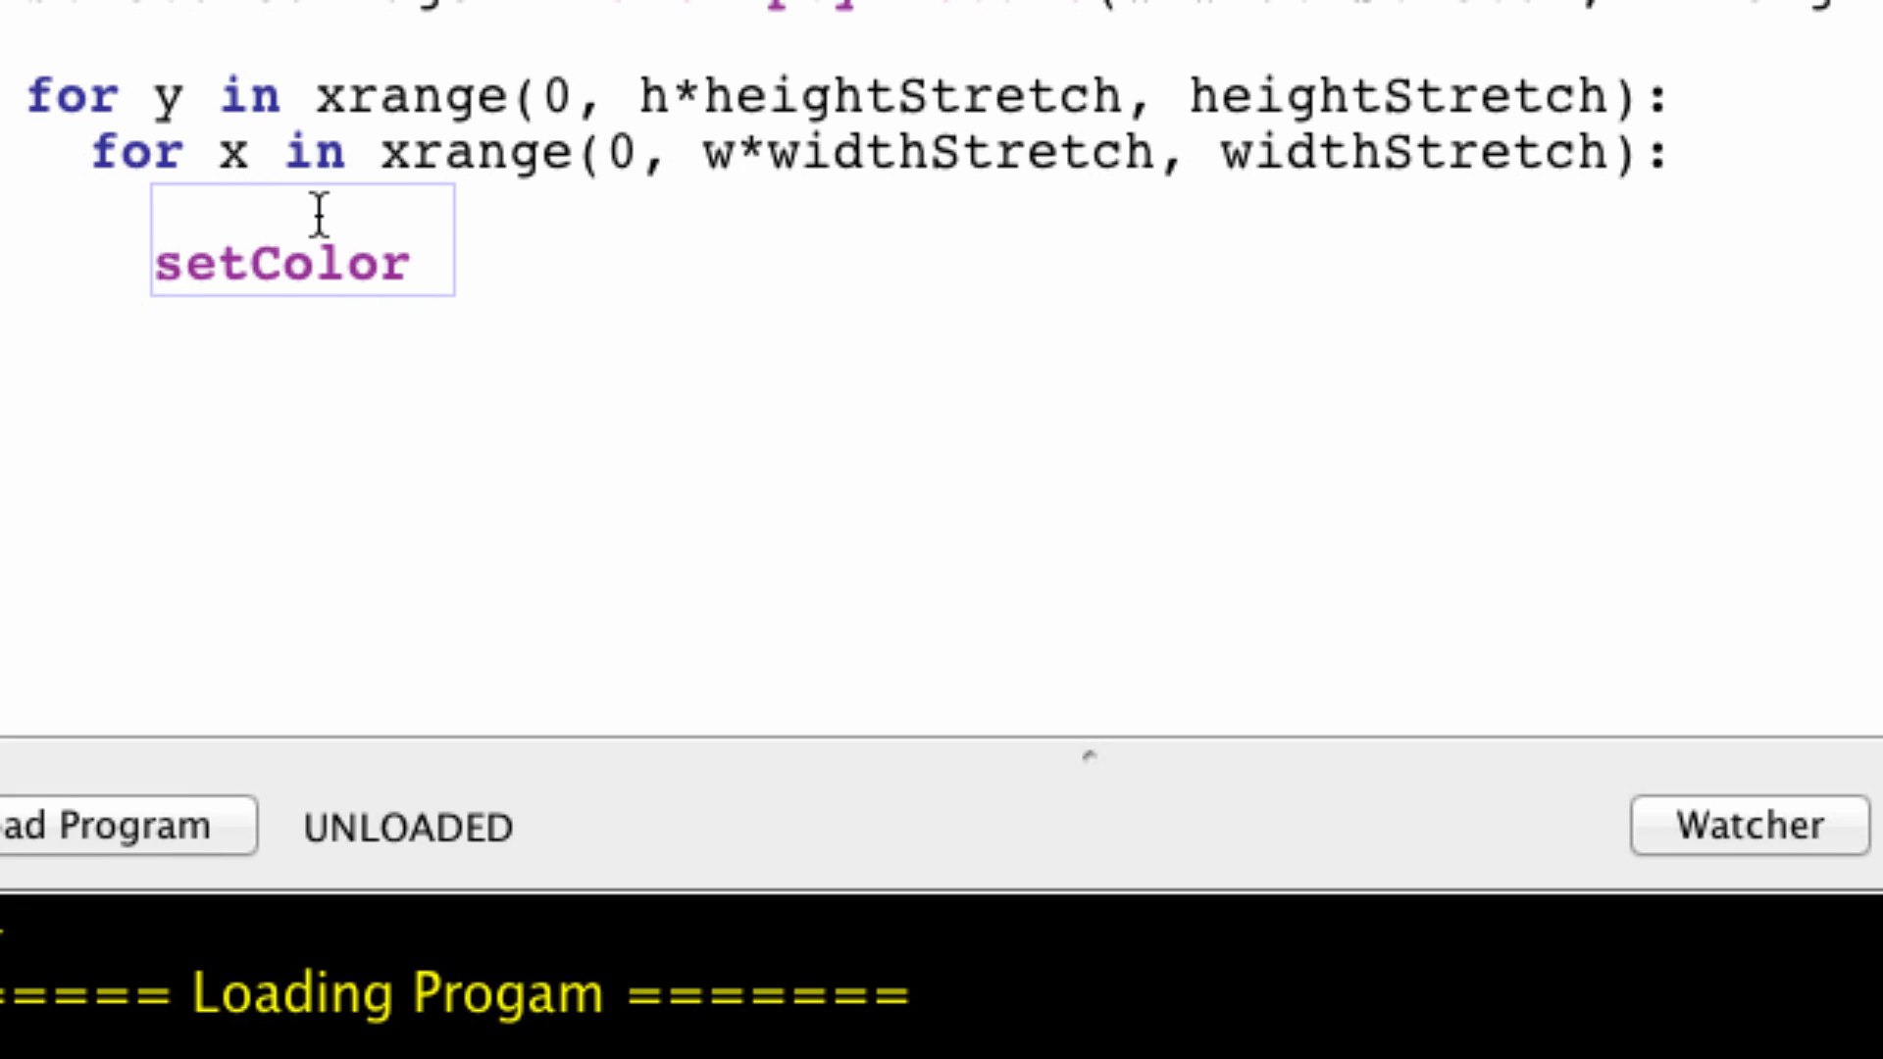
pyautogui.write('()')
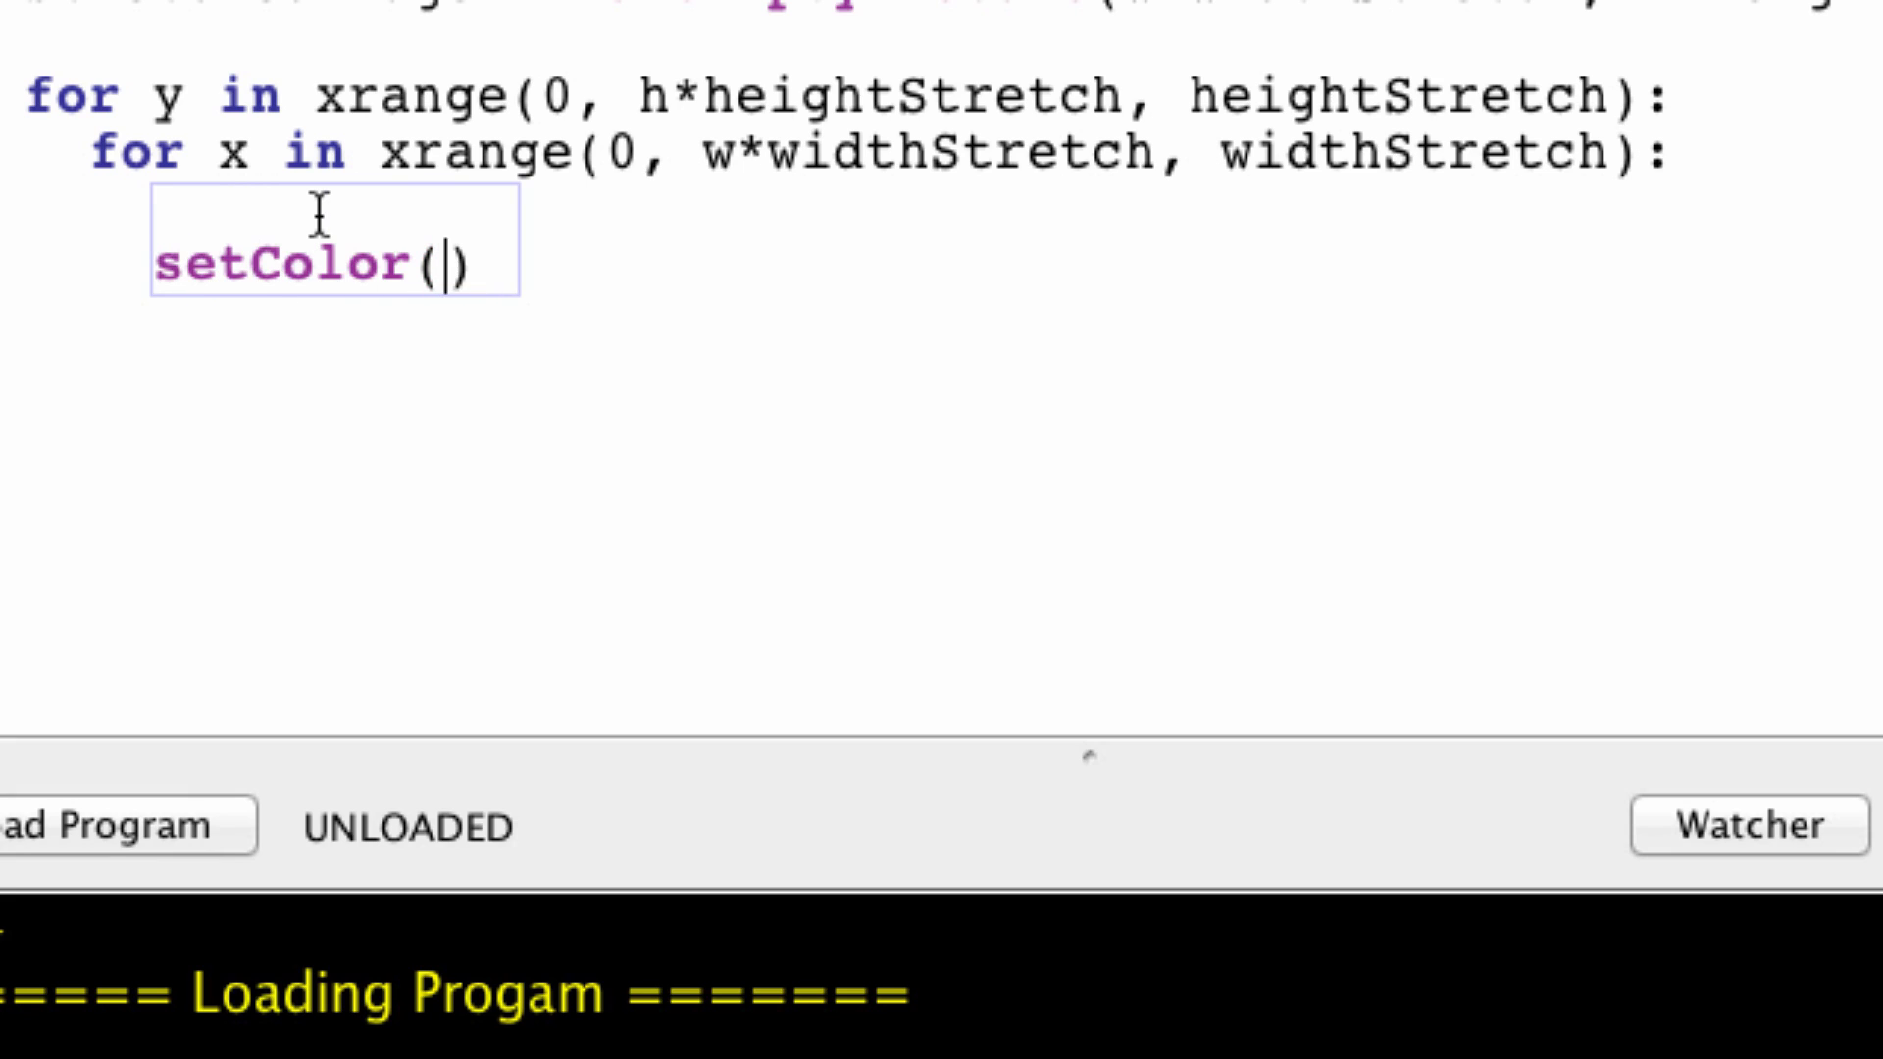
pyautogui.write('getPixel')
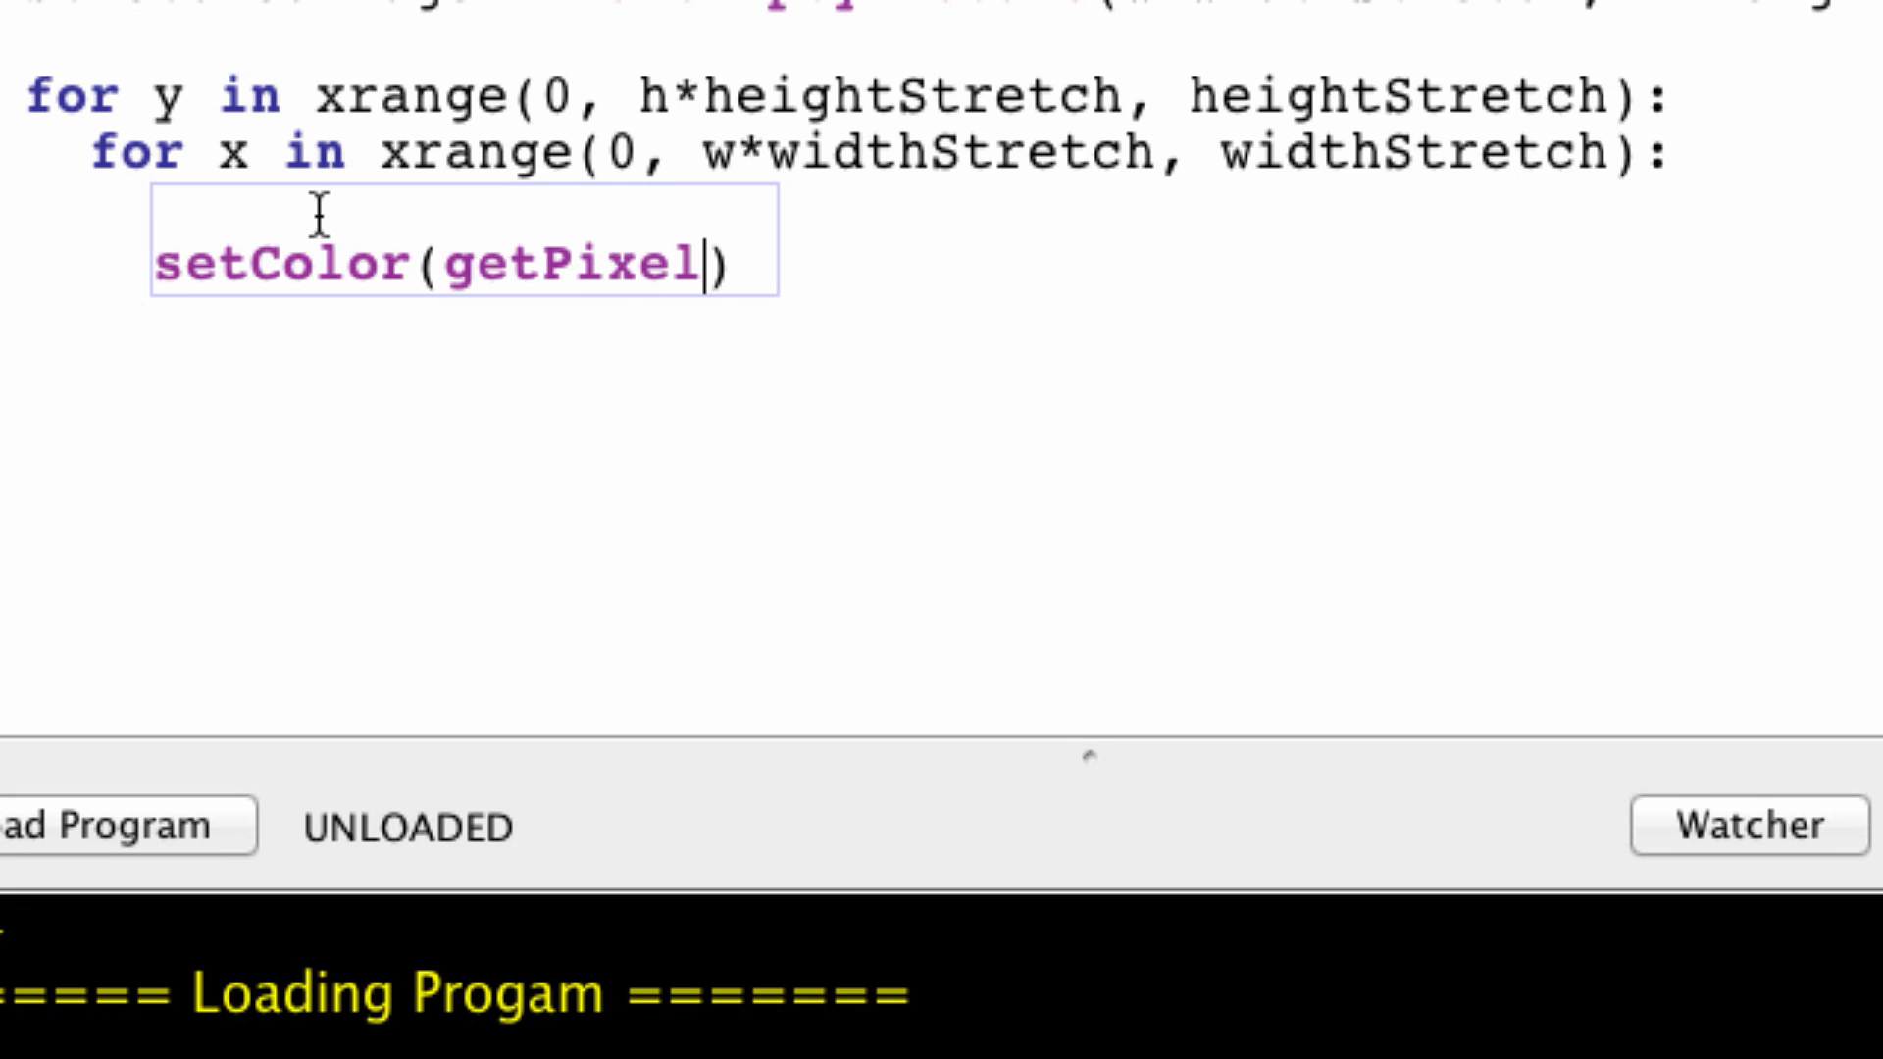
pyautogui.write('()')
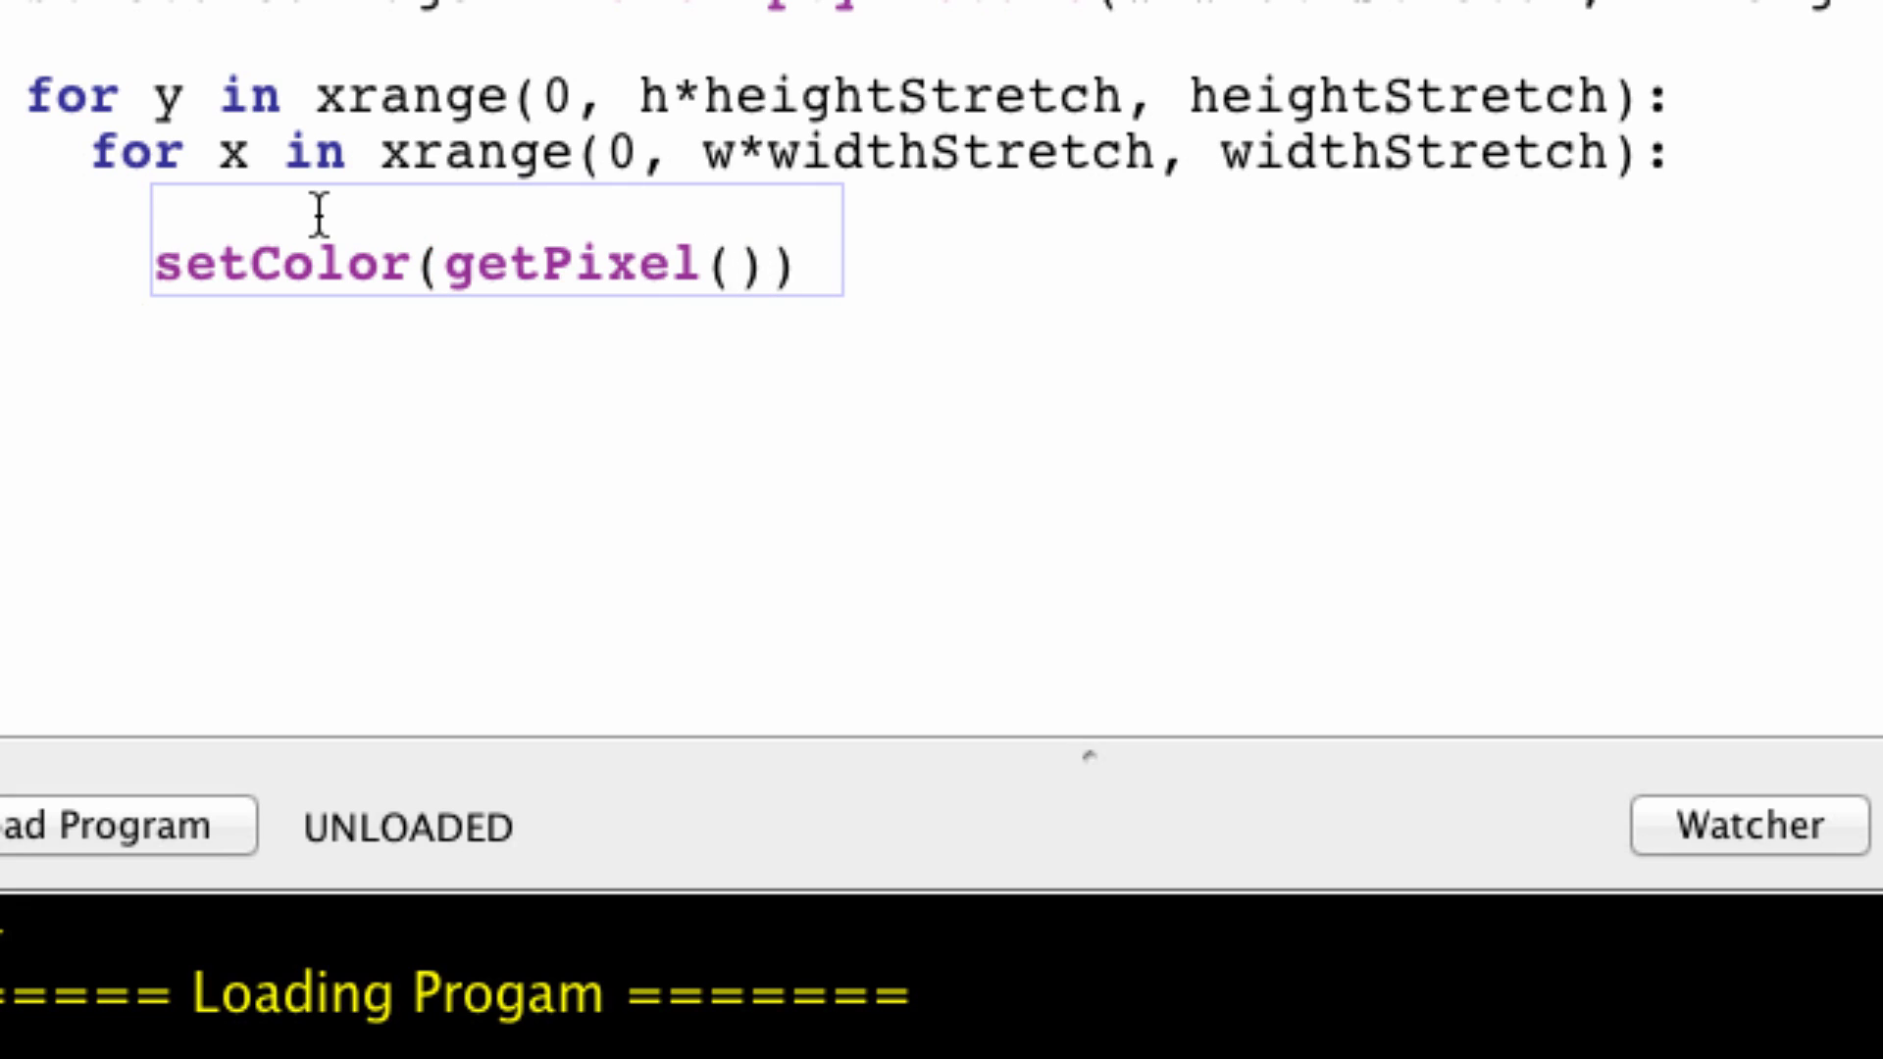
pyautogui.write('newPic')
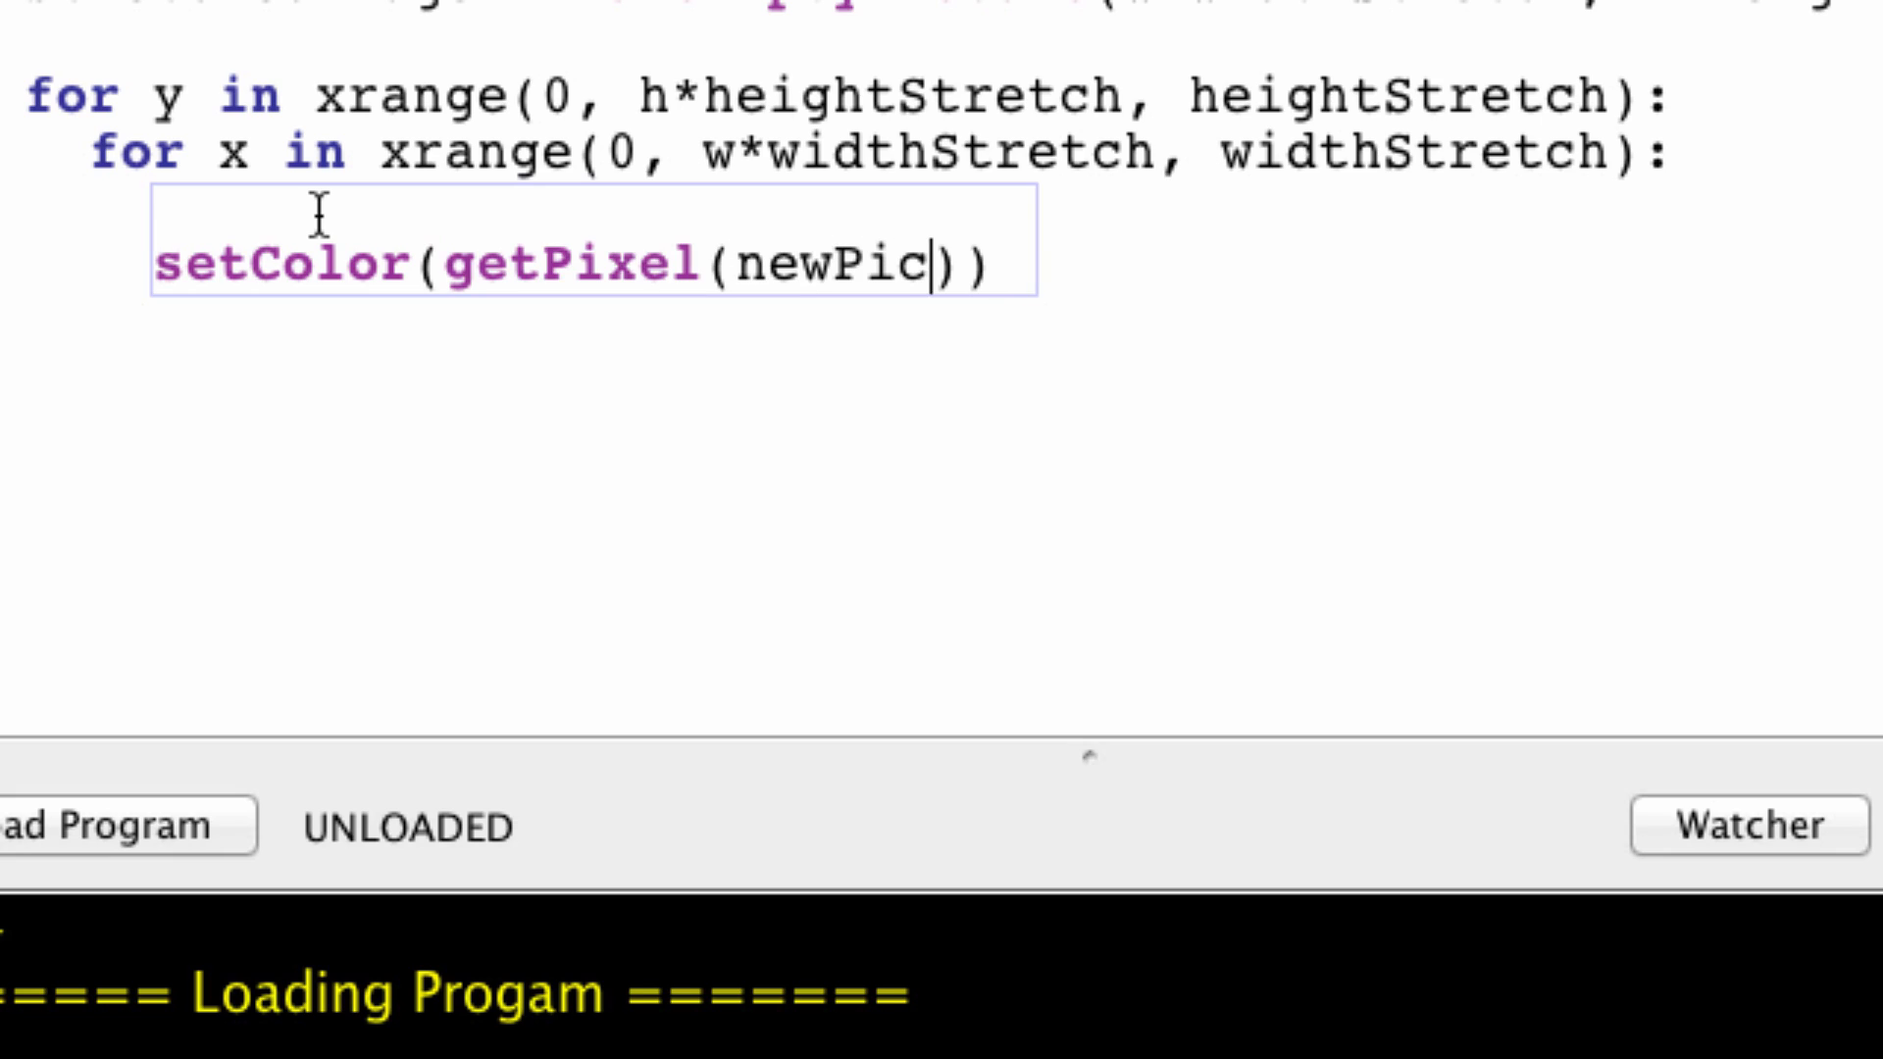
pyautogui.write(', x, y')
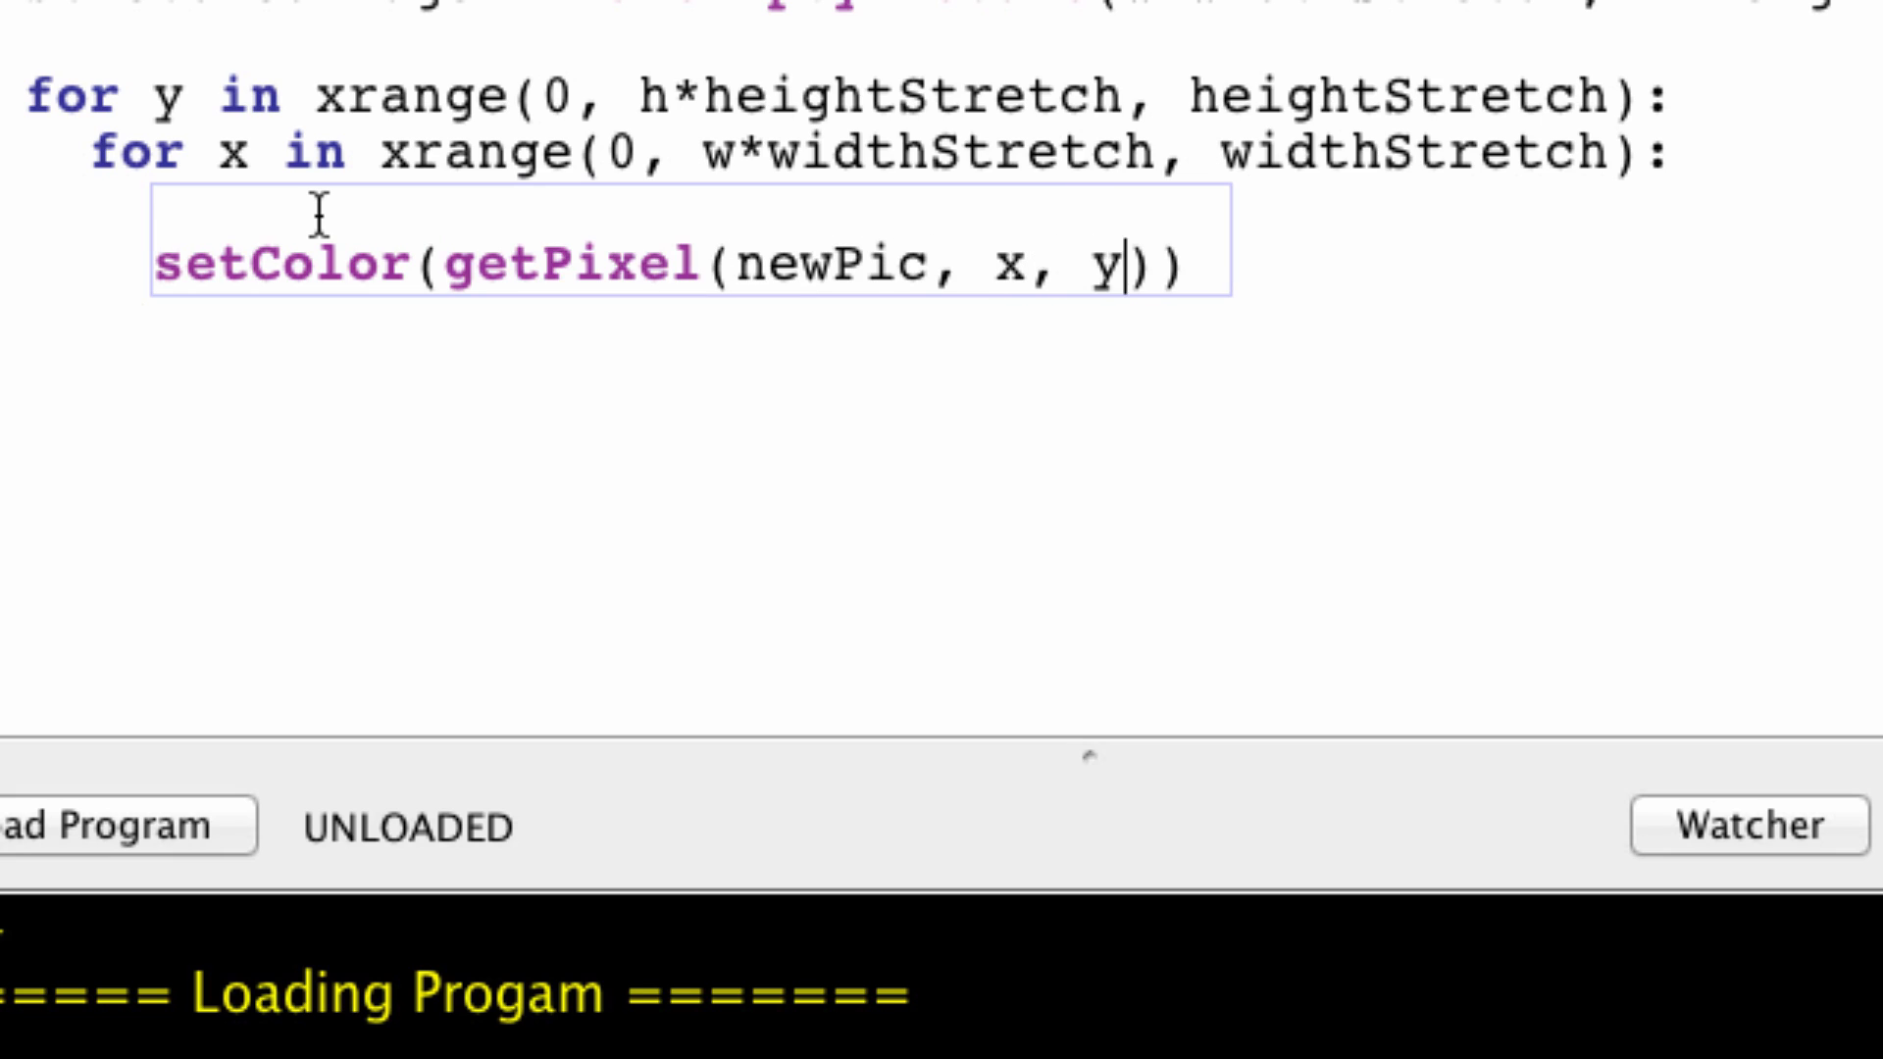
# Step: End the function with return newPic and load the program
pyautogui.press('Enter')
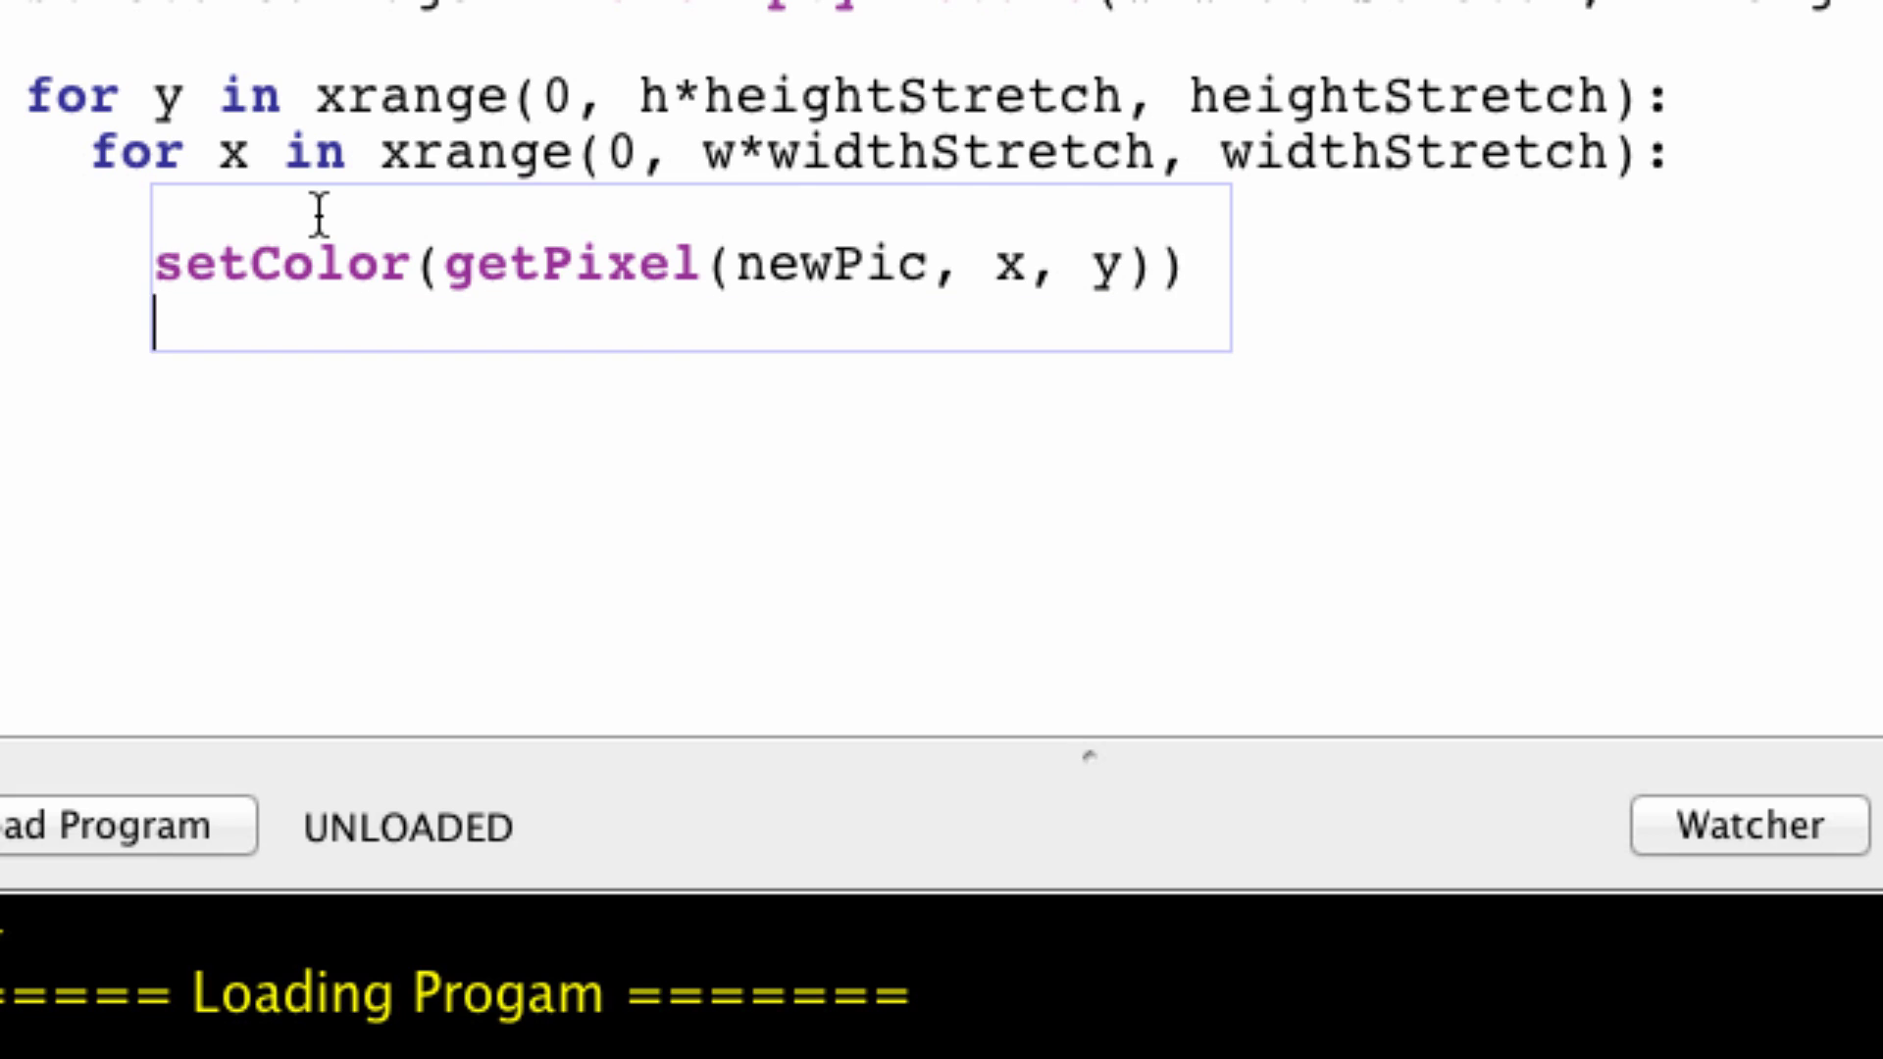
pyautogui.press('Backspace')
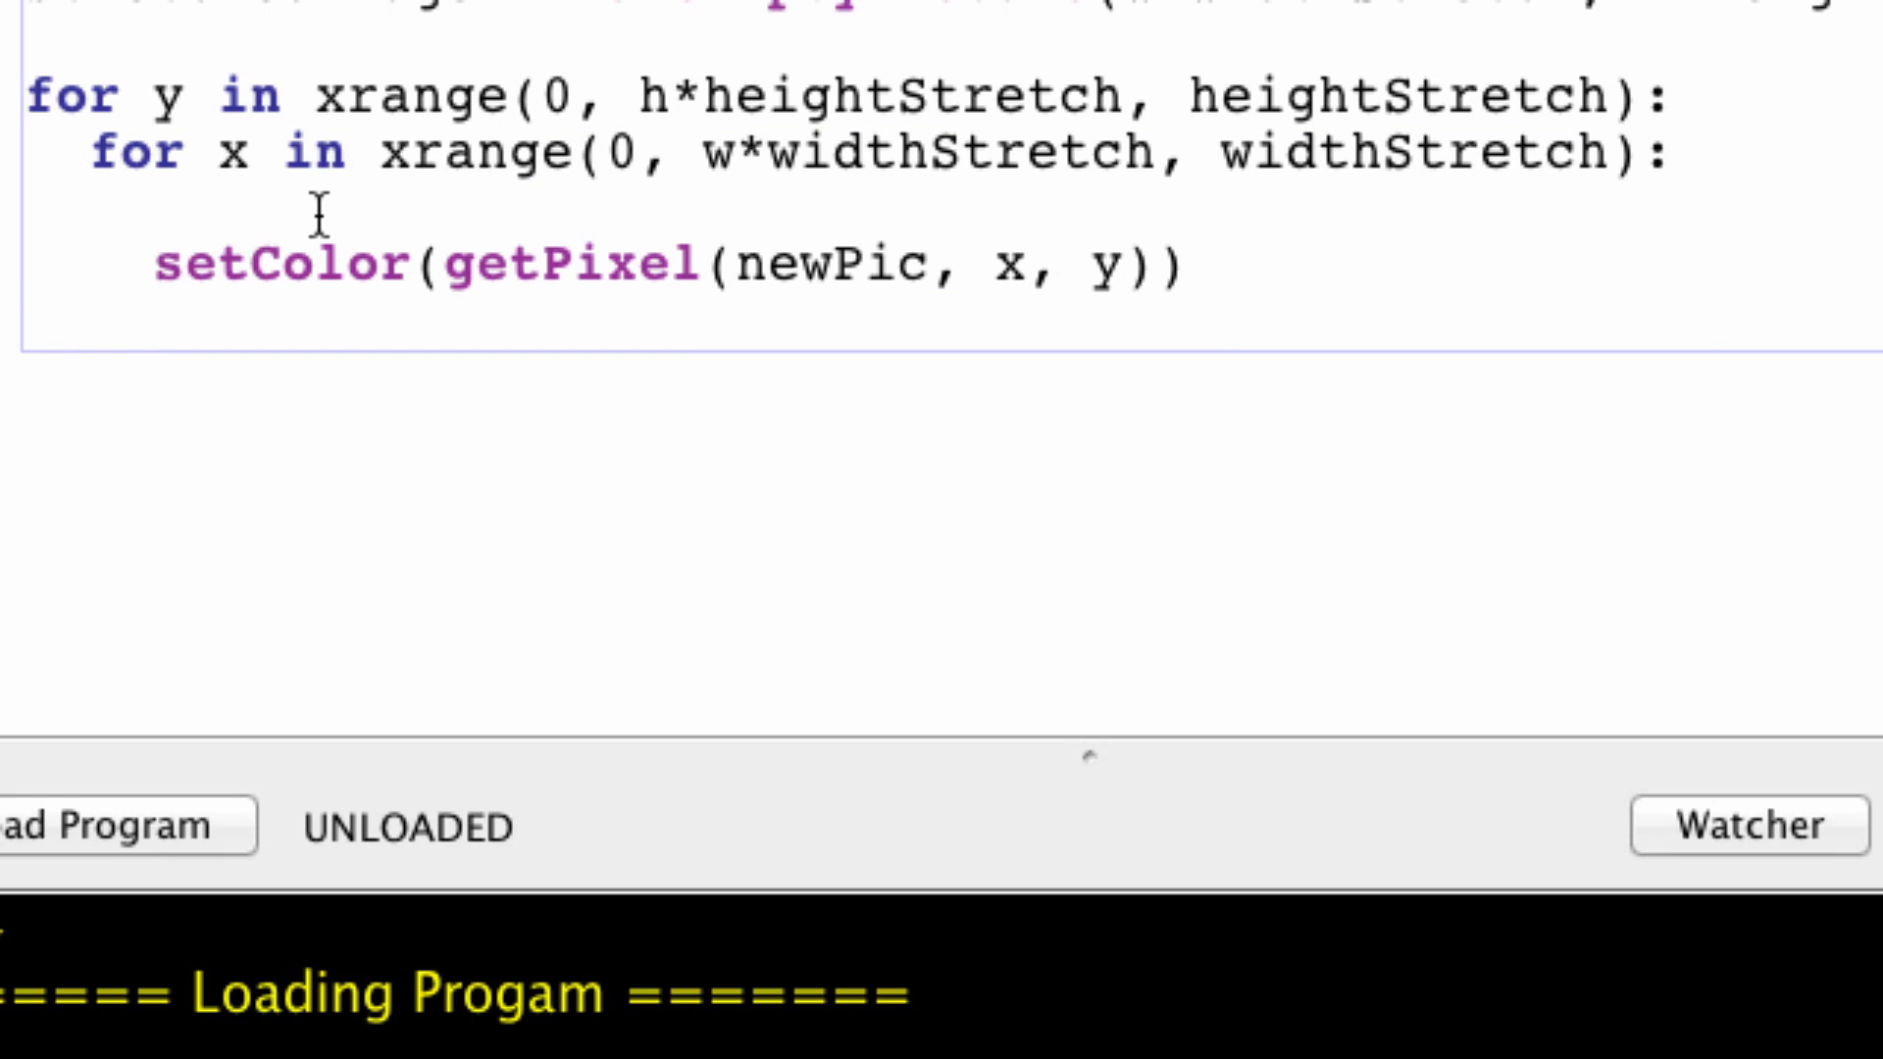
pyautogui.write('retur')
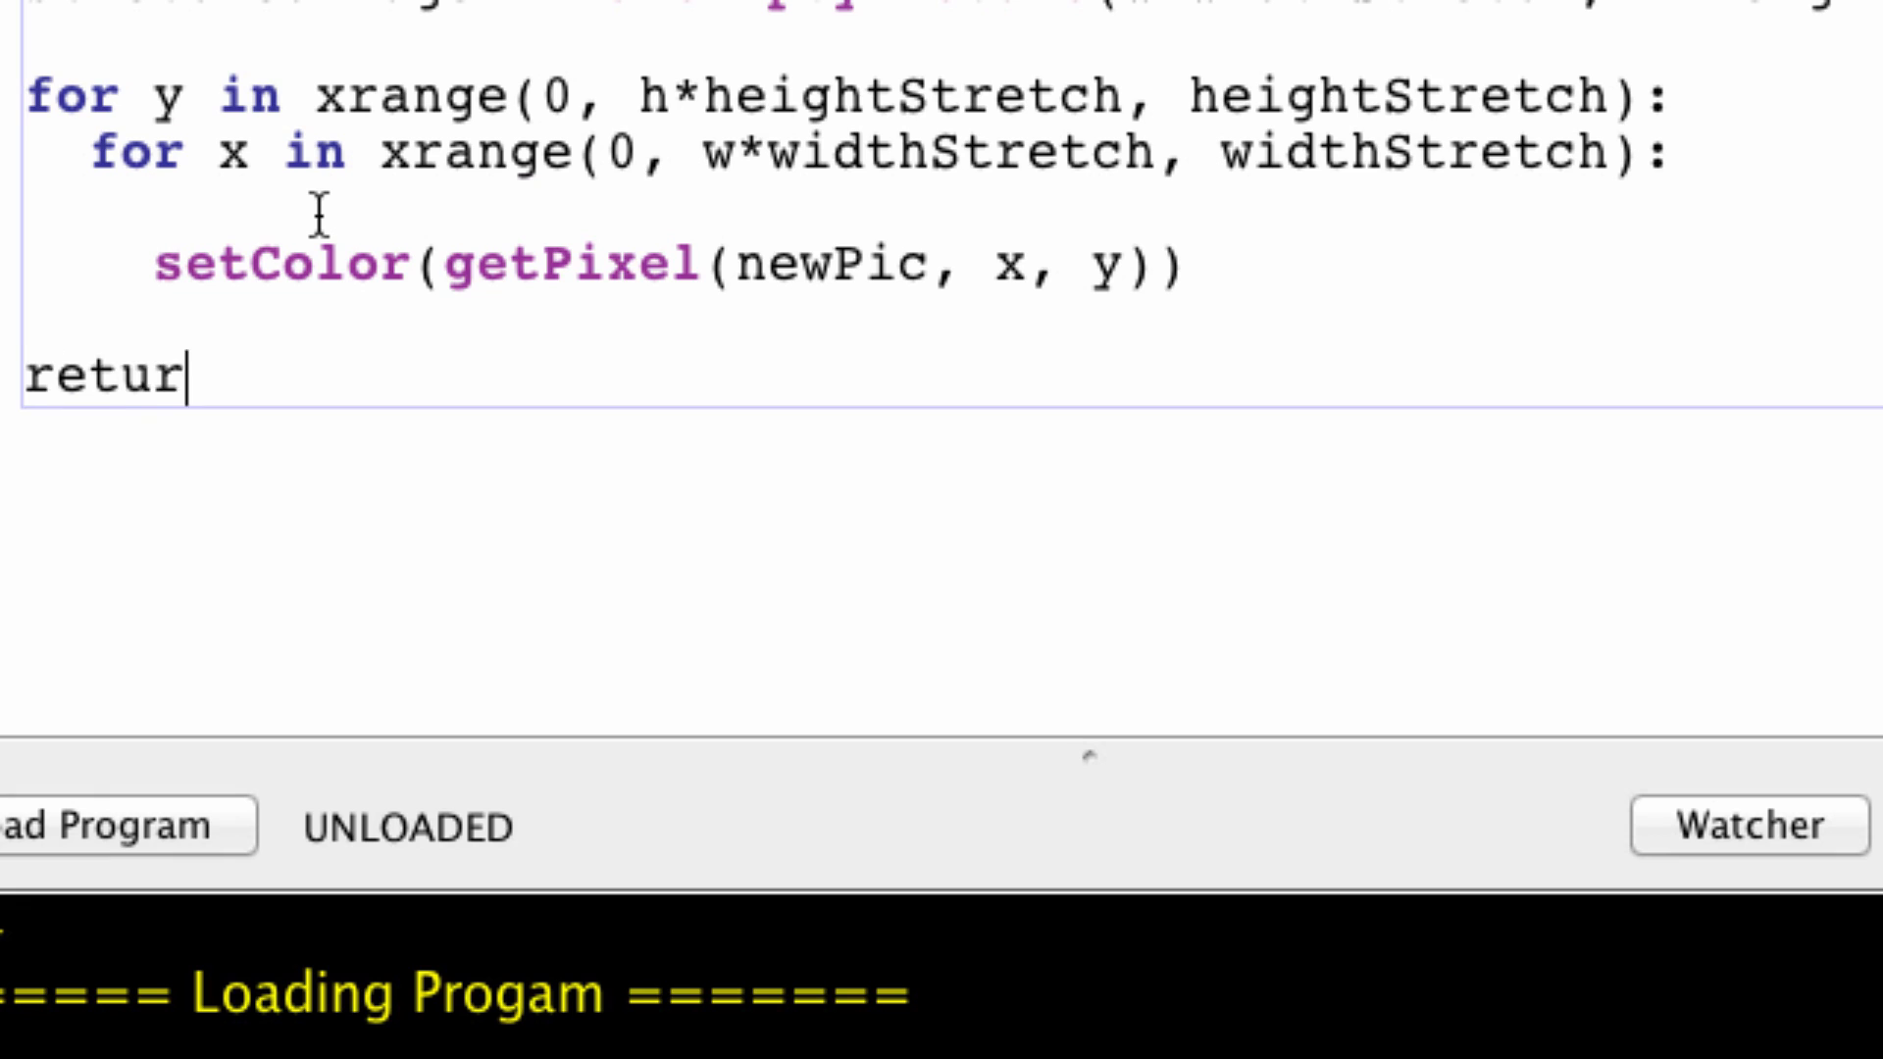
pyautogui.write('n newPic')
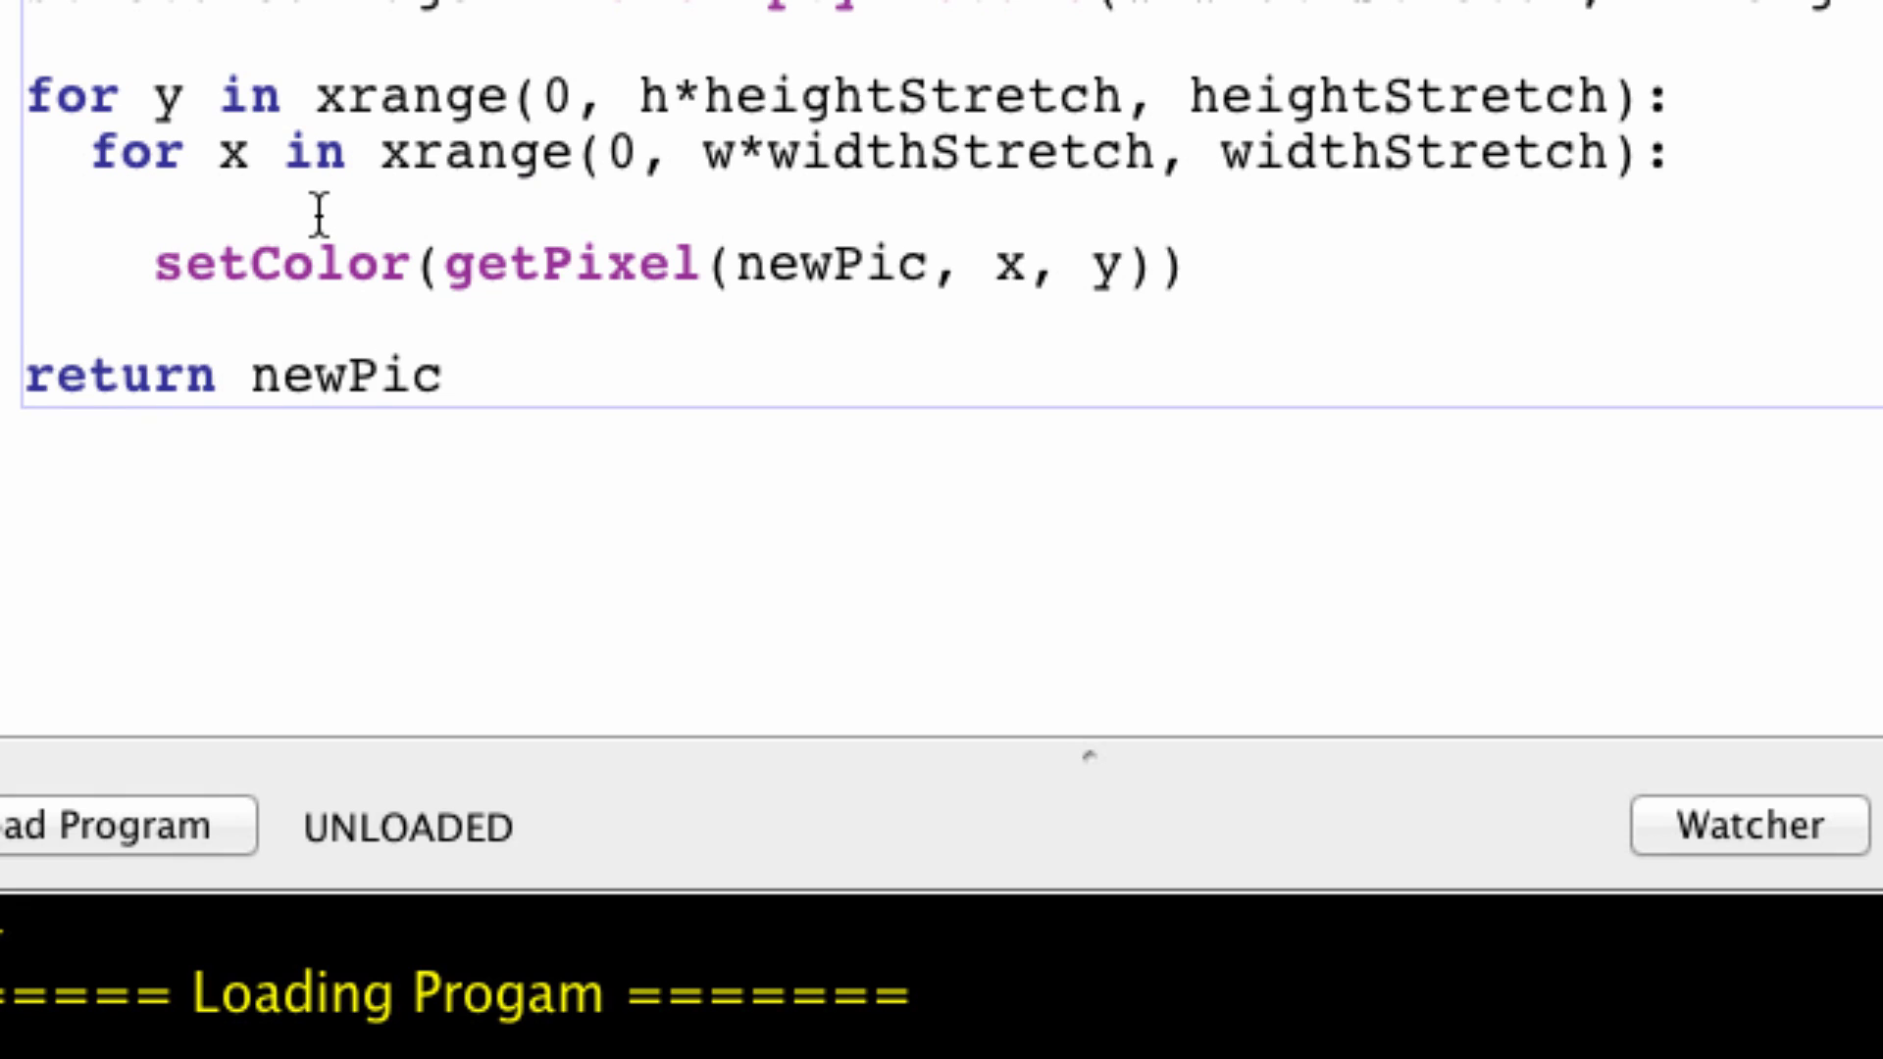
pyautogui.click(118, 826)
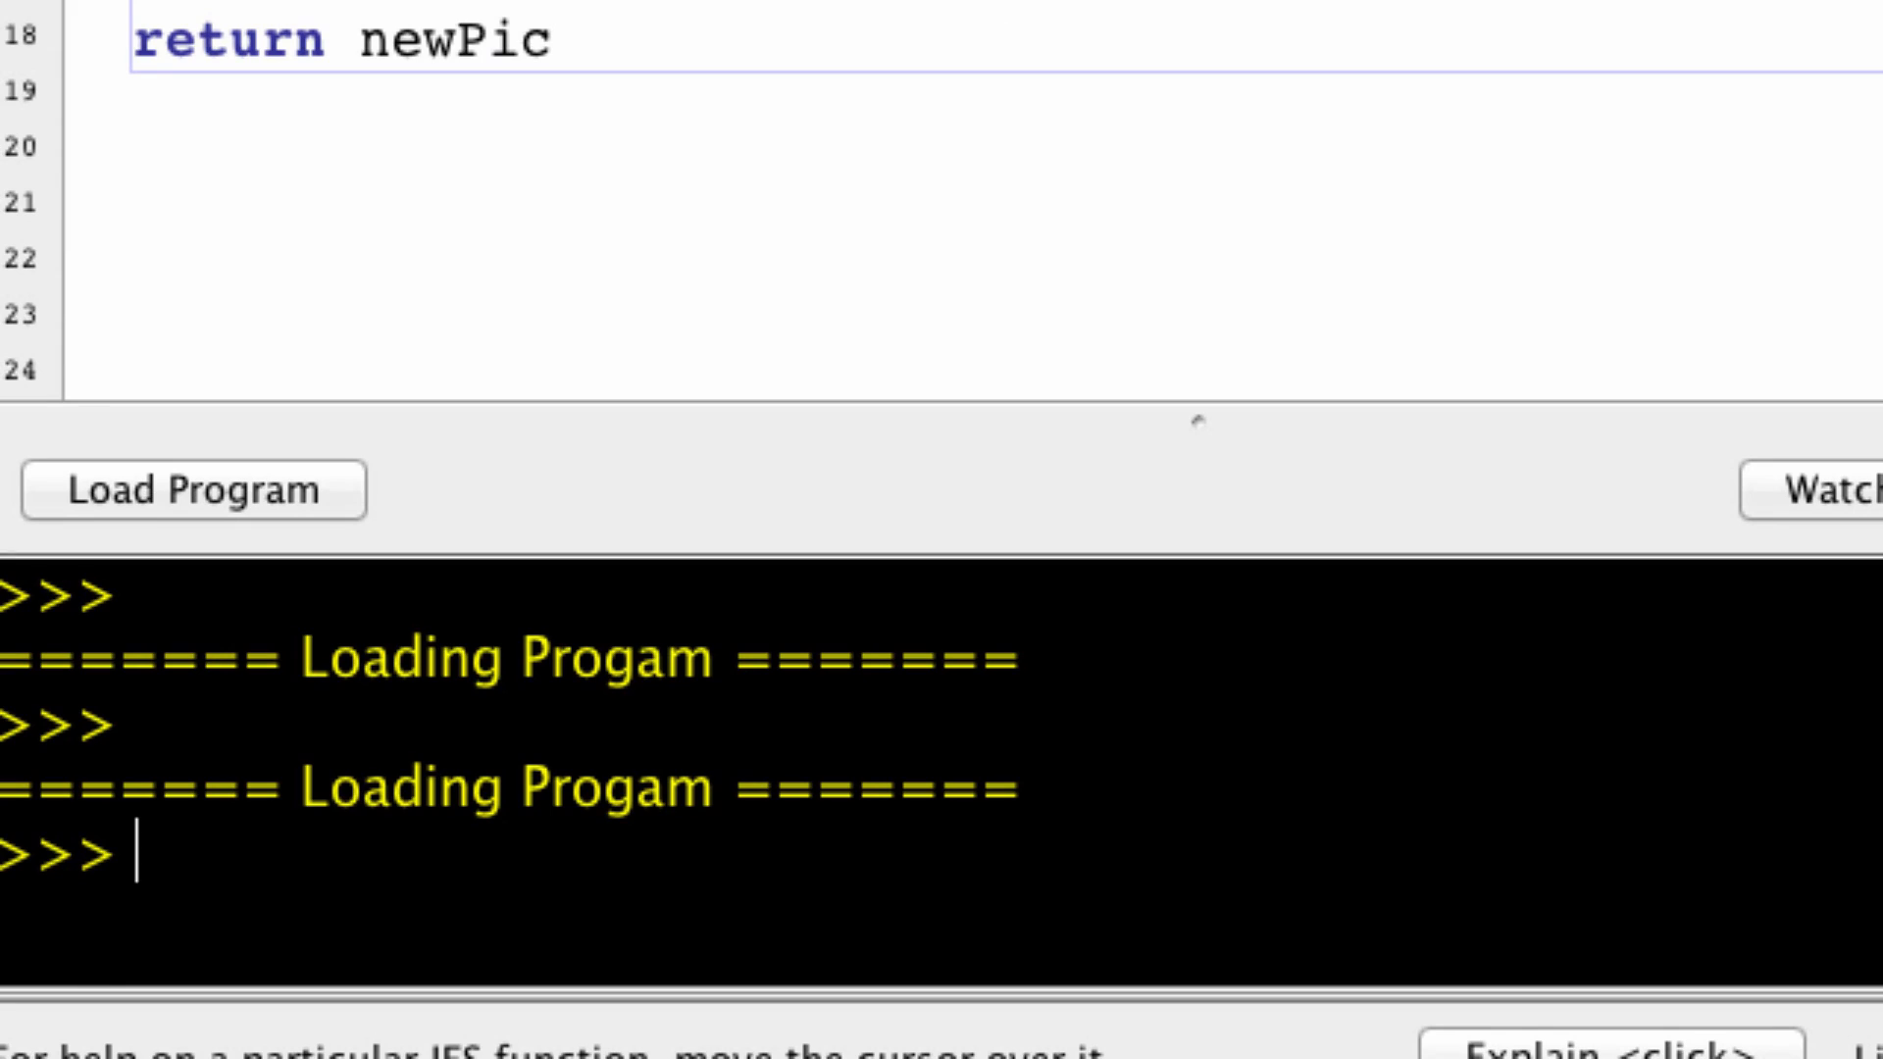
# Step: Run y = makePicture(pickAFile()) and pick image.jpeg from Pictures > iPhone images
pyautogui.write('y')
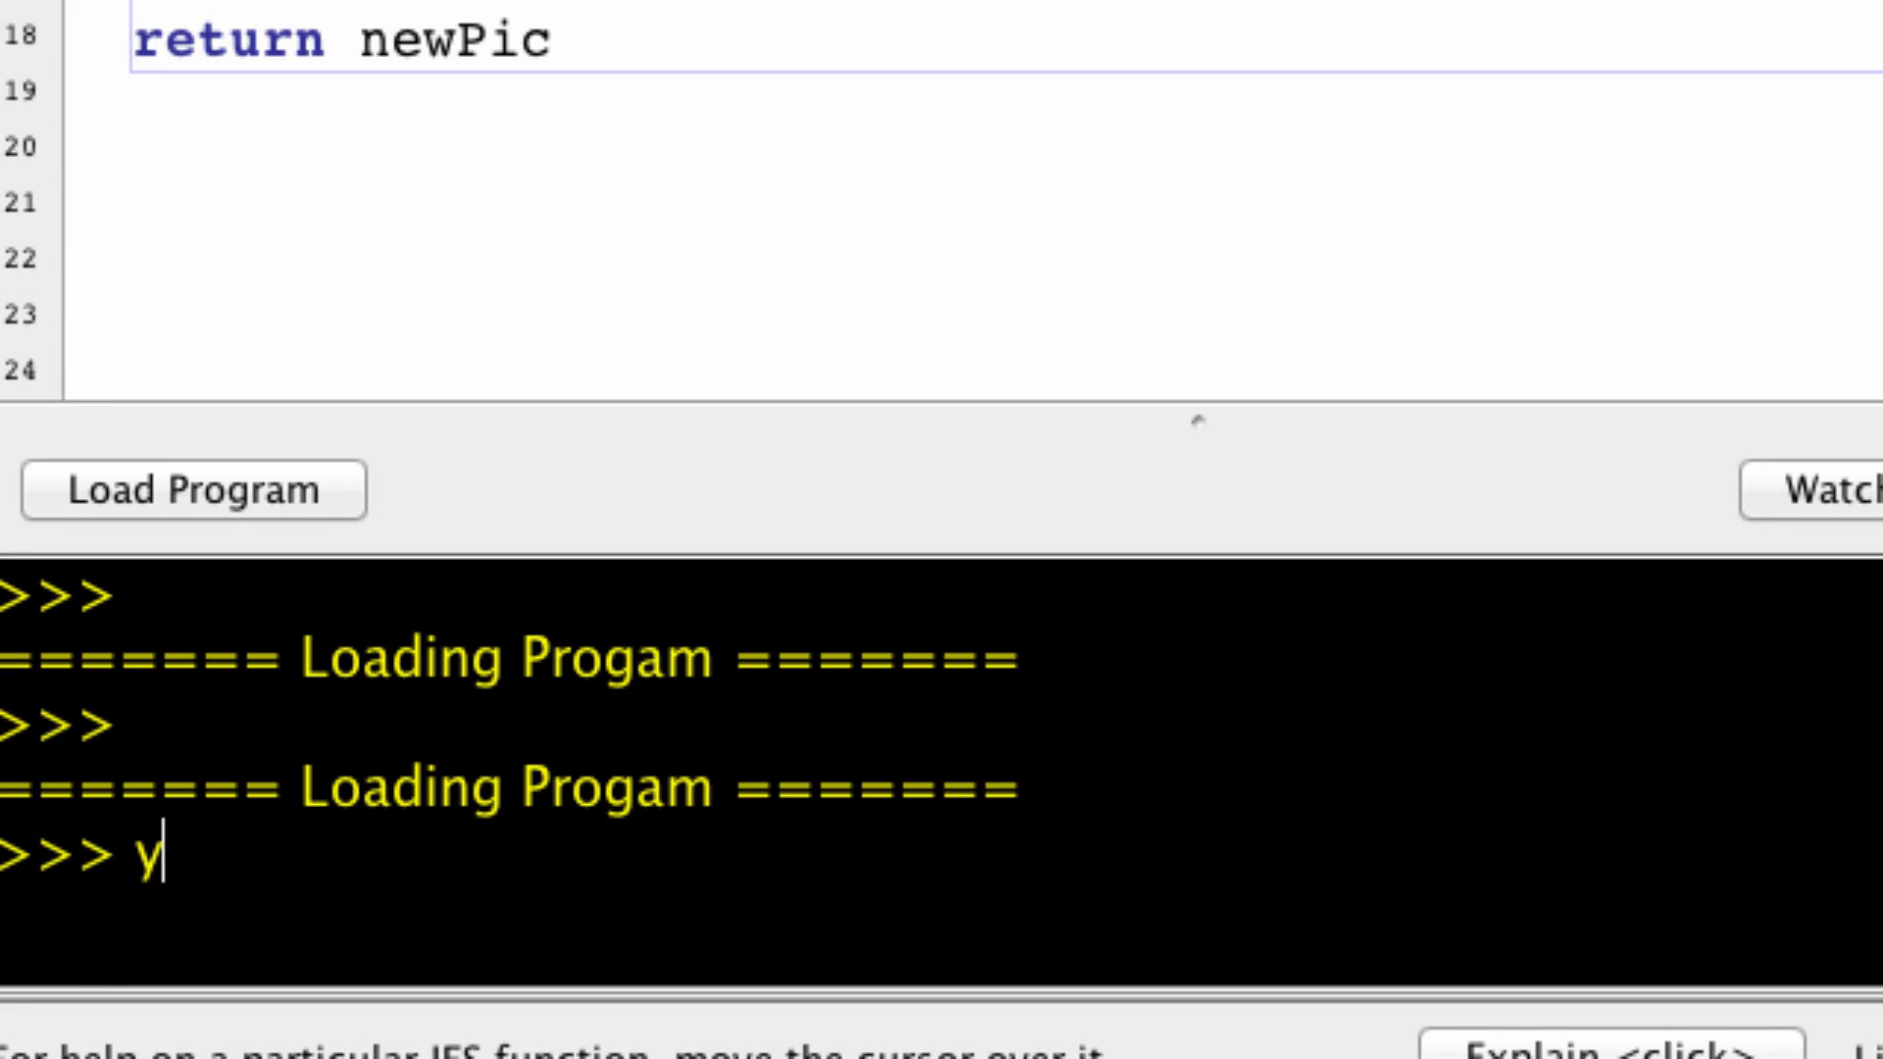
pyautogui.write('=')
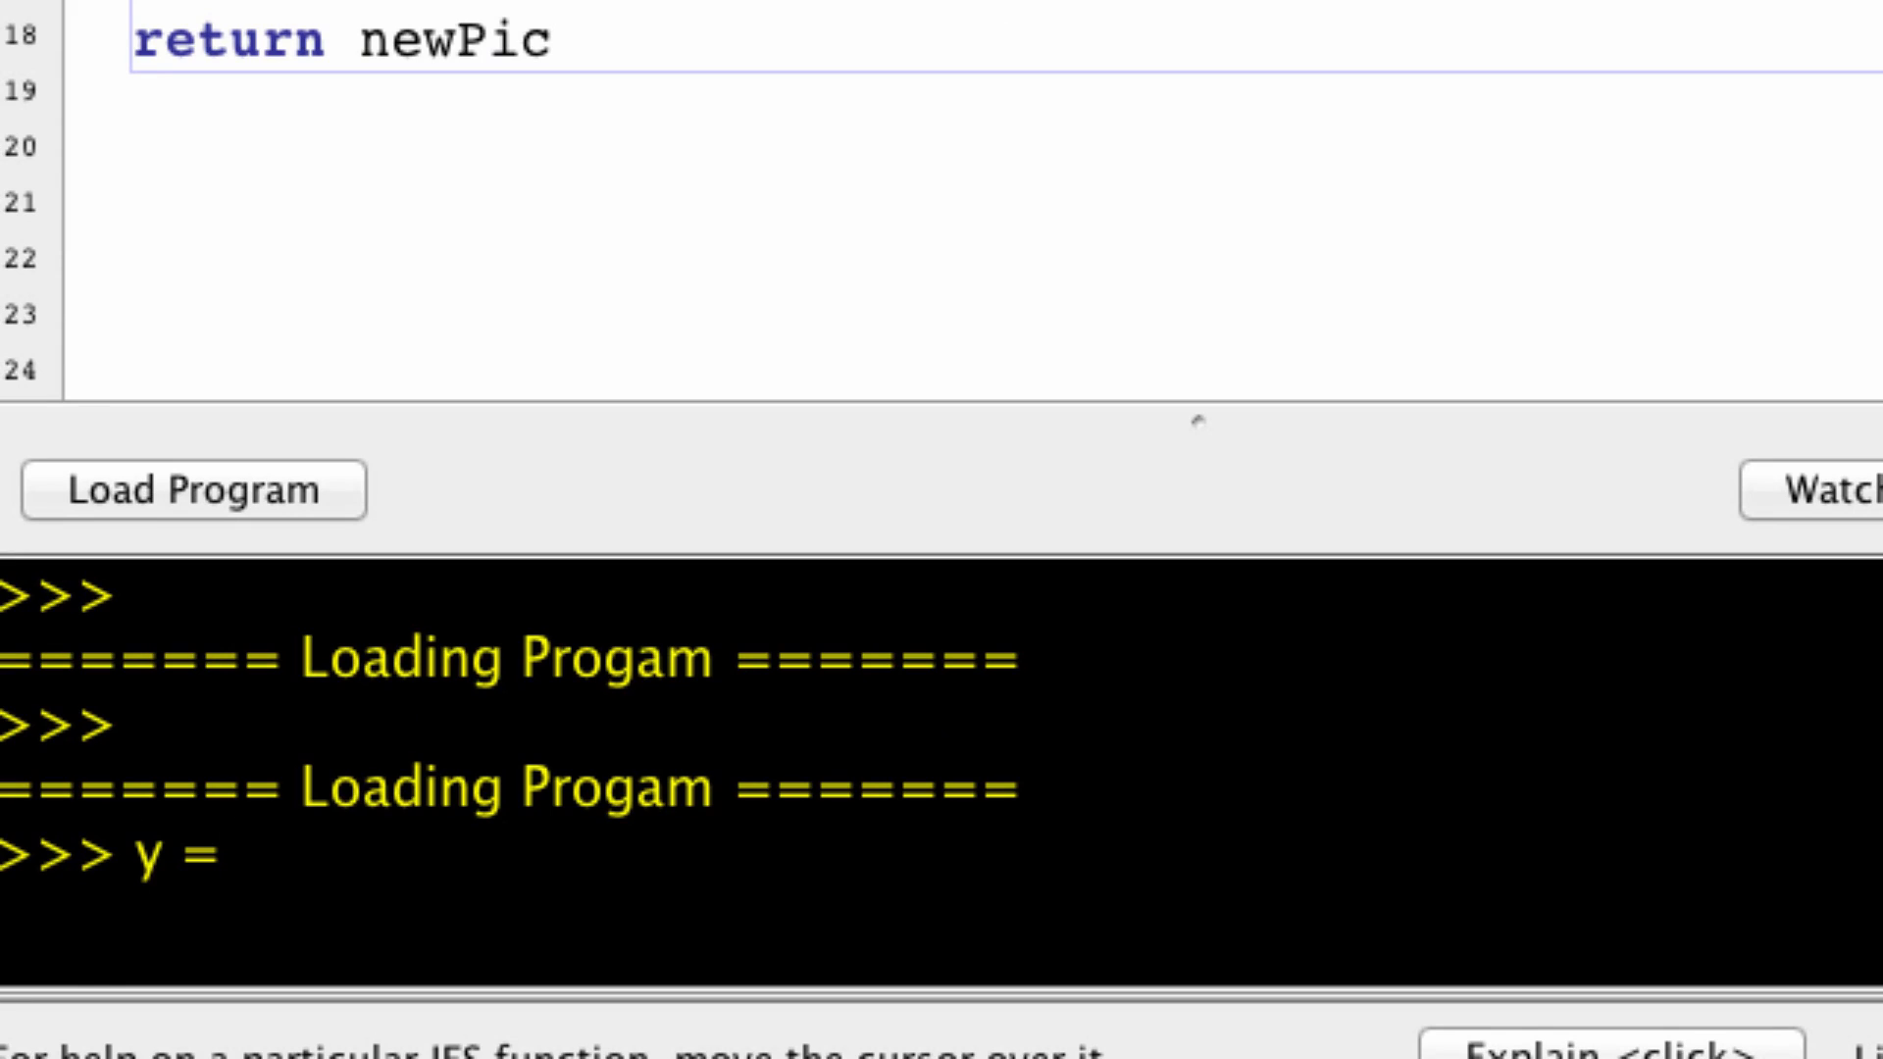
pyautogui.write('makePict')
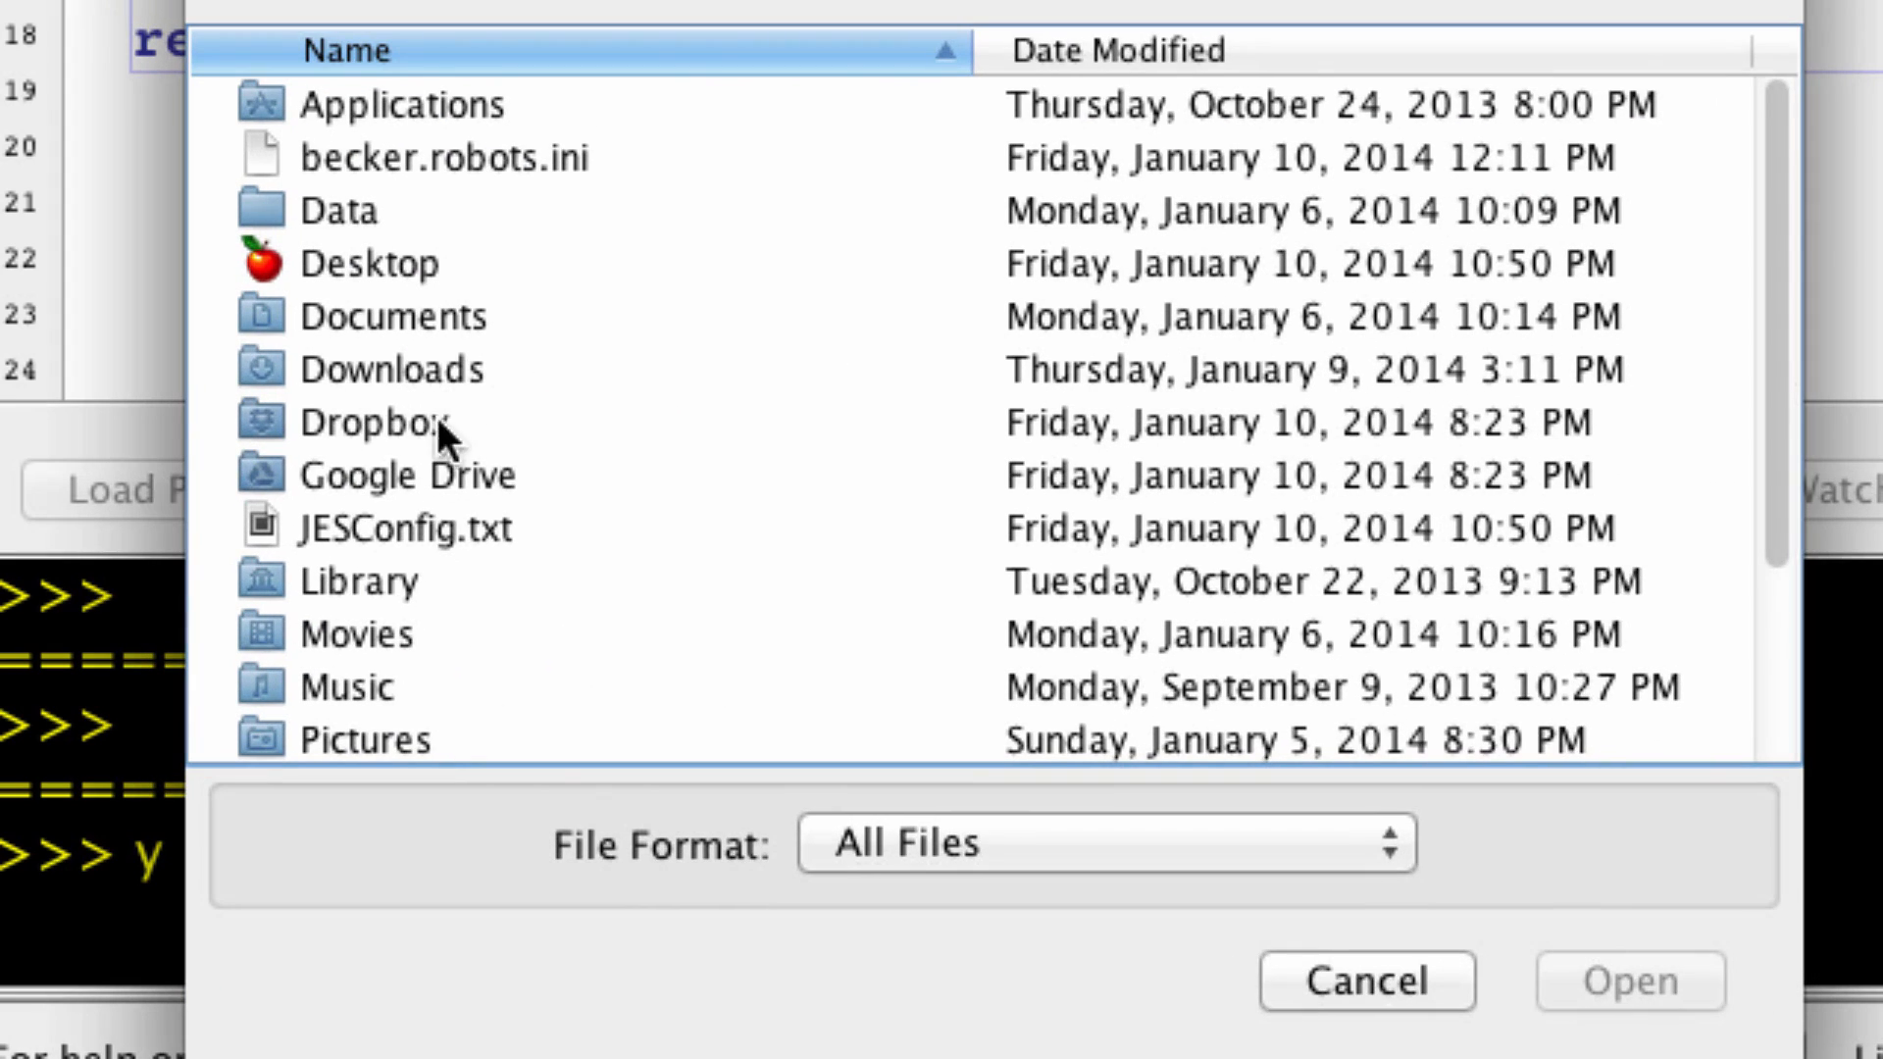
pyautogui.click(361, 740)
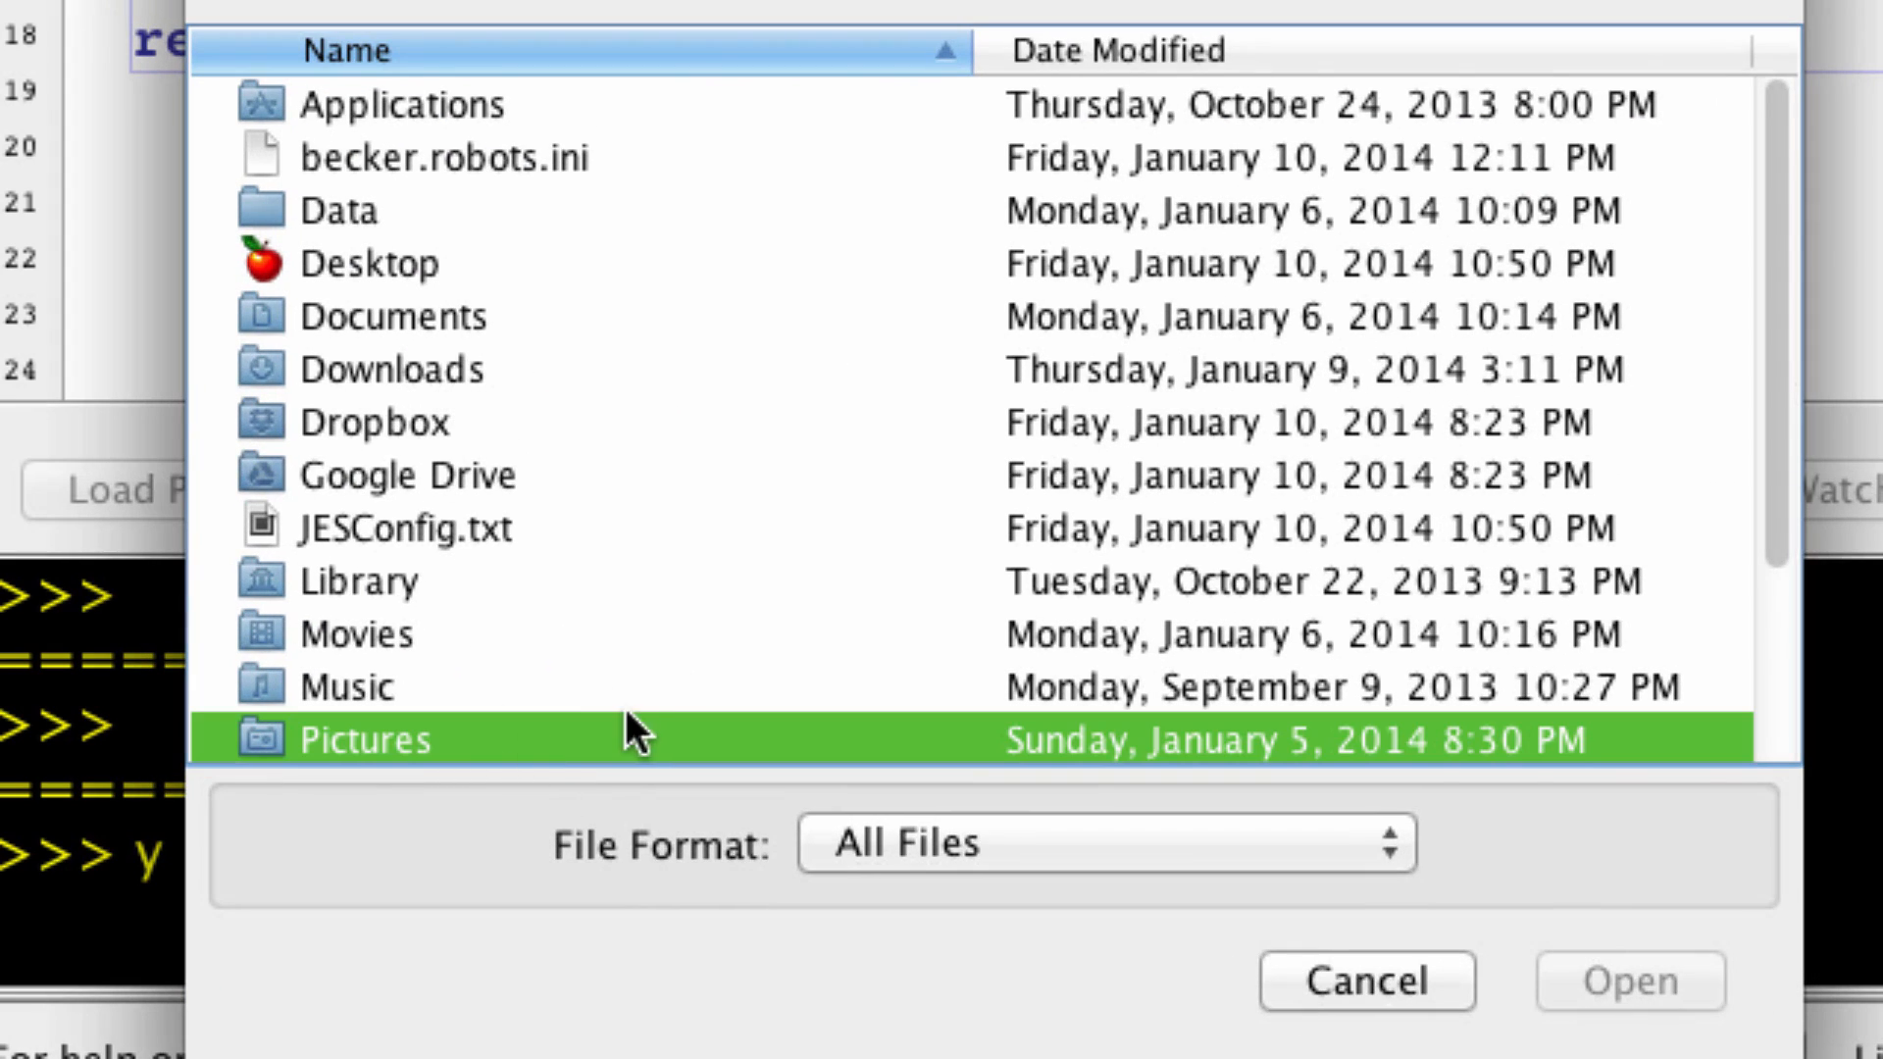
pyautogui.doubleClick(355, 740)
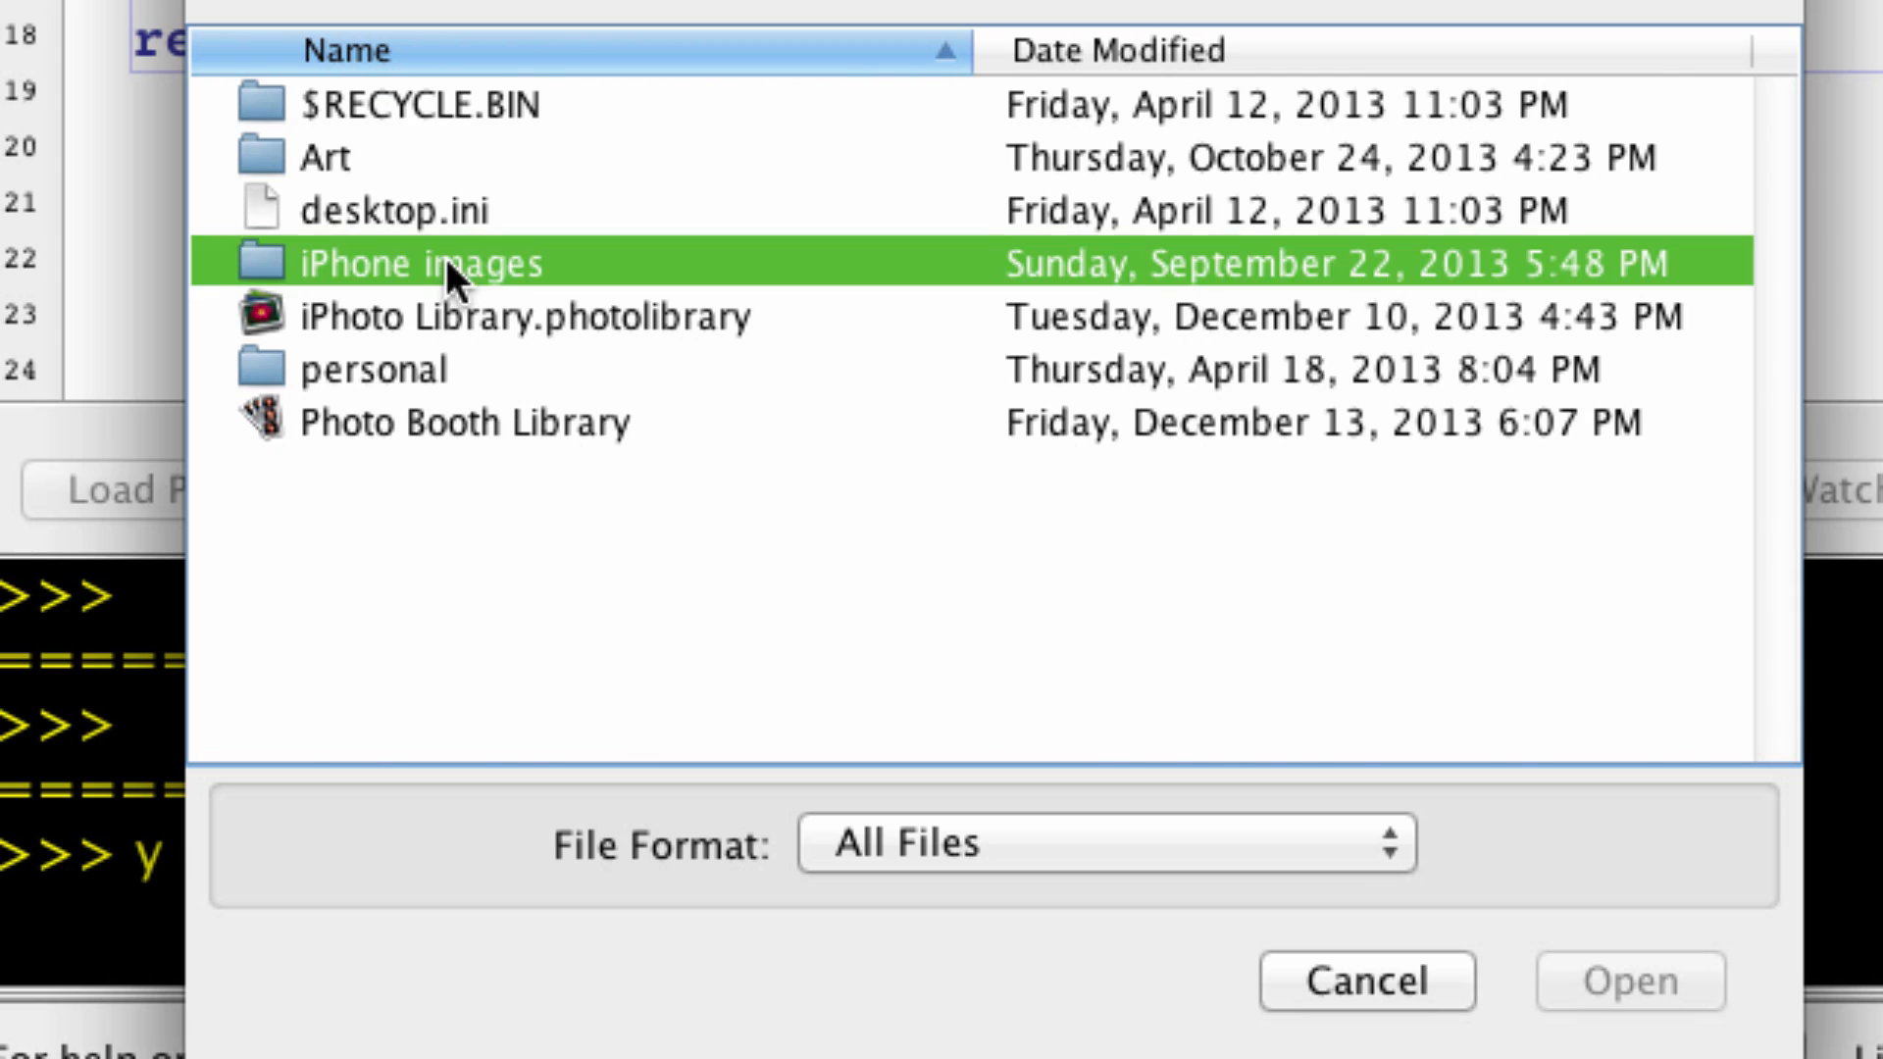
pyautogui.doubleClick(404, 263)
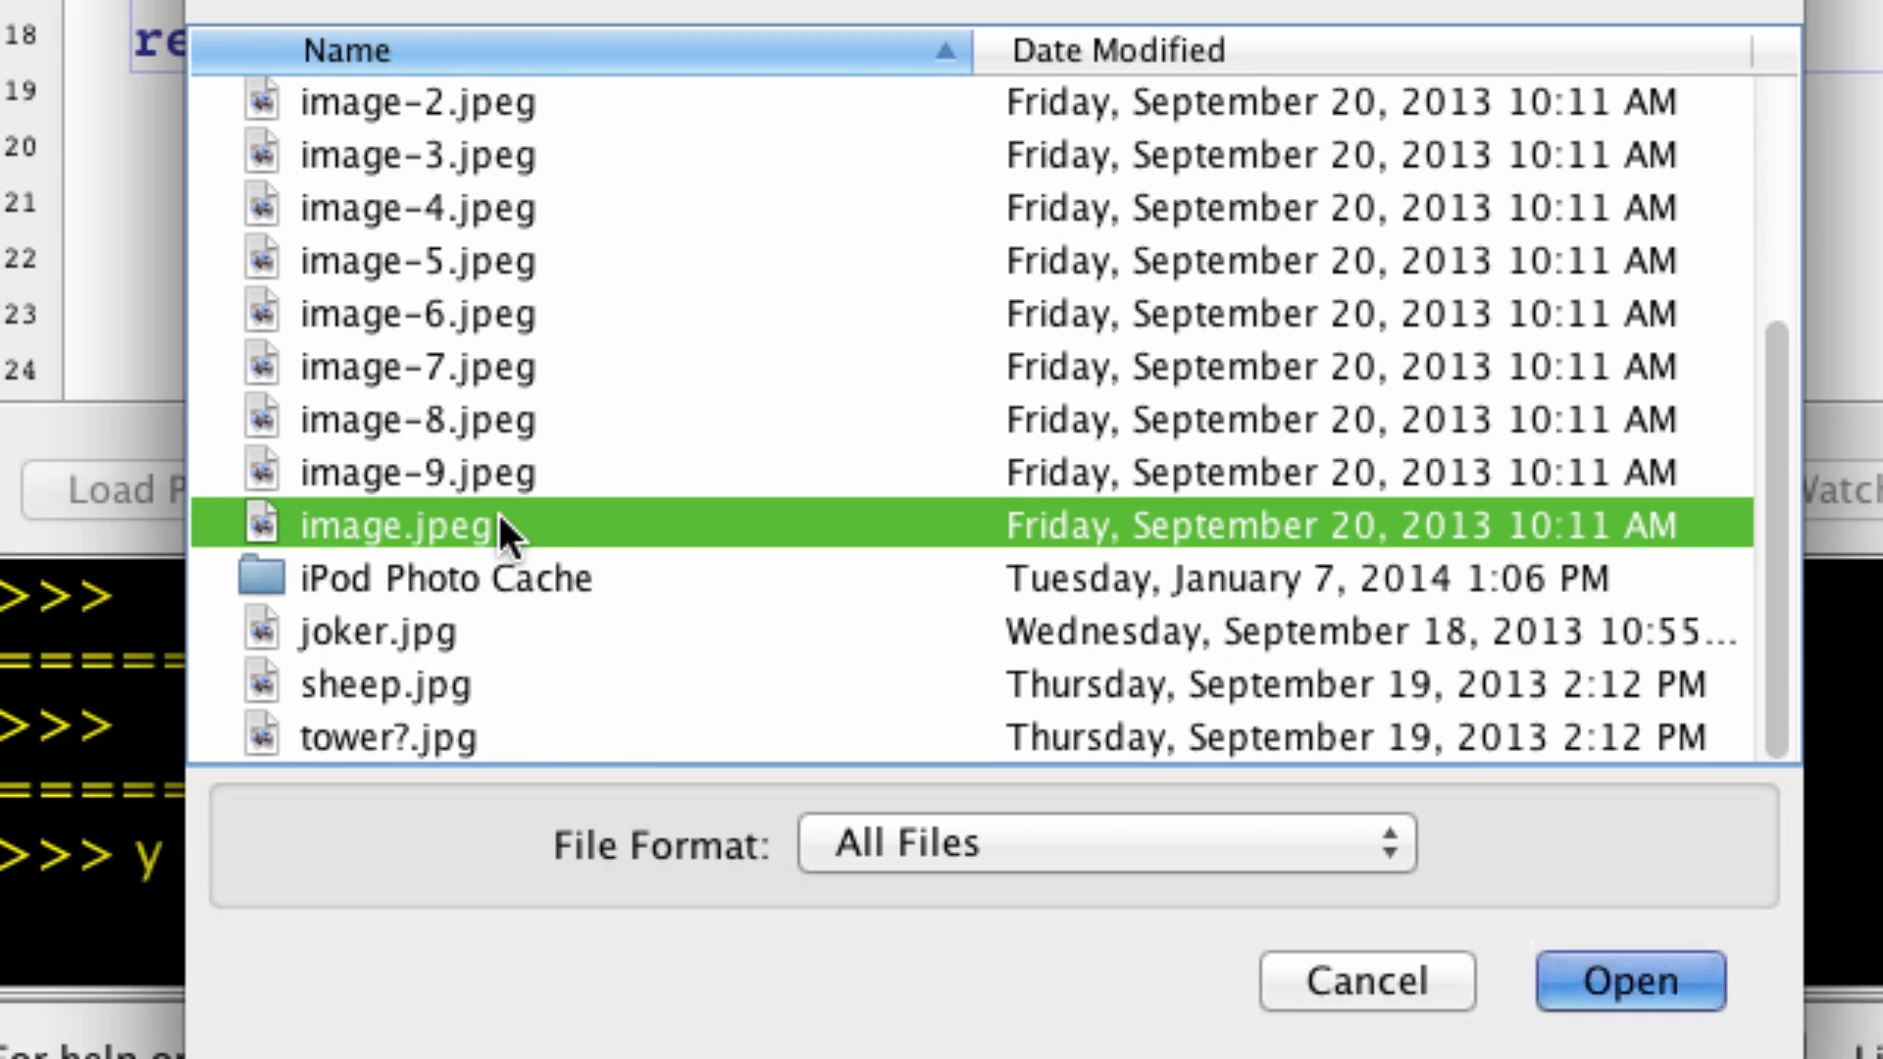
pyautogui.click(1628, 984)
pyautogui.write('show(y)')
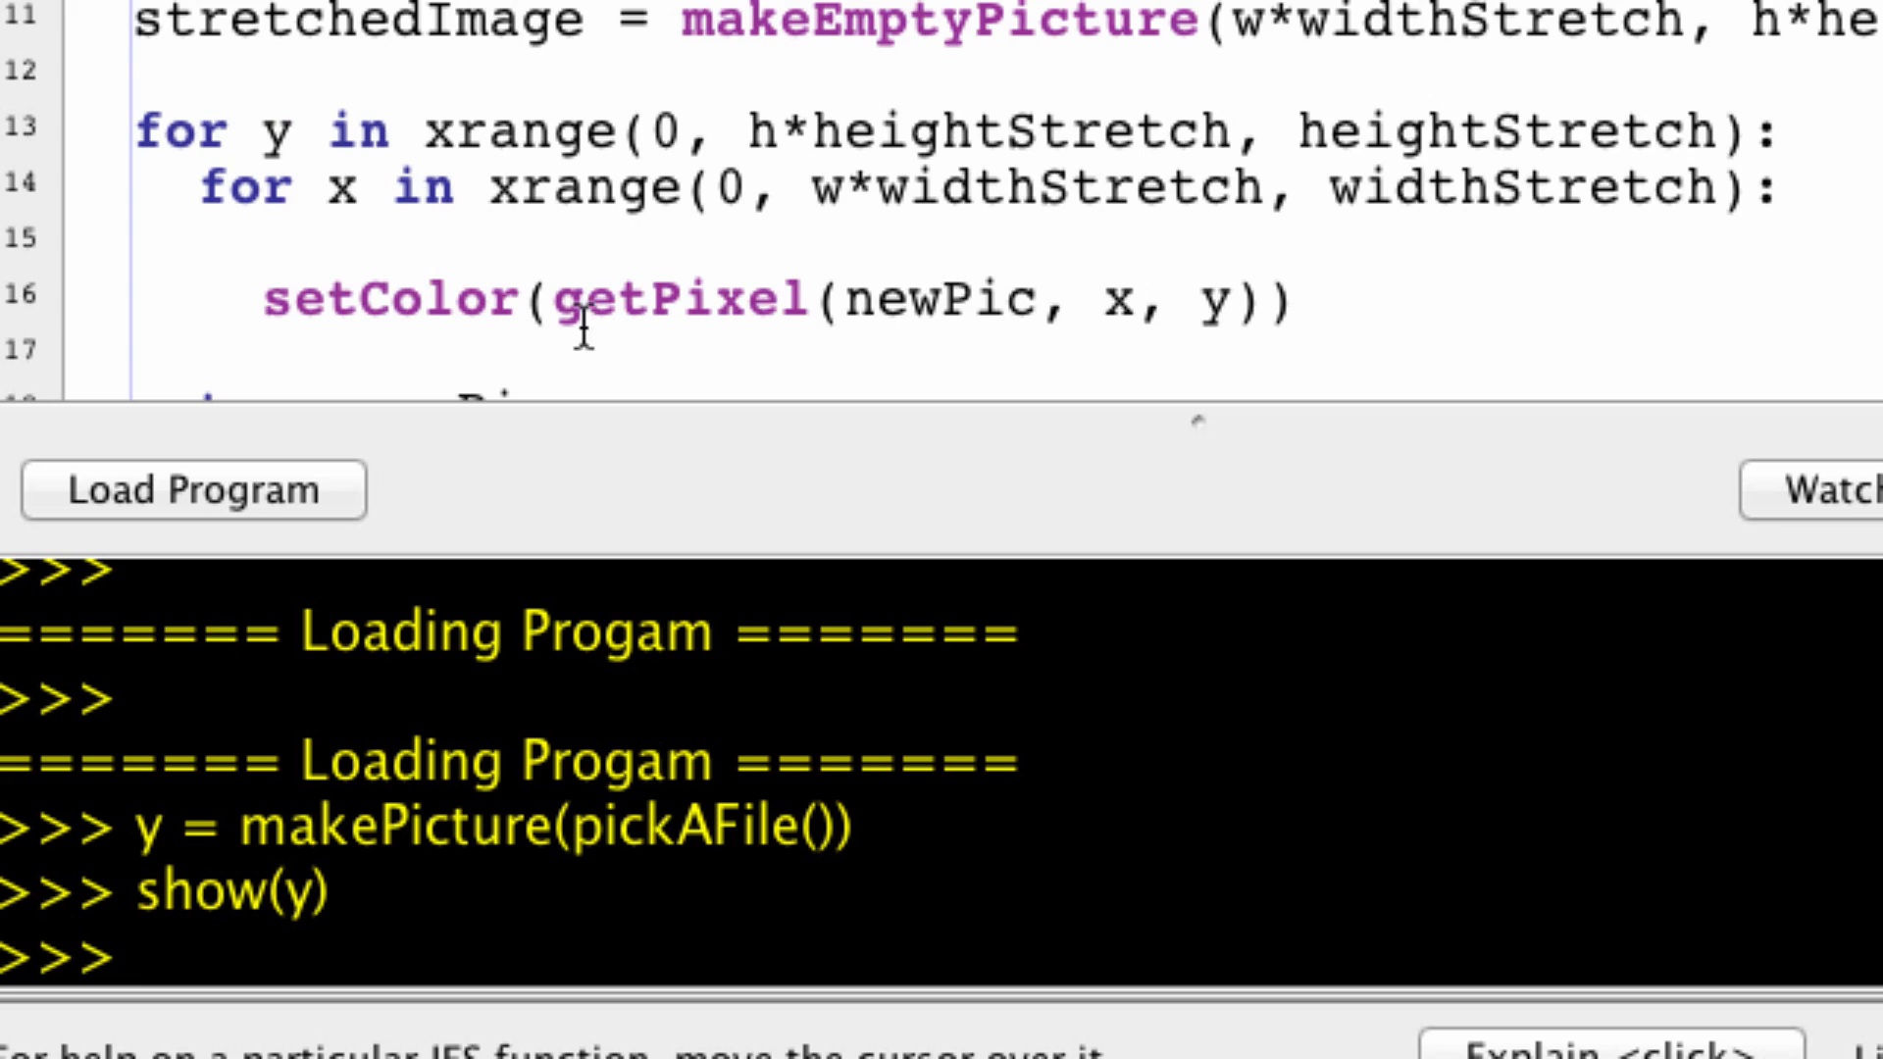
# Step: Add black as the second argument of the setColor call on line 16
pyautogui.doubleClick(679, 298)
pyautogui.write(', ')
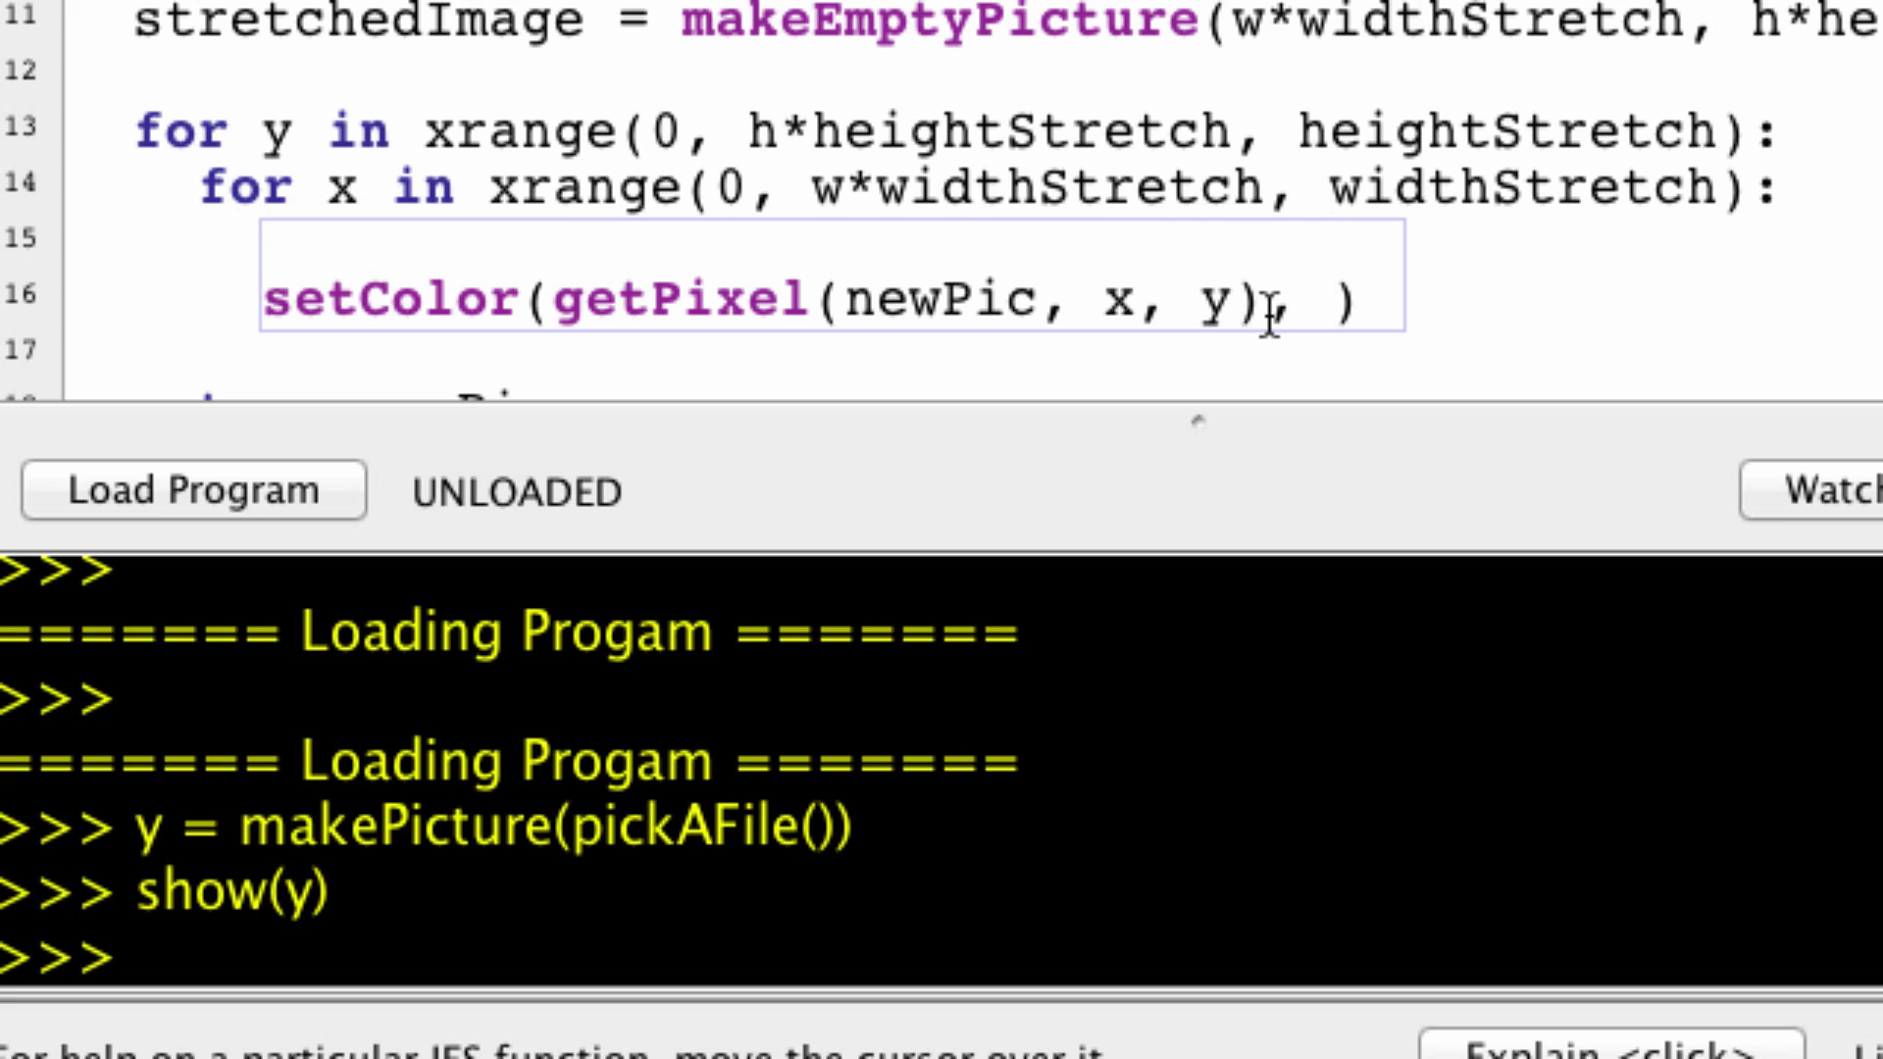
pyautogui.write('black')
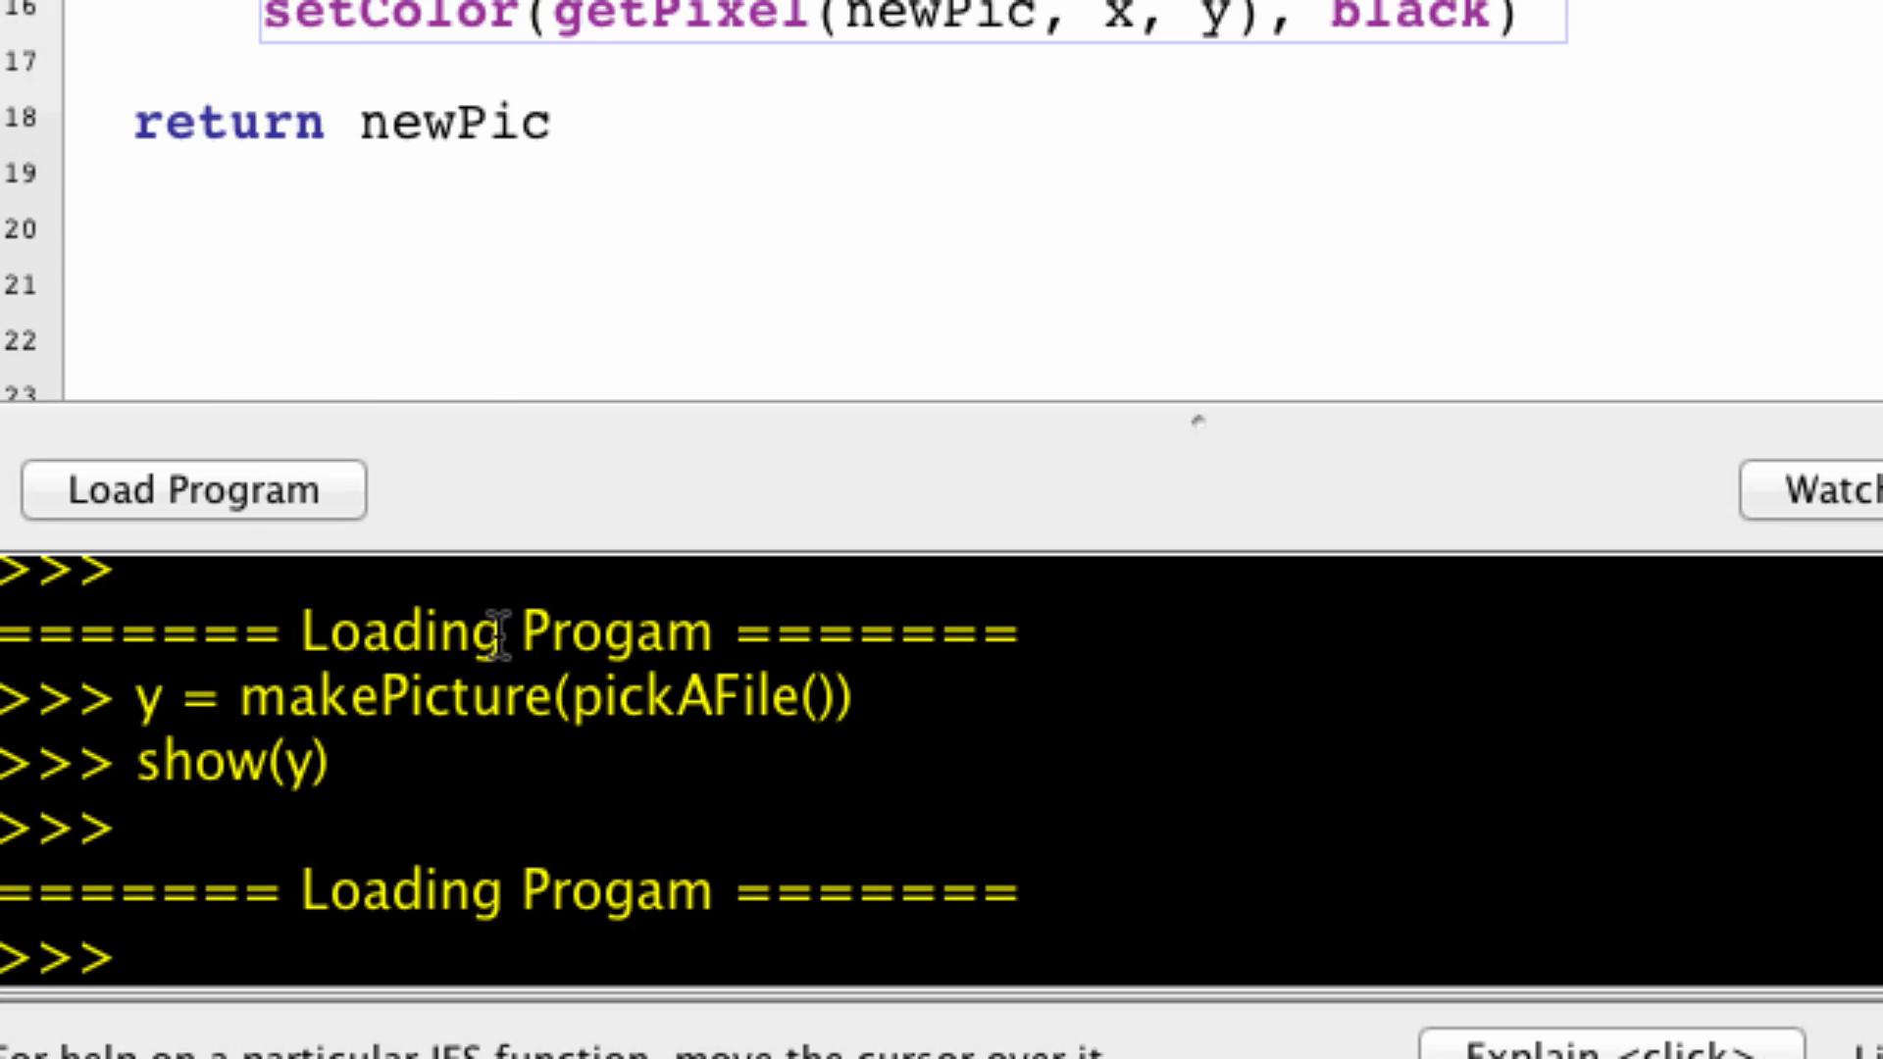
# Step: Run i = stretch(y, 2, 2) in the command area, which reports newPic not found
pyautogui.write('i = stre')
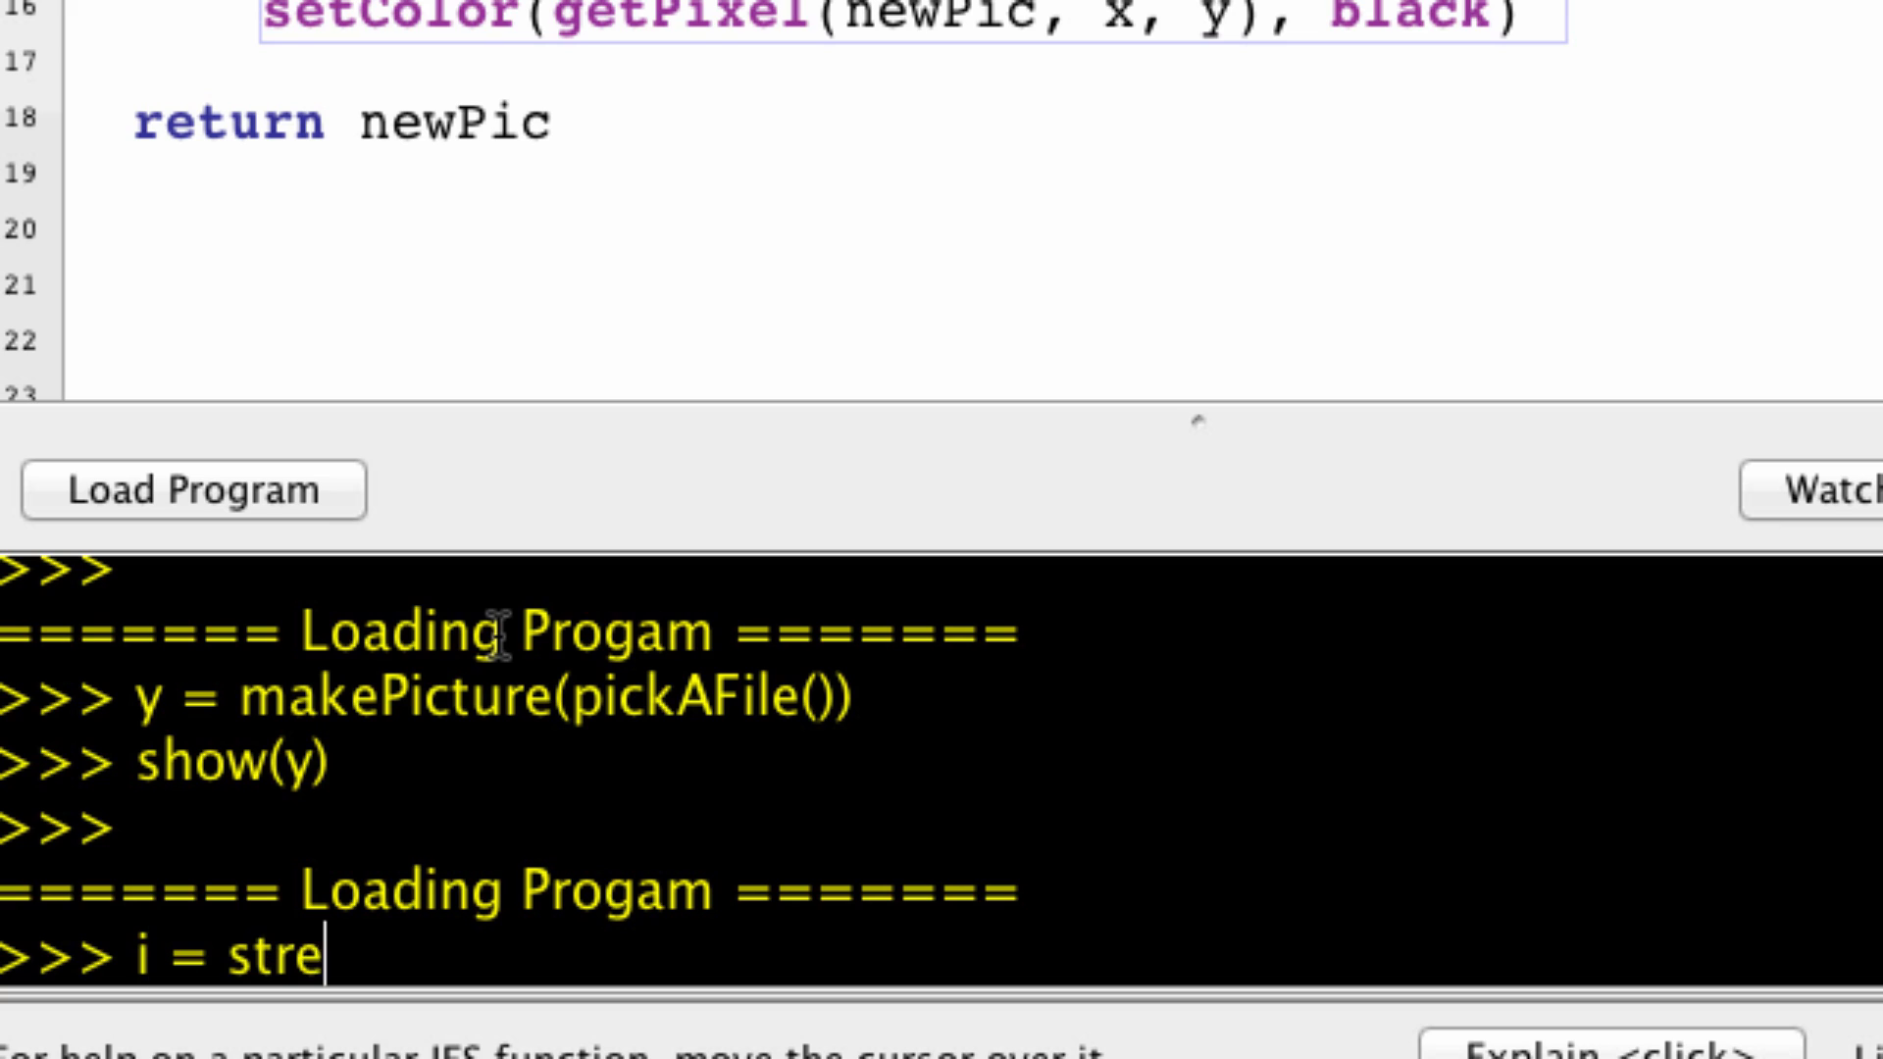
pyautogui.write('tch(y)')
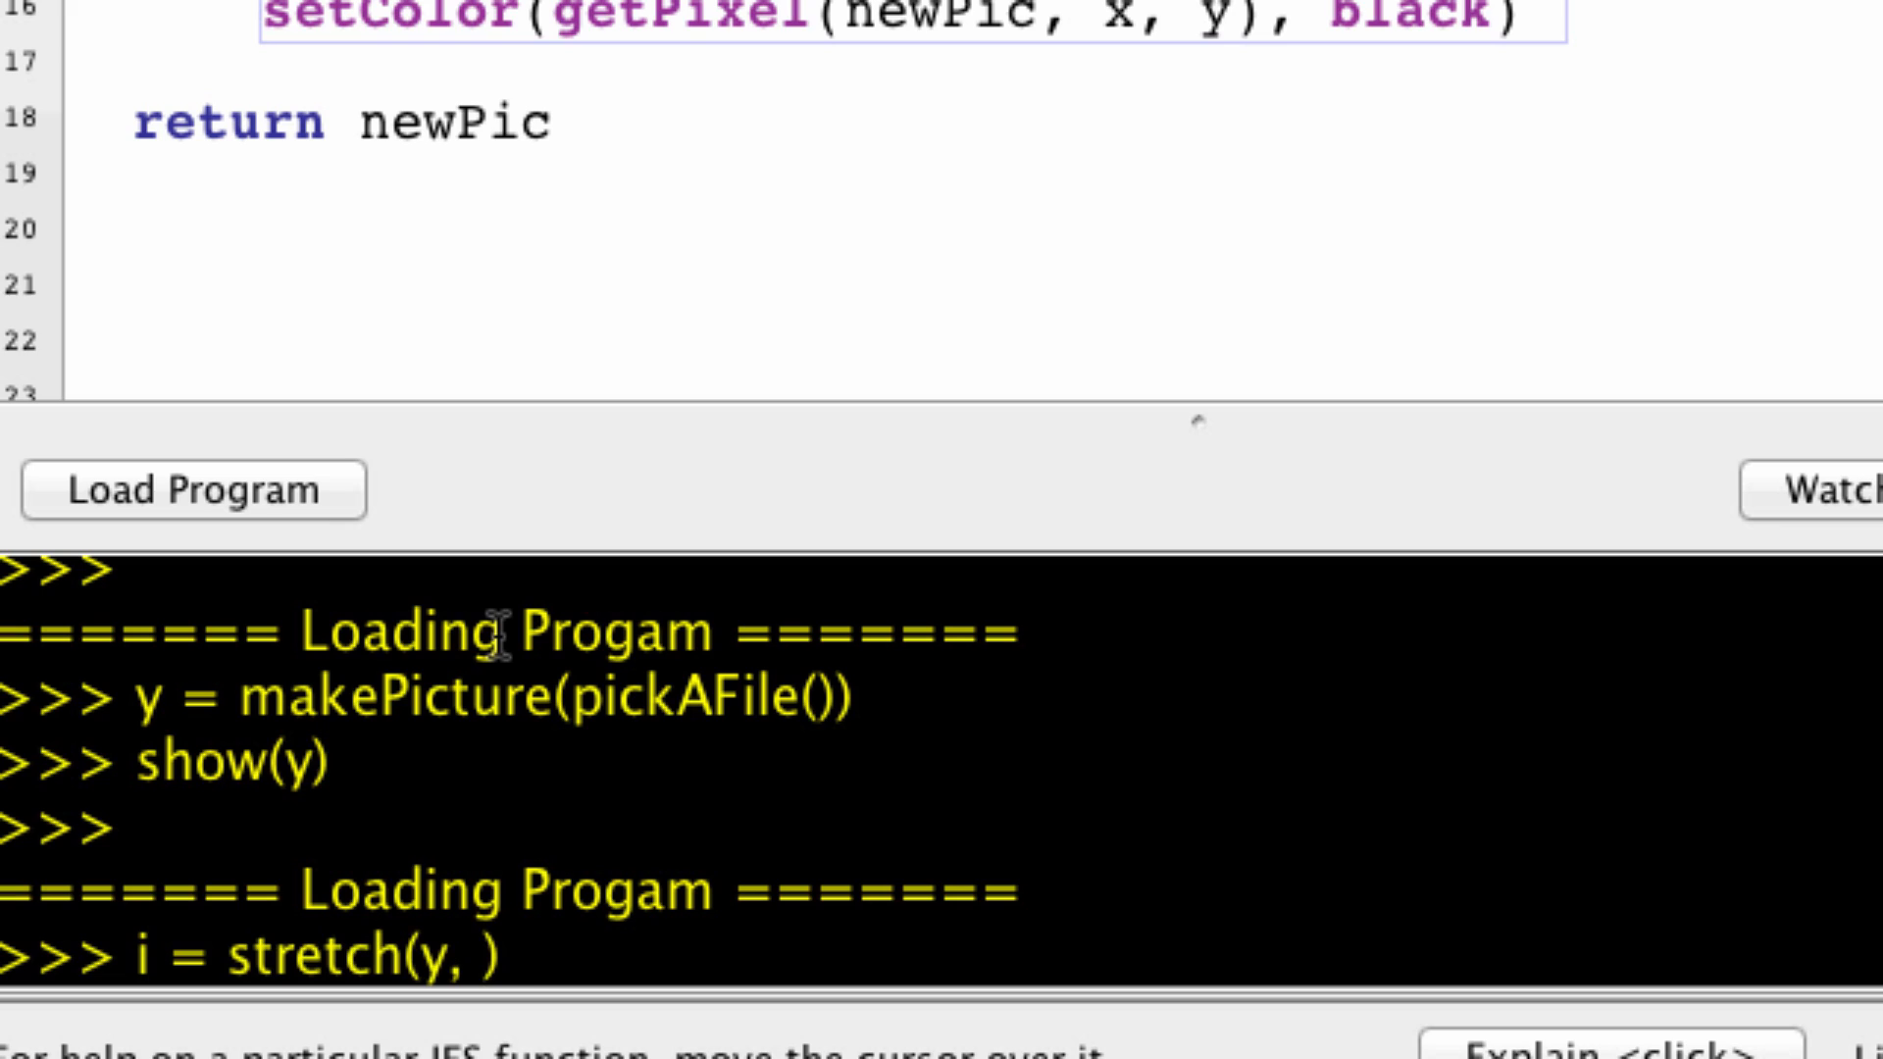
pyautogui.write('2')
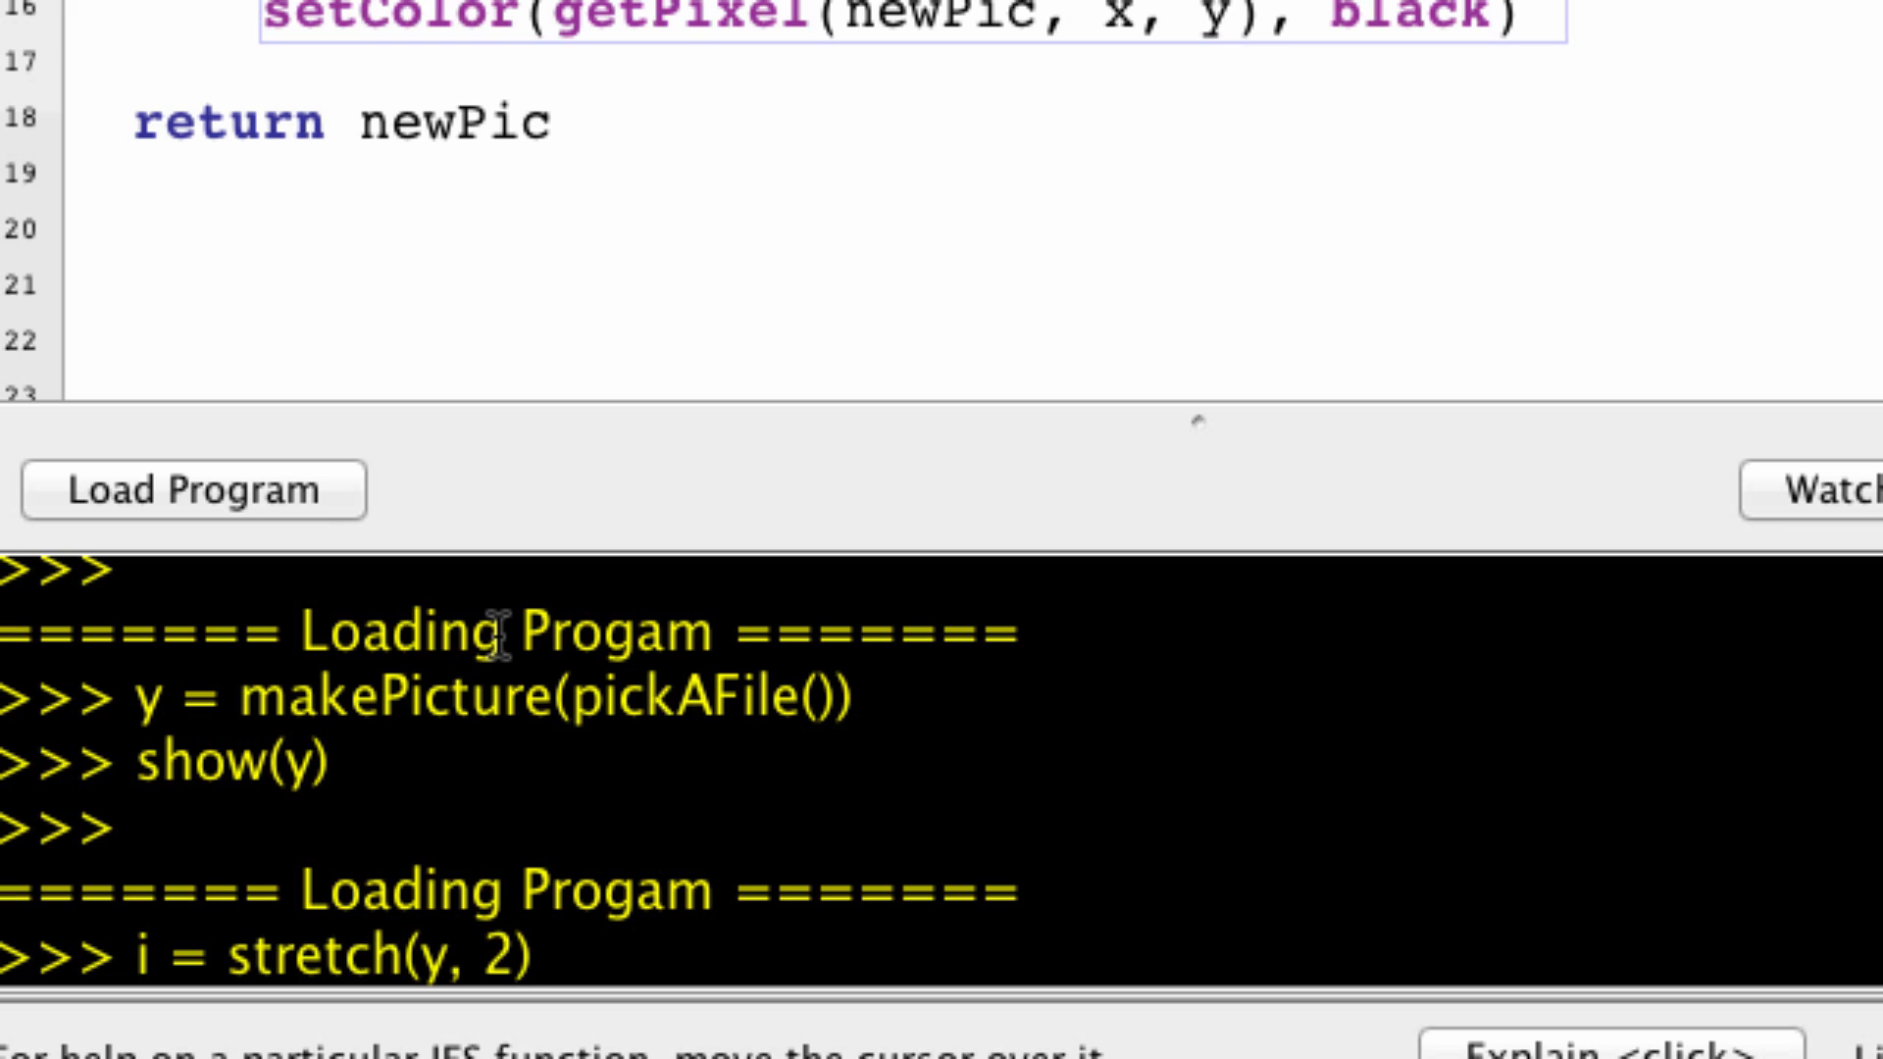
pyautogui.write(', 2')
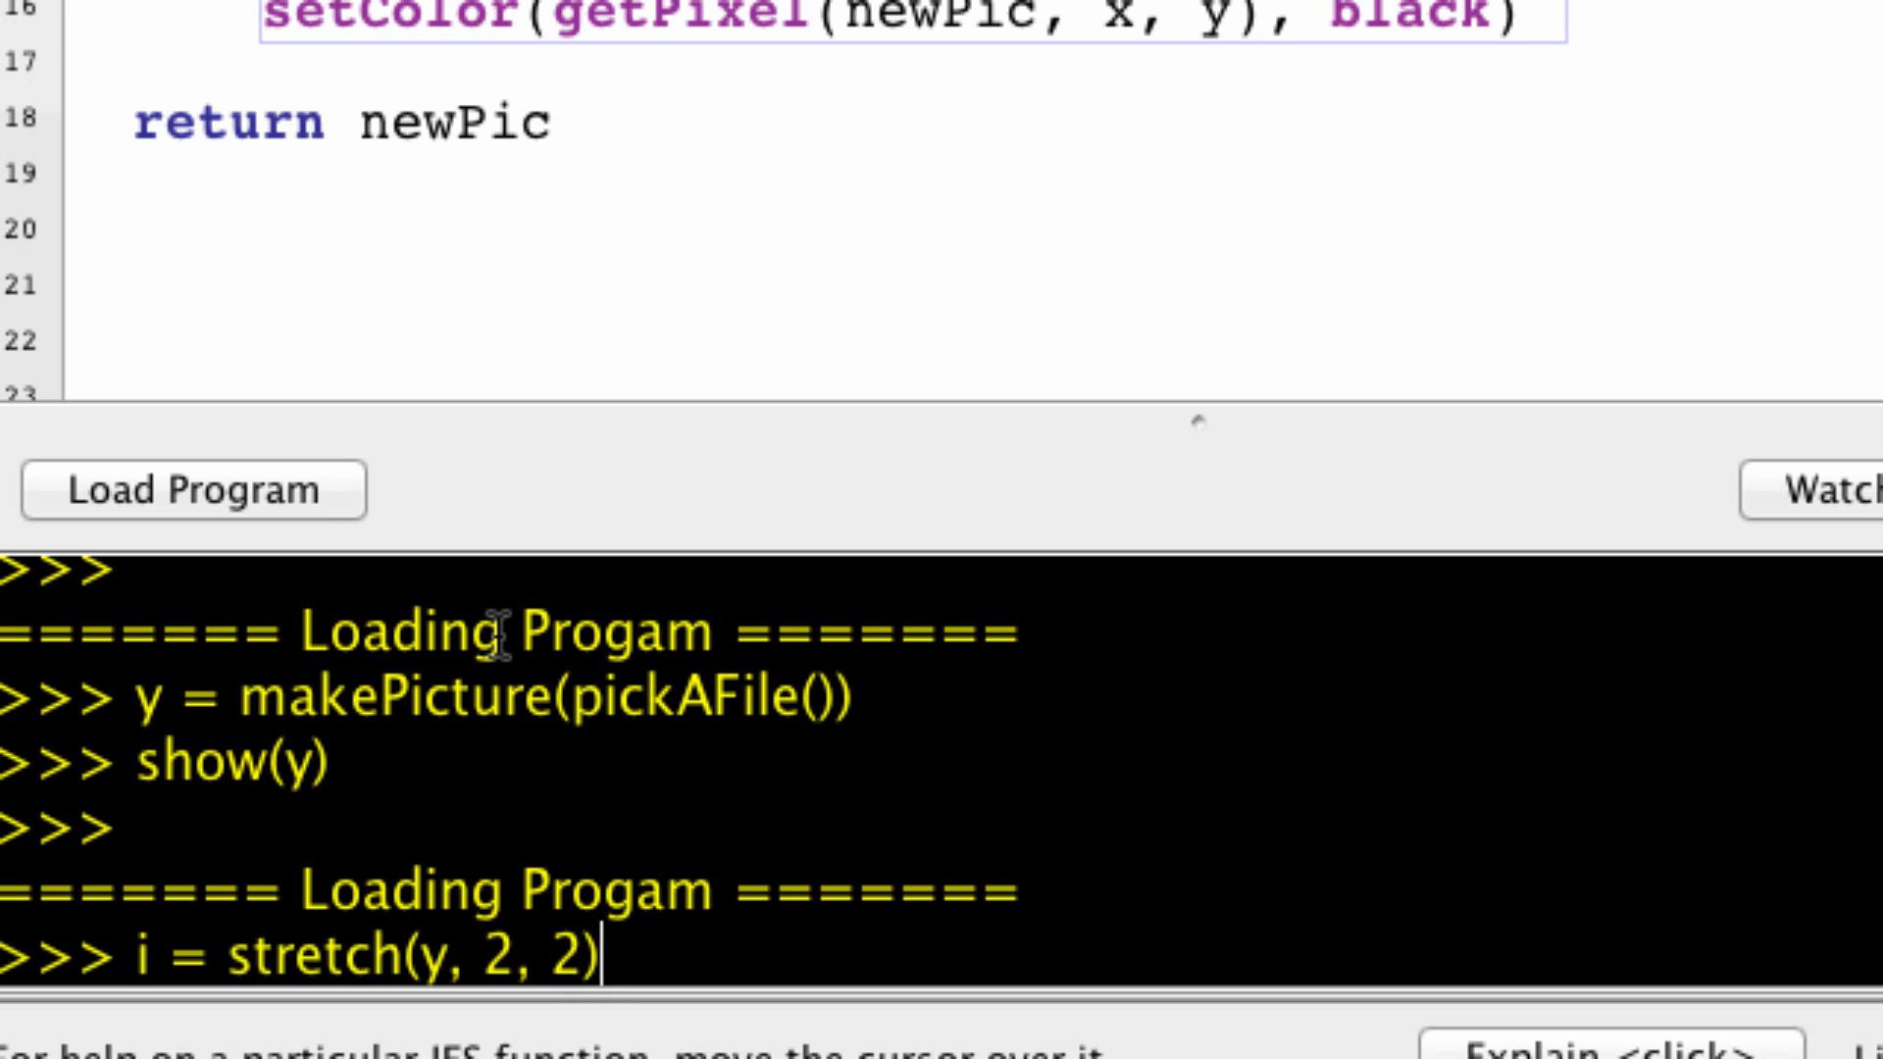
pyautogui.press('Return')
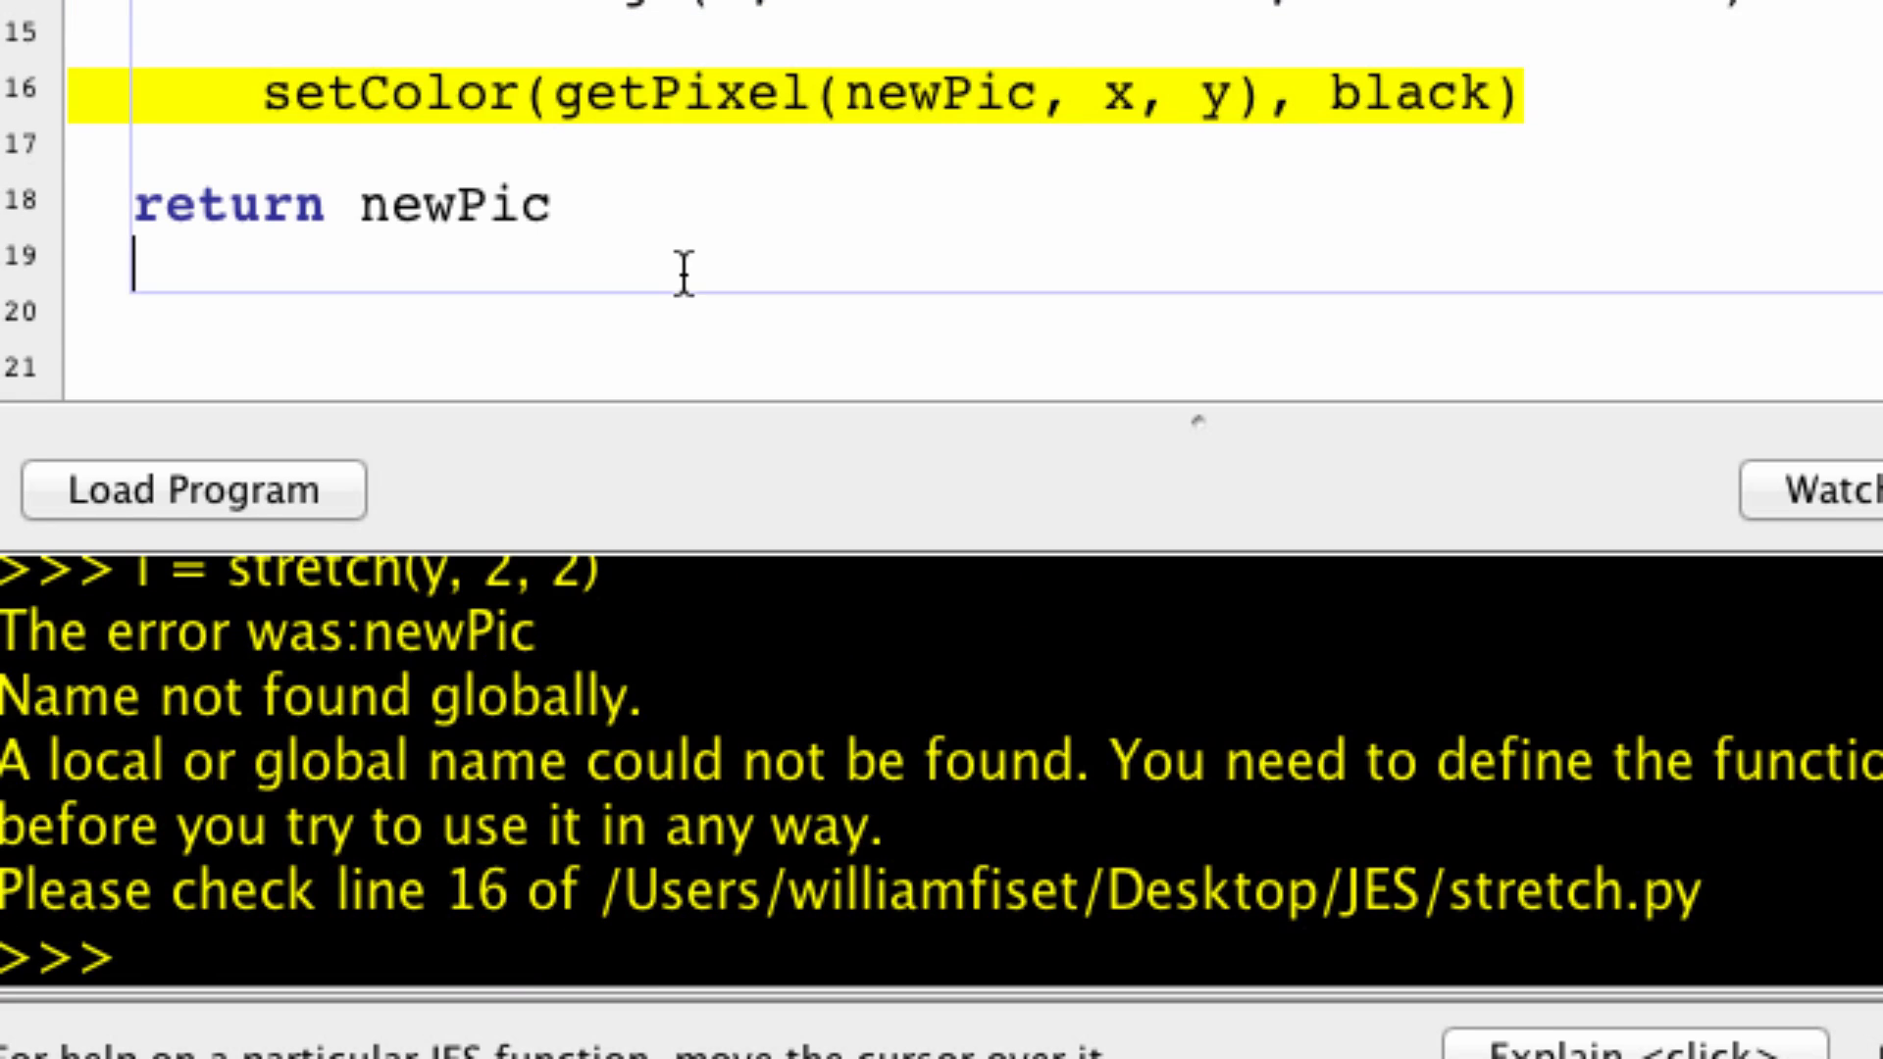
pyautogui.moveTo(661, 212)
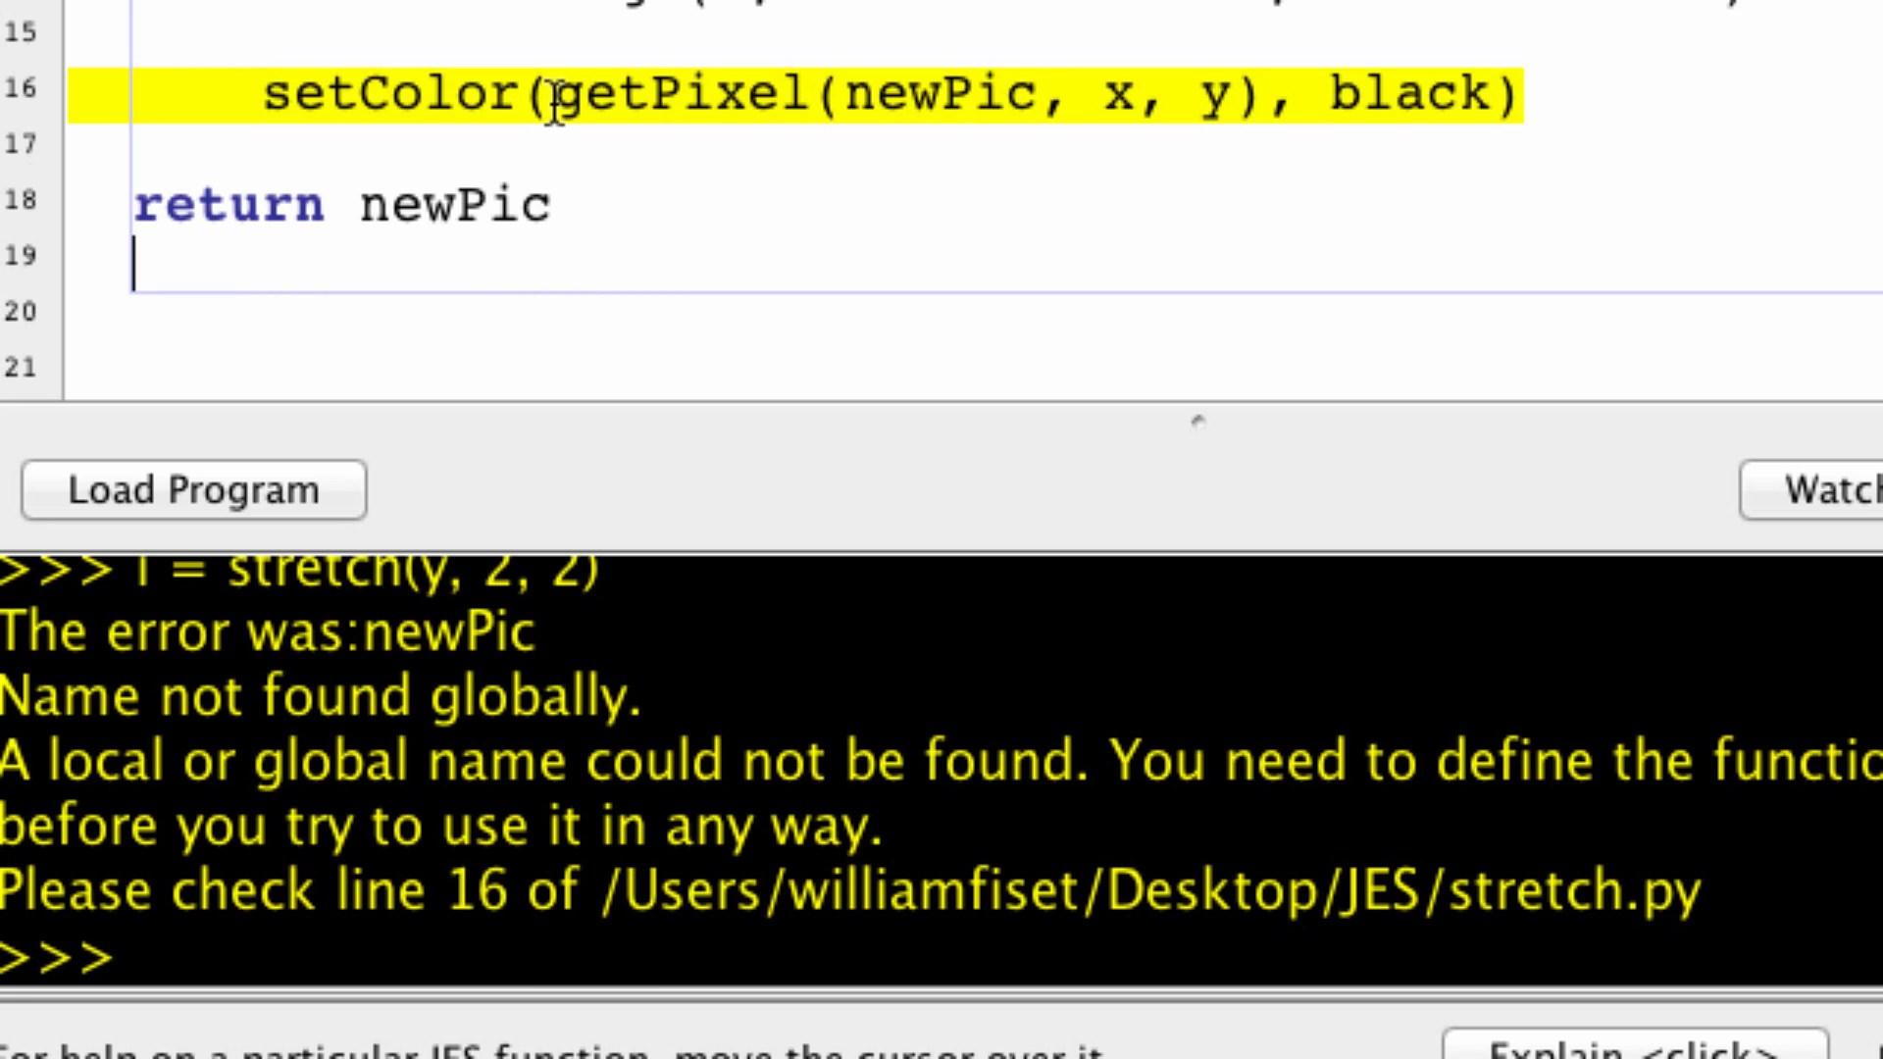
# Step: Rename newPic to stretchedImage in the getPixel line, reload, and run i = stretch(y, 2, 2)
pyautogui.moveTo(549, 94); pyautogui.dragTo(1212, 94)
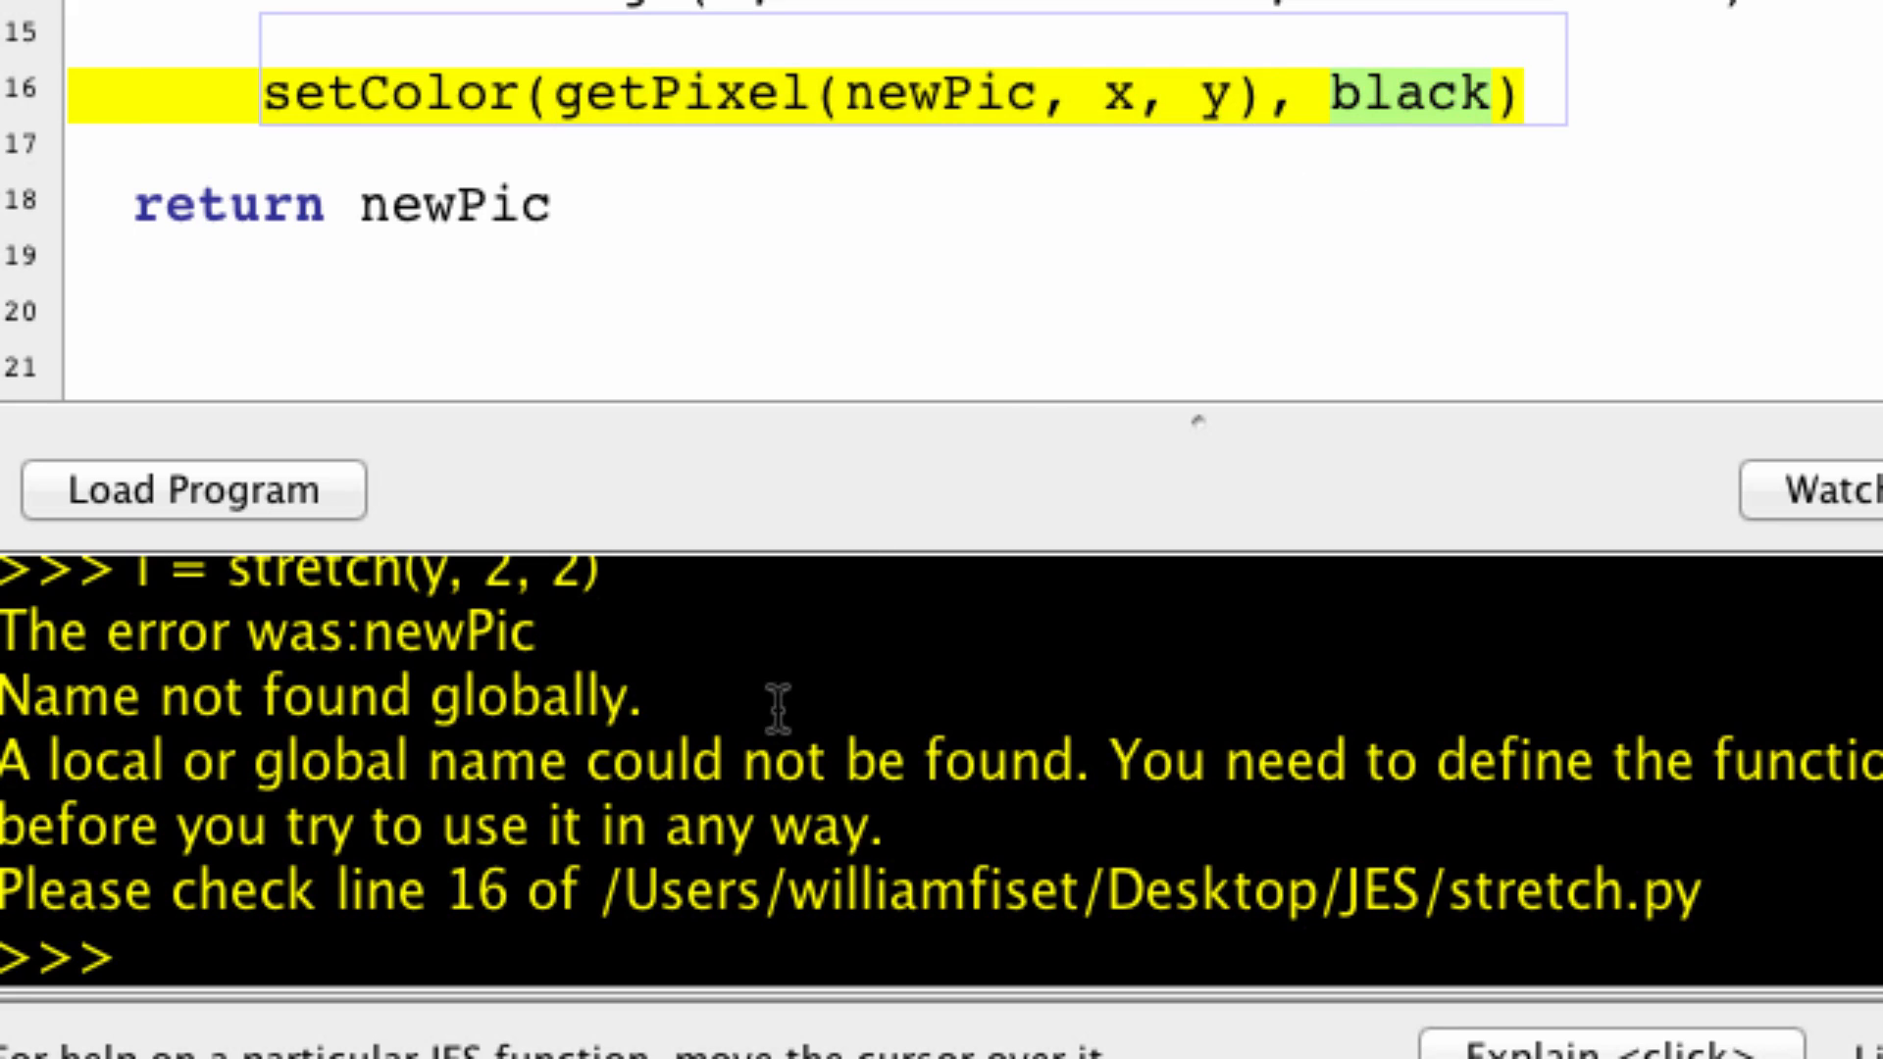
pyautogui.moveTo(398, 780)
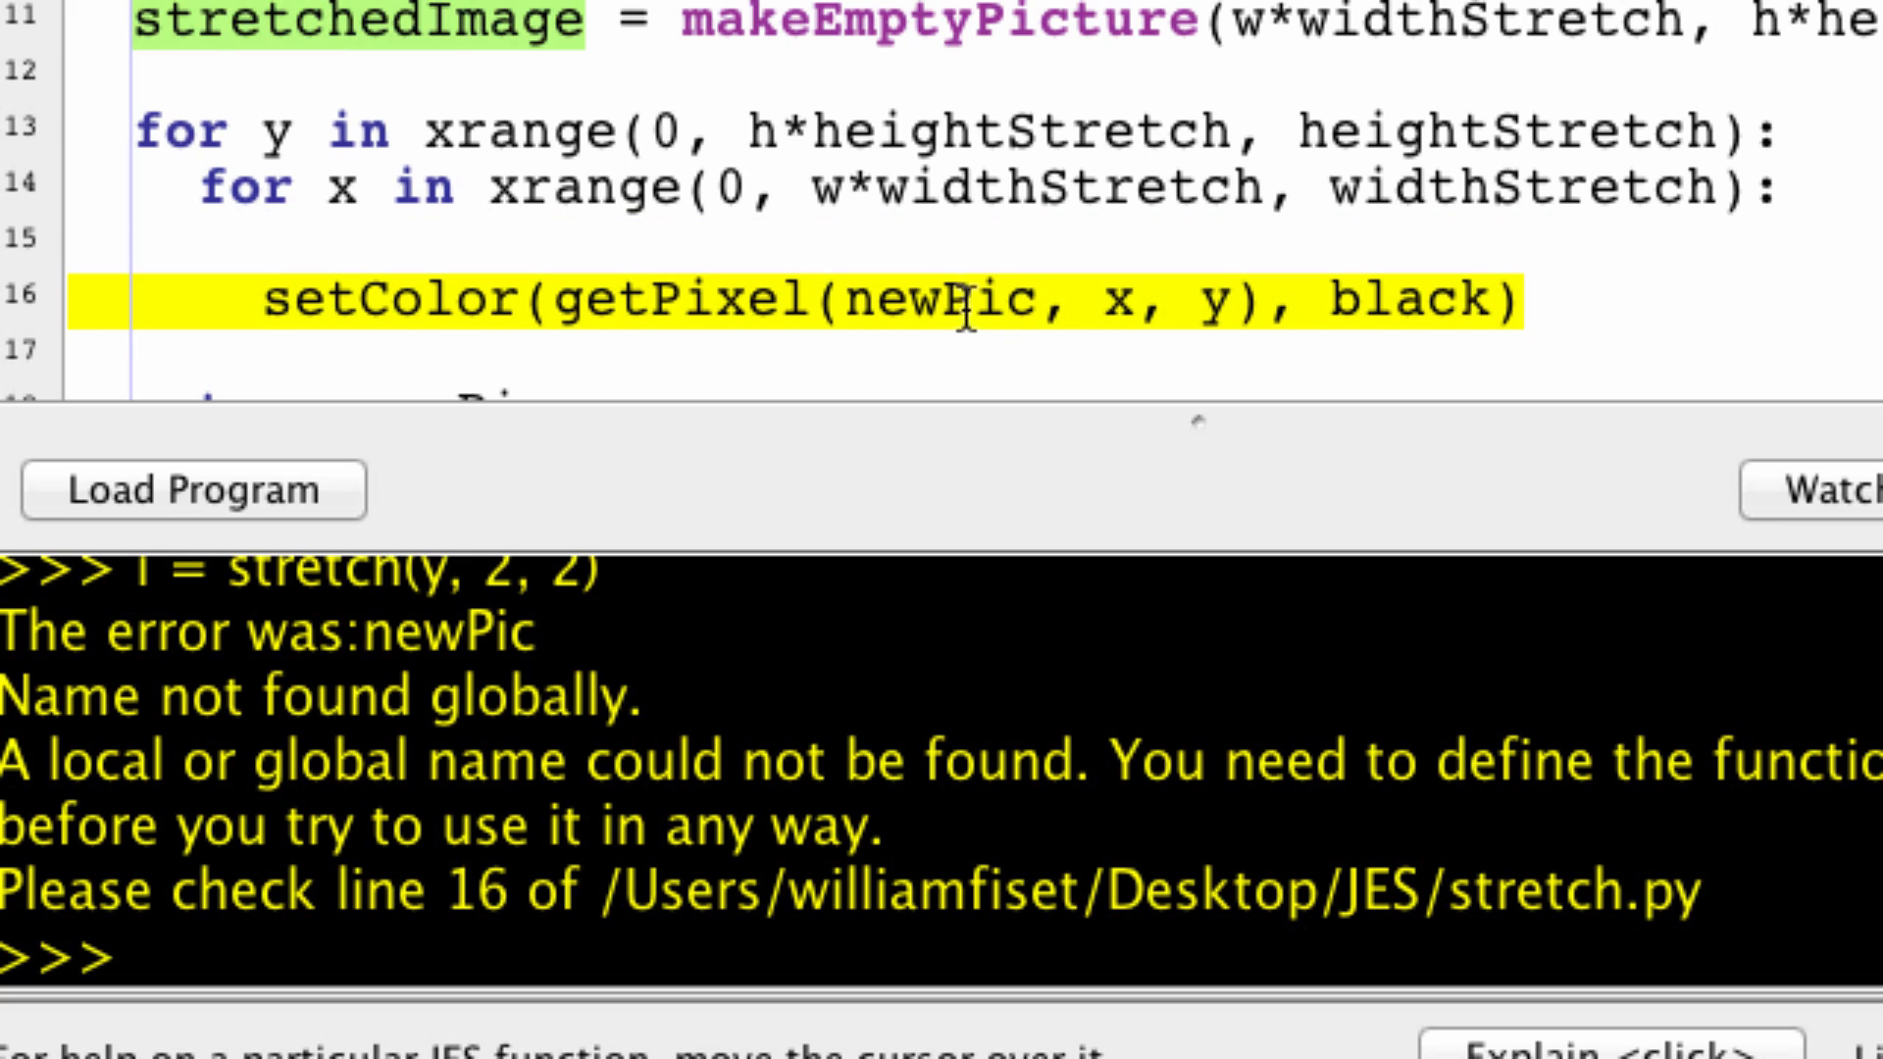
pyautogui.click(192, 490)
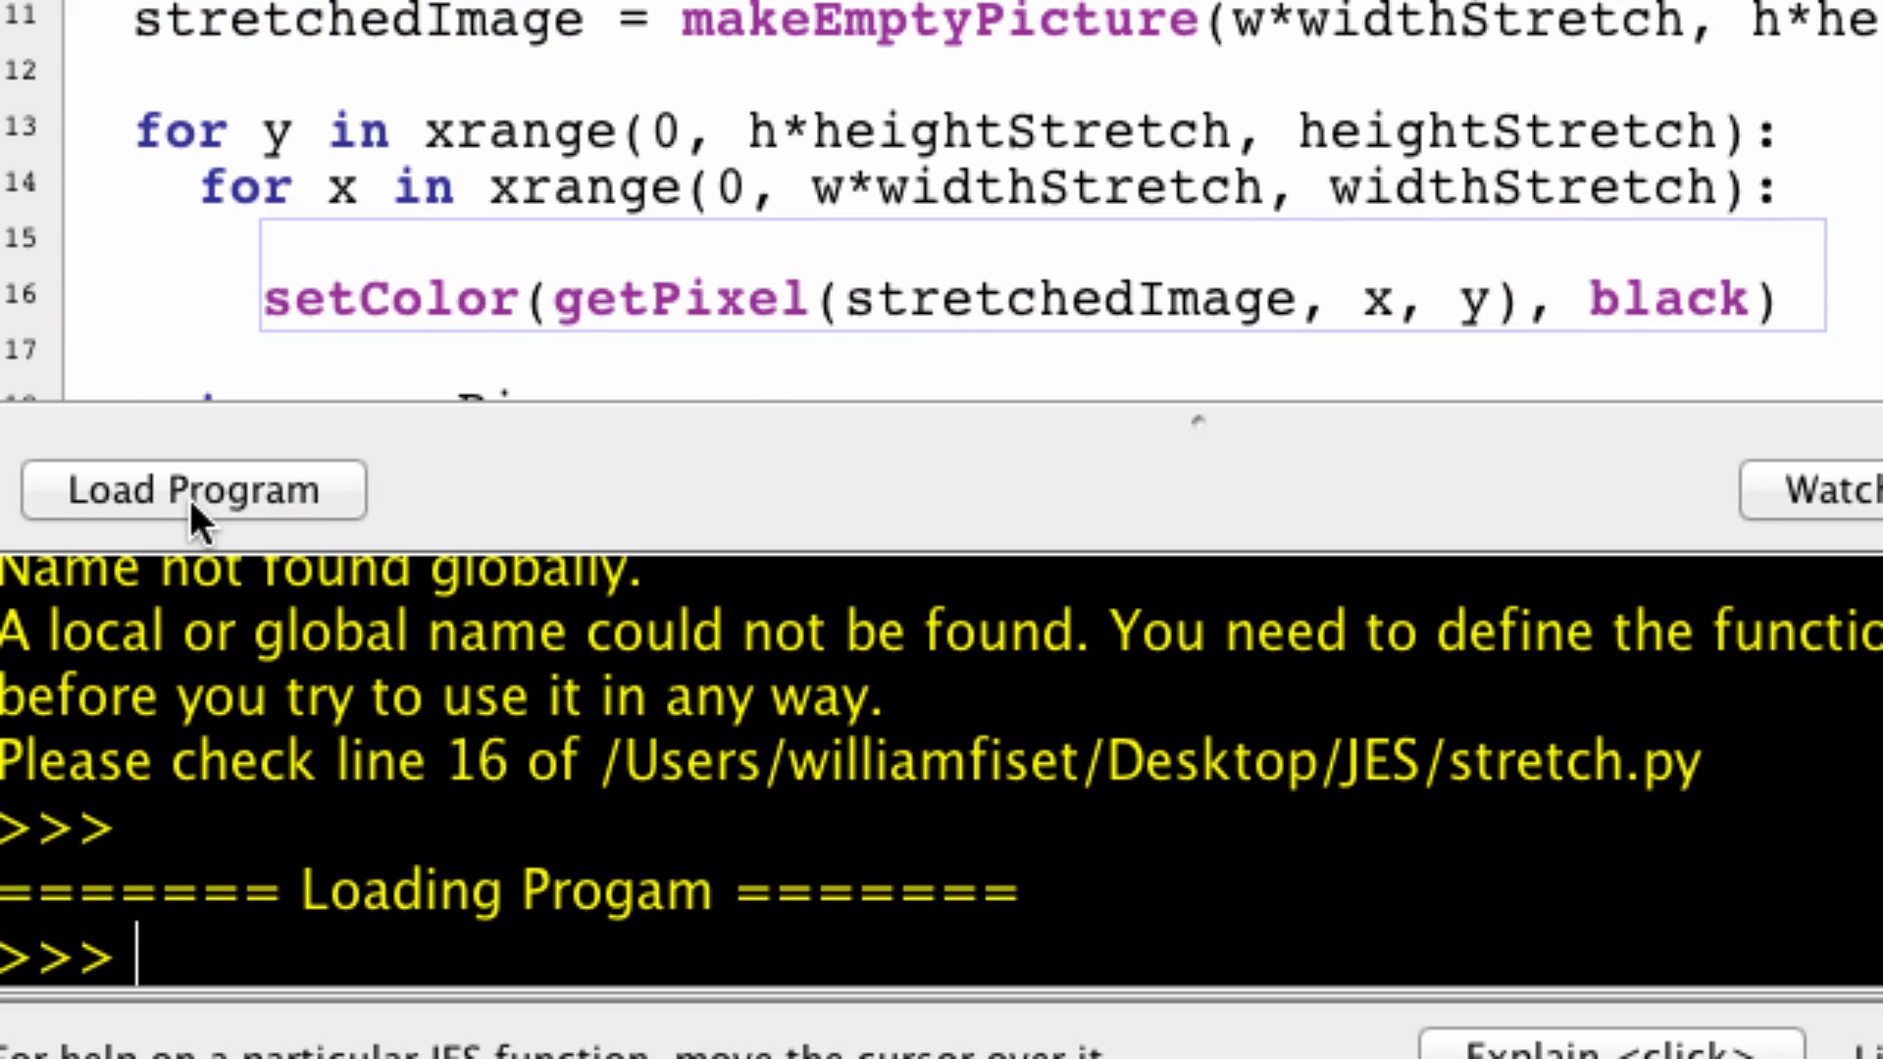
pyautogui.write('i = stretch(y, 2, 2)')
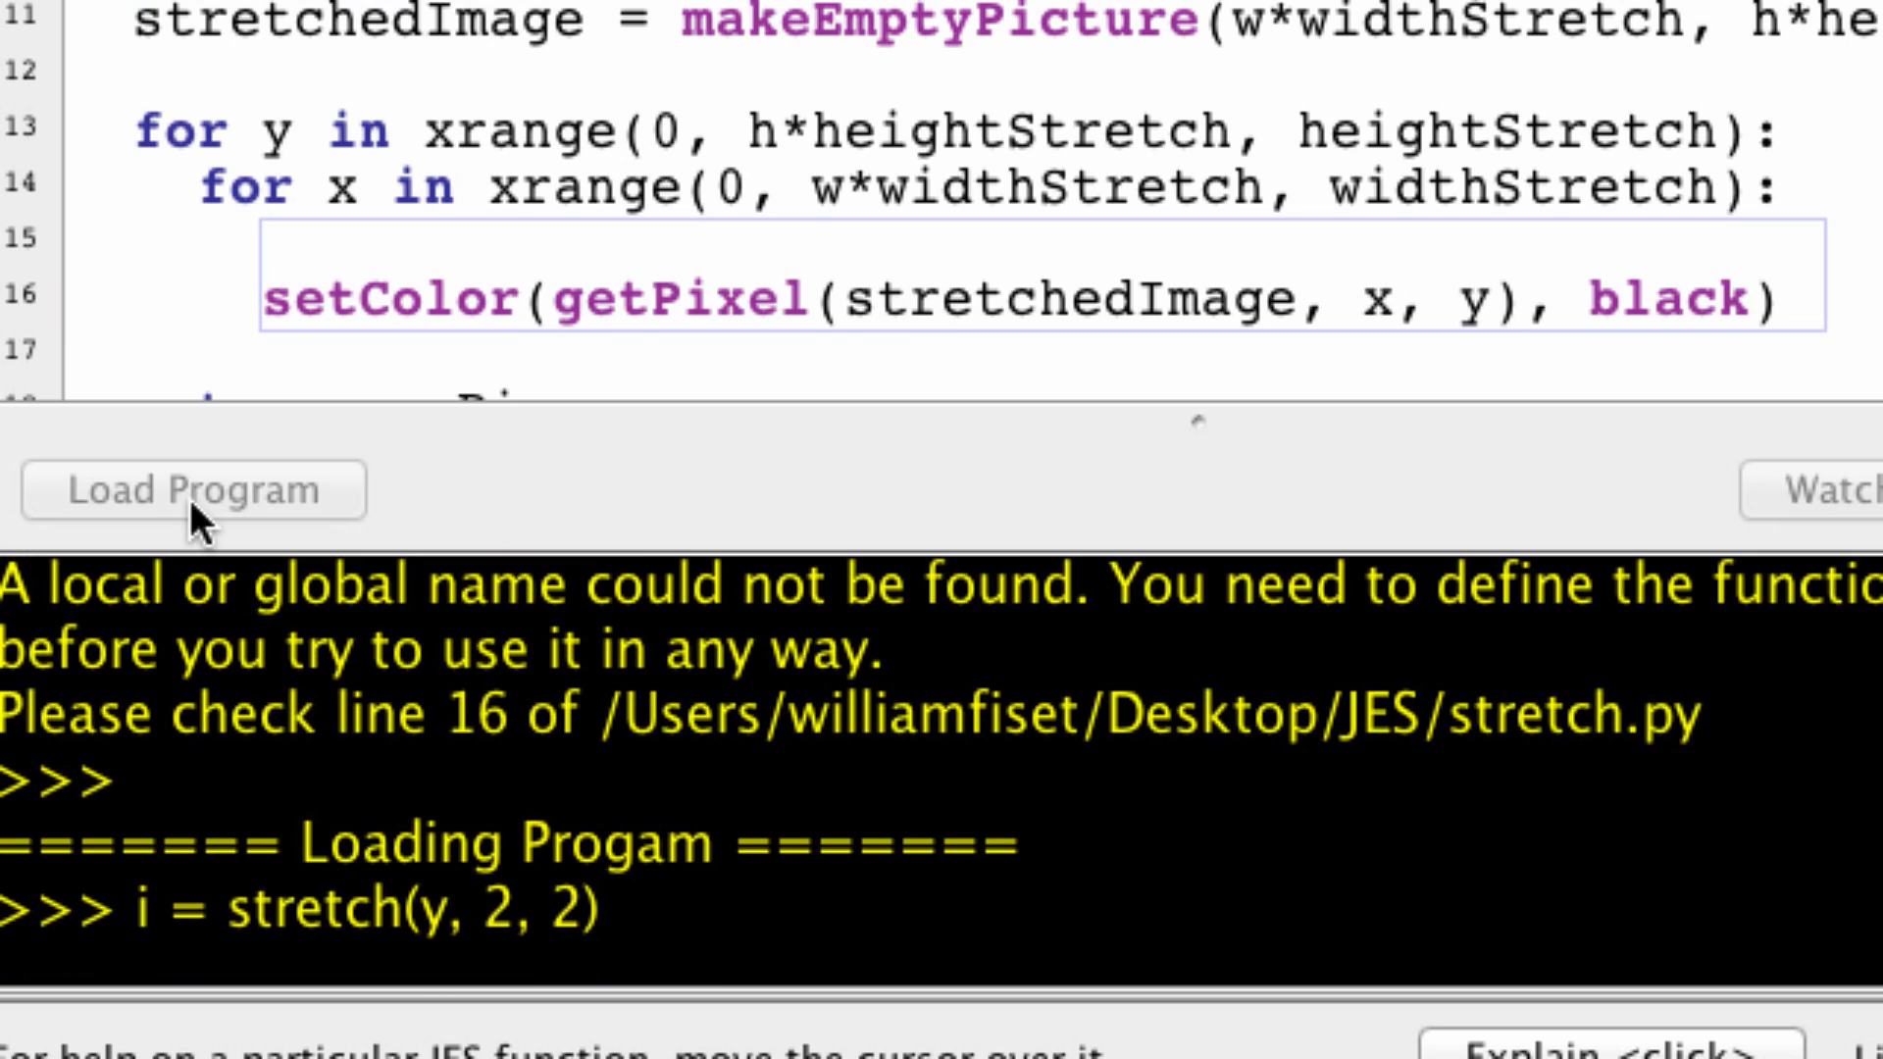
# Step: Fix the return line to use stretchedImage, reload, and rerun i = stretch(y, 2, 2) without errors
pyautogui.click(193, 490)
pyautogui.write('stretchedImage')
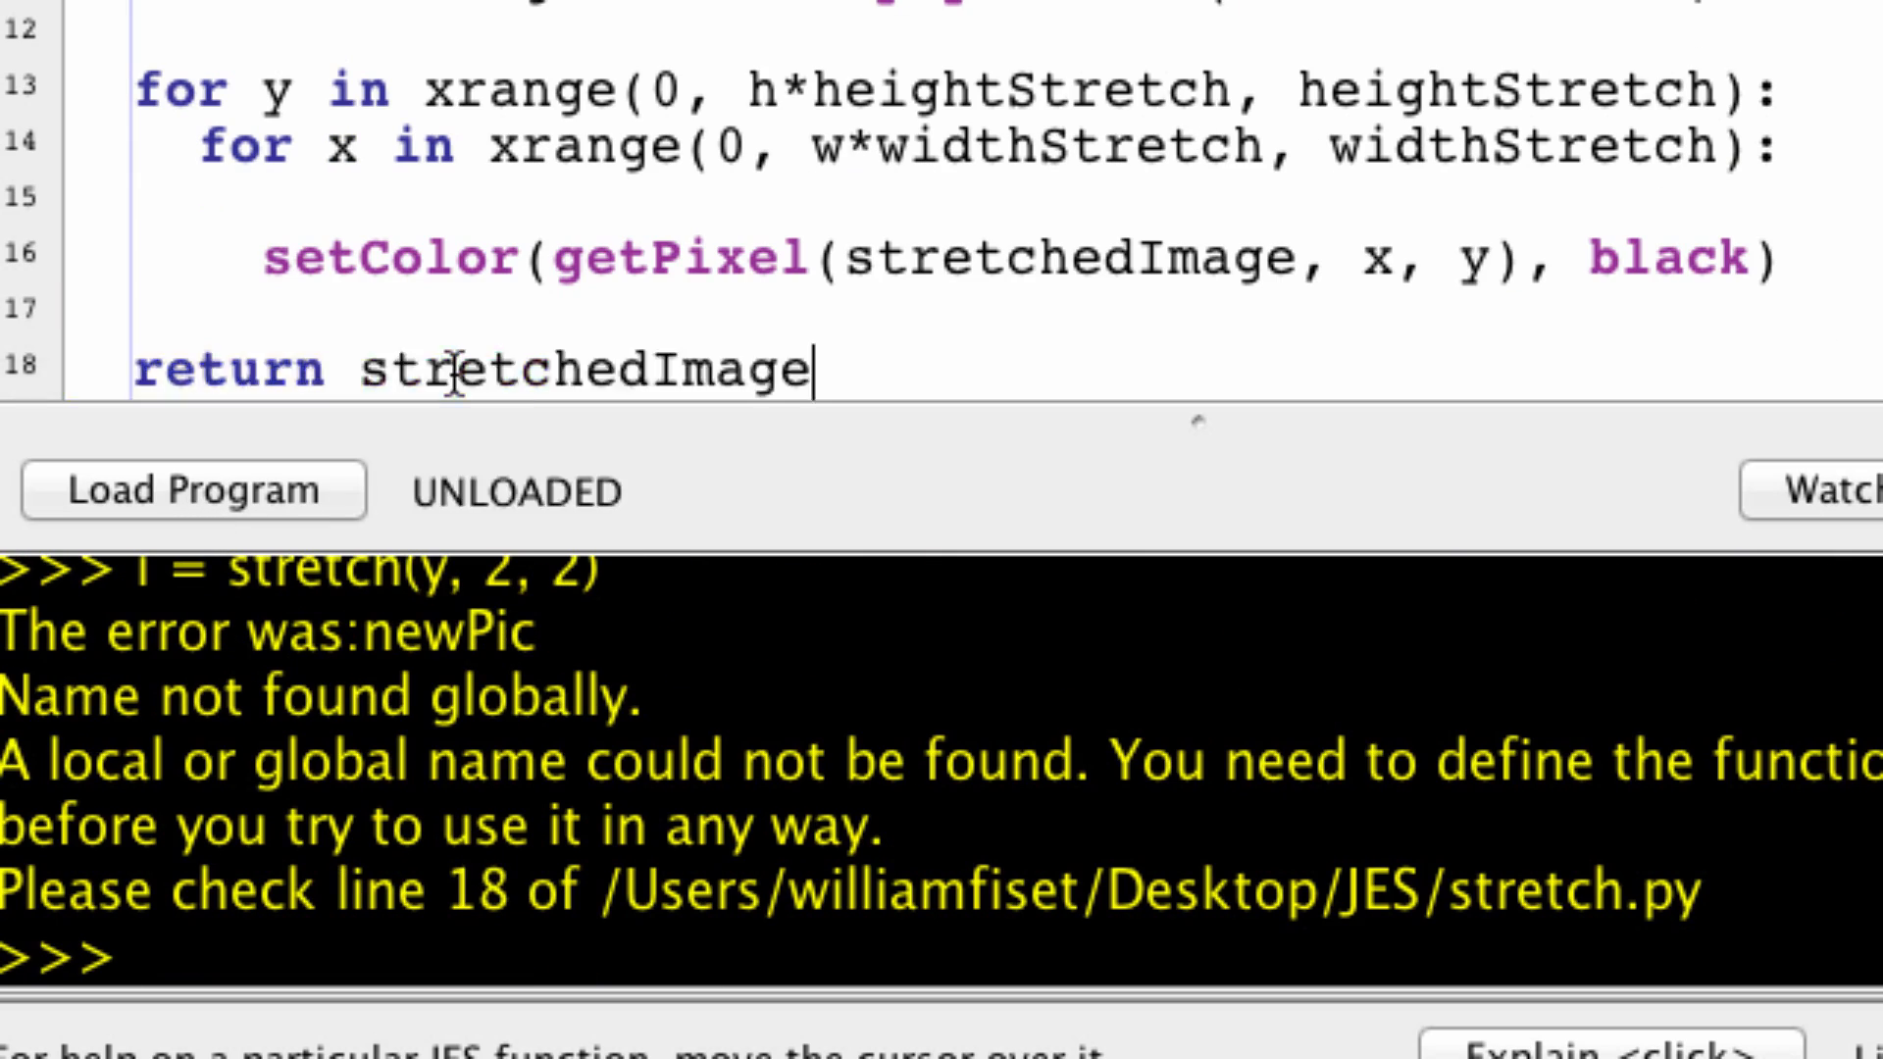
pyautogui.click(192, 490)
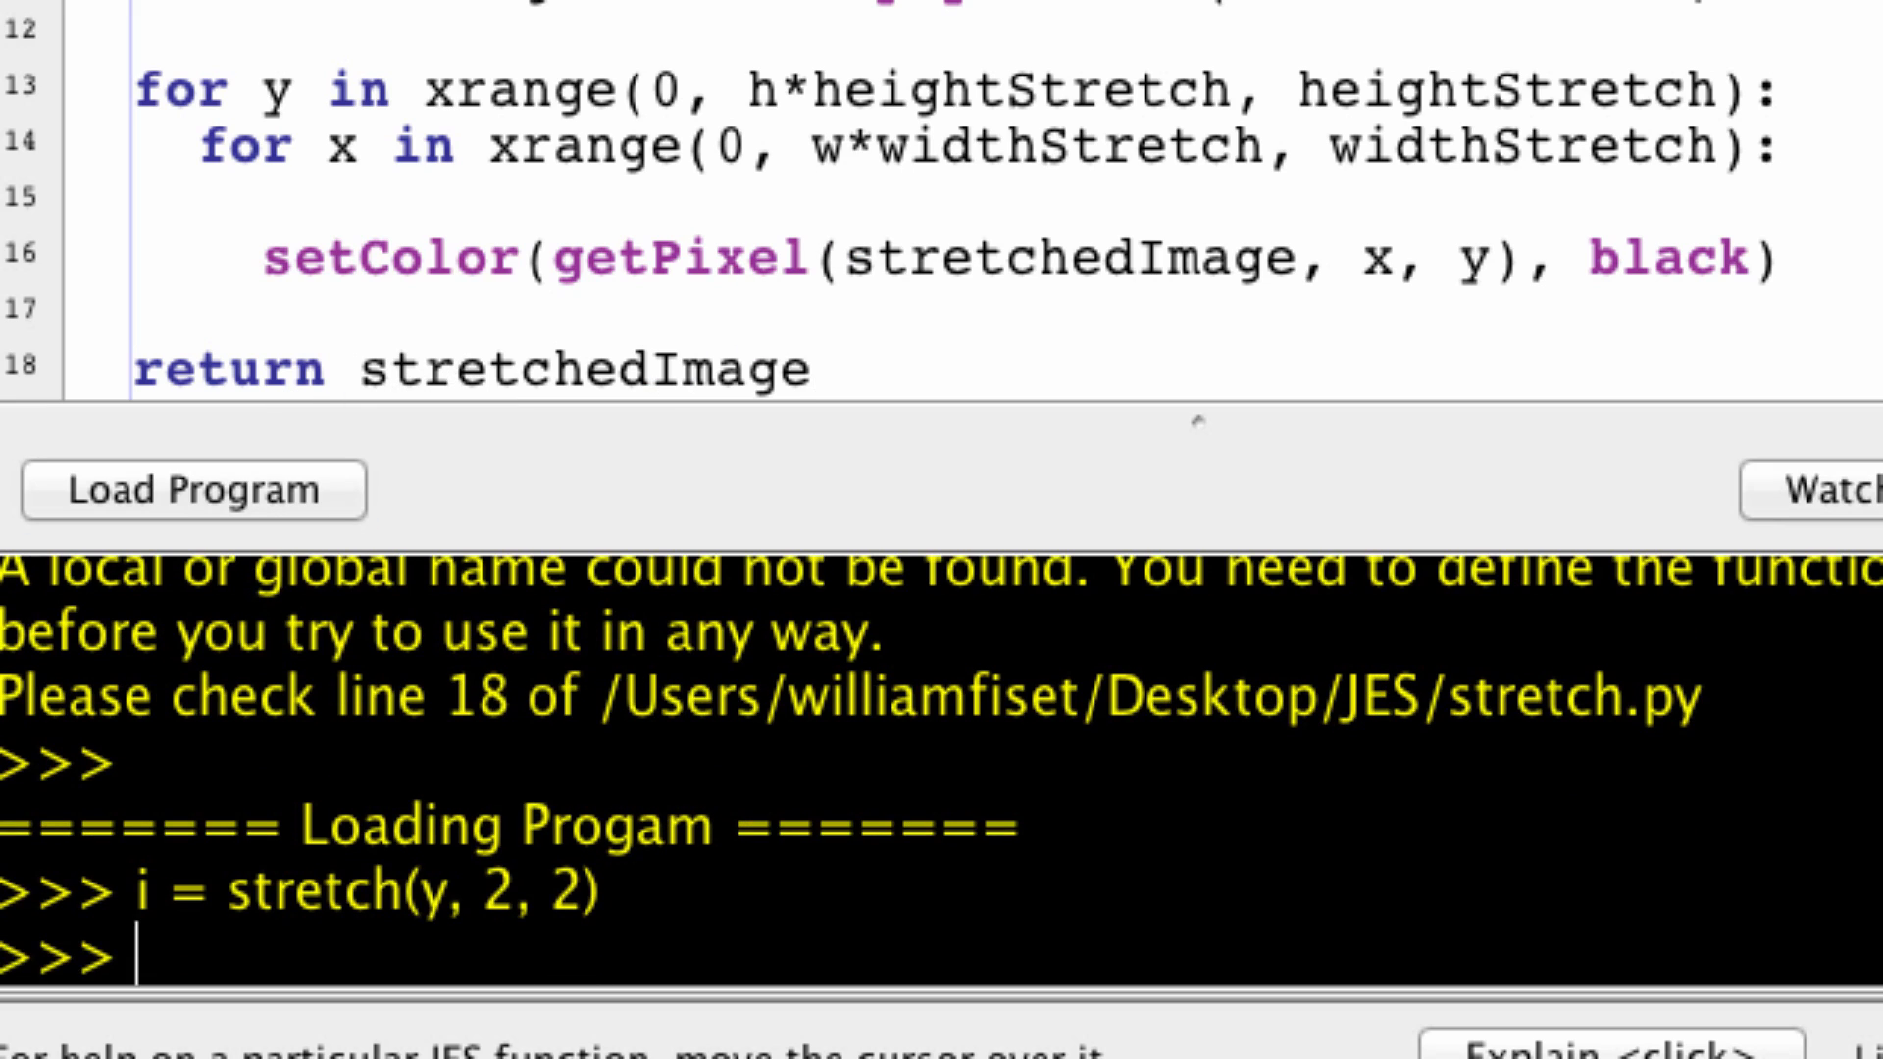
pyautogui.write('i = stretch(y, 2, 2)')
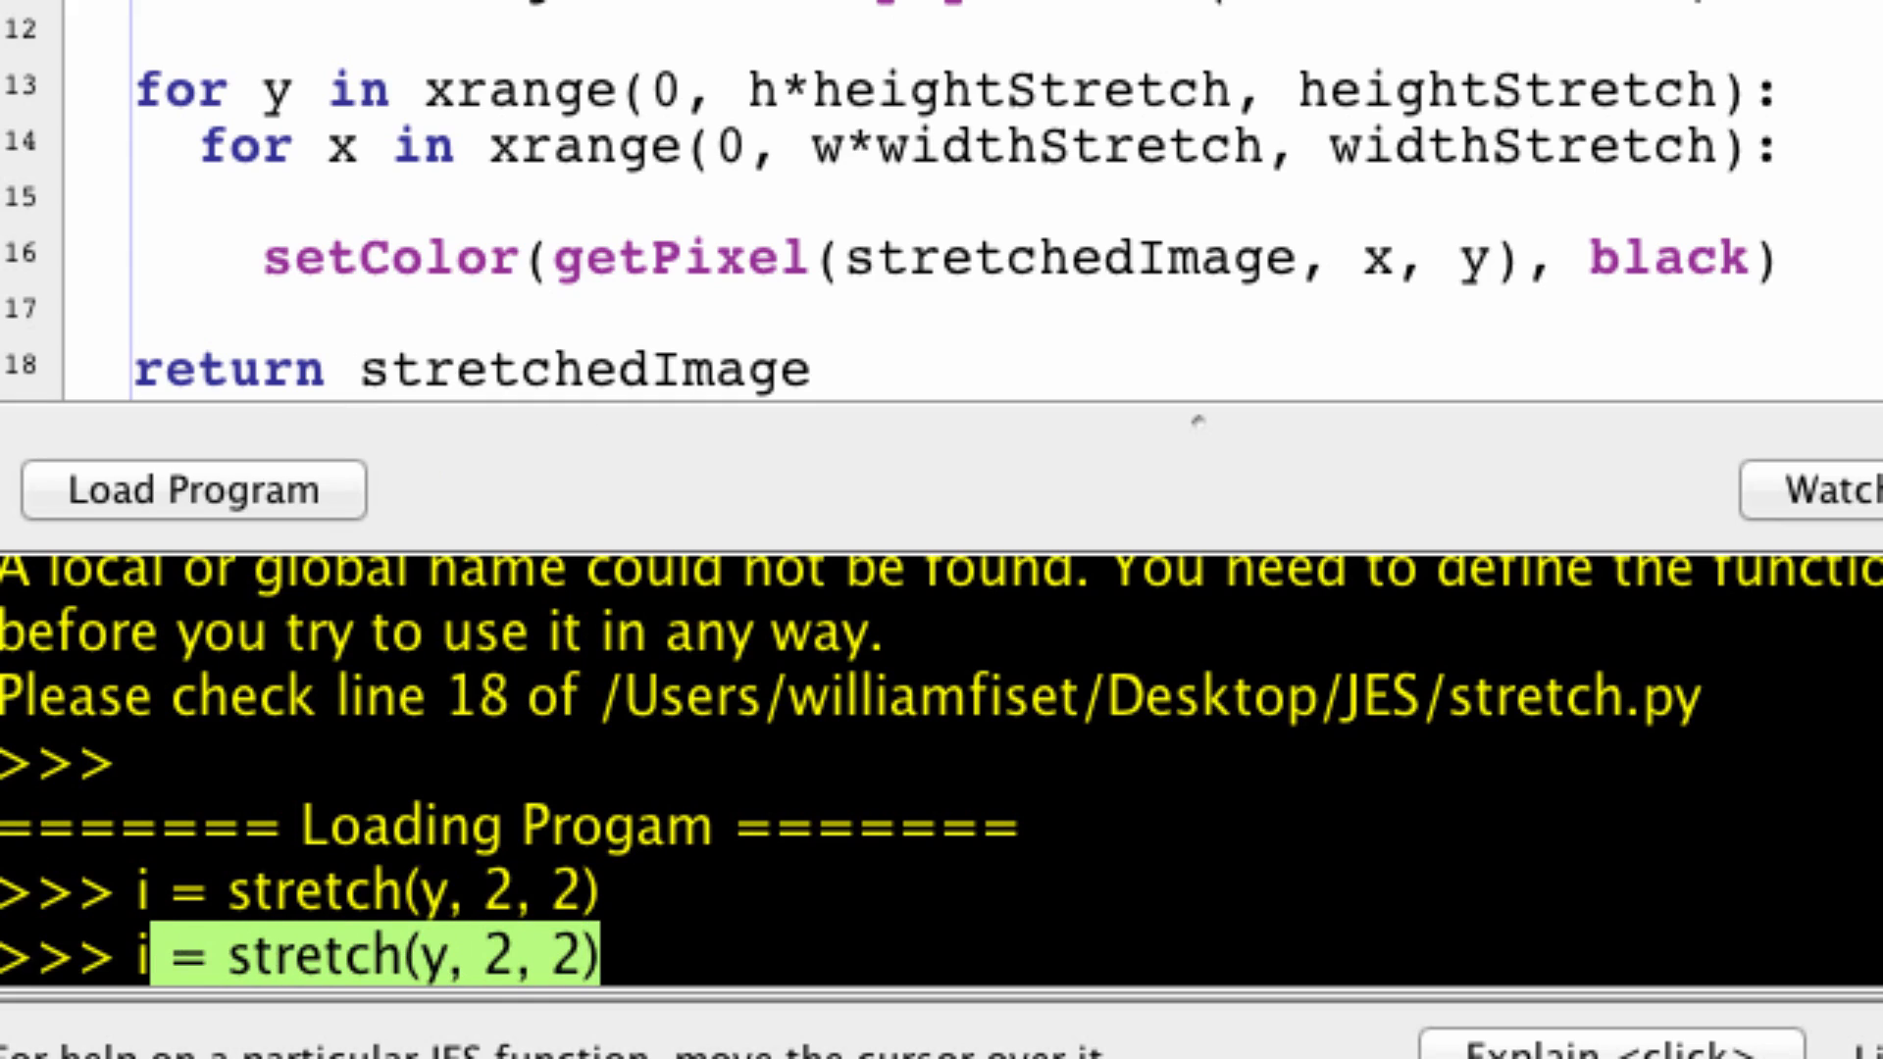
# Step: Display the stretched picture i with show(i), which appears as an empty grey picture
pyautogui.write('show(')
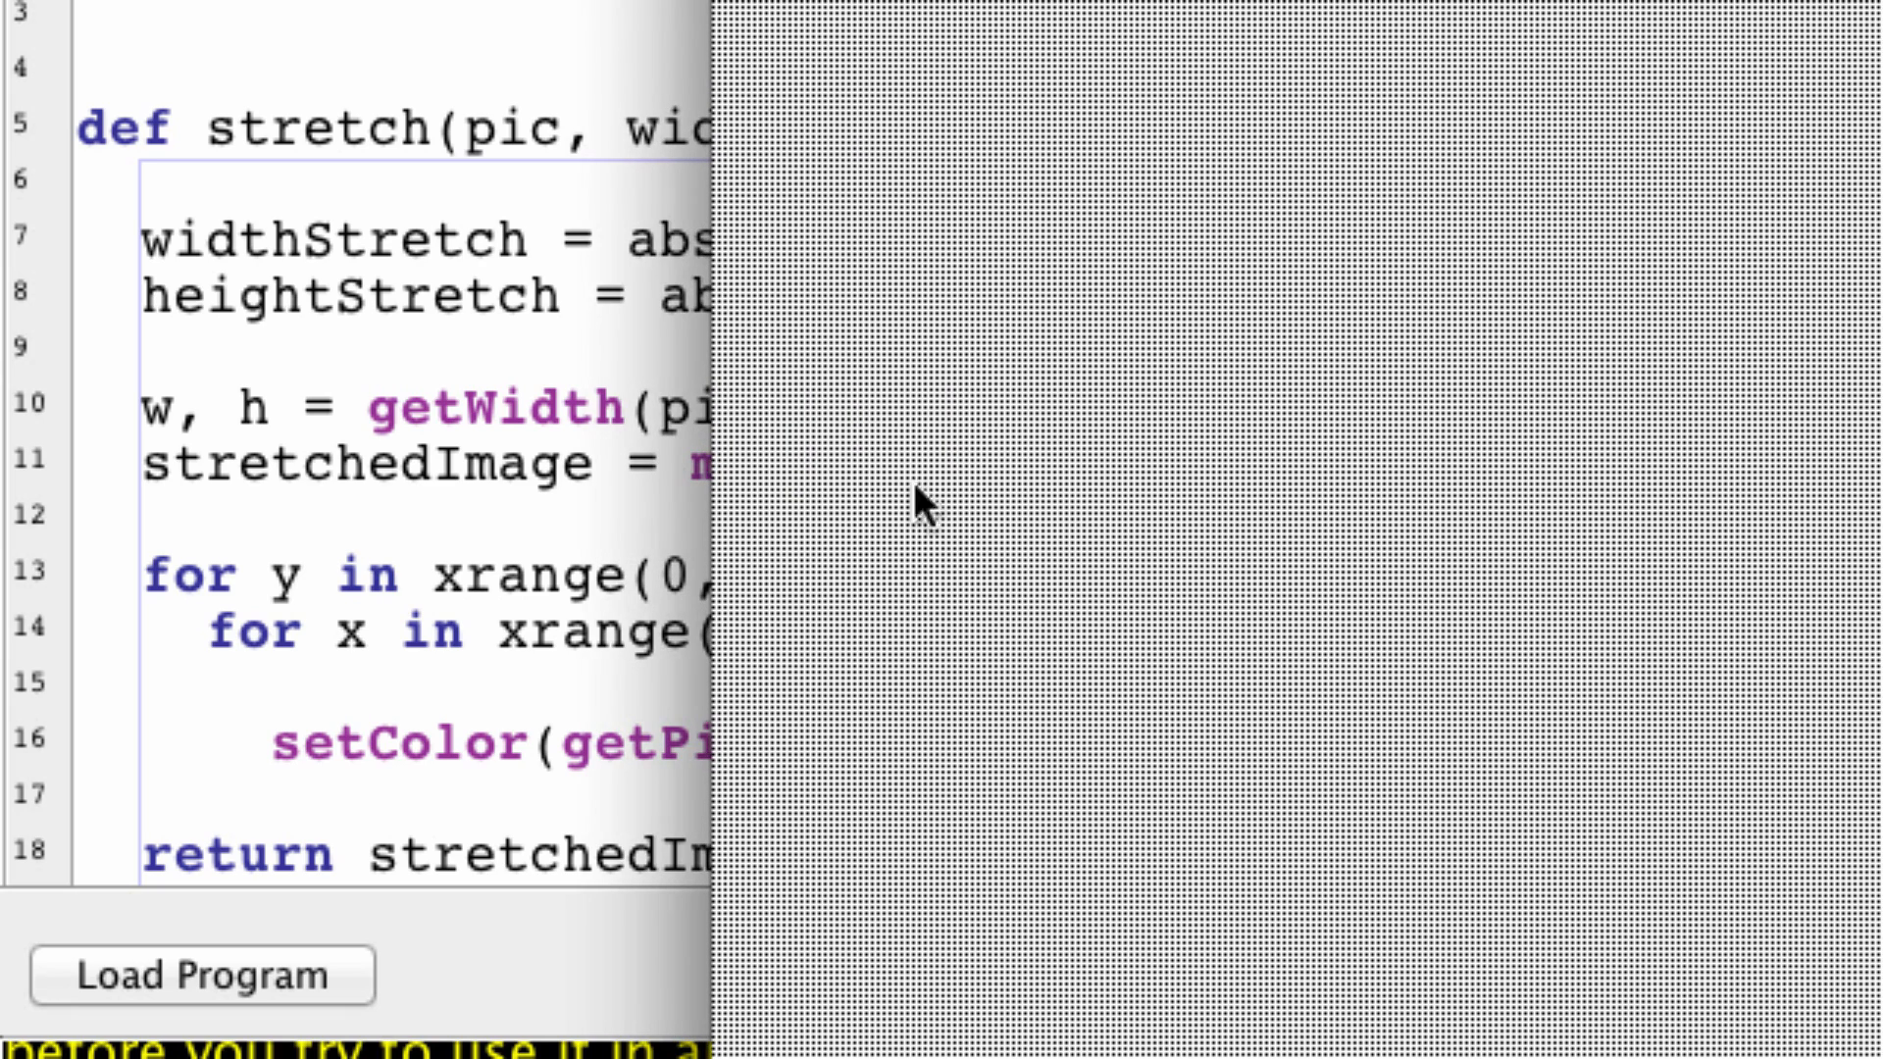
pyautogui.moveTo(773, 173)
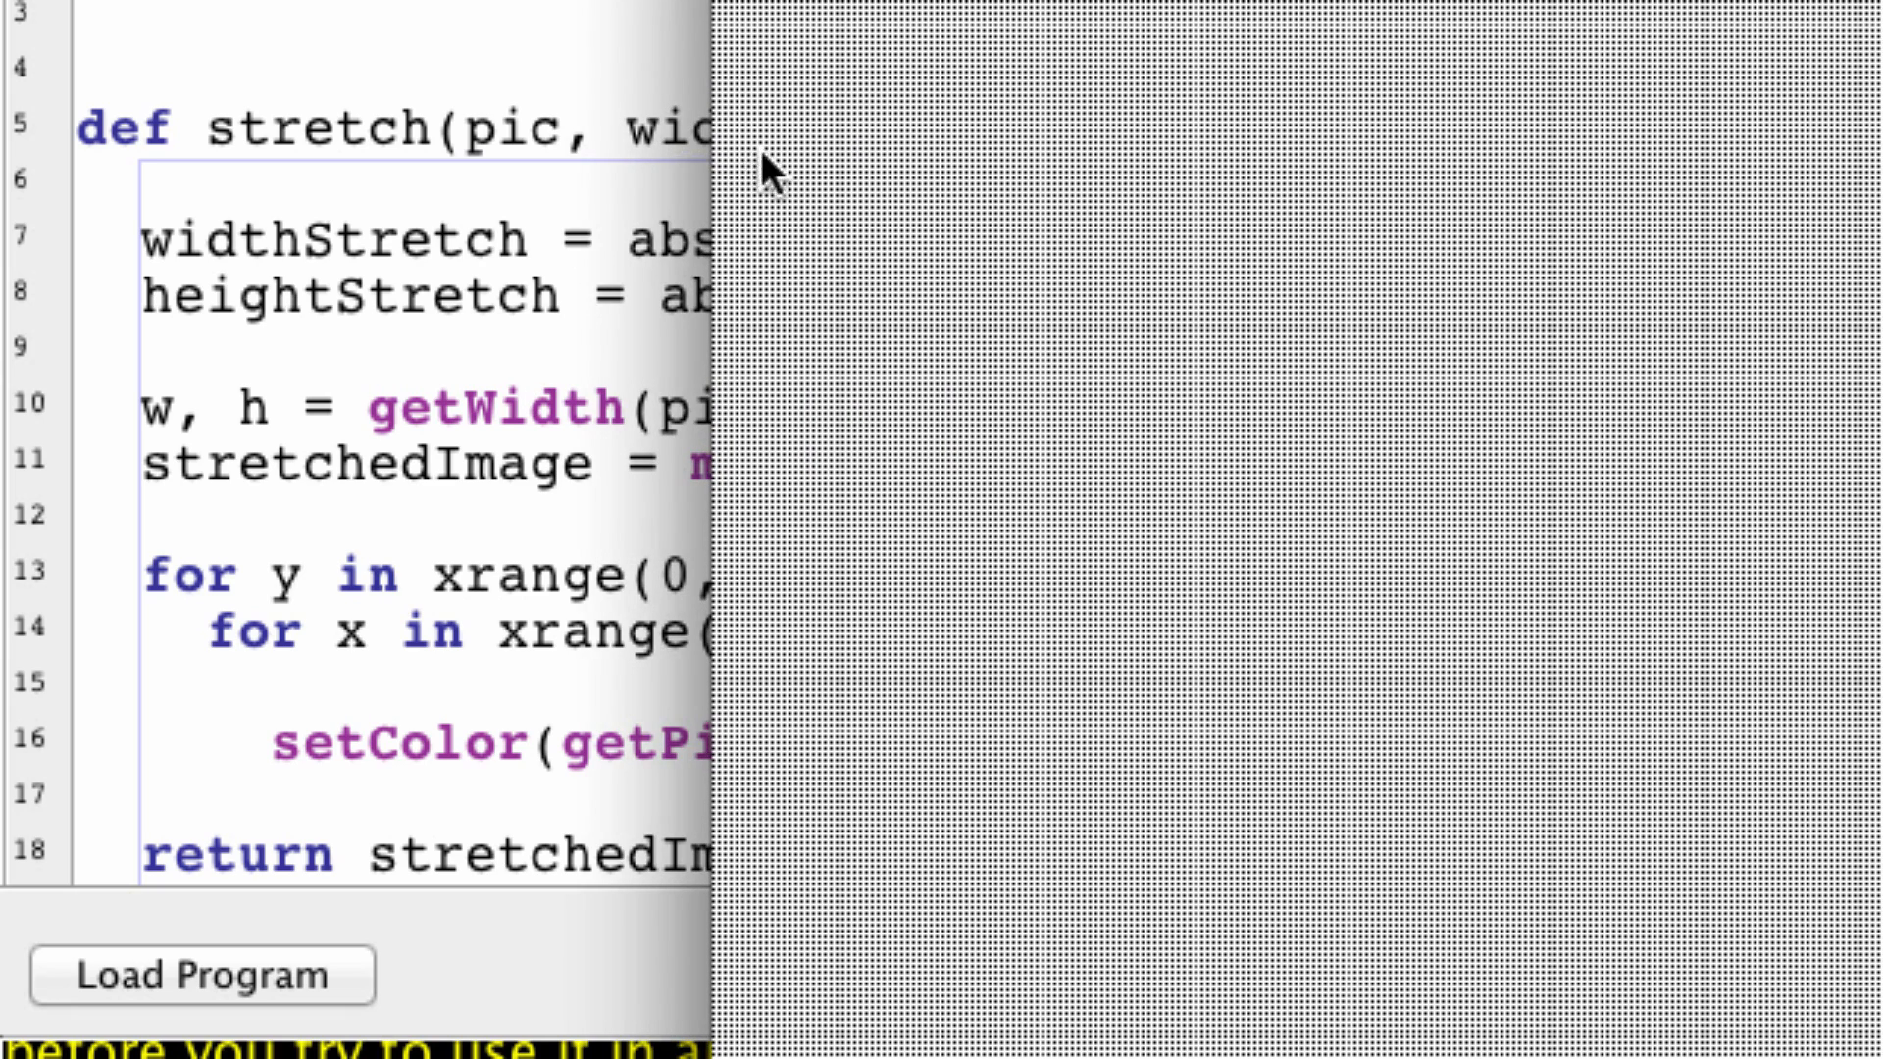
pyautogui.moveTo(897, 228)
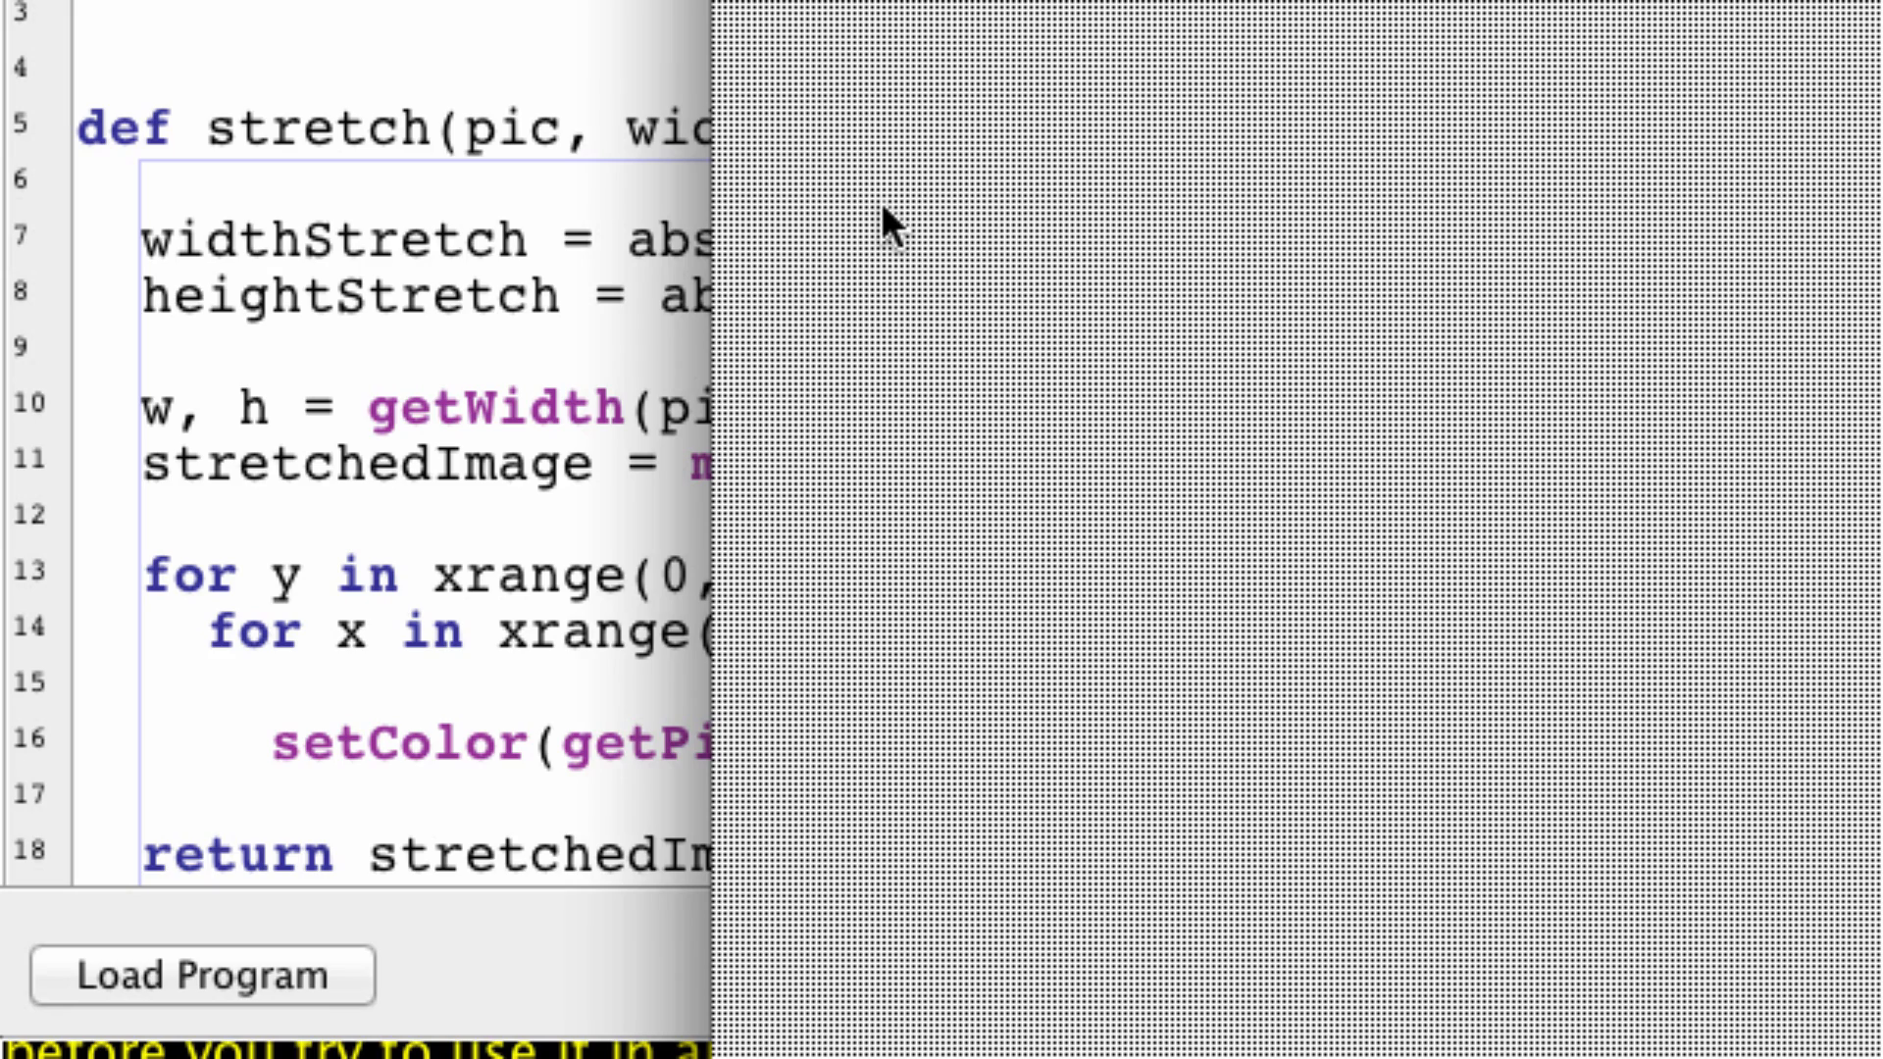
pyautogui.moveTo(761, 16)
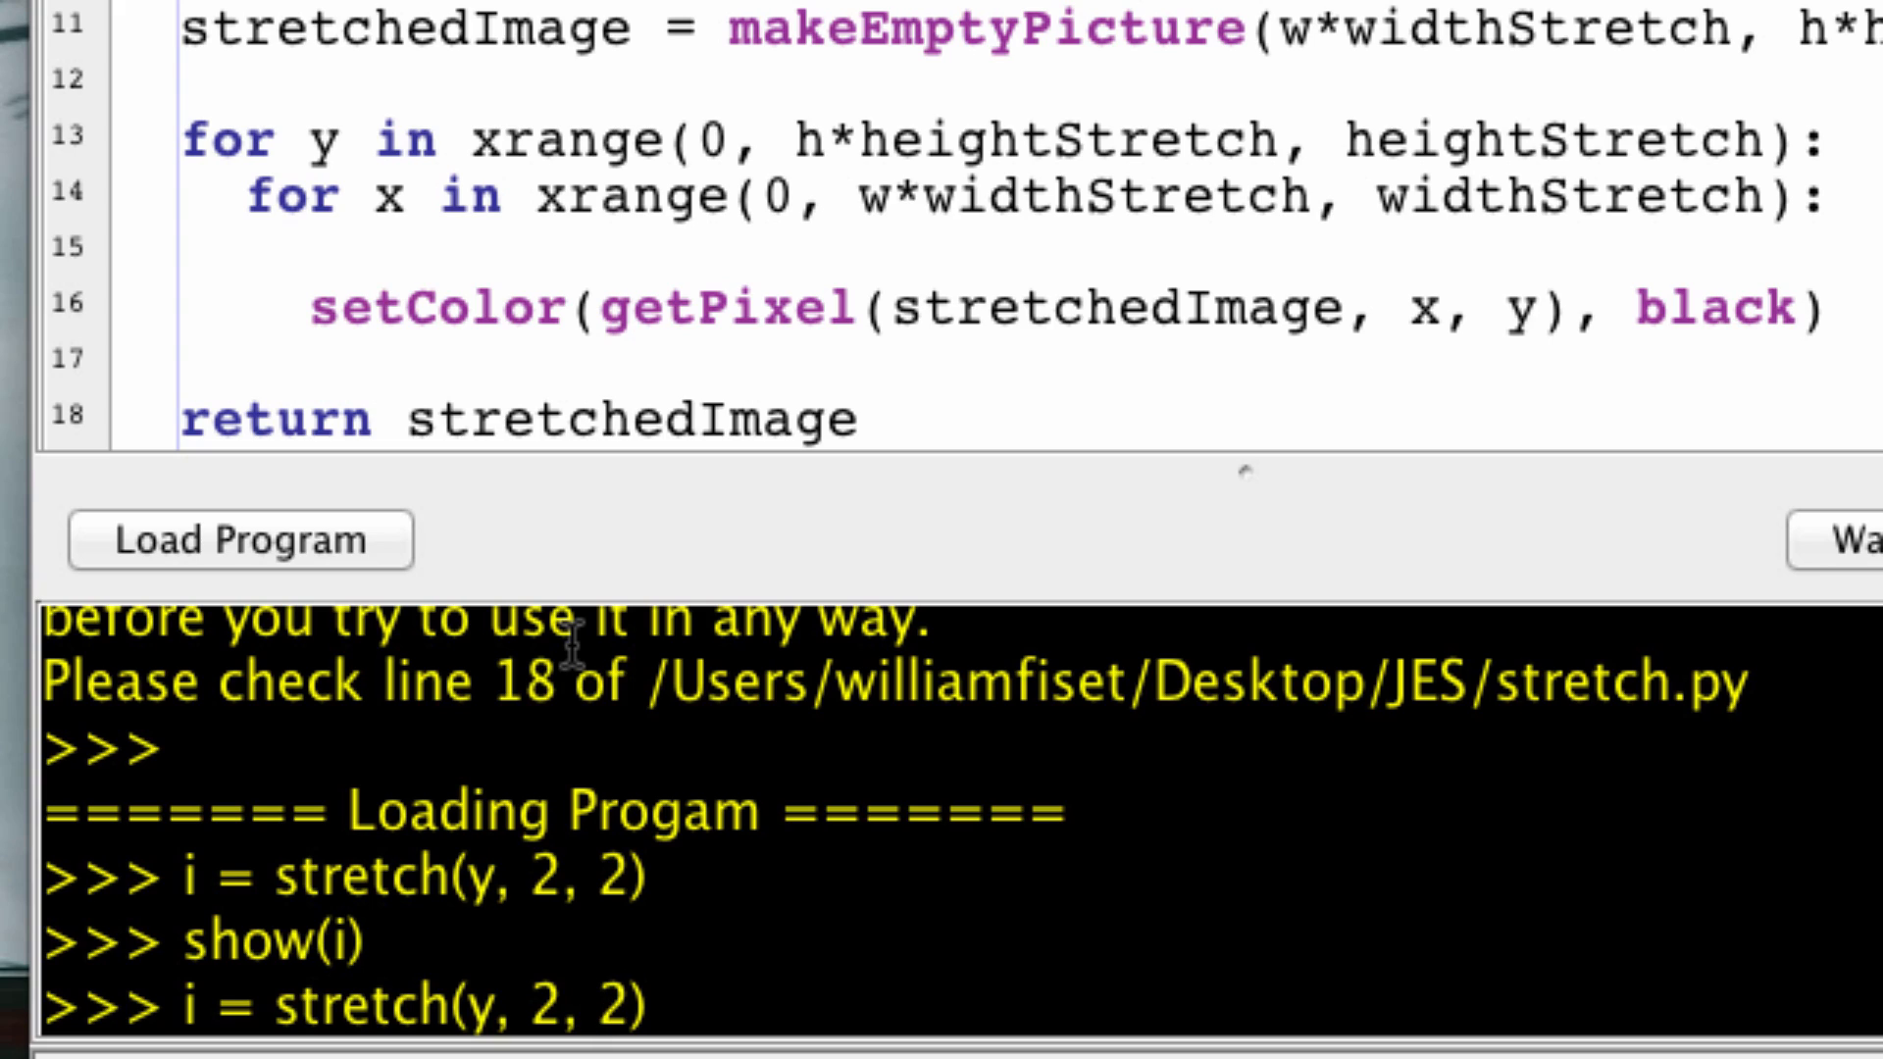
# Step: Run i = stretch(y, 5, 5) and display the result with show(i)
pyautogui.press('Backspace')
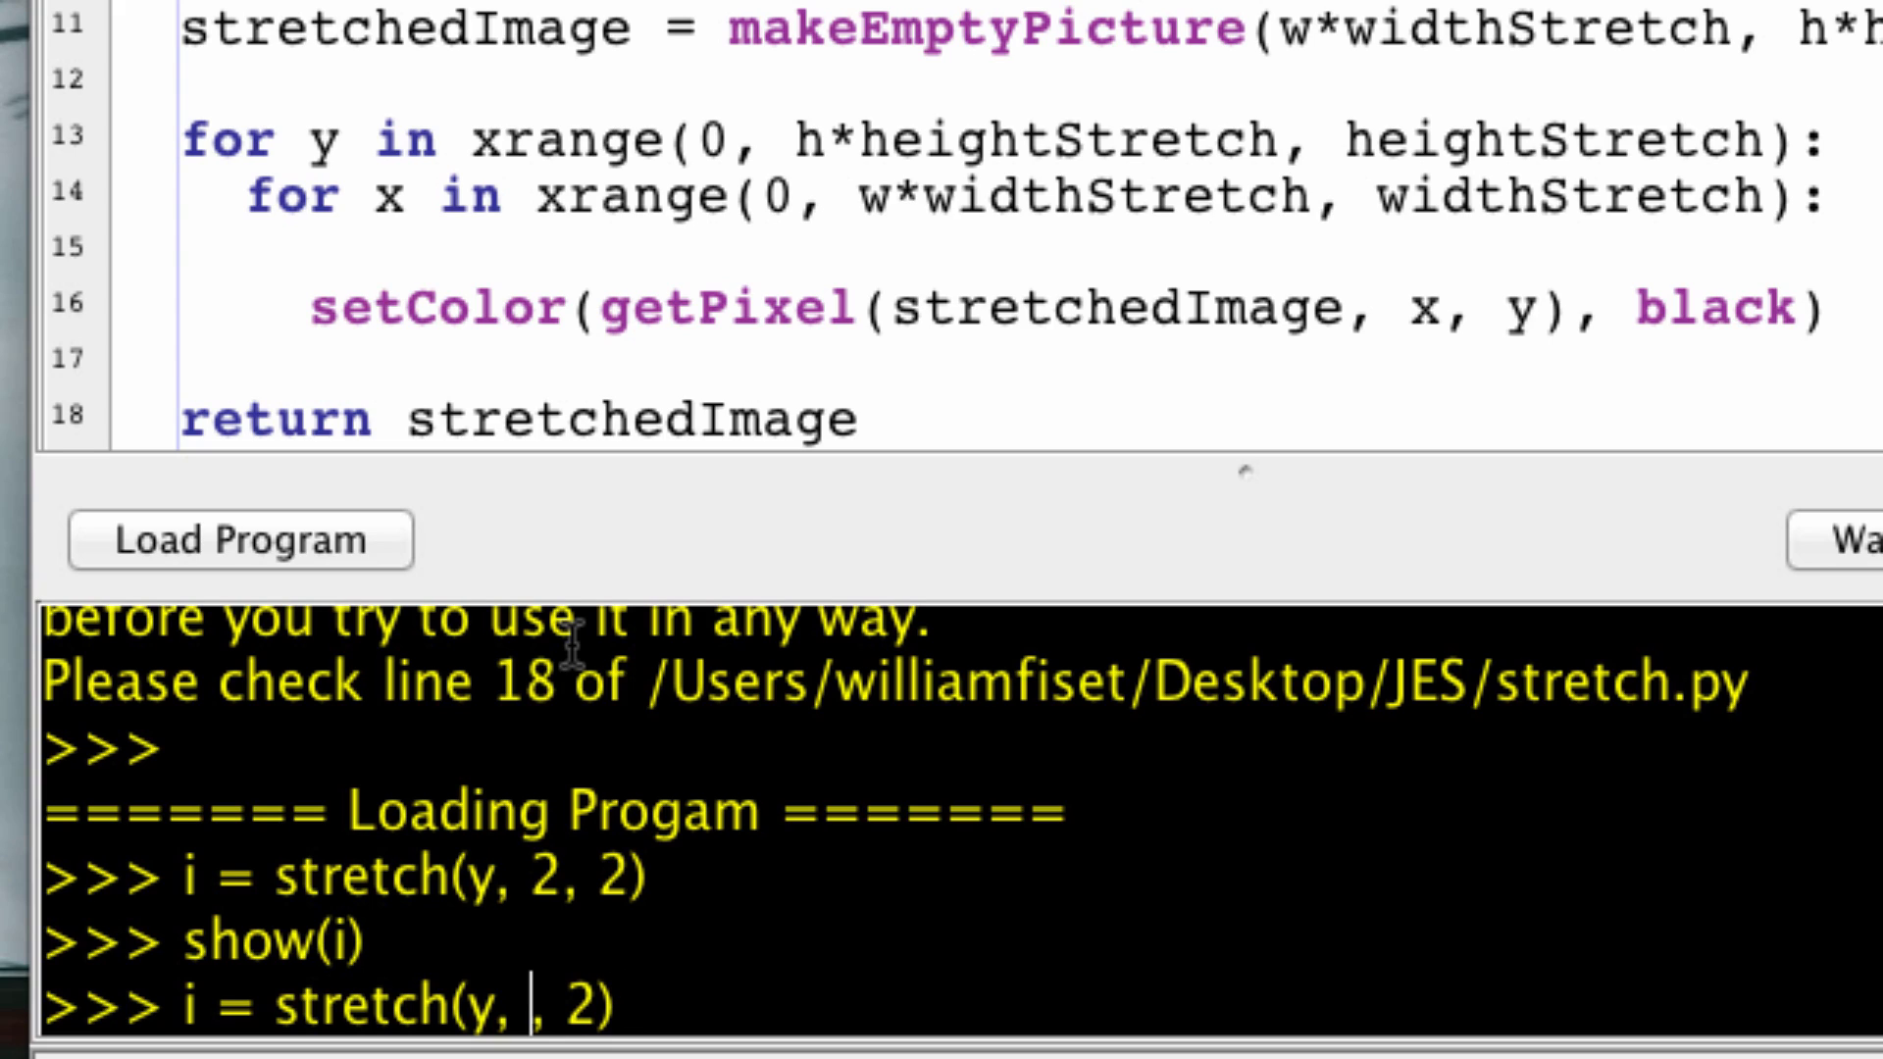
pyautogui.write('5')
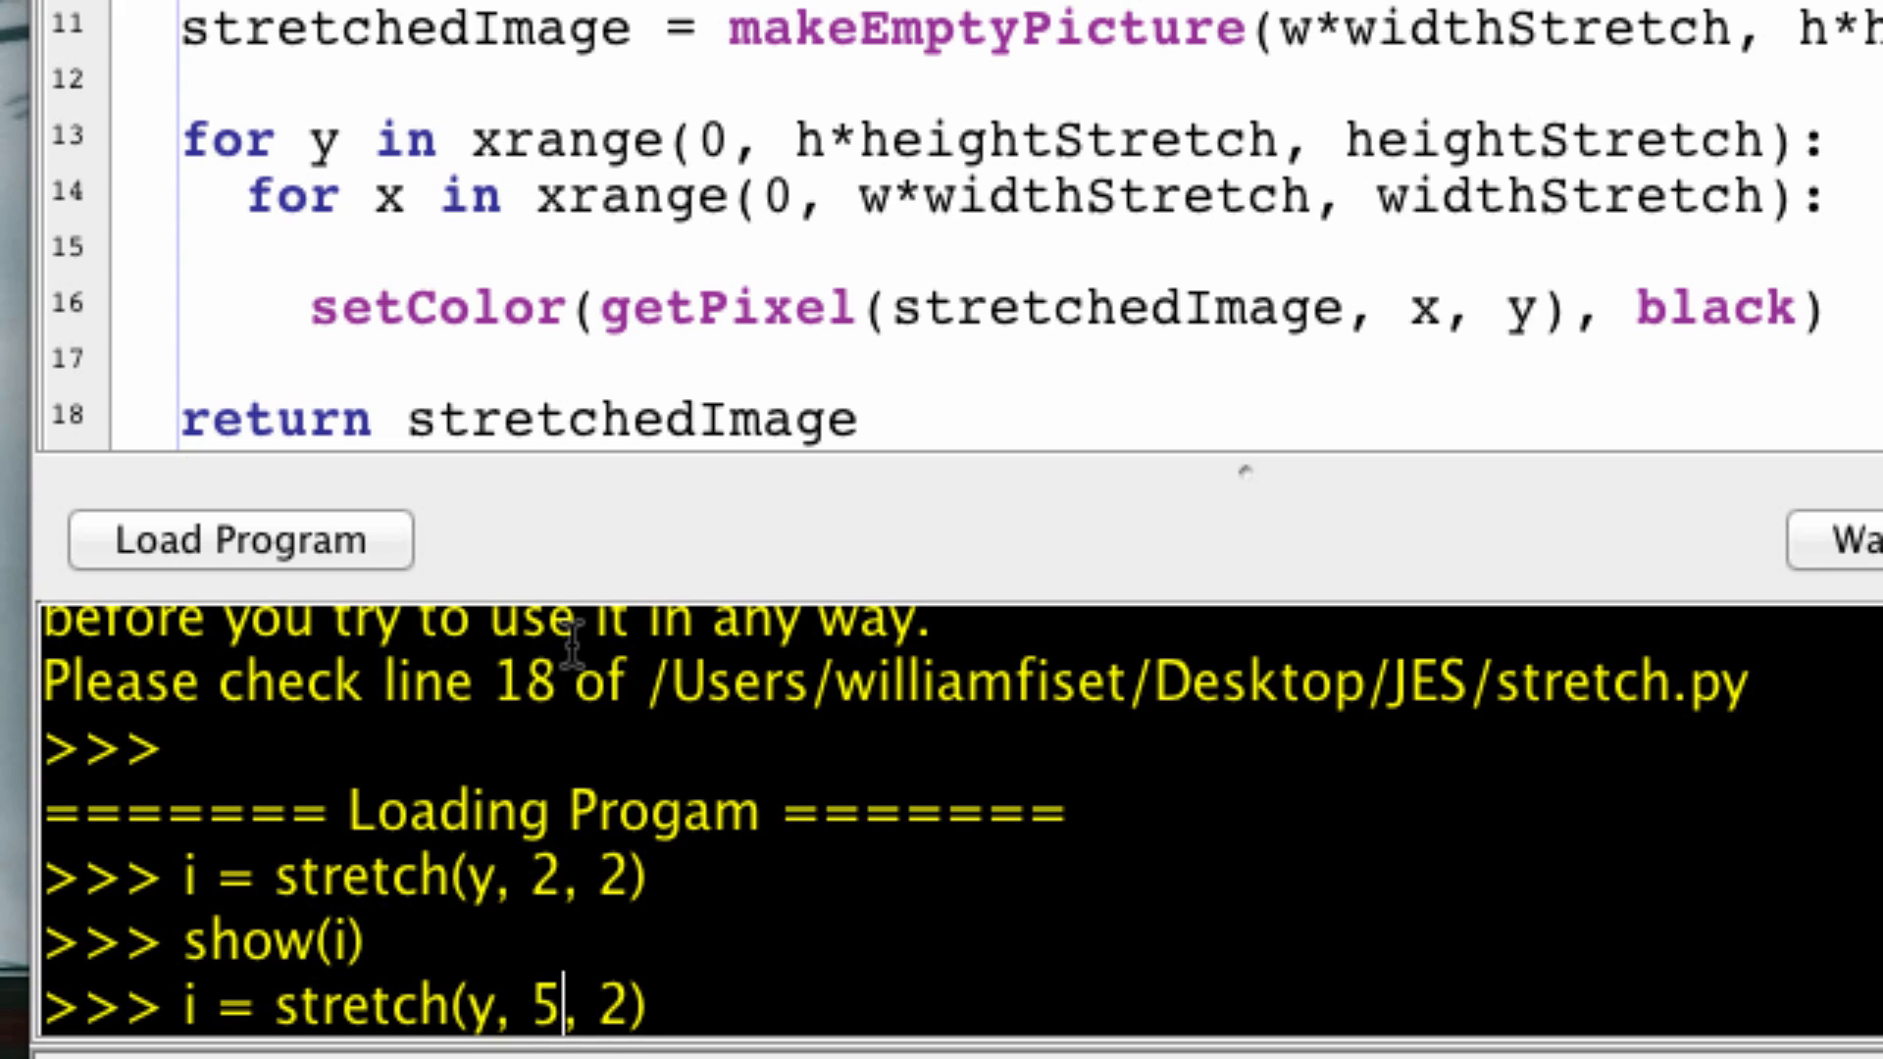
pyautogui.write('h')
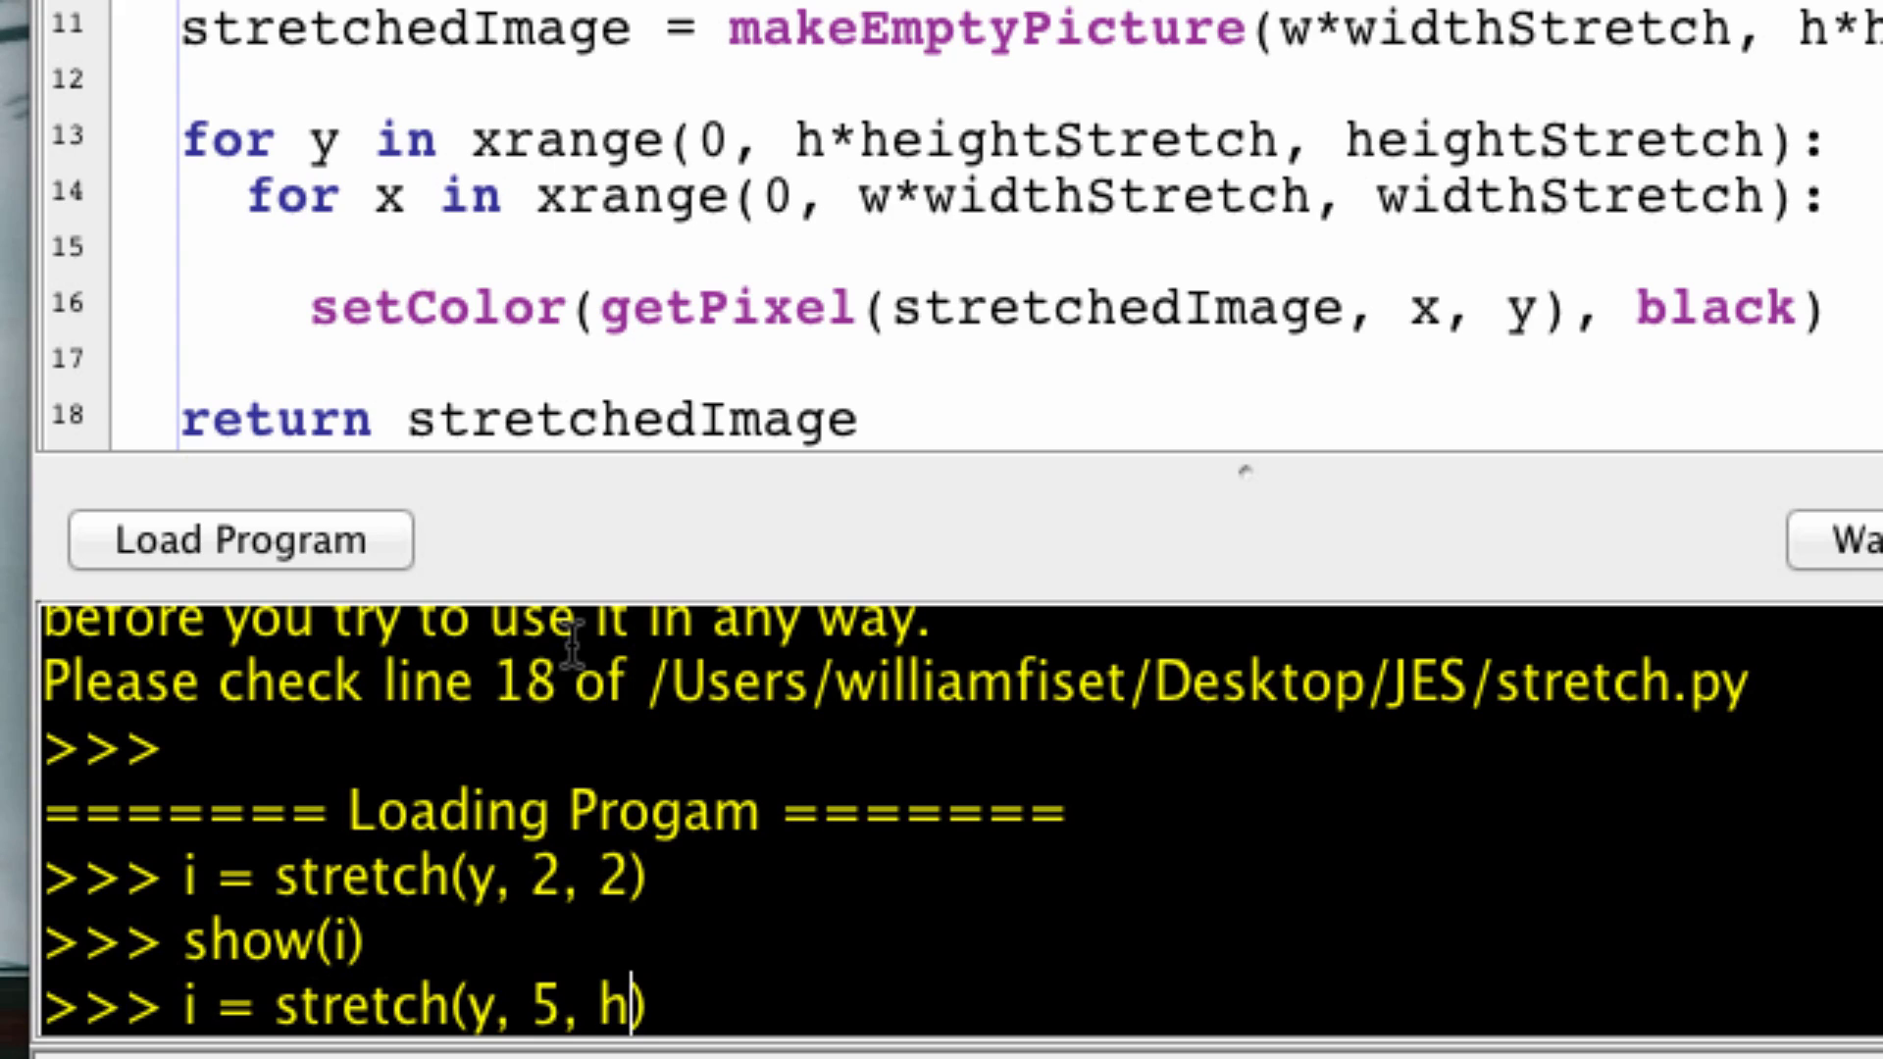
pyautogui.press('Backspace')
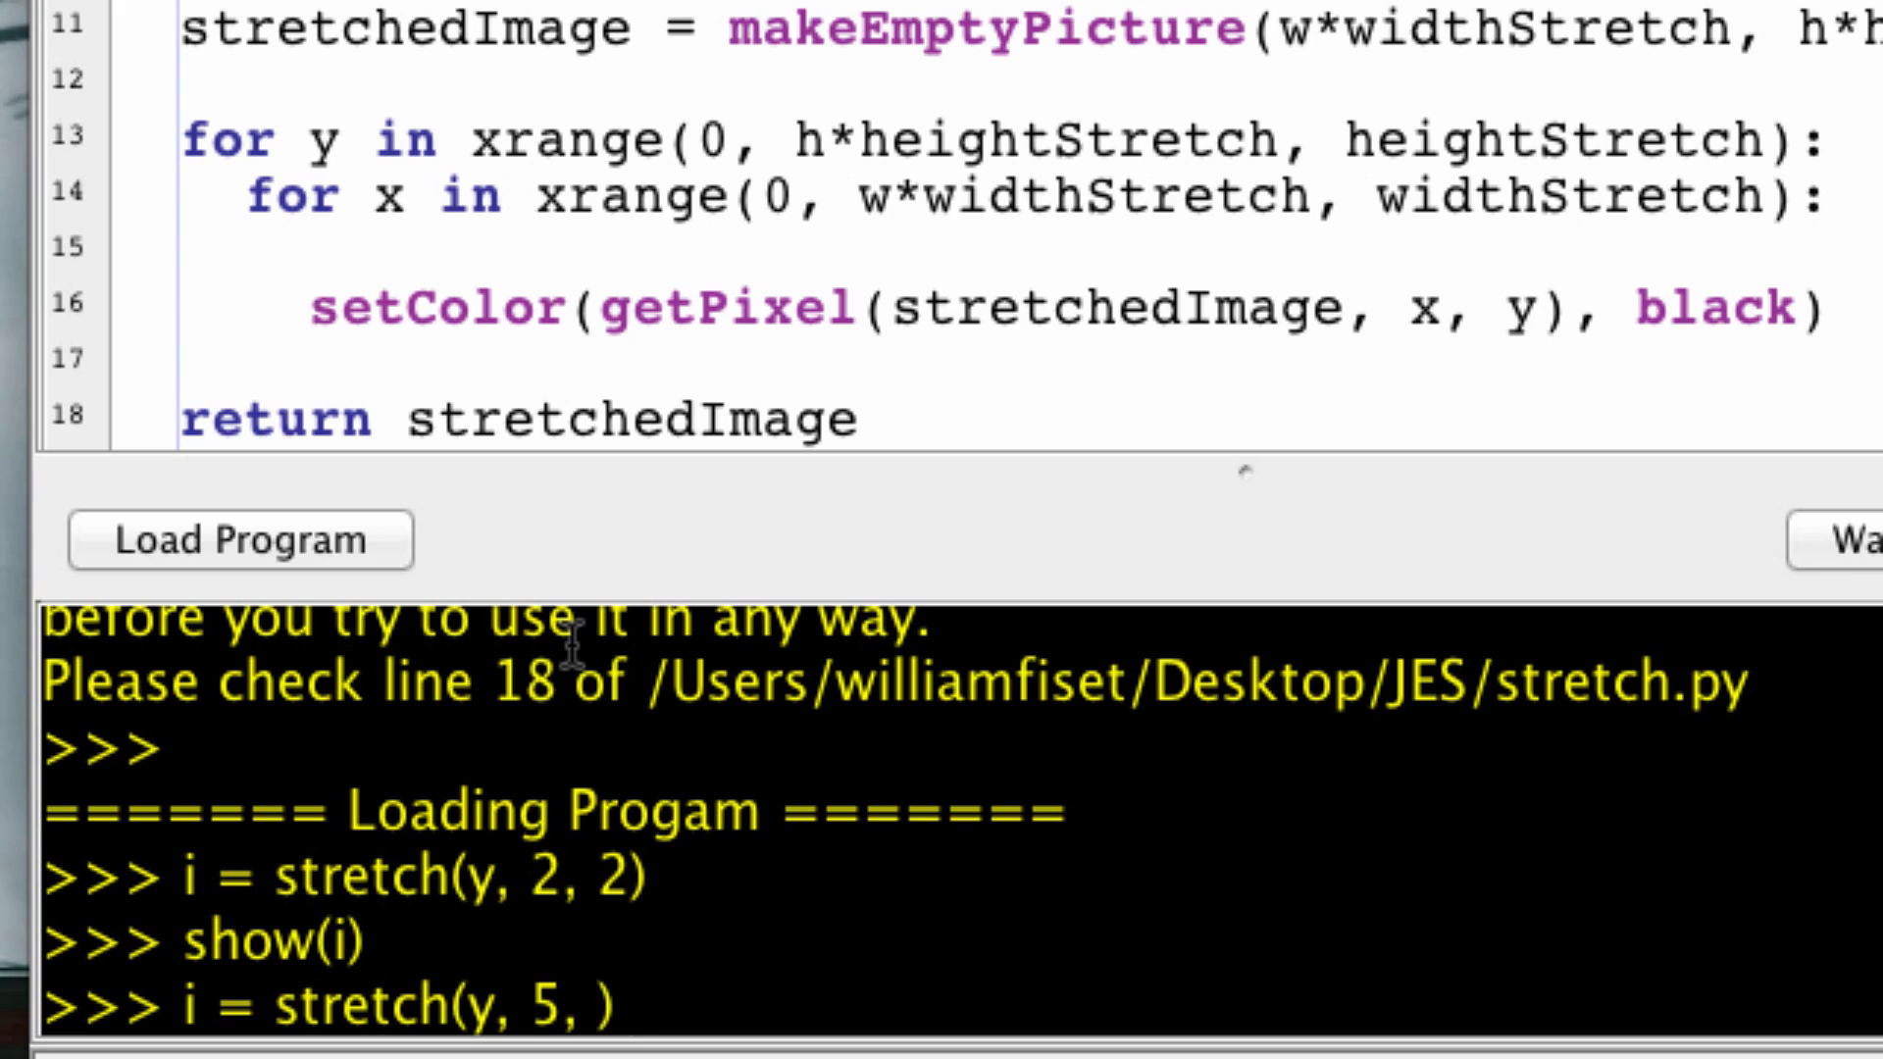
pyautogui.write('5)')
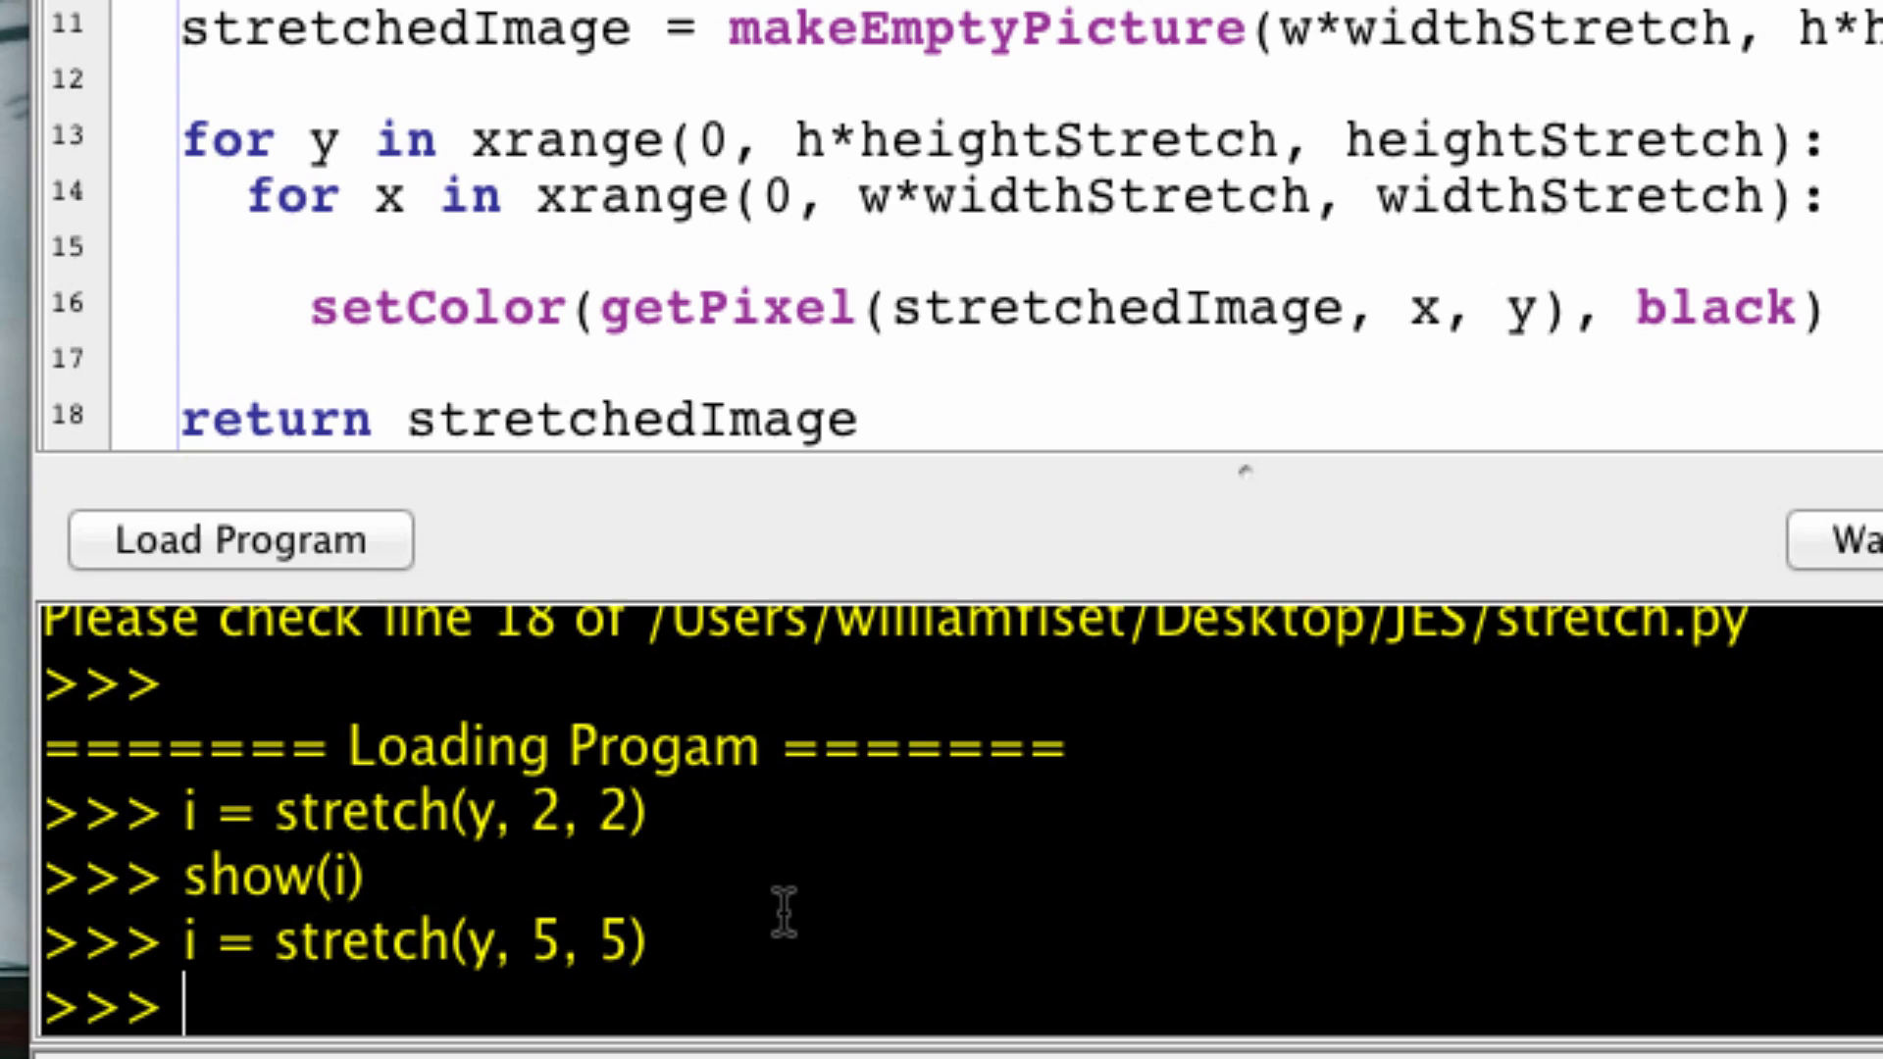
pyautogui.write('show(i)')
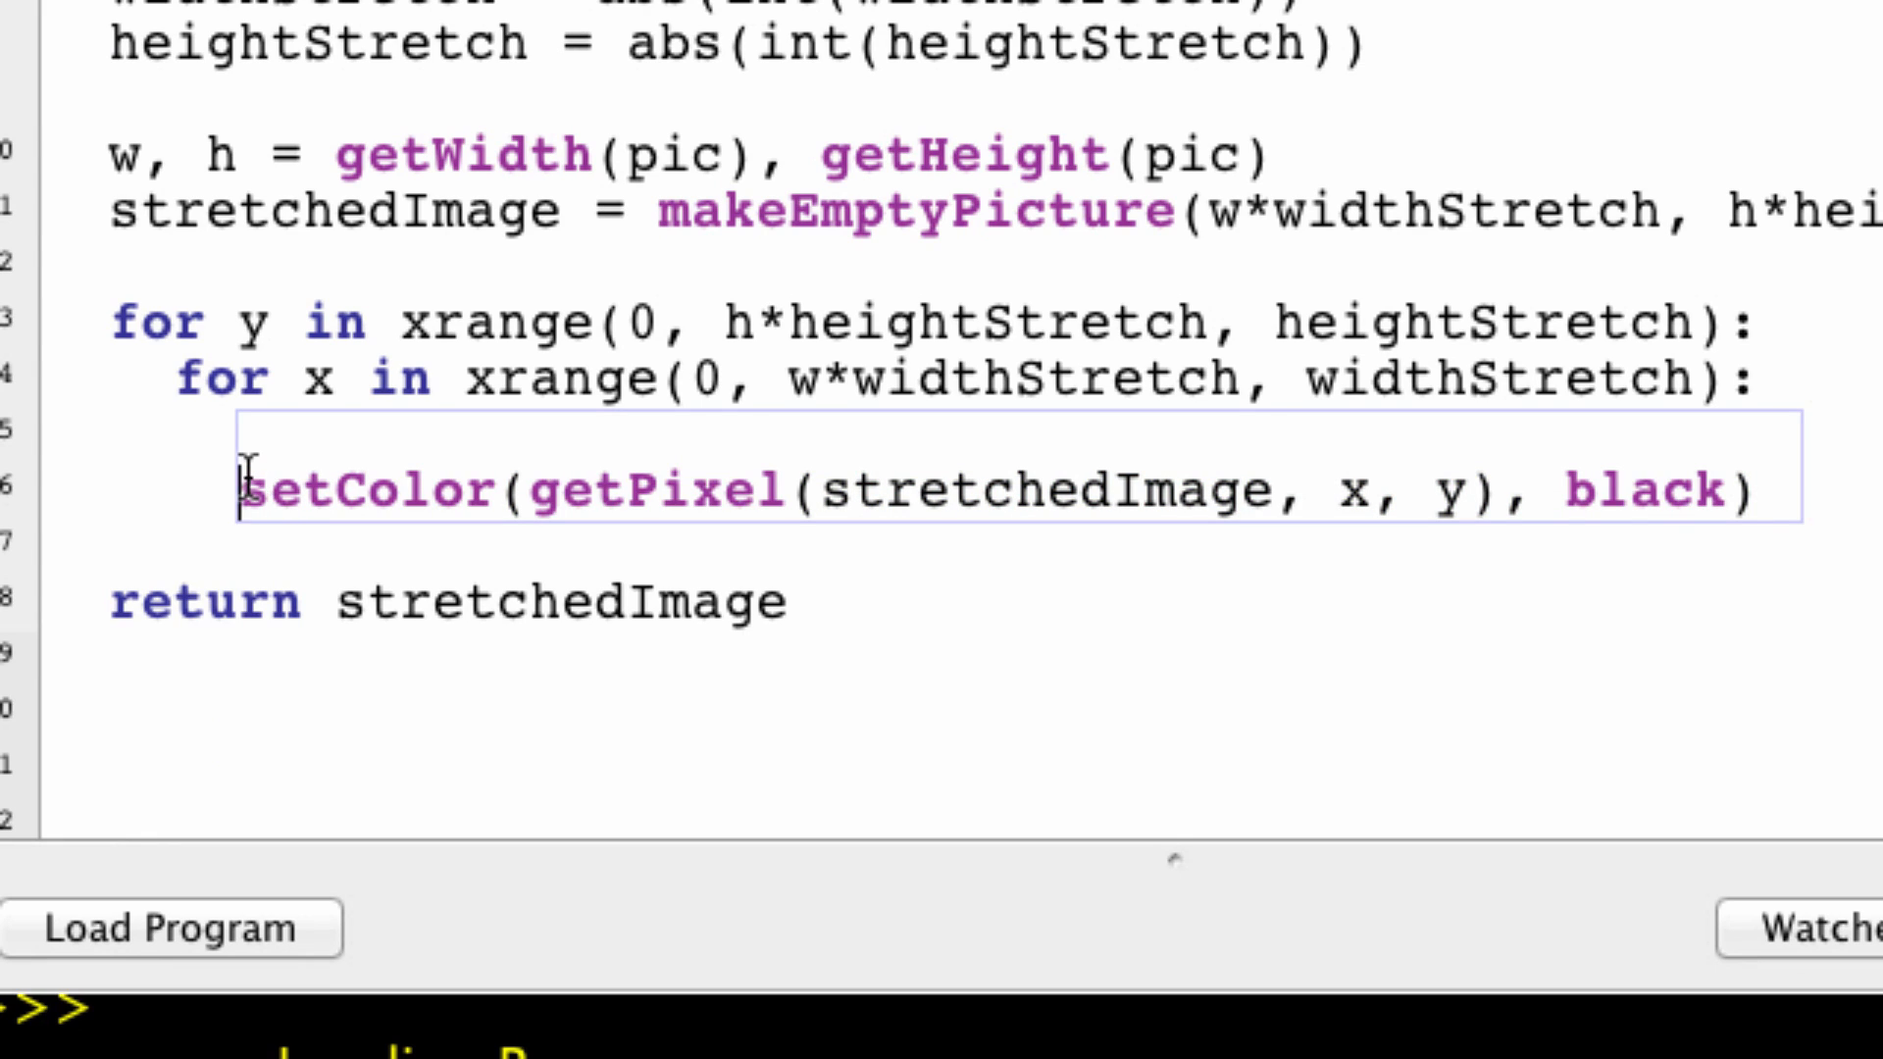
# Step: Make the color line read getColor(getPixel(pic, x/widthStretch, y/heightStretch))
pyautogui.write('color = g')
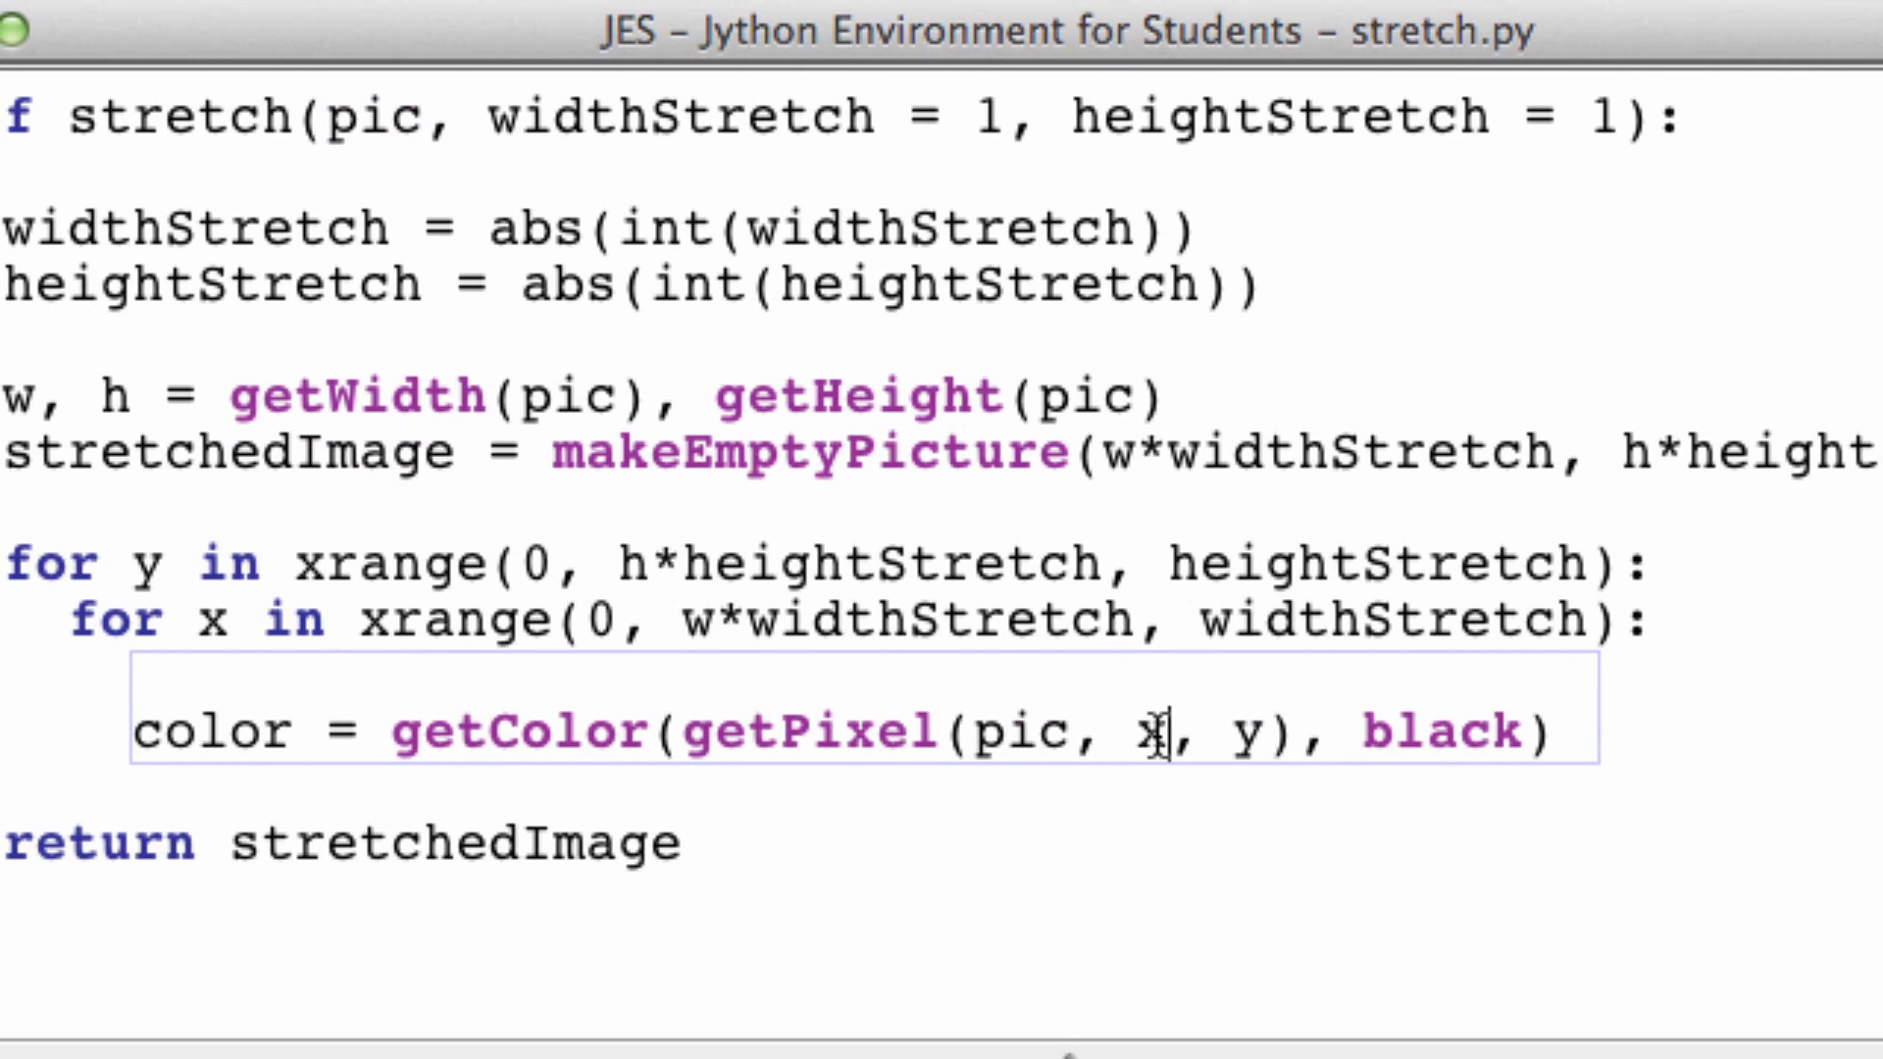
pyautogui.write('/width')
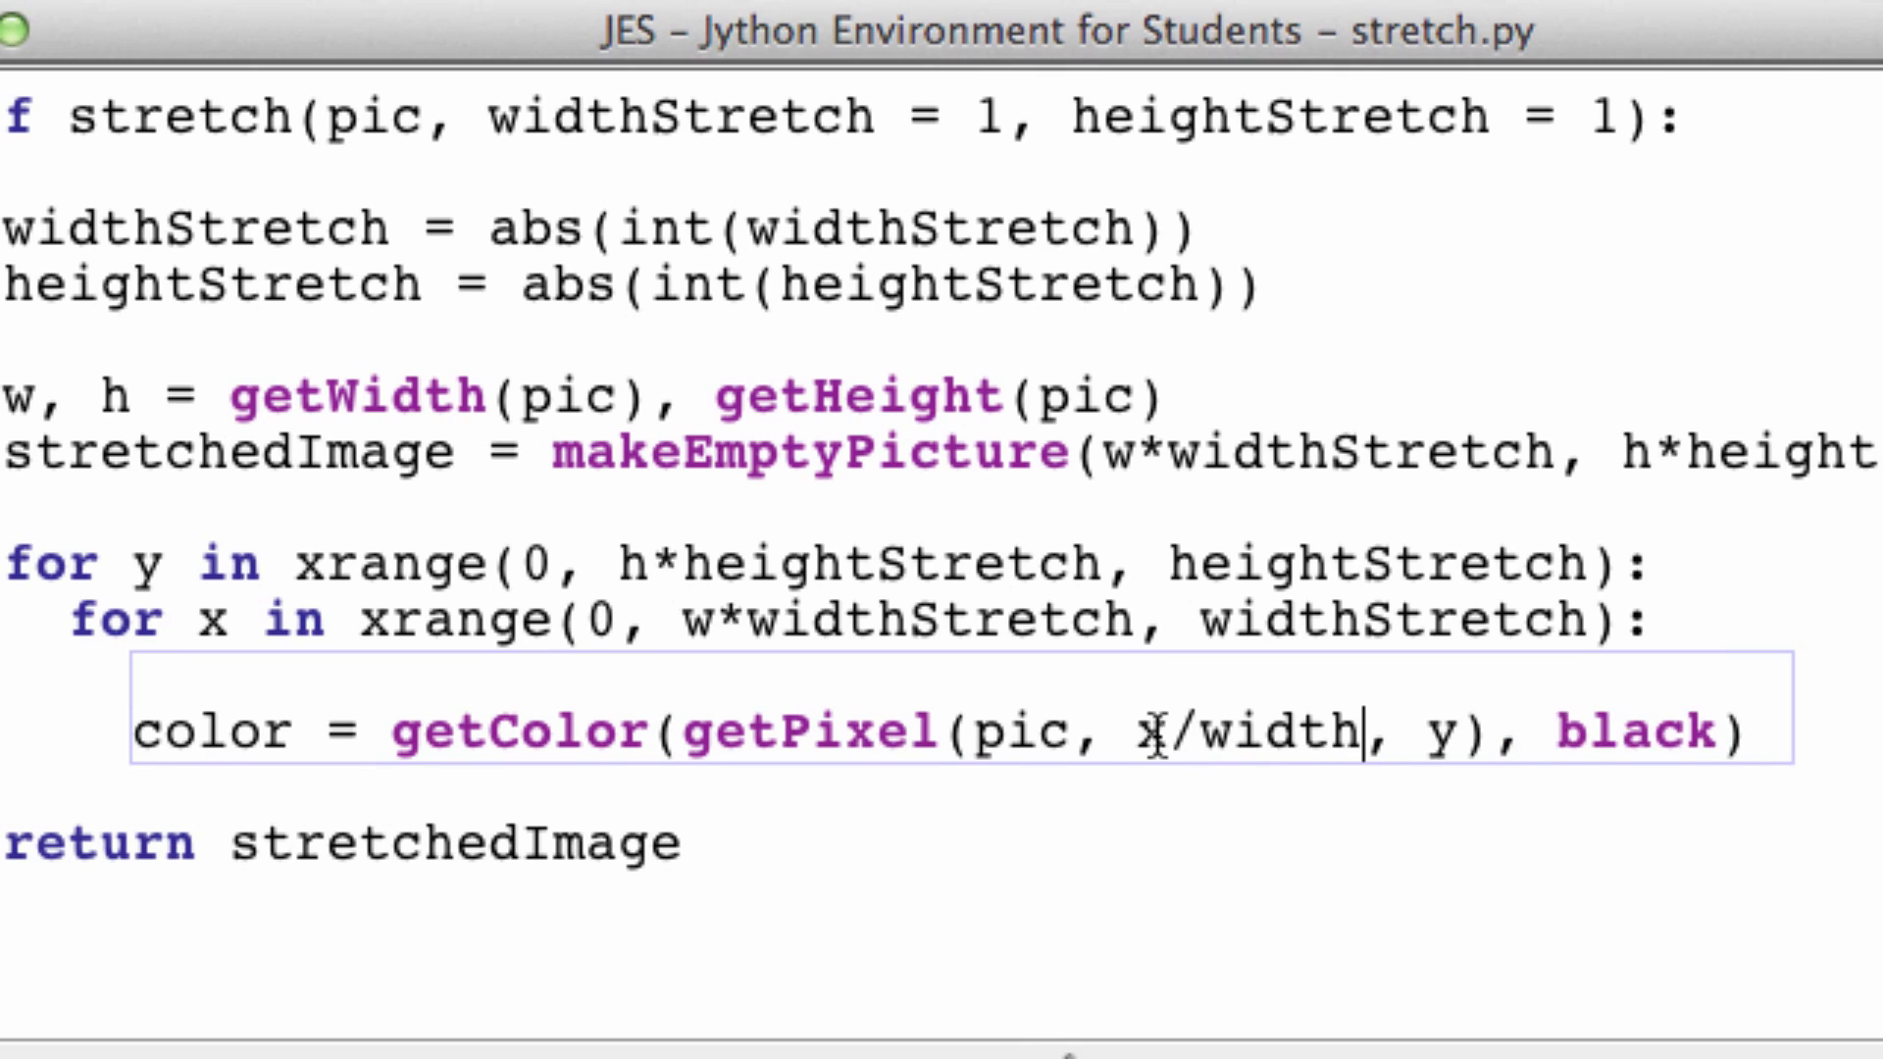
pyautogui.write('Stretch')
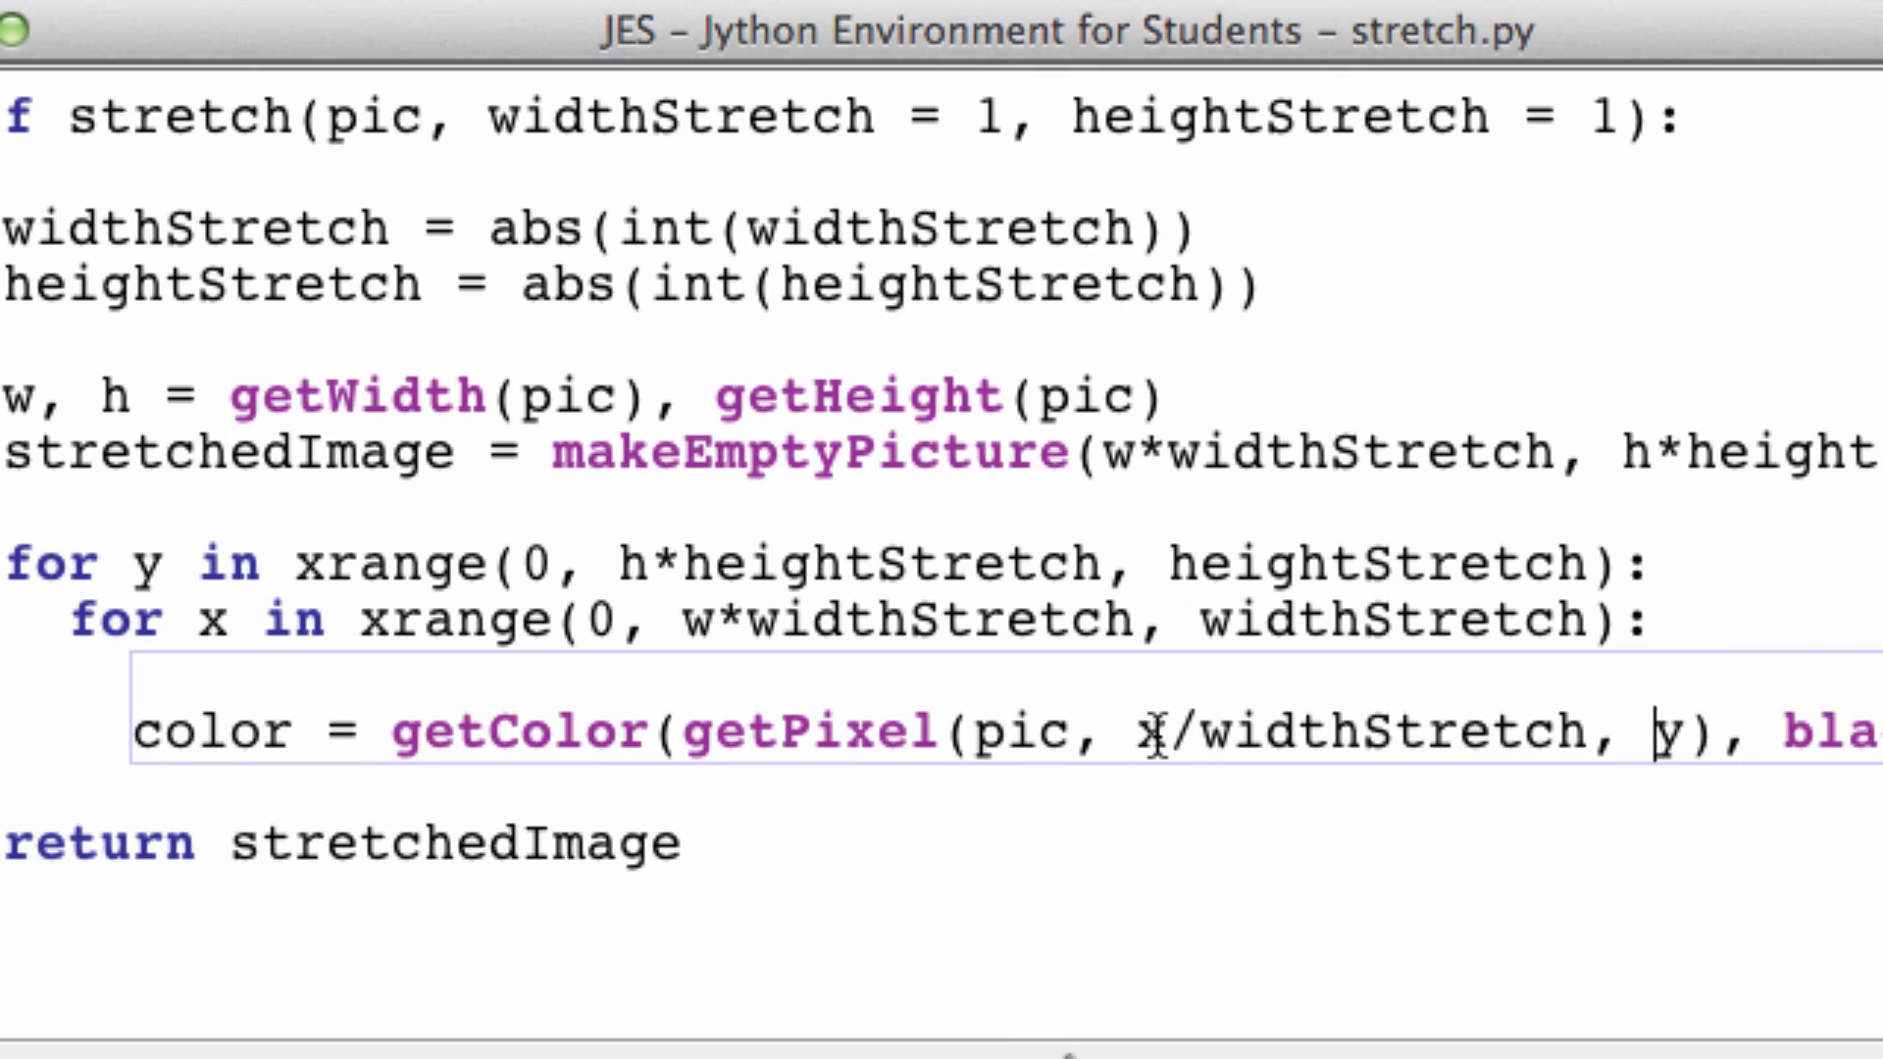
pyautogui.write('/heightStretch')
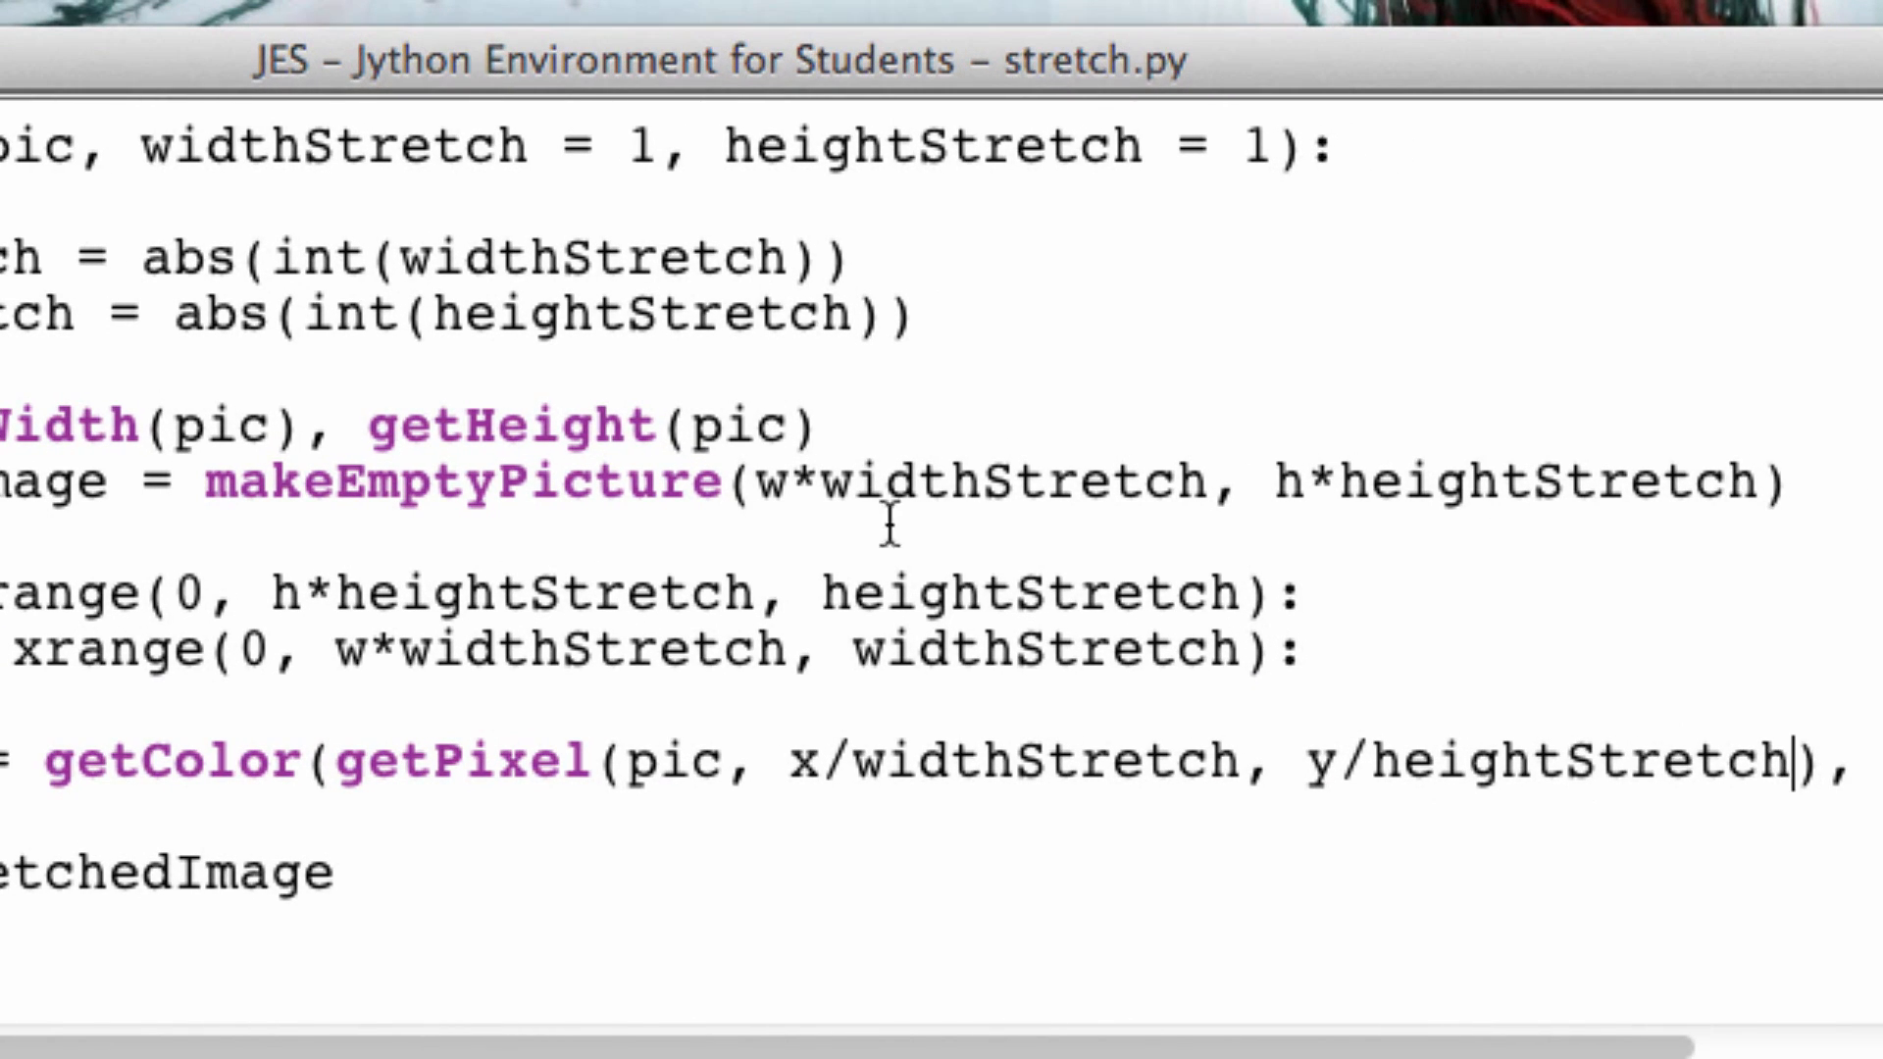
# Step: Point out widthStretch as the x loop's step in the existing code
pyautogui.doubleClick(1032, 593)
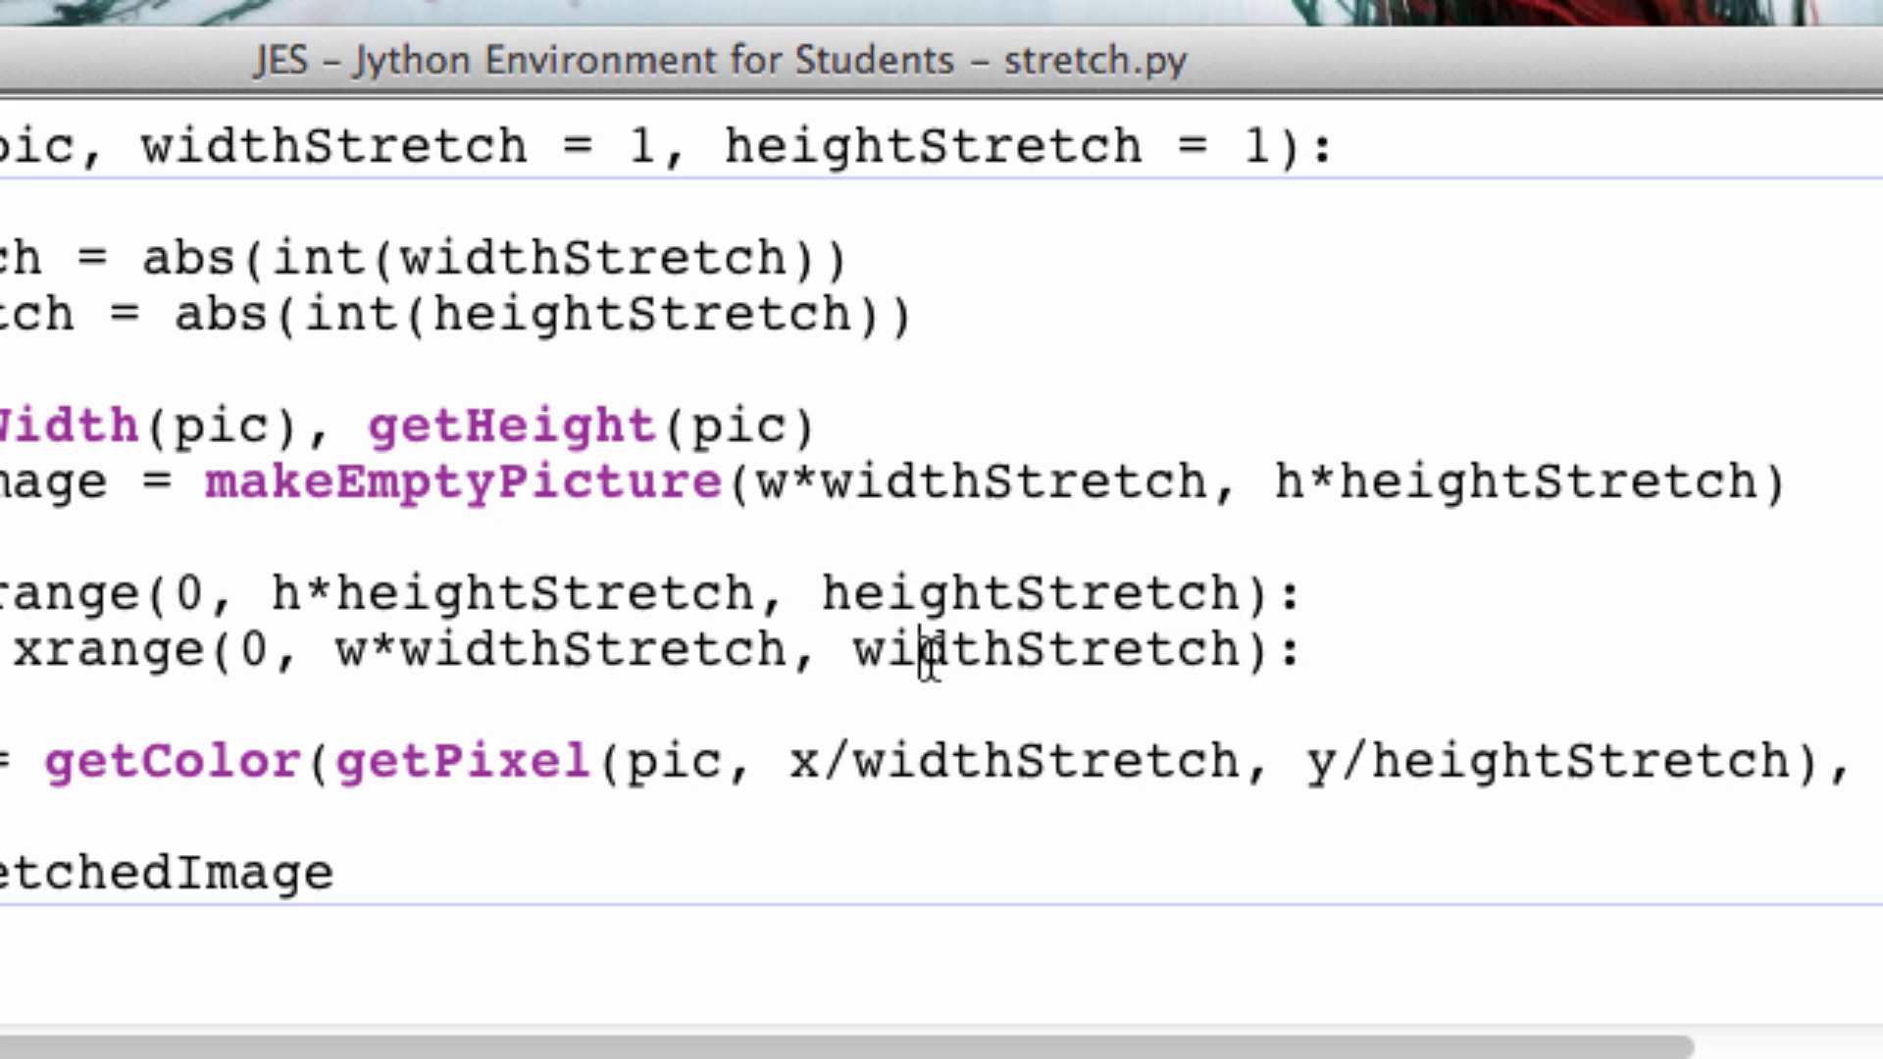
pyautogui.doubleClick(1058, 647)
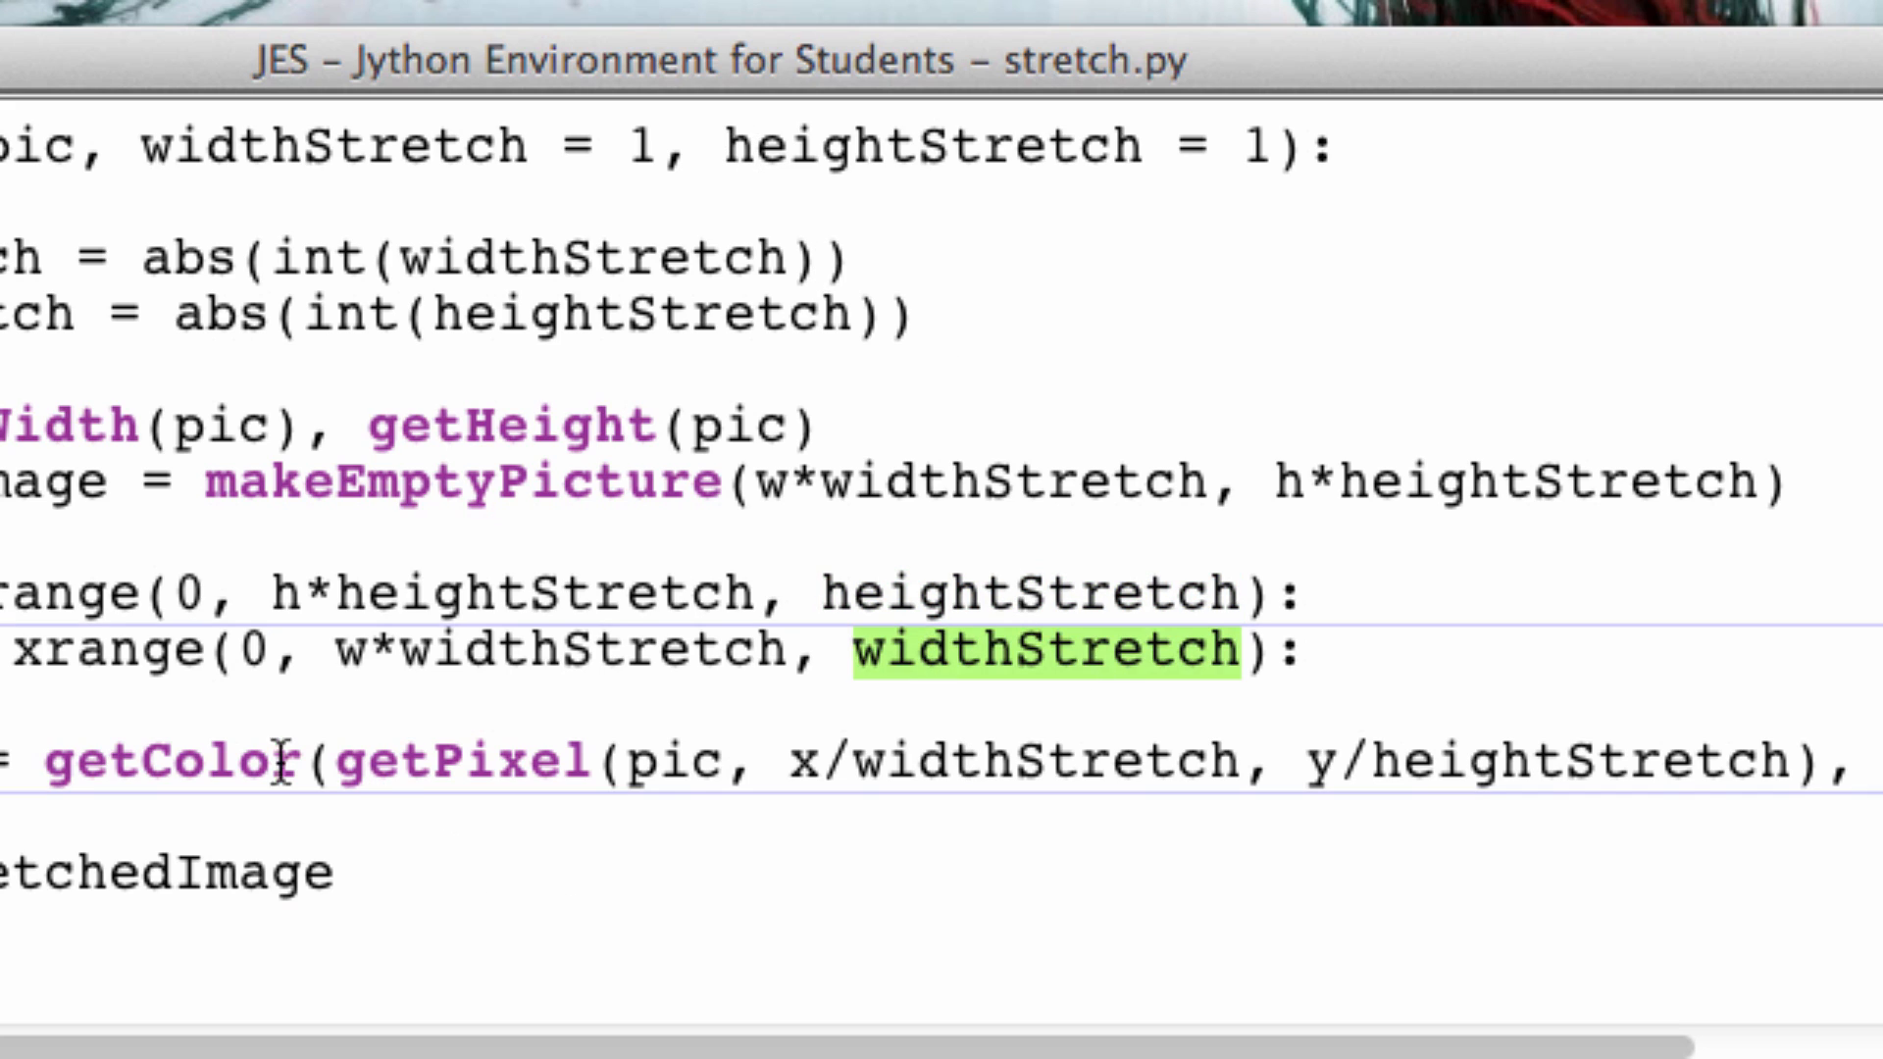
pyautogui.doubleClick(671, 761)
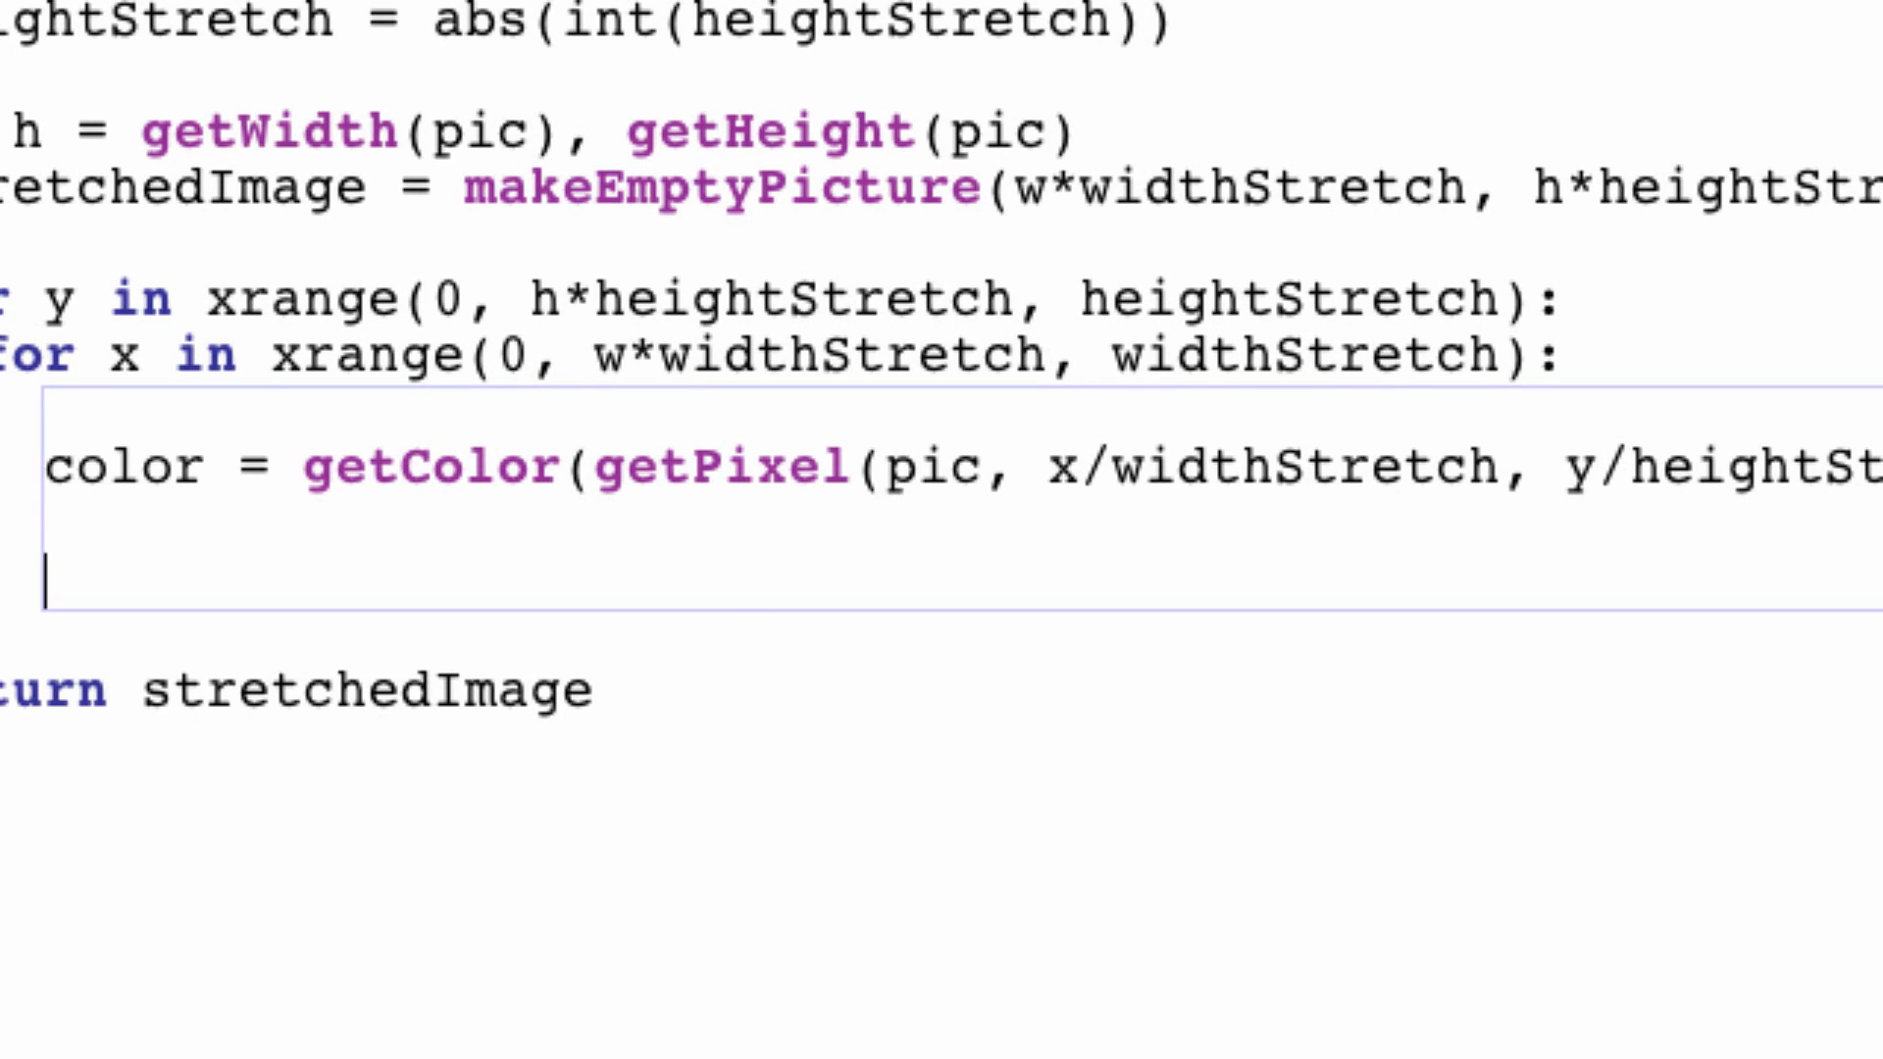
pyautogui.moveTo(419, 555)
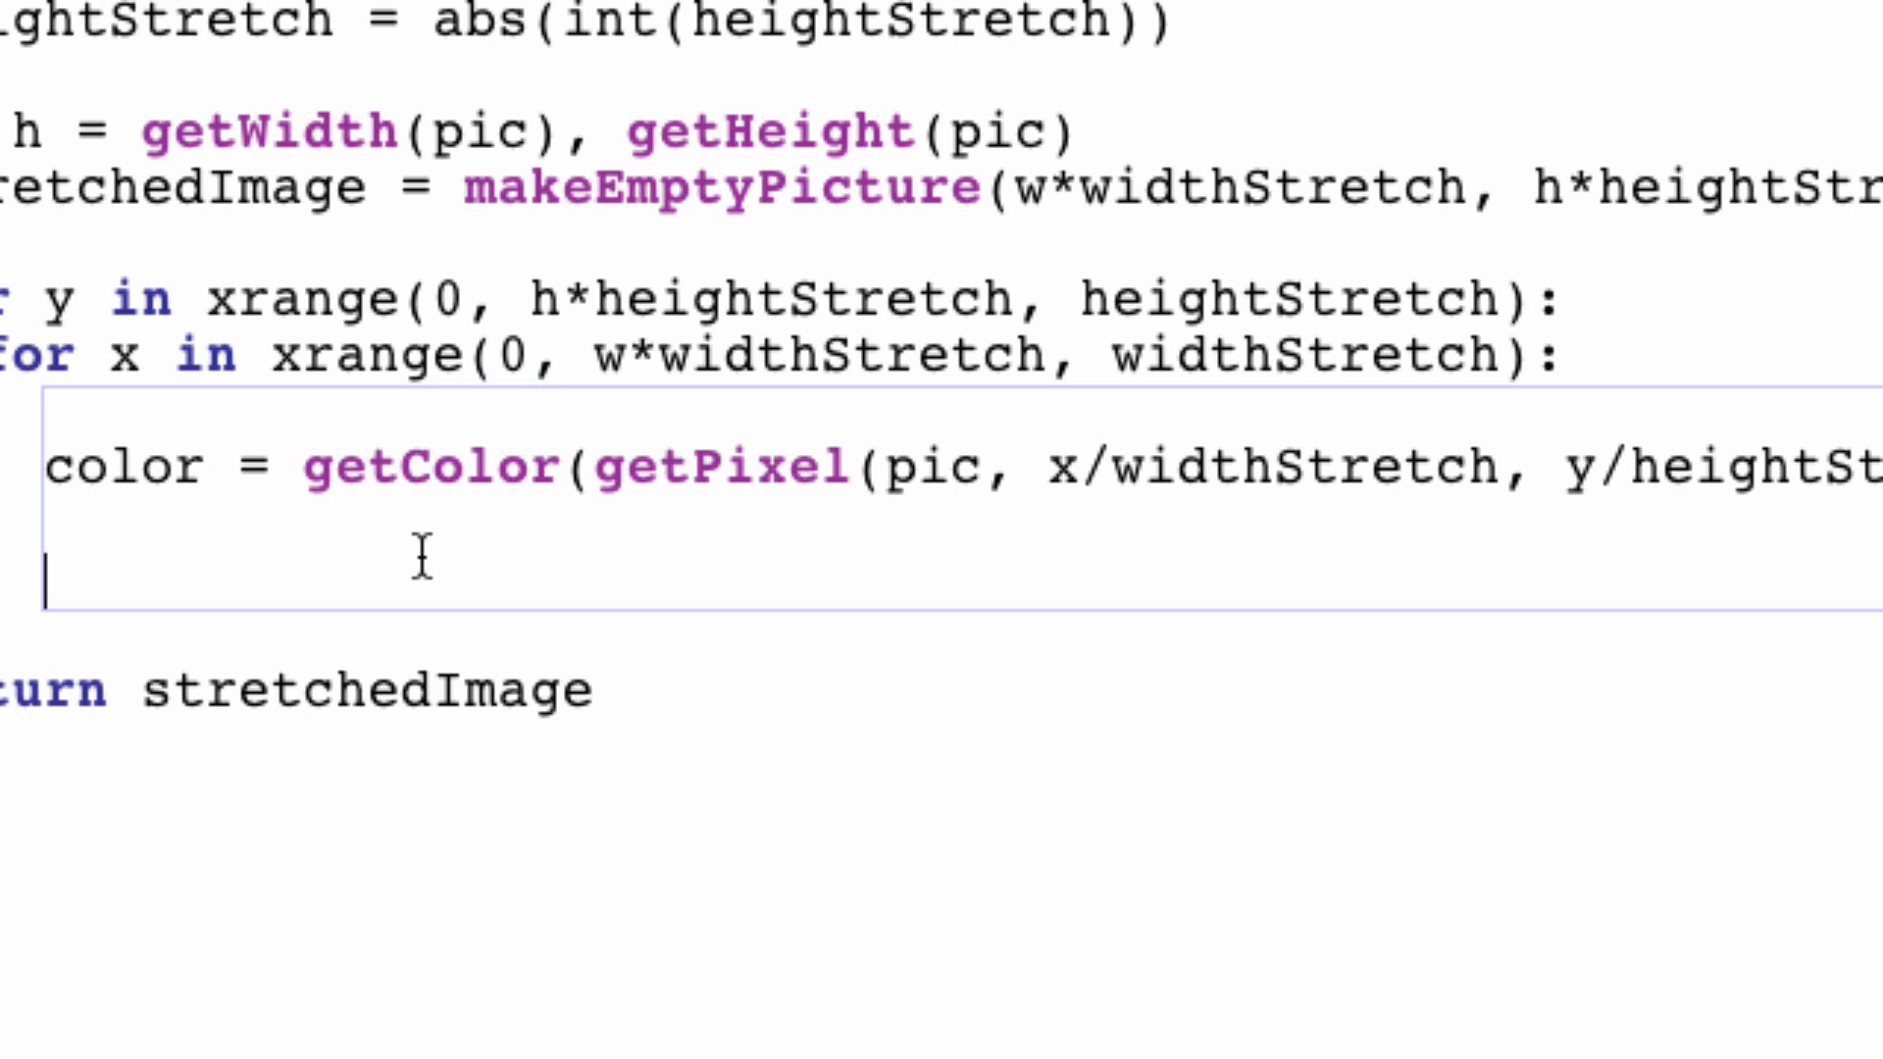
# Step: Add the loop 'for cellY in xrange(y, y + heightStretch):' below the color line
pyautogui.write('for')
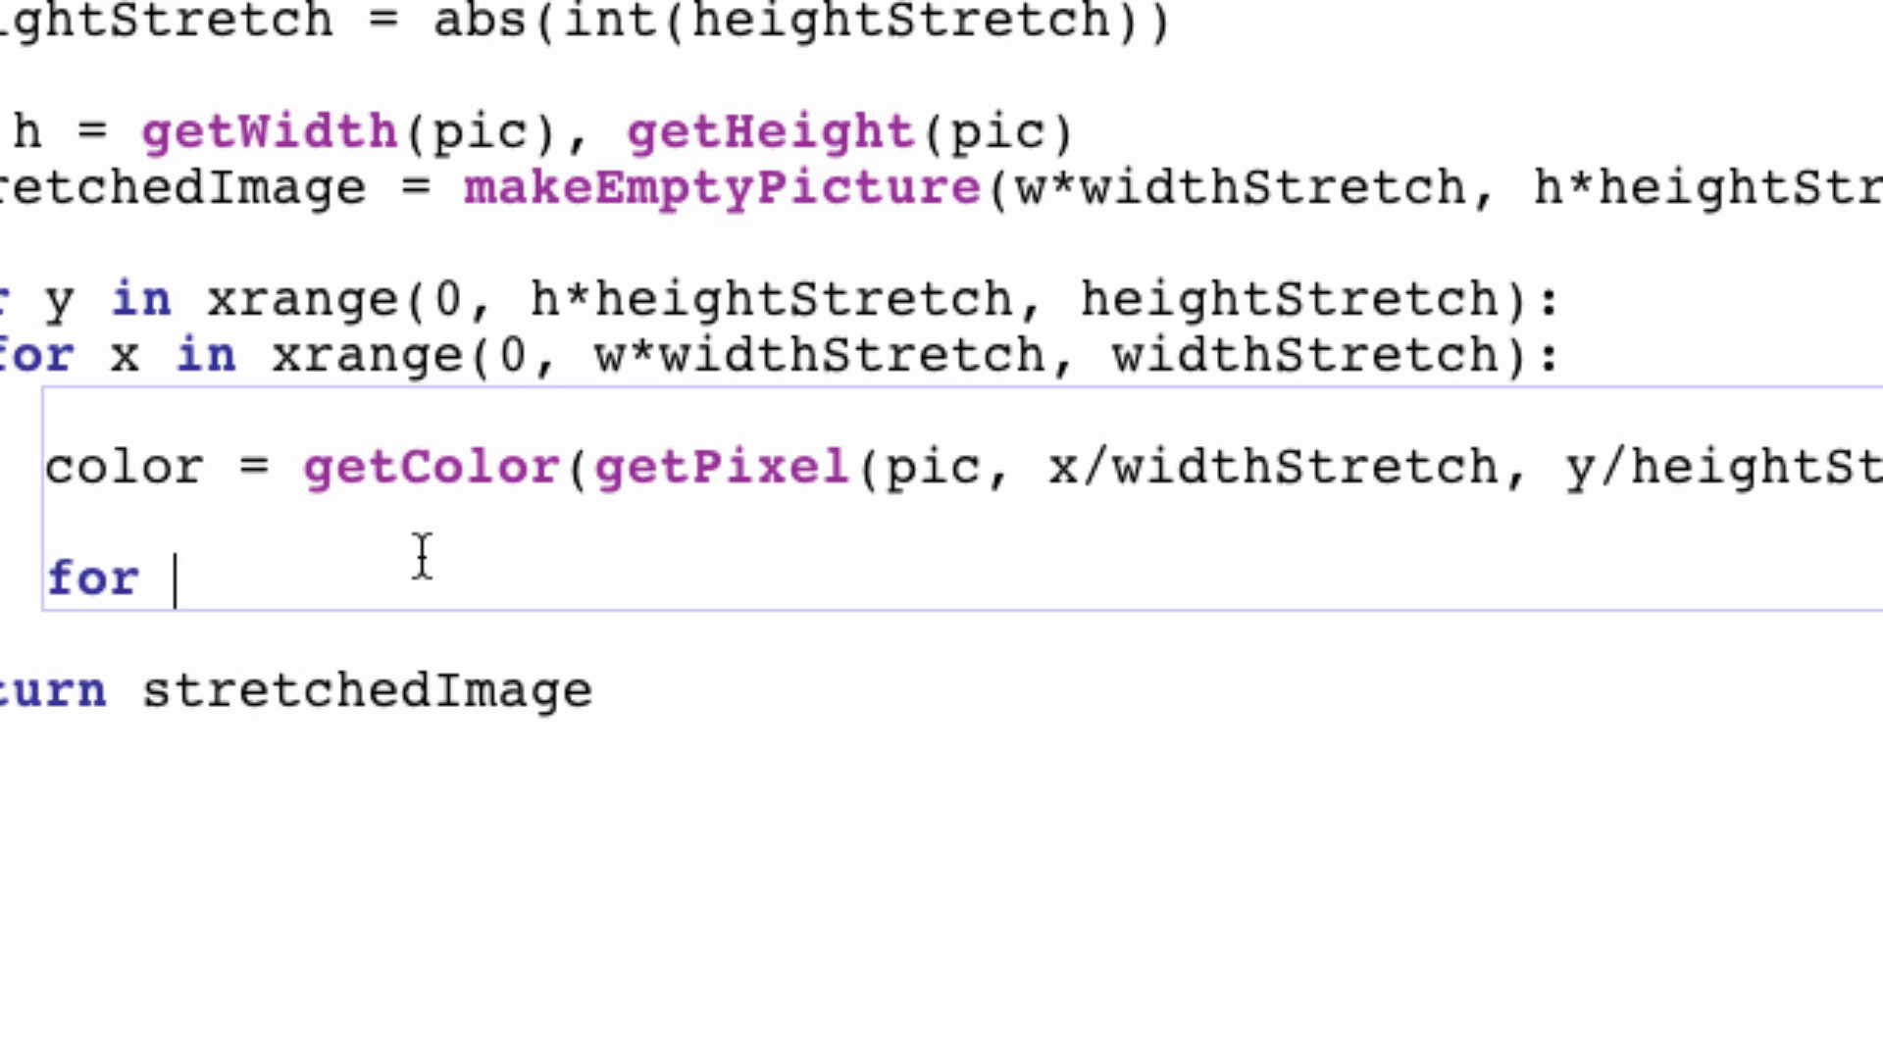
pyautogui.write('cellY')
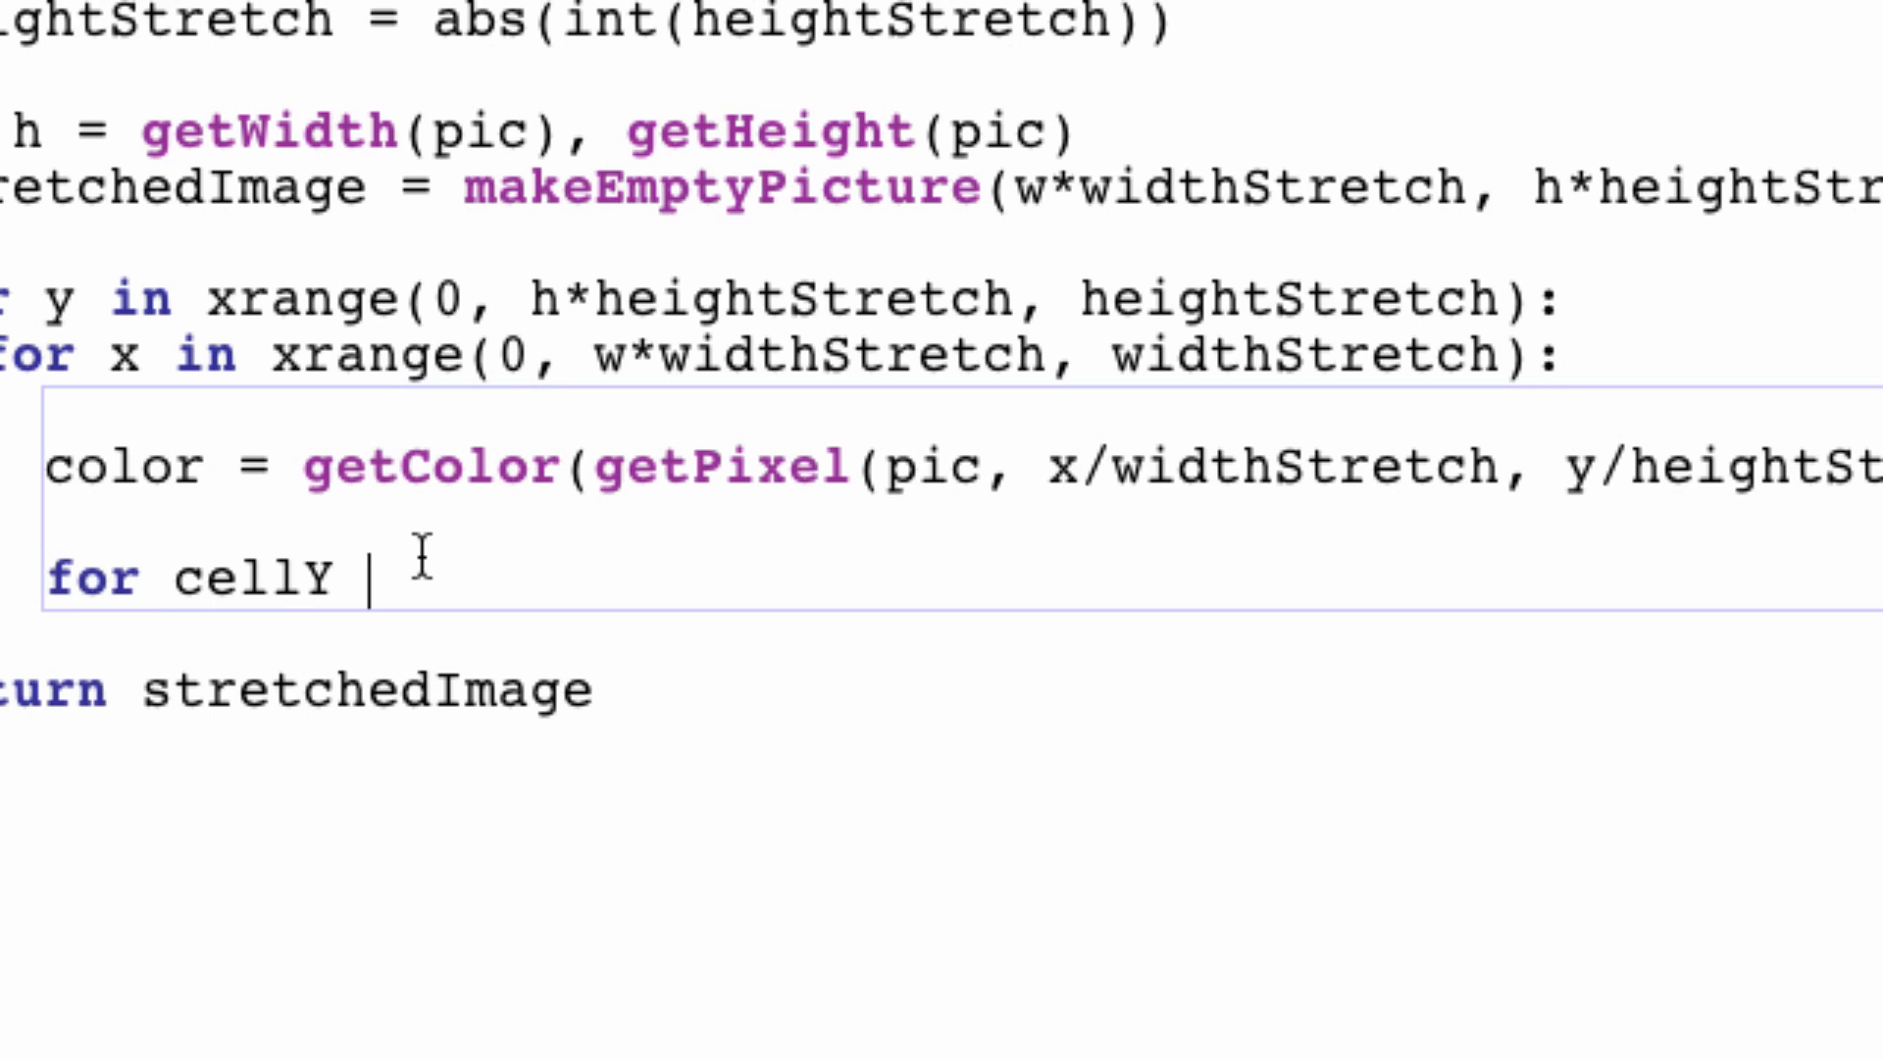
pyautogui.write('in xr')
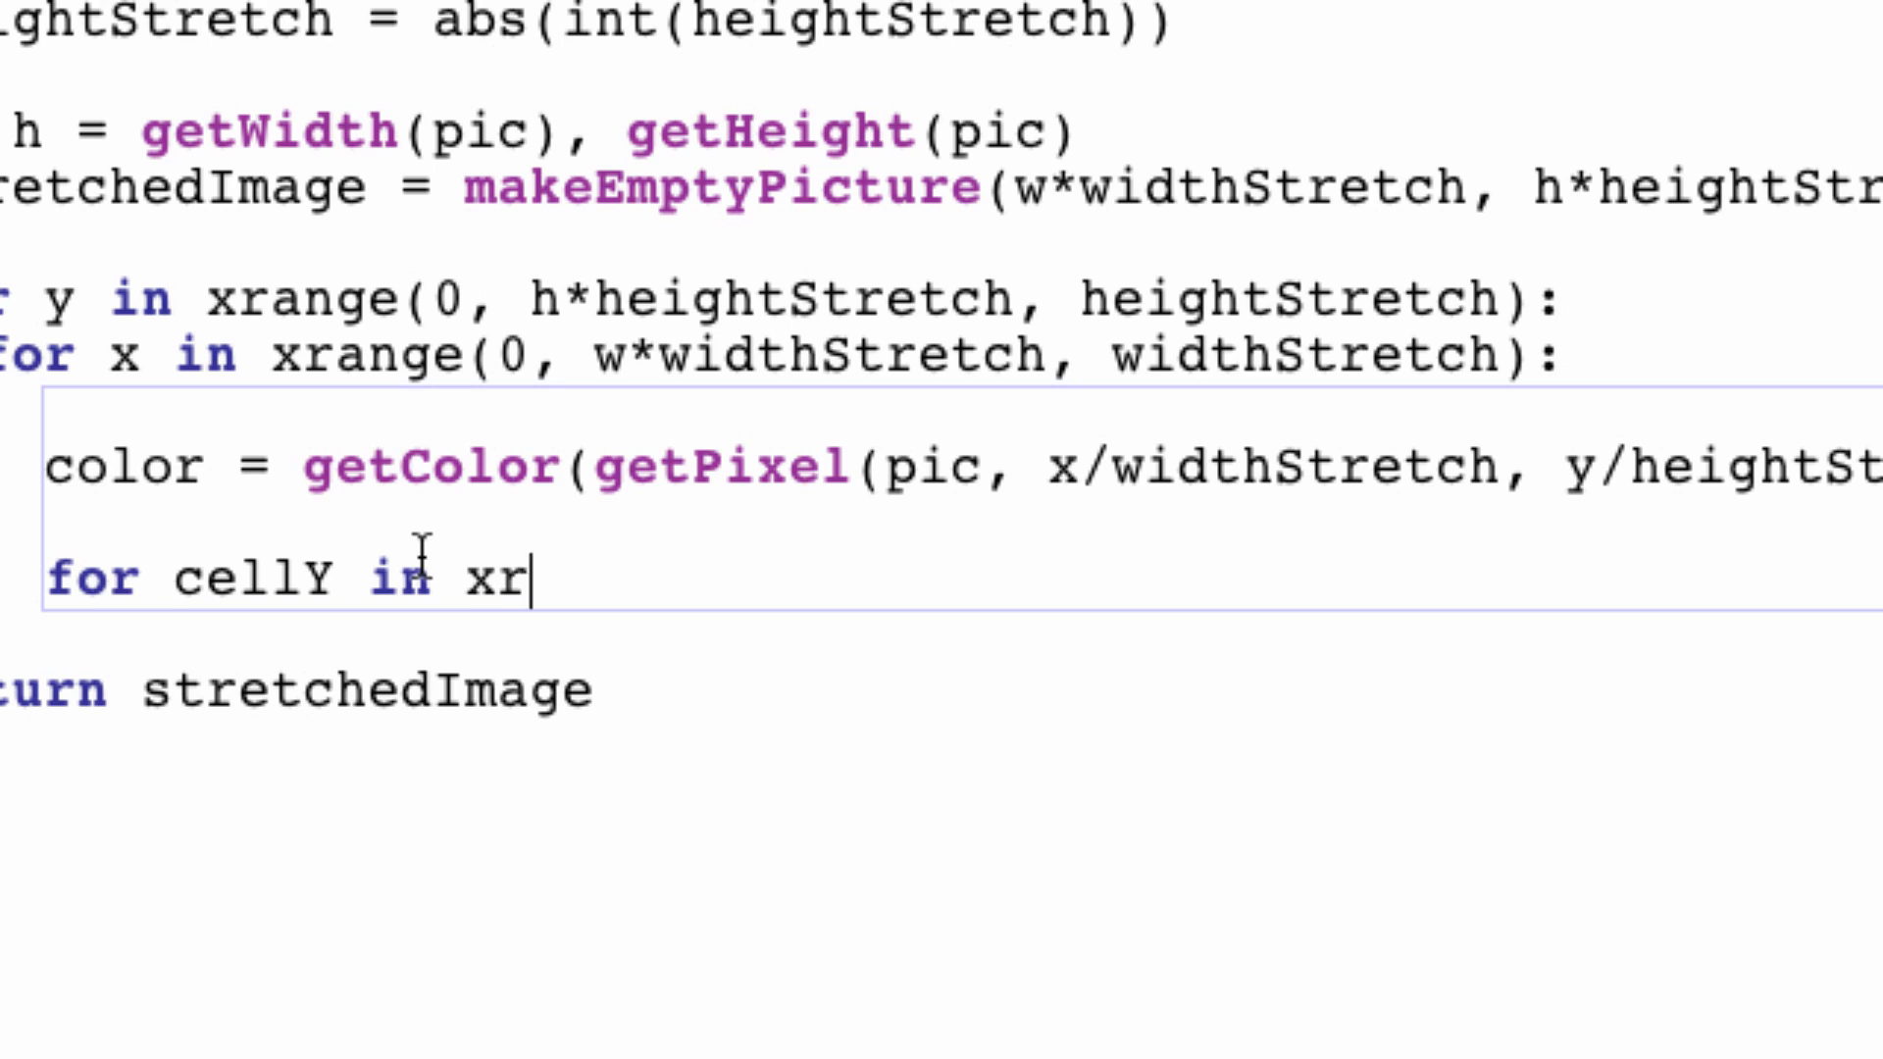
pyautogui.write('ange()')
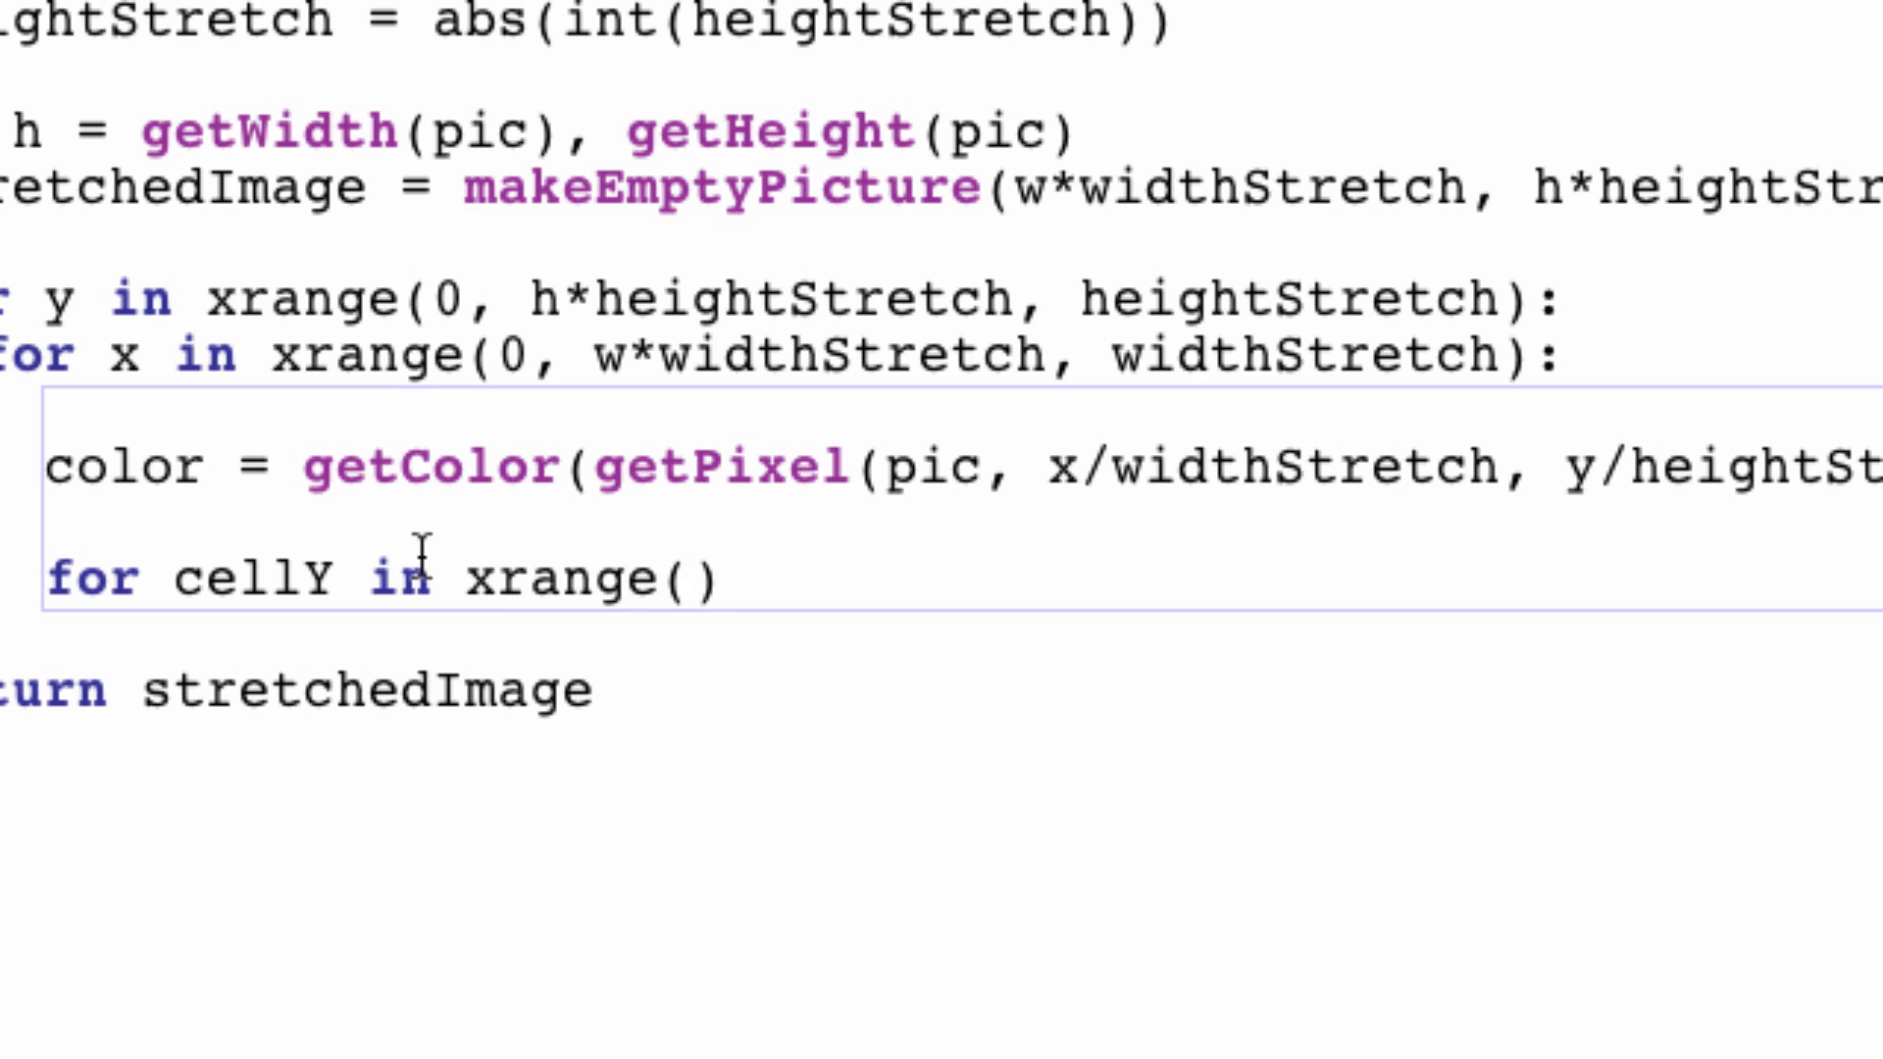
pyautogui.write('y,')
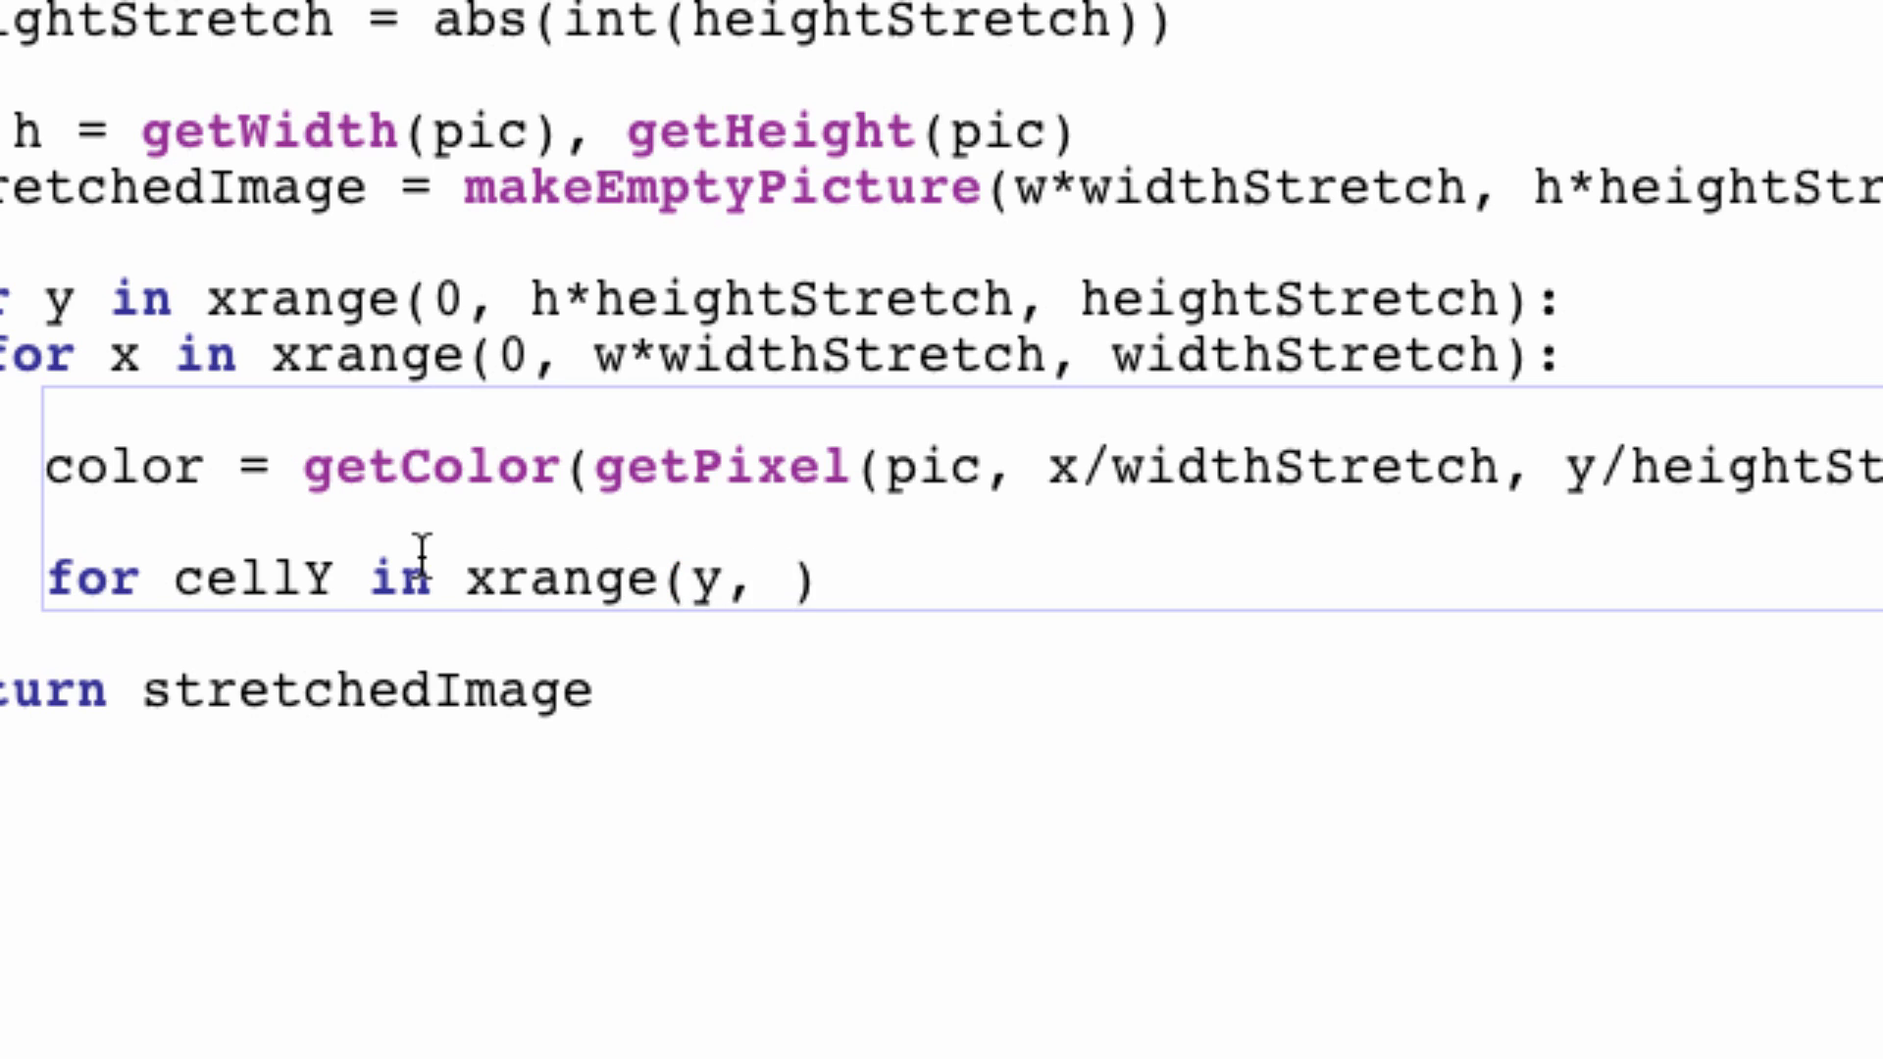
pyautogui.write('y + heightStretch')
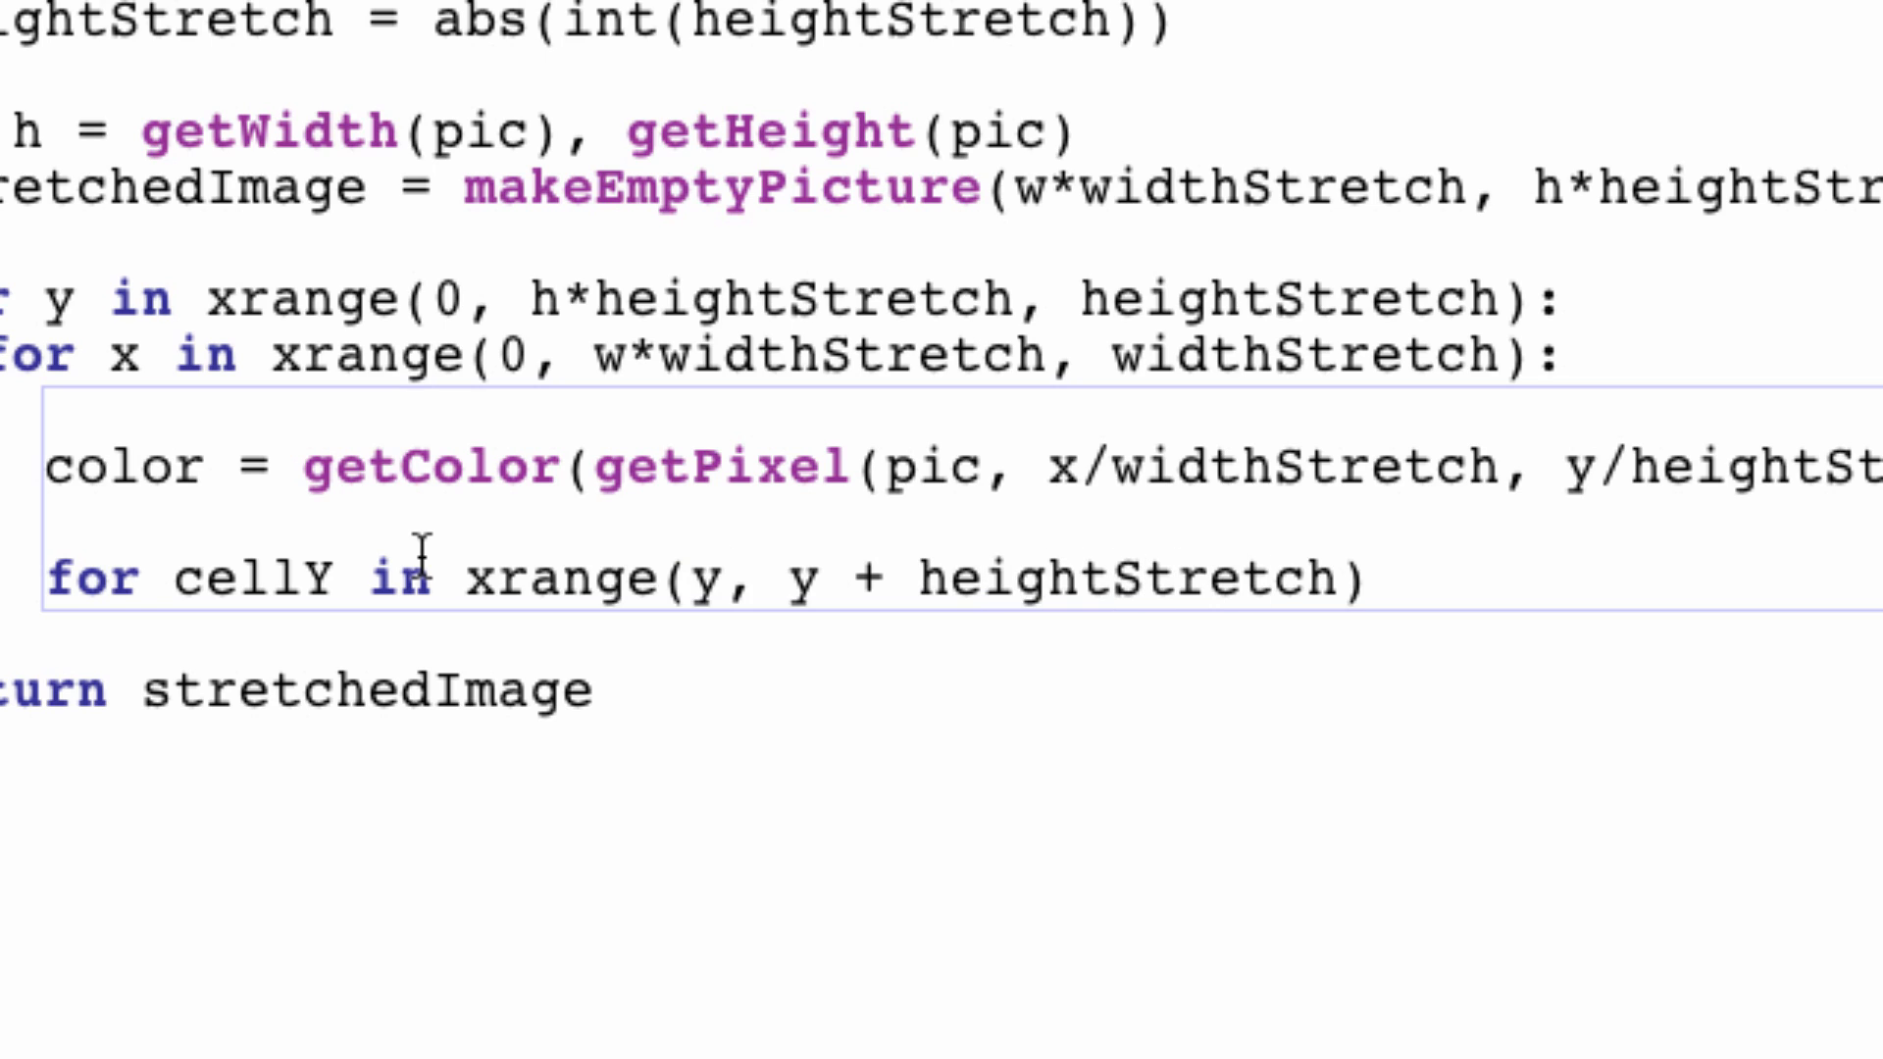
pyautogui.write(':')
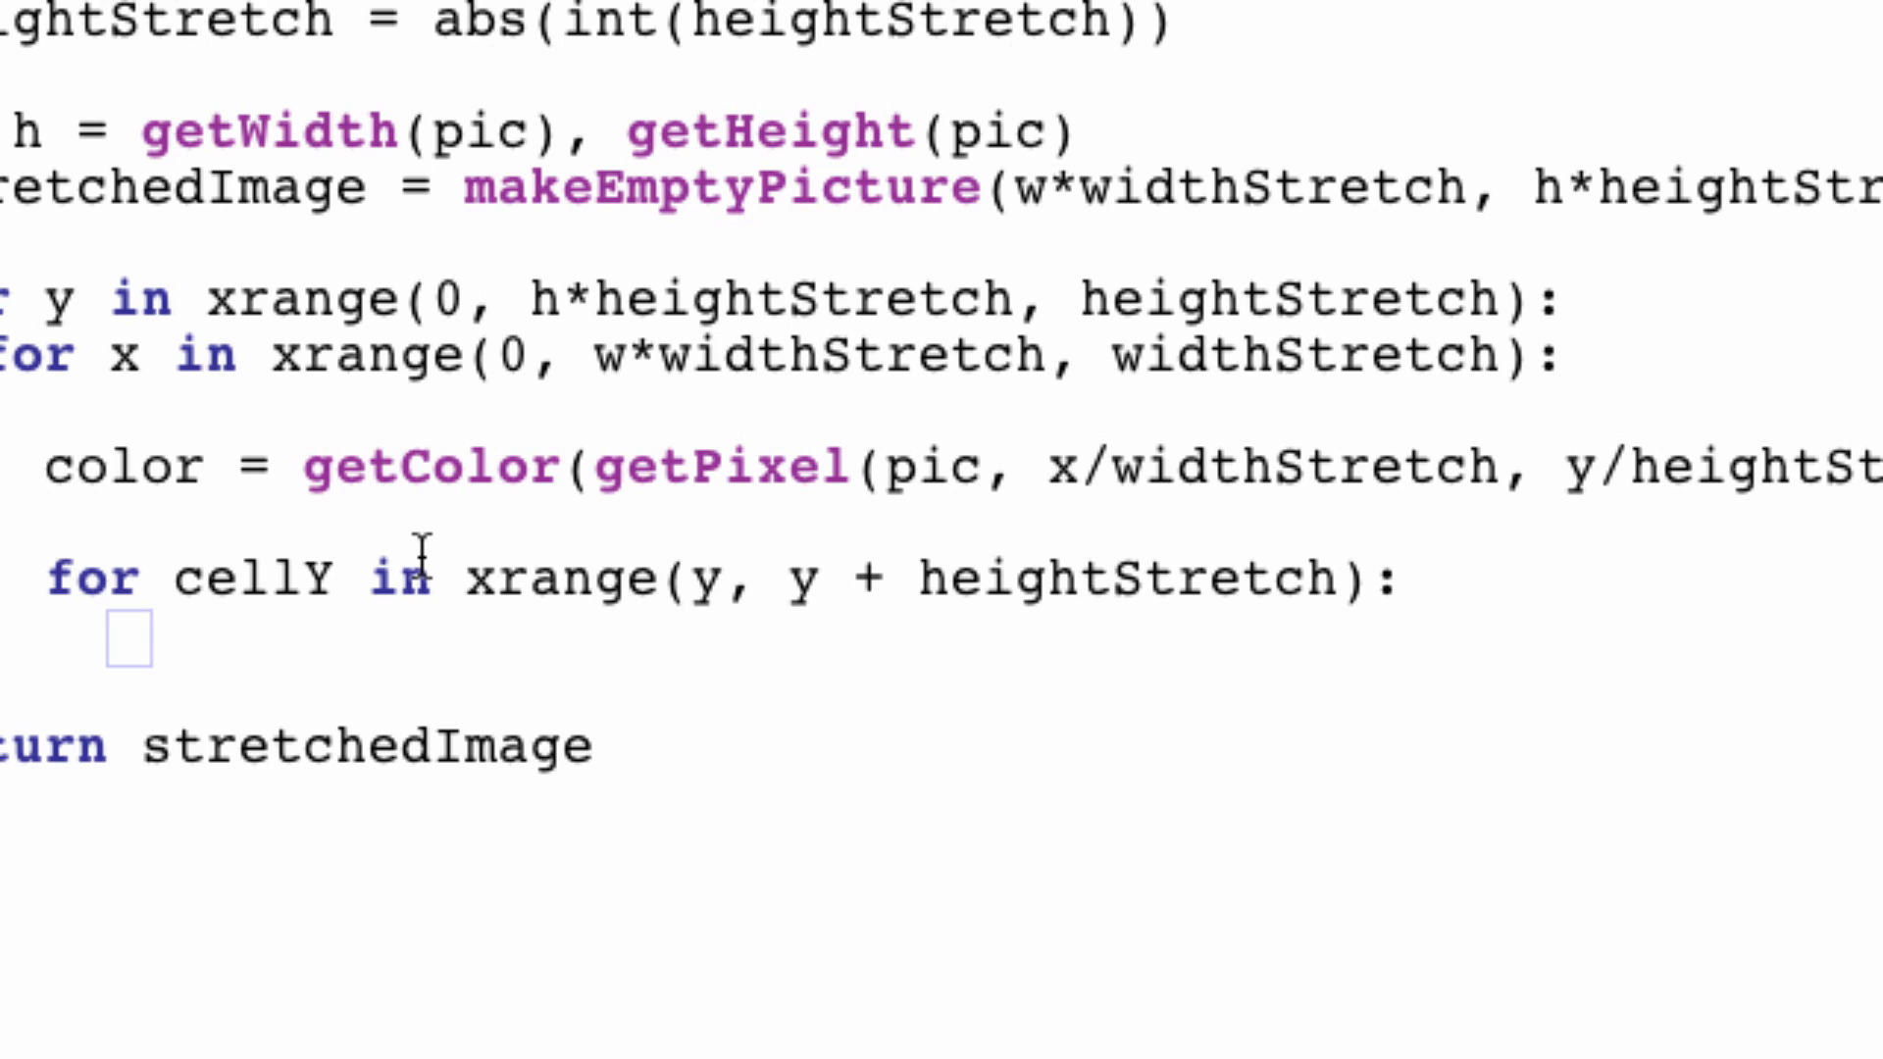
# Step: Nest 'for cellX in xrange(x, x + widthStretch):' inside it with an empty body
pyautogui.write('for cellX')
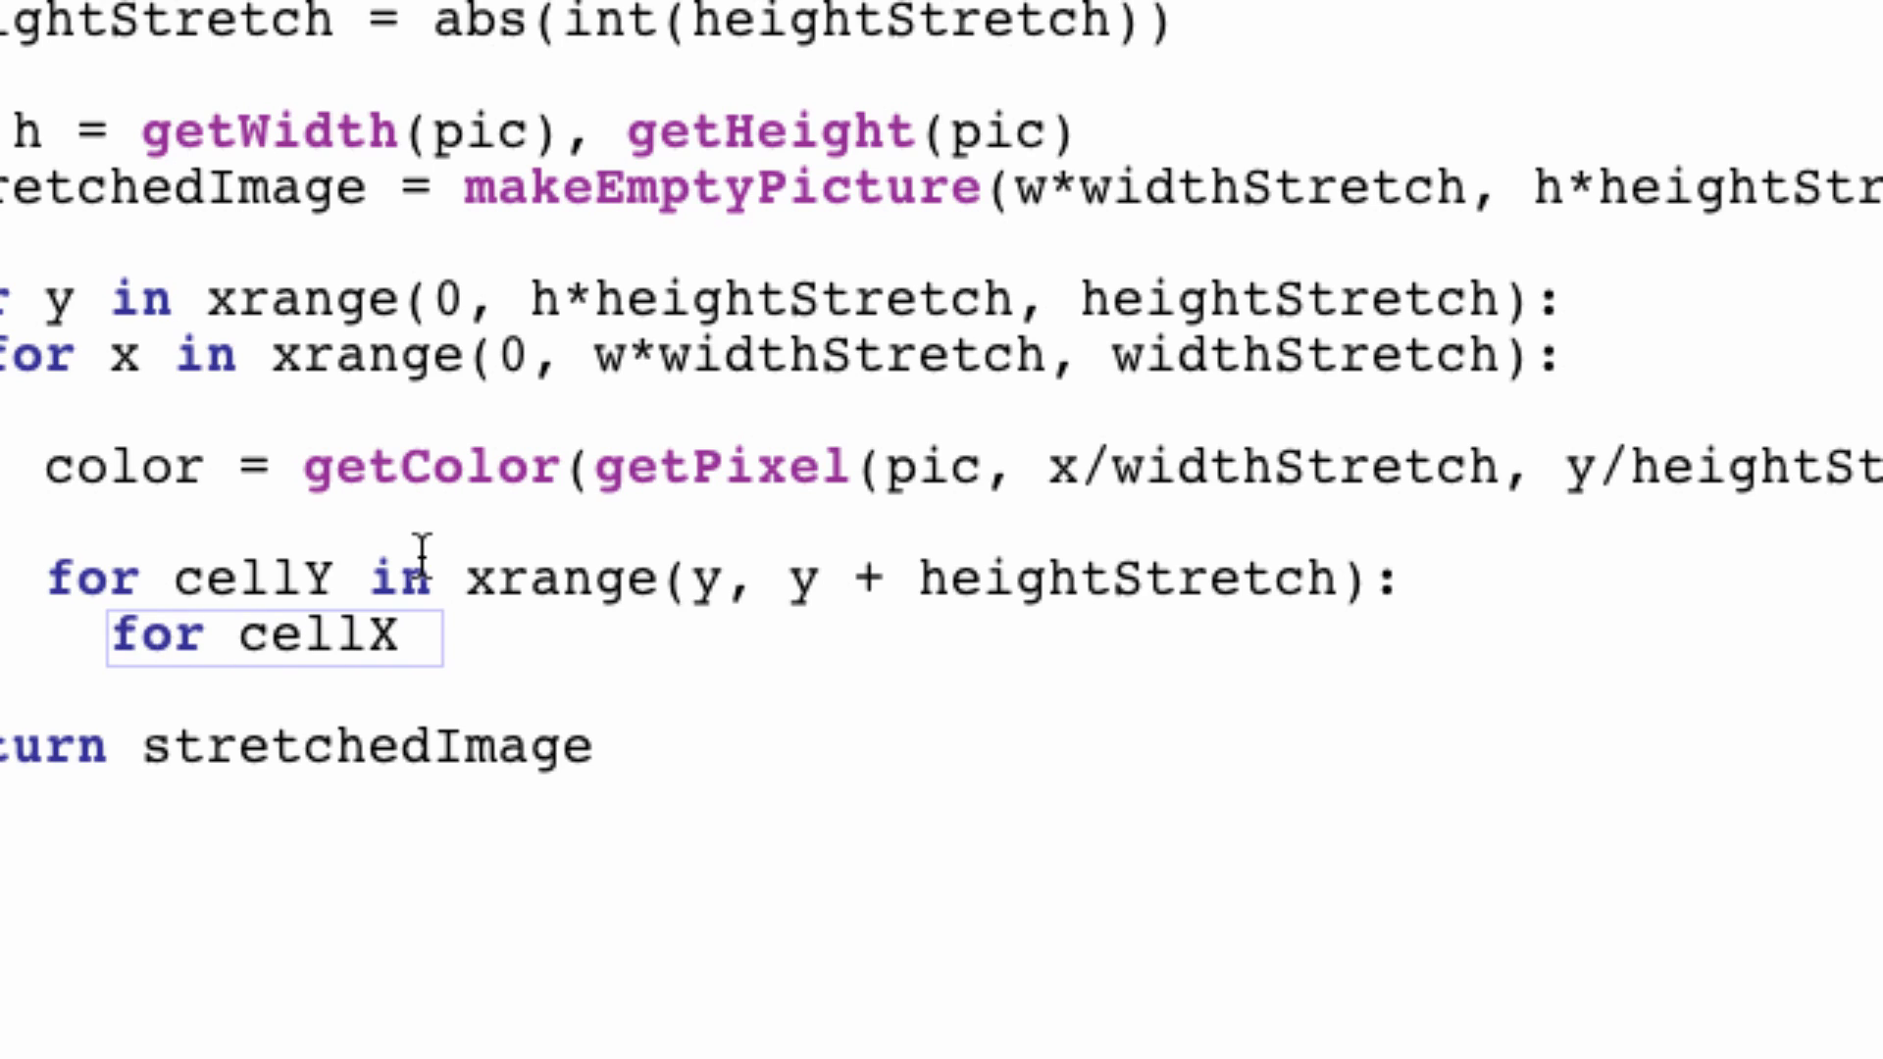
pyautogui.write('in xra')
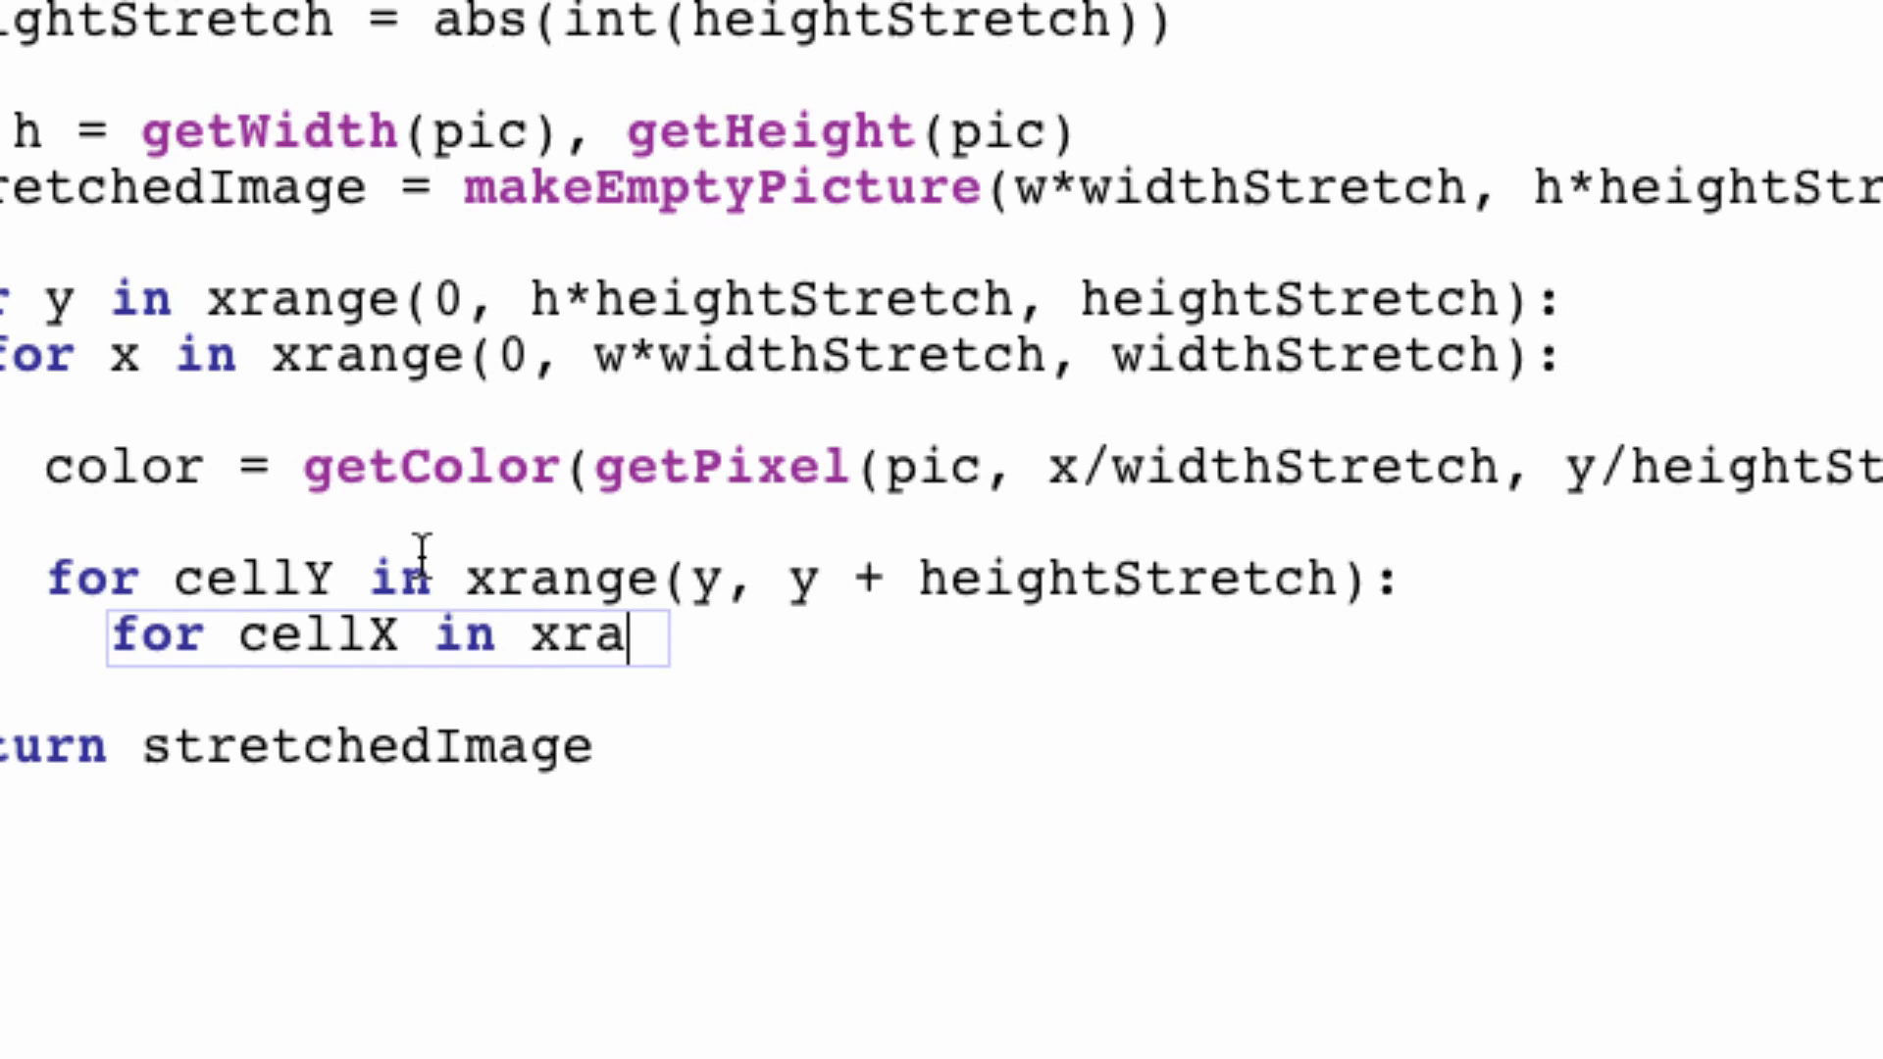
pyautogui.write('nge(x)')
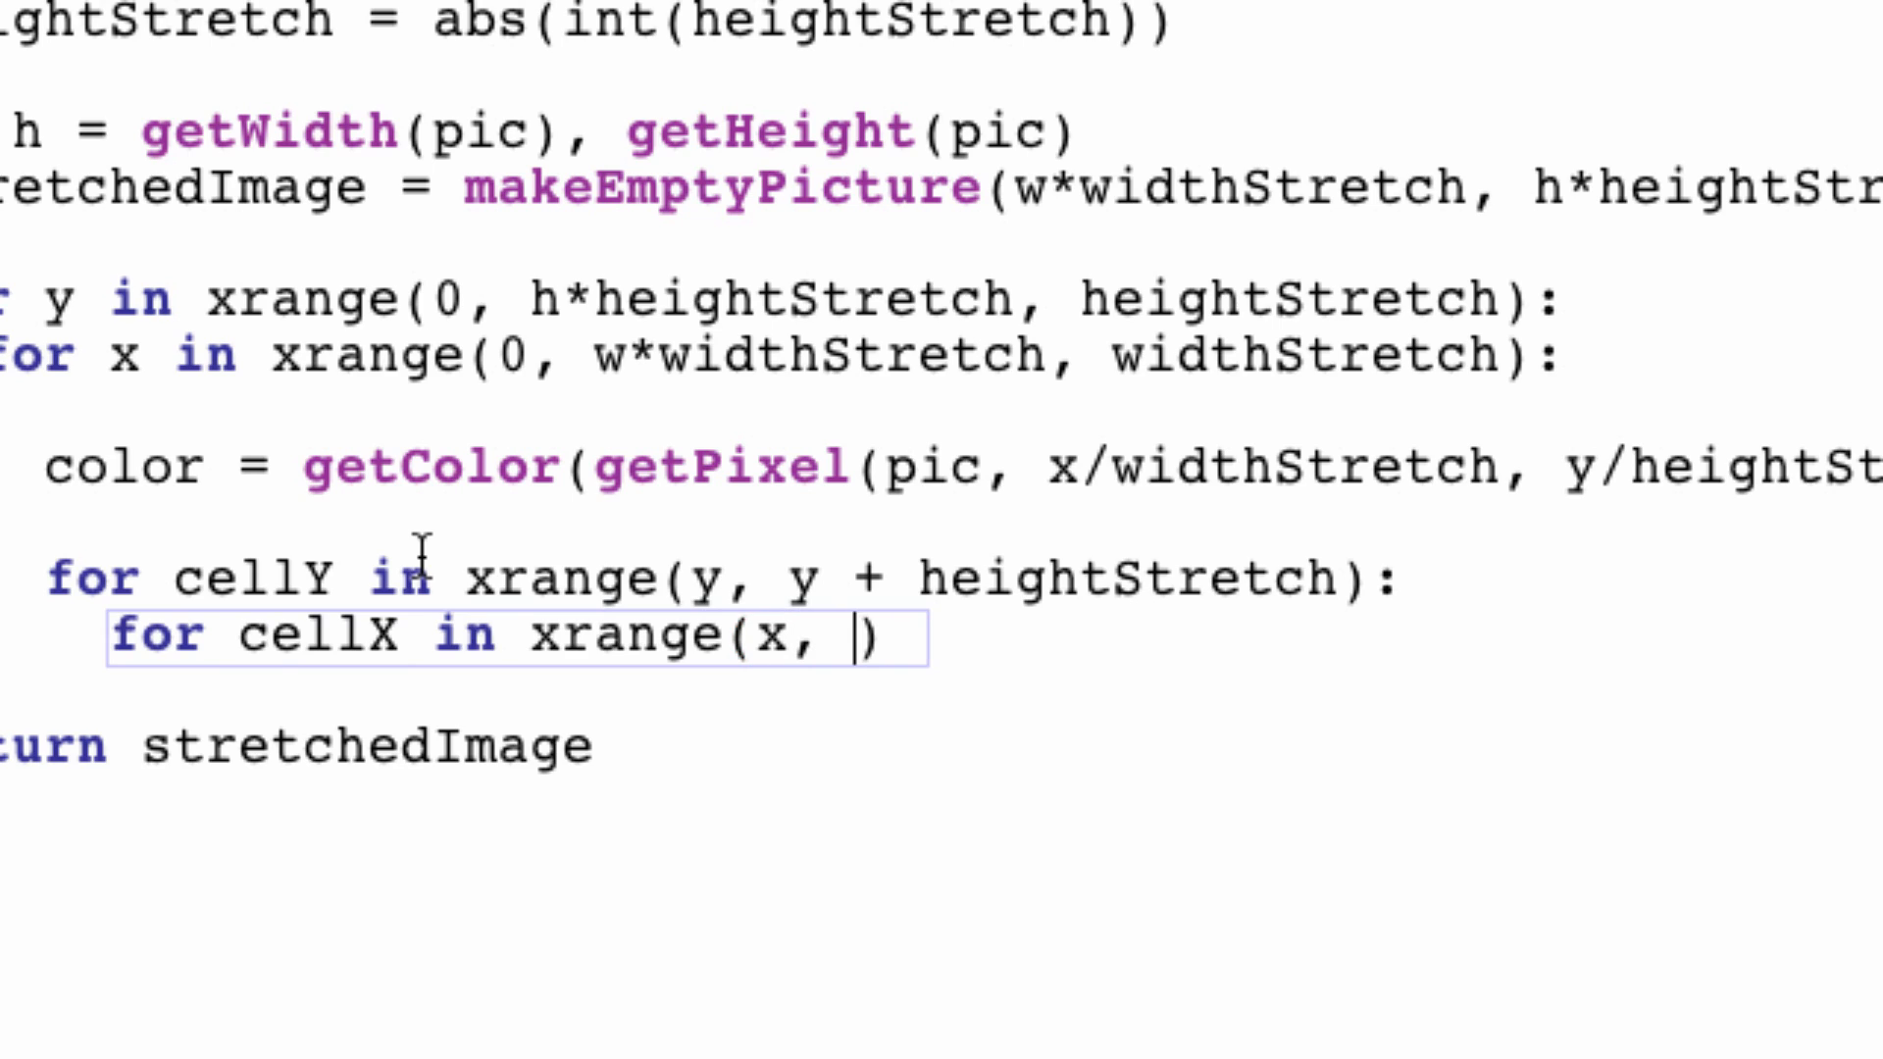
pyautogui.write('x + widthStretch')
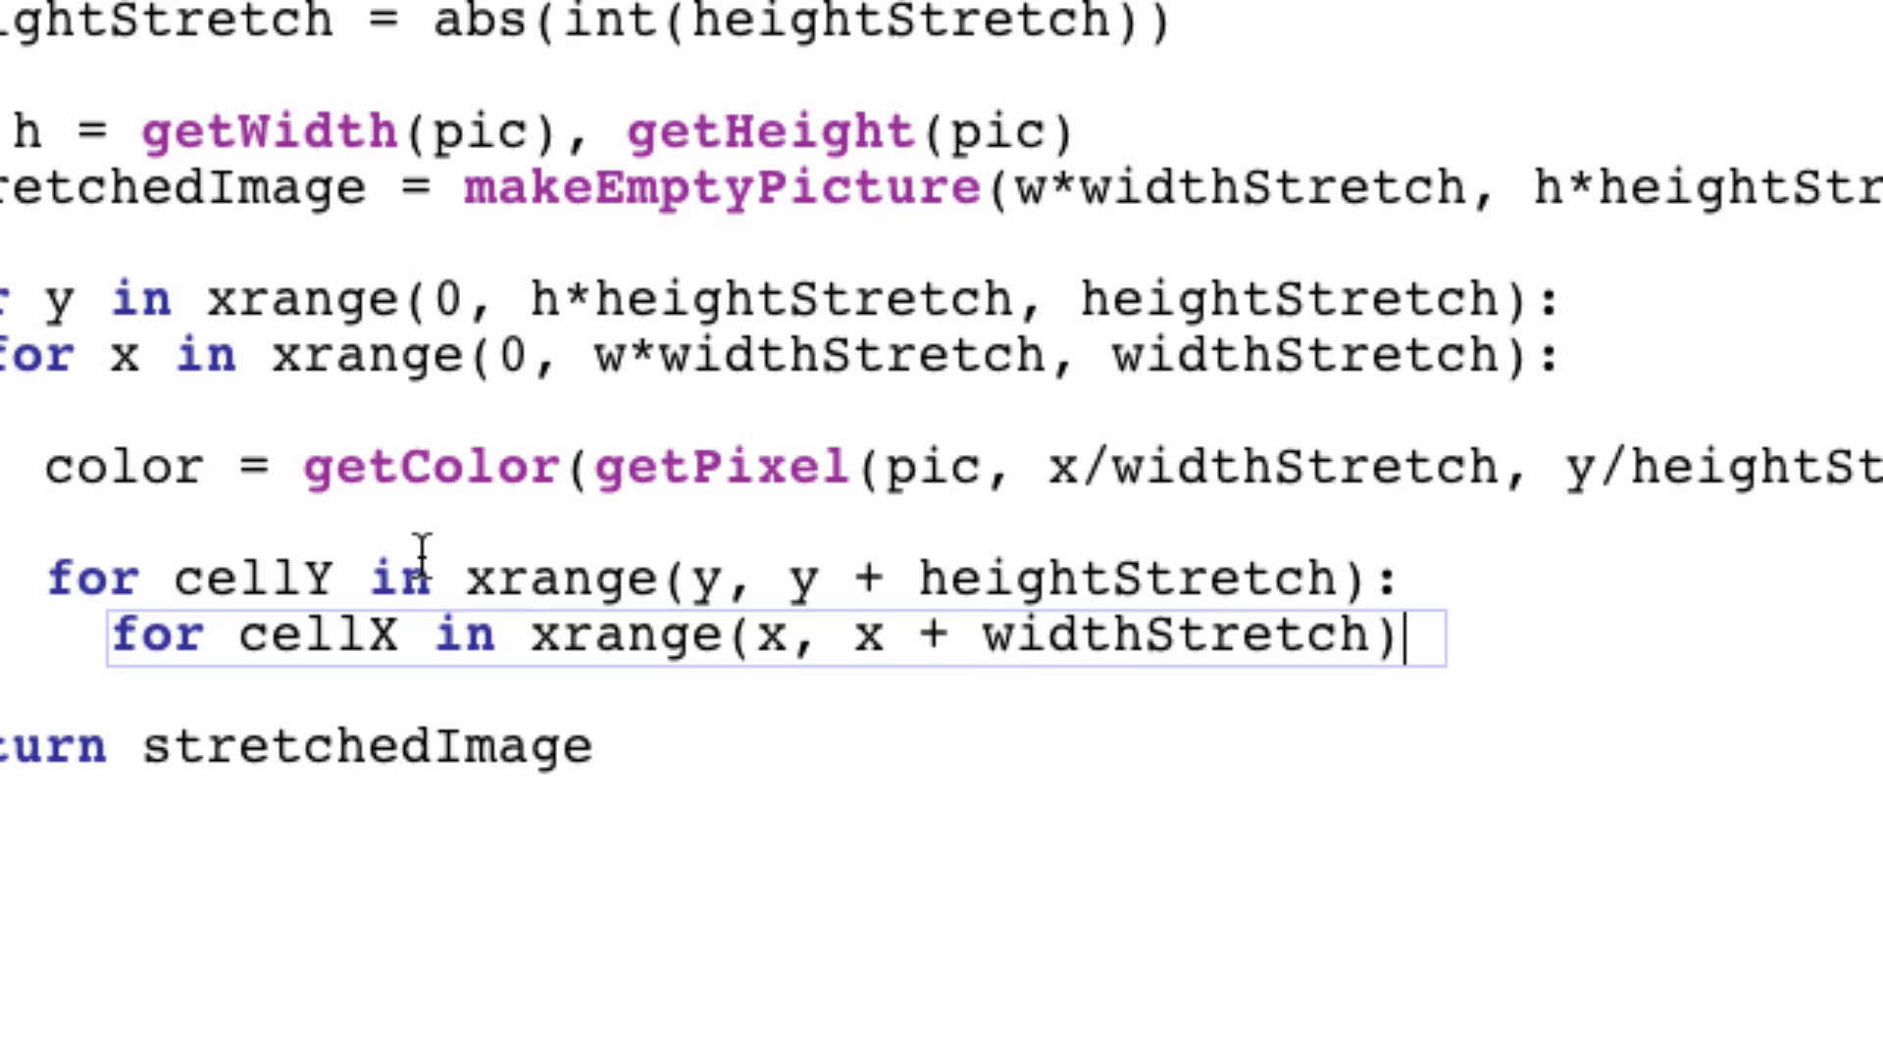
pyautogui.press('enter')
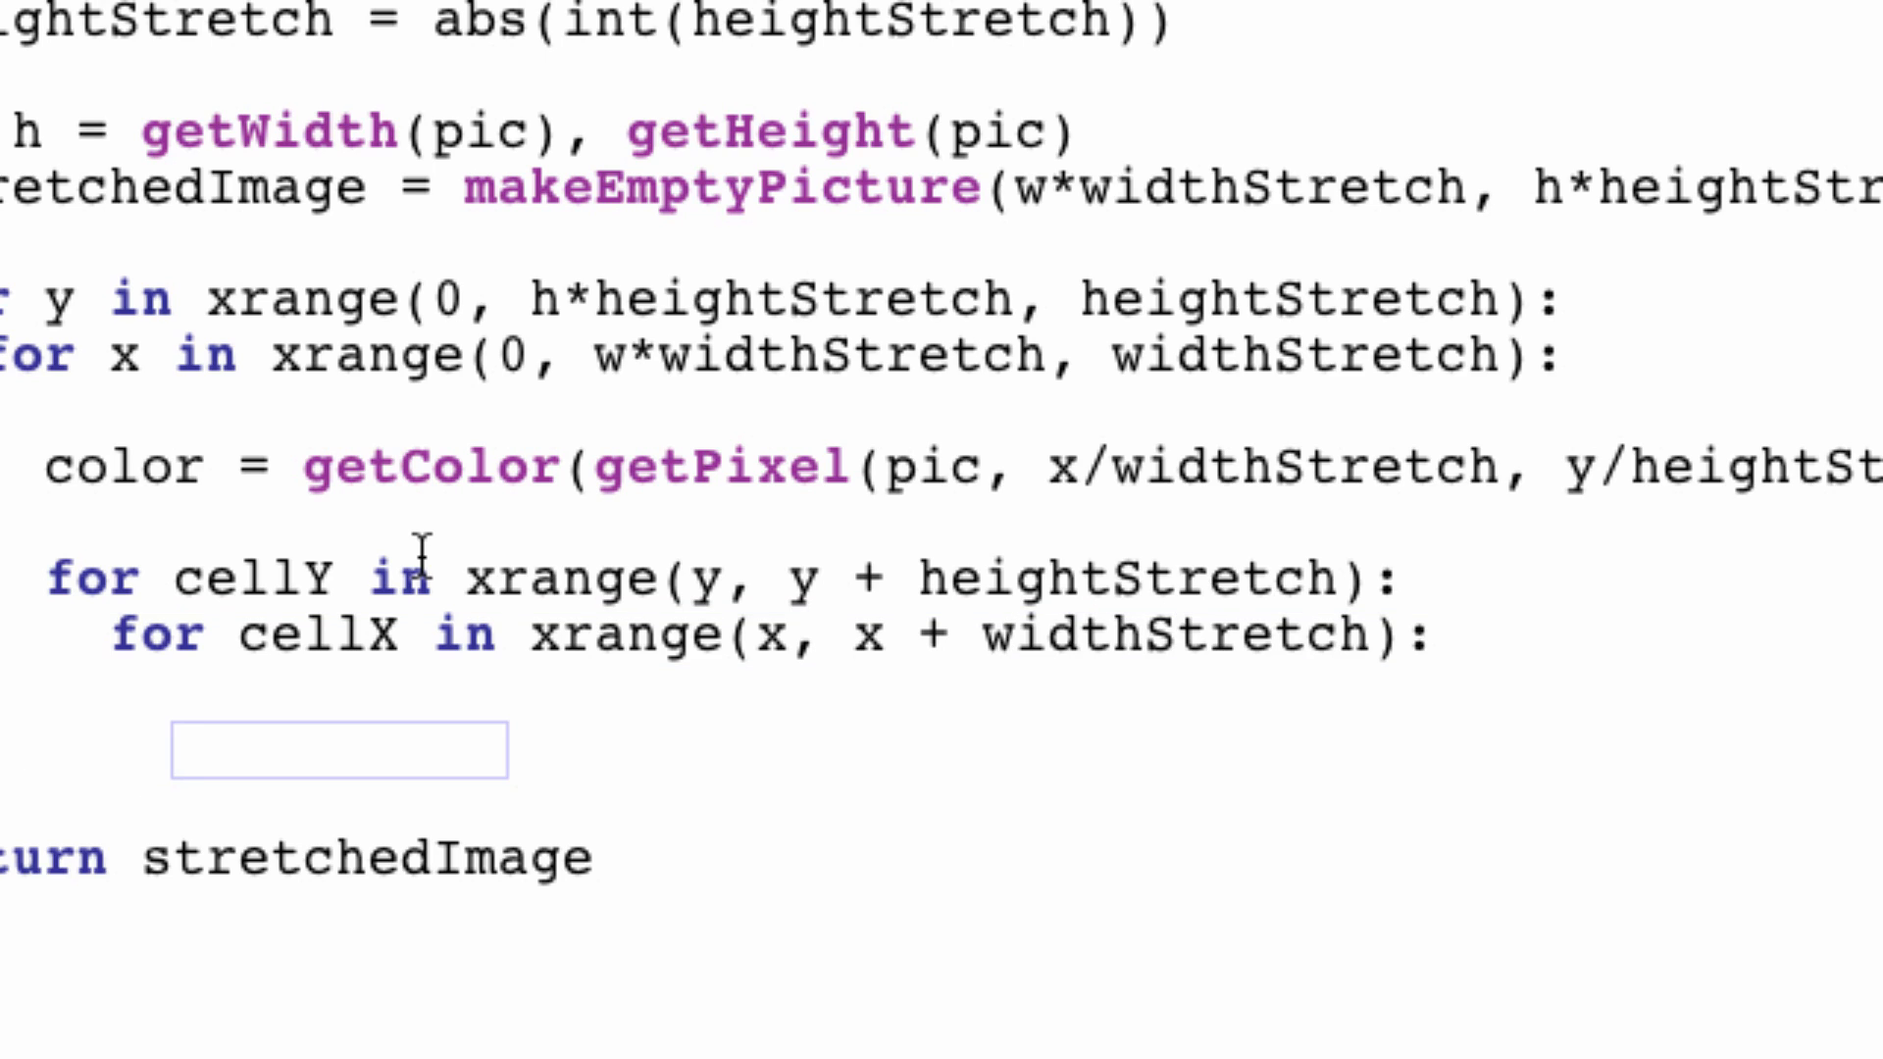
pyautogui.moveTo(1266, 525)
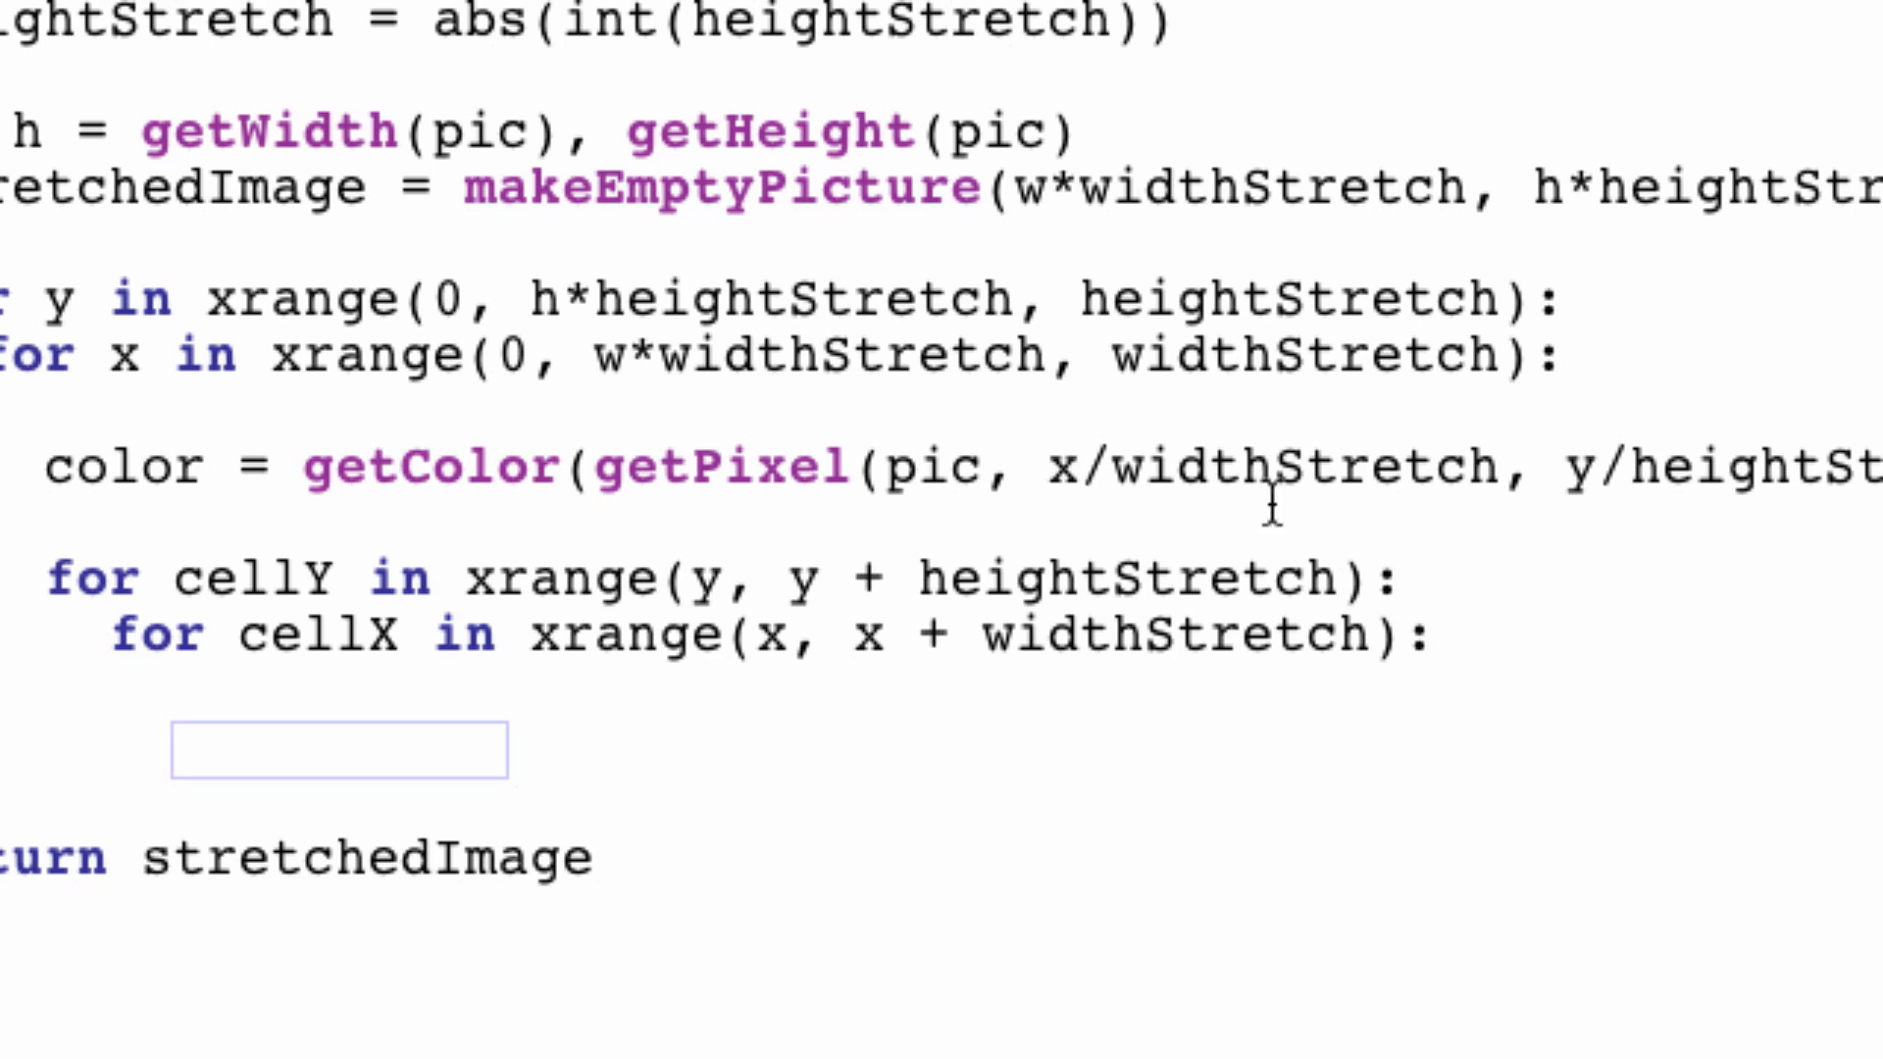
pyautogui.moveTo(1228, 528)
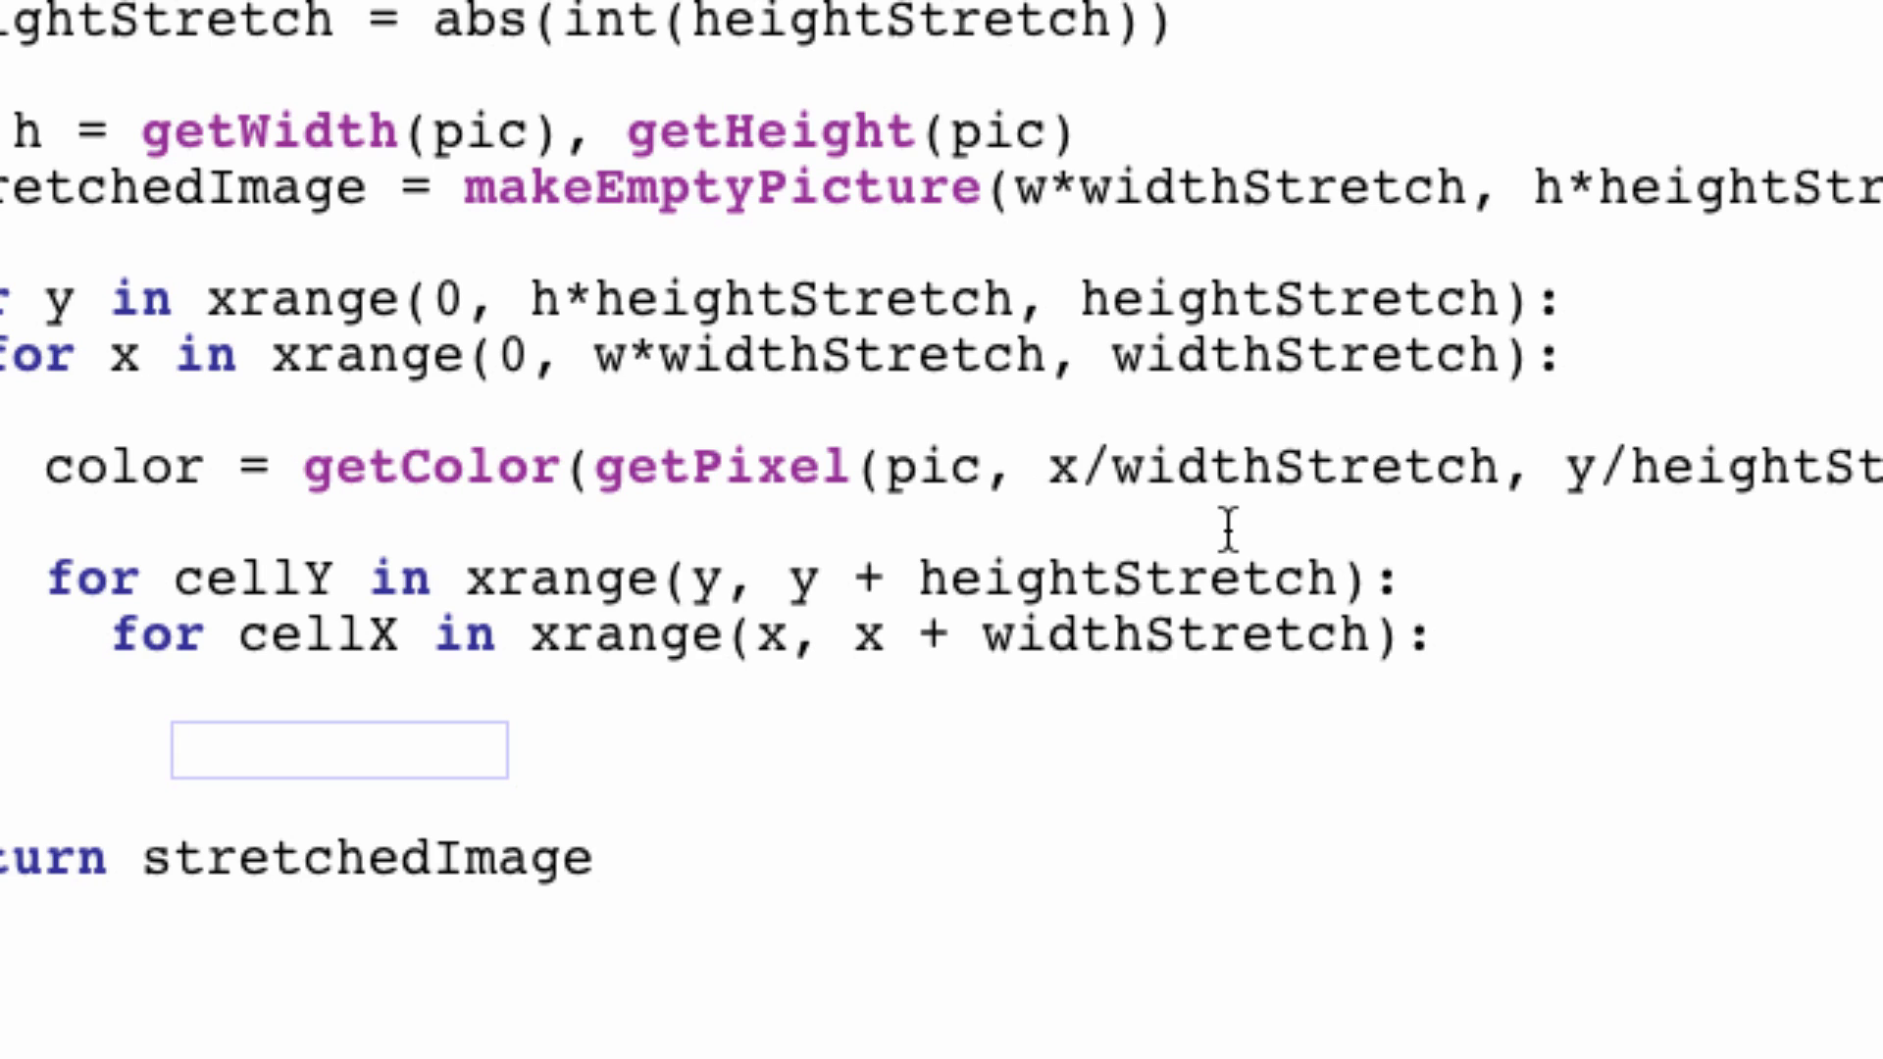
pyautogui.moveTo(1204, 690)
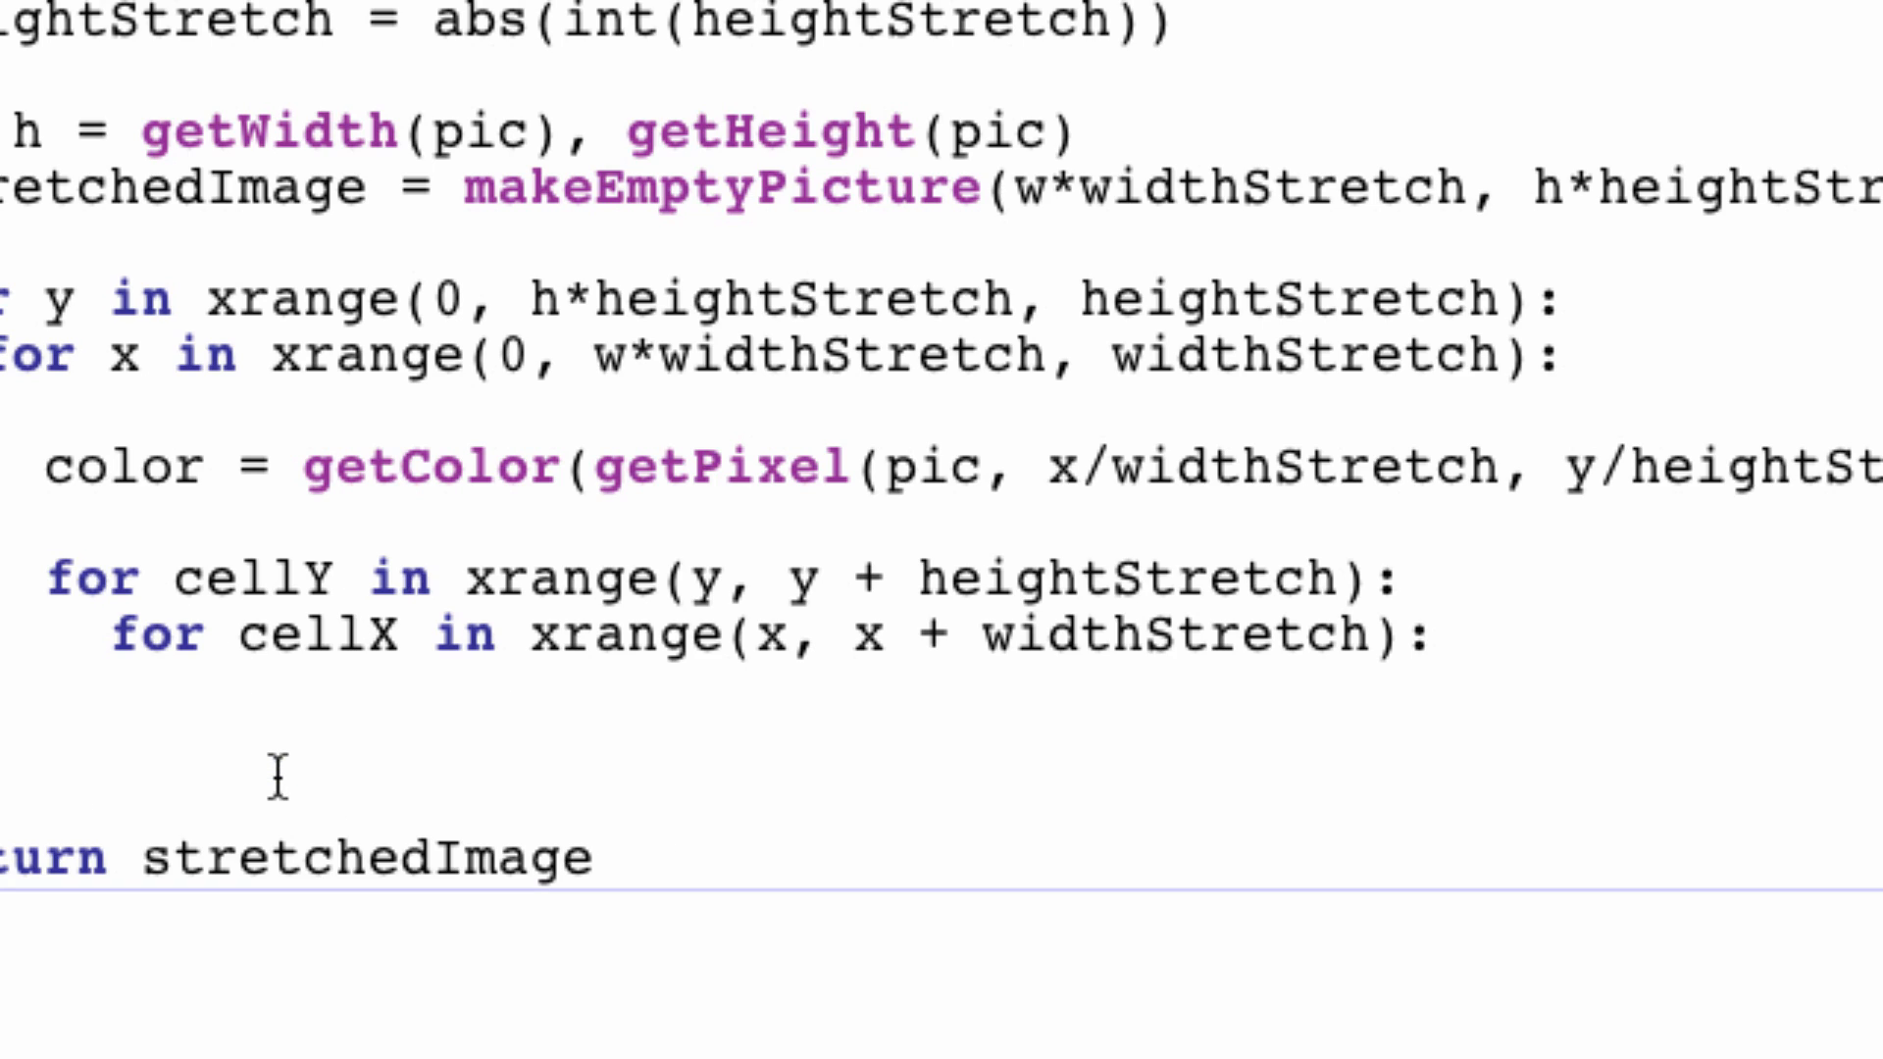
pyautogui.click(274, 771)
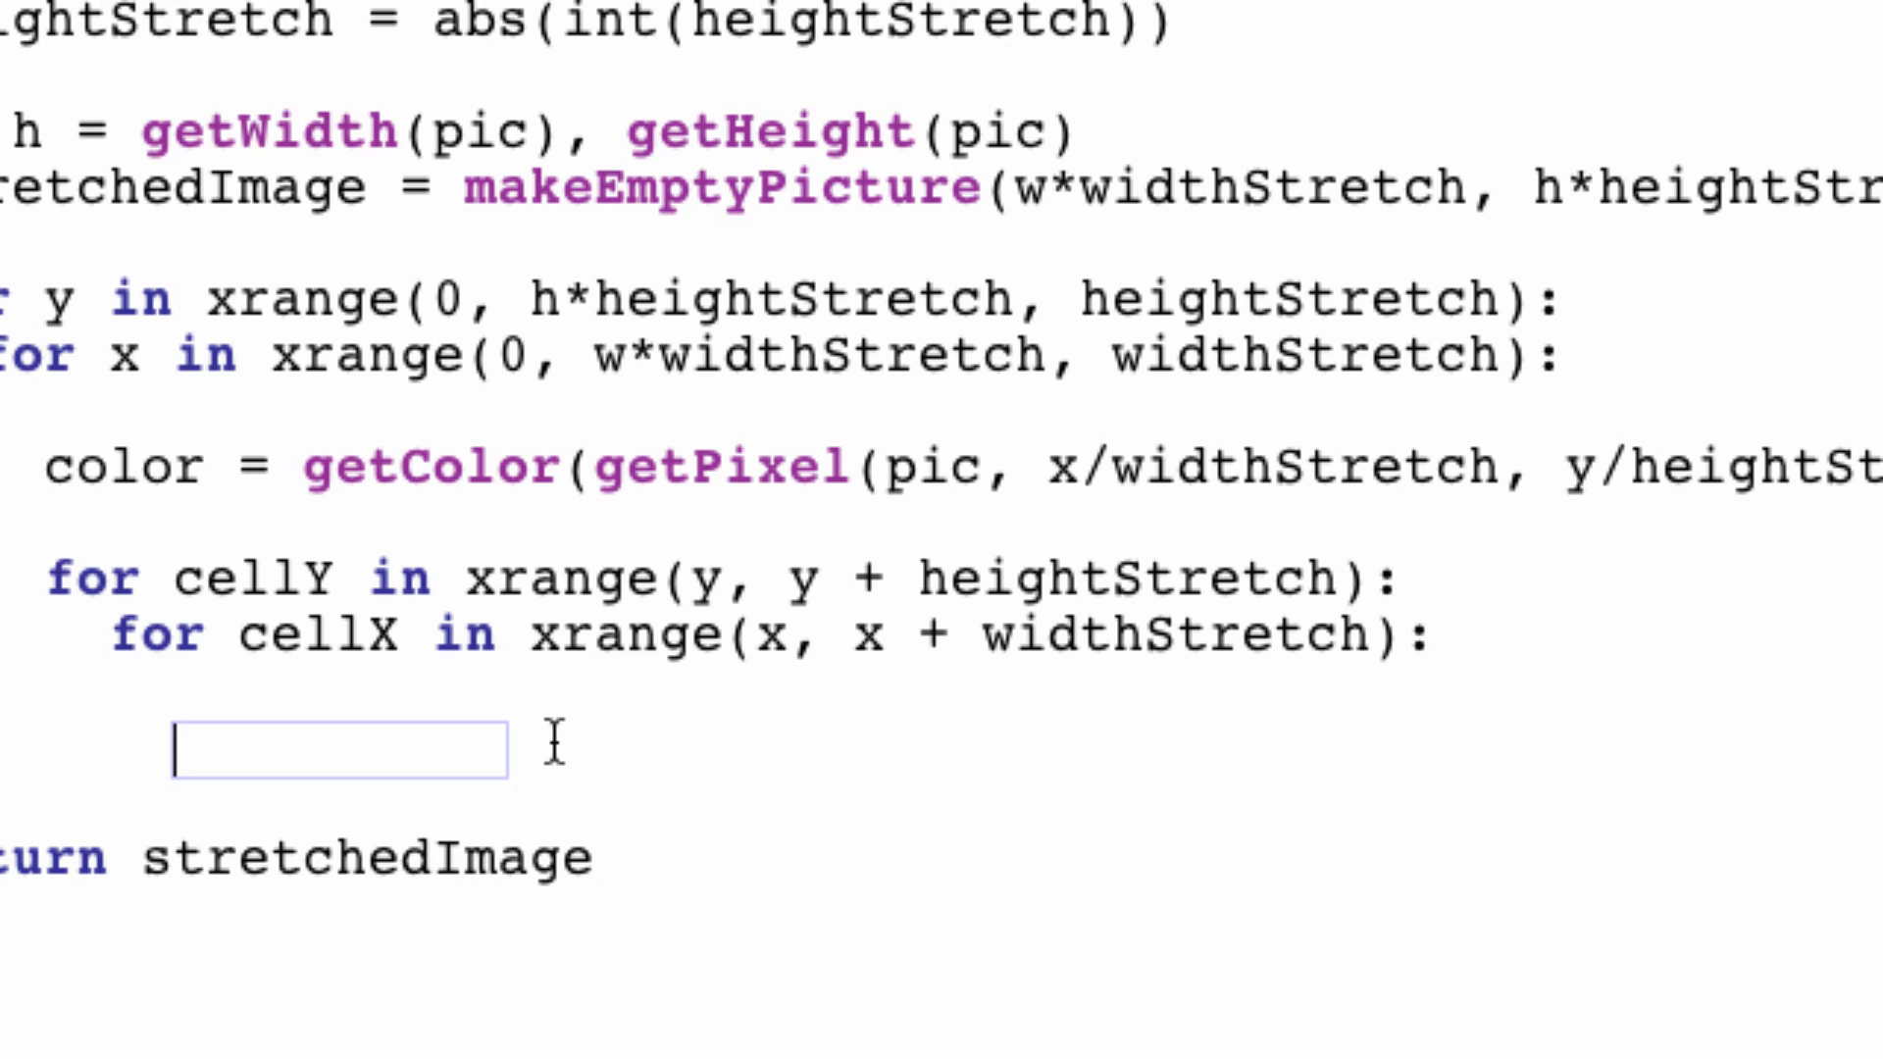
# Step: Write targetPixel = getPixel(stretchedImage, cellX, cellY) inside the innermost loop
pyautogui.write('target')
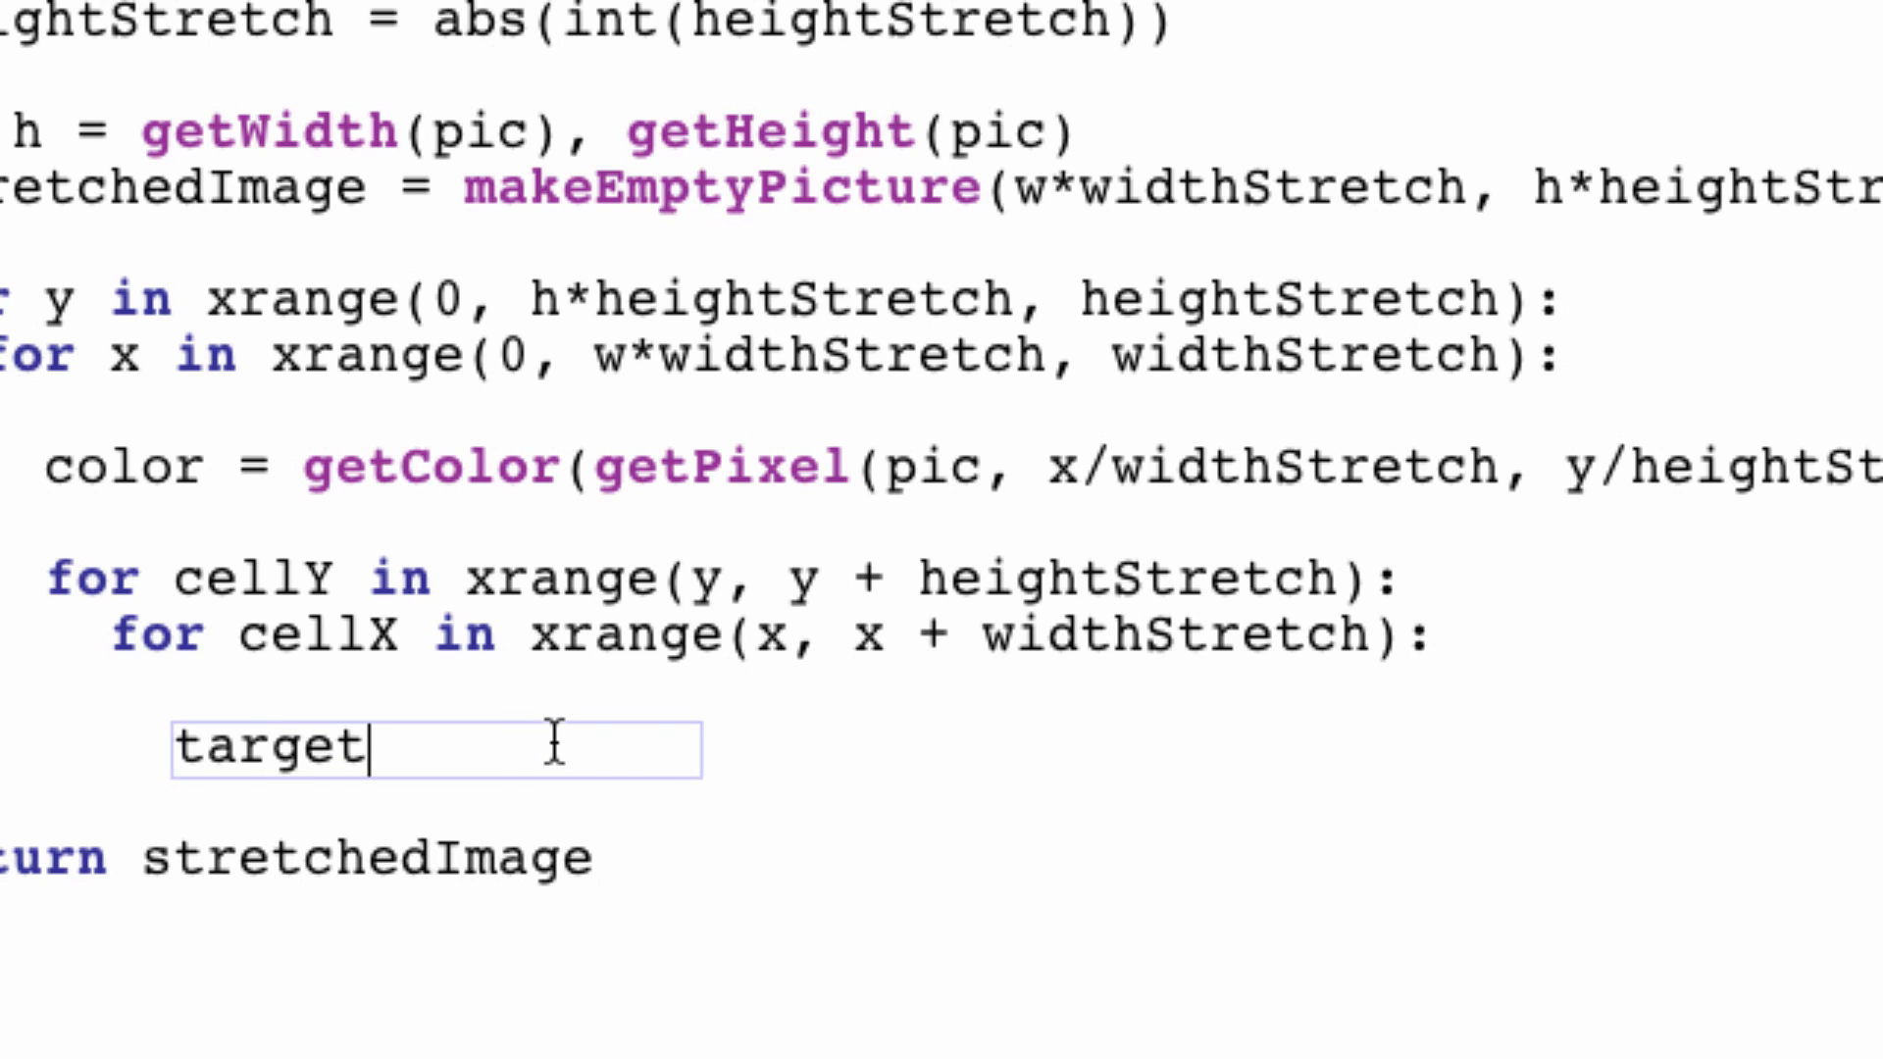
pyautogui.write('Pixel')
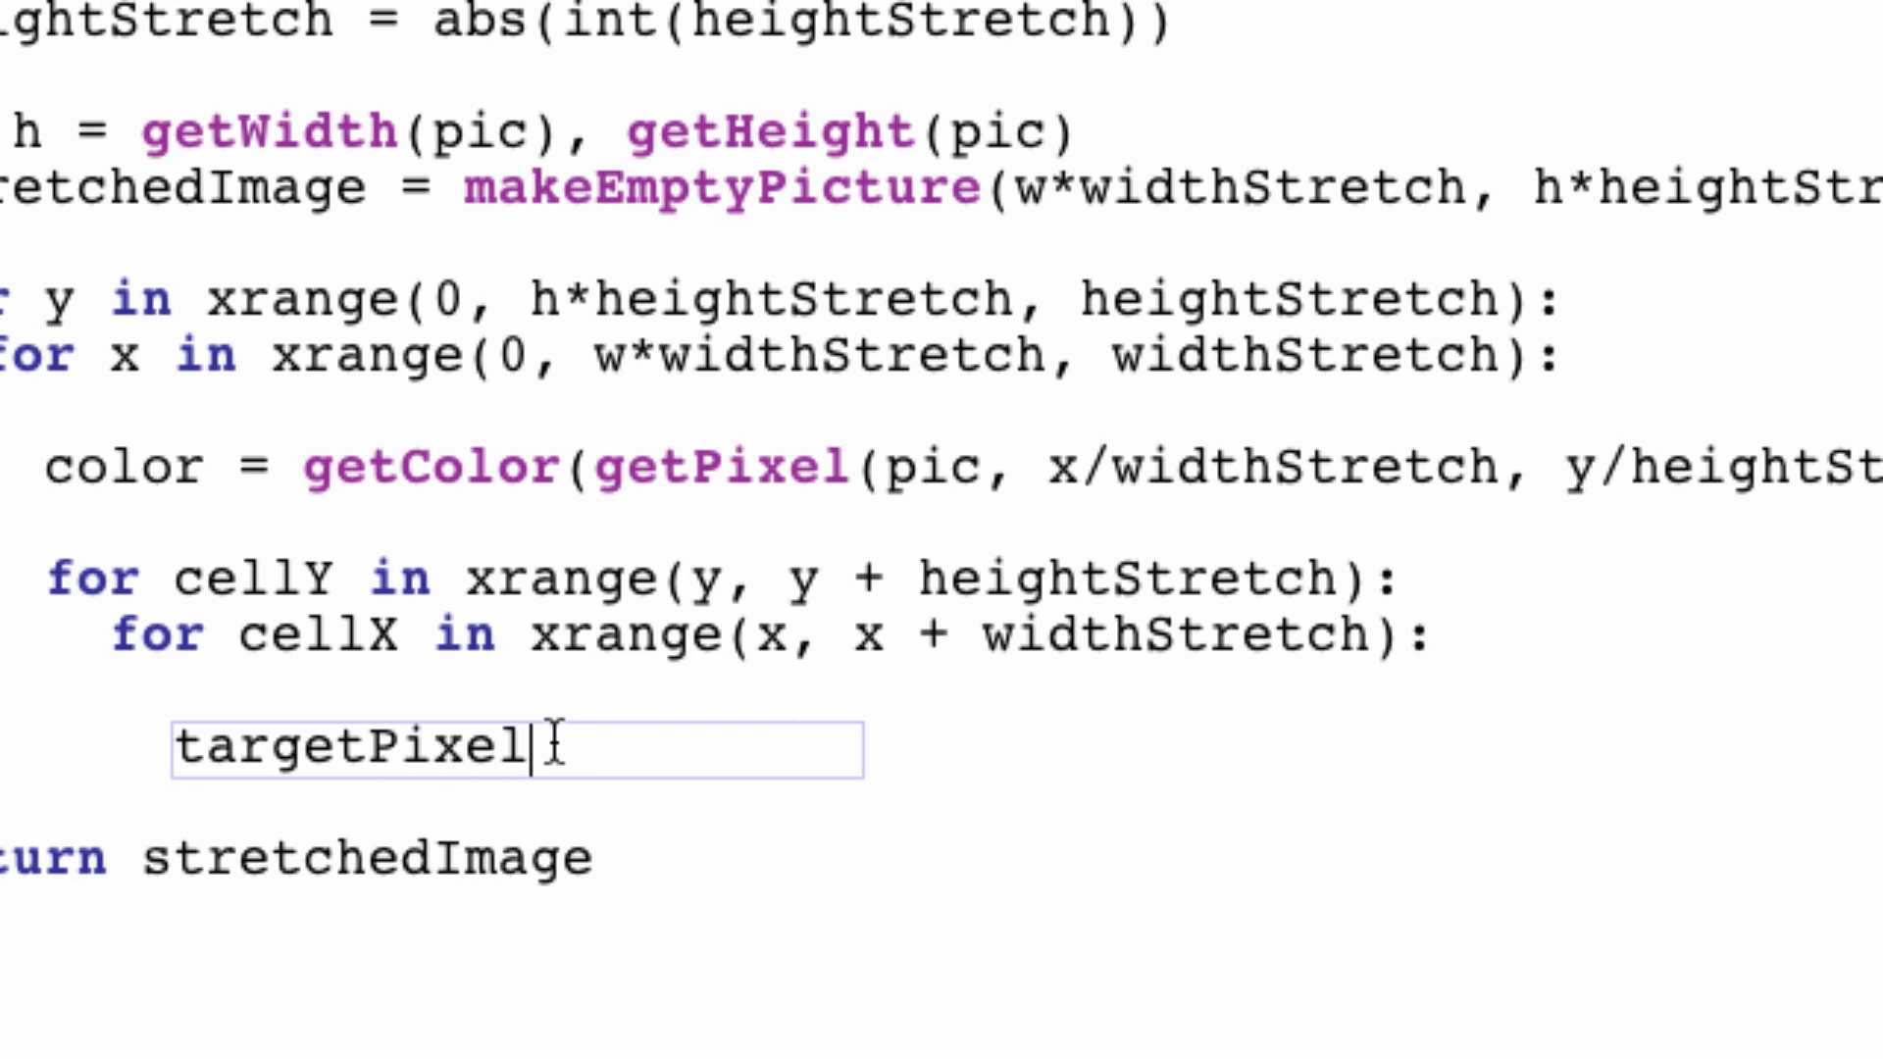
pyautogui.write('= ge')
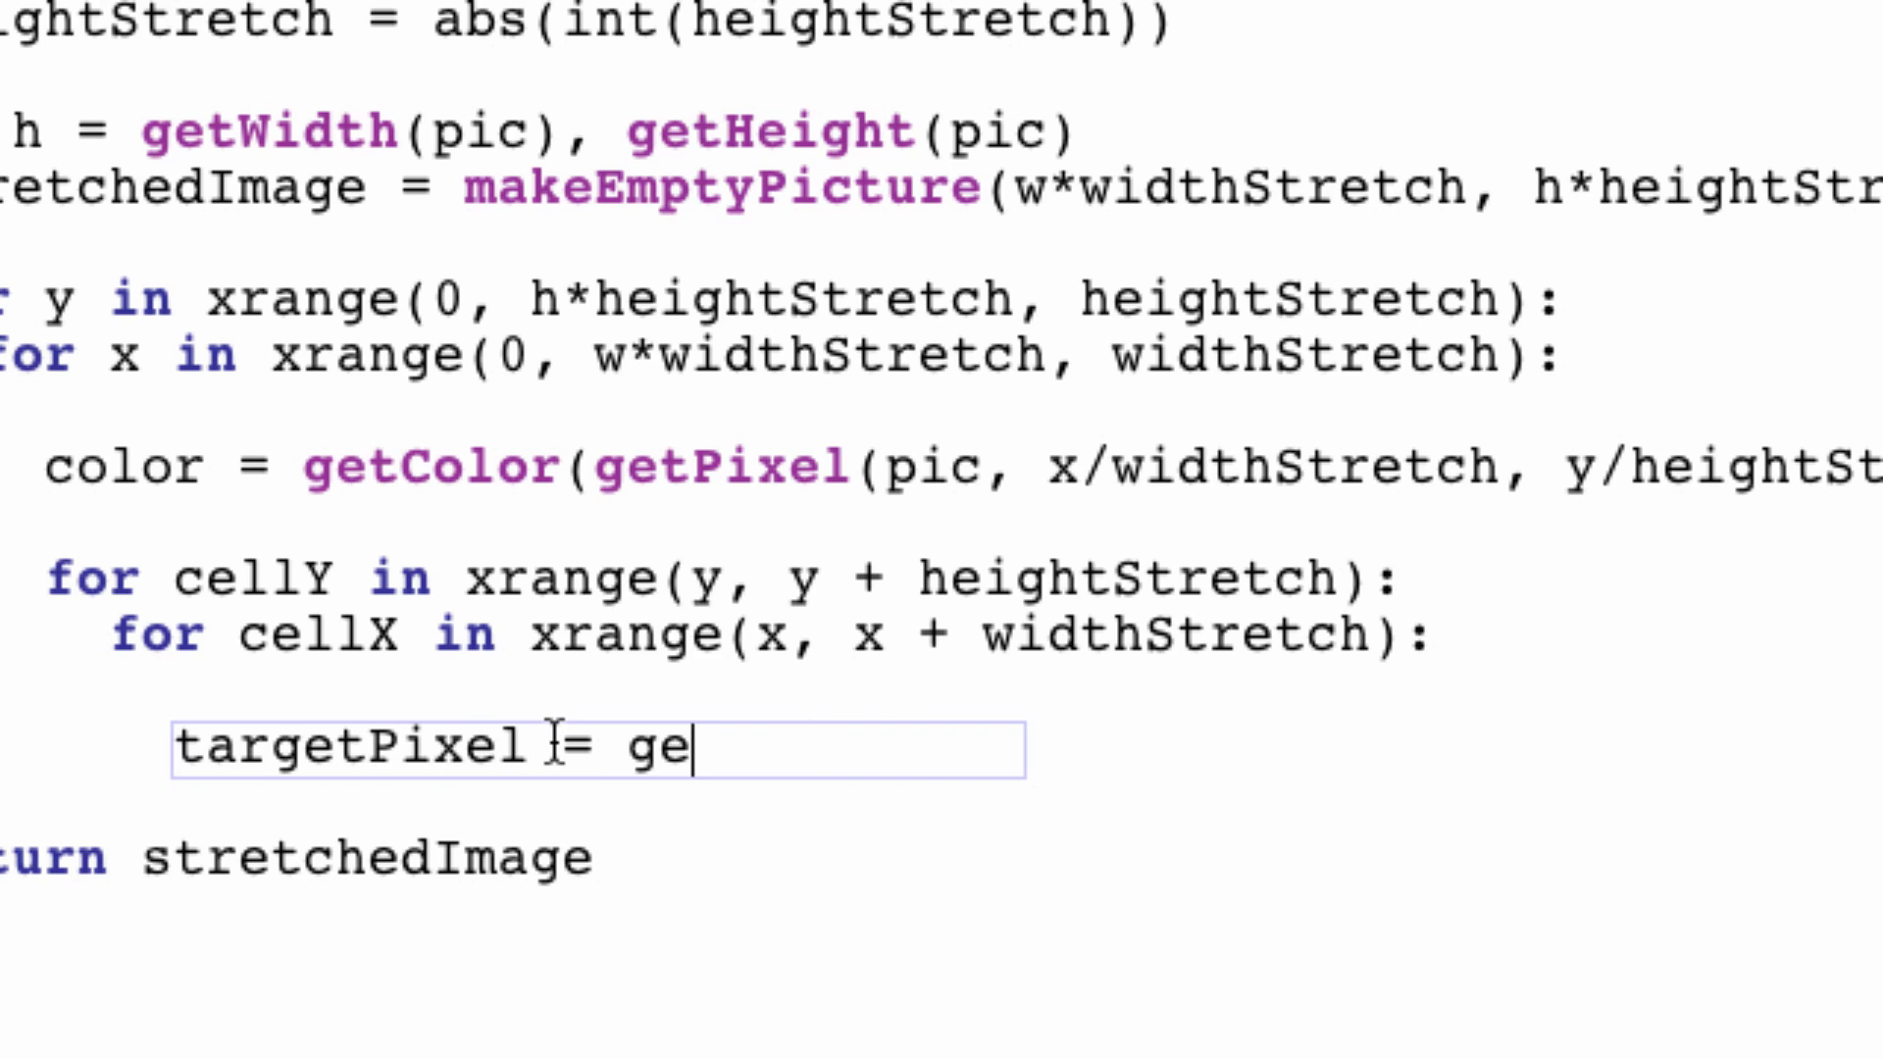
pyautogui.write('tPi')
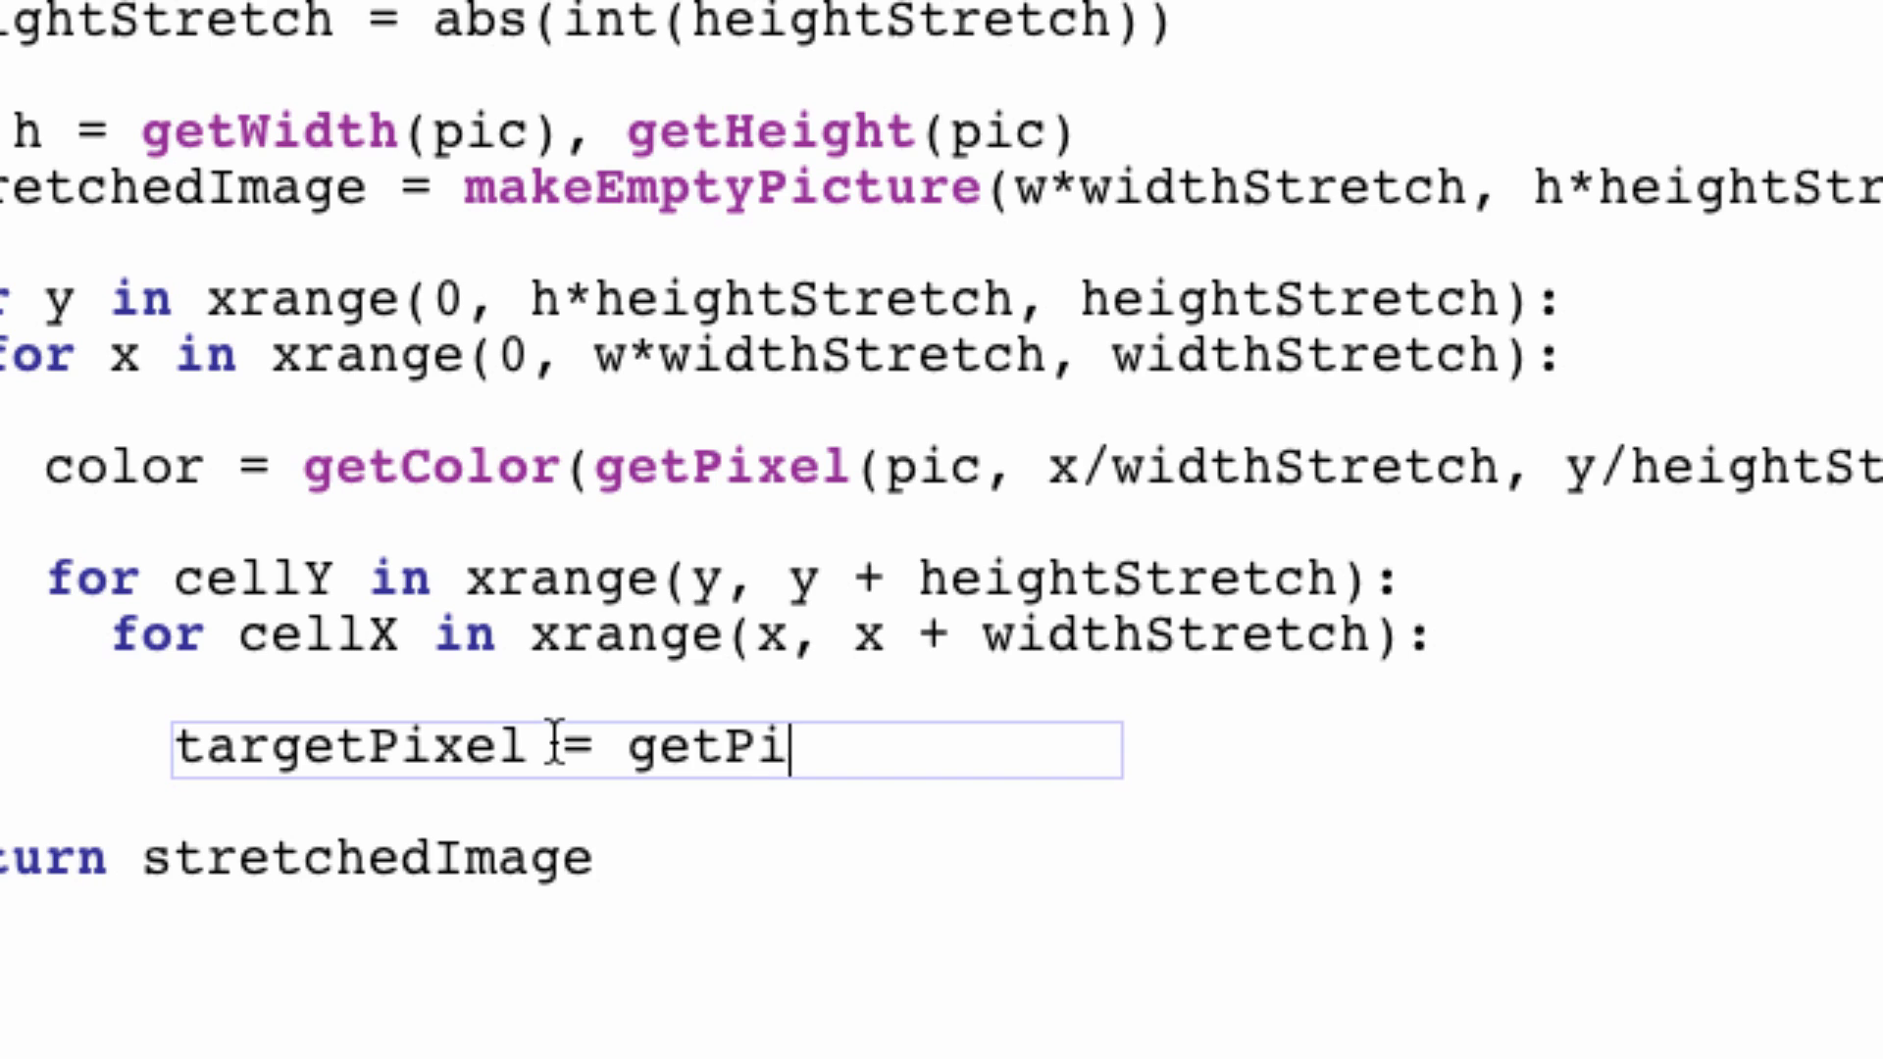
pyautogui.write('xel()')
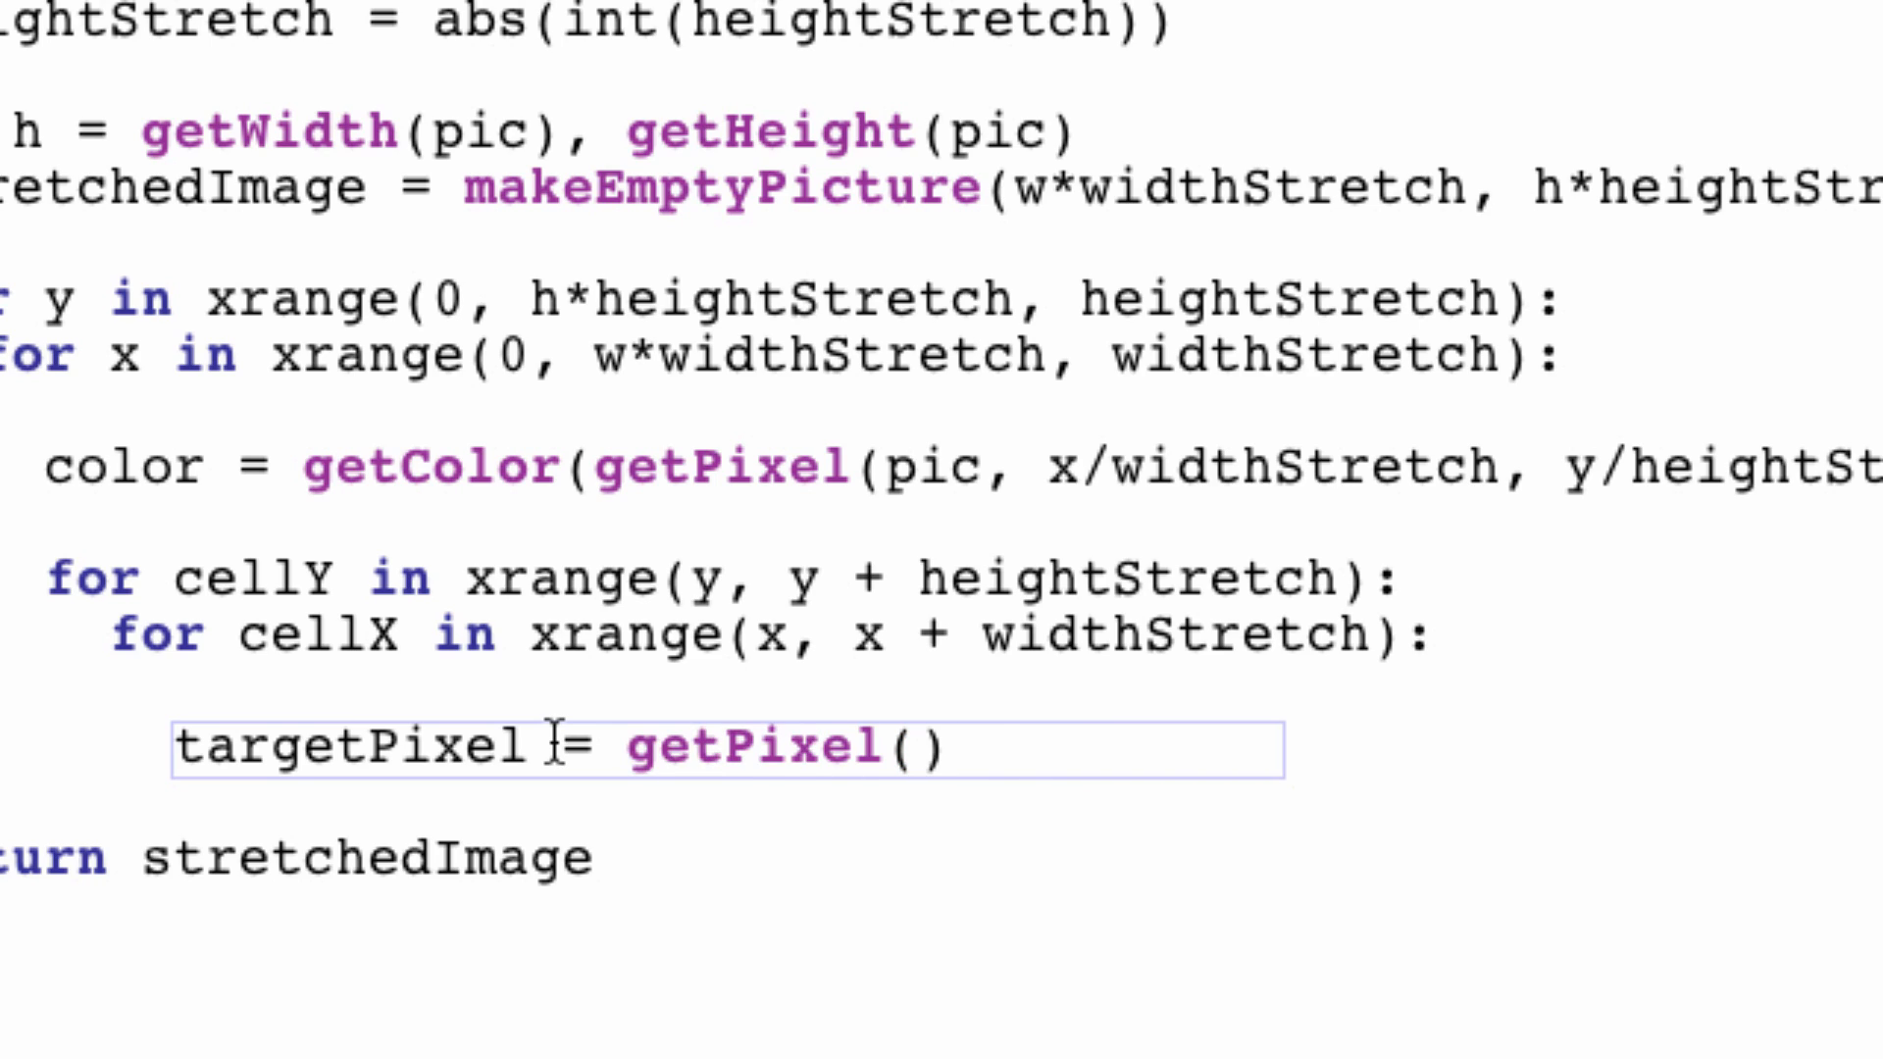
pyautogui.write('newPic')
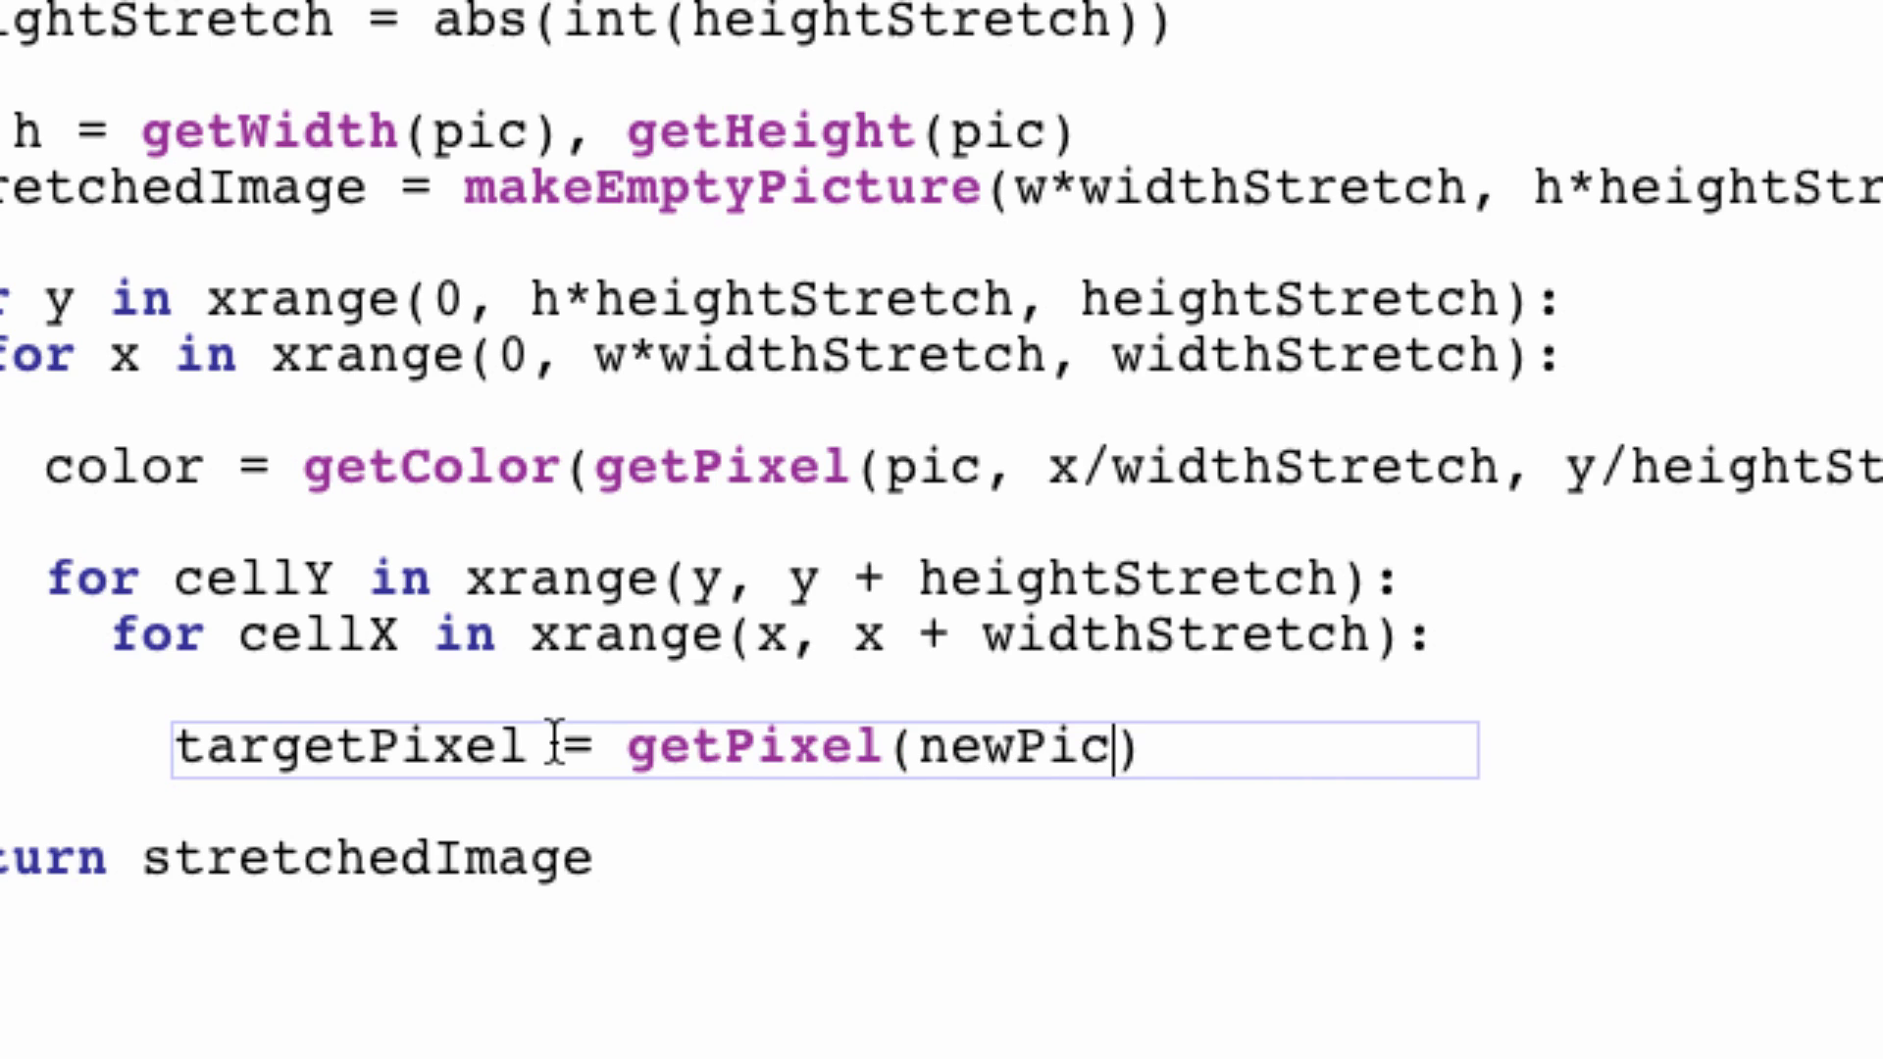
pyautogui.press('Backspace')
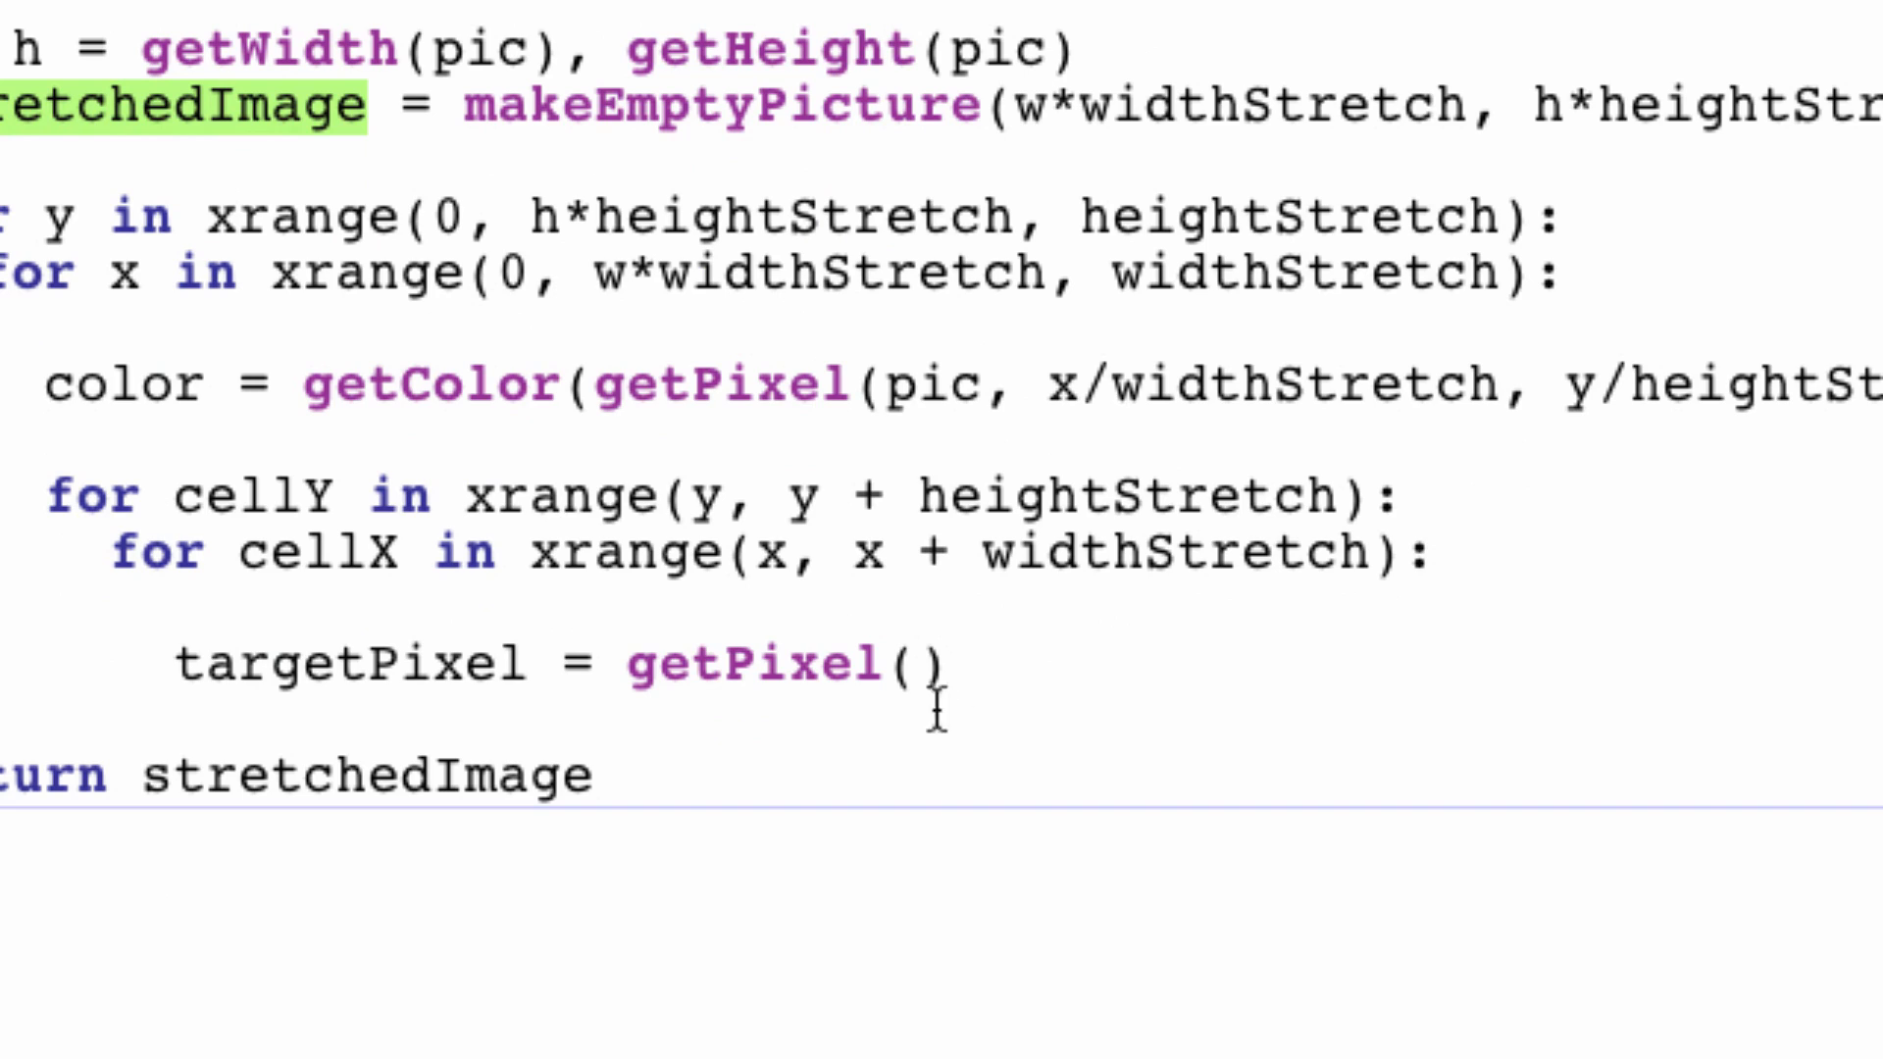
pyautogui.write('stretchedImage,')
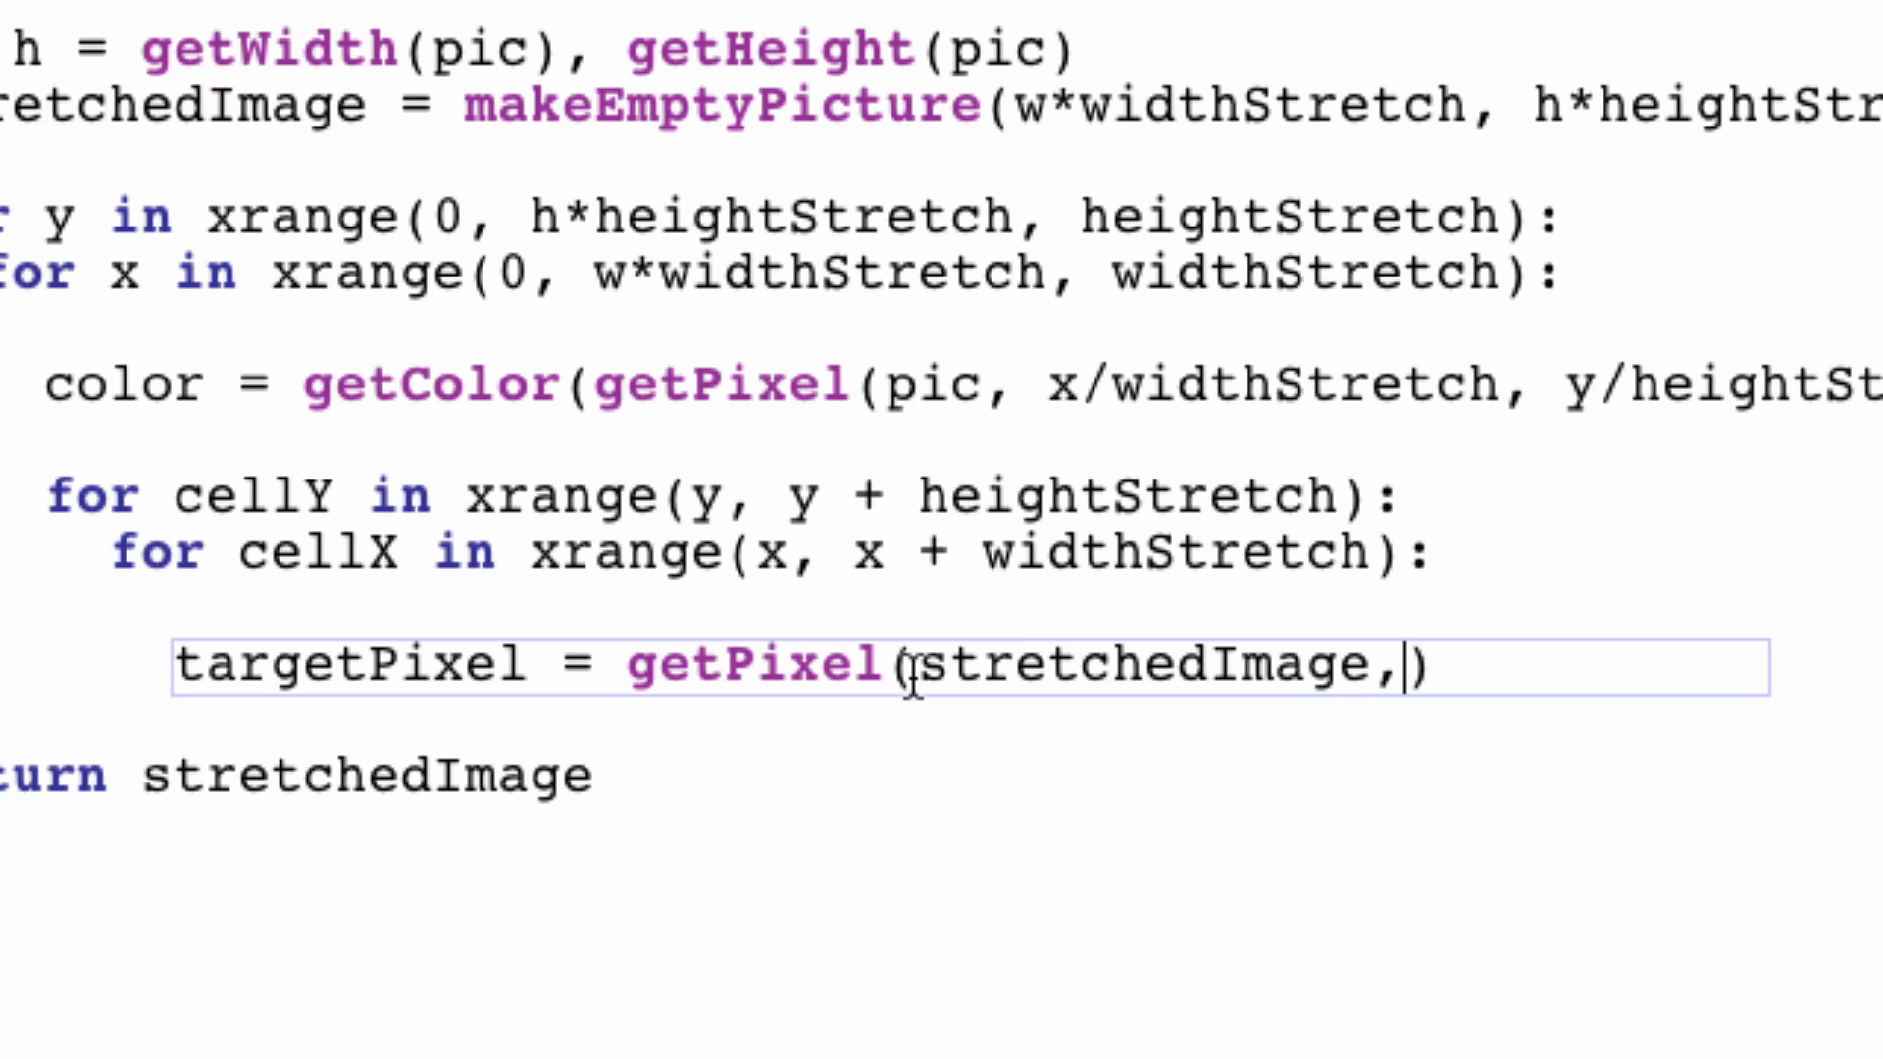
pyautogui.write('cell')
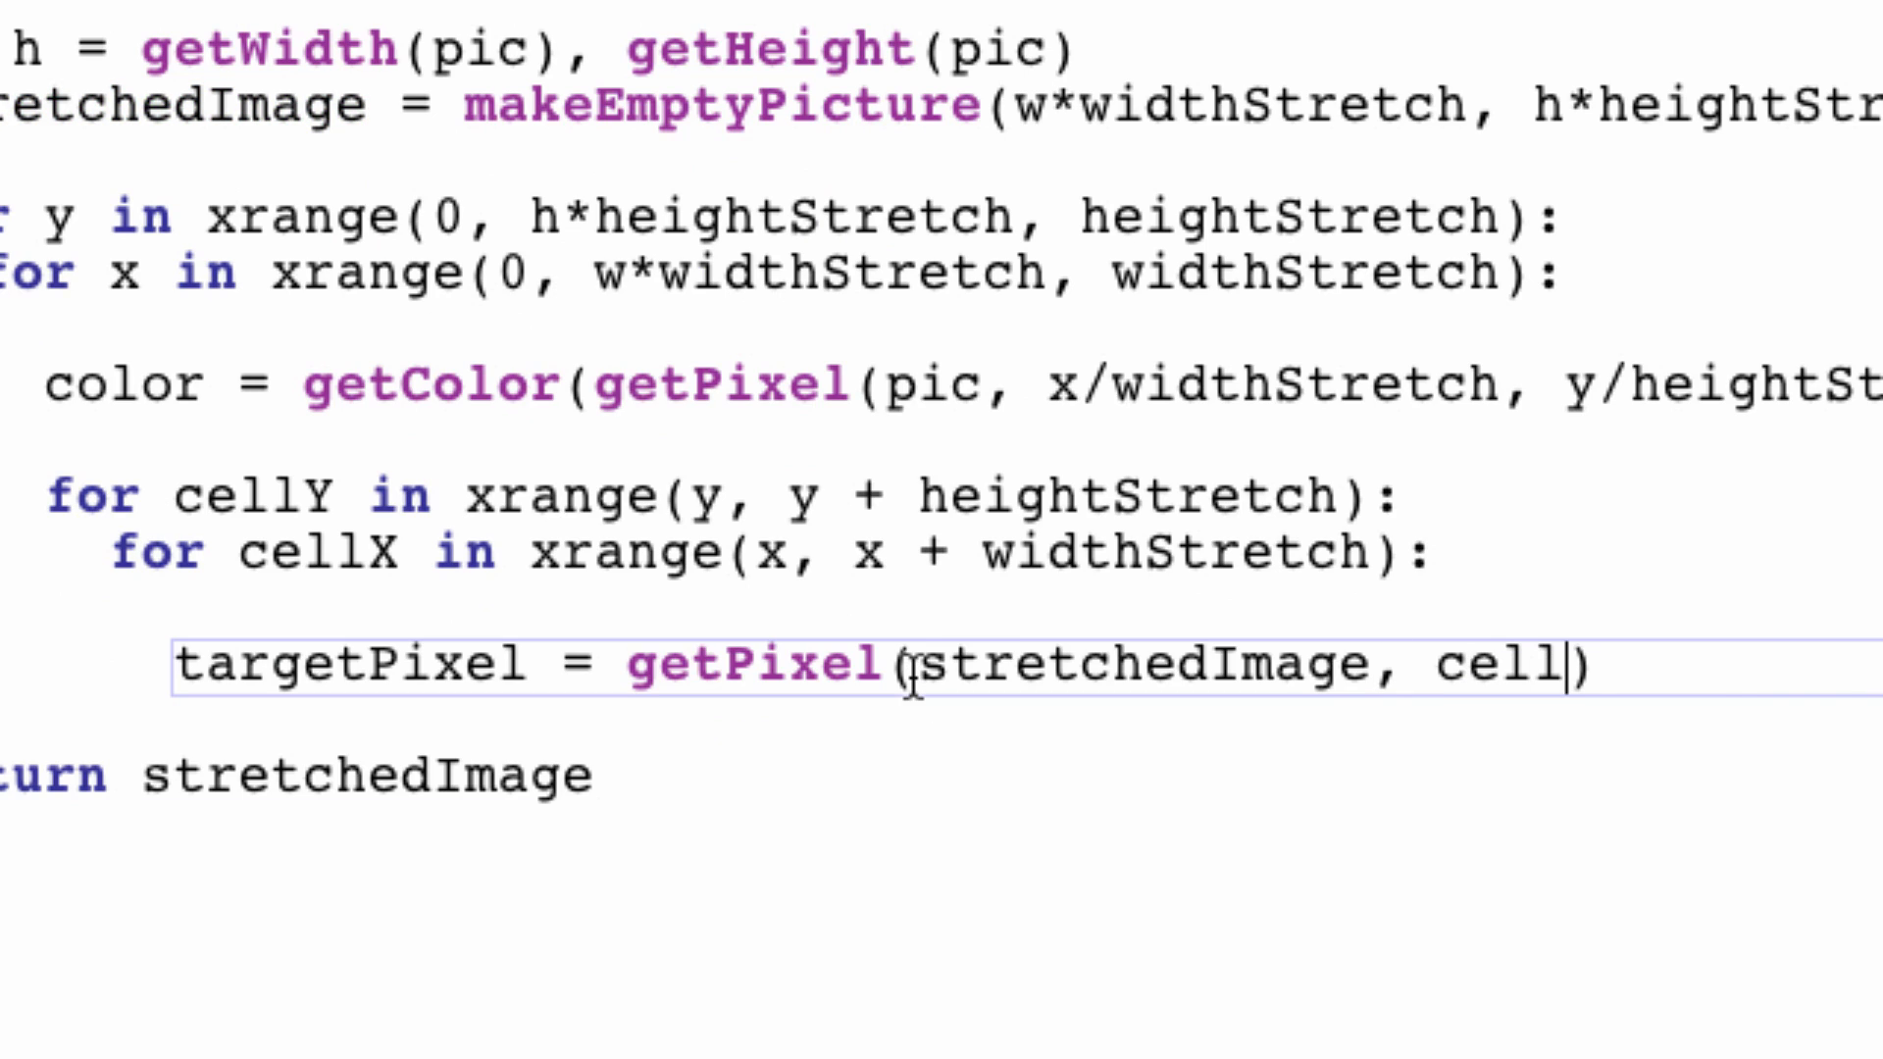
pyautogui.write('X, cellY')
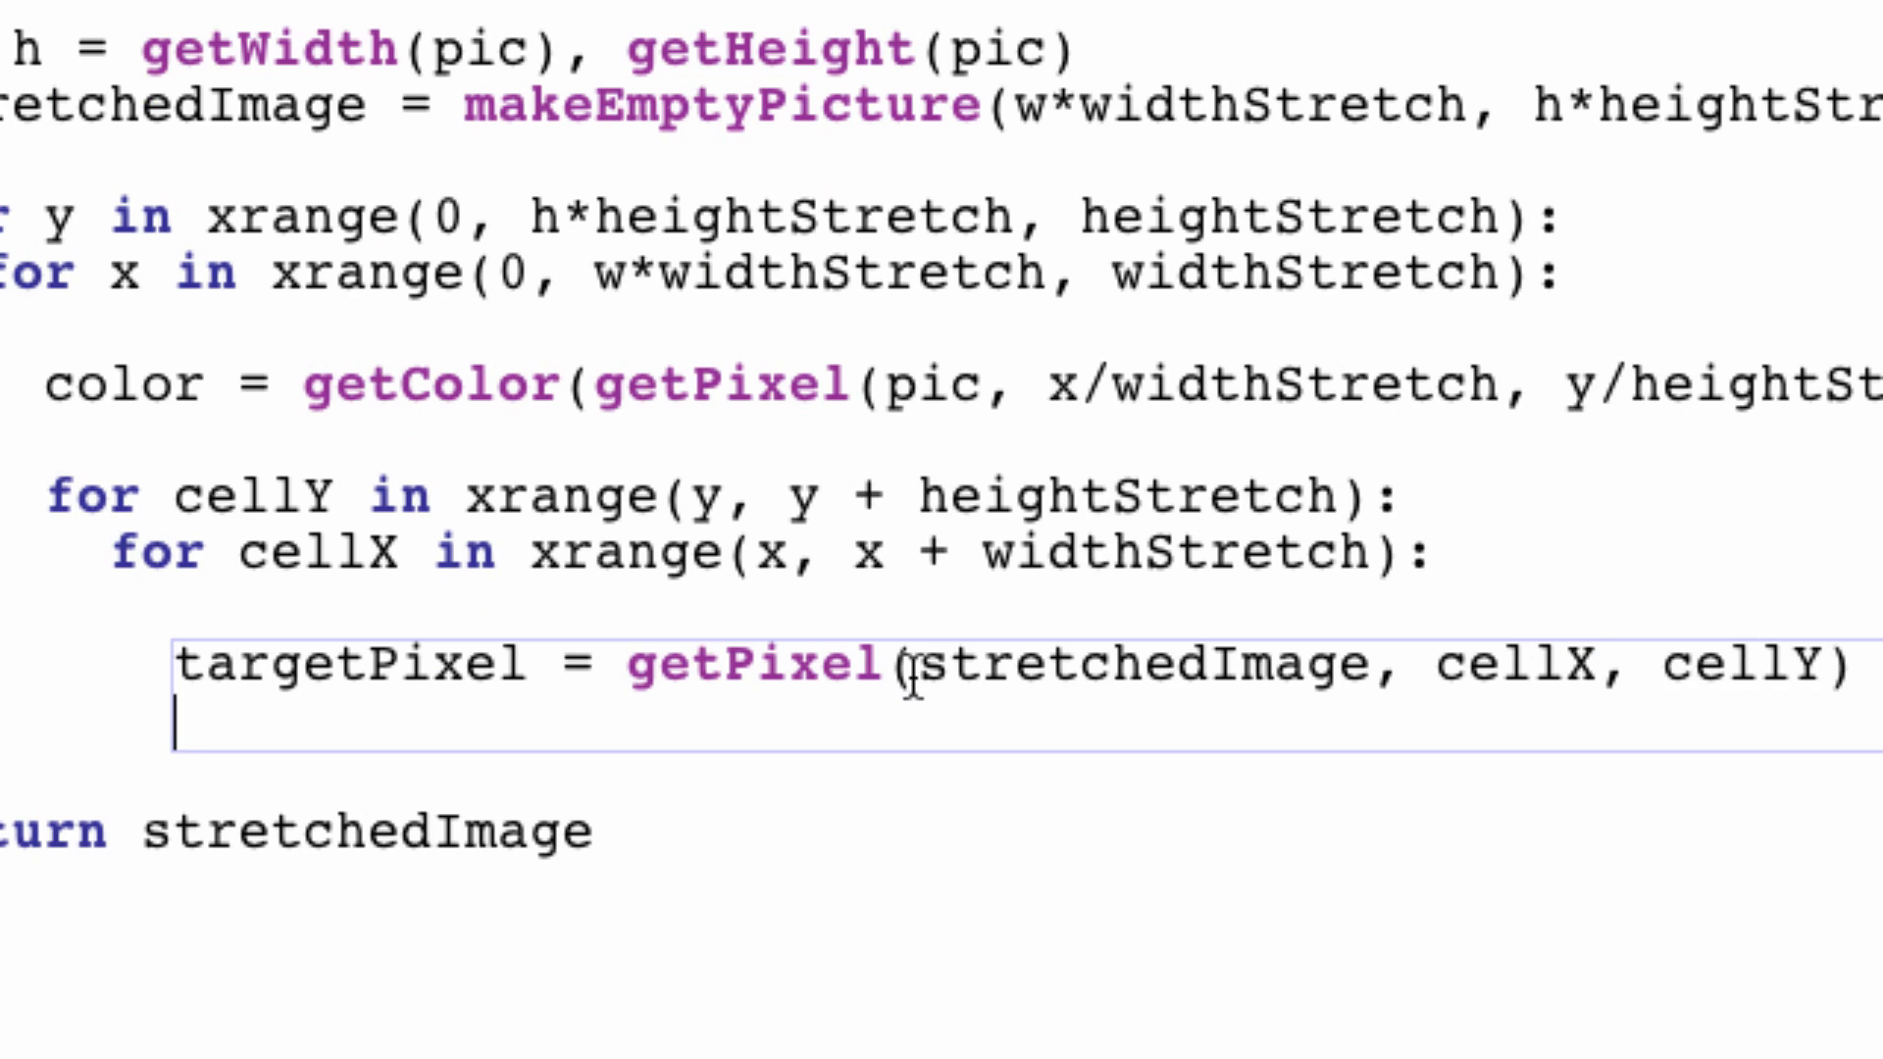
# Step: Begin a setColor() call on the line below targetPixel
pyautogui.write('se')
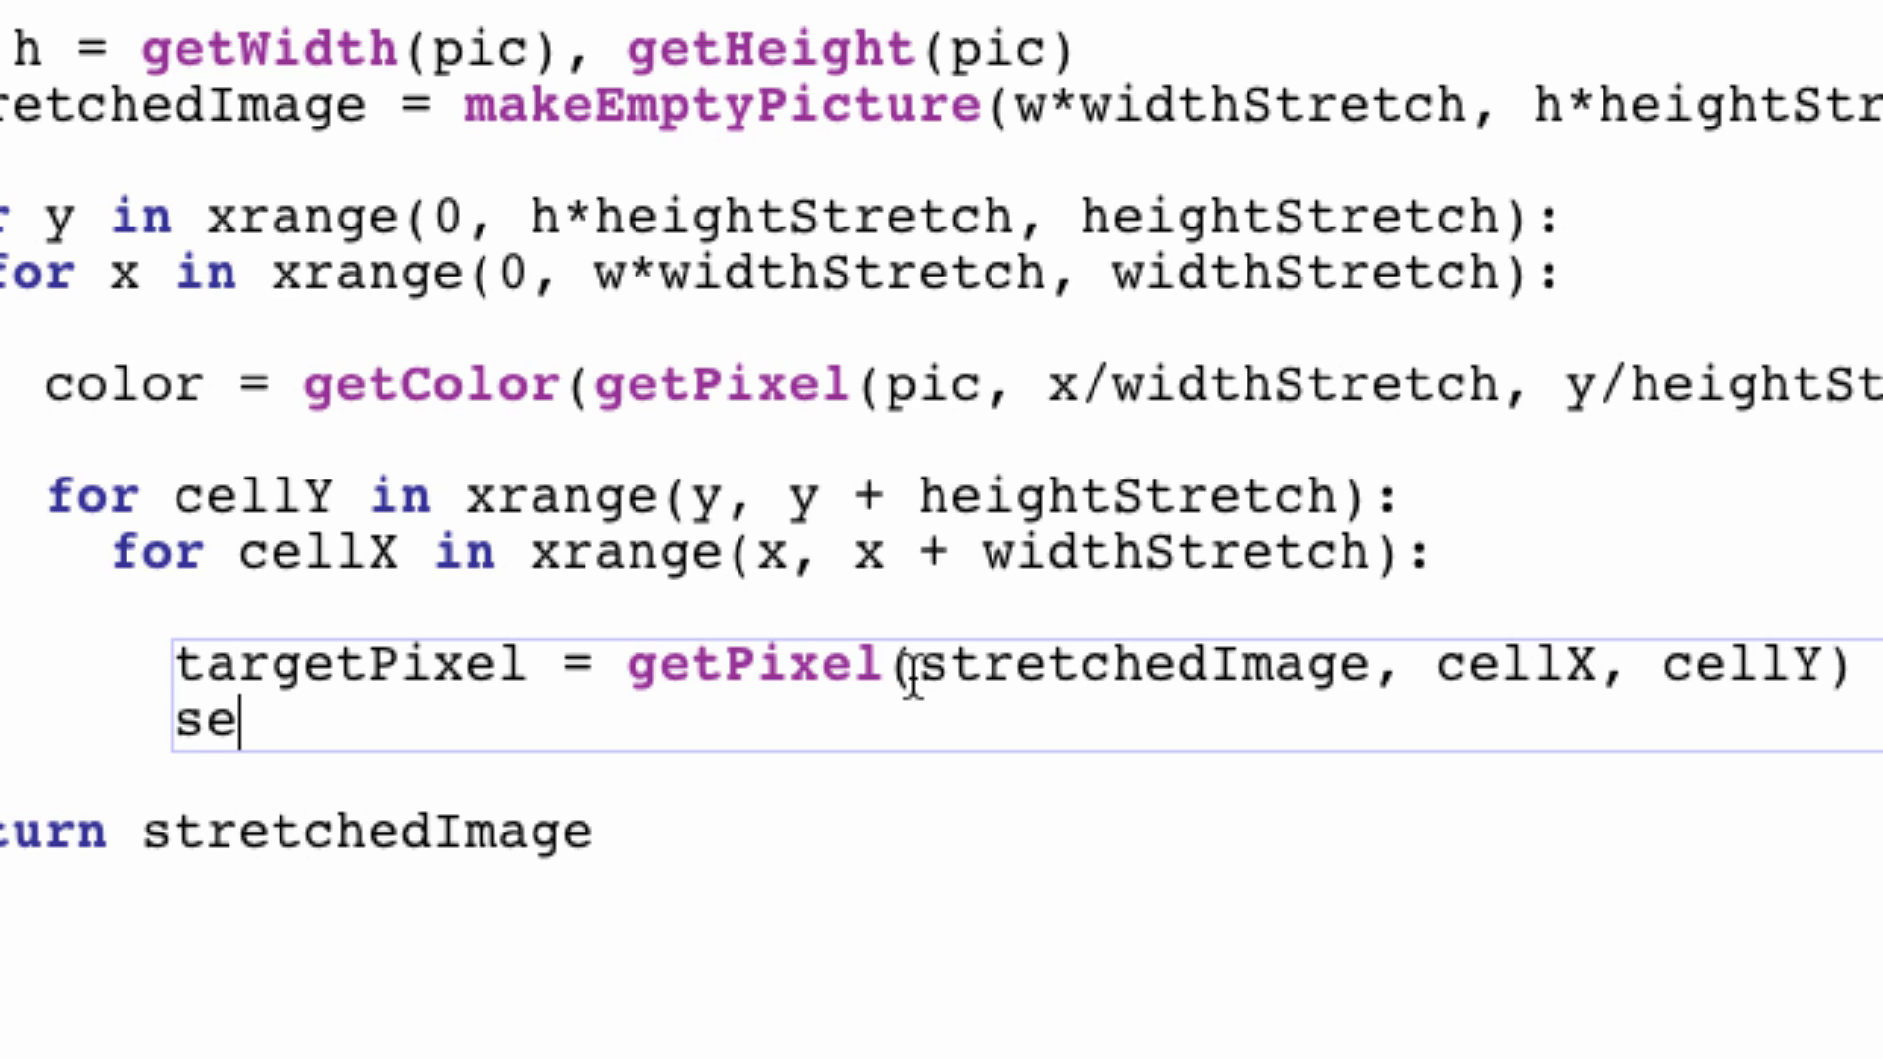
pyautogui.write('tColor()')
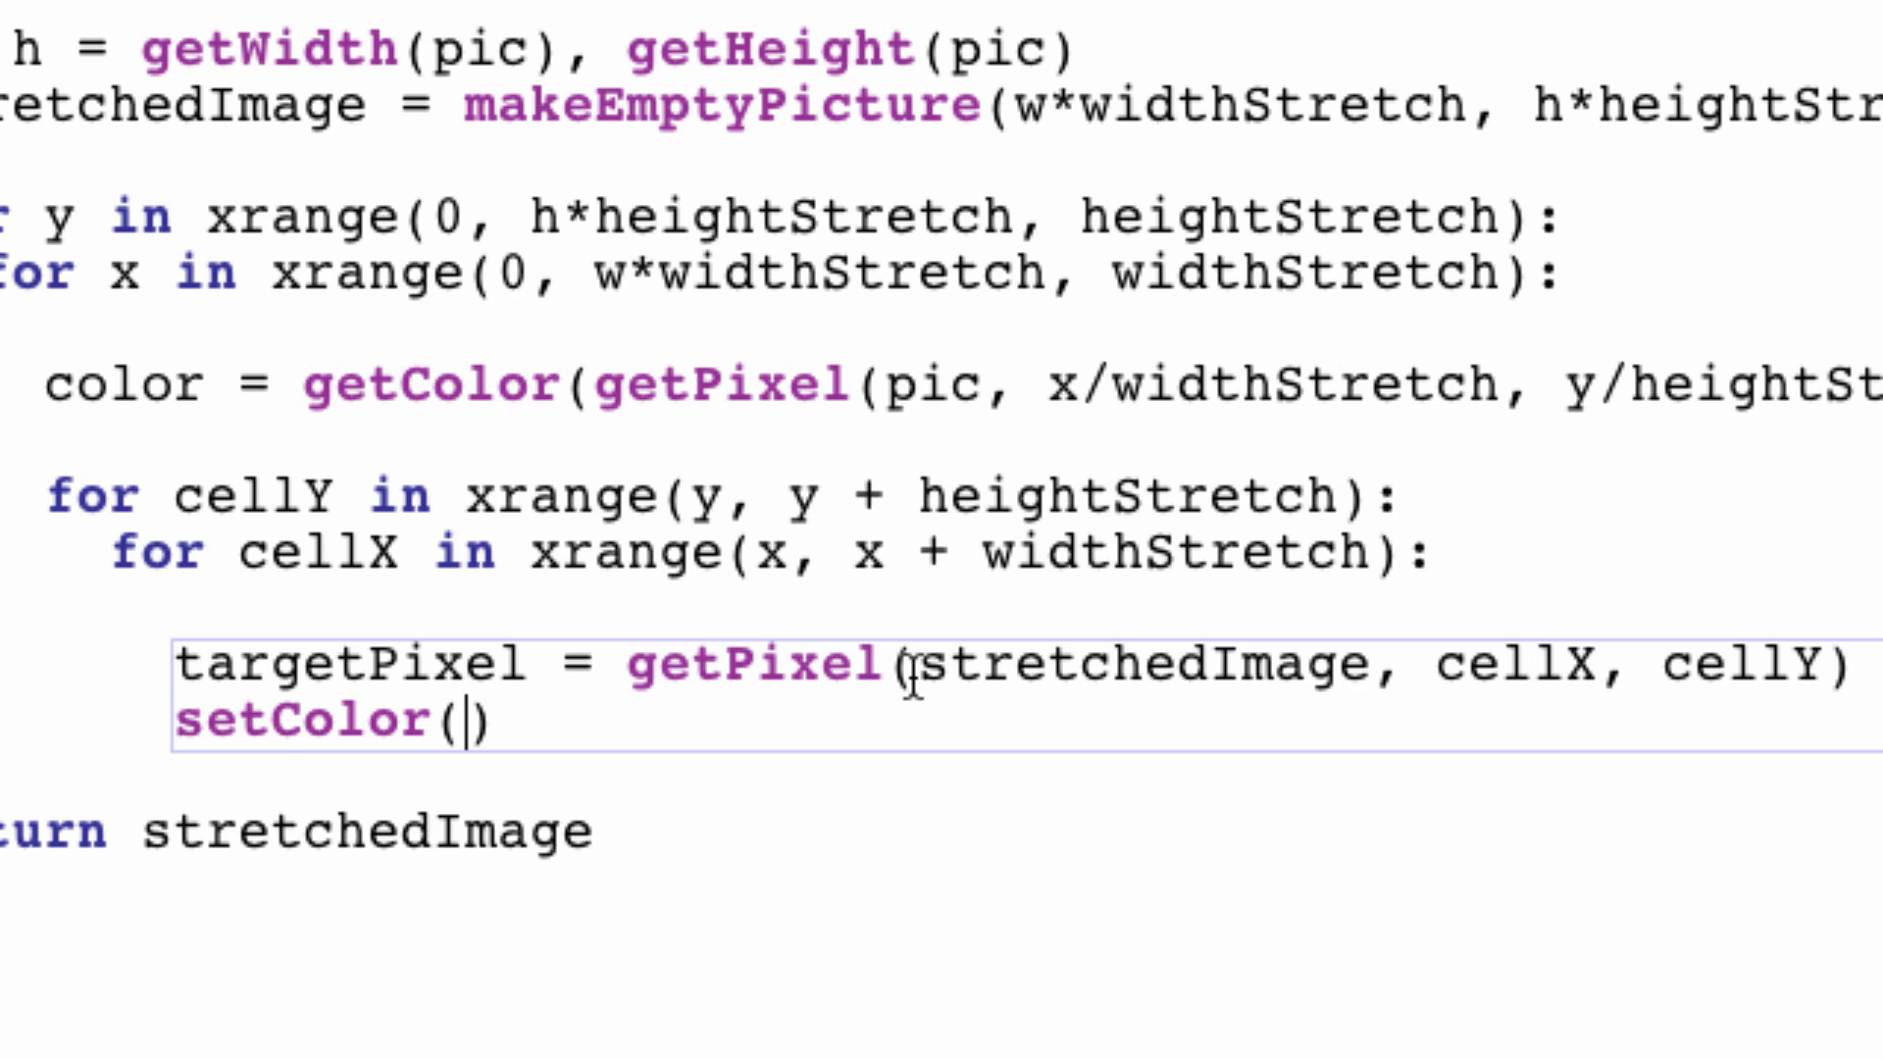
pyautogui.moveTo(155, 373)
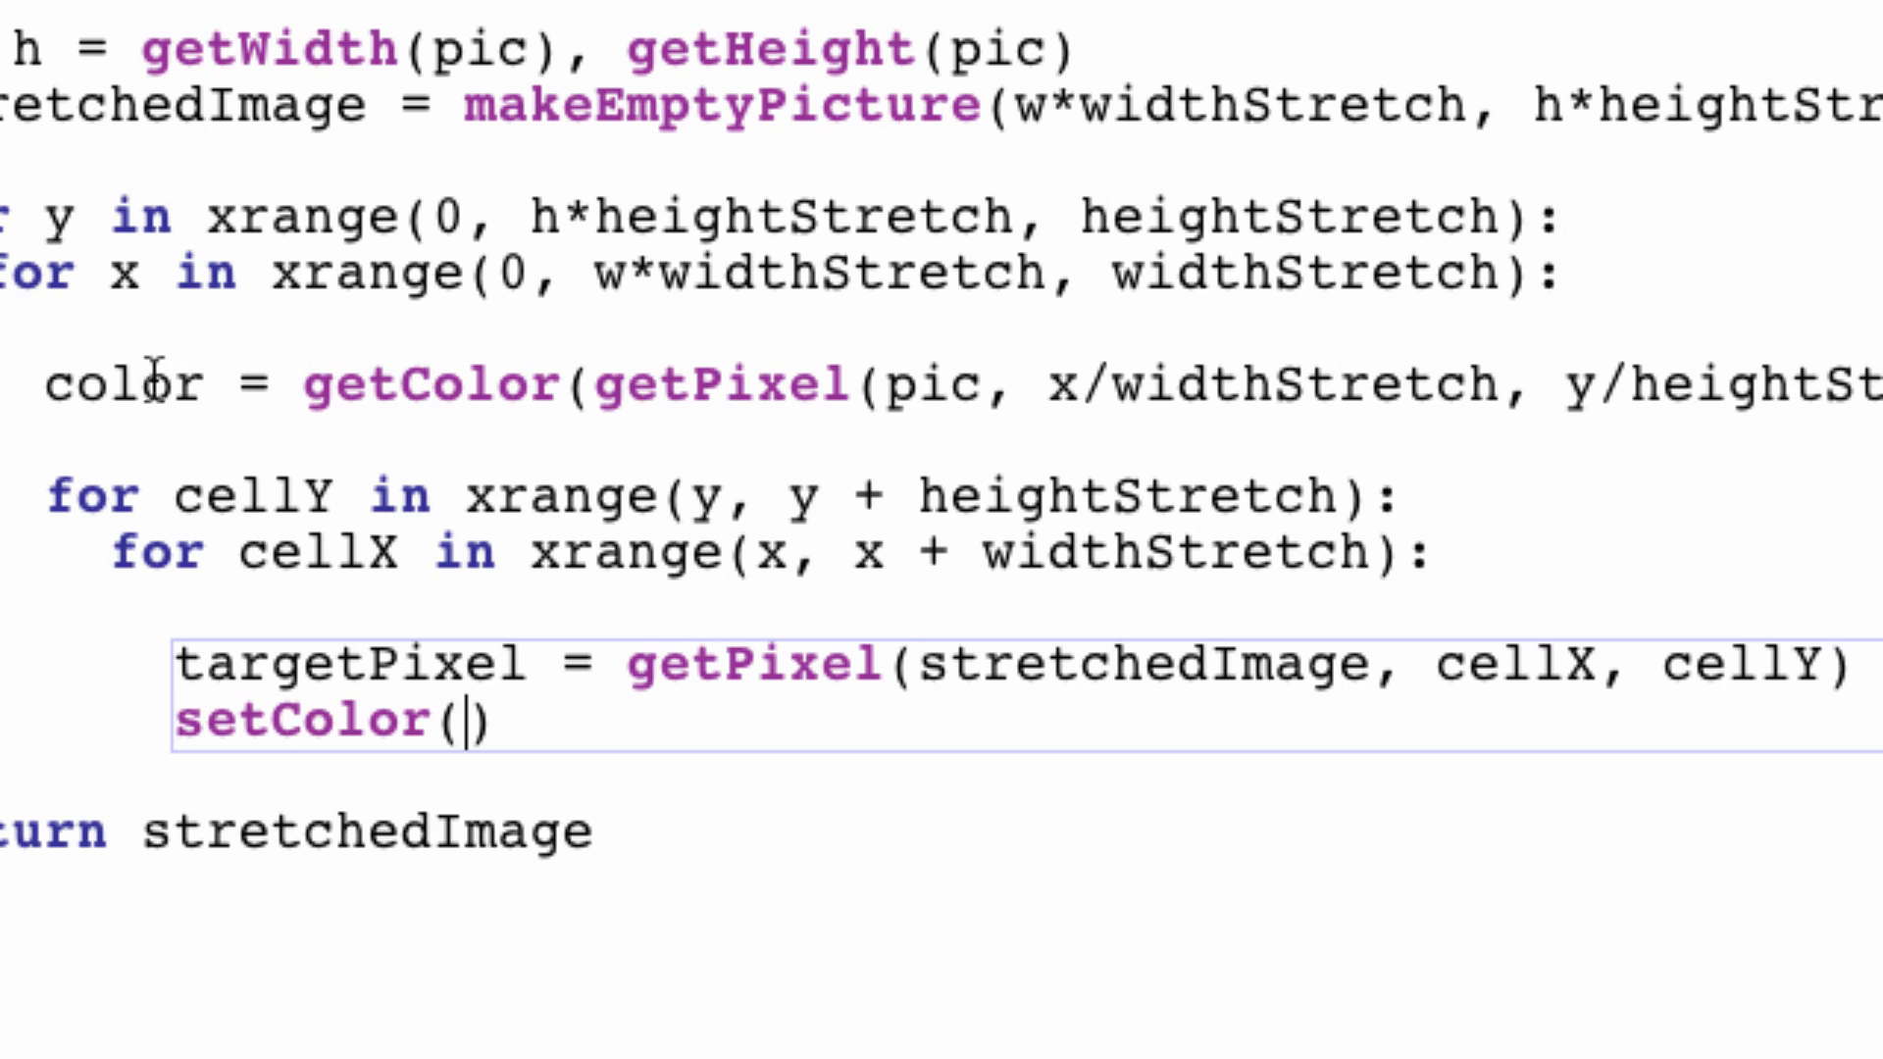
# Step: Complete the call as setColor(targetPixel, color) so each cell pixel gets the source color
pyautogui.doubleClick(119, 385)
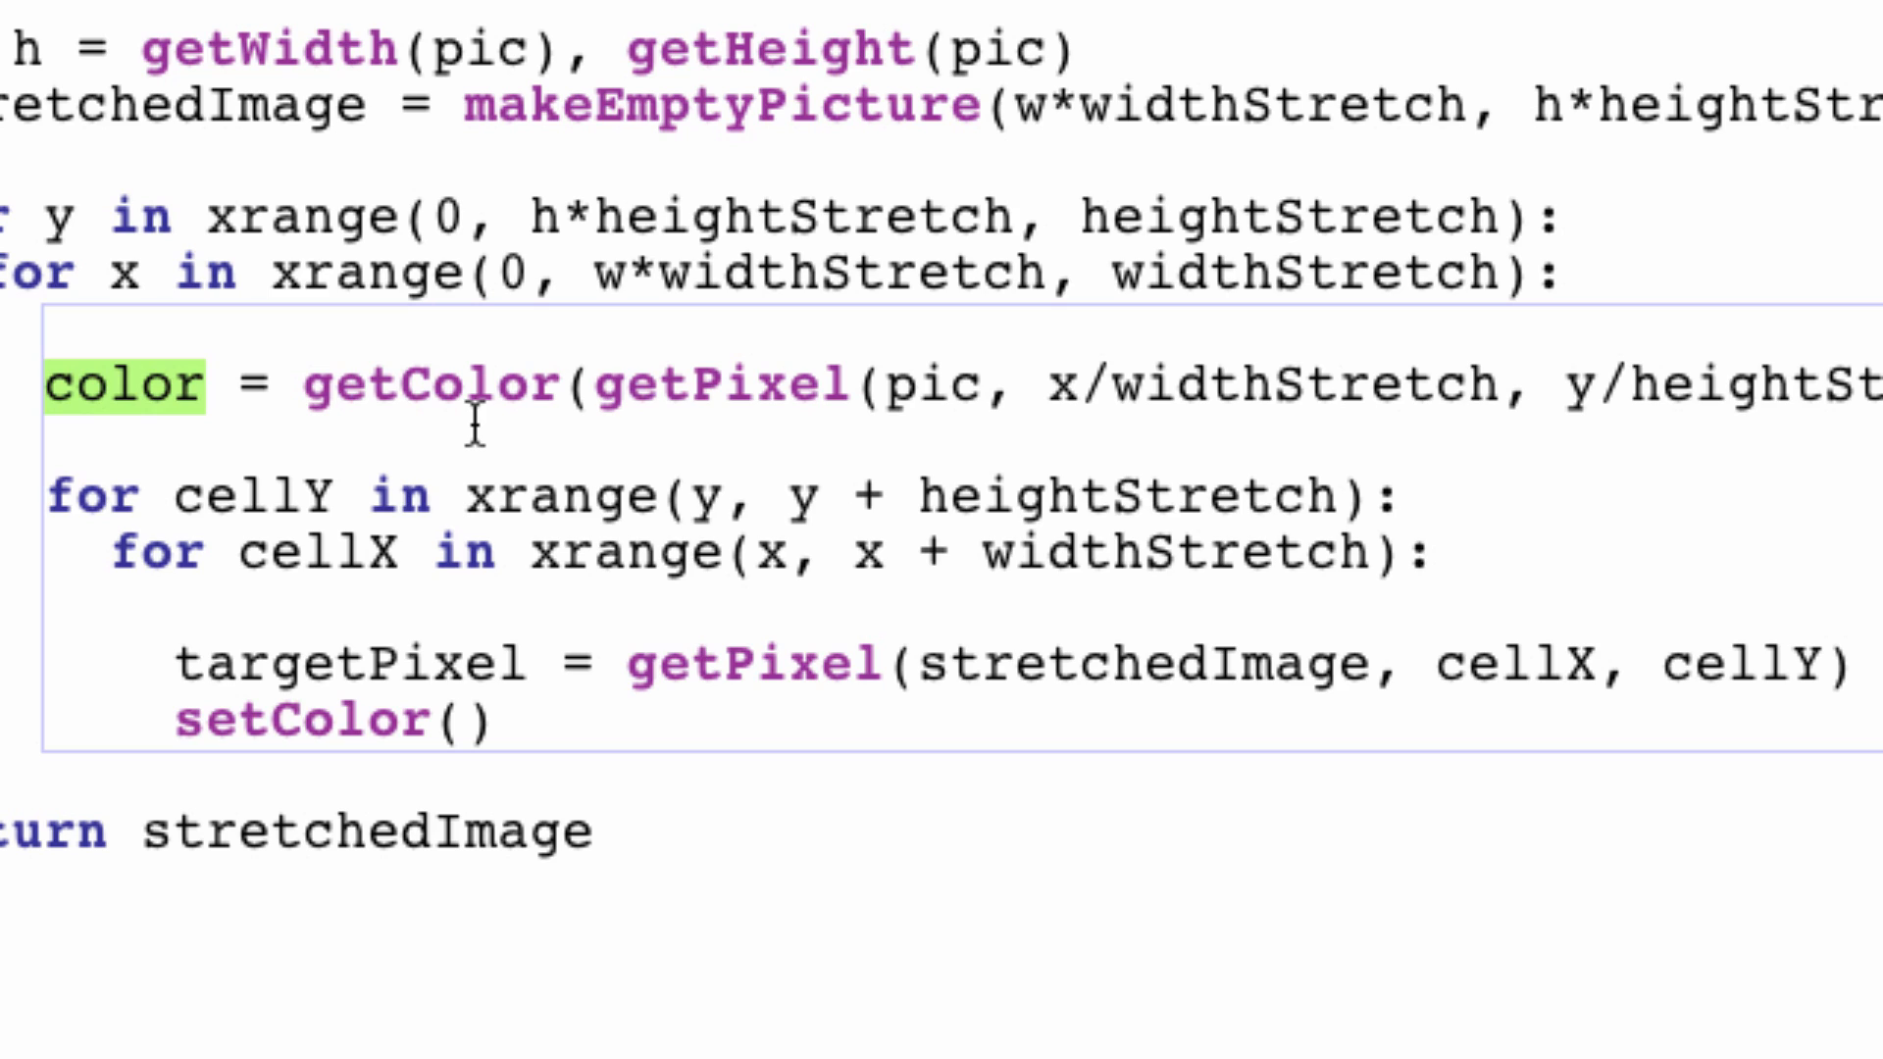
pyautogui.moveTo(427, 789)
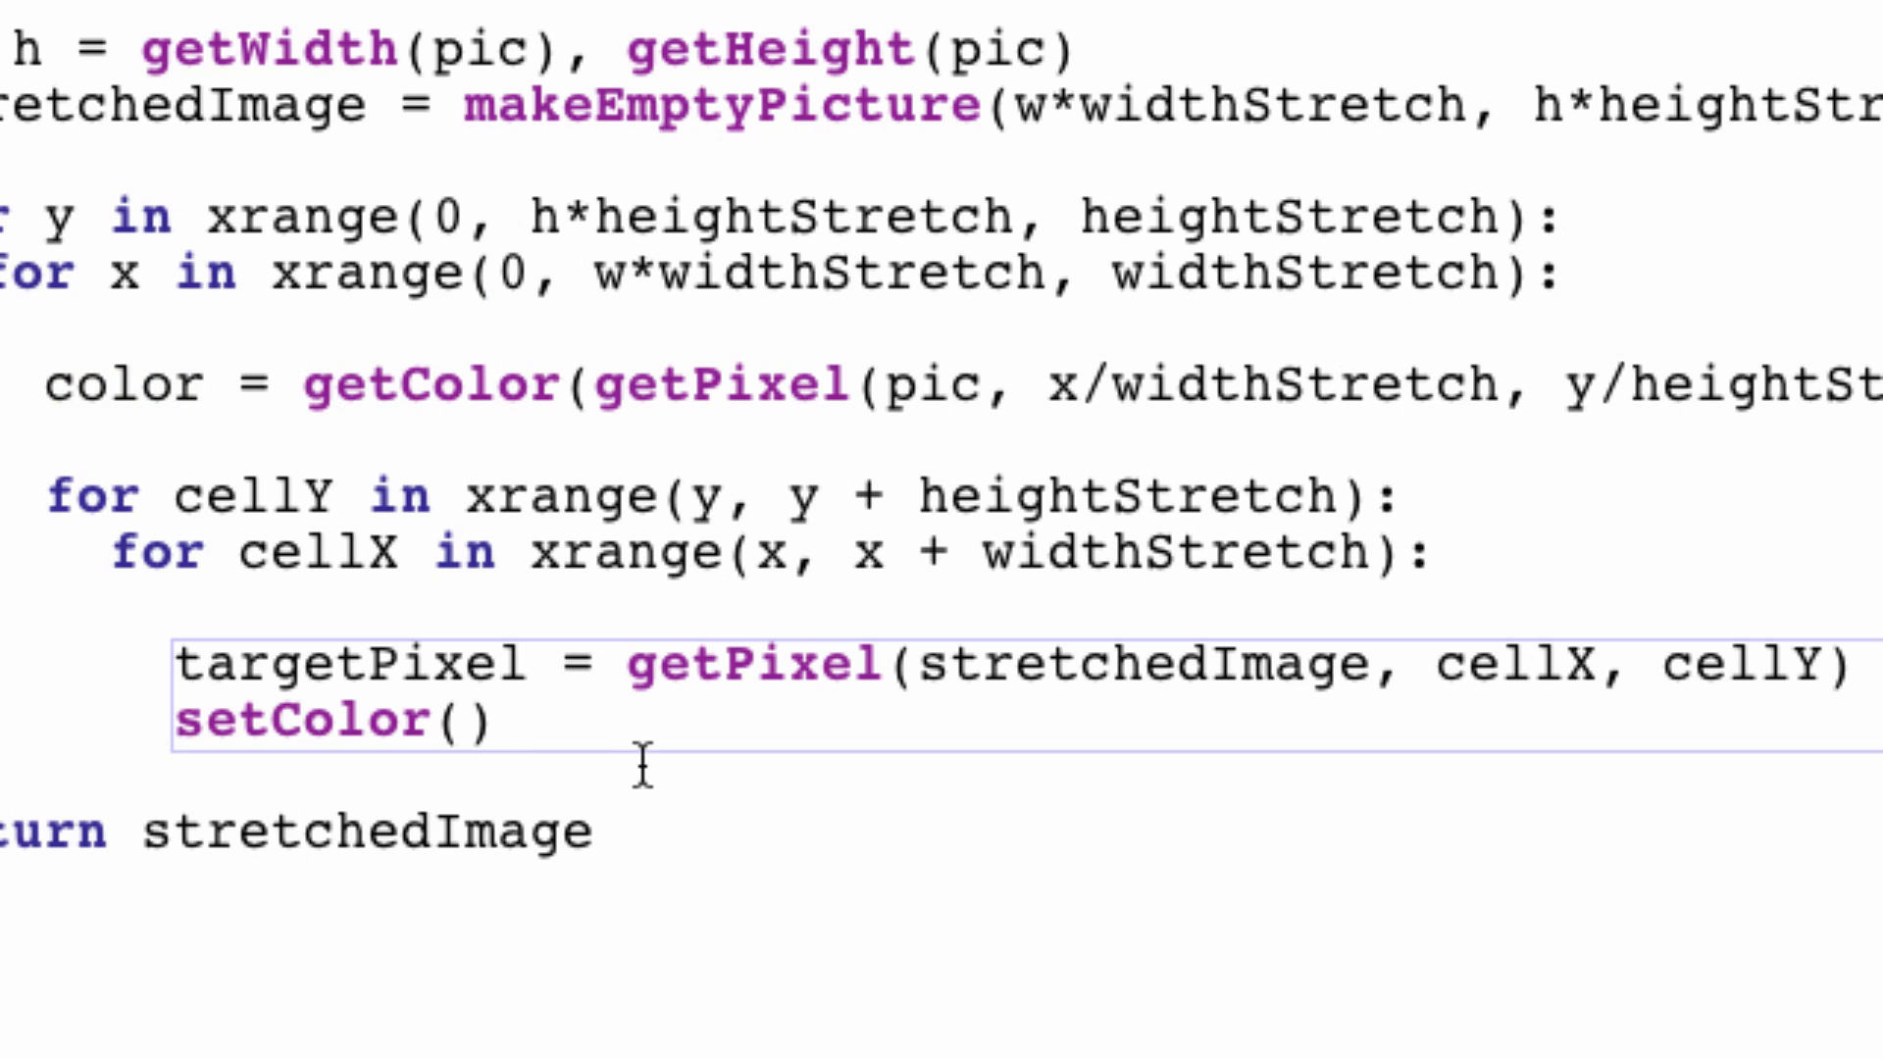
pyautogui.write('t')
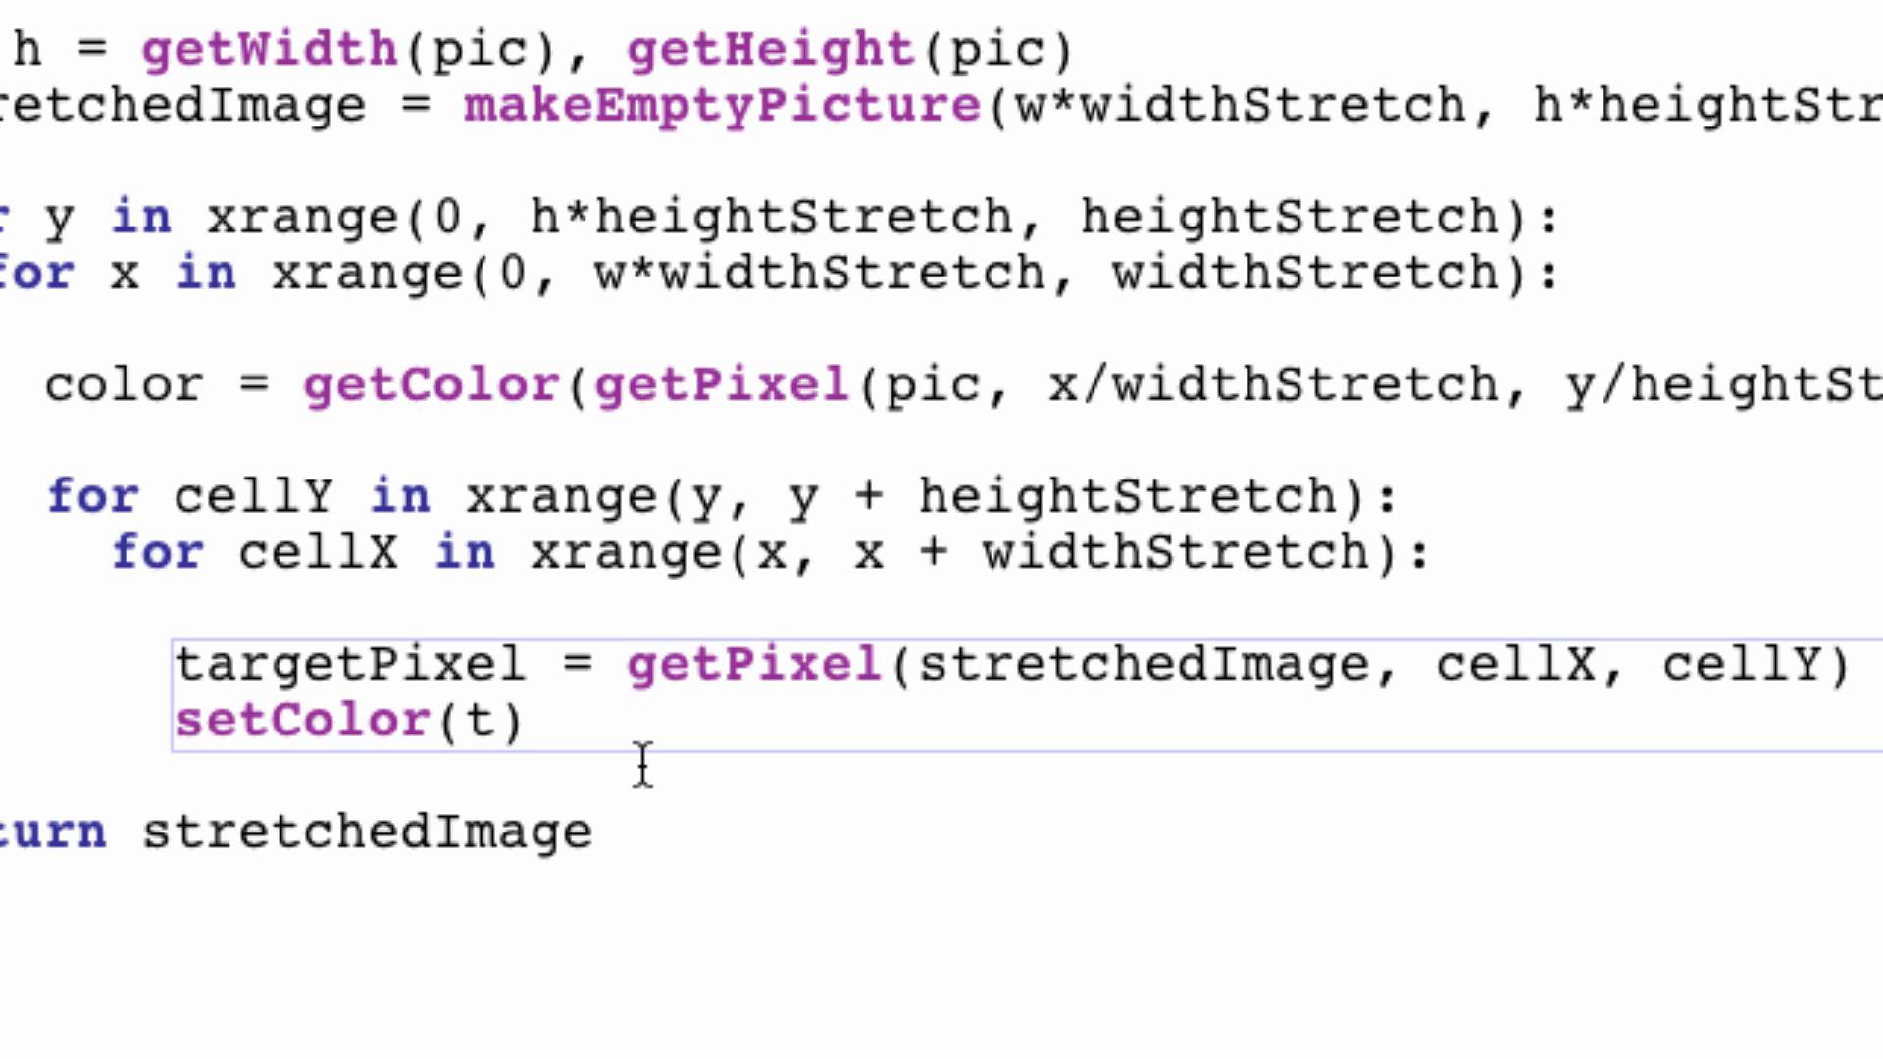
pyautogui.write('arget')
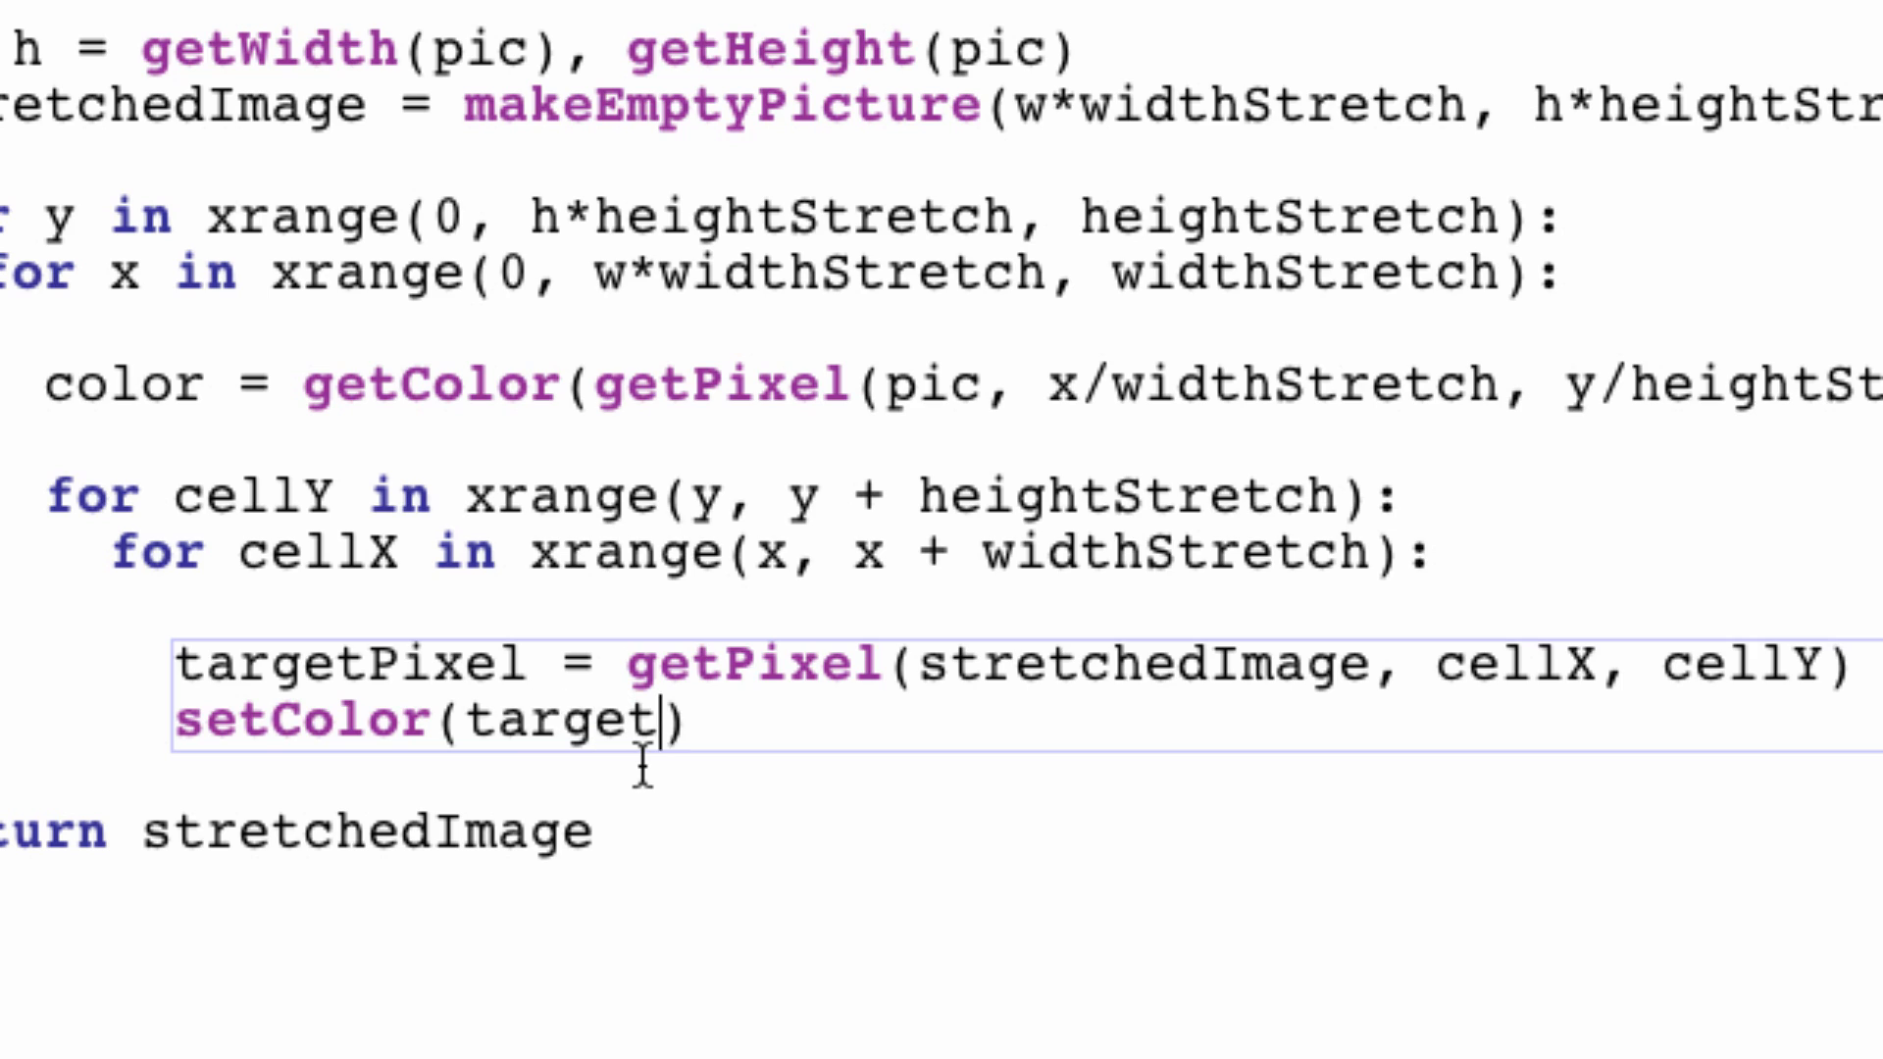
pyautogui.write('Pixel, co')
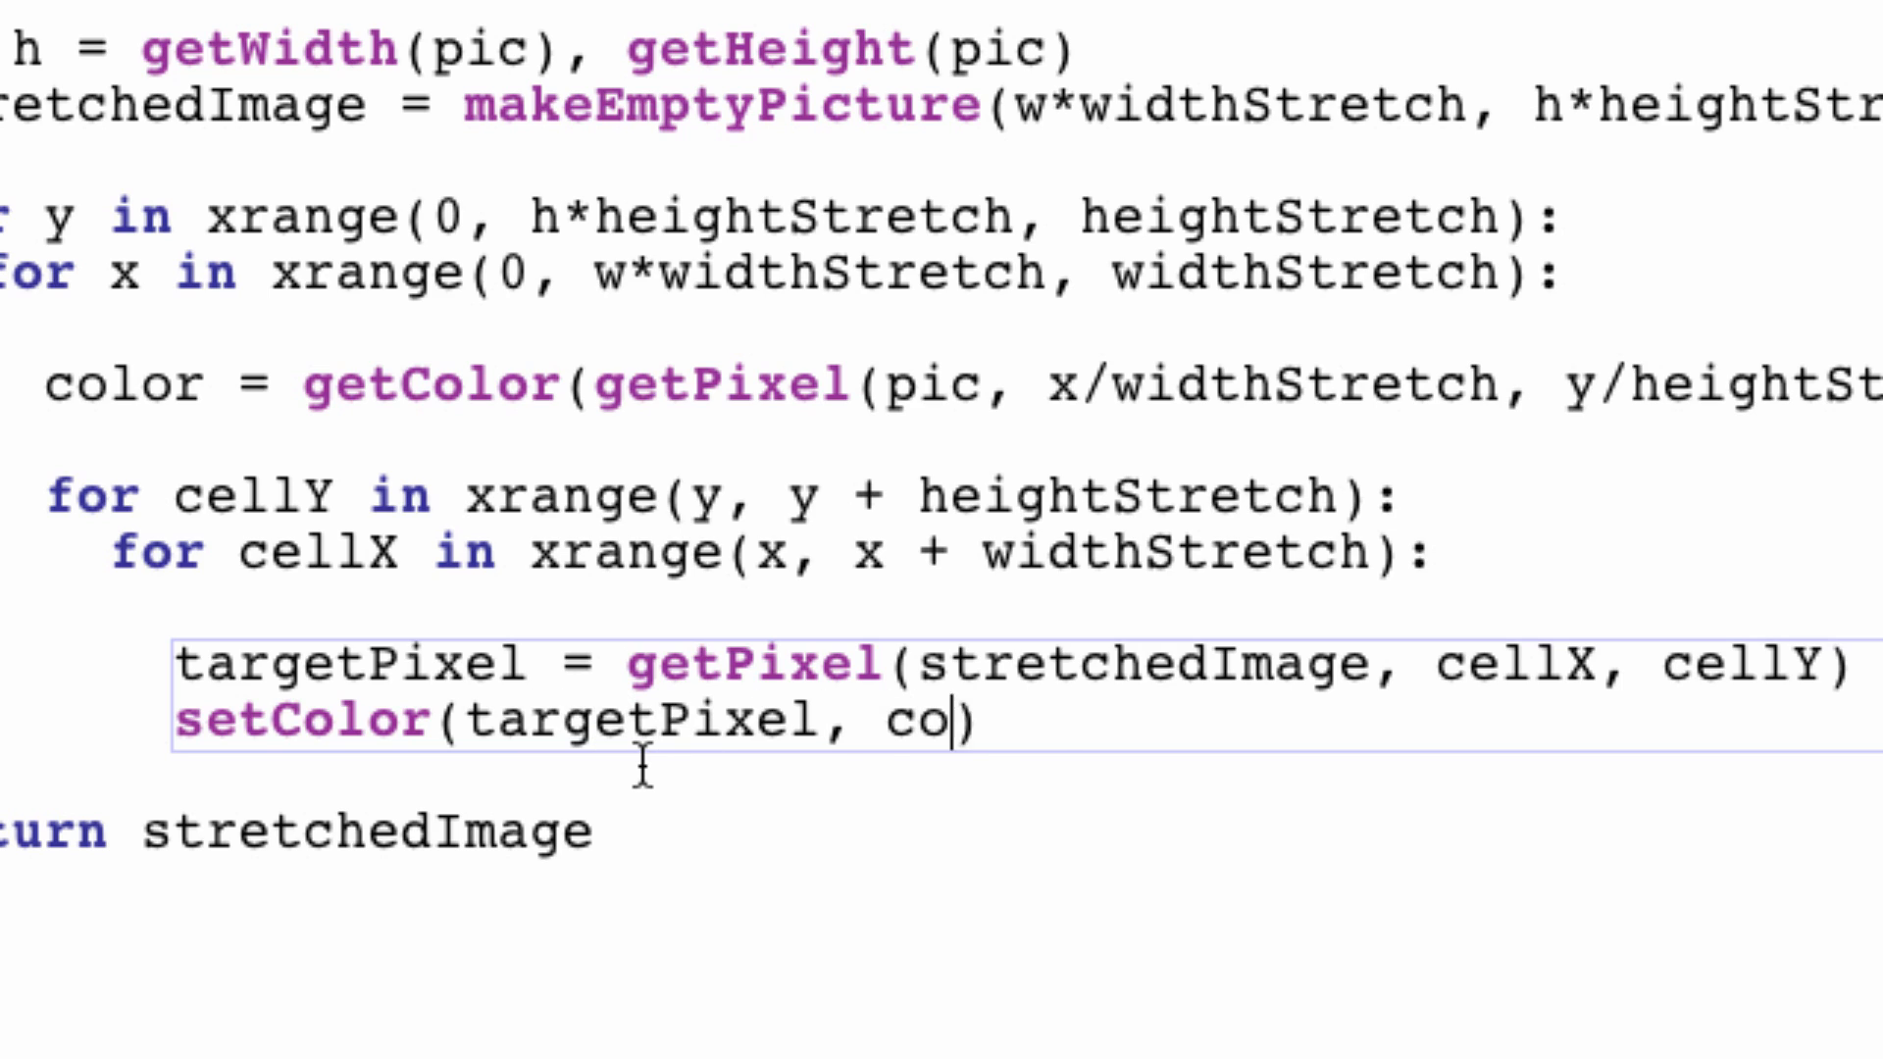
pyautogui.write('lor')
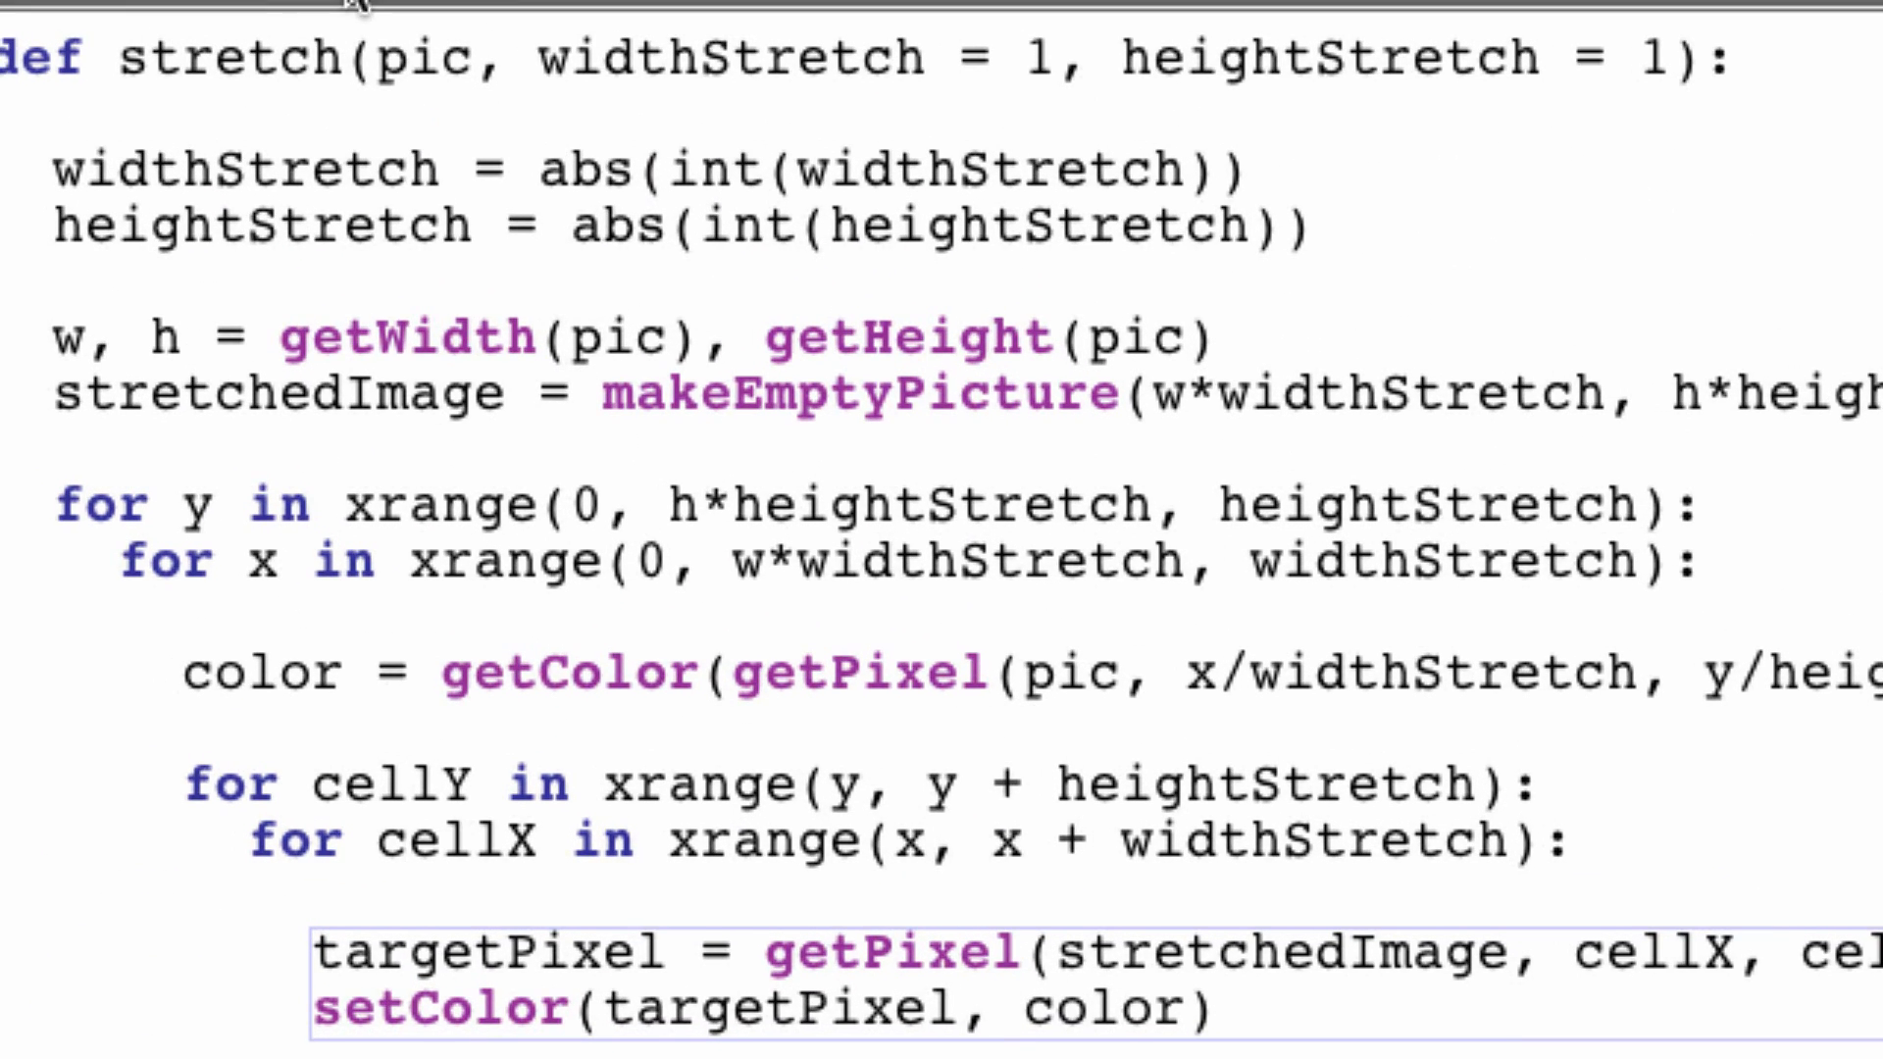
# Step: Reload the completed stretch program into the command area for testing
pyautogui.scroll(-3)
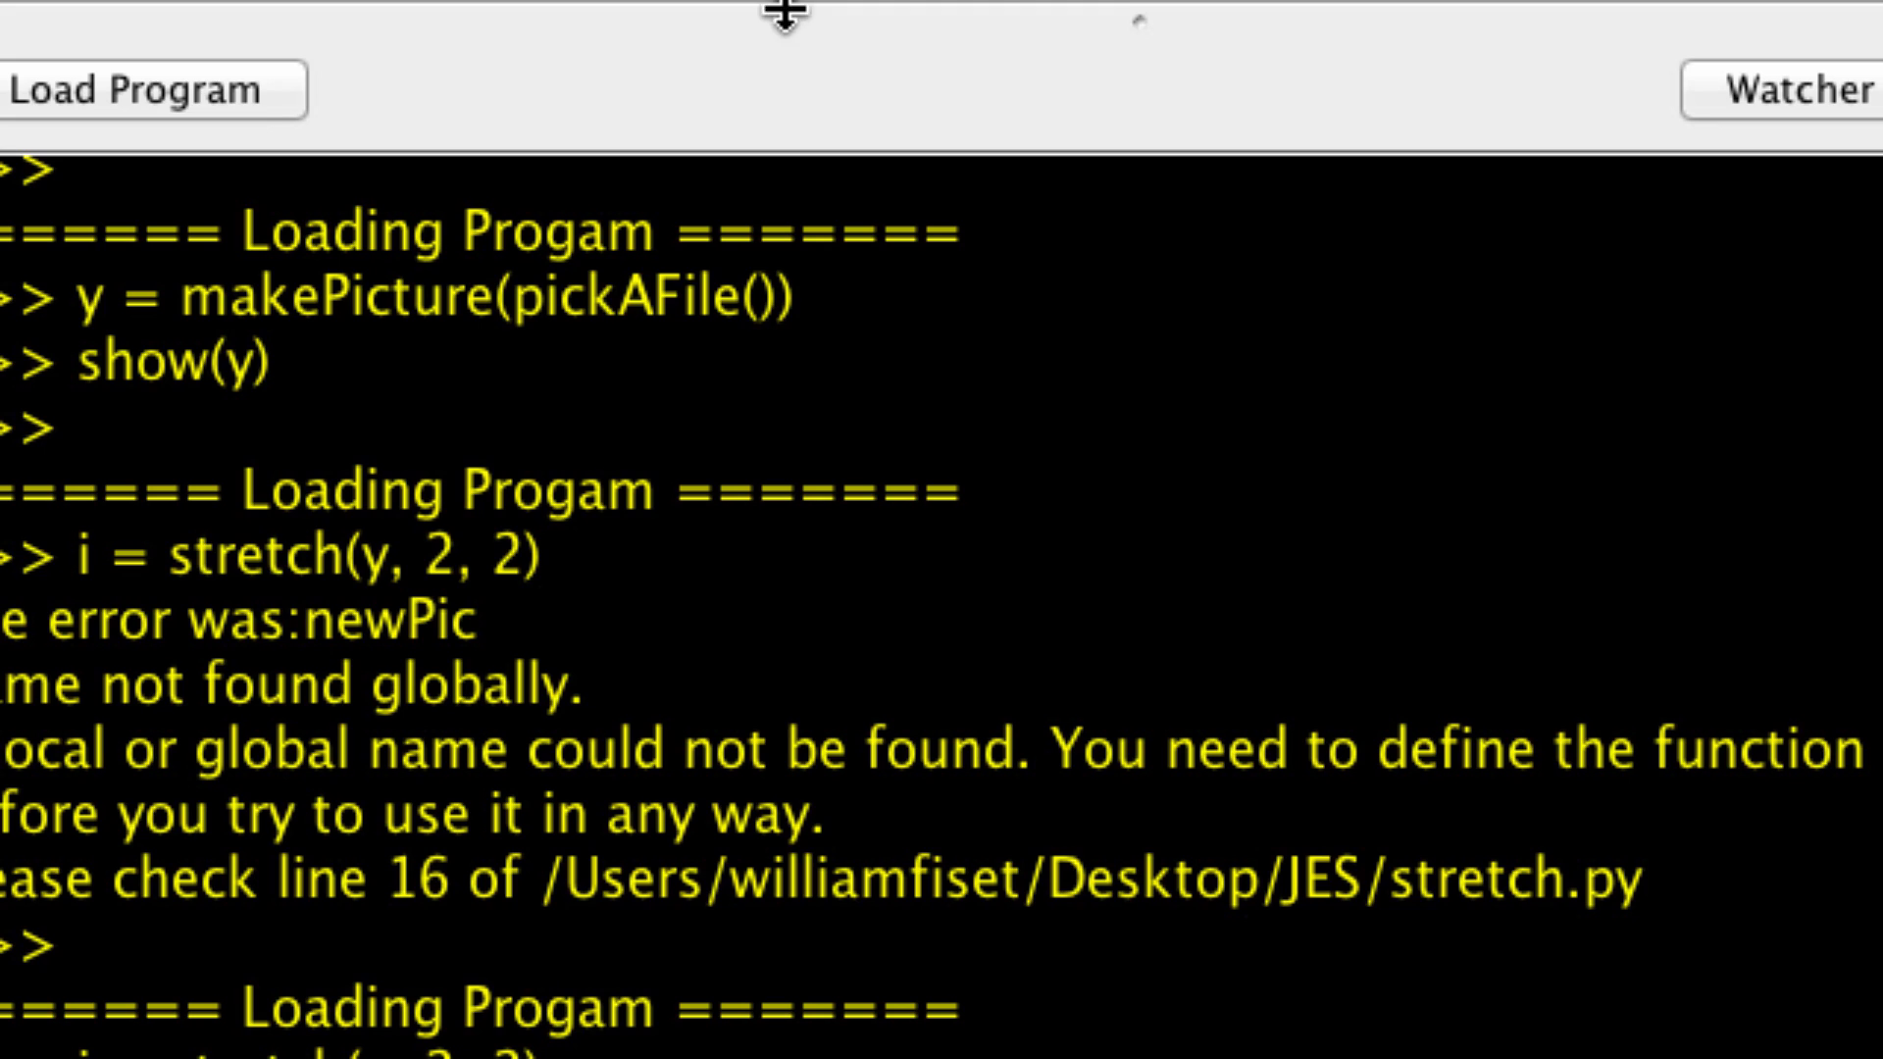
pyautogui.moveTo(659, 40)
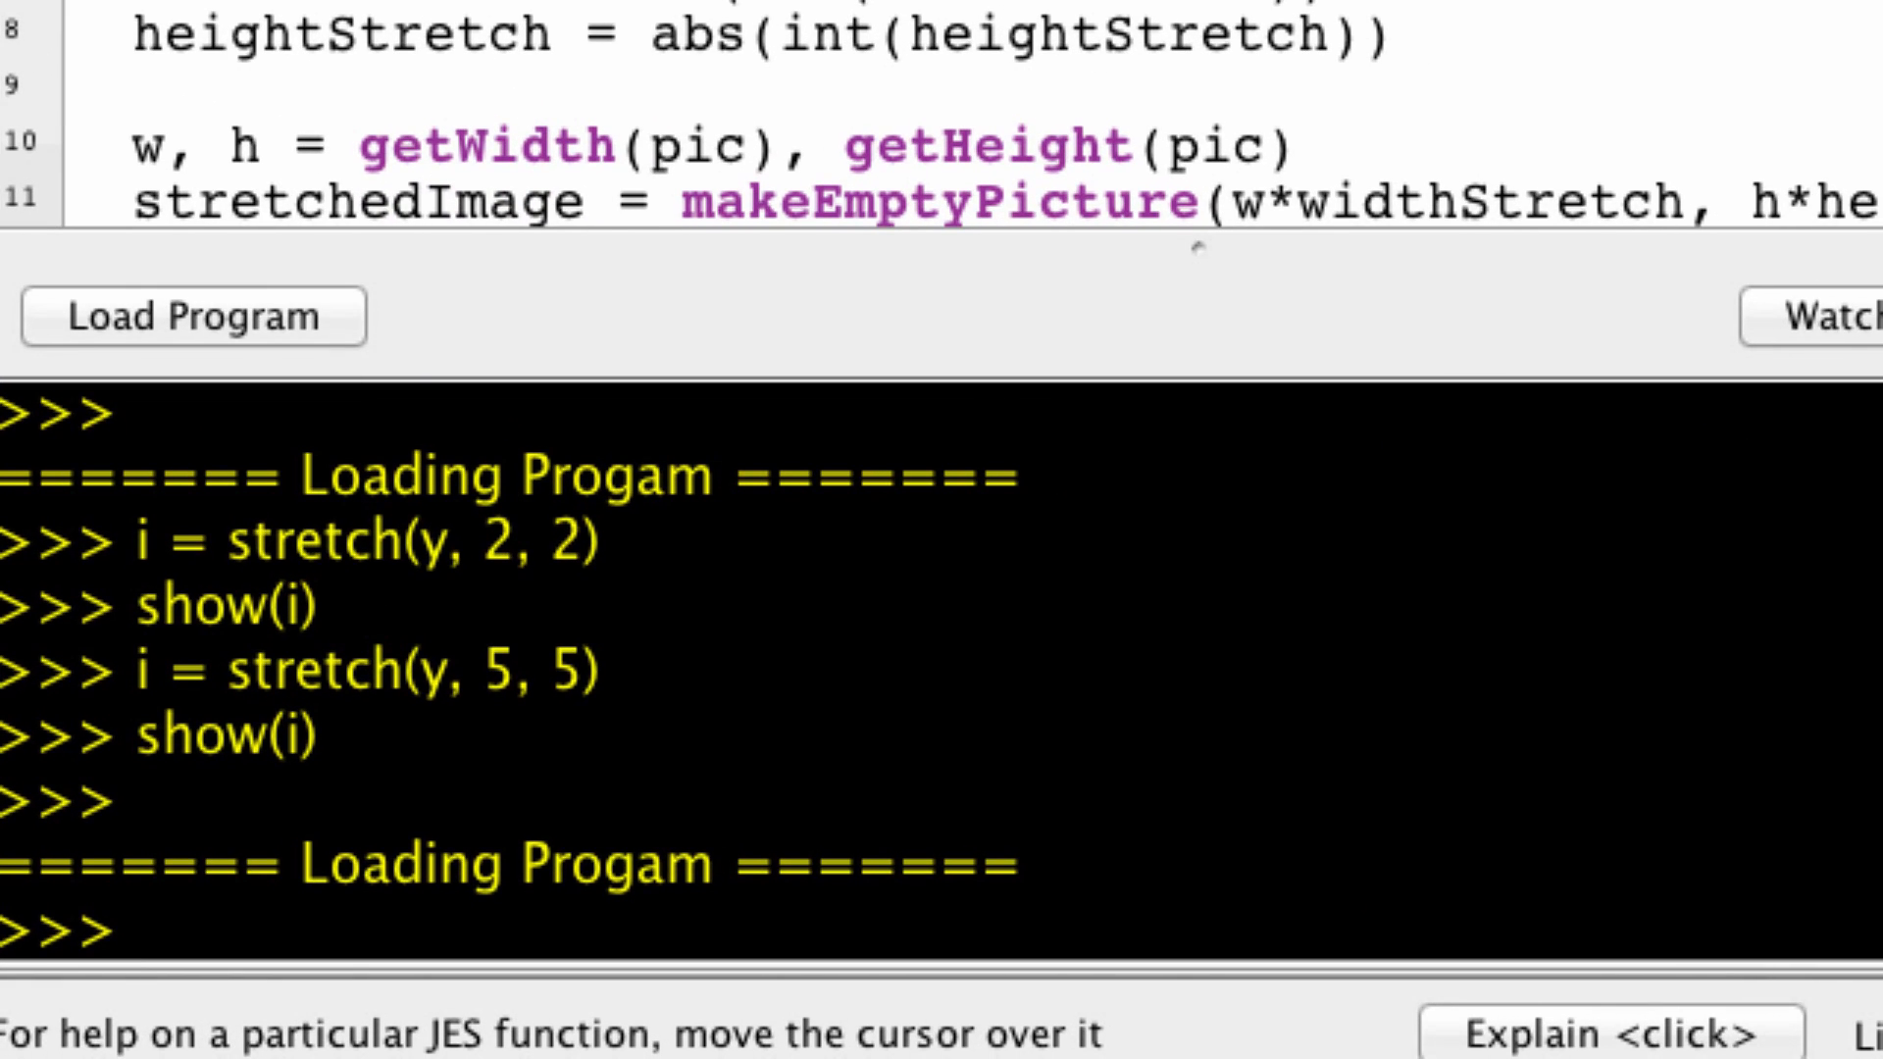
# Step: Run i = stretch(y, 2) with a single factor, then show the result i and the original y
pyautogui.write('i = stretch(y, 5, 5')
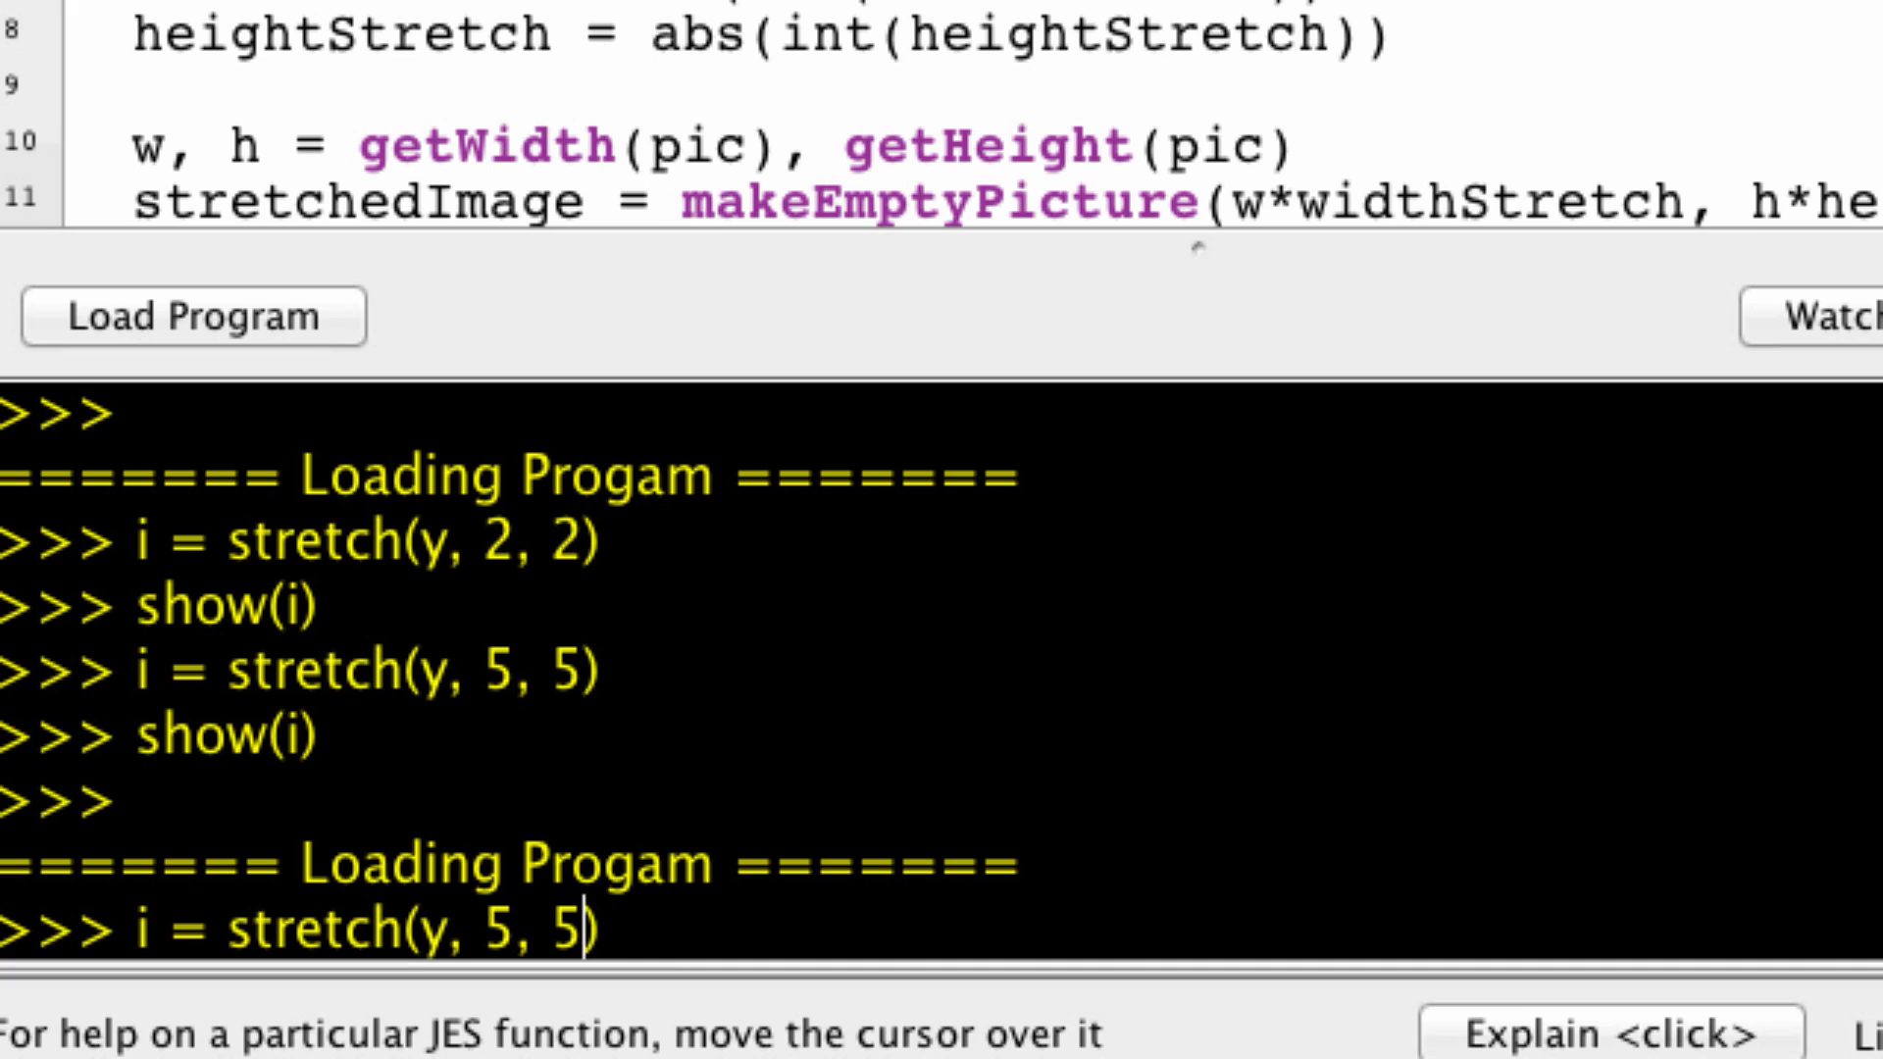
pyautogui.press('Backspace')
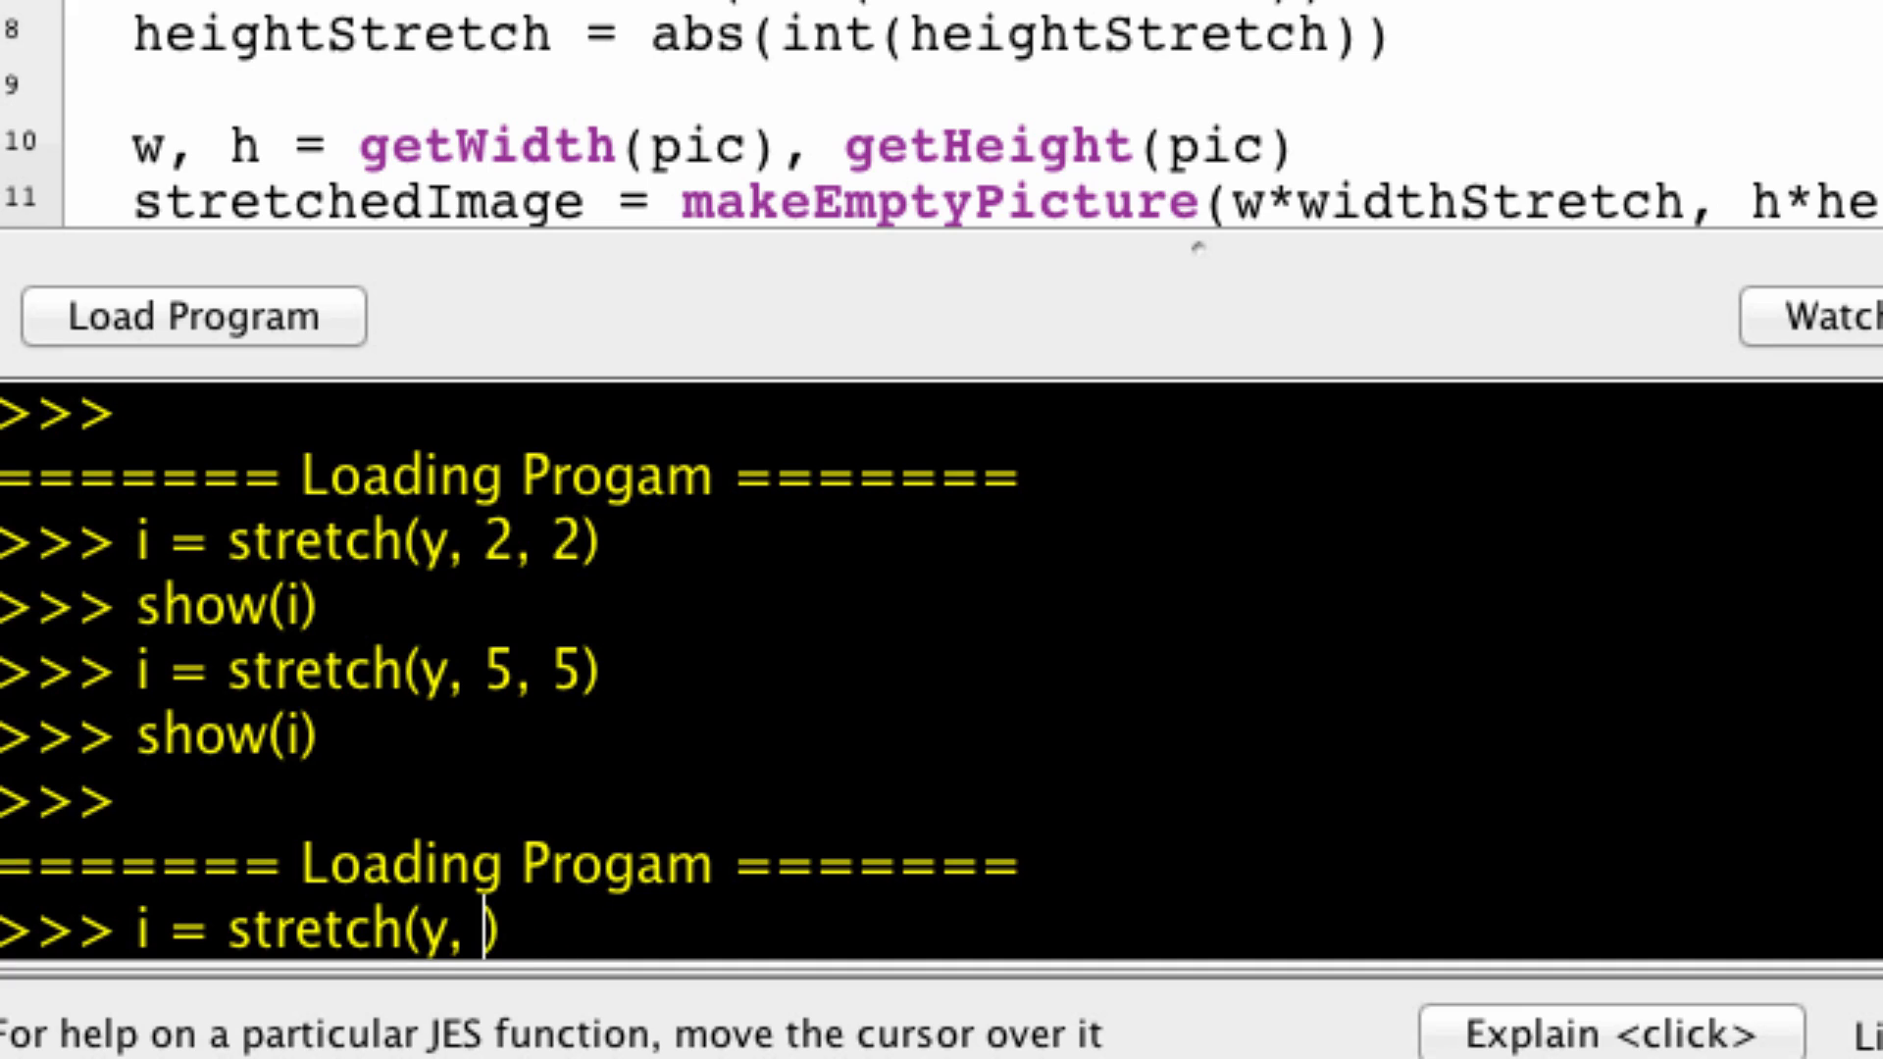
pyautogui.write('2)')
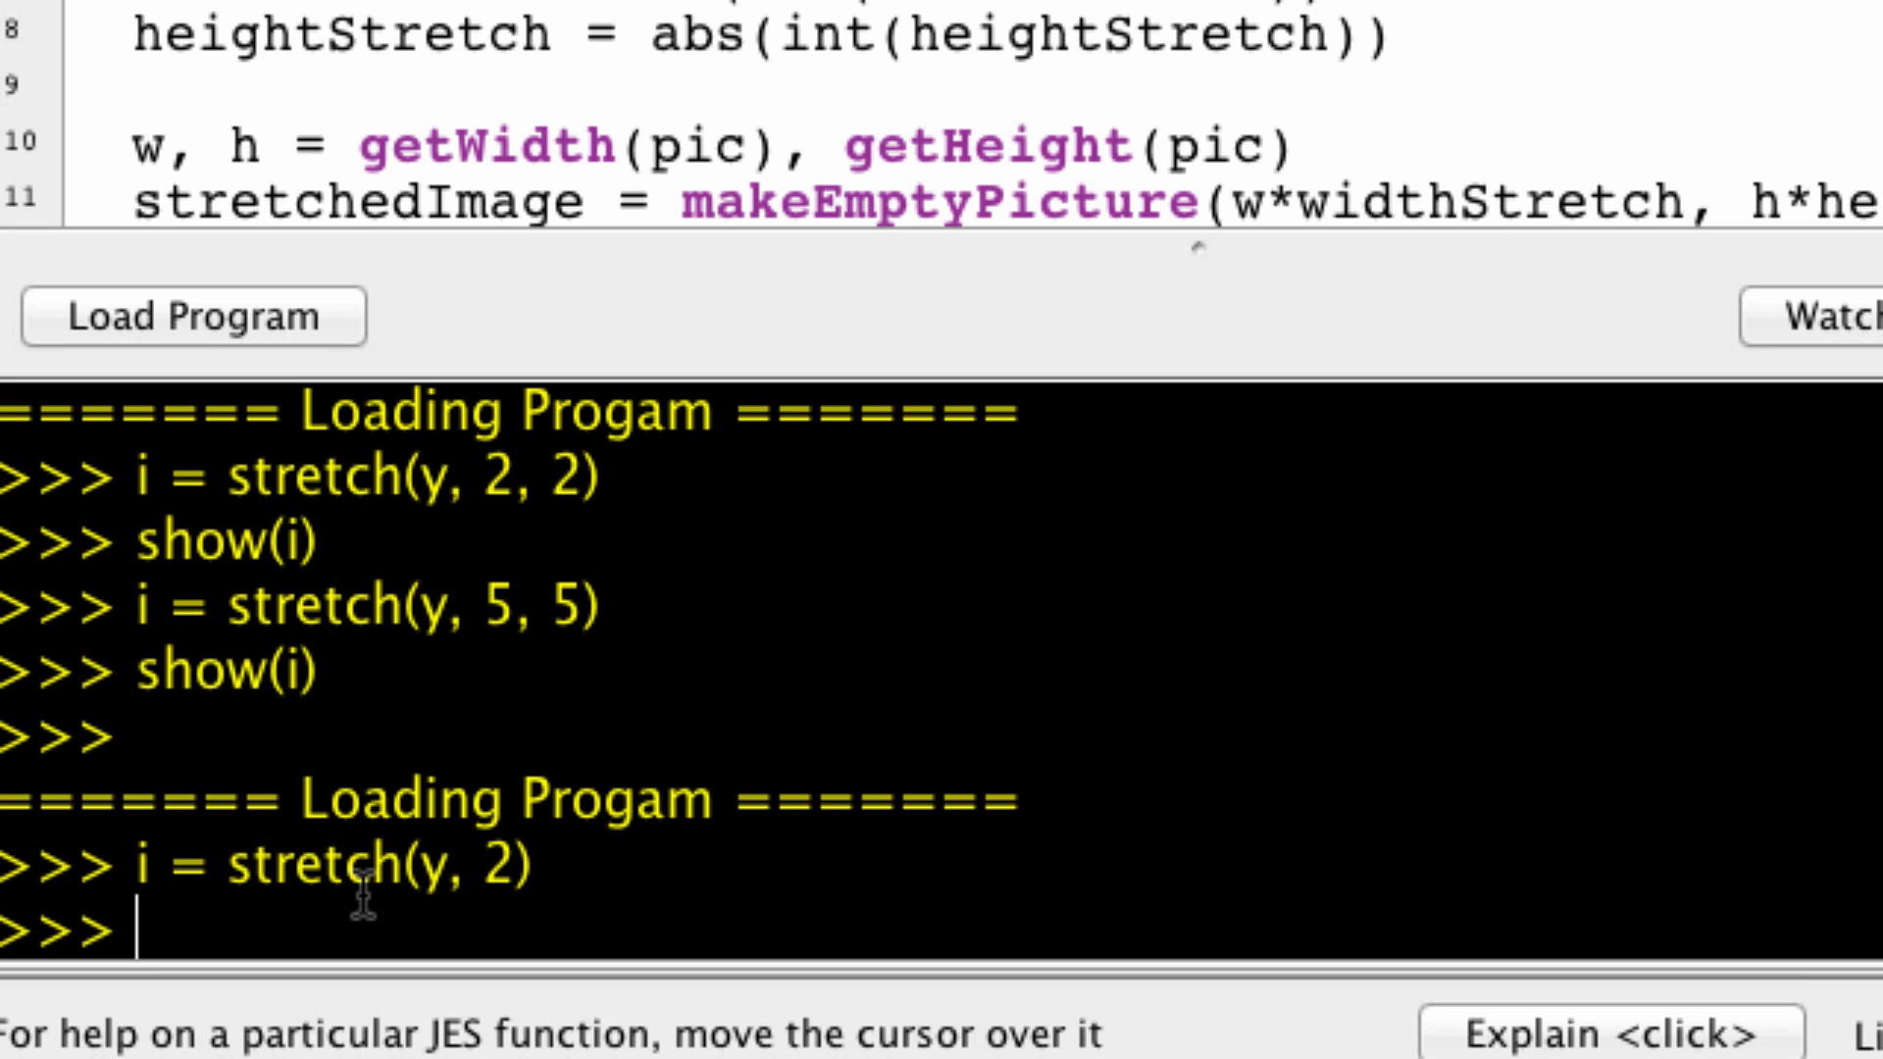
pyautogui.write('show(i)')
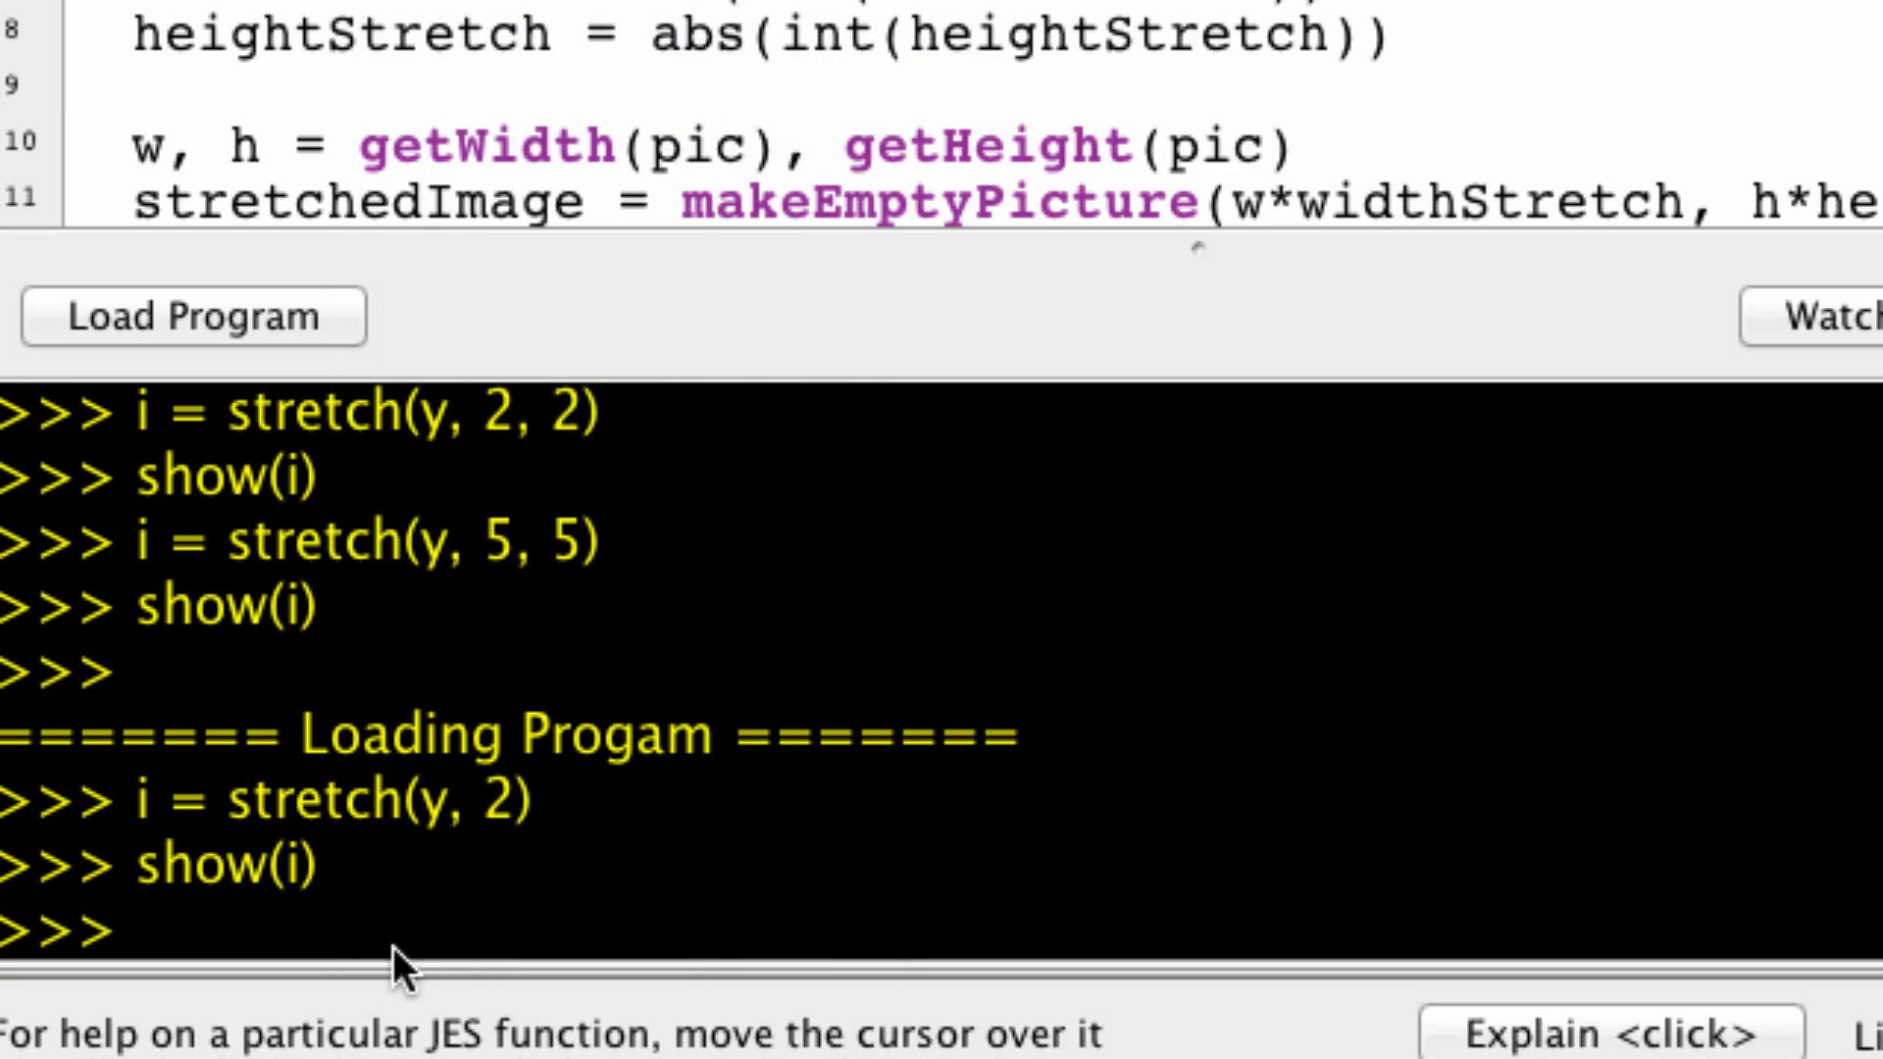
pyautogui.write('show()')
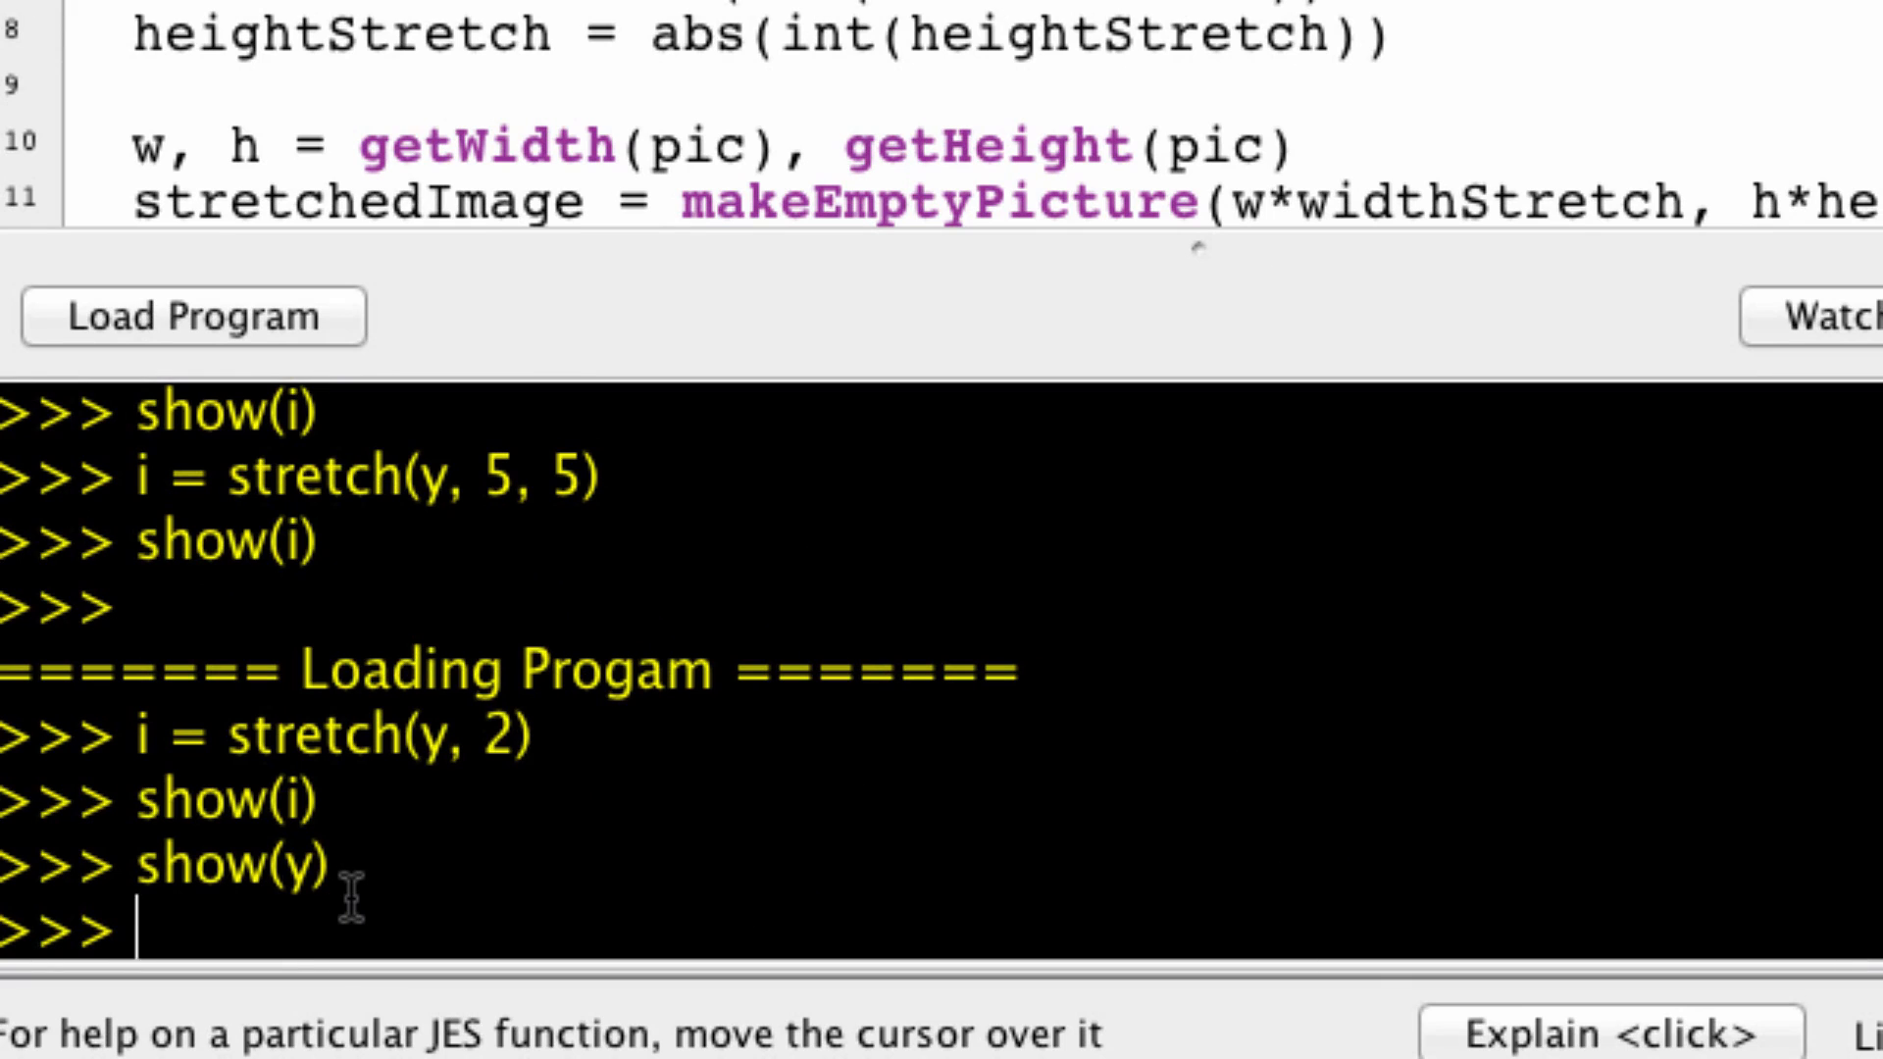
# Step: Run stretch with width factor 1 and height factor 2, then show the original picture y
pyautogui.write('i = stretch(y, 2)')
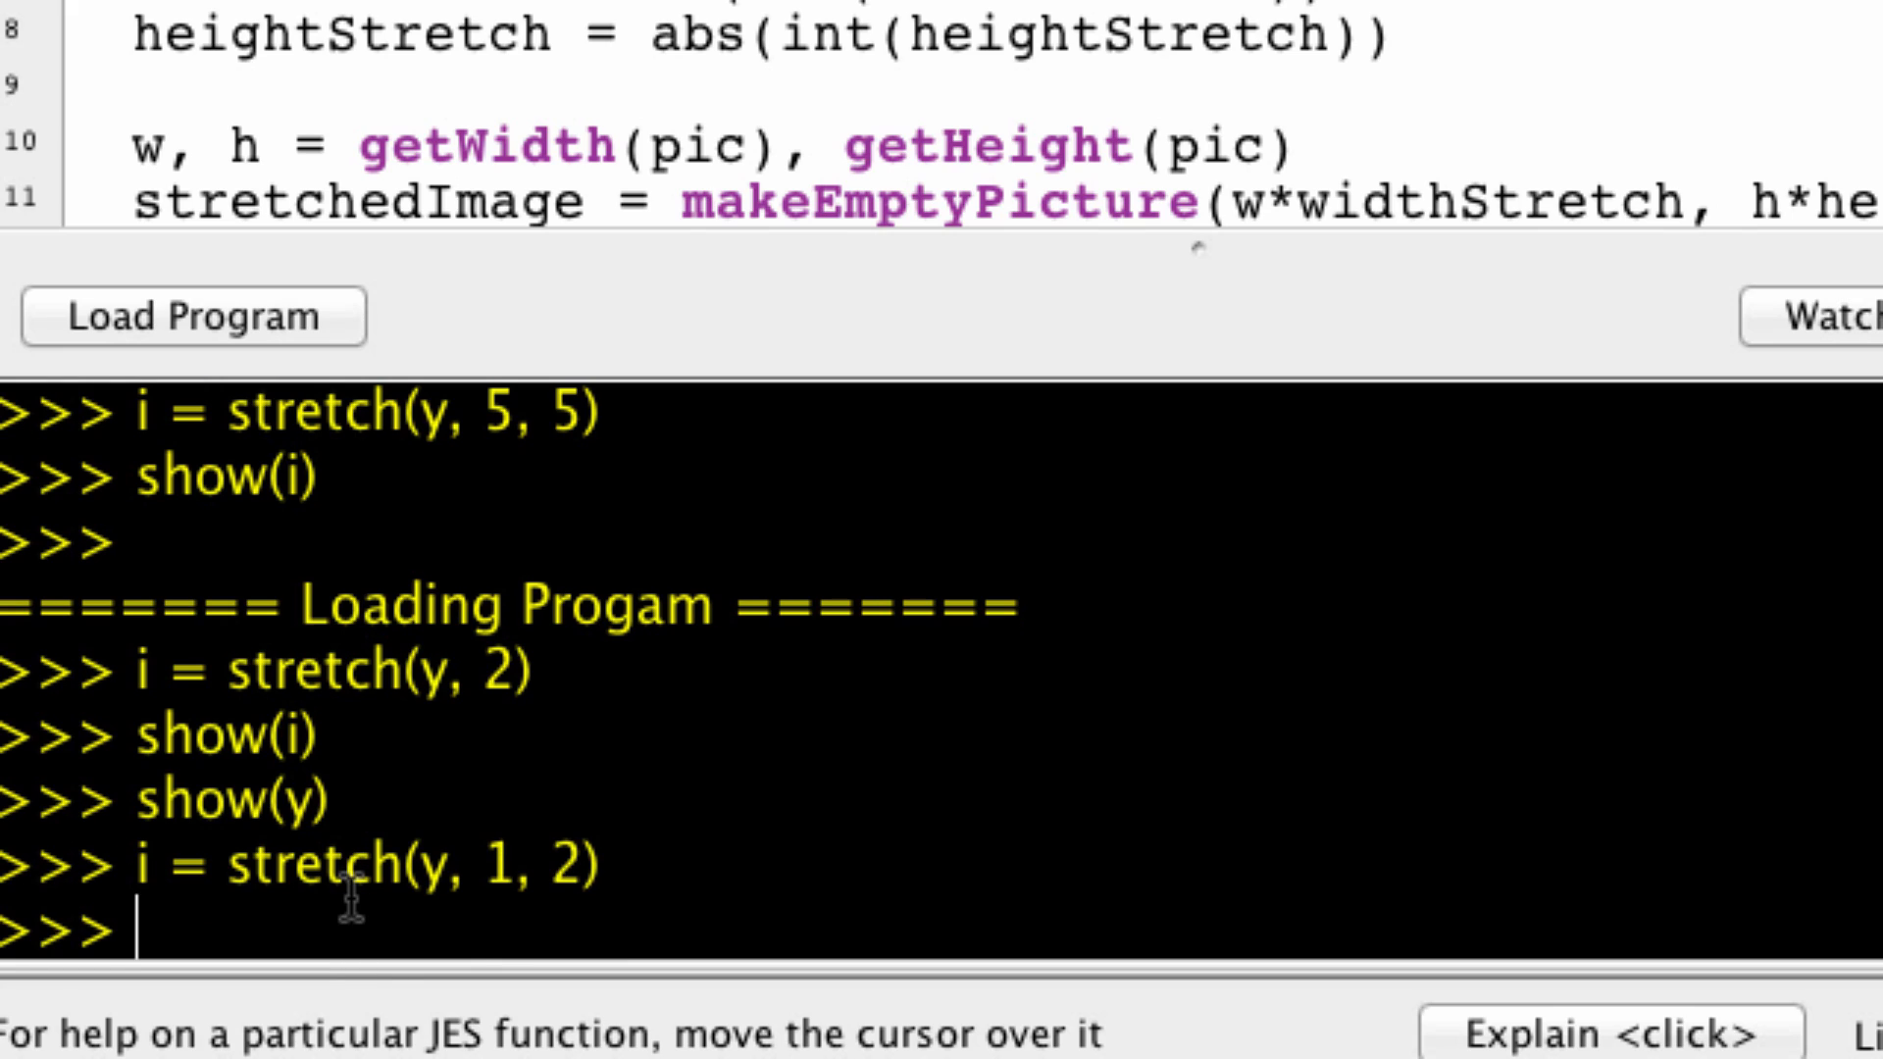
pyautogui.write('show(y)')
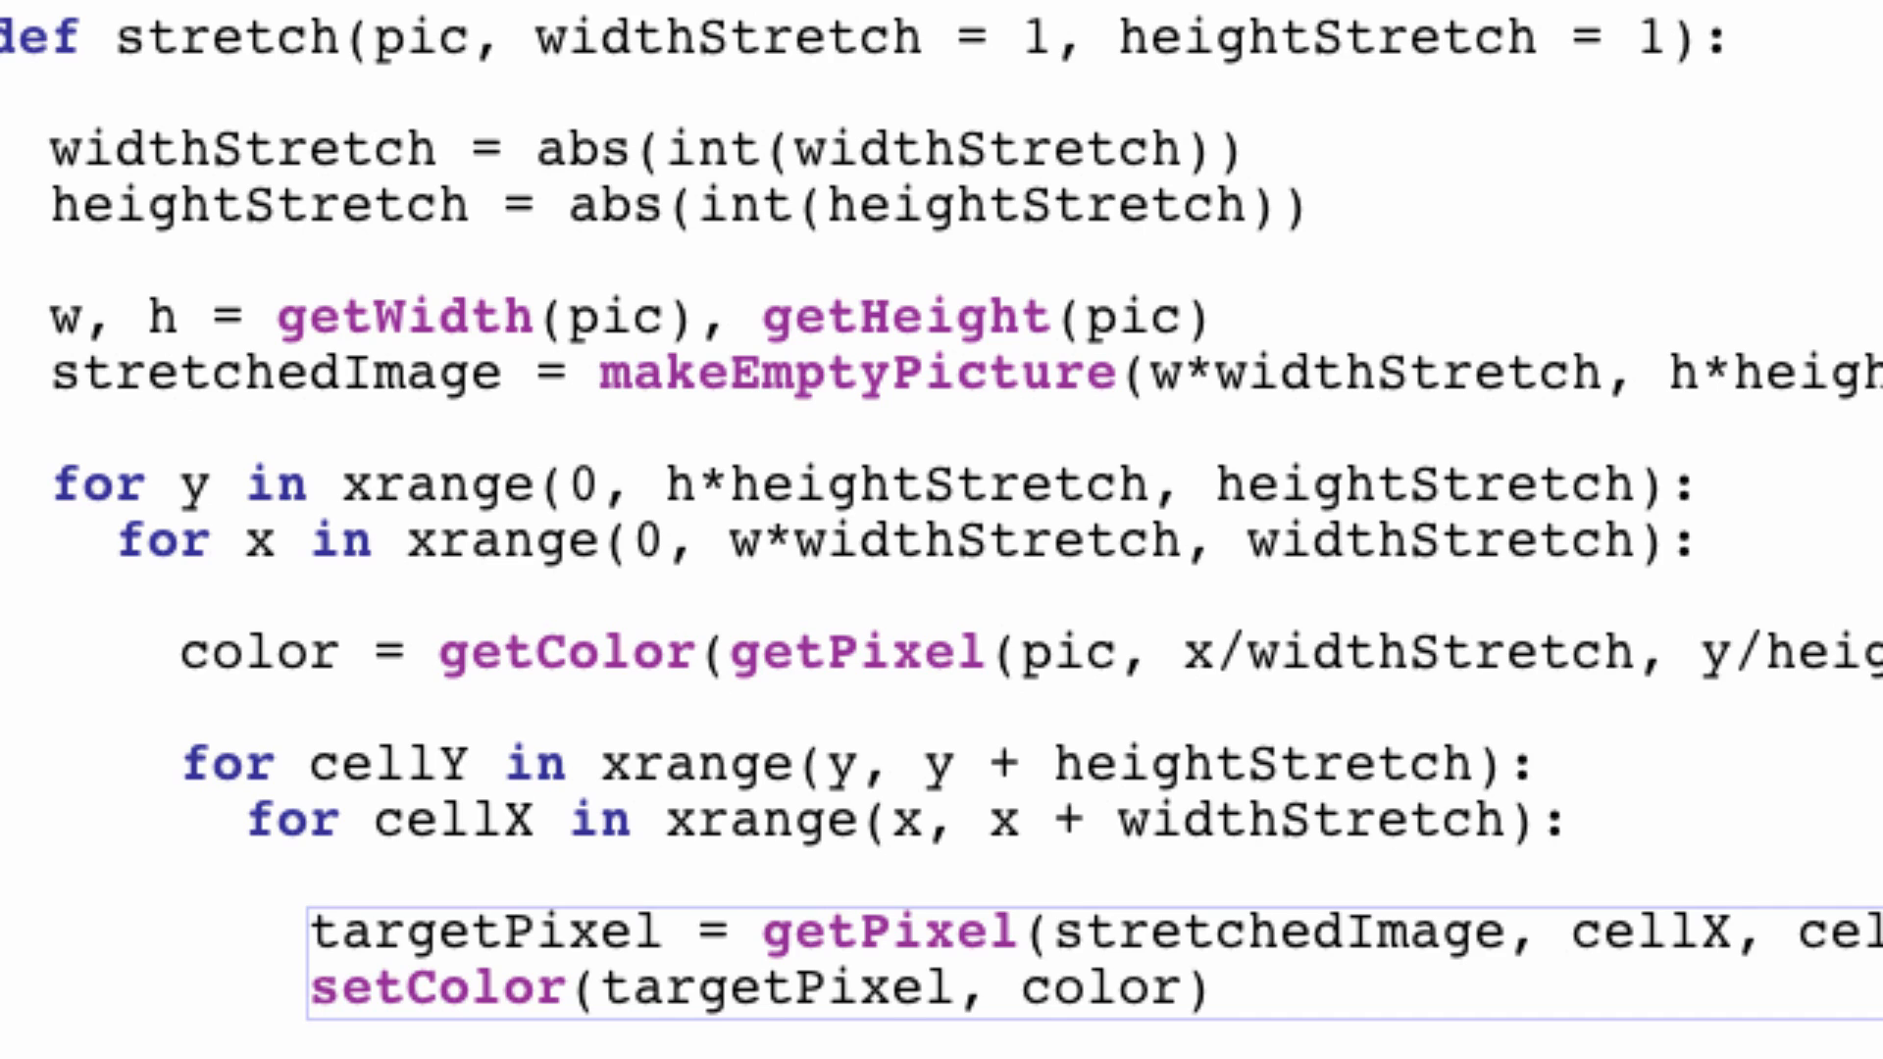
pyautogui.click(1314, 196)
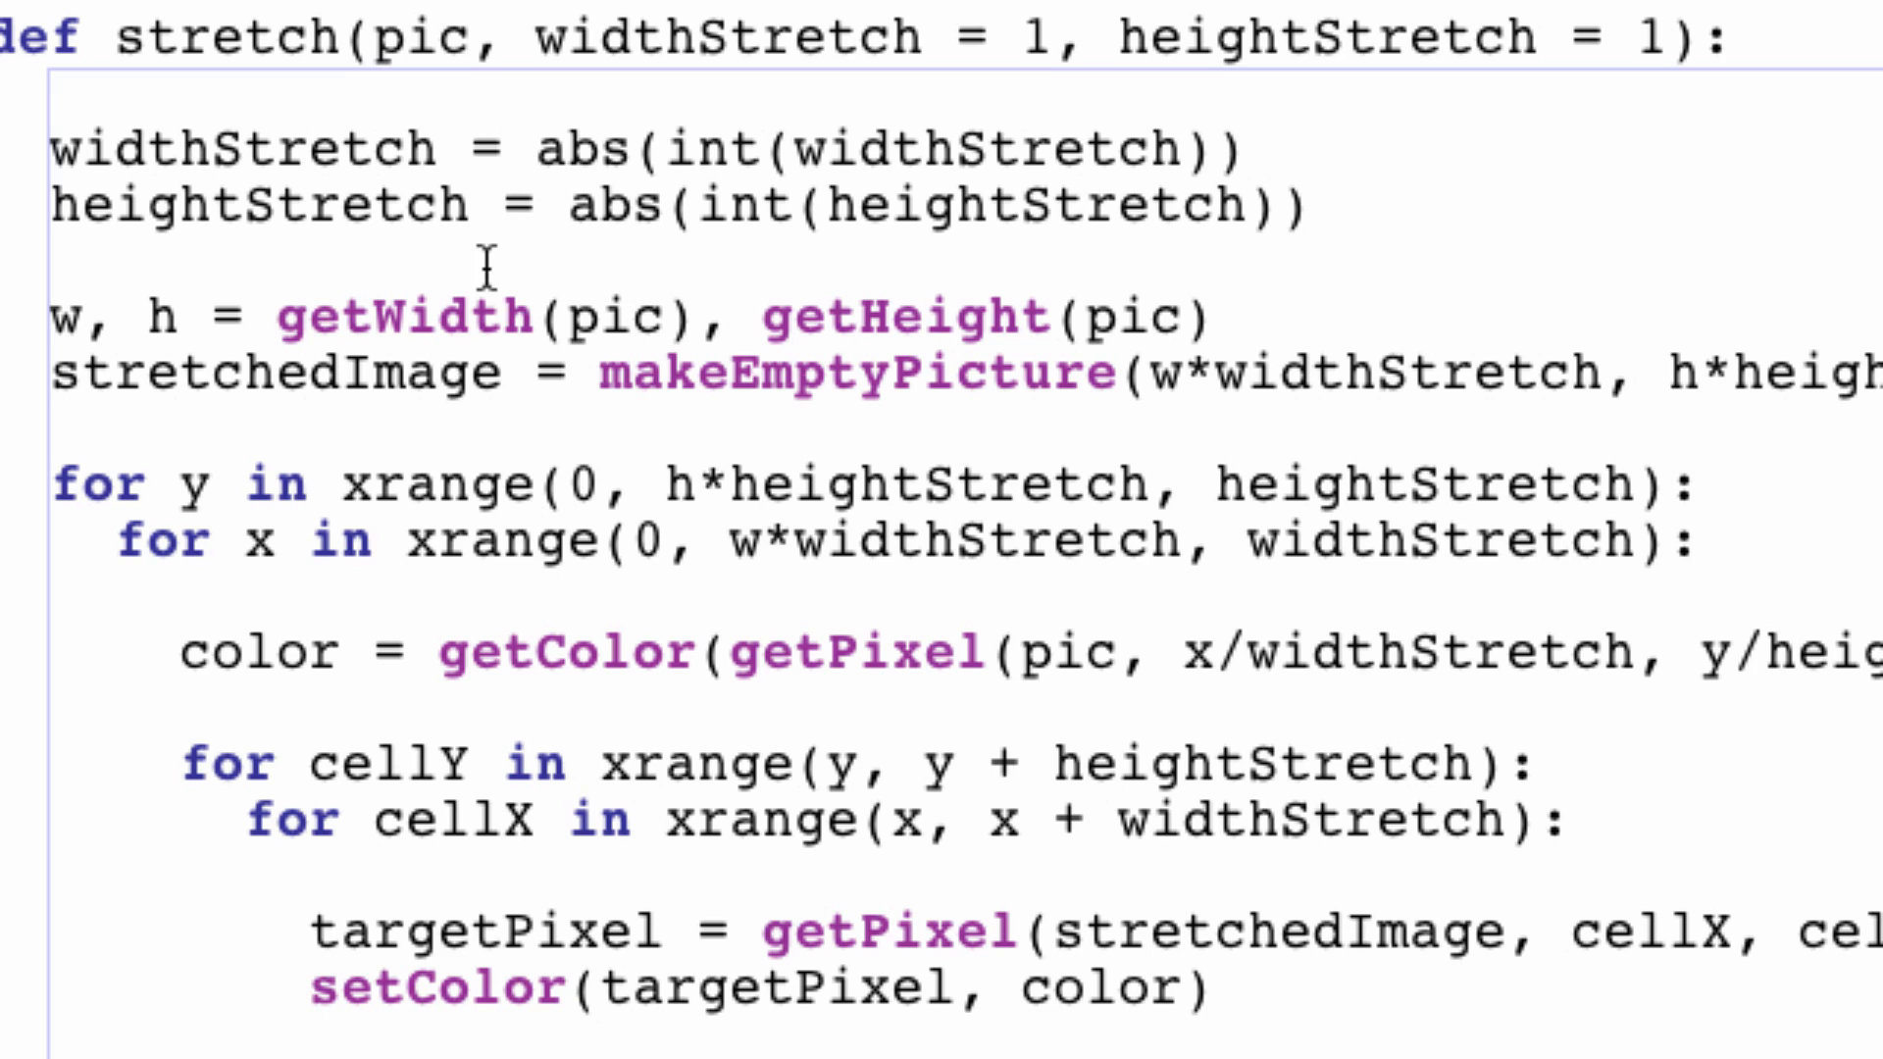
pyautogui.moveTo(1067, 206)
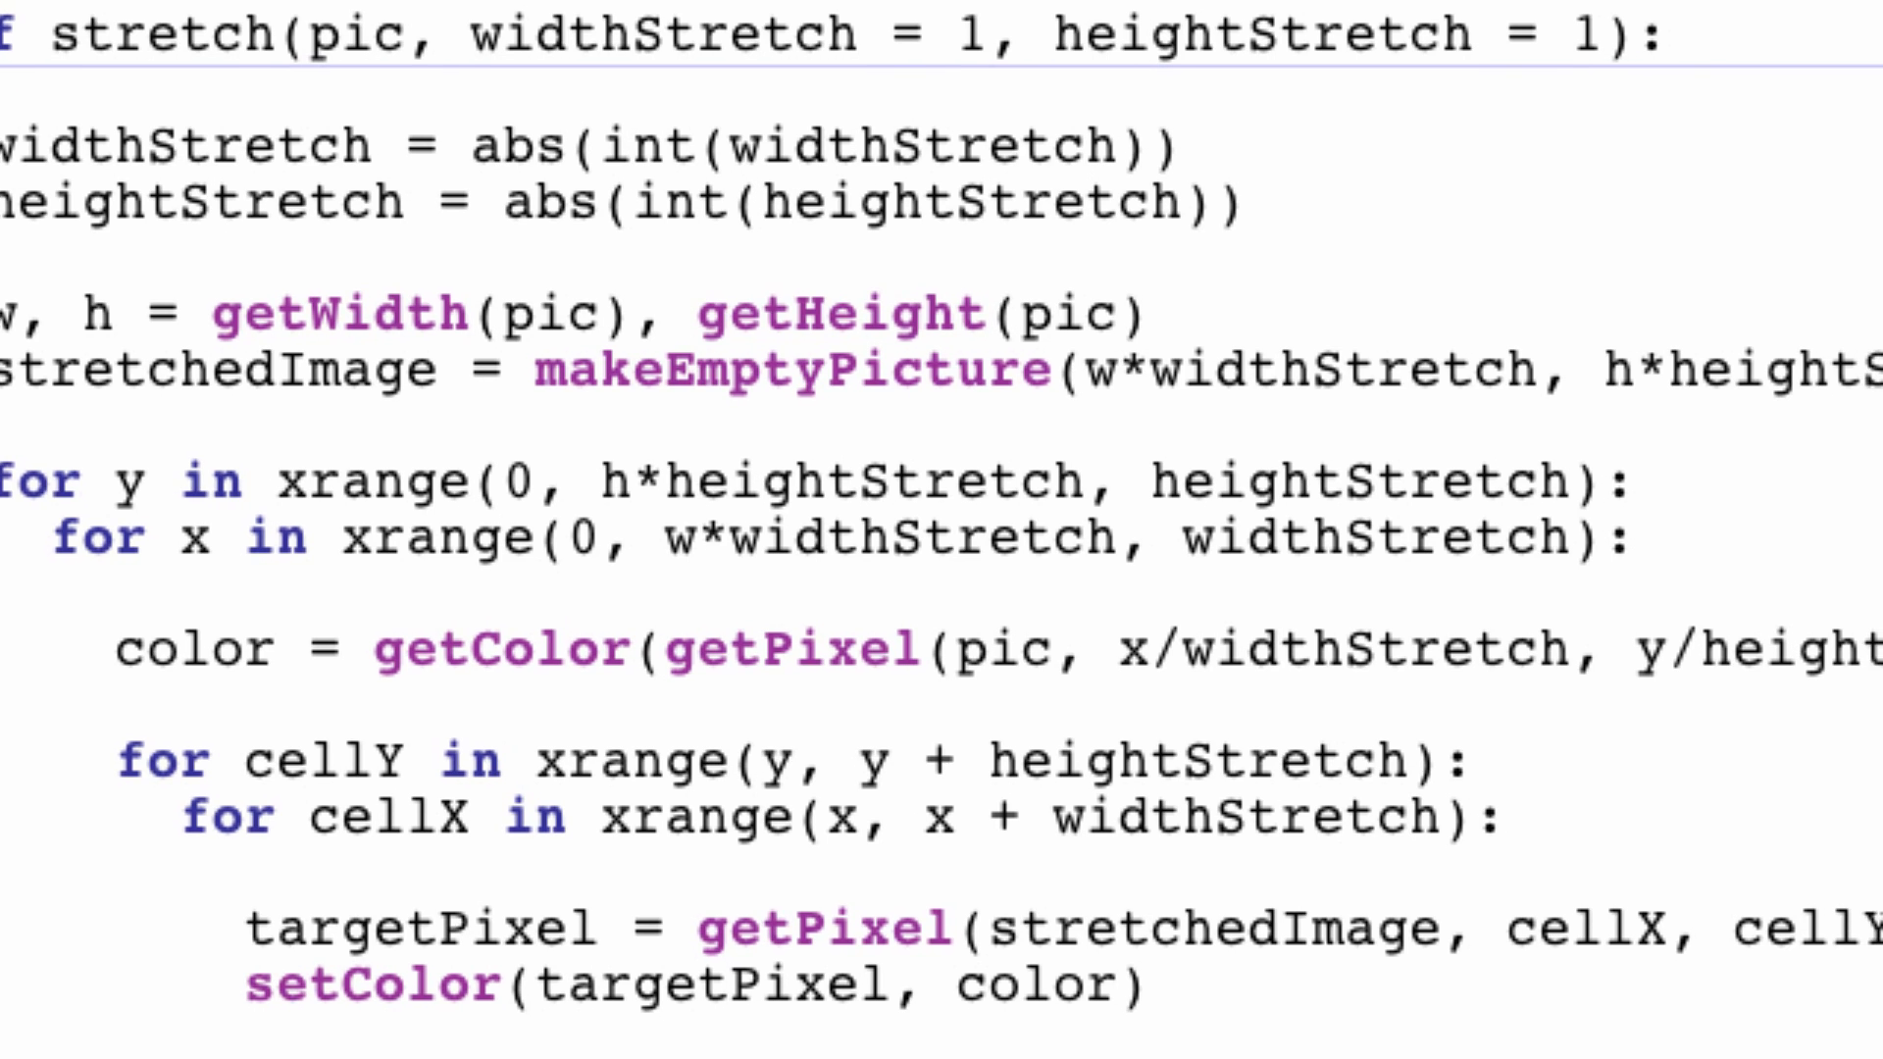
pyautogui.hscroll(3)
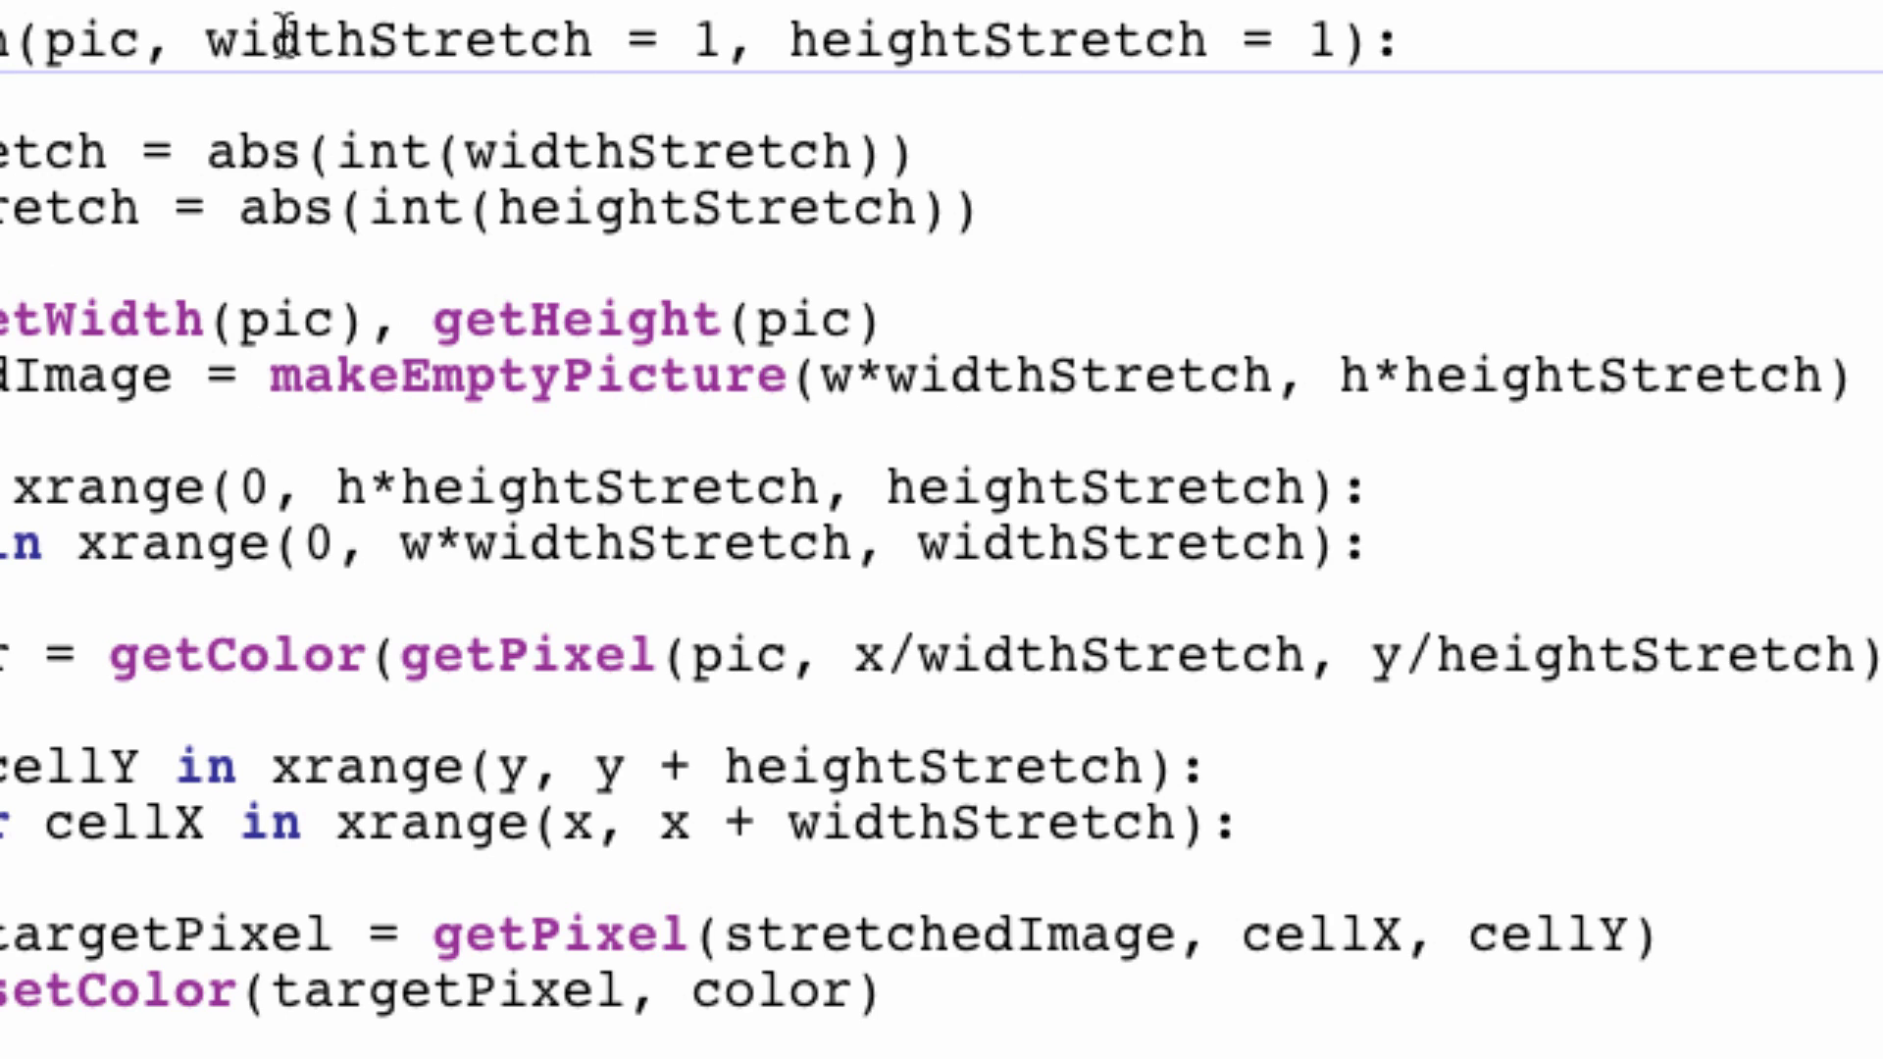
pyautogui.doubleClick(75, 32)
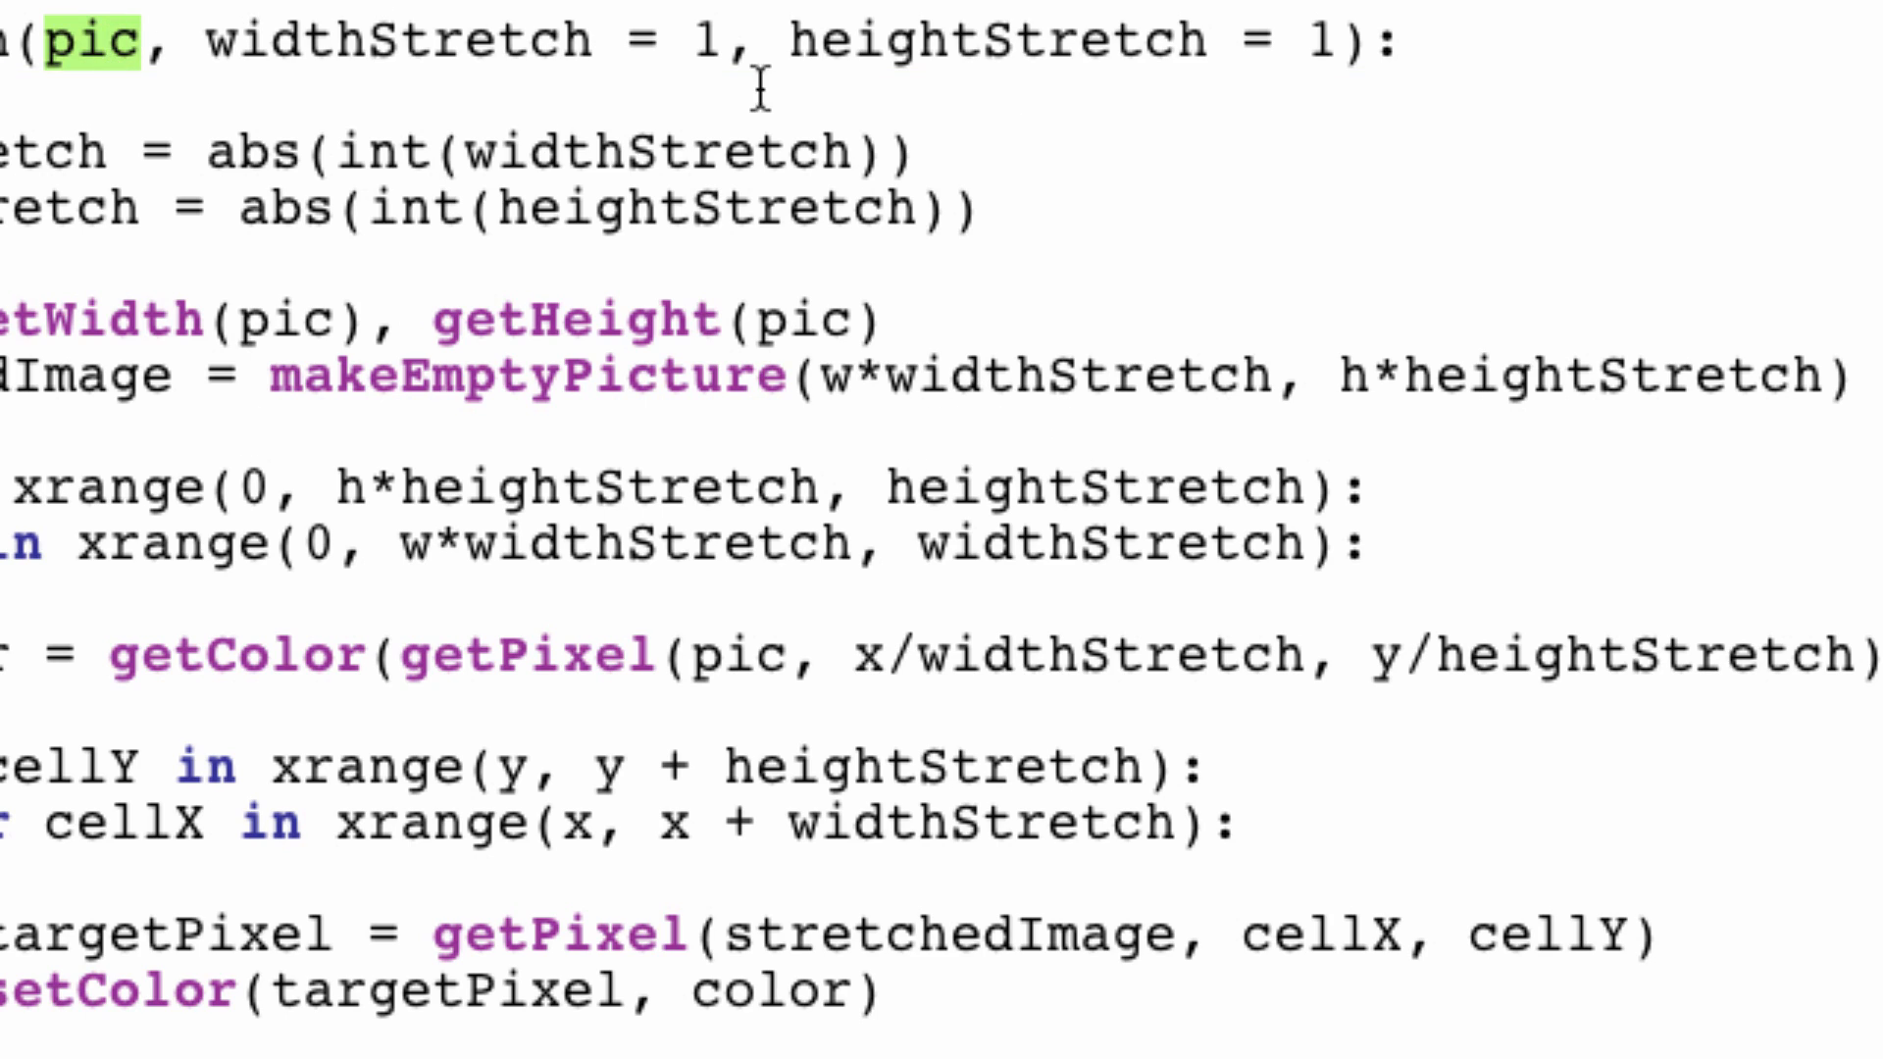
pyautogui.doubleClick(400, 38)
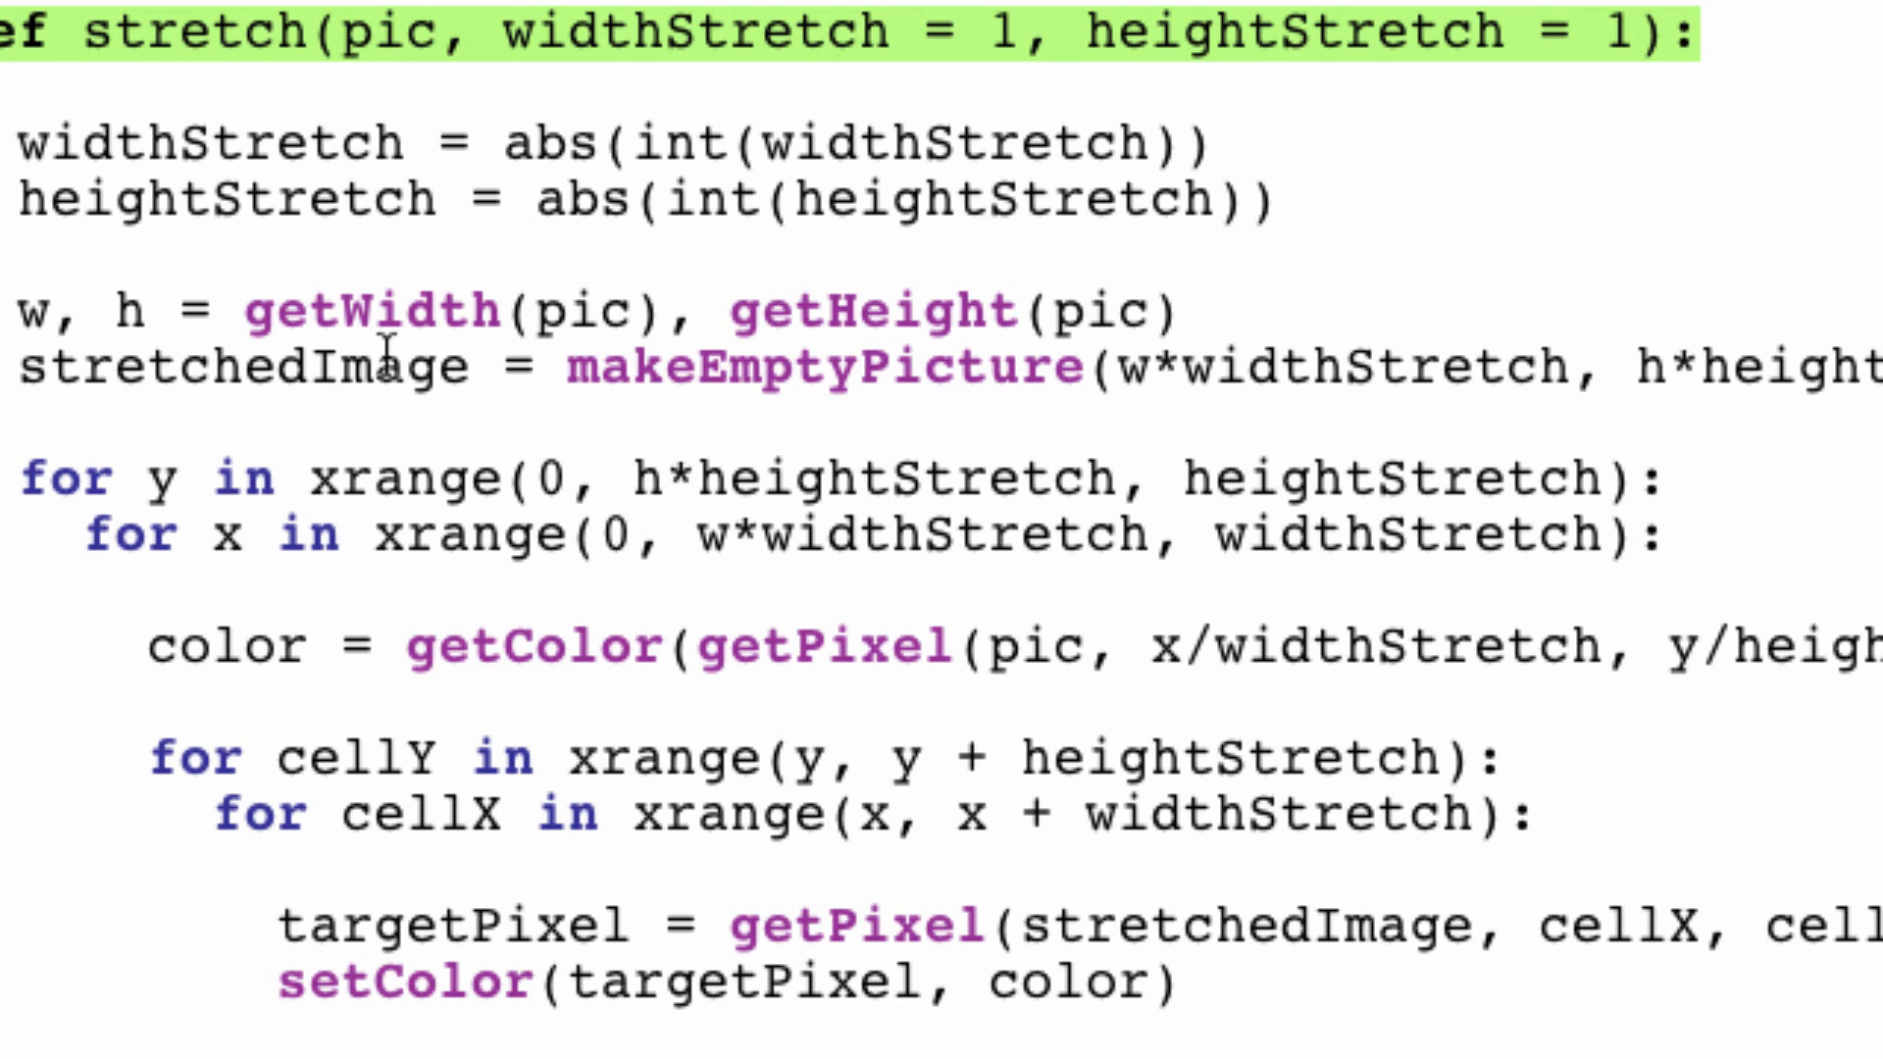
pyautogui.moveTo(1222, 643)
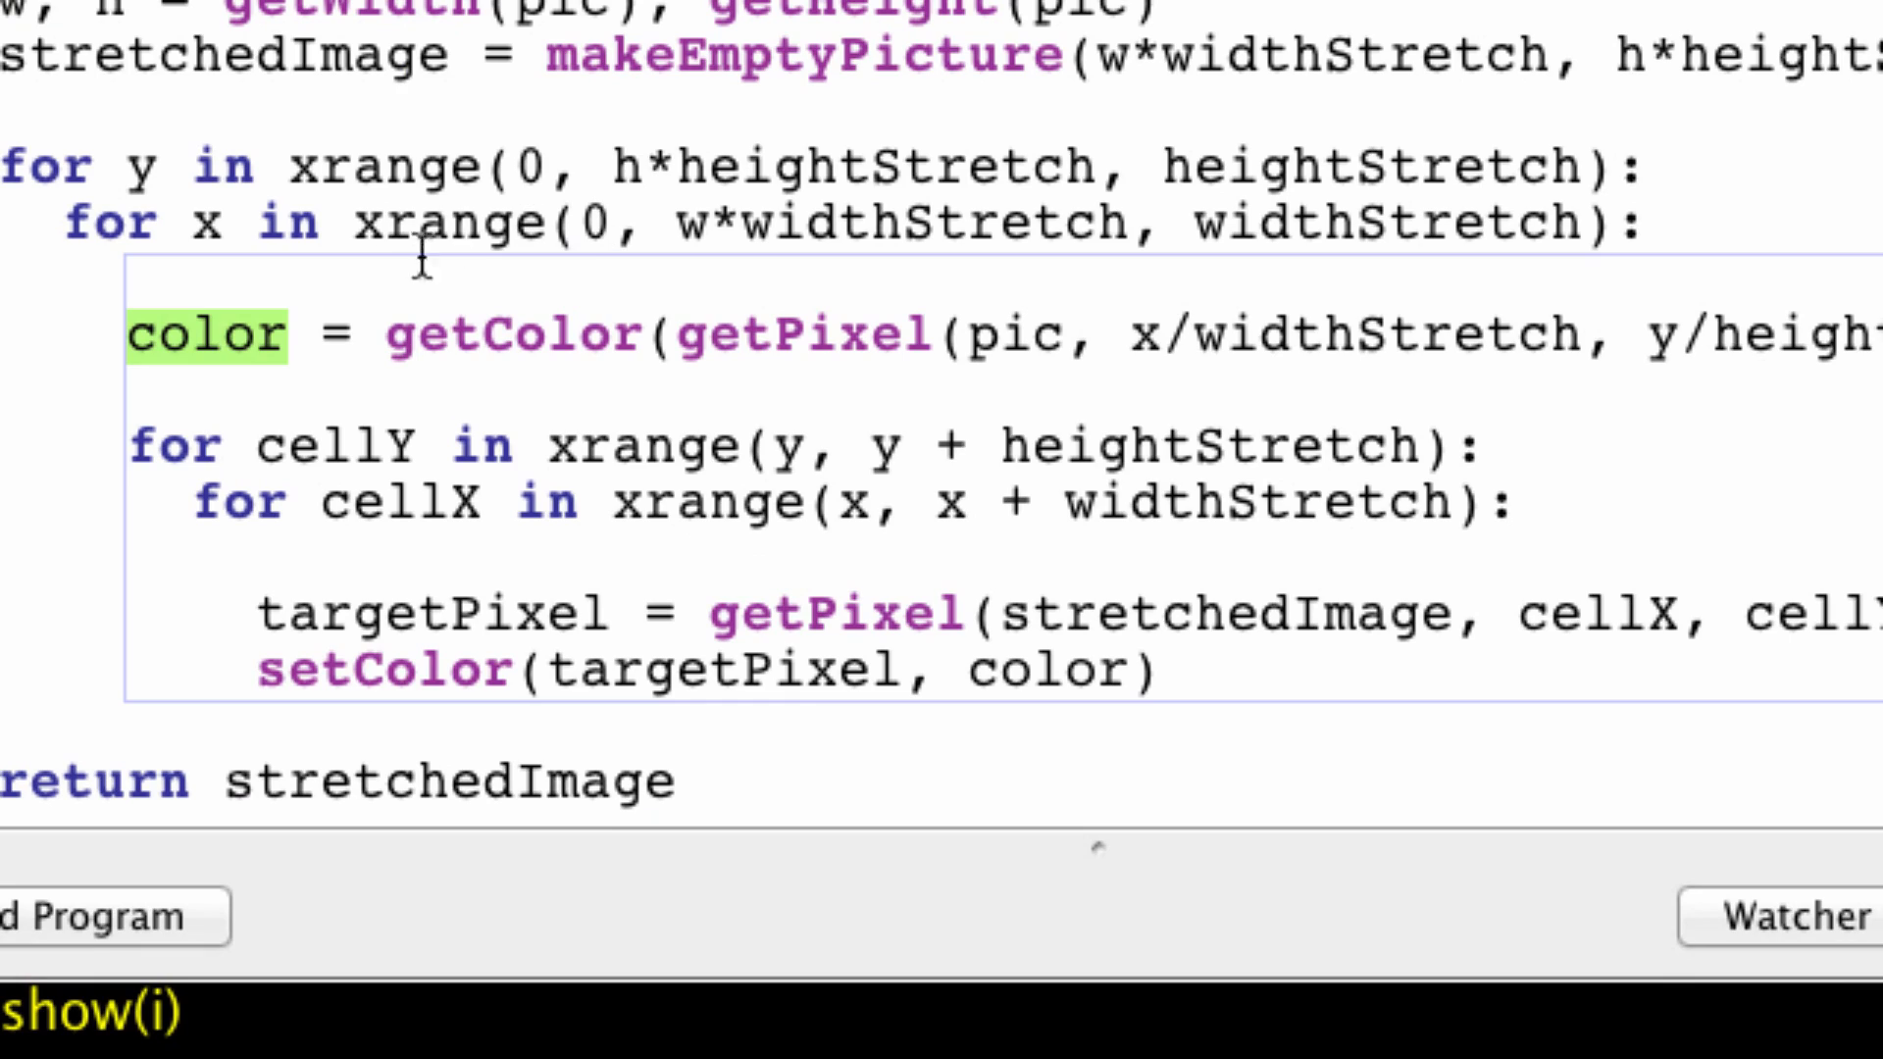
pyautogui.moveTo(129, 369)
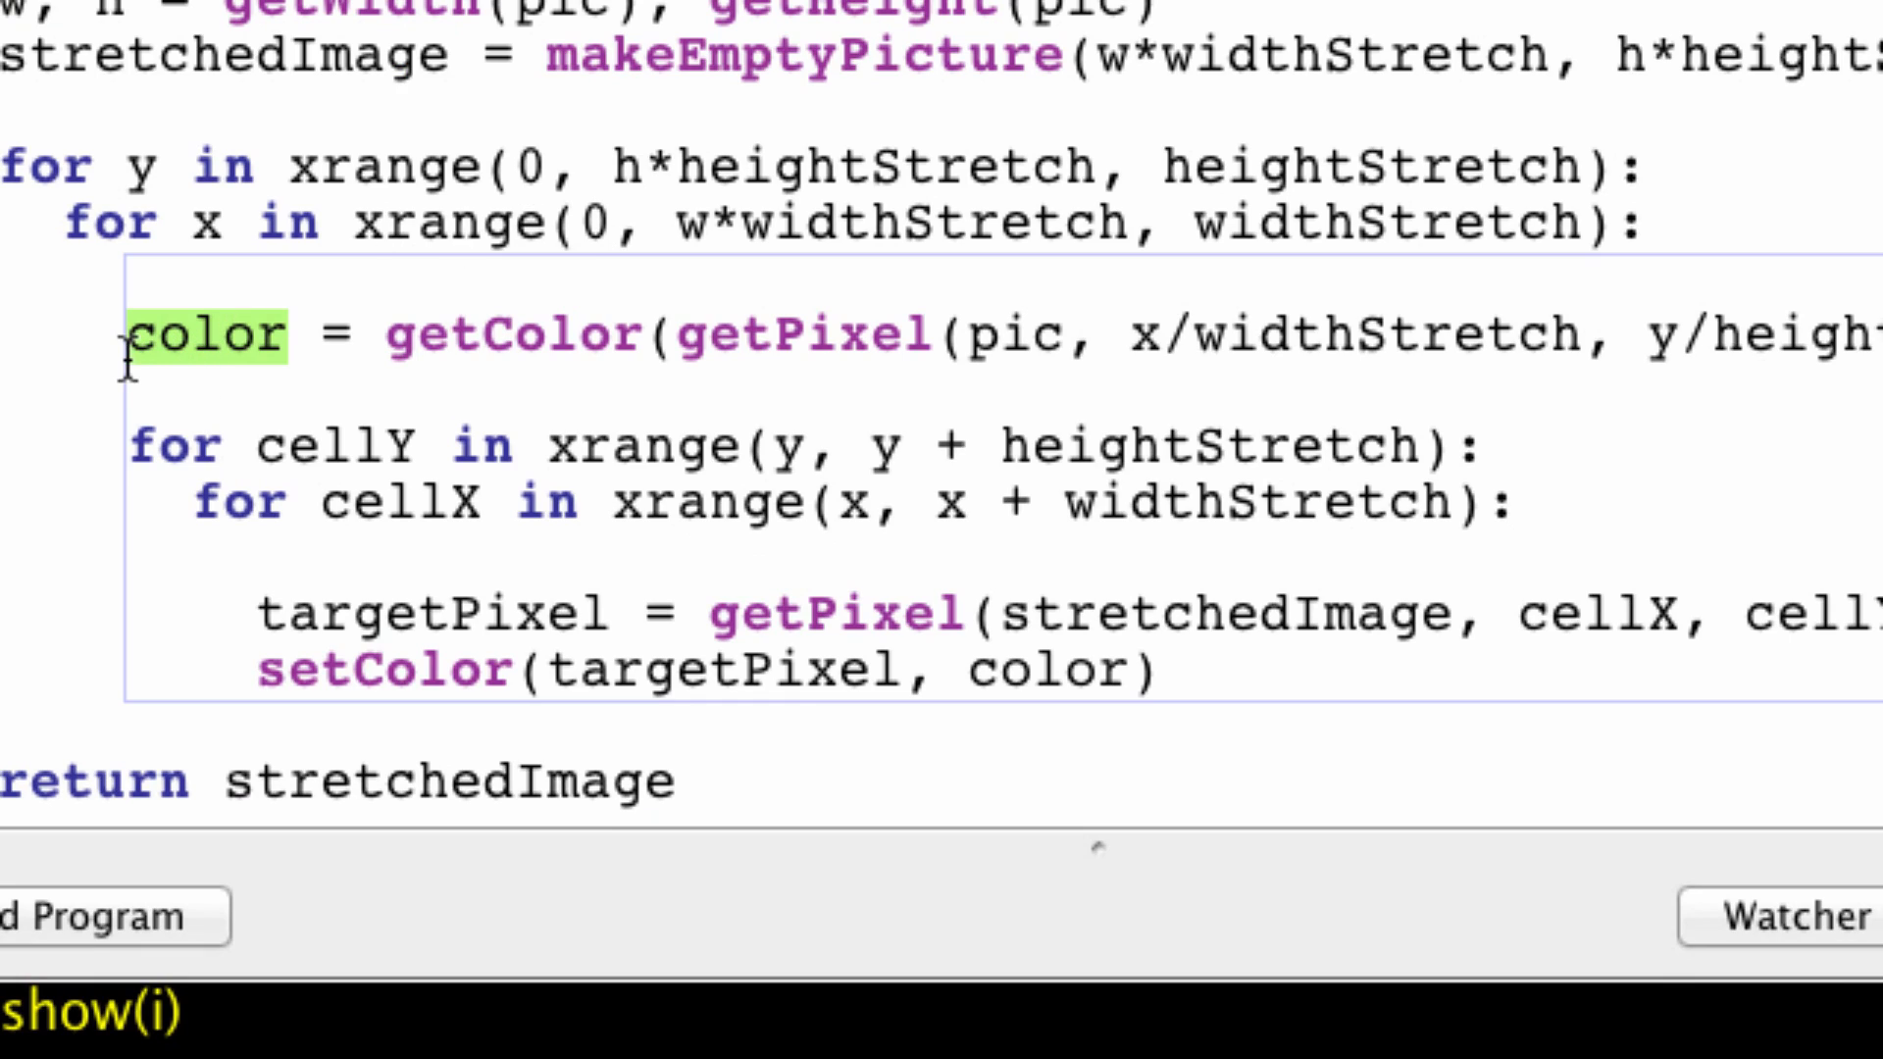
pyautogui.moveTo(783, 291)
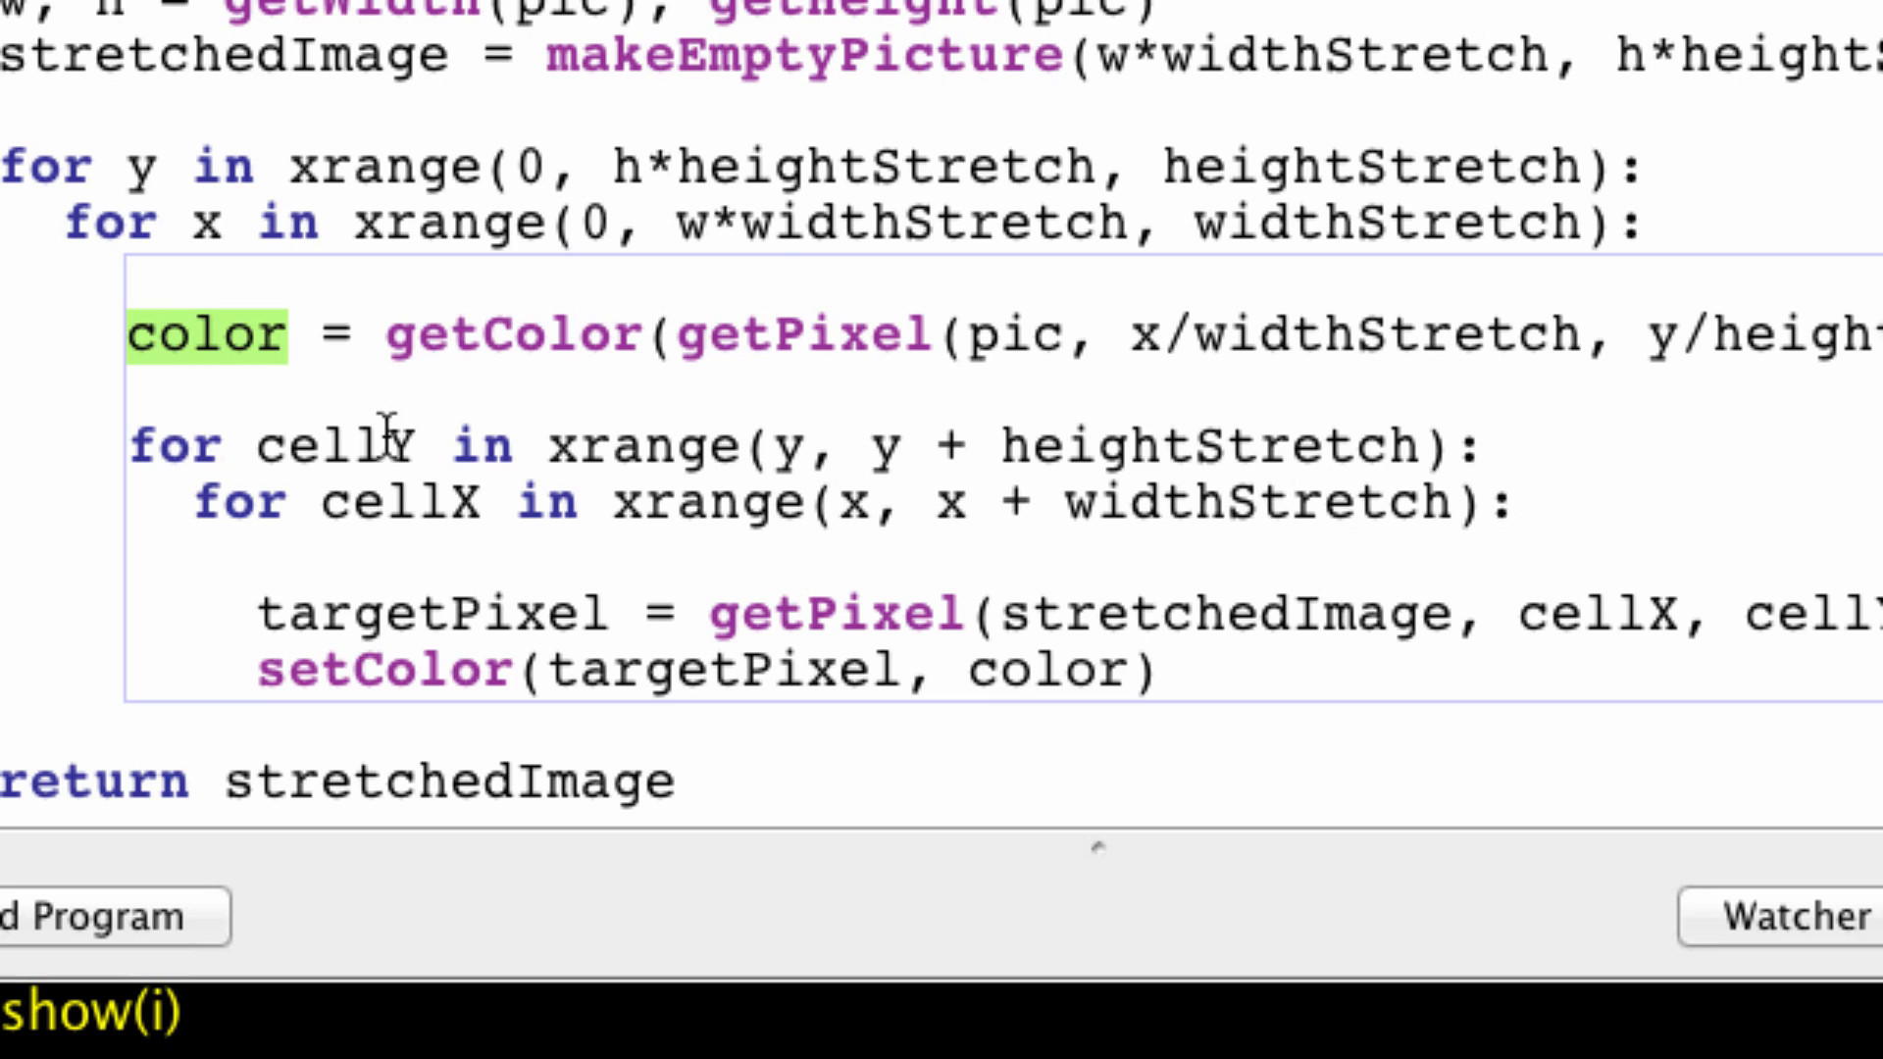
pyautogui.moveTo(226, 494)
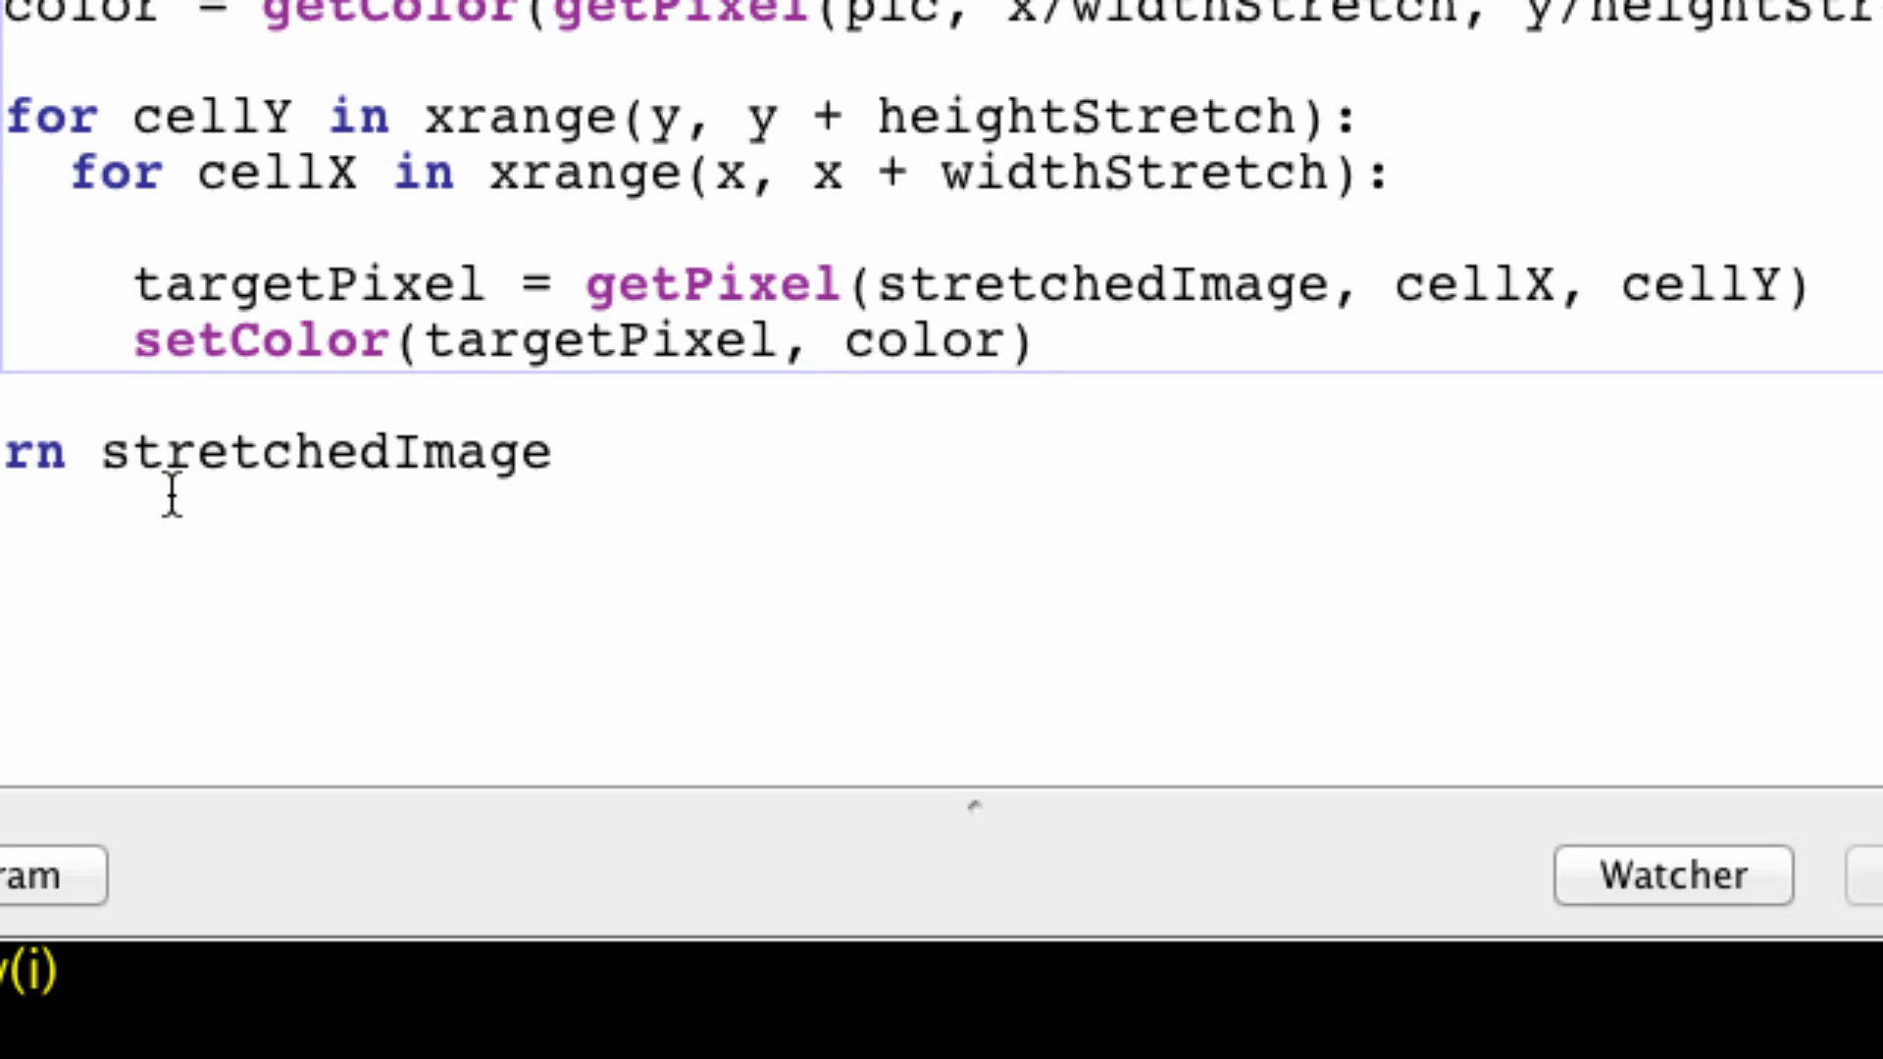
pyautogui.doubleClick(220, 286)
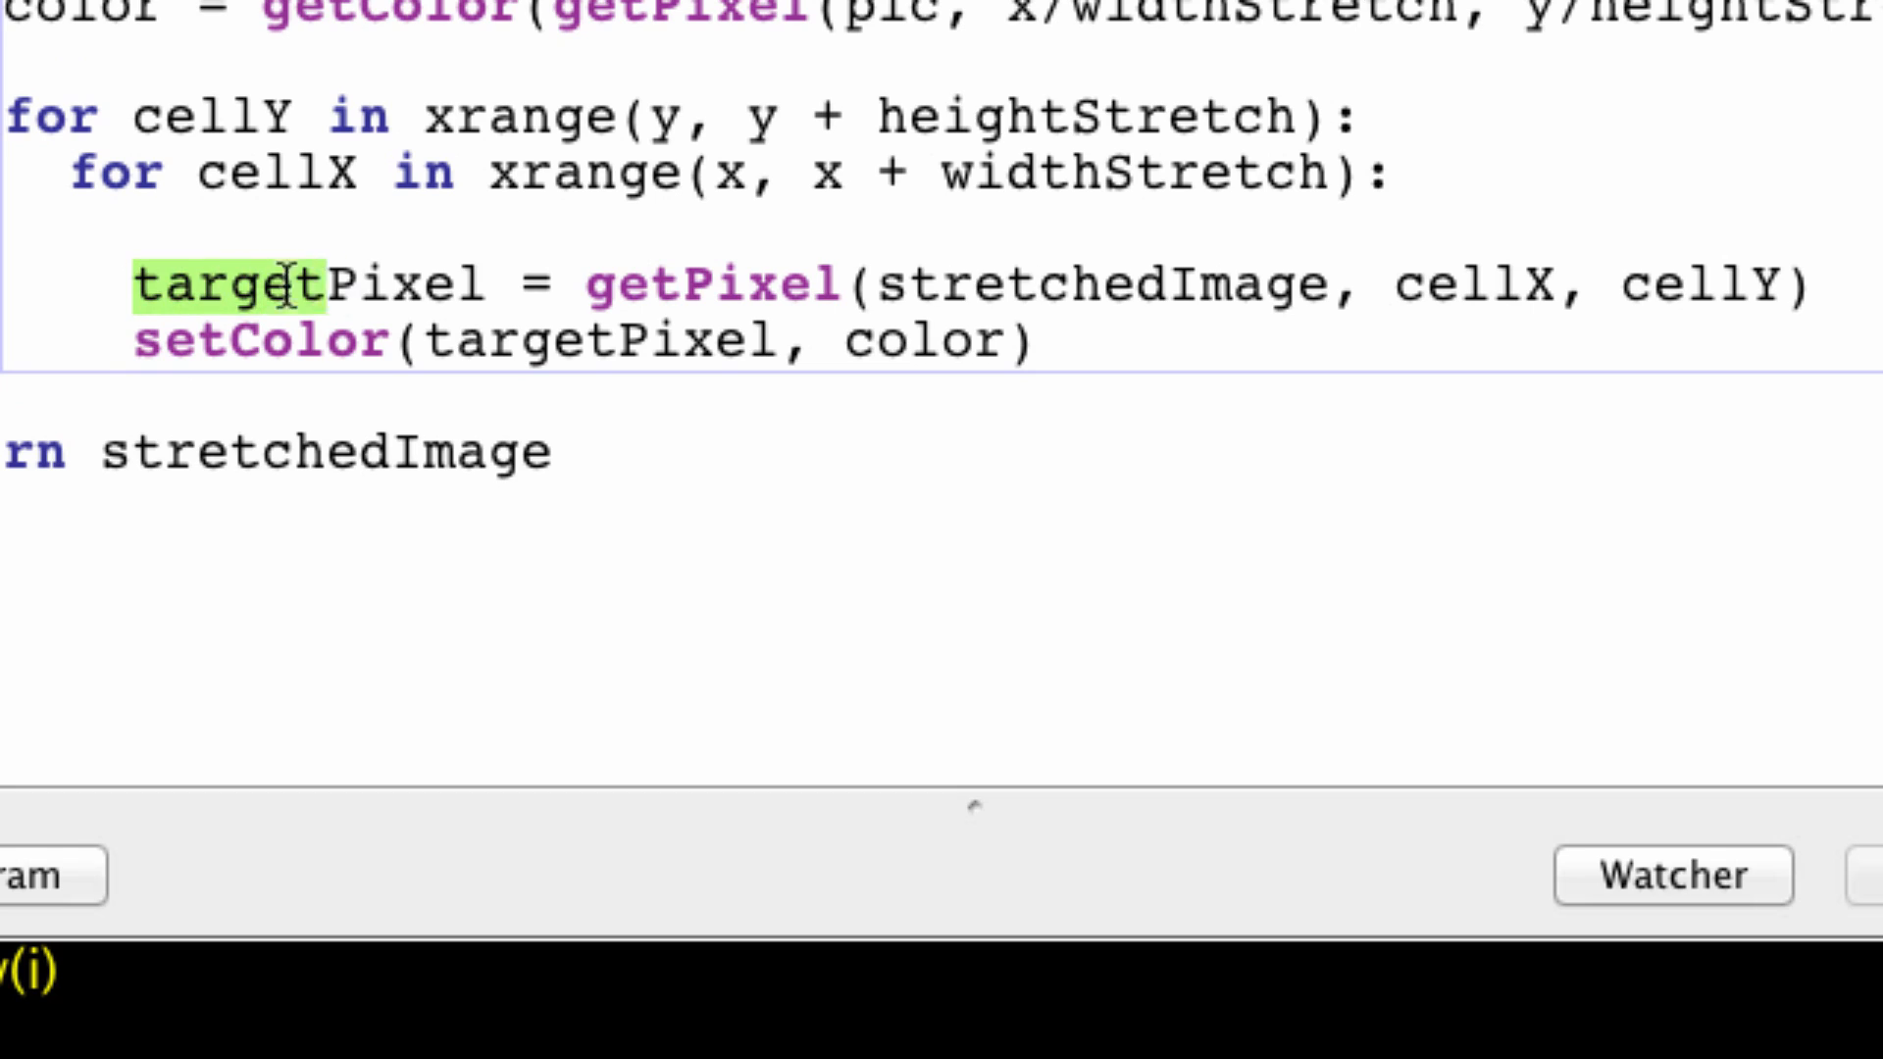
pyautogui.doubleClick(294, 284)
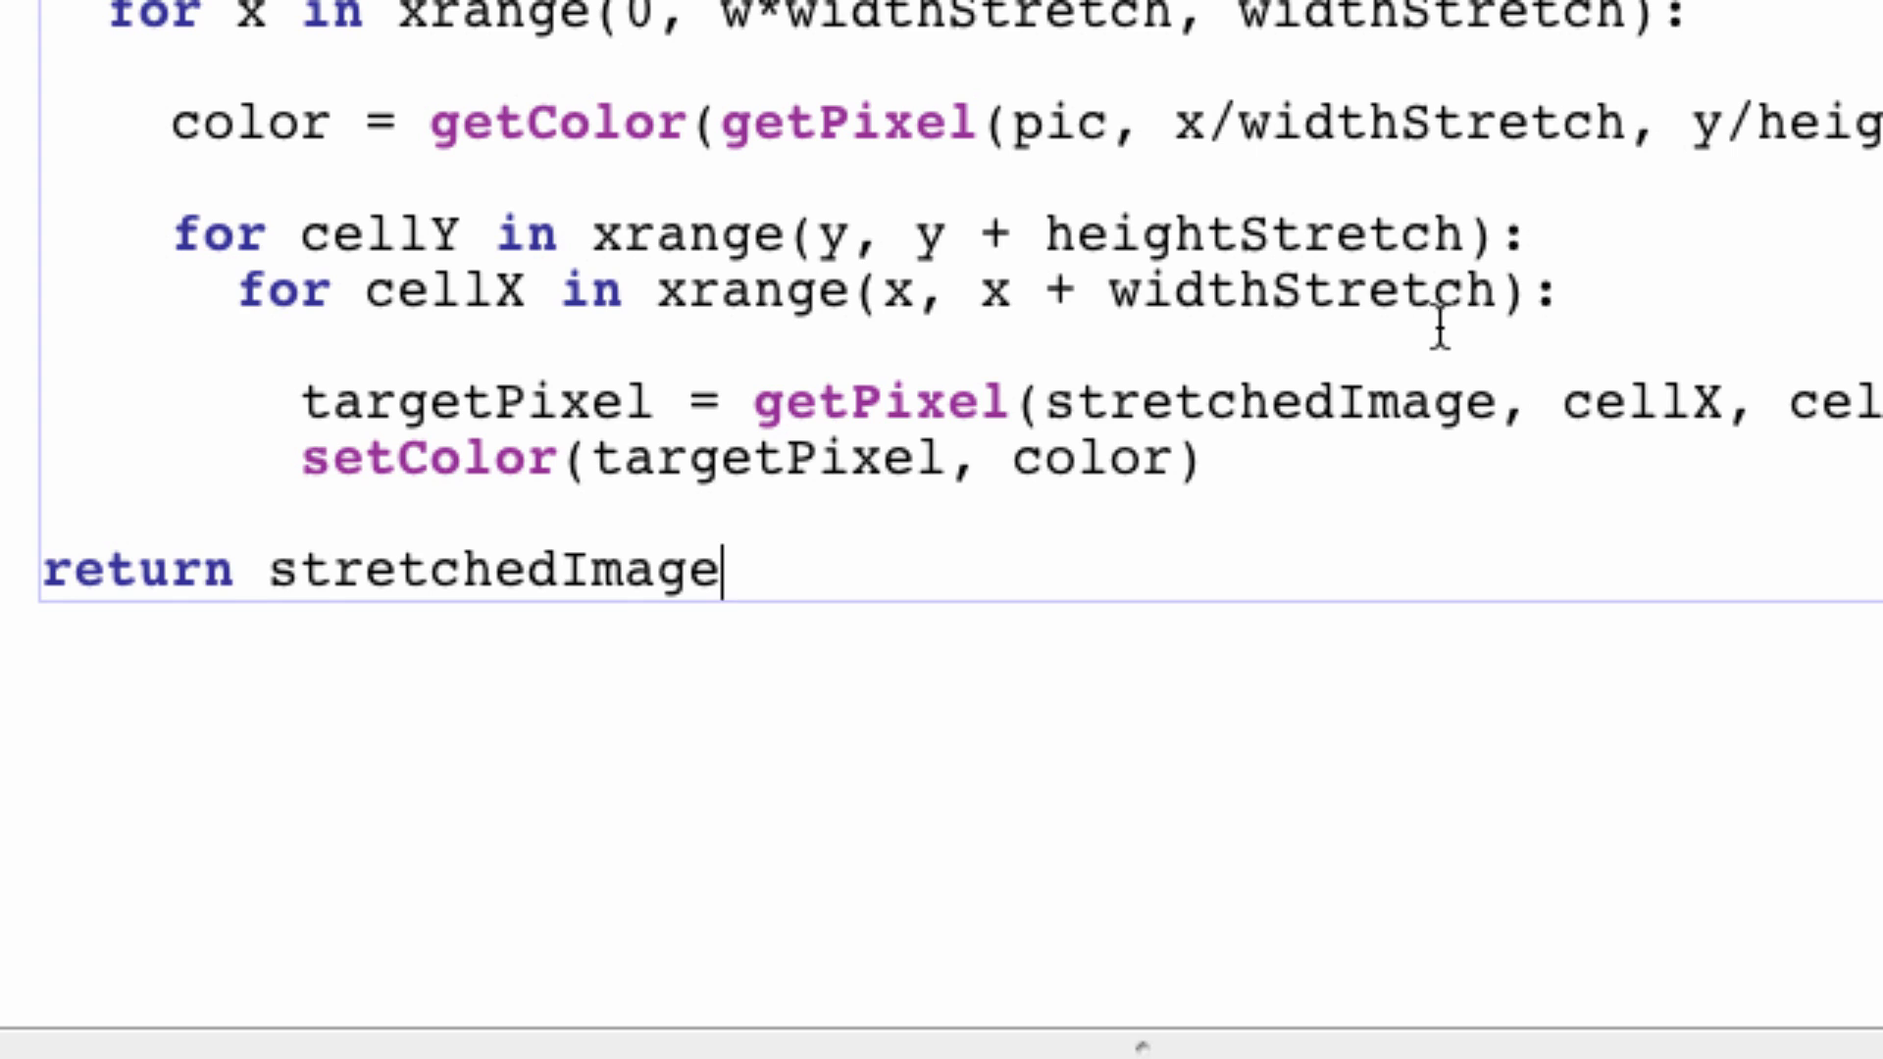
pyautogui.scroll(3)
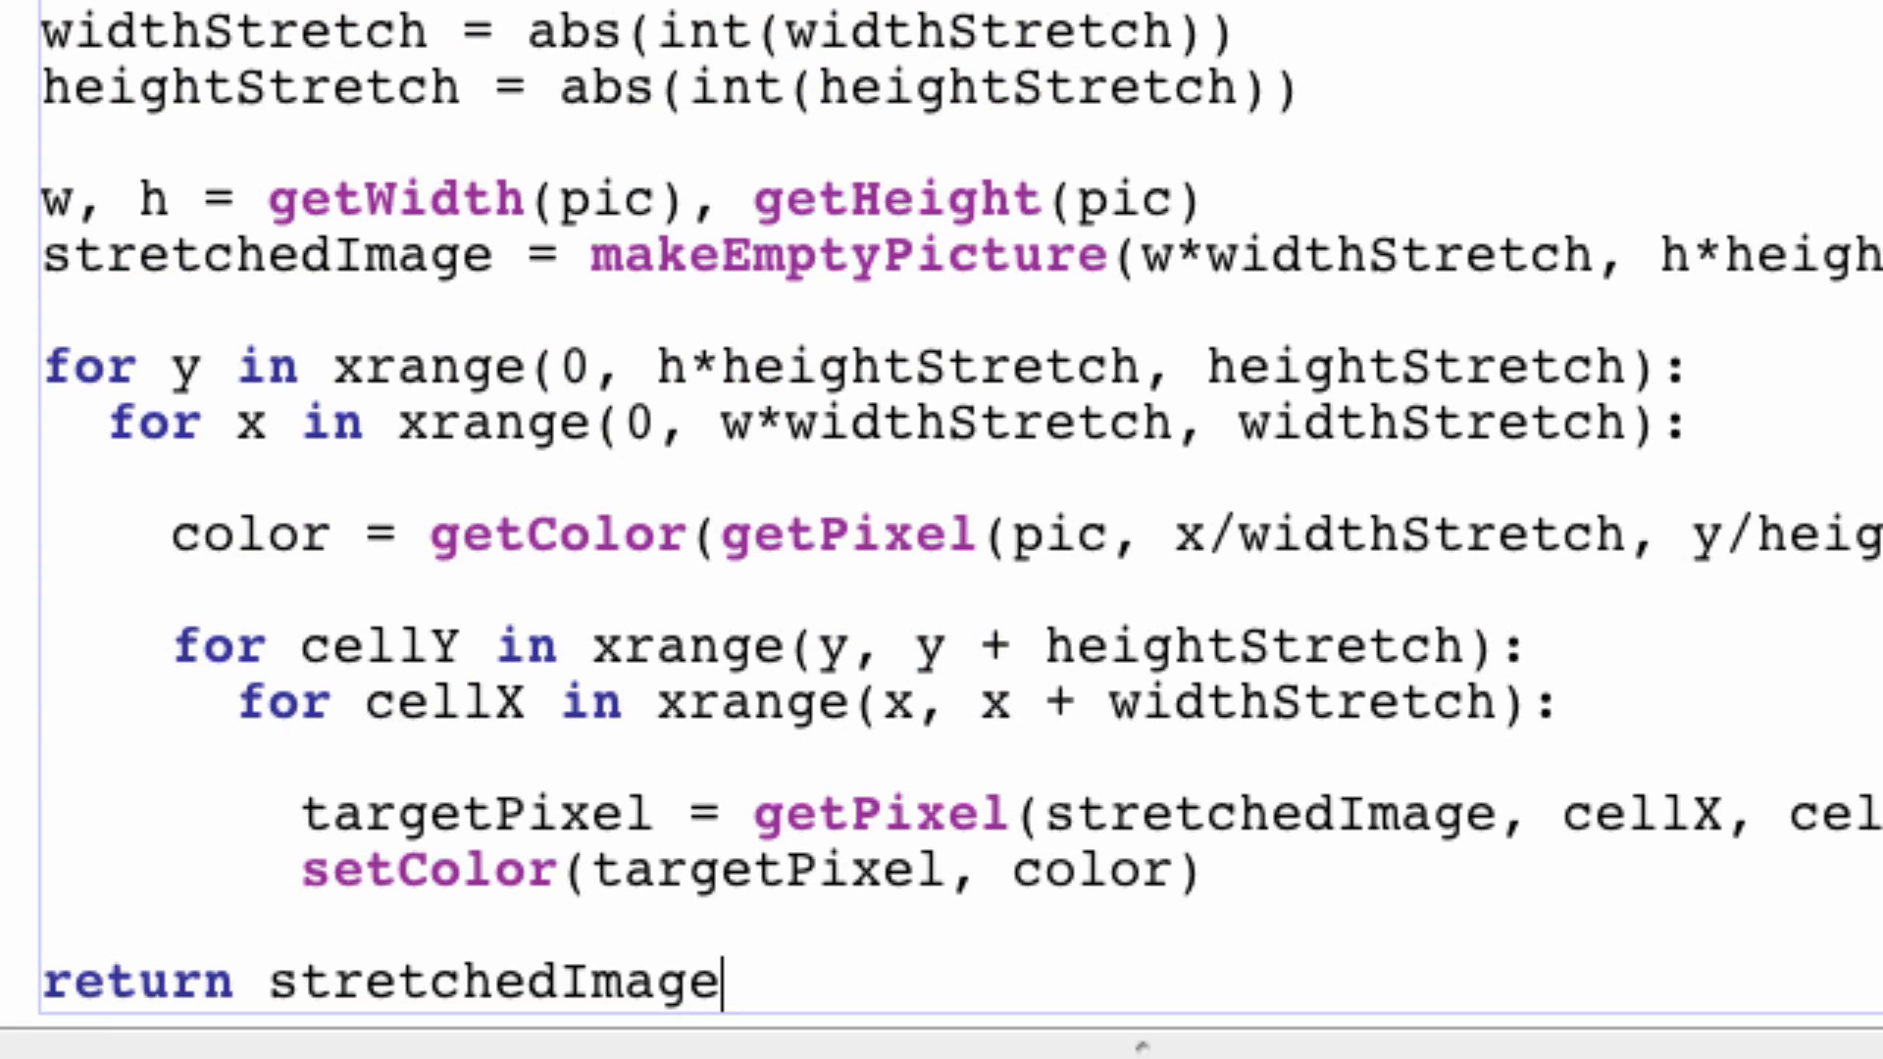